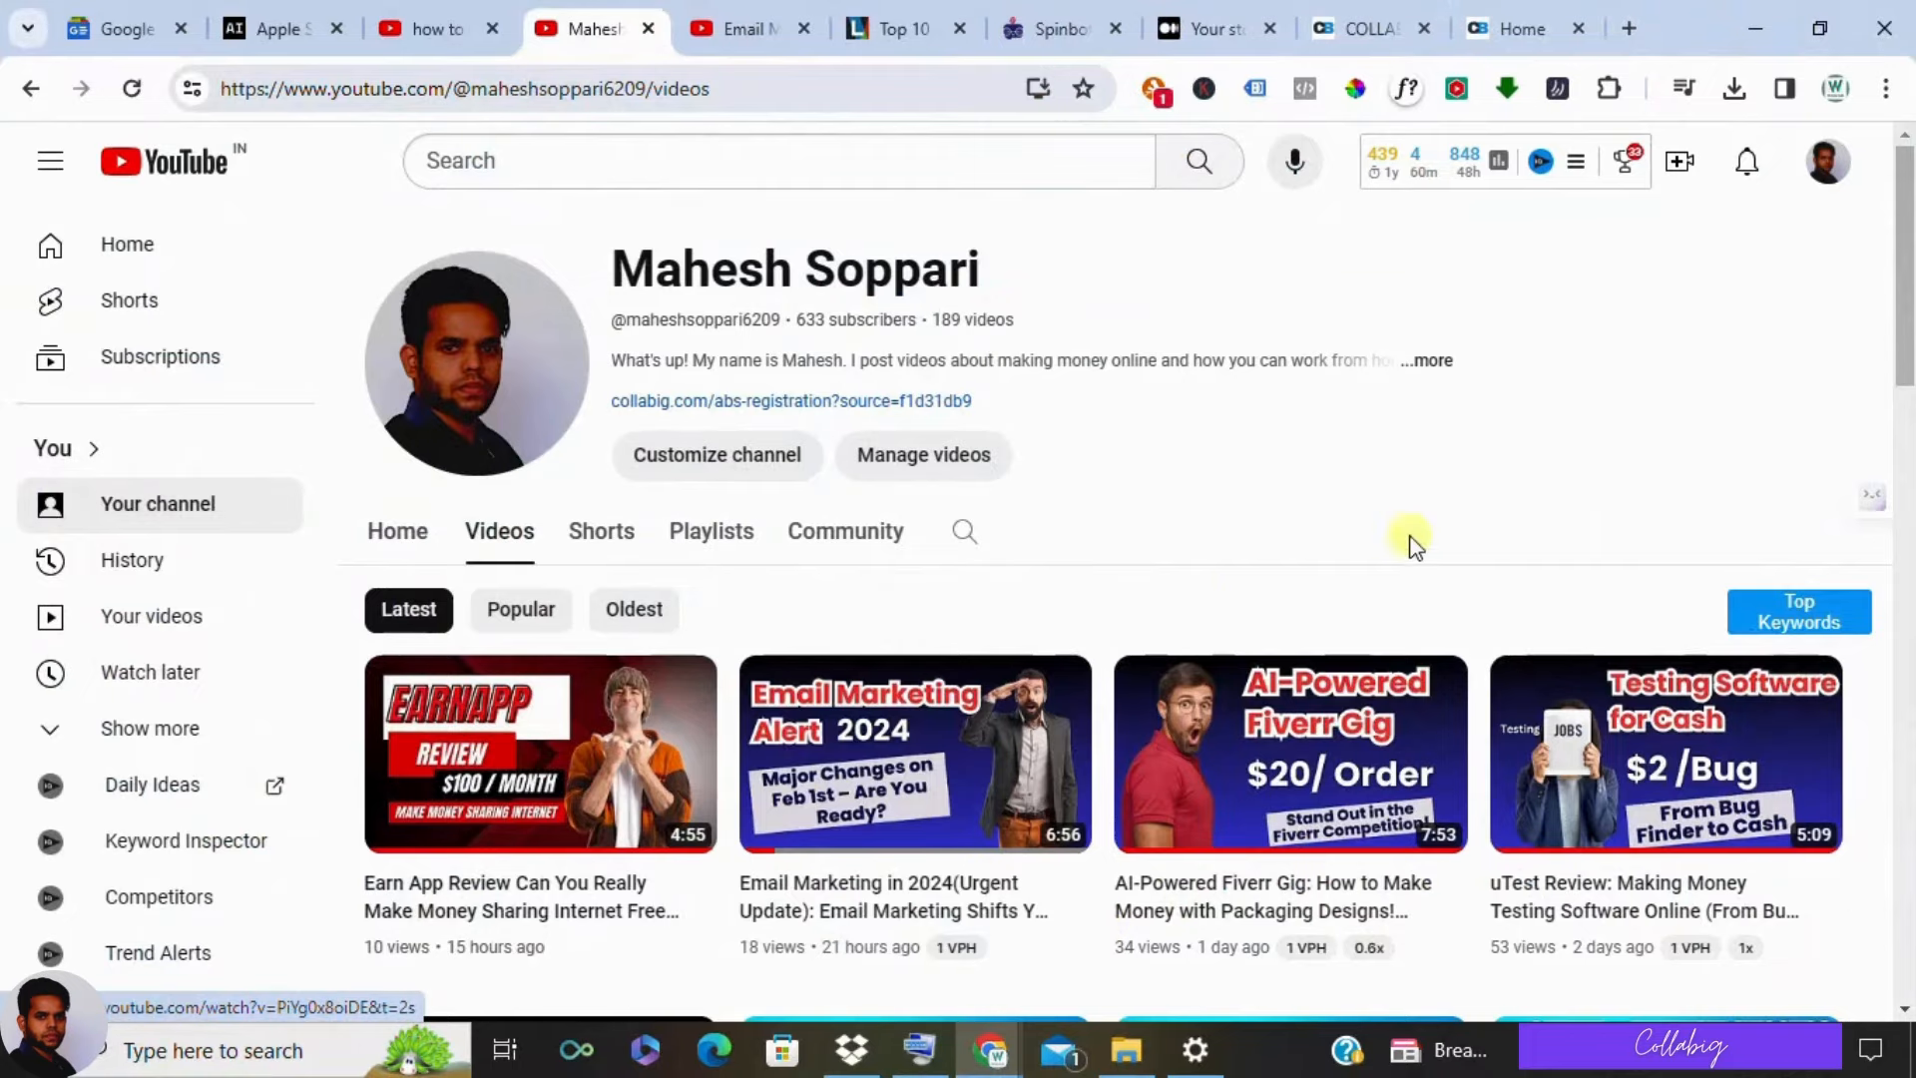
- Glance over the Google News Technology stories before returning to YouTube
scroll("down", 3)
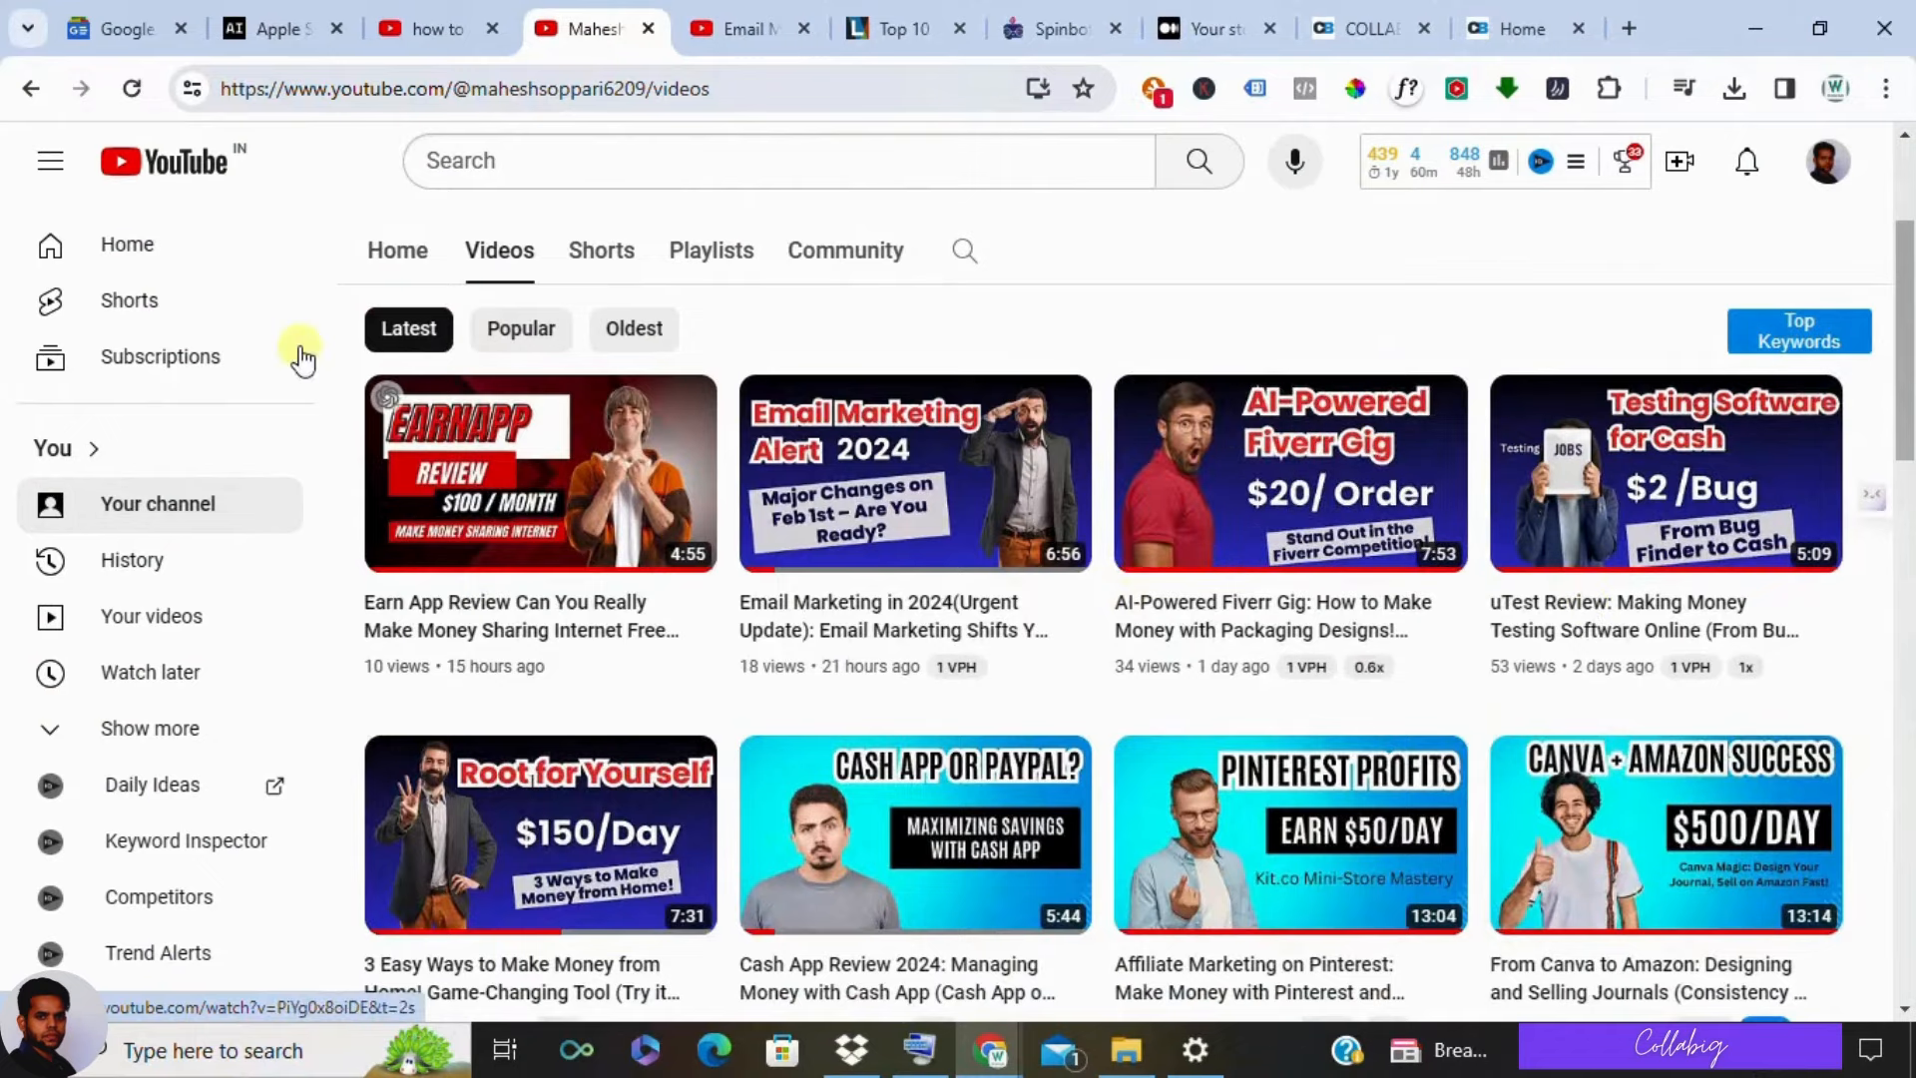
left_click(116, 28)
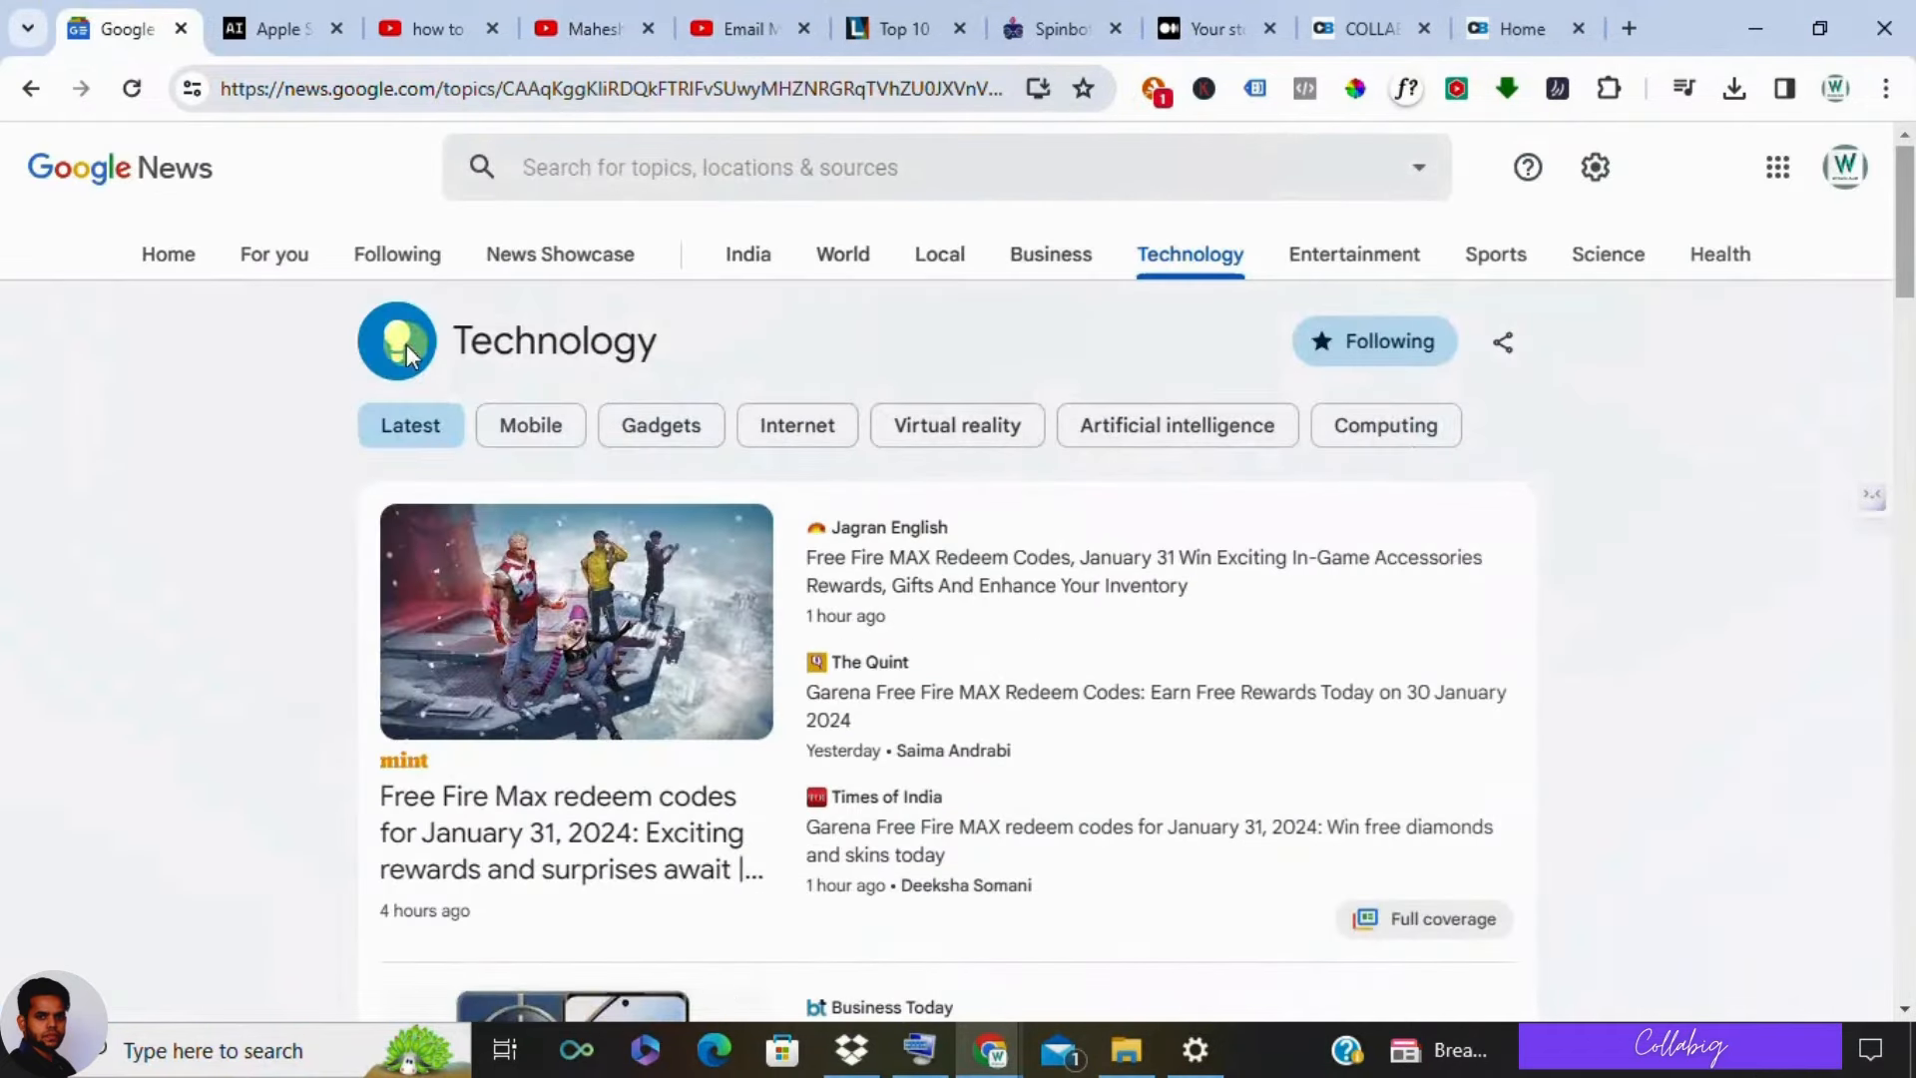
scroll("down", 3)
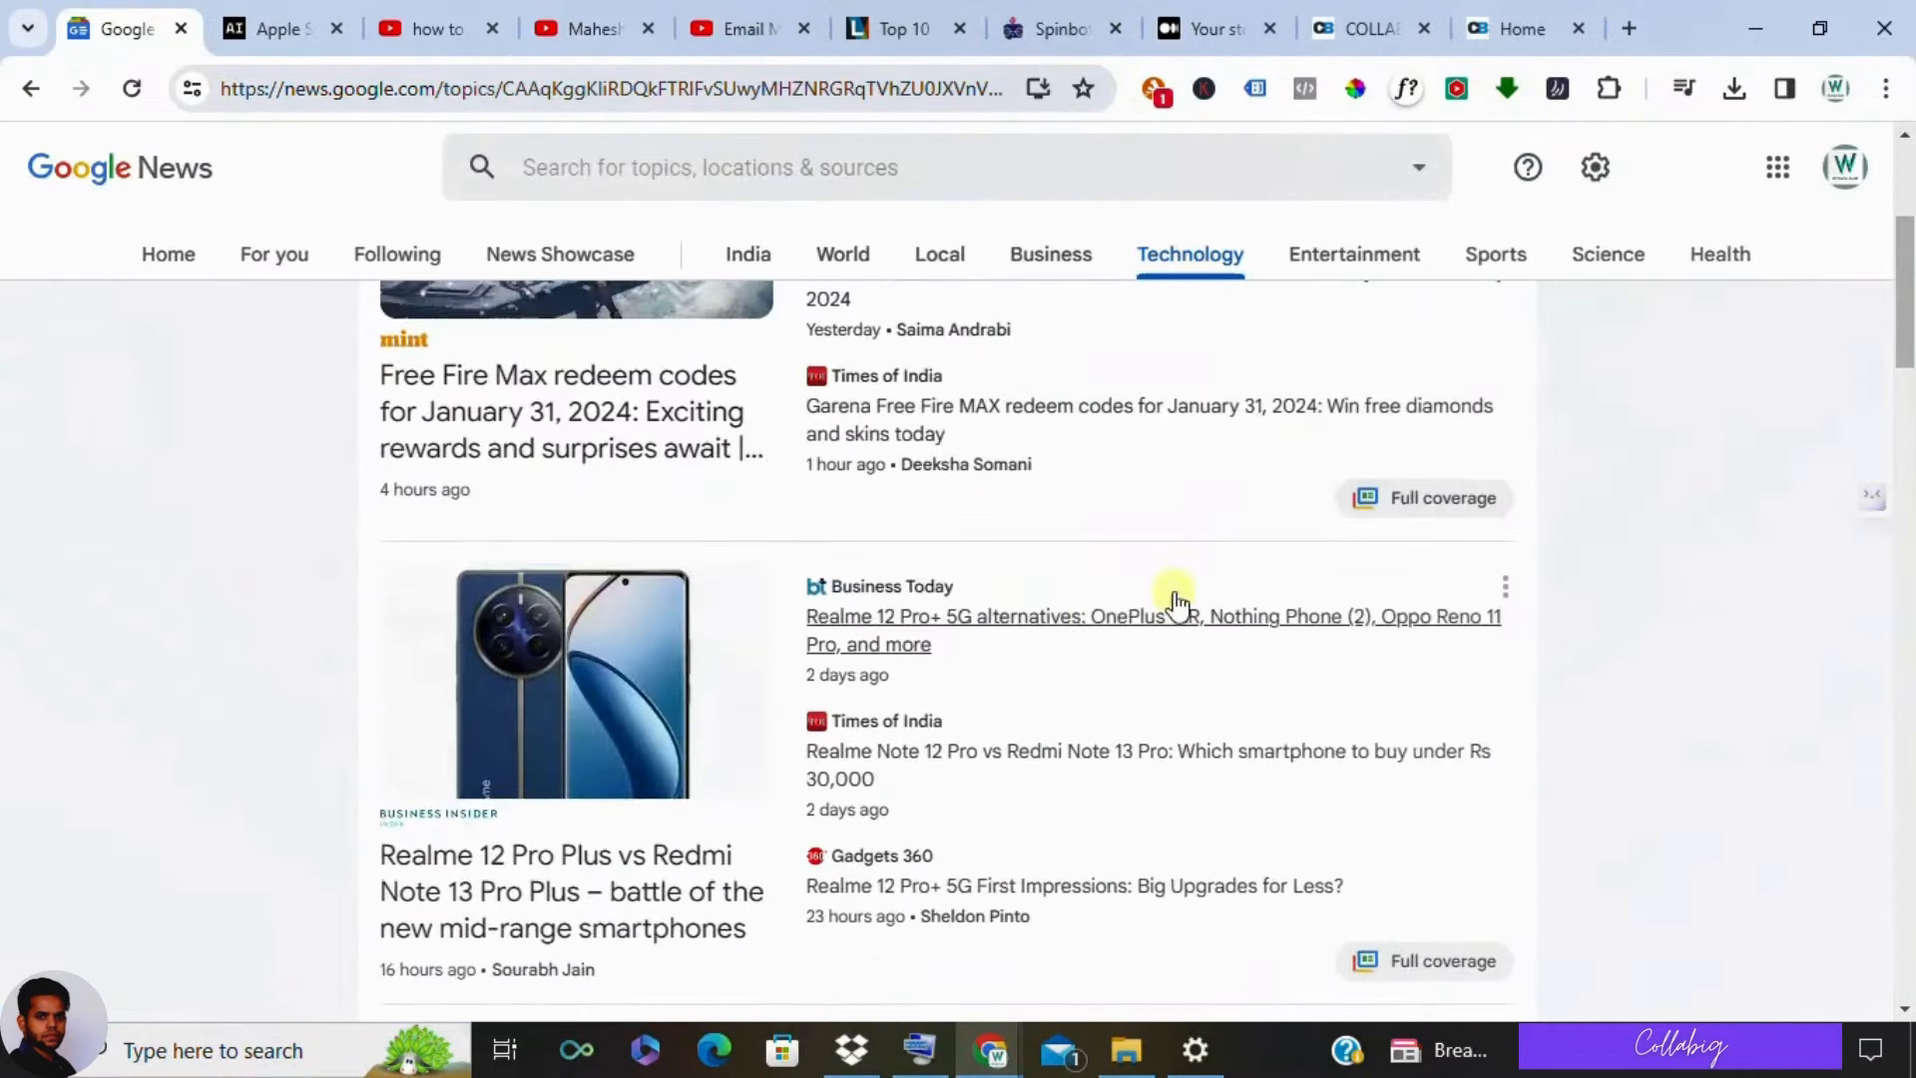
scroll("up", 3)
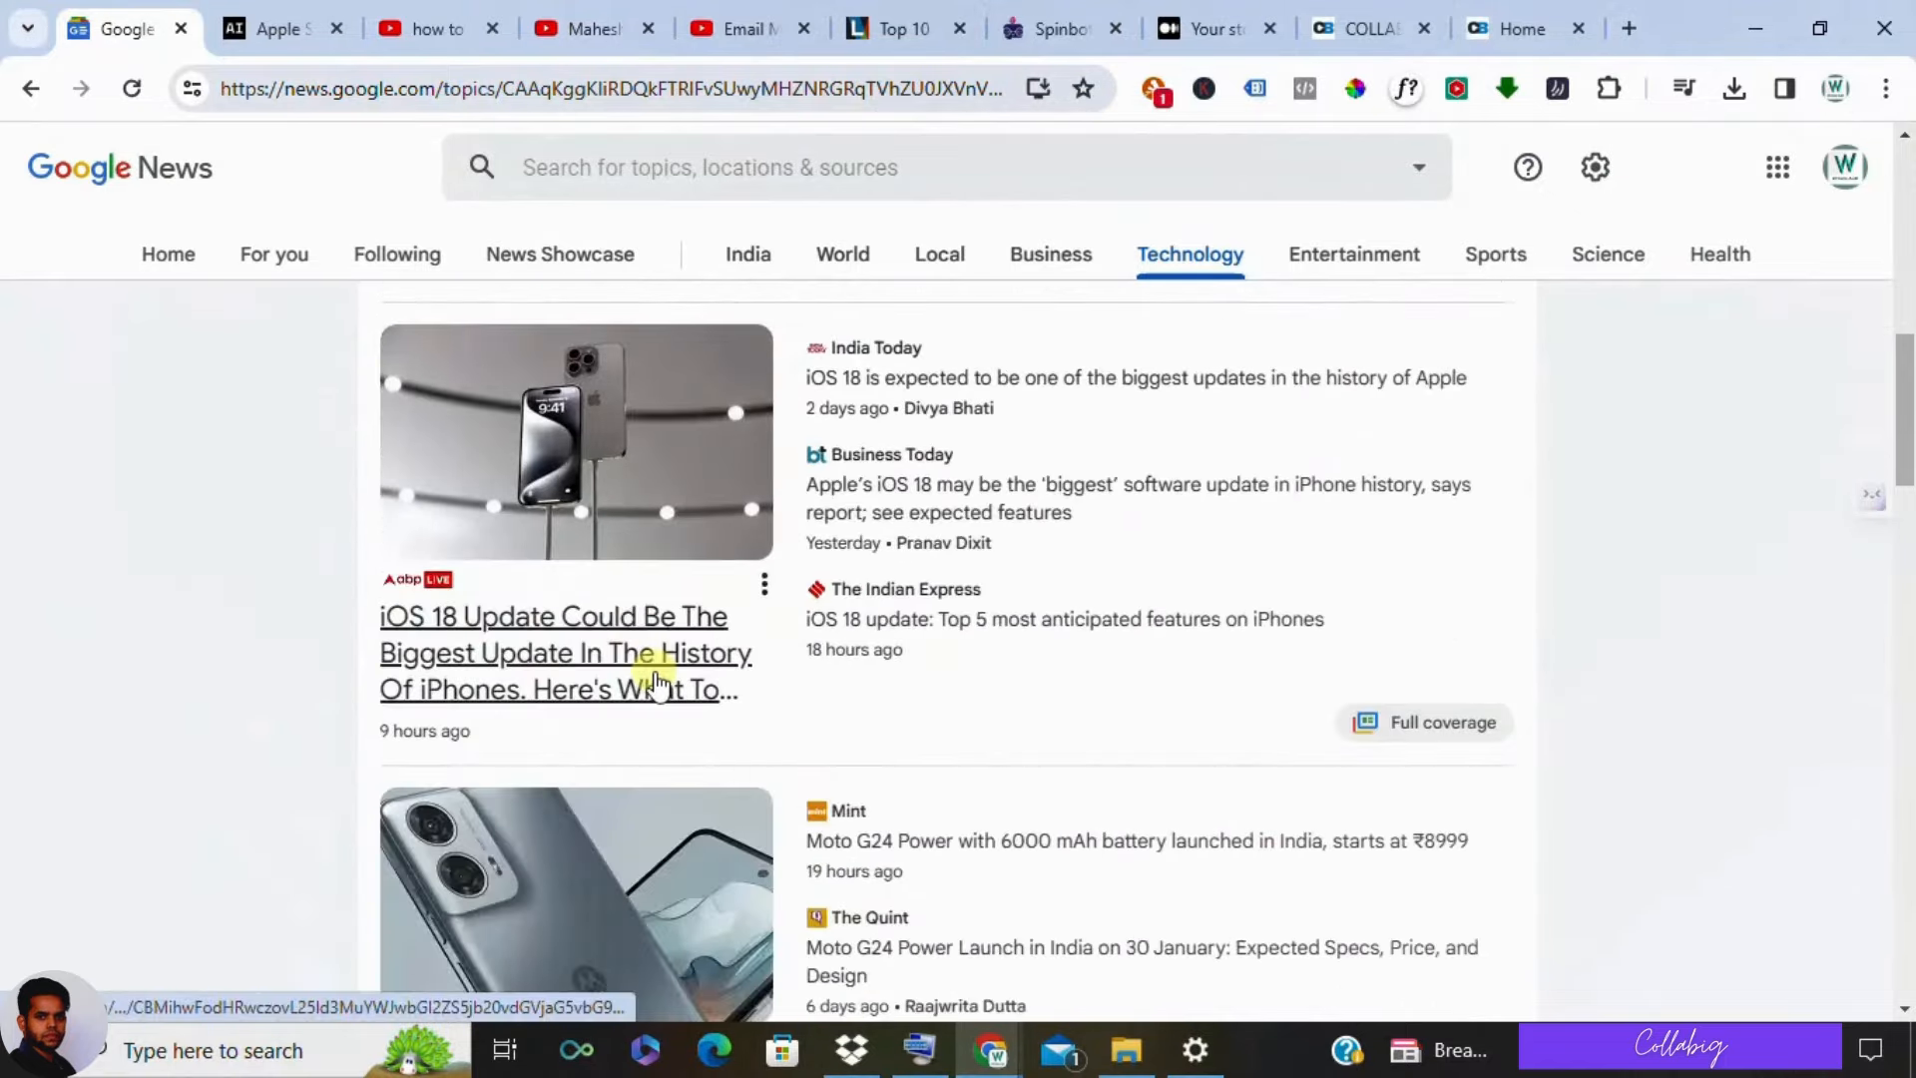
- Browse up and down the channel's list of uploaded videos
left_click(587, 28)
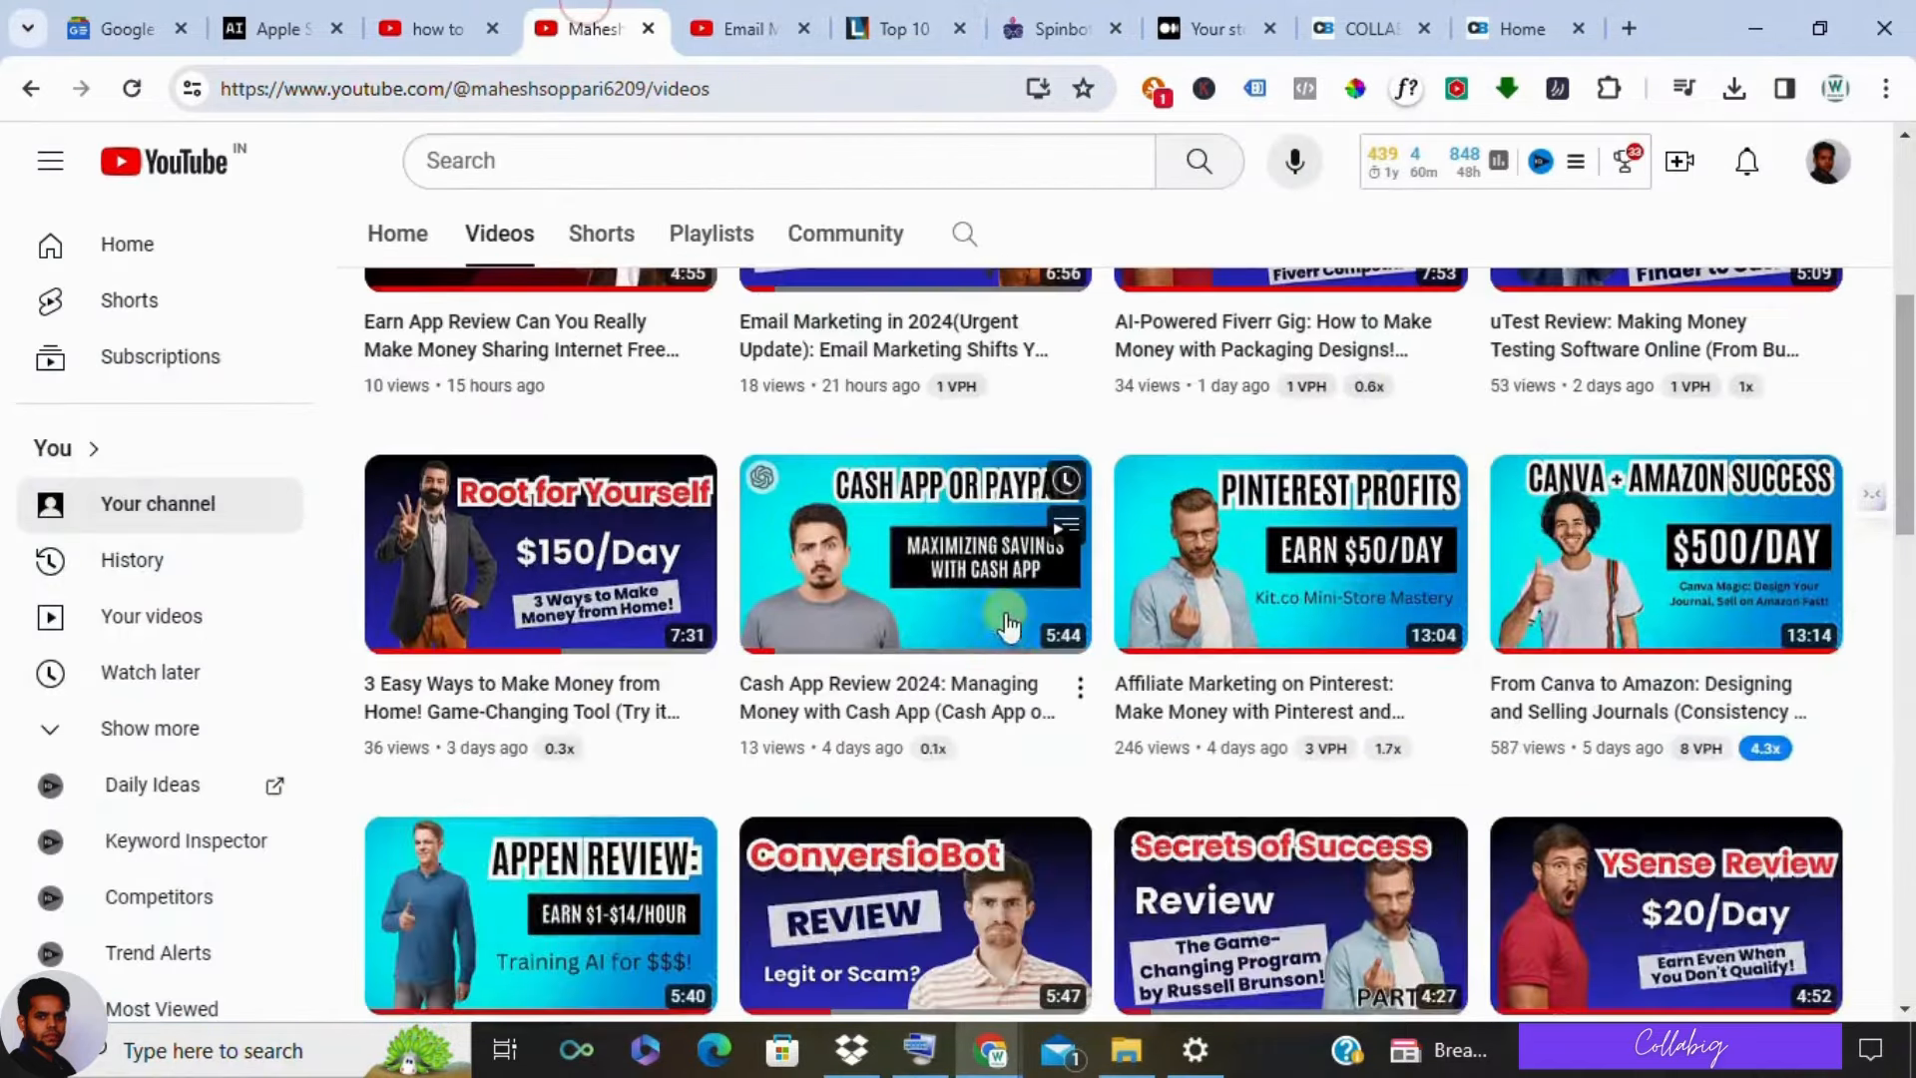
scroll("down", 3)
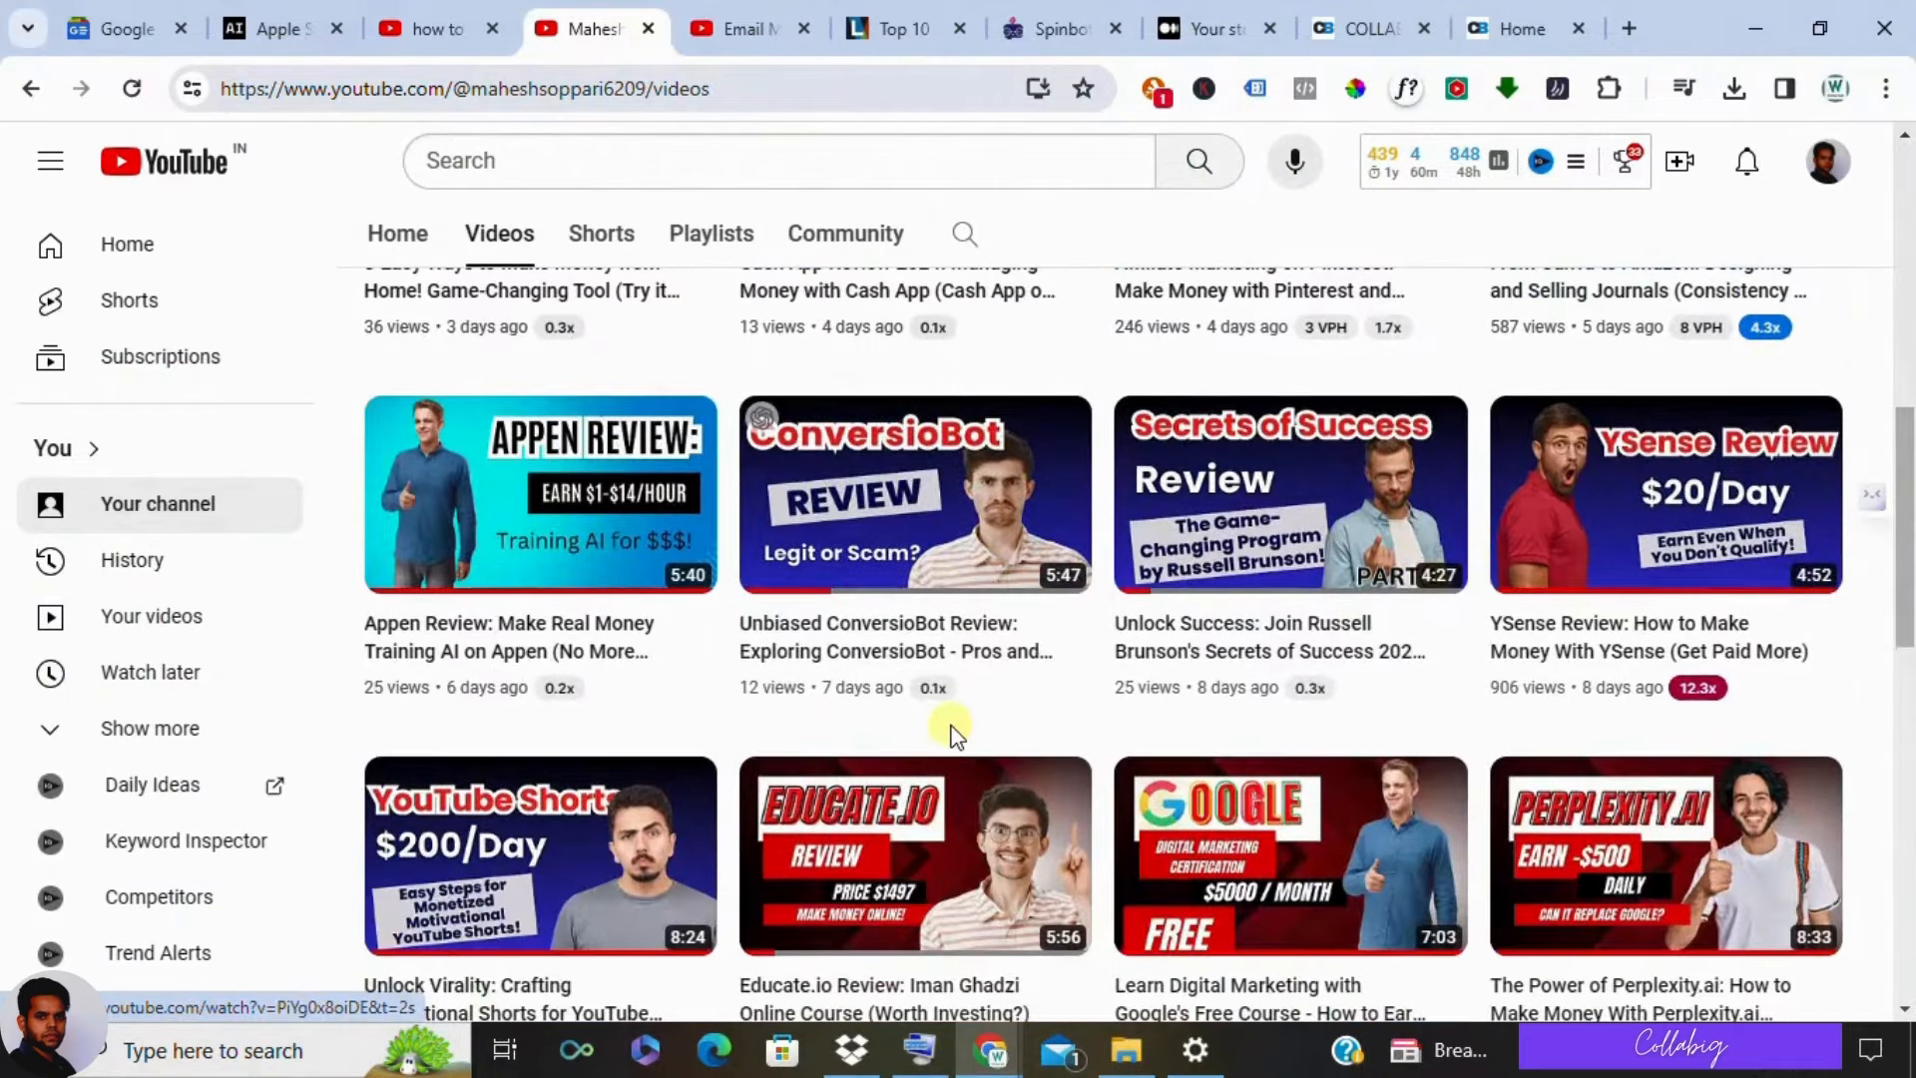
scroll("down", 3)
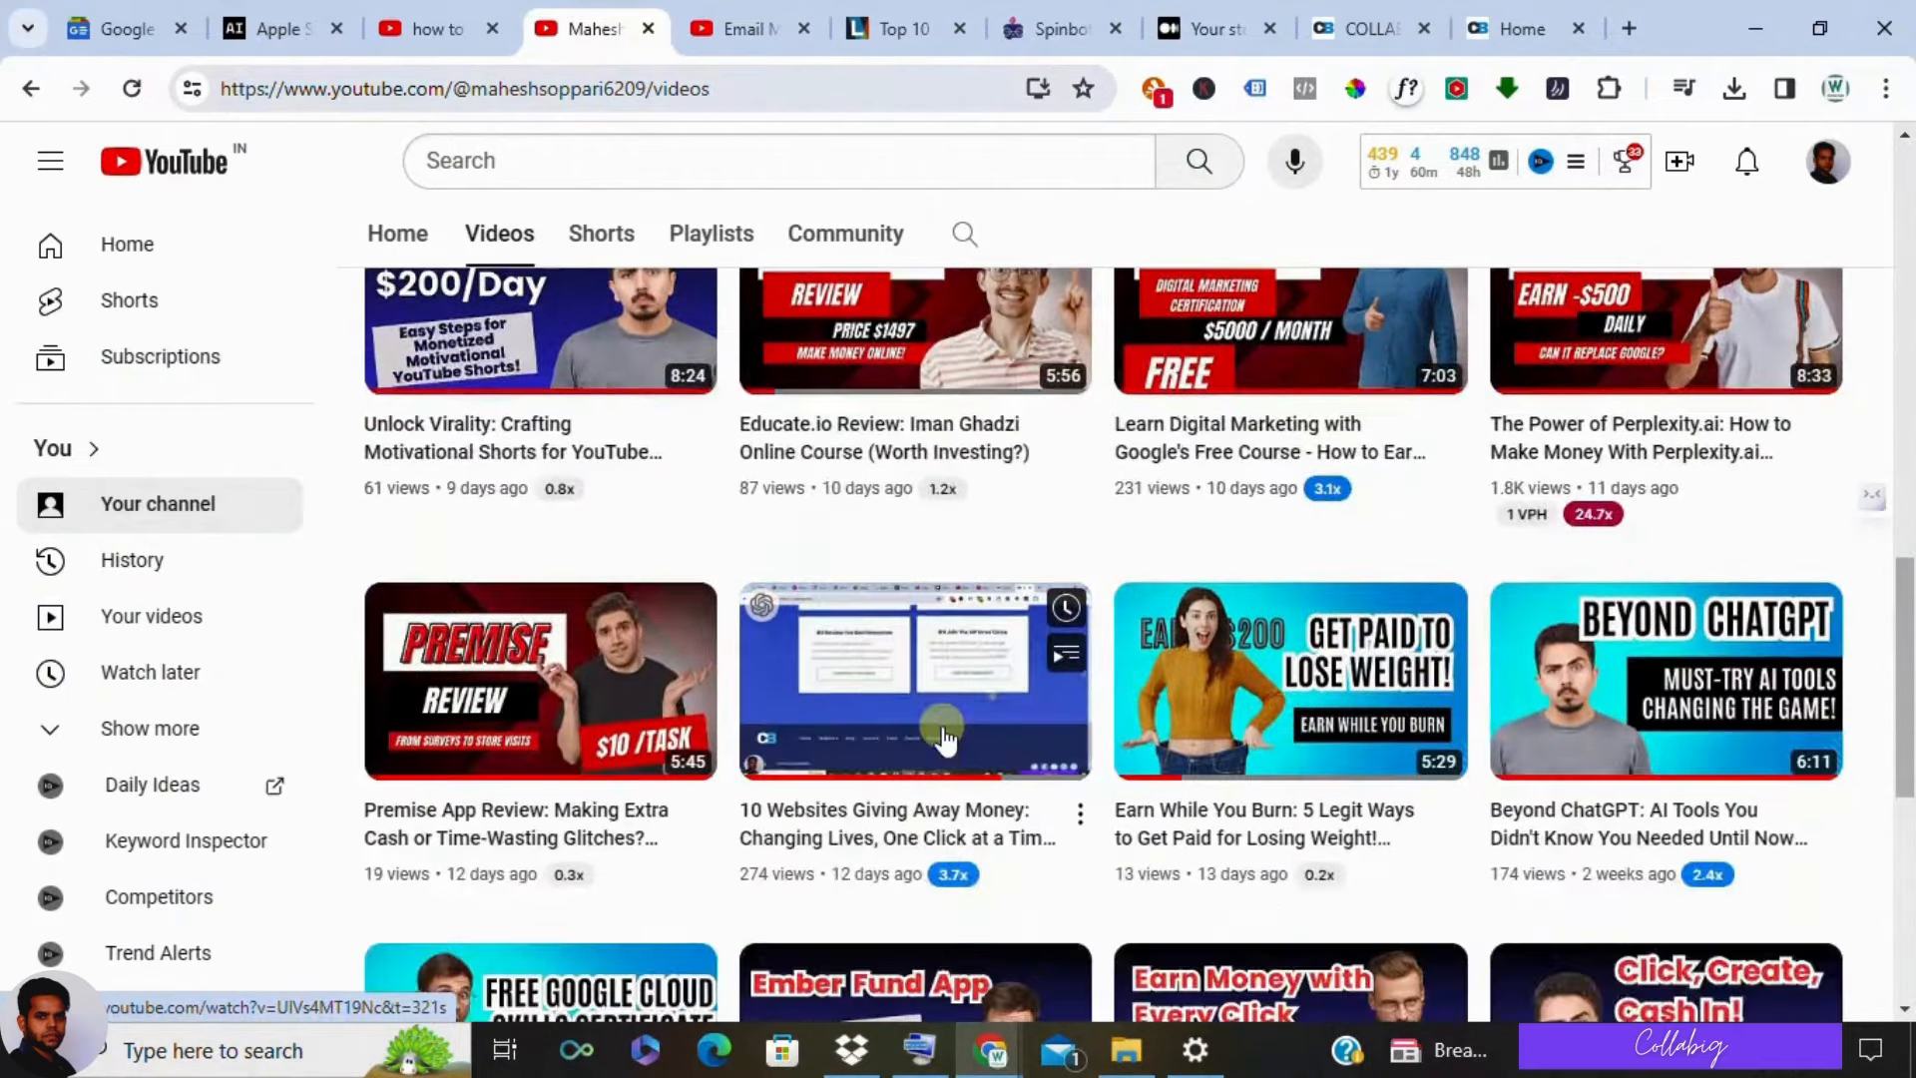
scroll("up", 3)
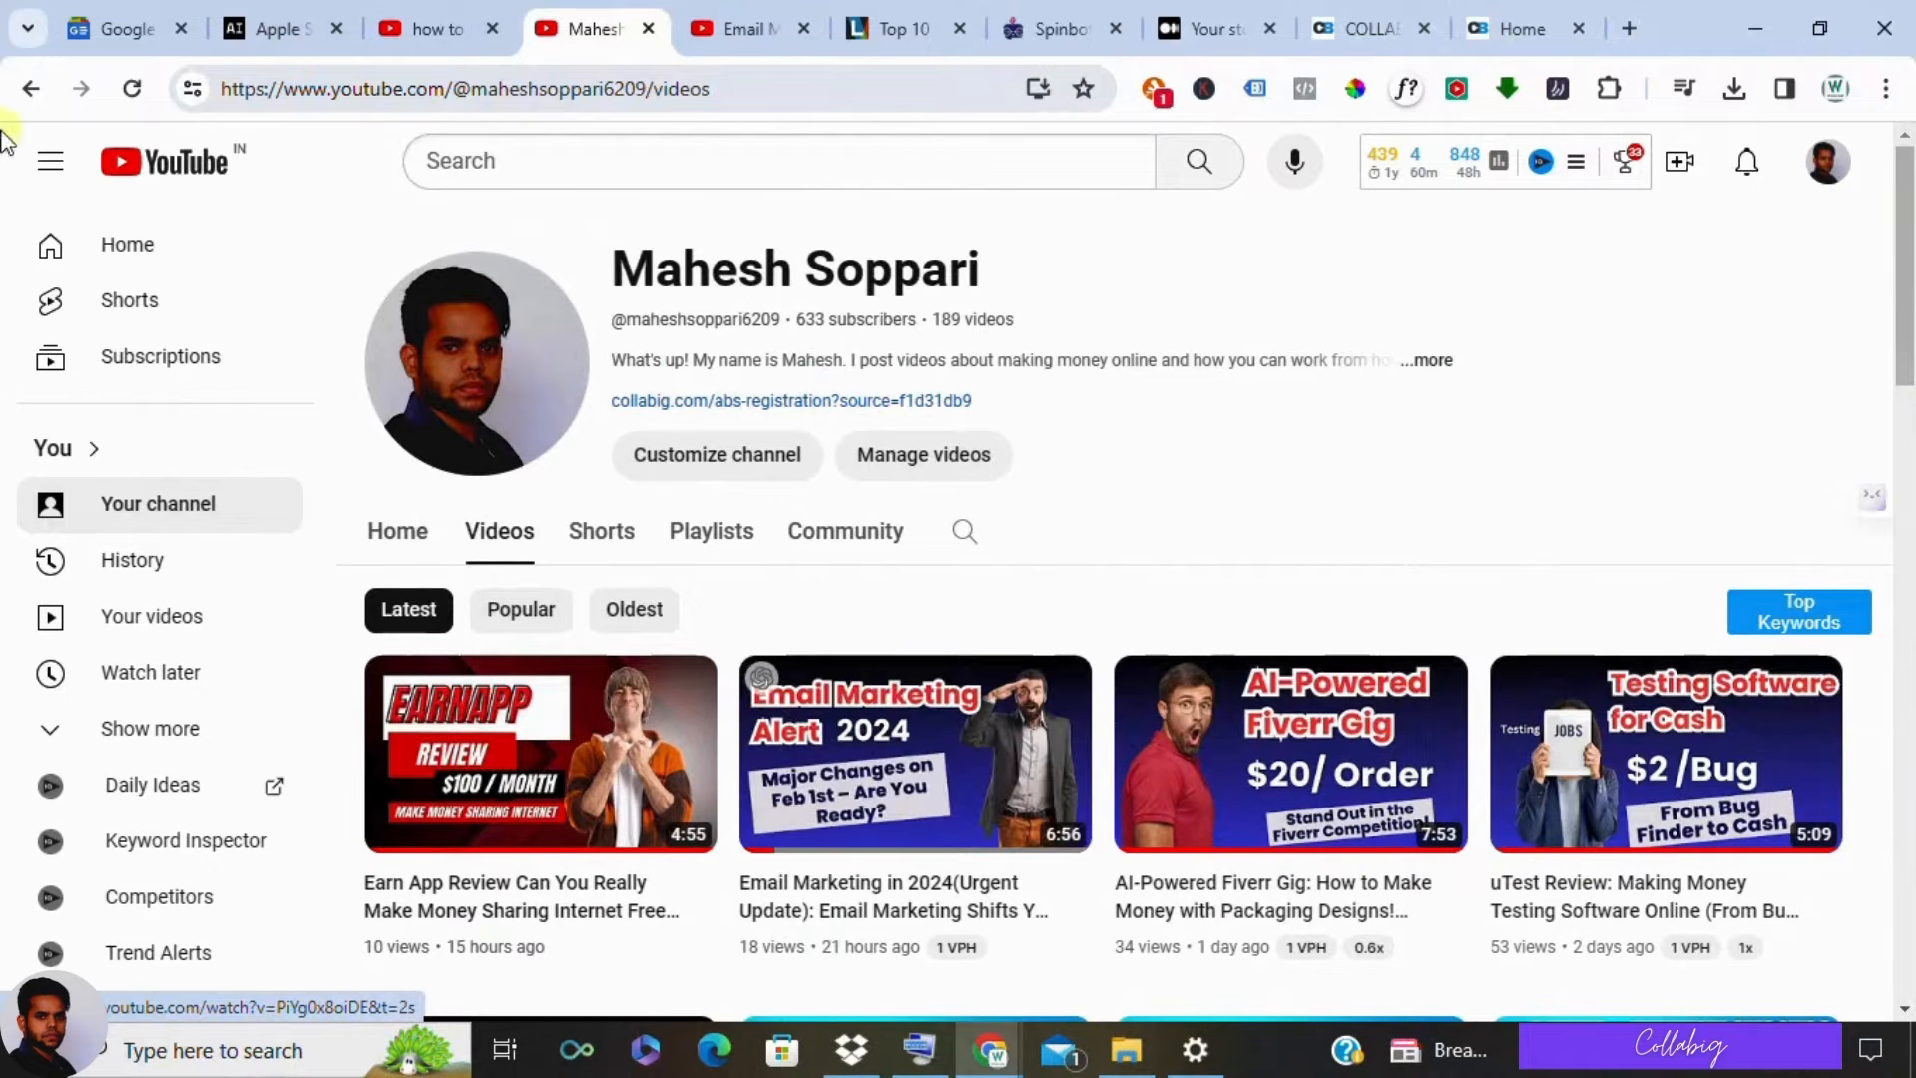
- Bring up the 'Email Marketing in 2024' video's watch page and its description
left_click(914, 752)
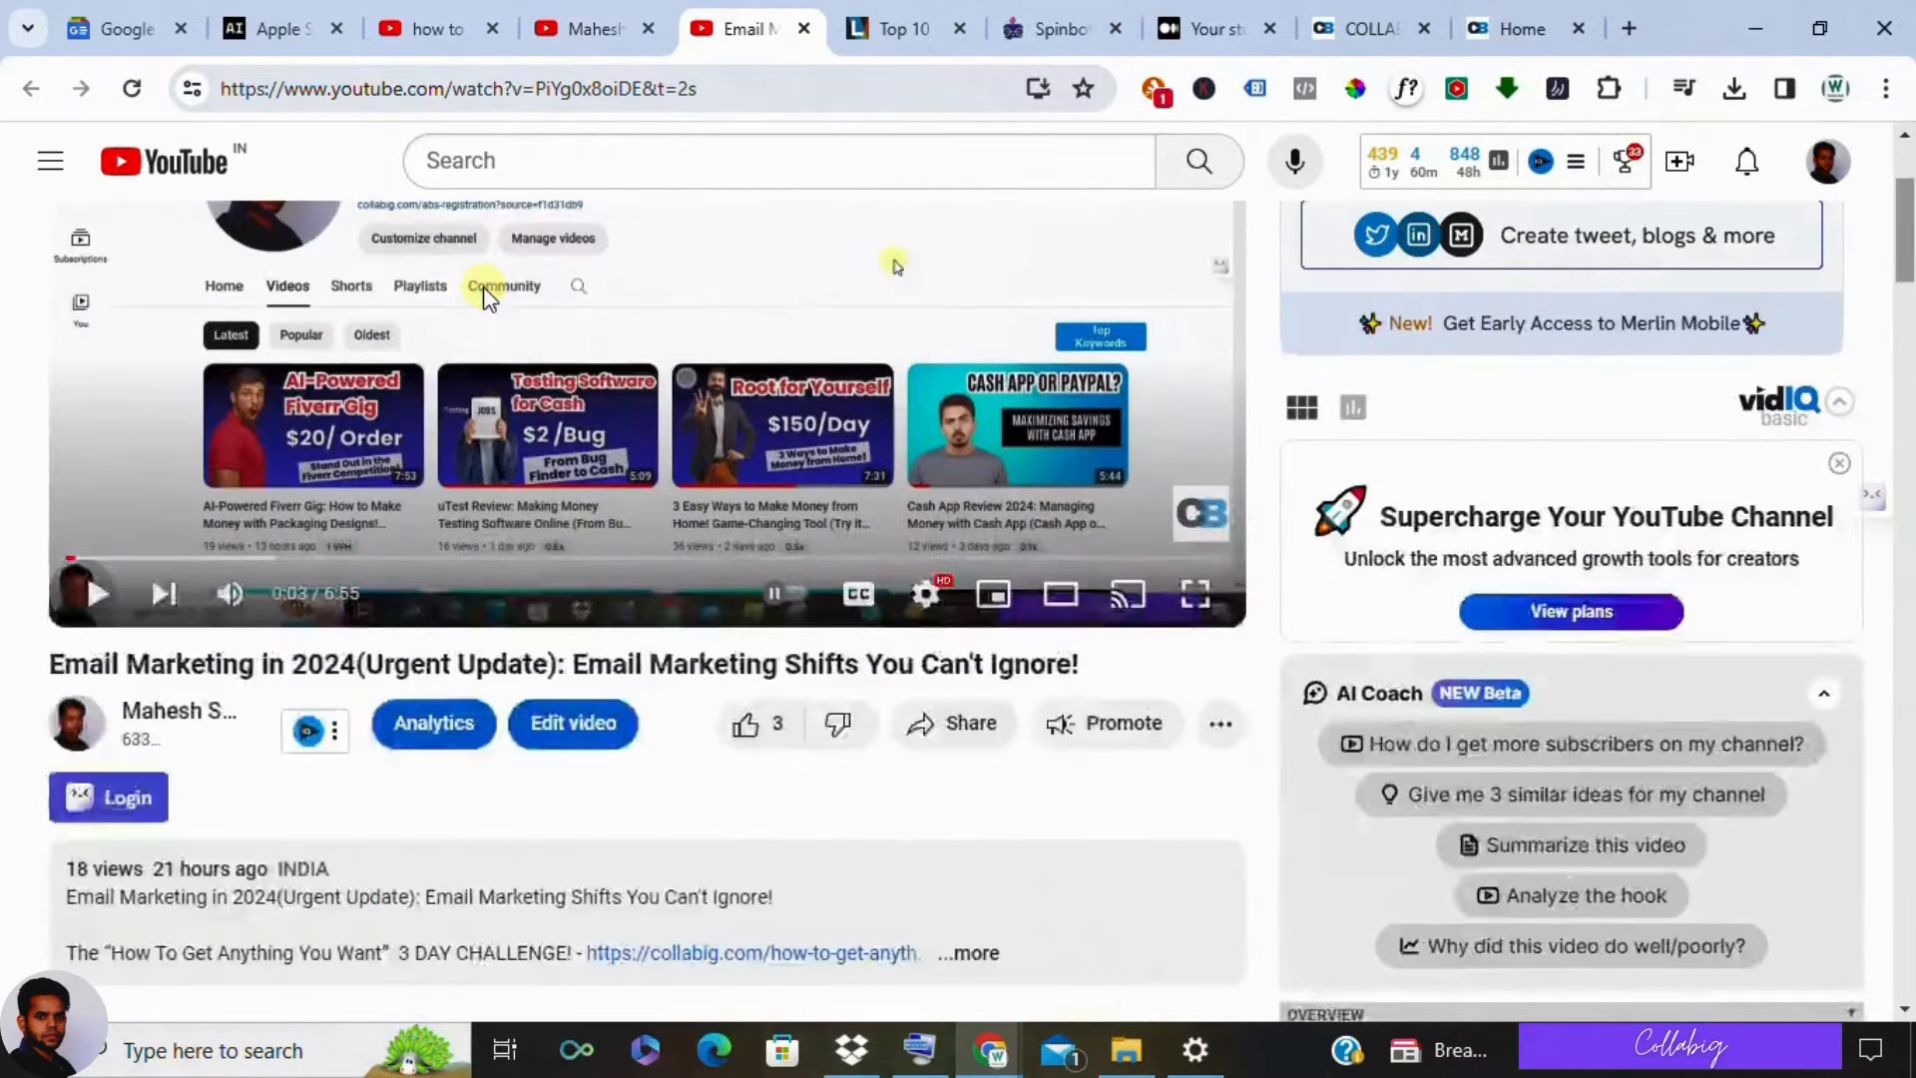
scroll("down", 3)
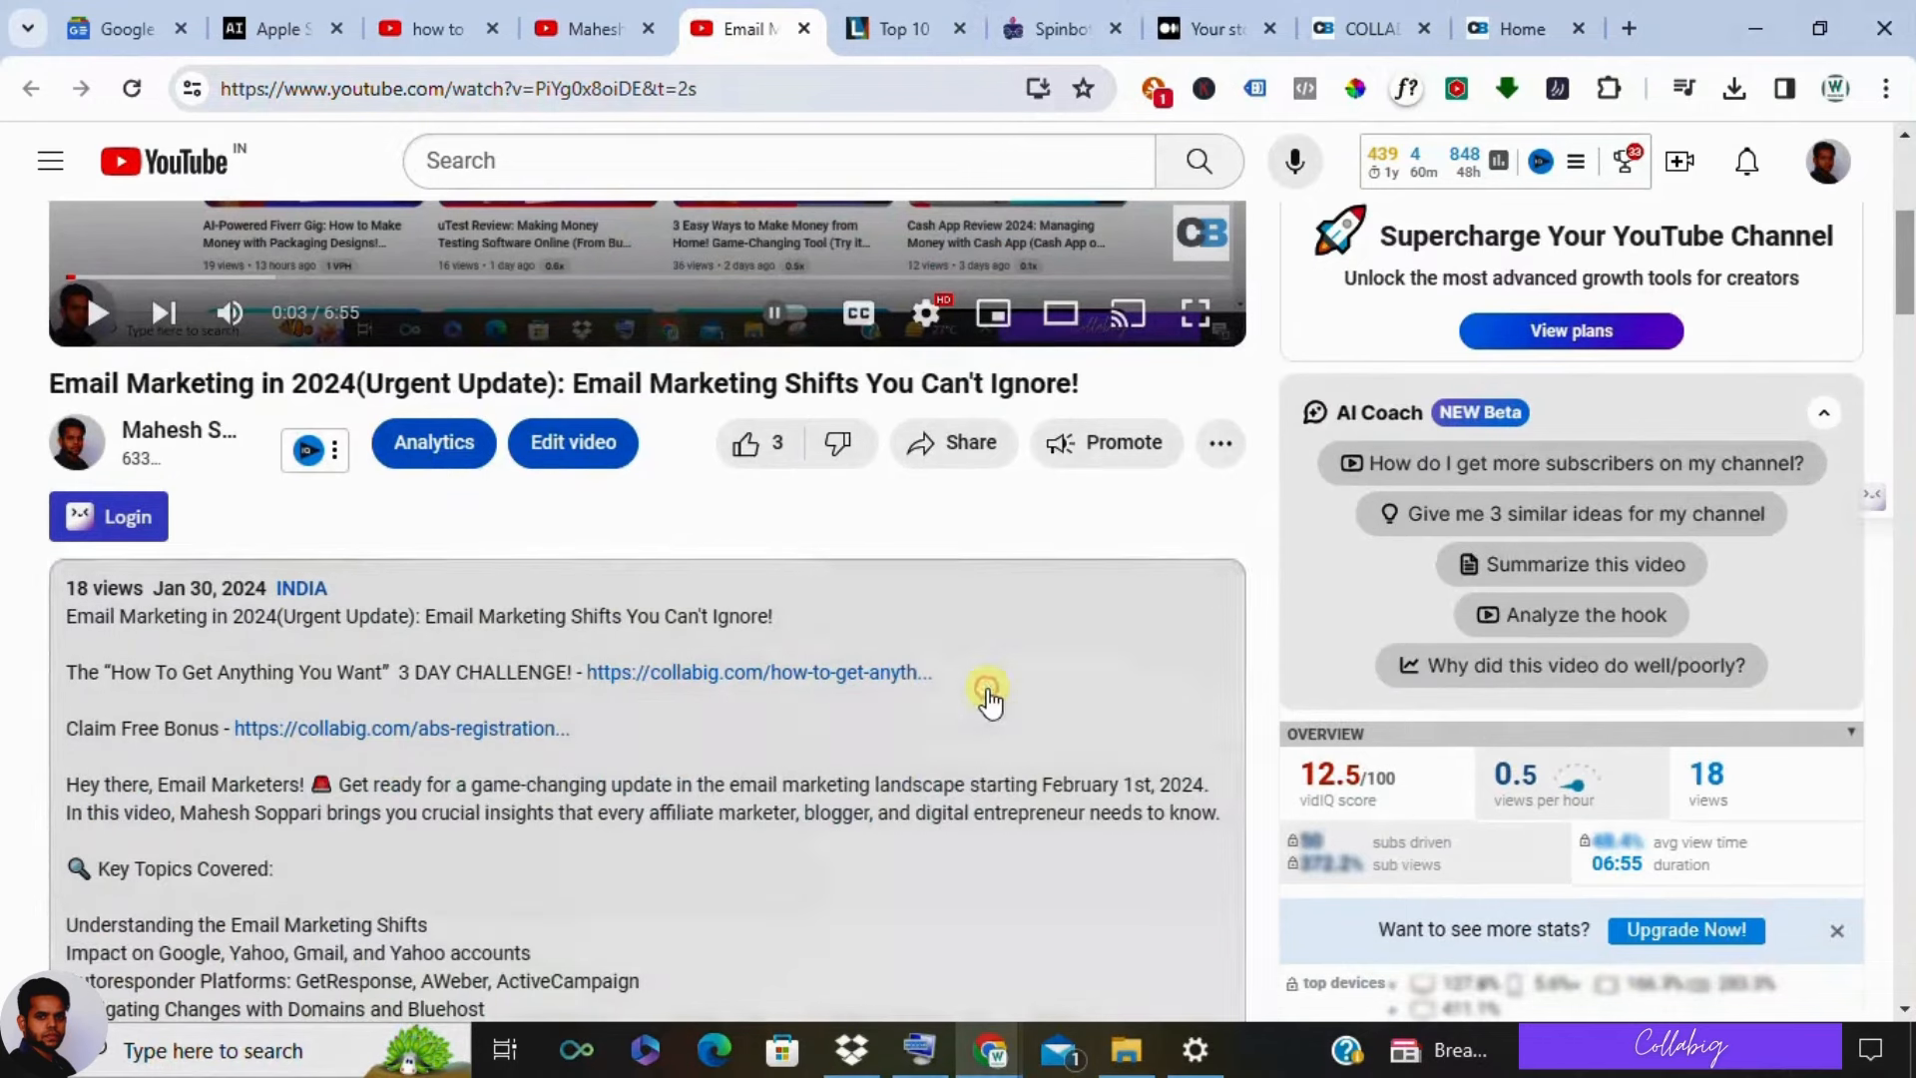
mouse_move(219, 697)
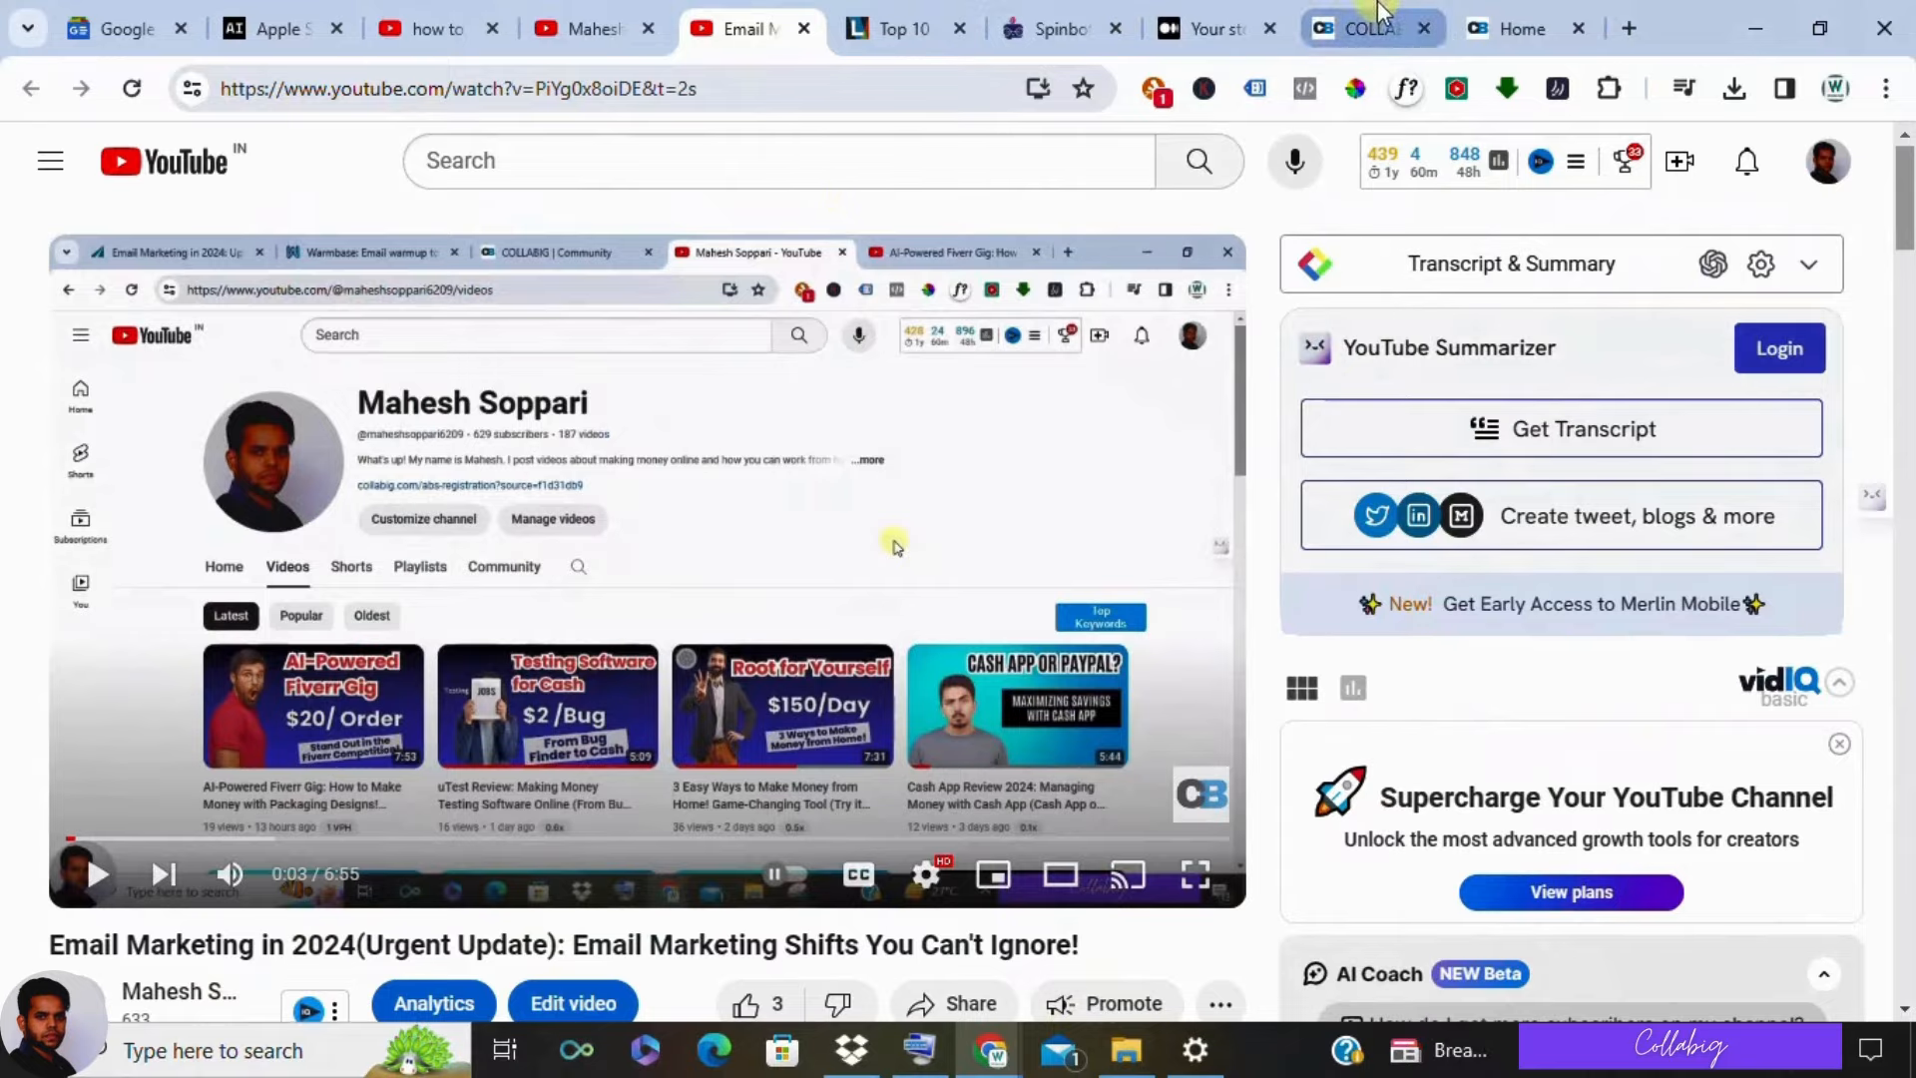
- Review the Collabig community courses page and its discussion feed
left_click(1360, 28)
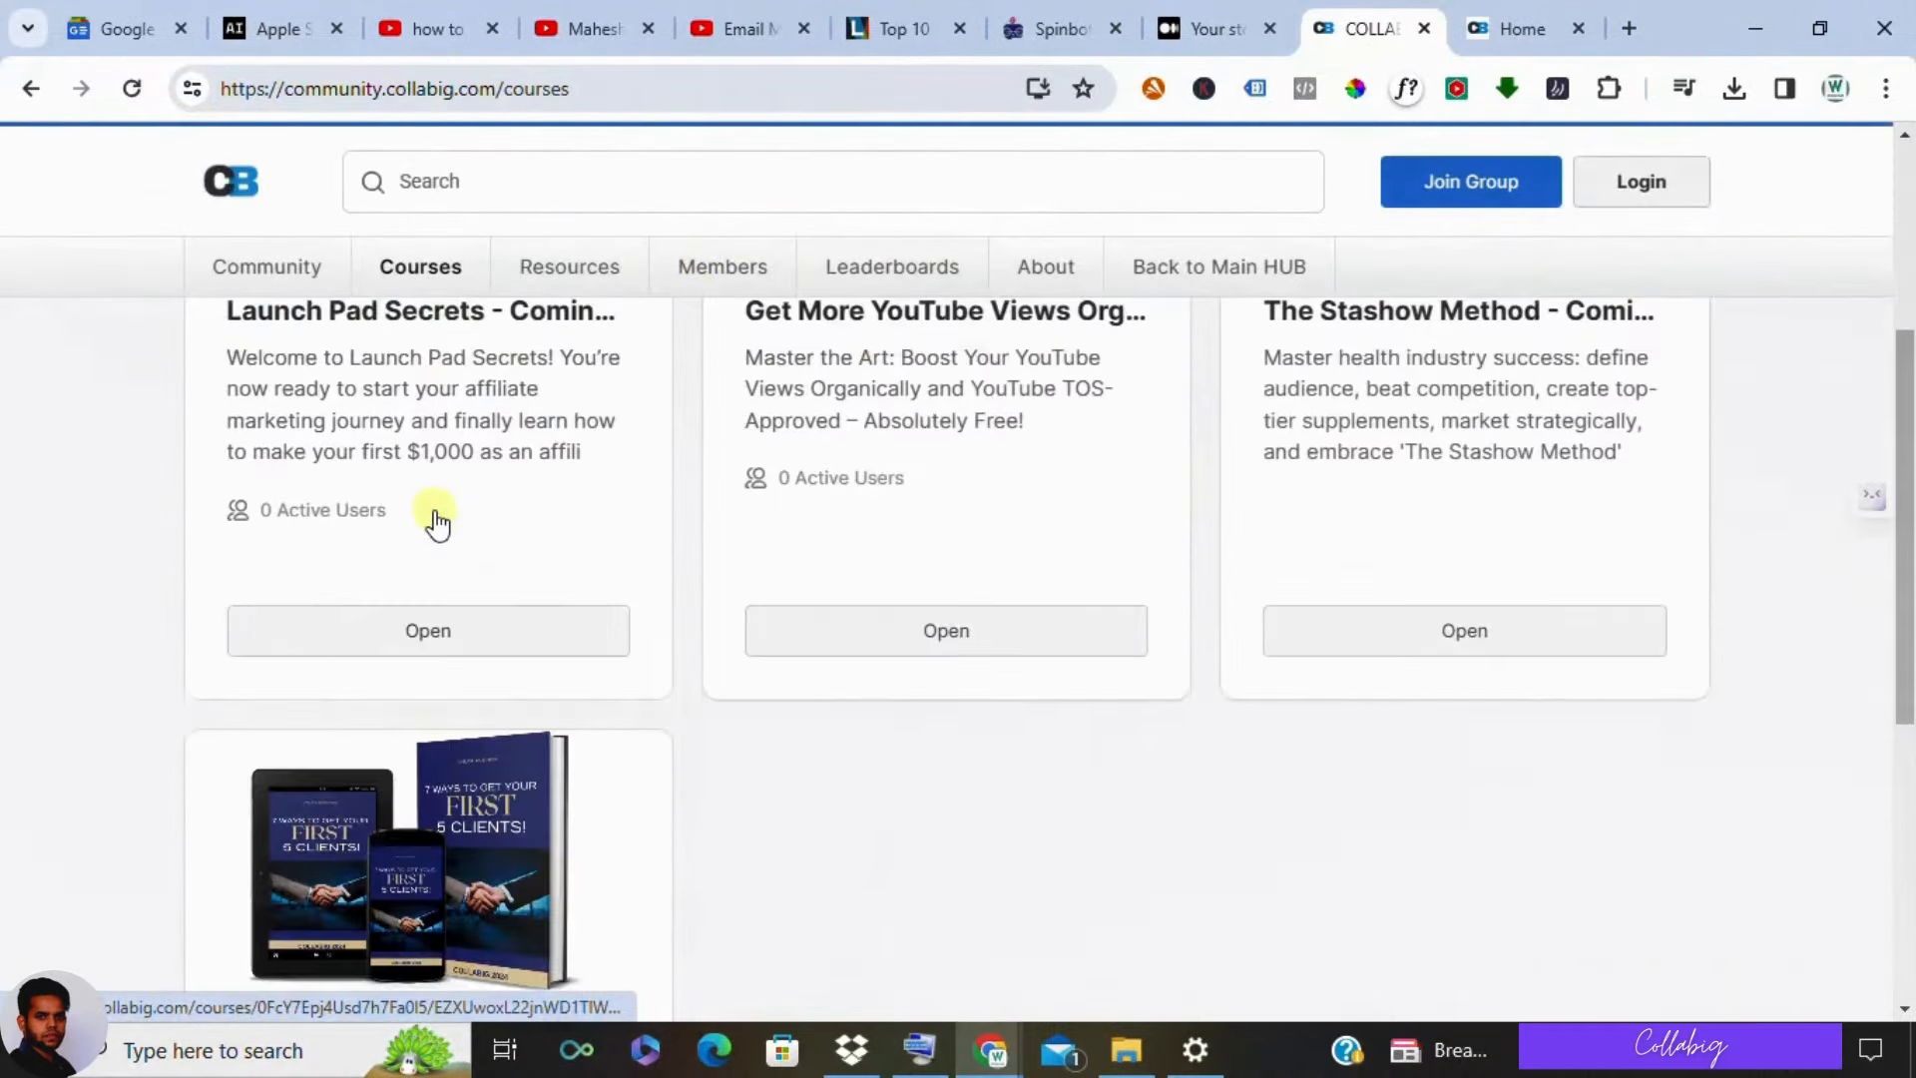
scroll("up", 3)
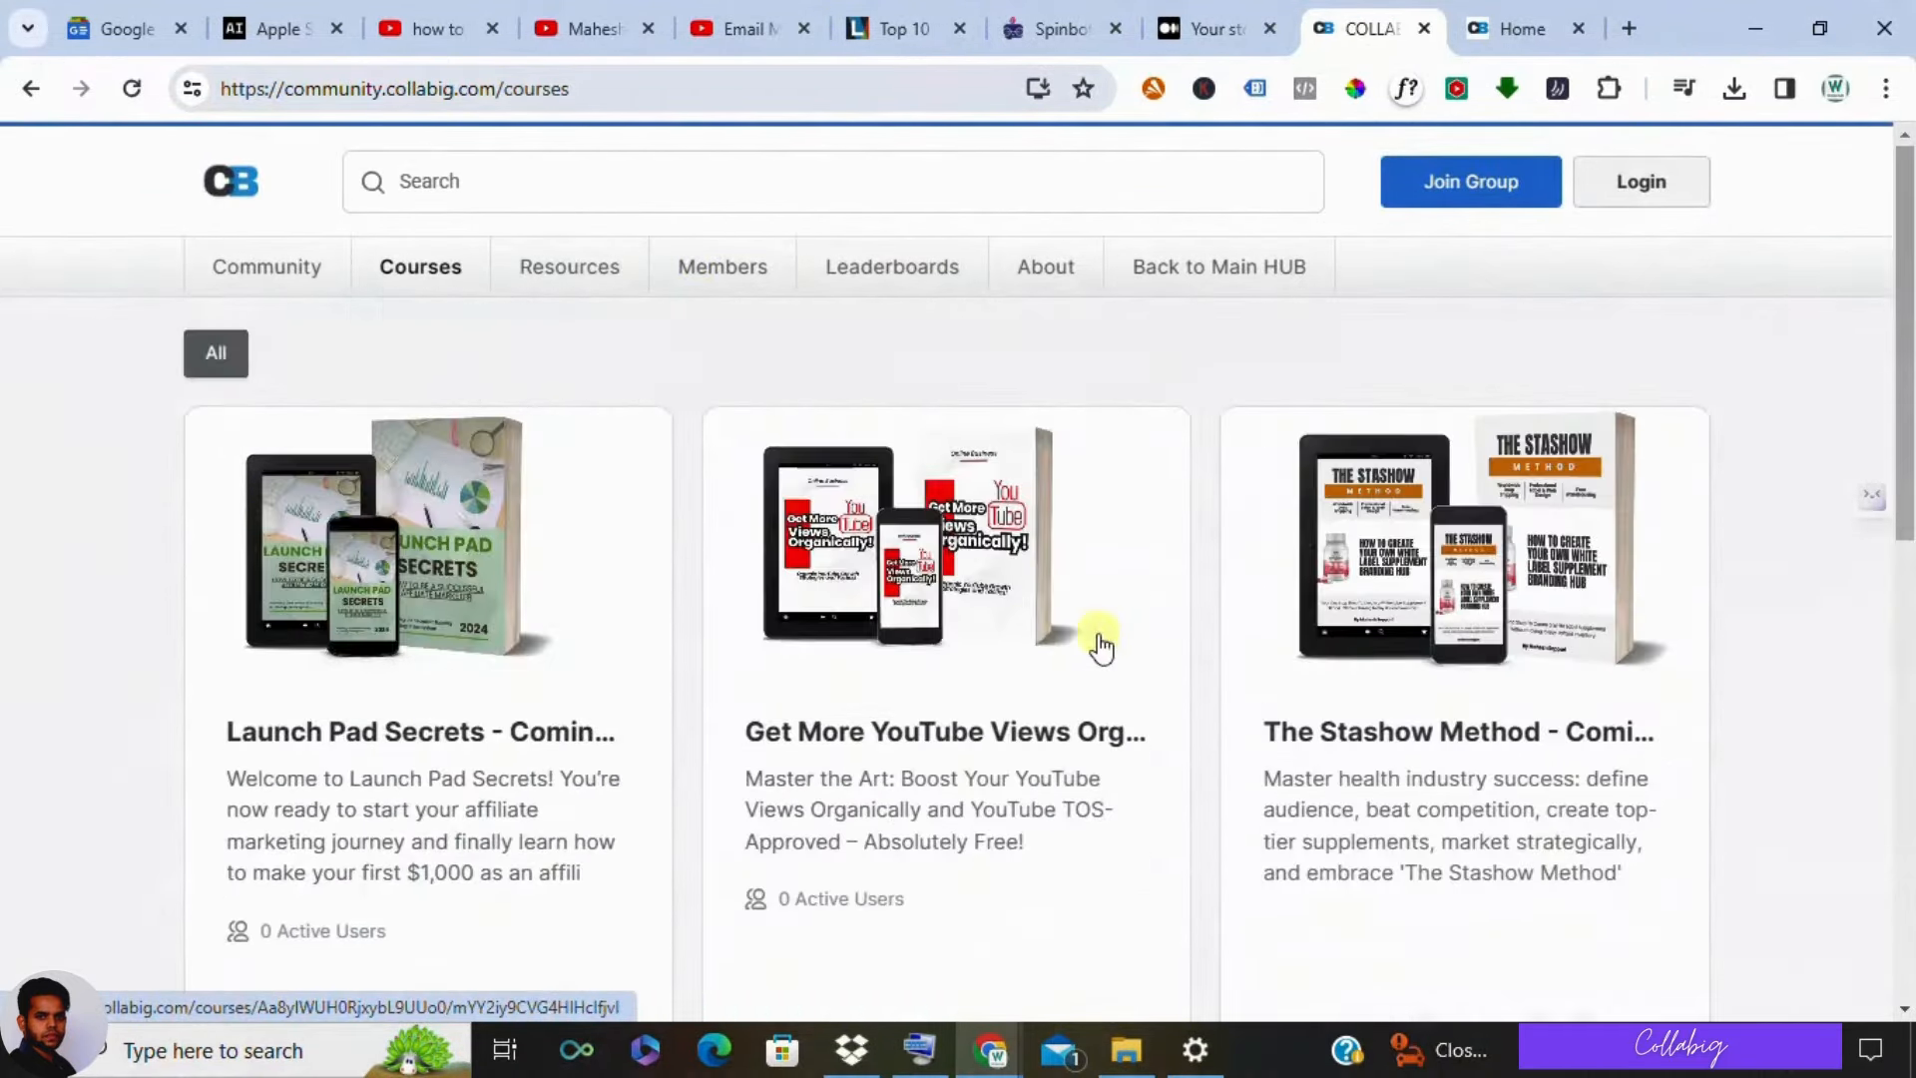
mouse_move(497, 282)
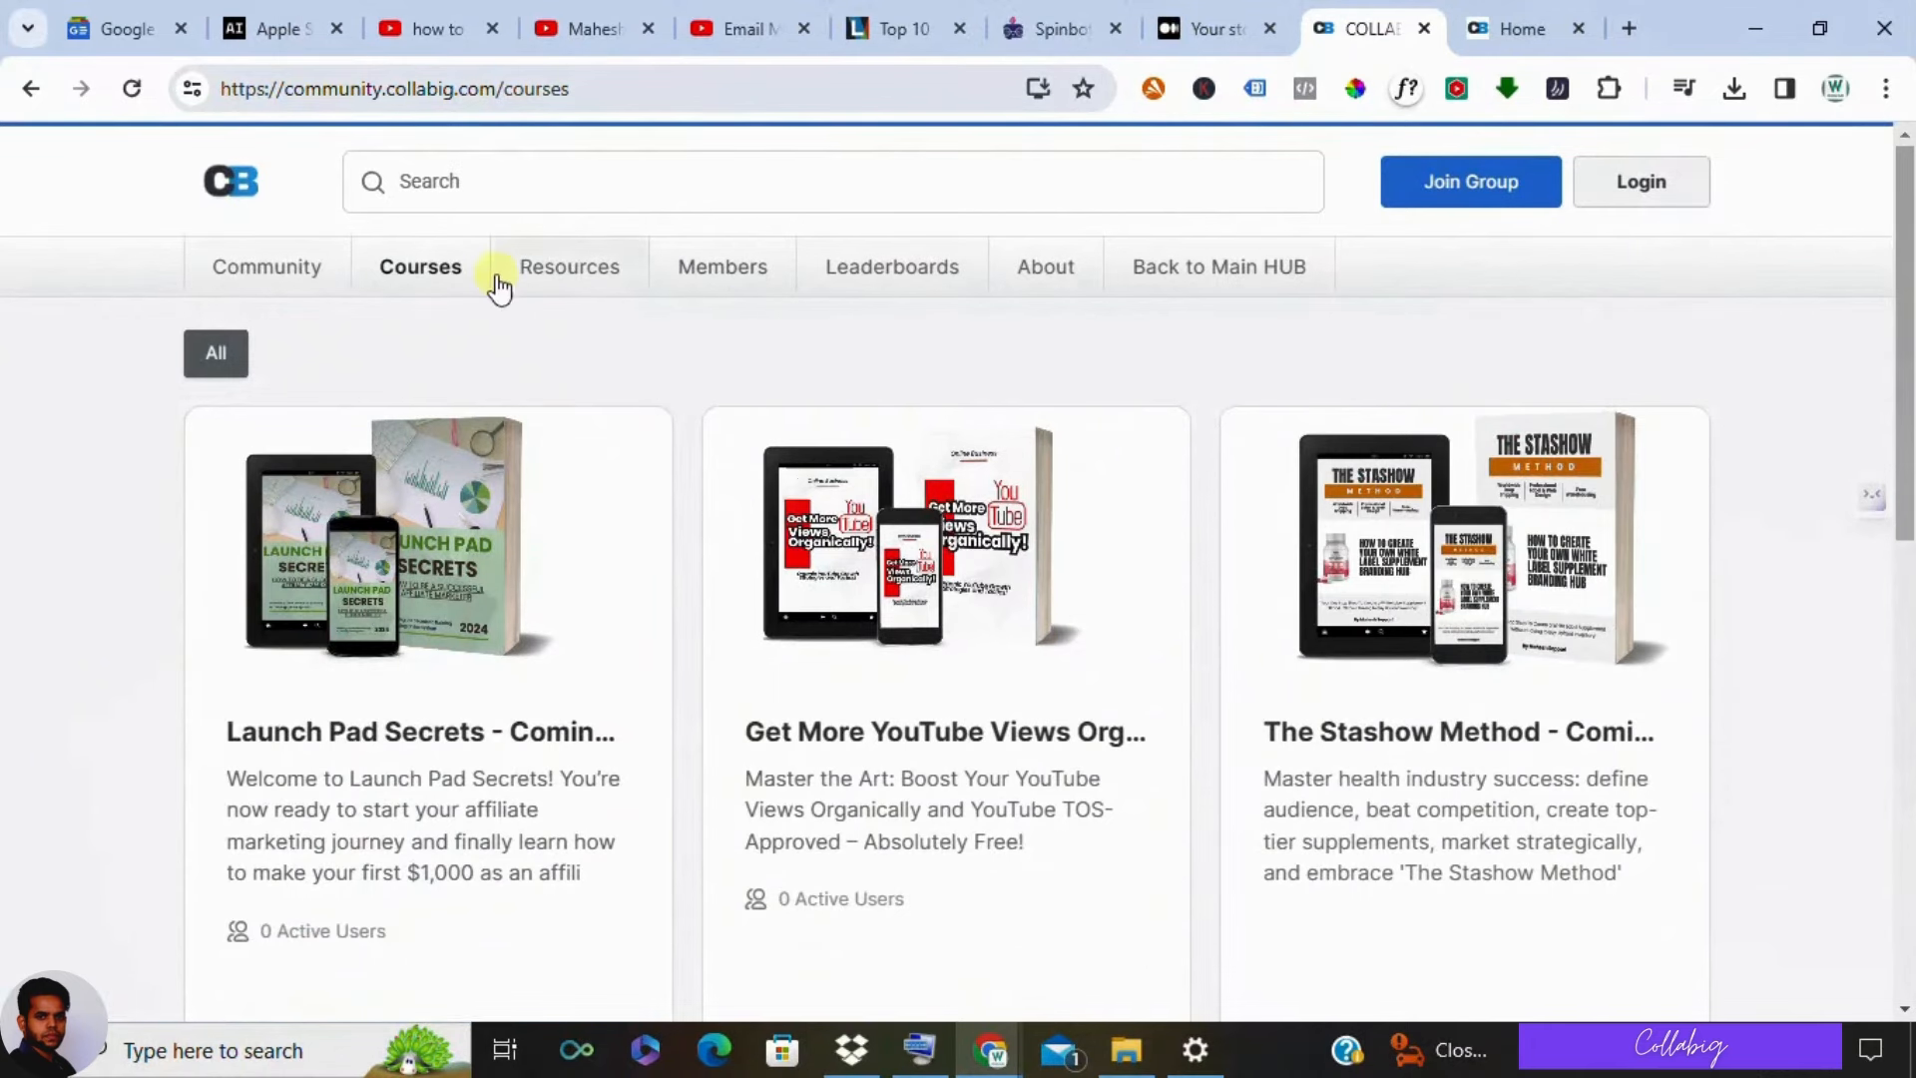
left_click(279, 265)
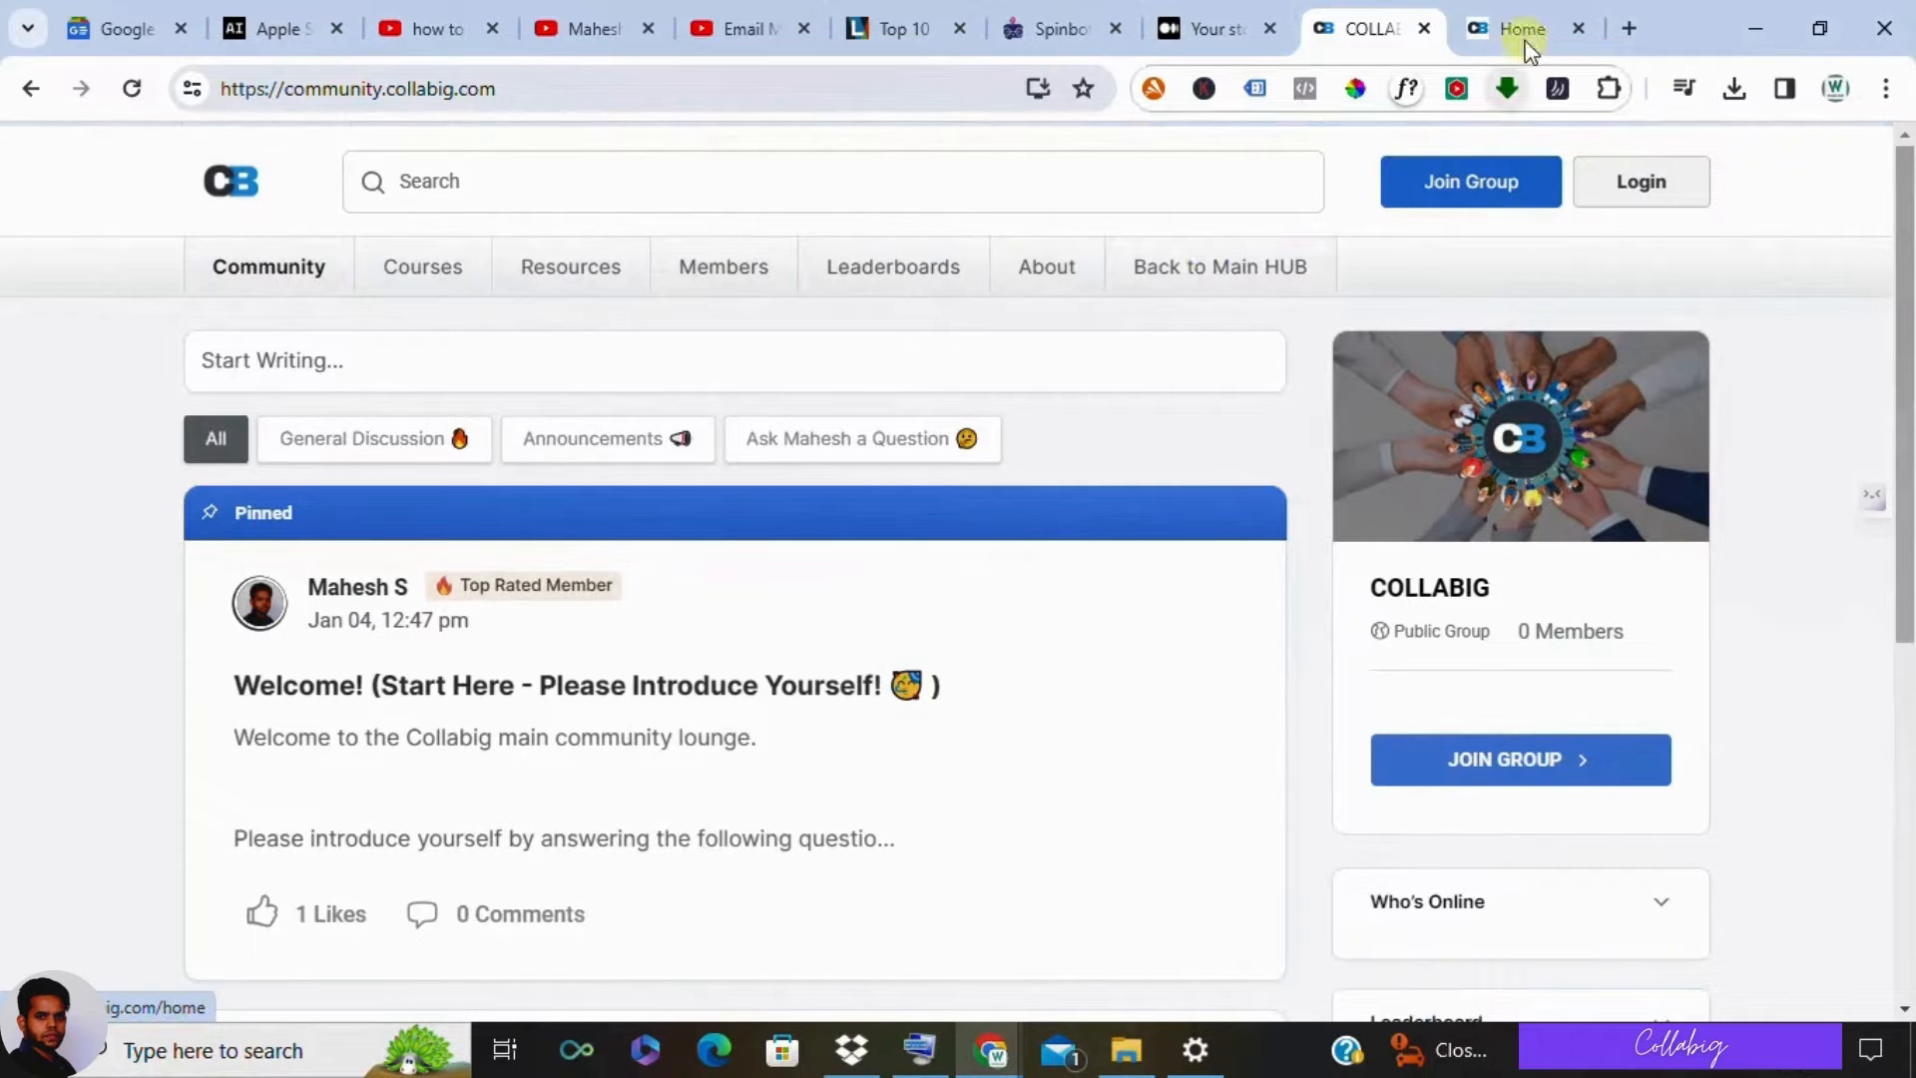
- Show the Collabig home page, read down to its footer and back to the hero section
left_click(1521, 28)
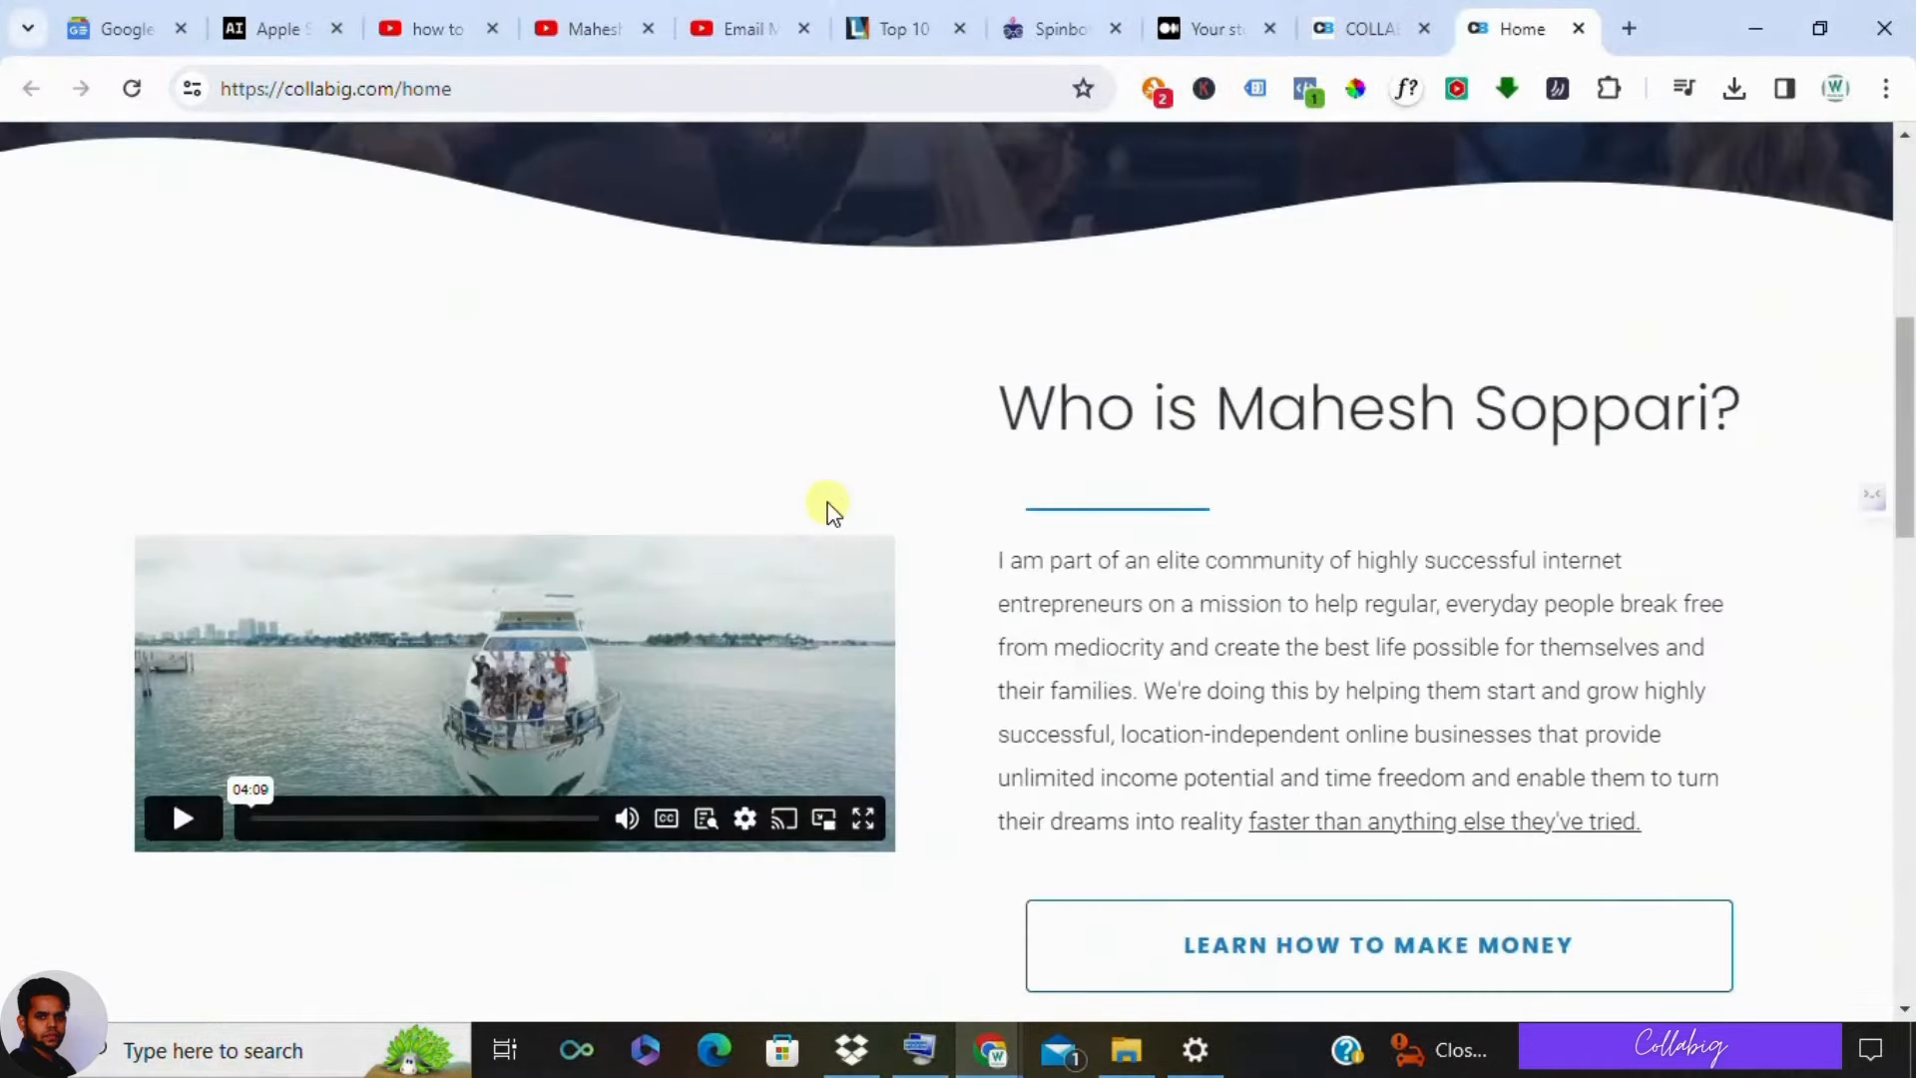
scroll("down", 3)
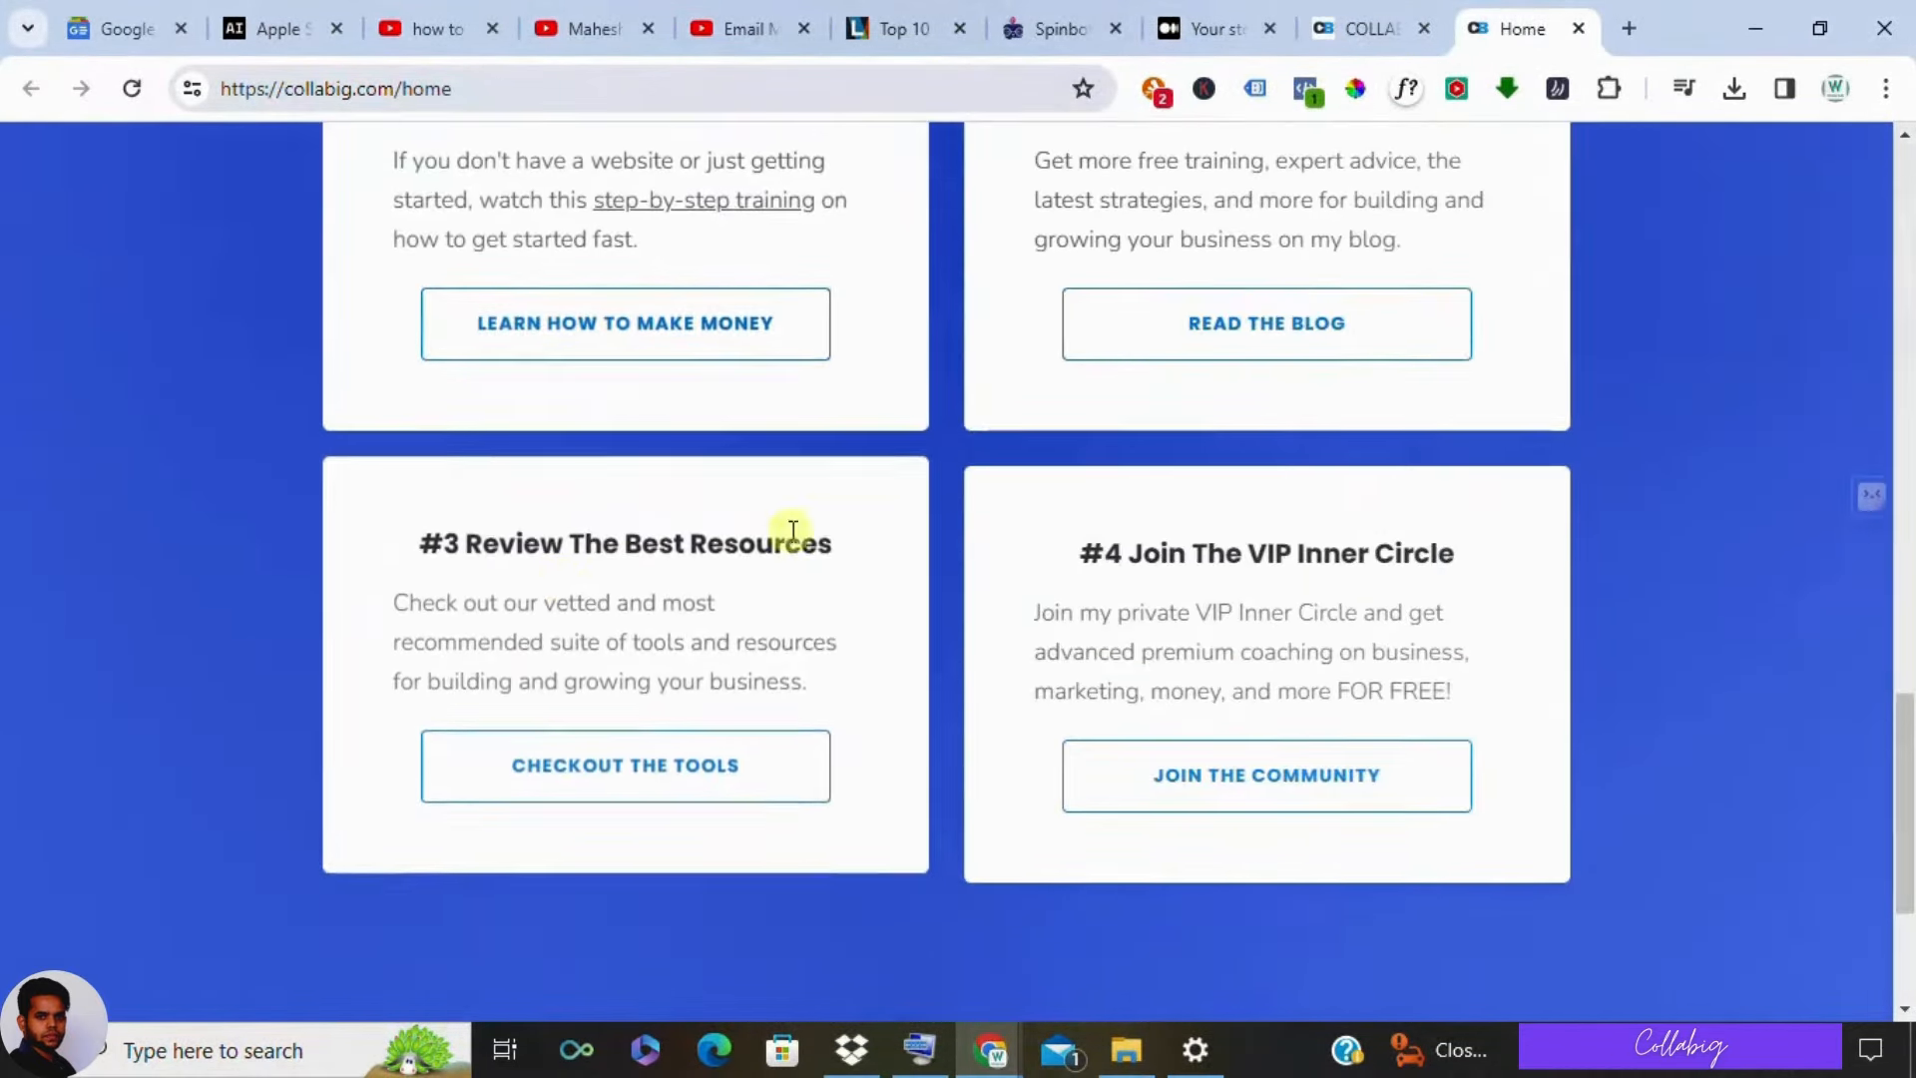
scroll("down", 3)
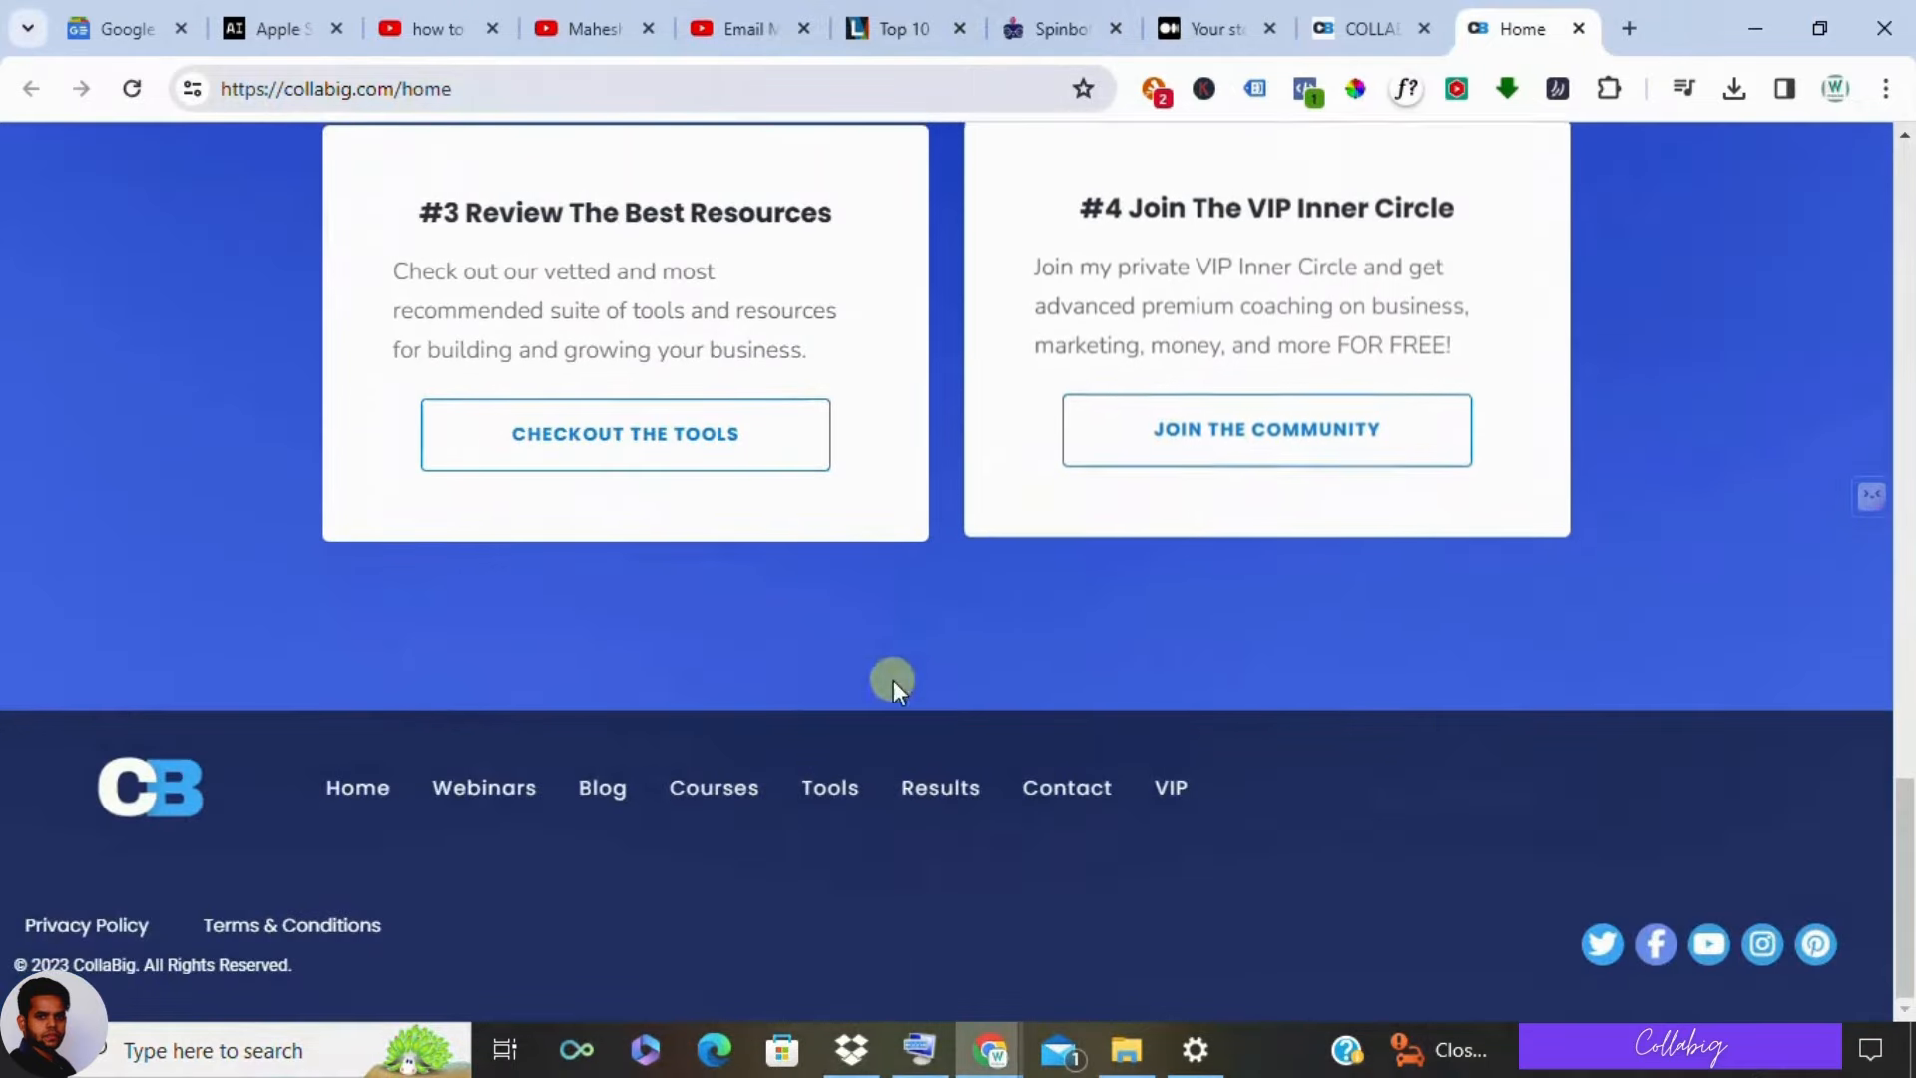
scroll("up", 3)
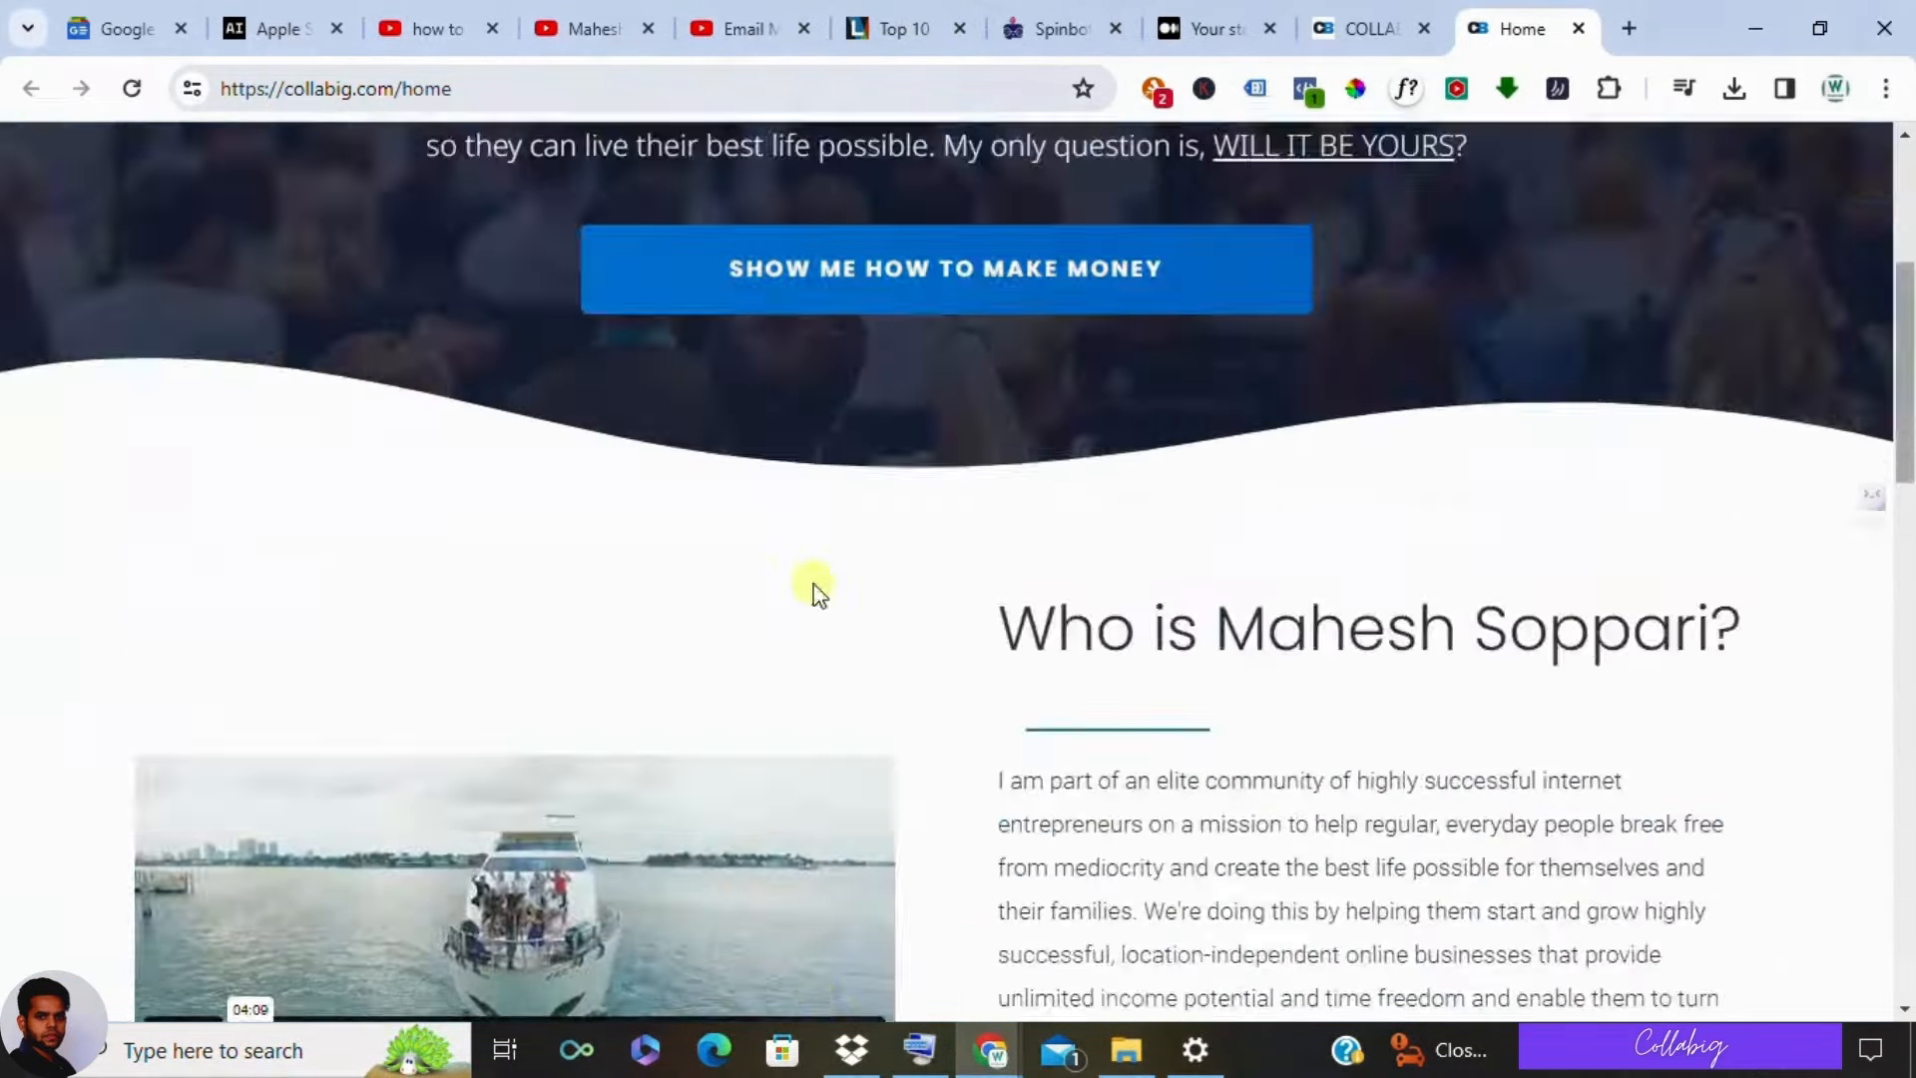
scroll("up", 3)
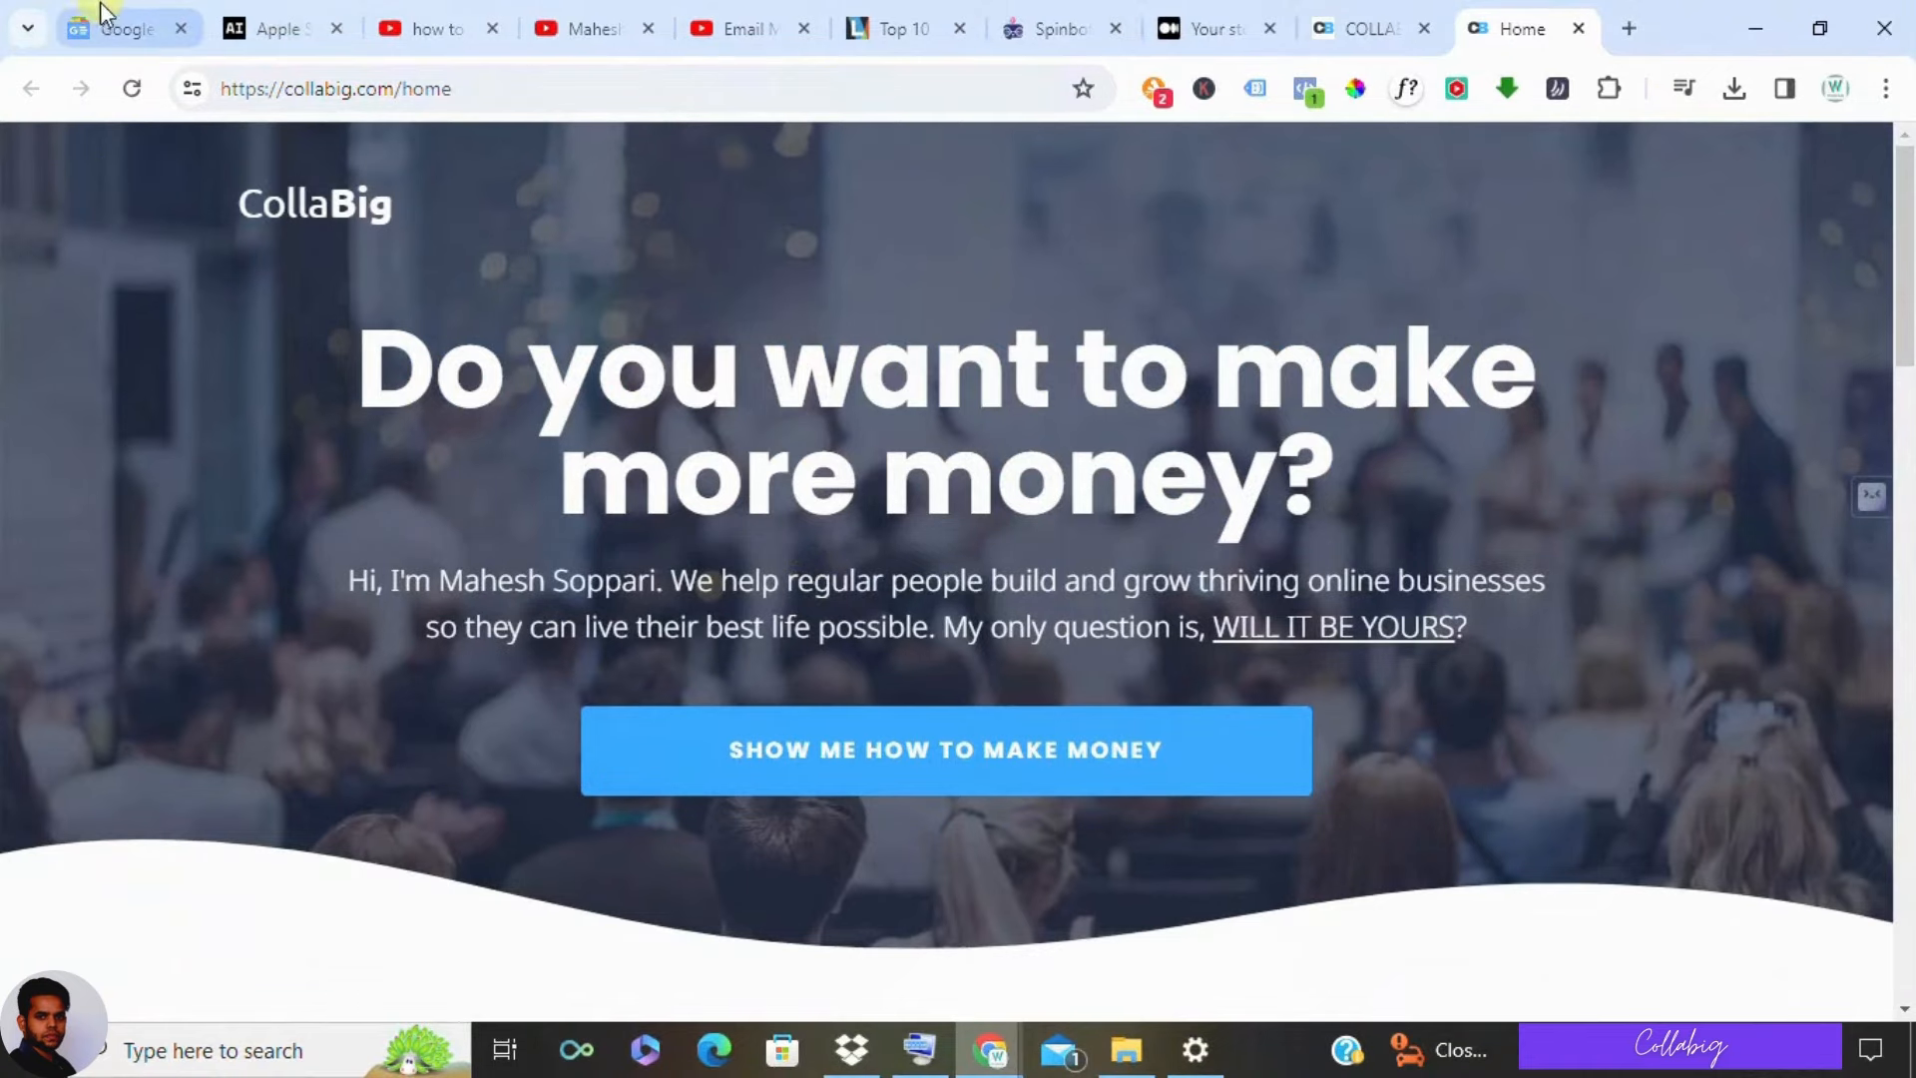
- Return to the Google News Technology topic page, back at its latest stories
left_click(122, 28)
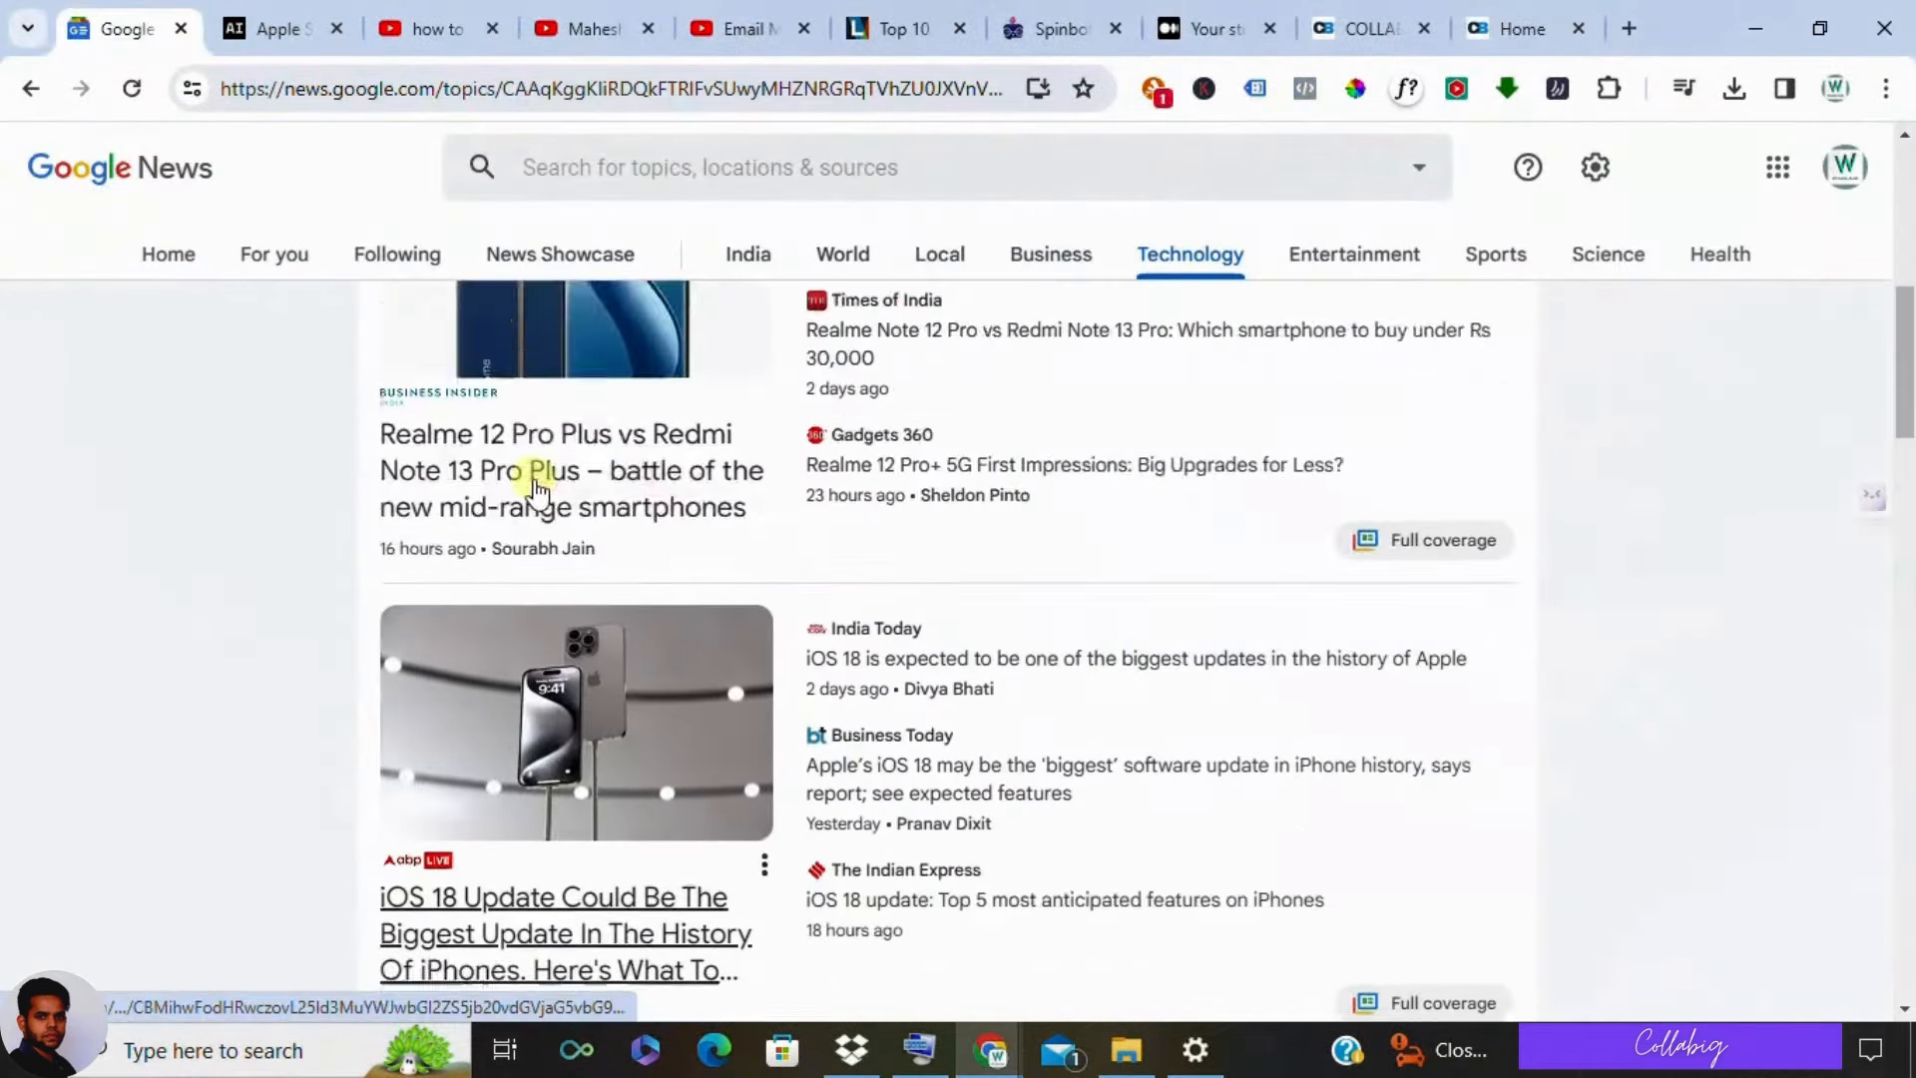
scroll("up", 3)
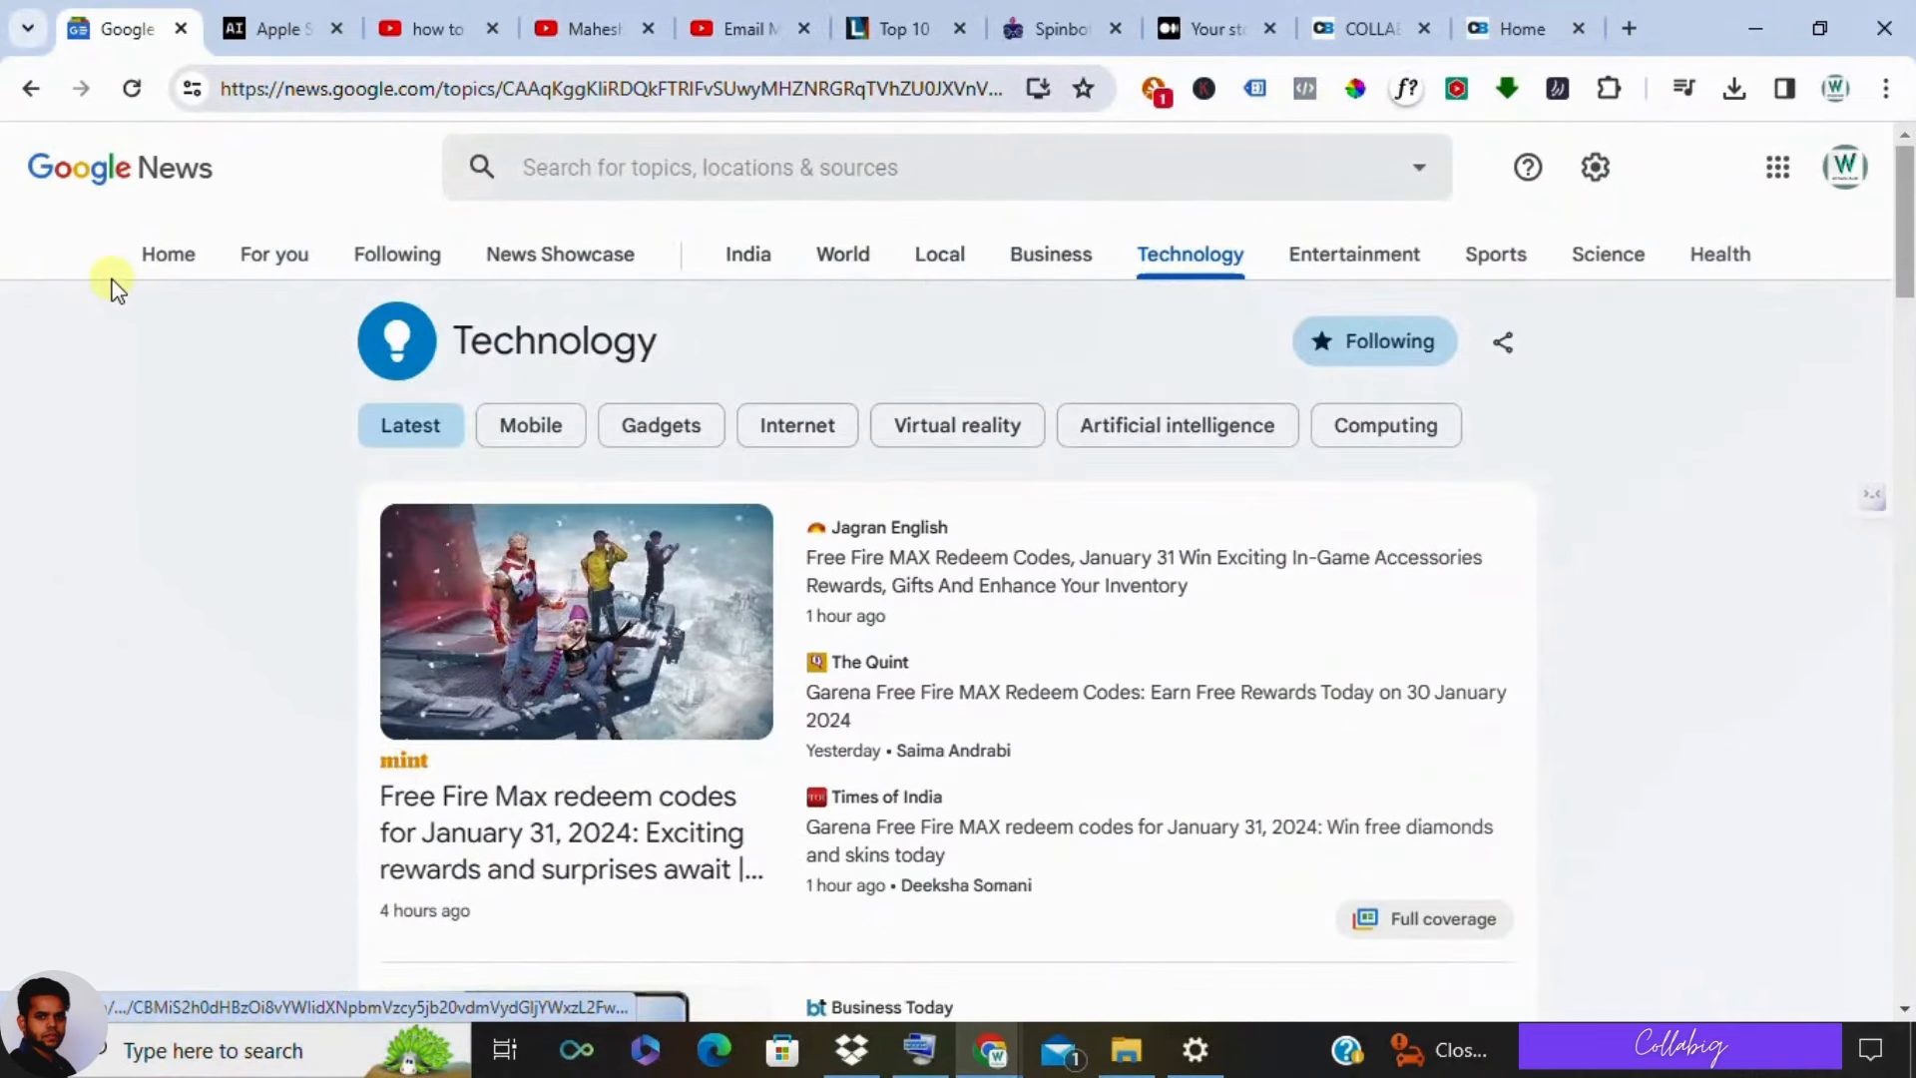
mouse_move(316, 62)
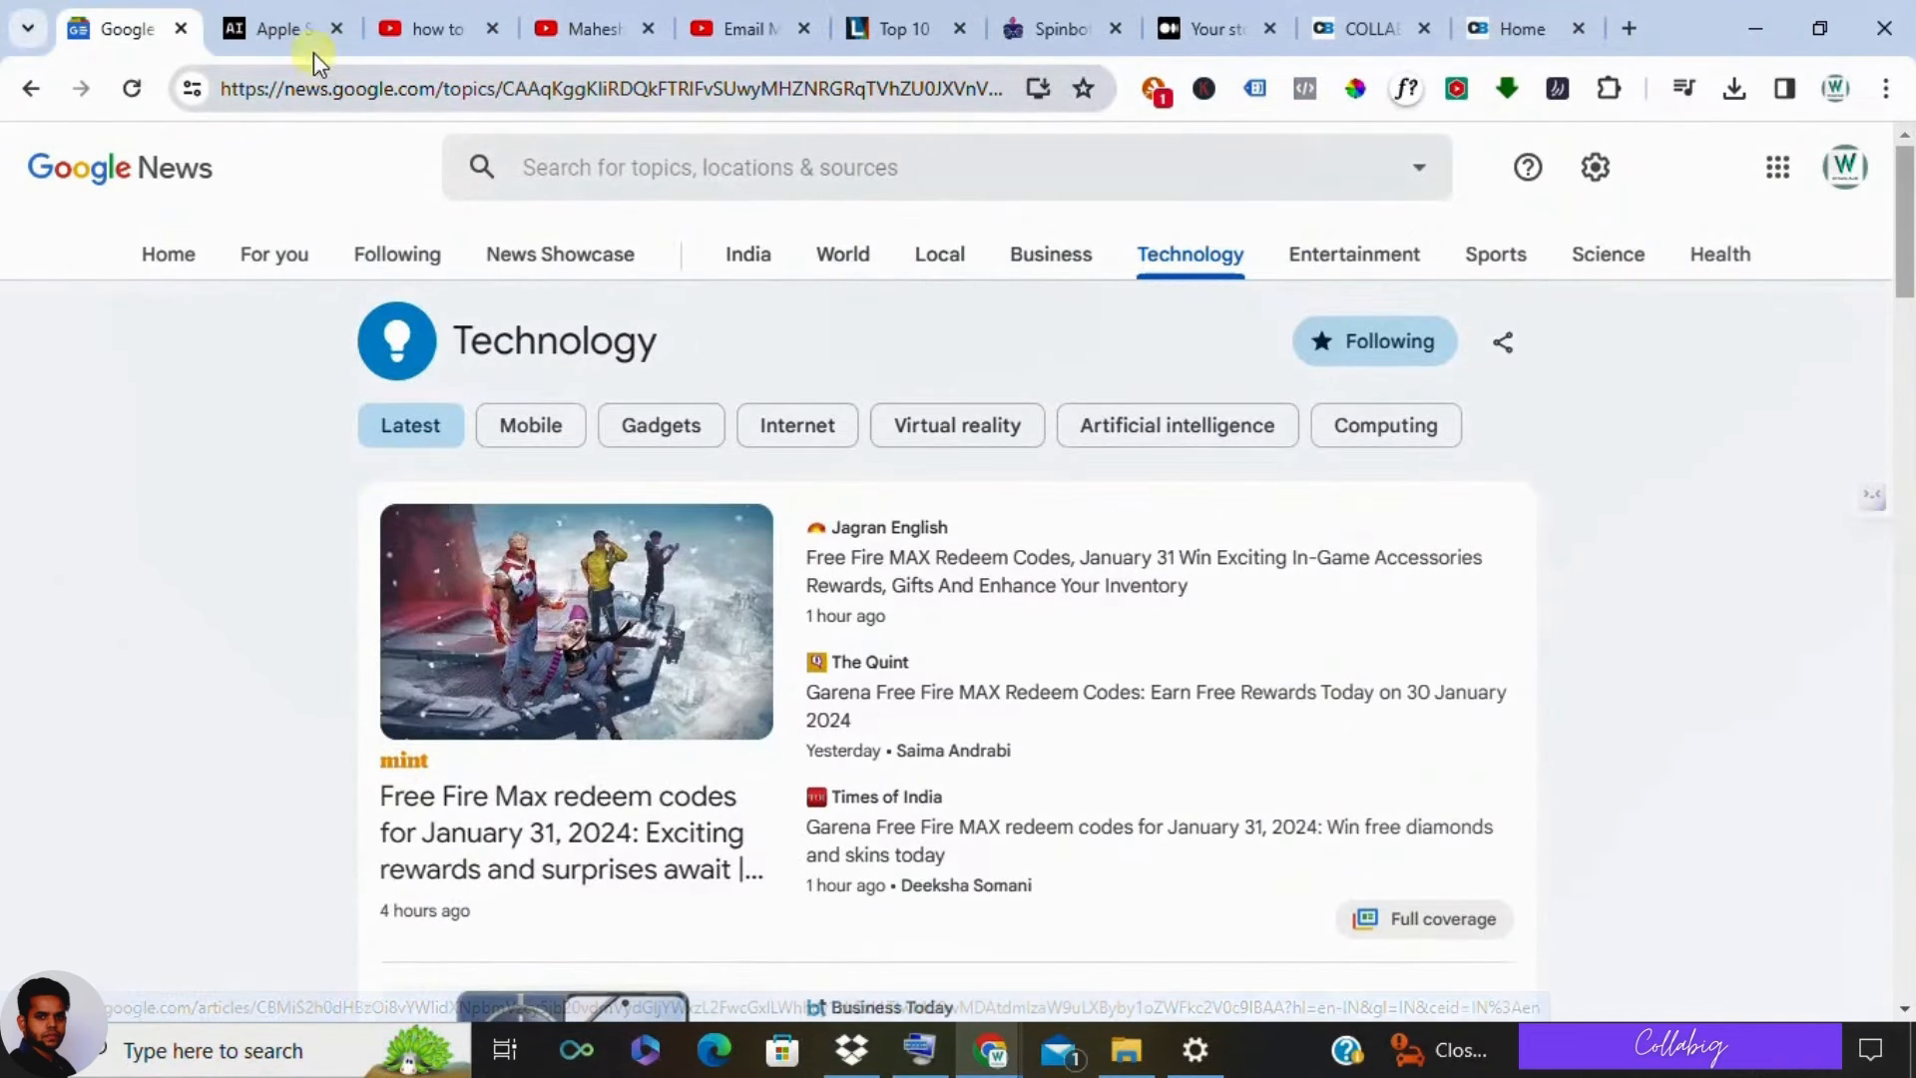
mouse_move(553, 225)
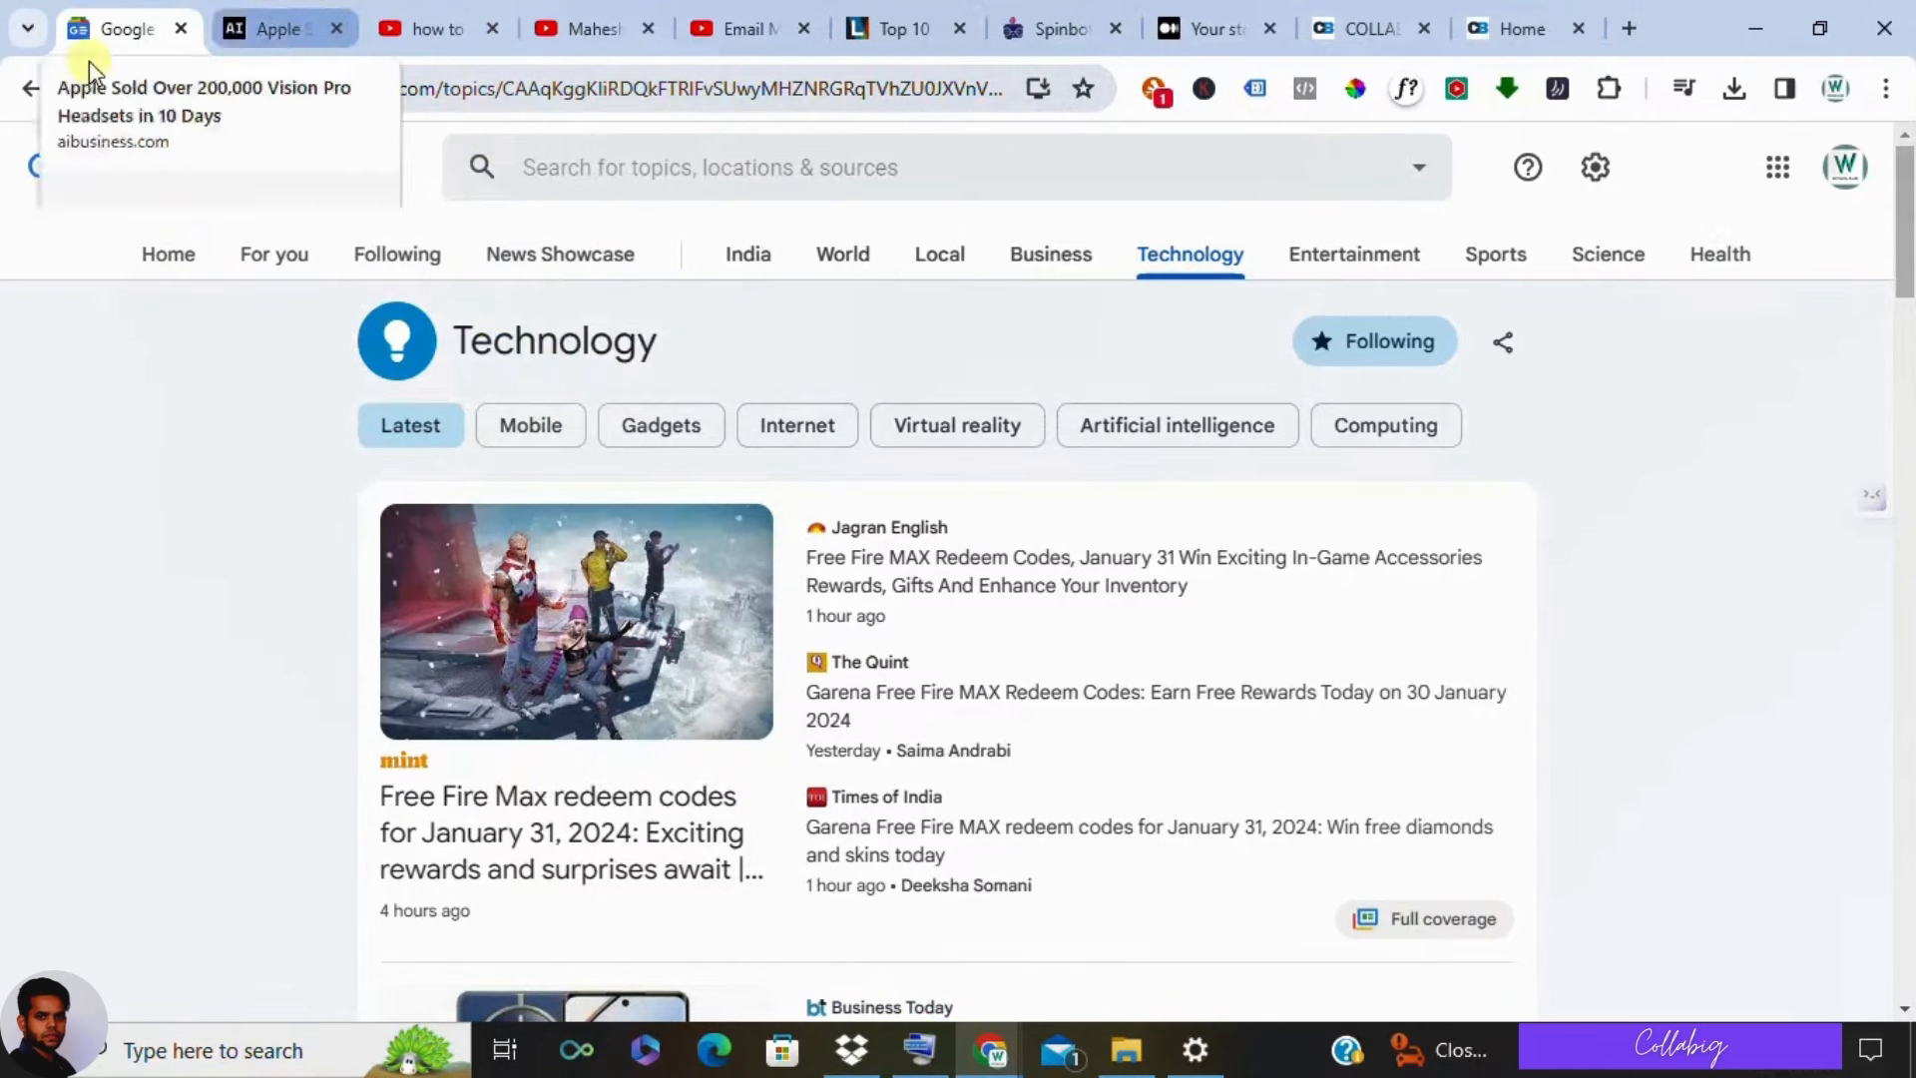
mouse_move(156, 201)
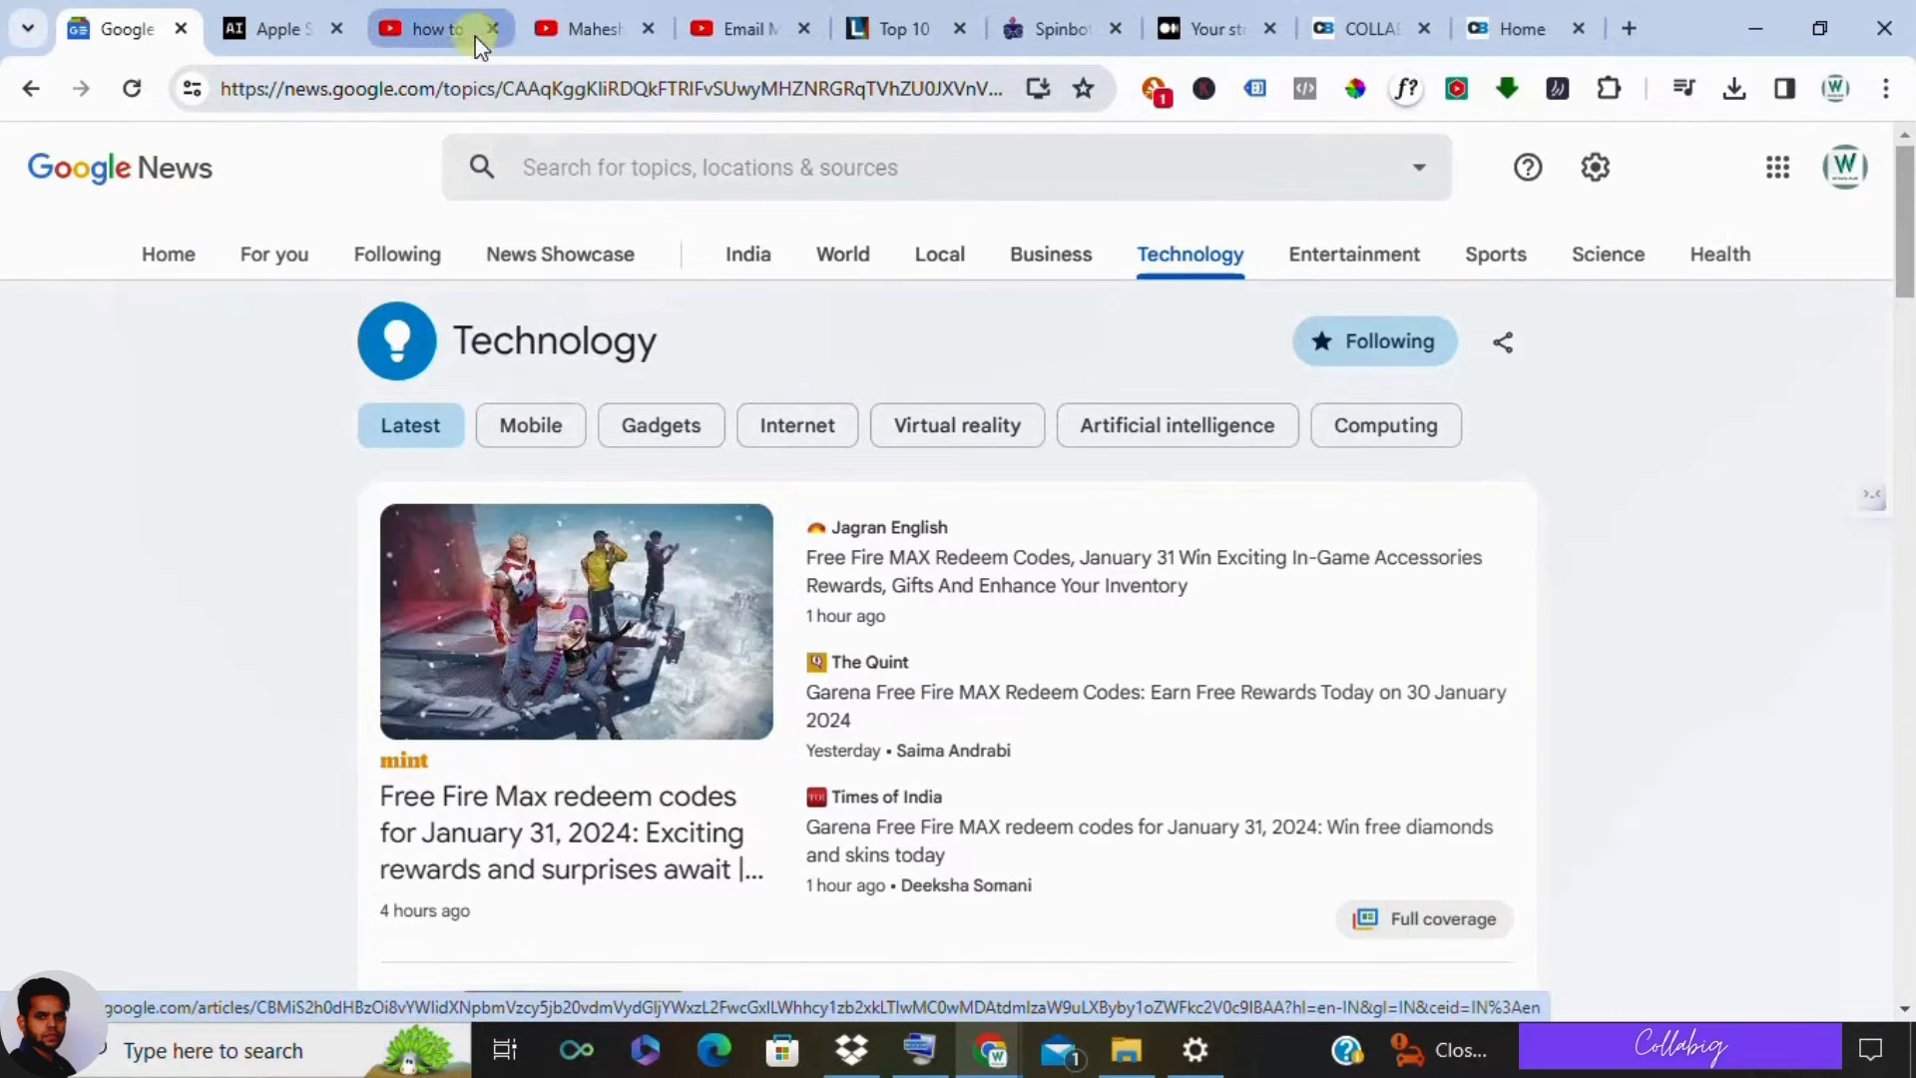
- Review the YouTube results for 'how to make money online with Google News'
left_click(433, 28)
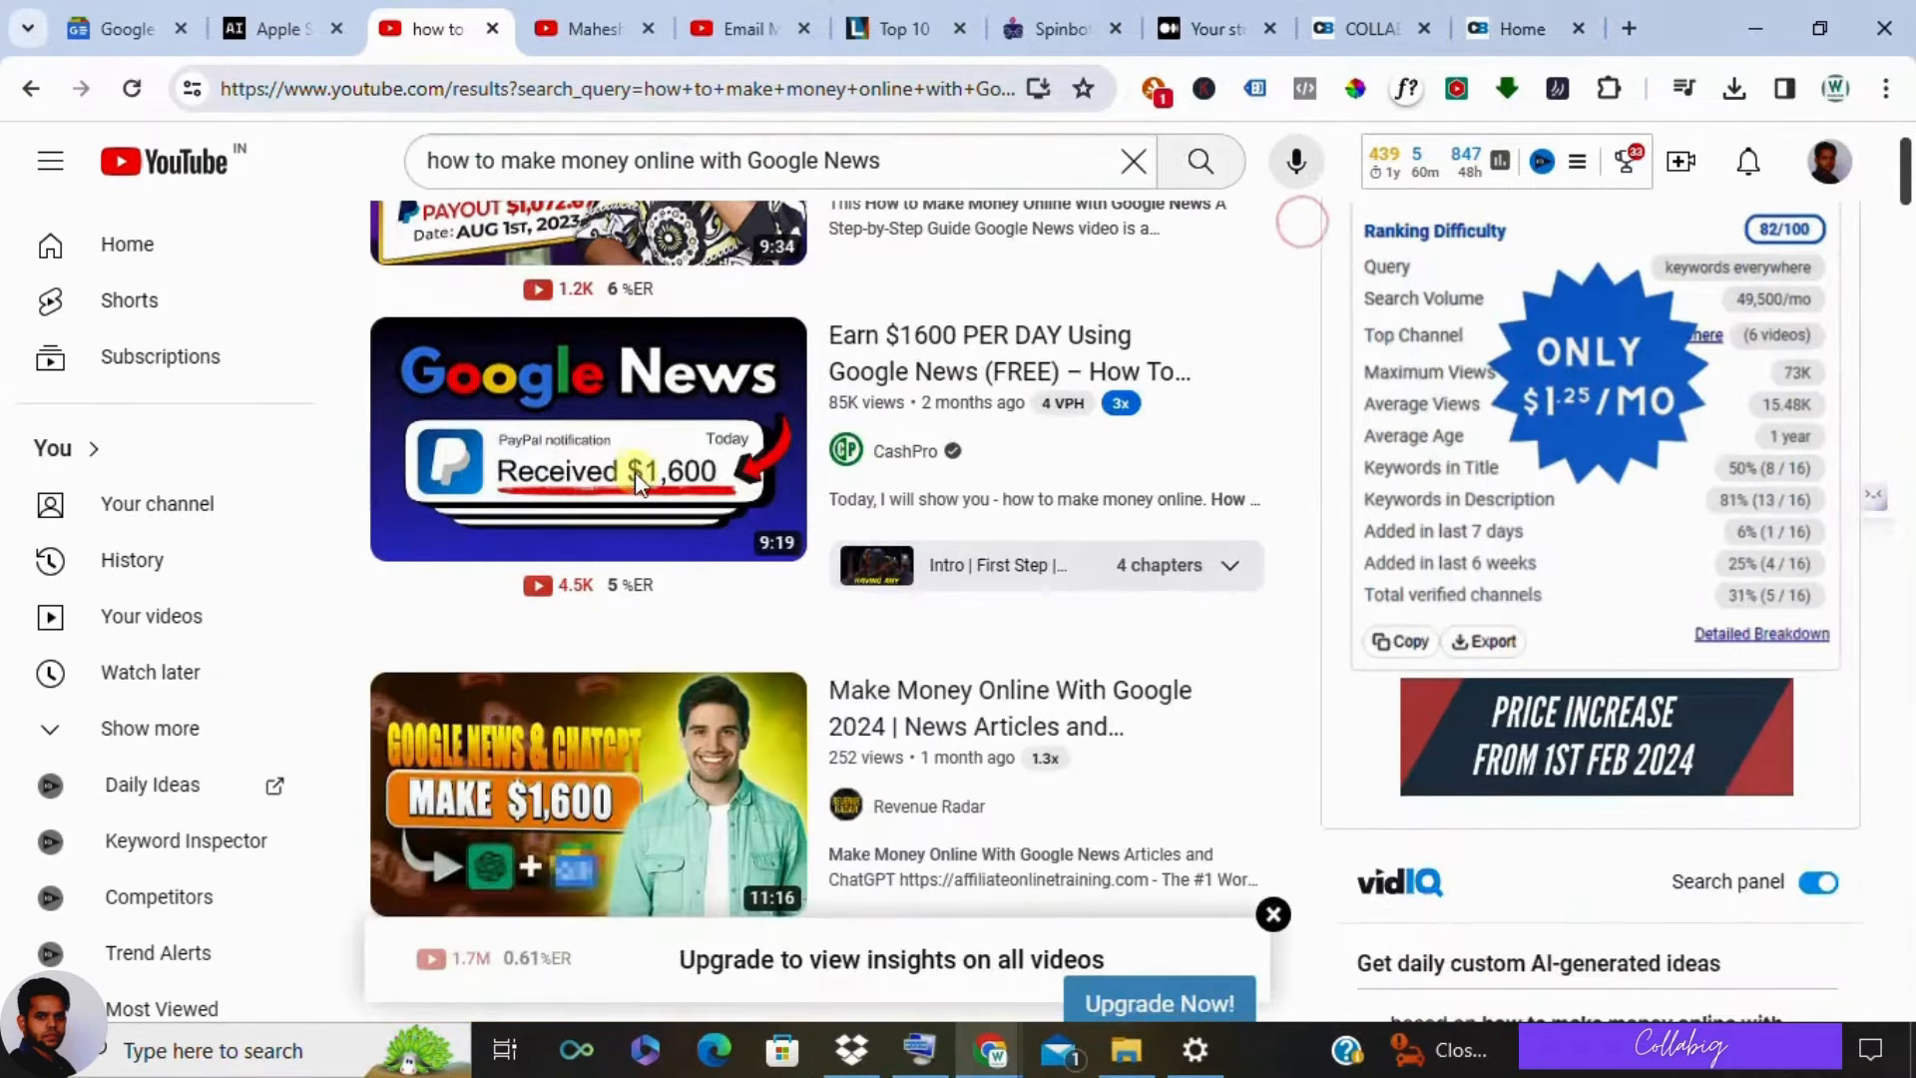
scroll("down", 3)
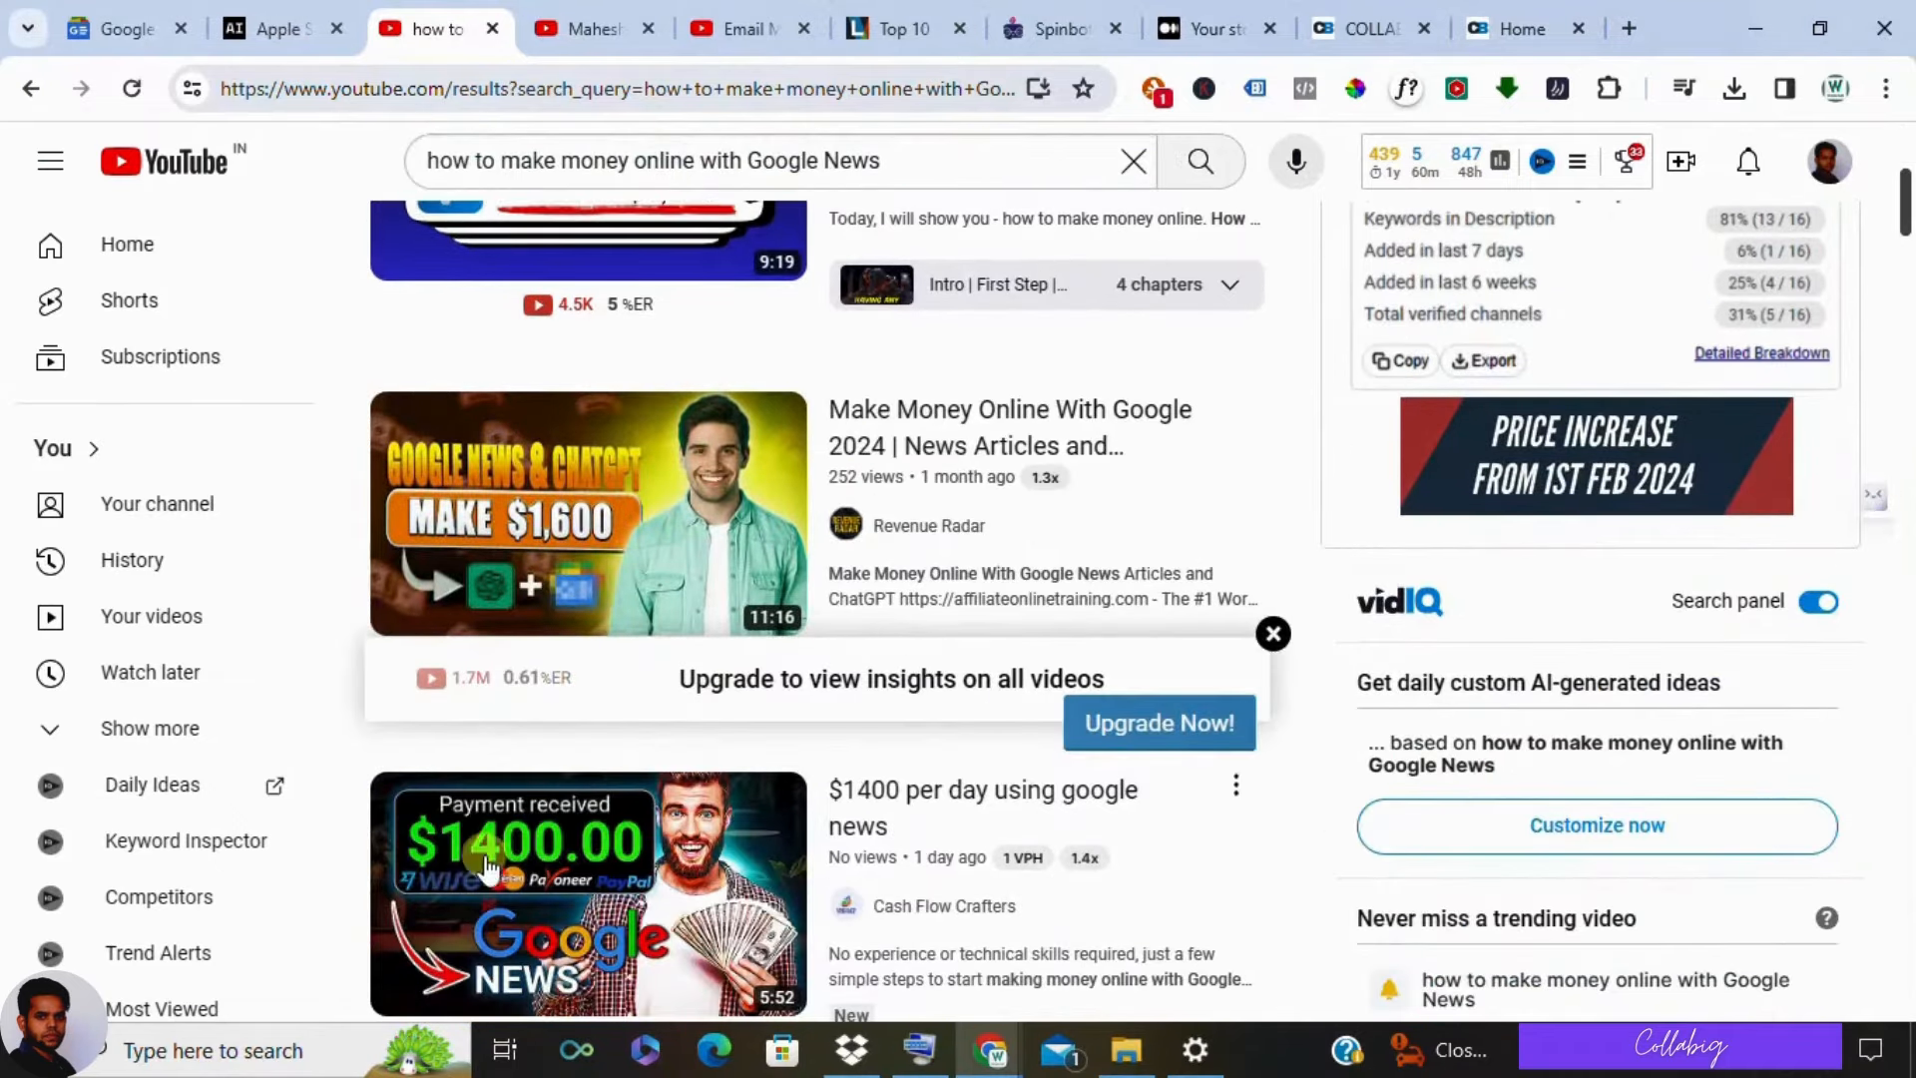
scroll("up", 3)
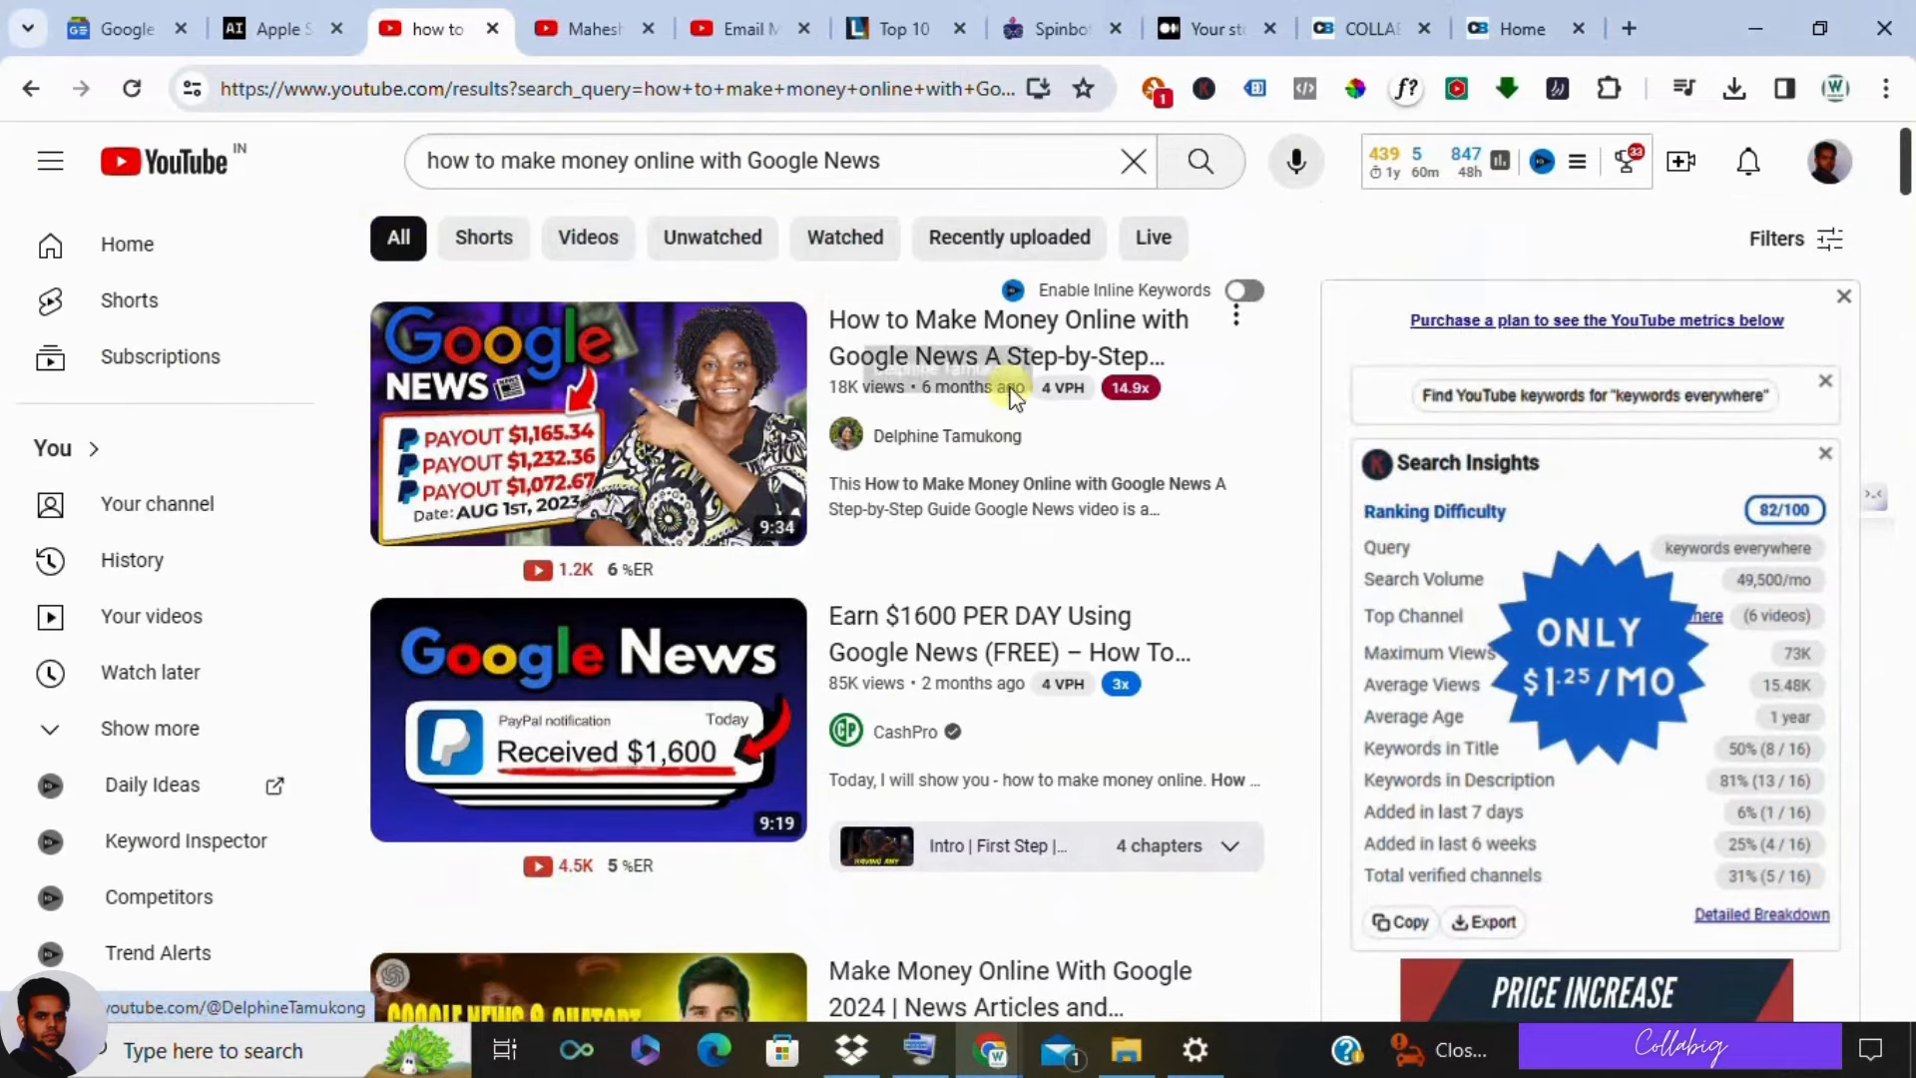
mouse_move(1130, 388)
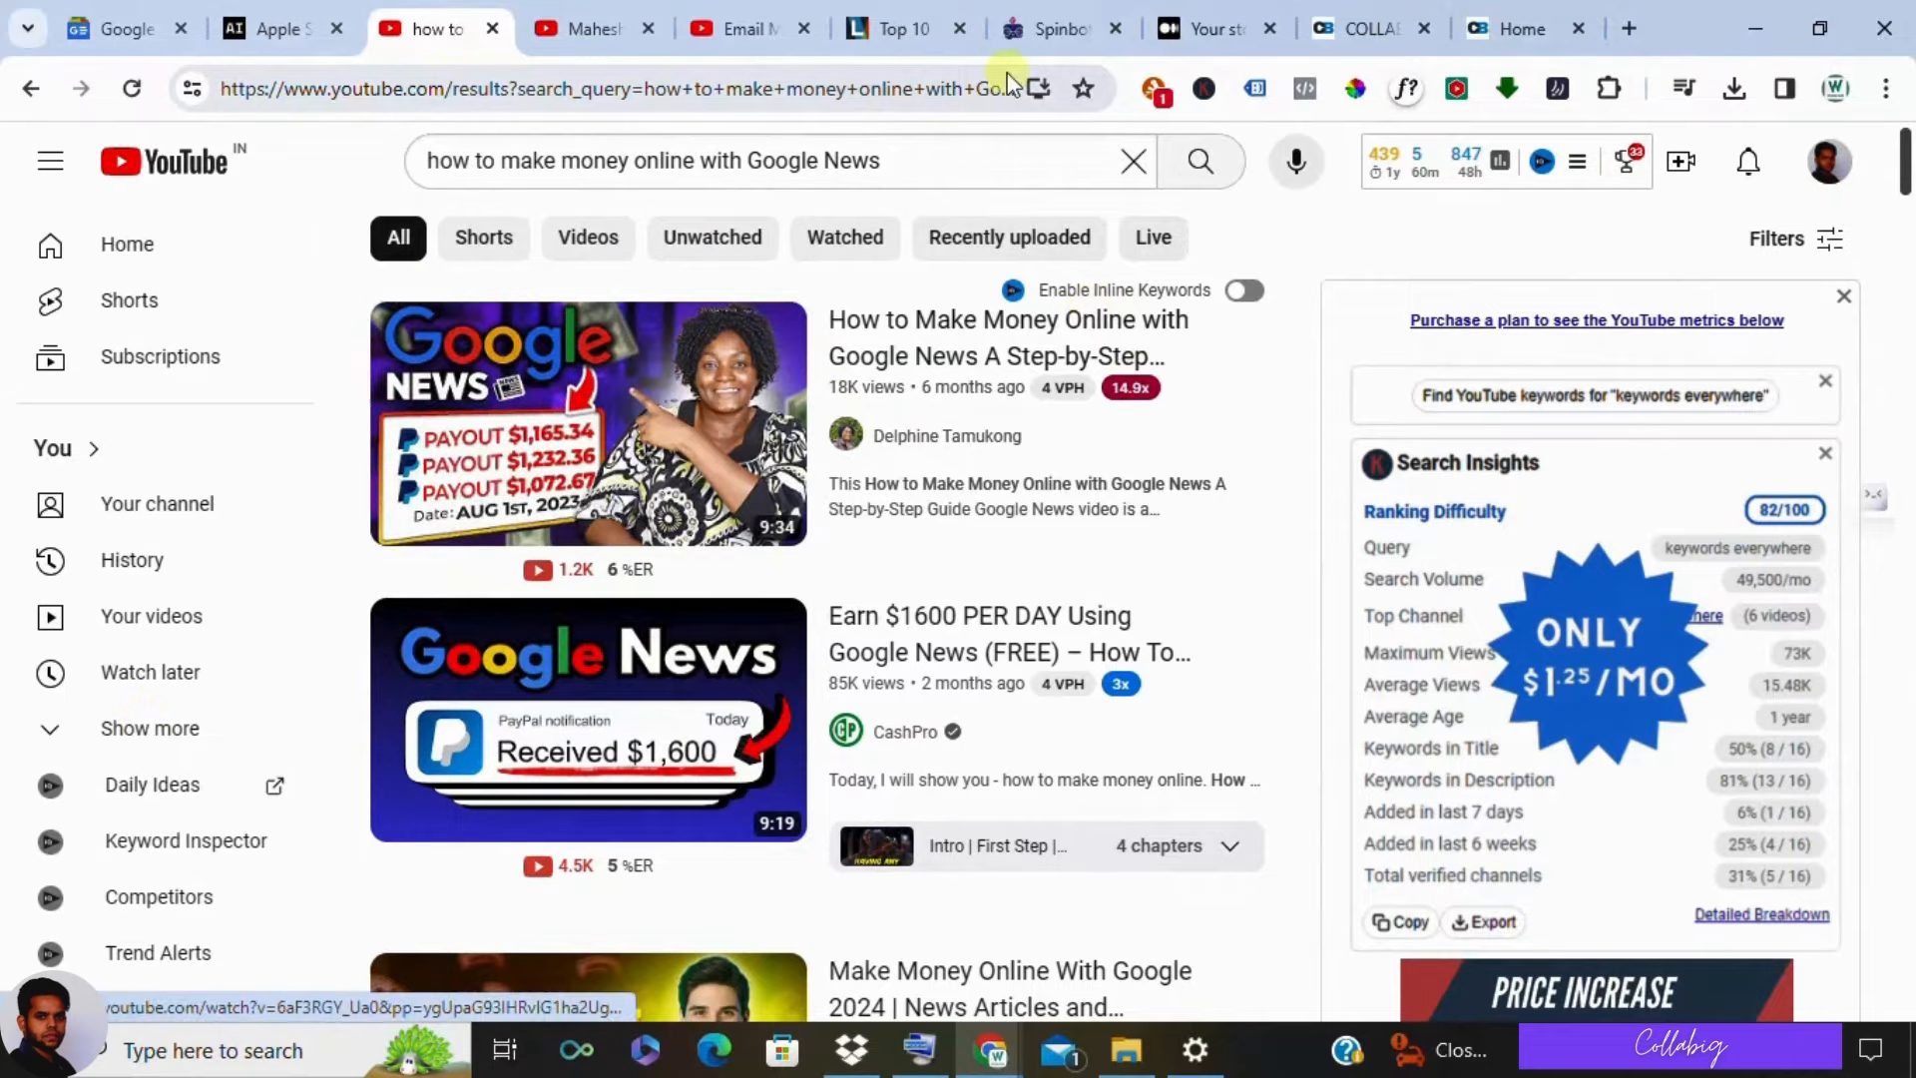
- From the Listverse homepage footer, launch 'Write & Get Paid' in a new tab
left_click(903, 28)
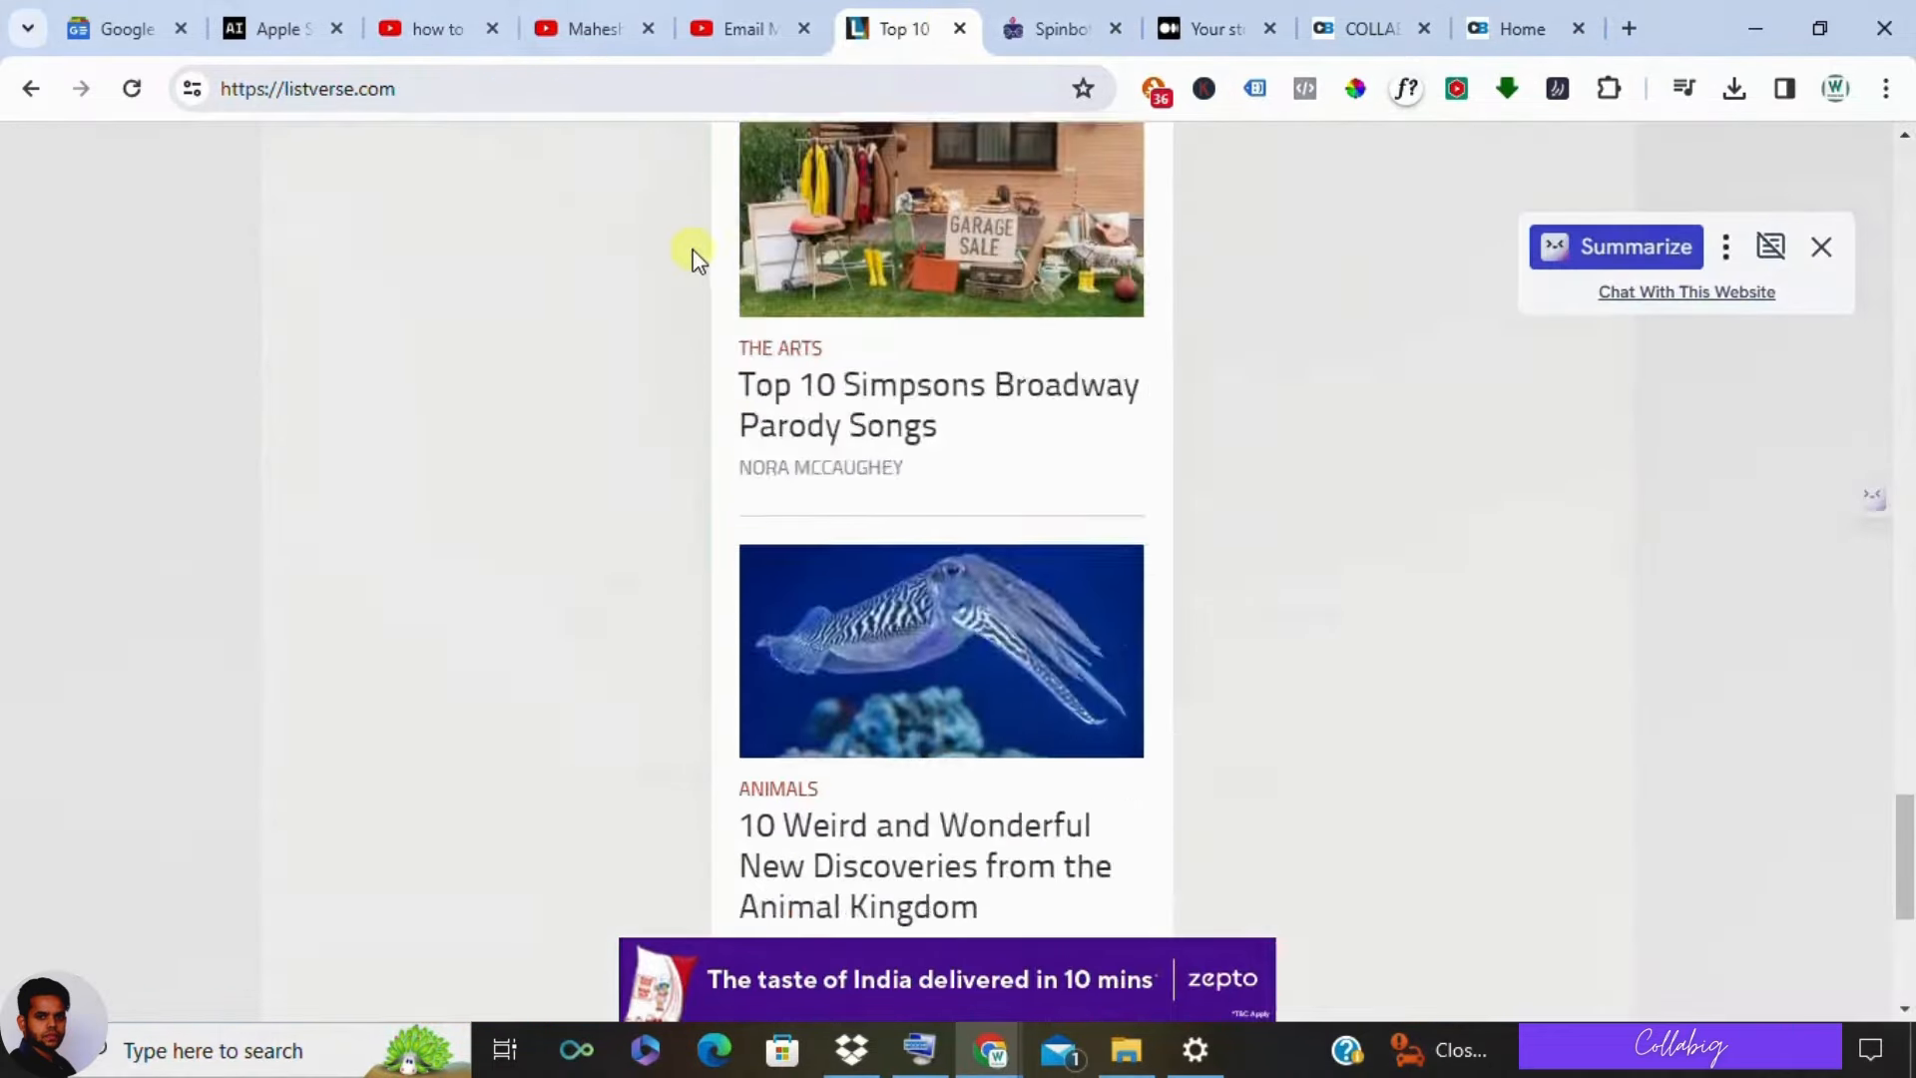
scroll("up", 3)
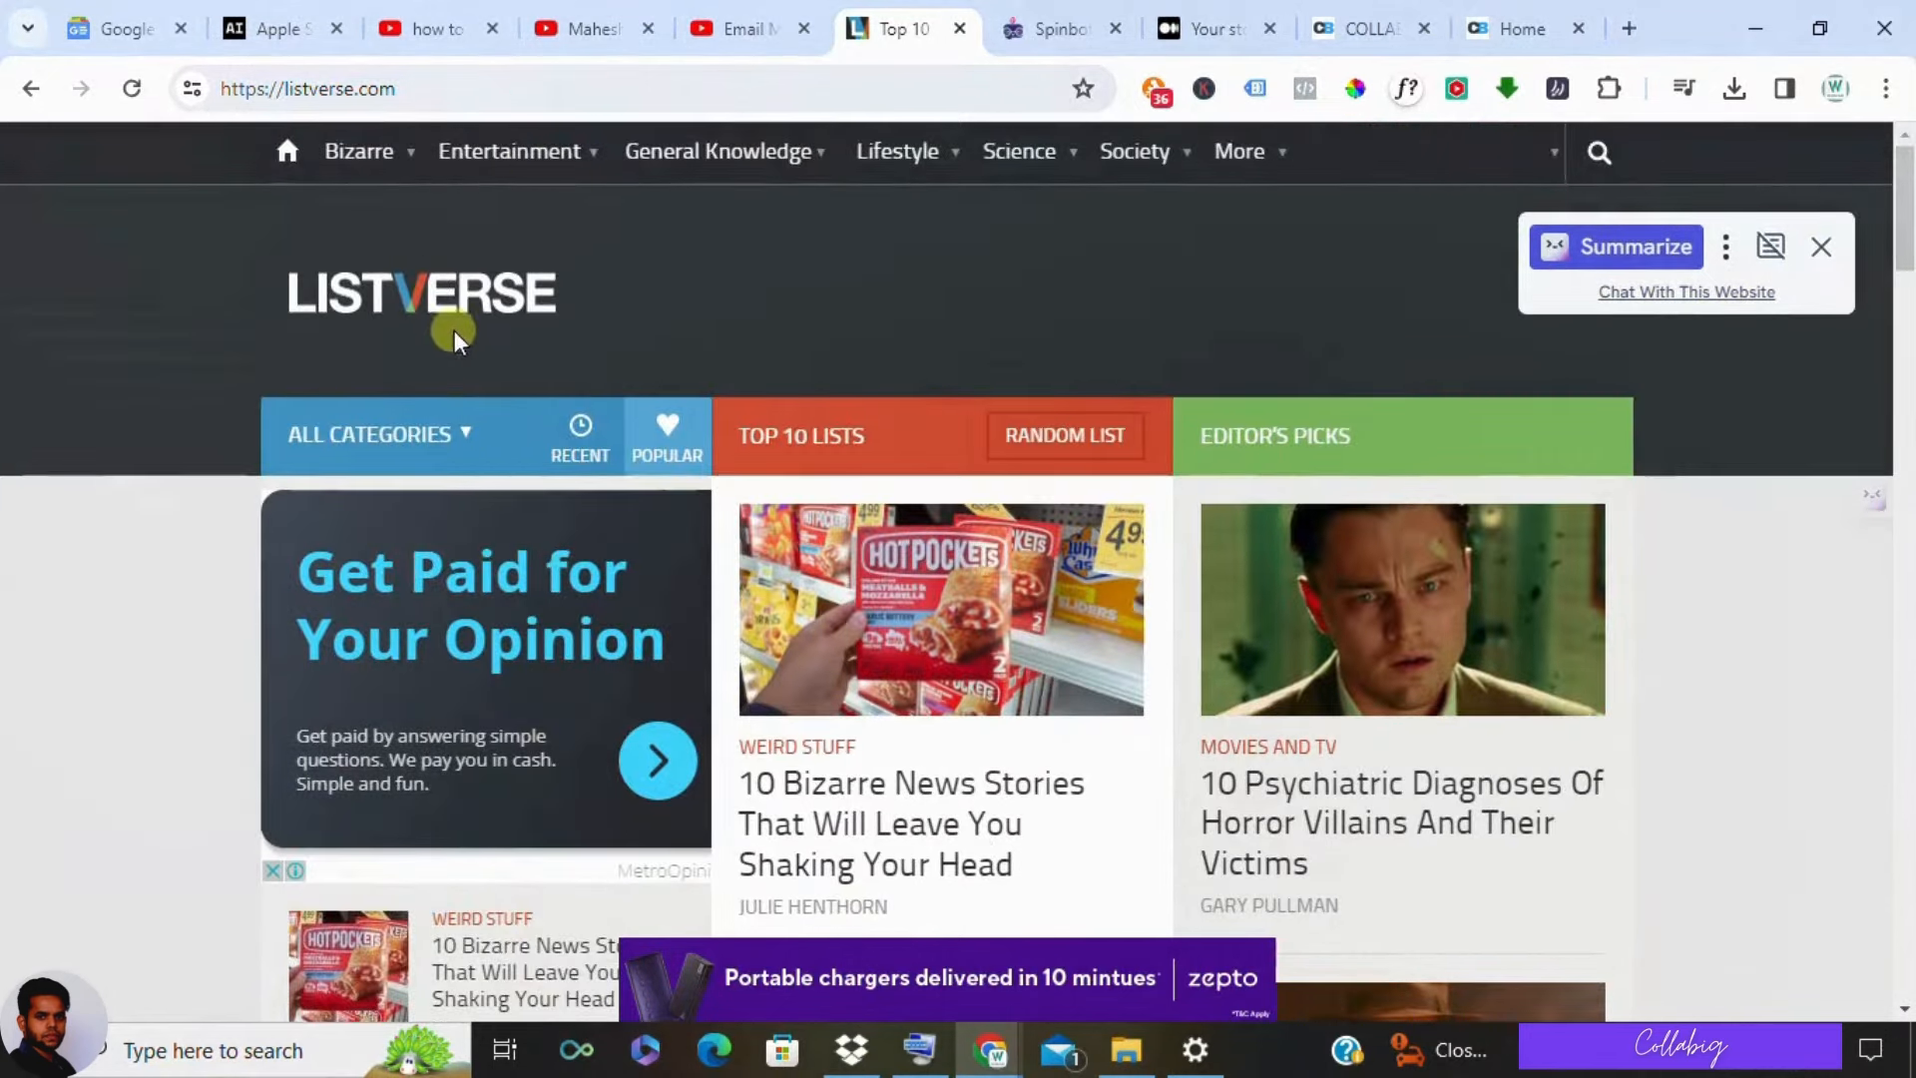
mouse_move(1768, 288)
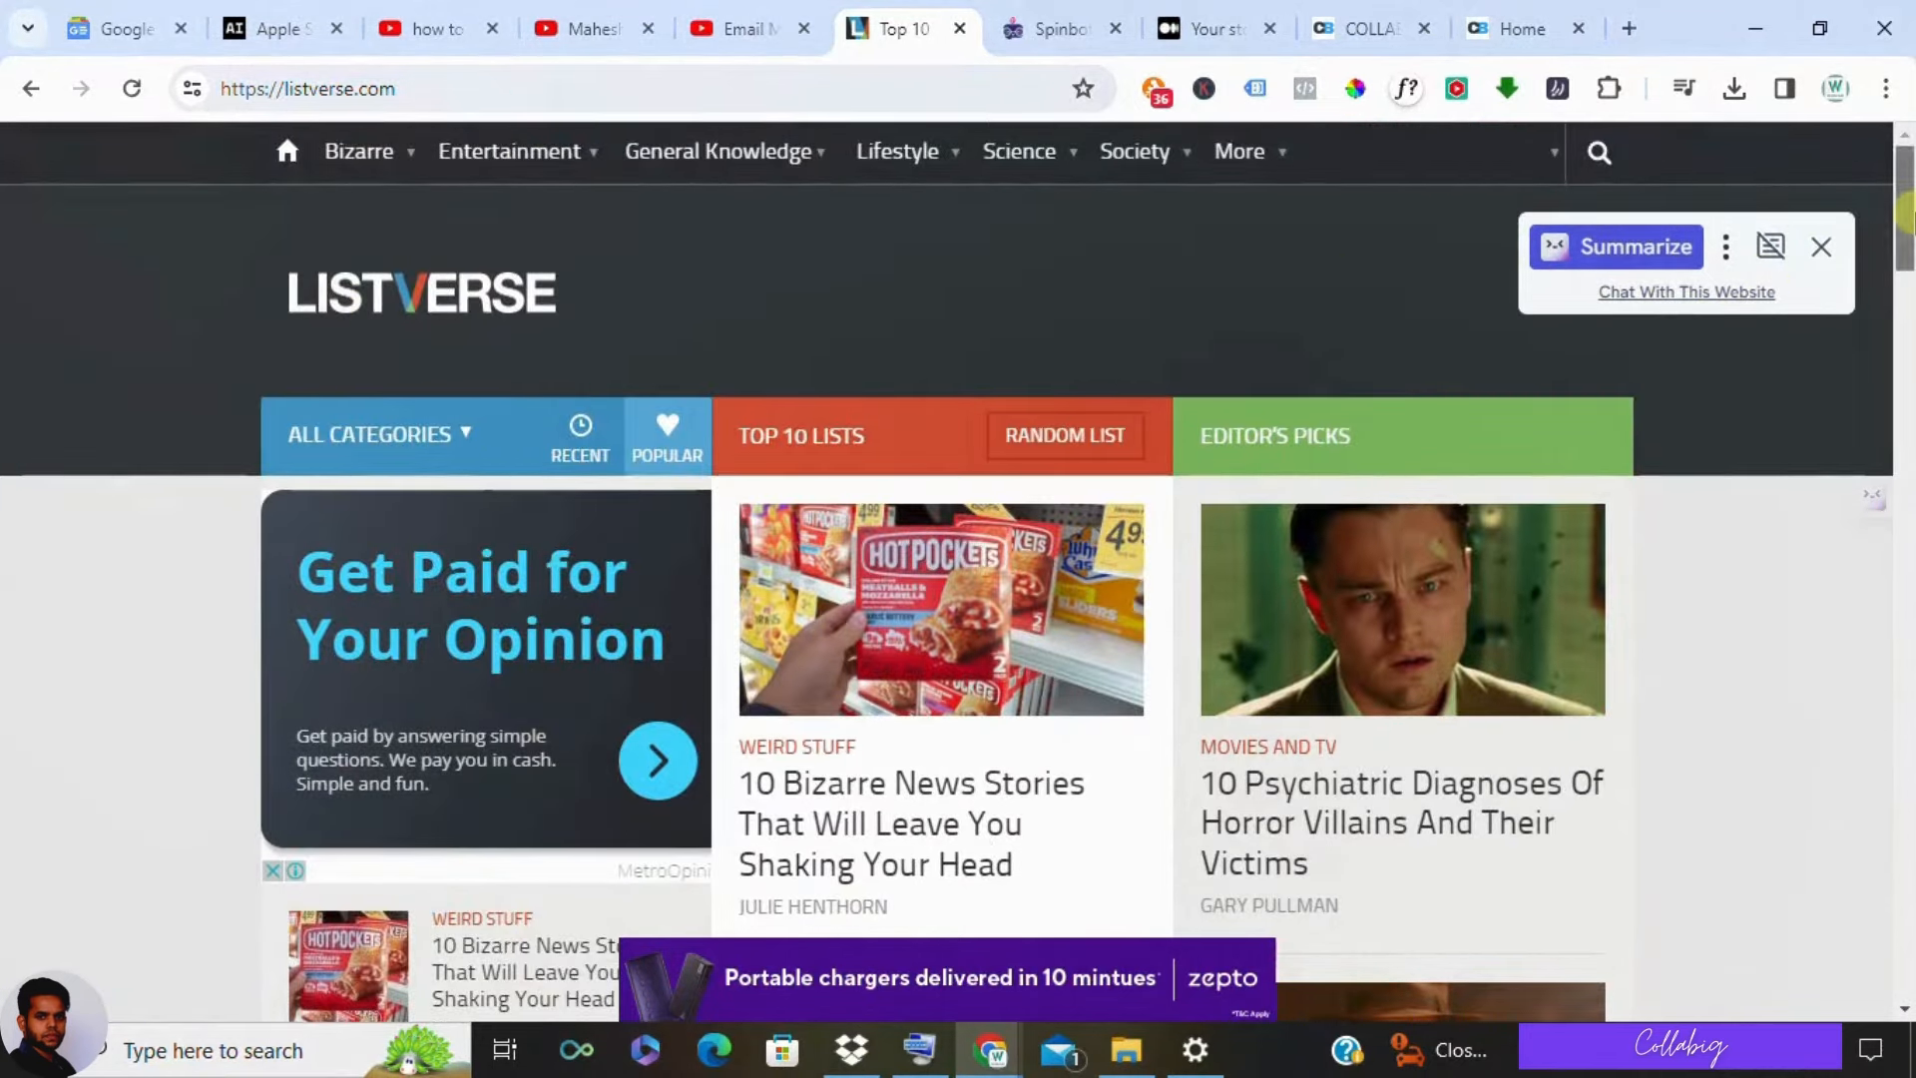
scroll("down", 3)
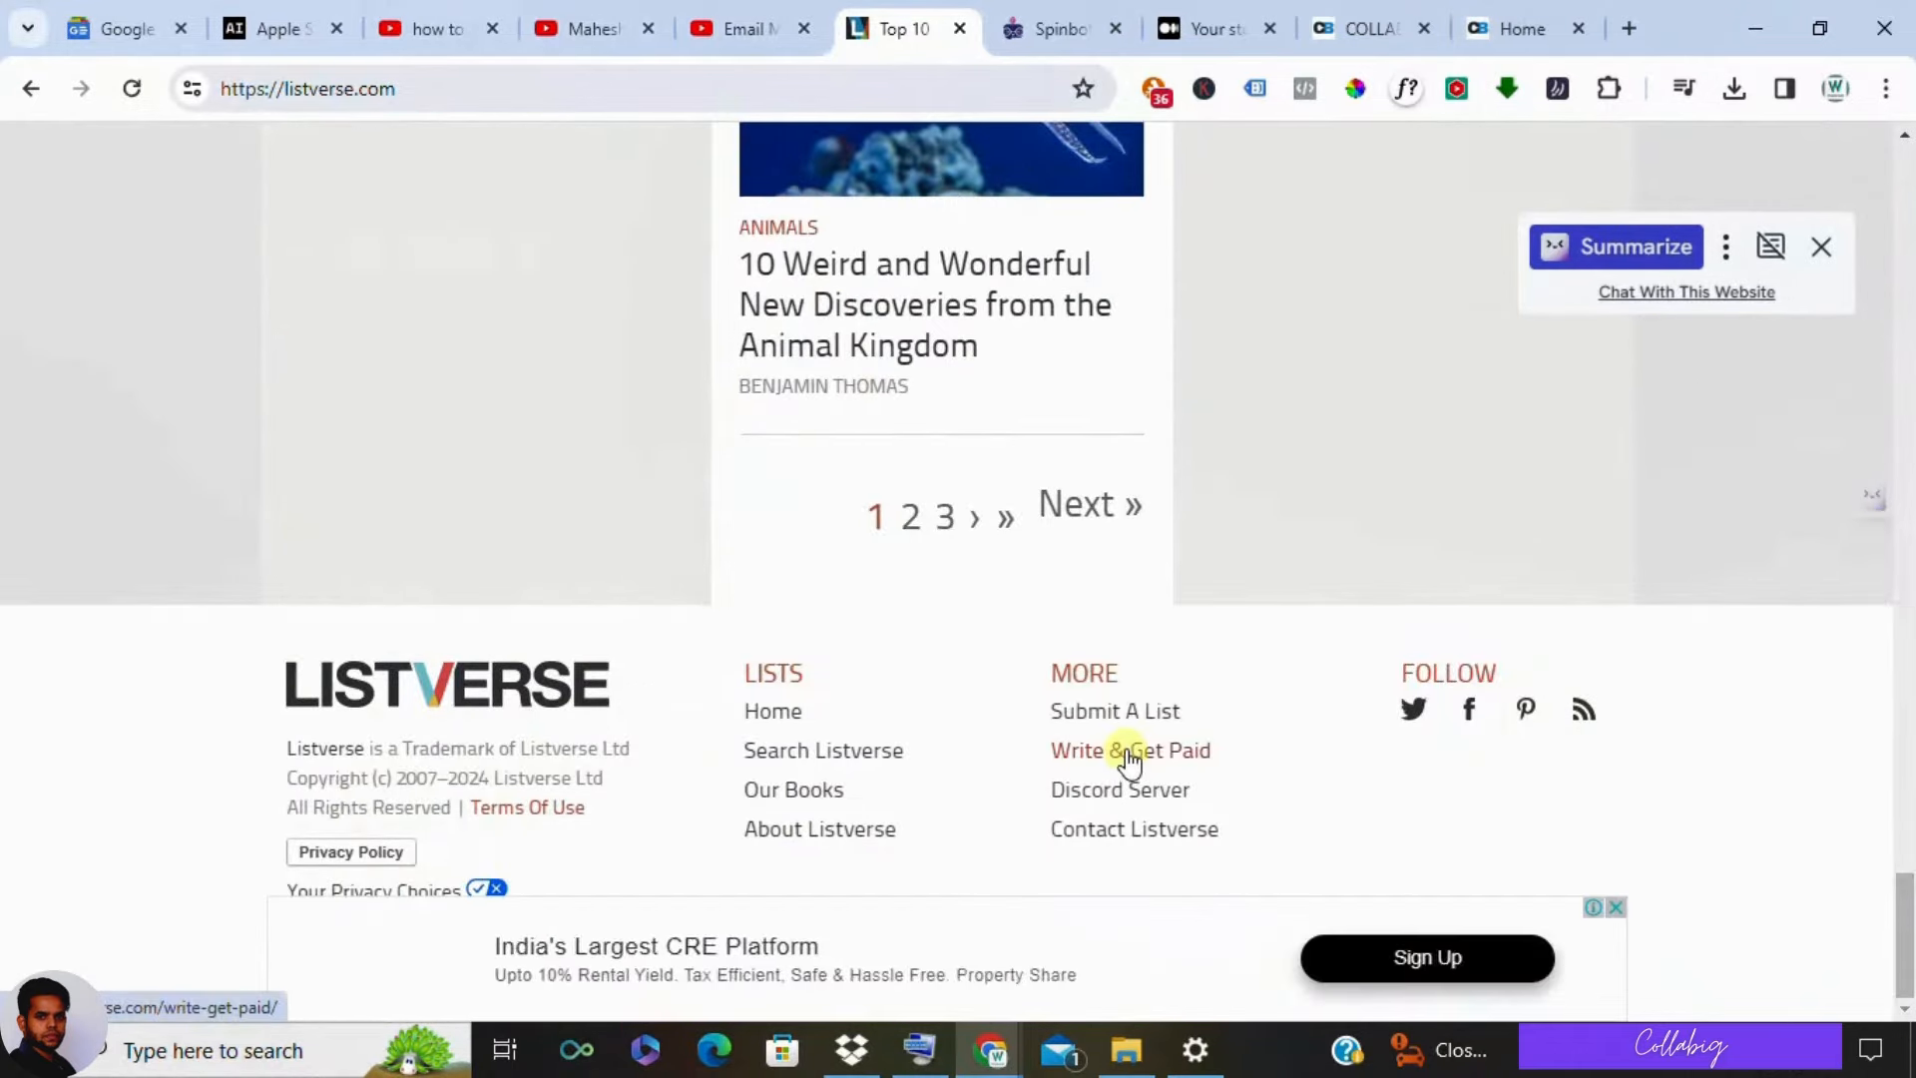
left_click(1129, 749)
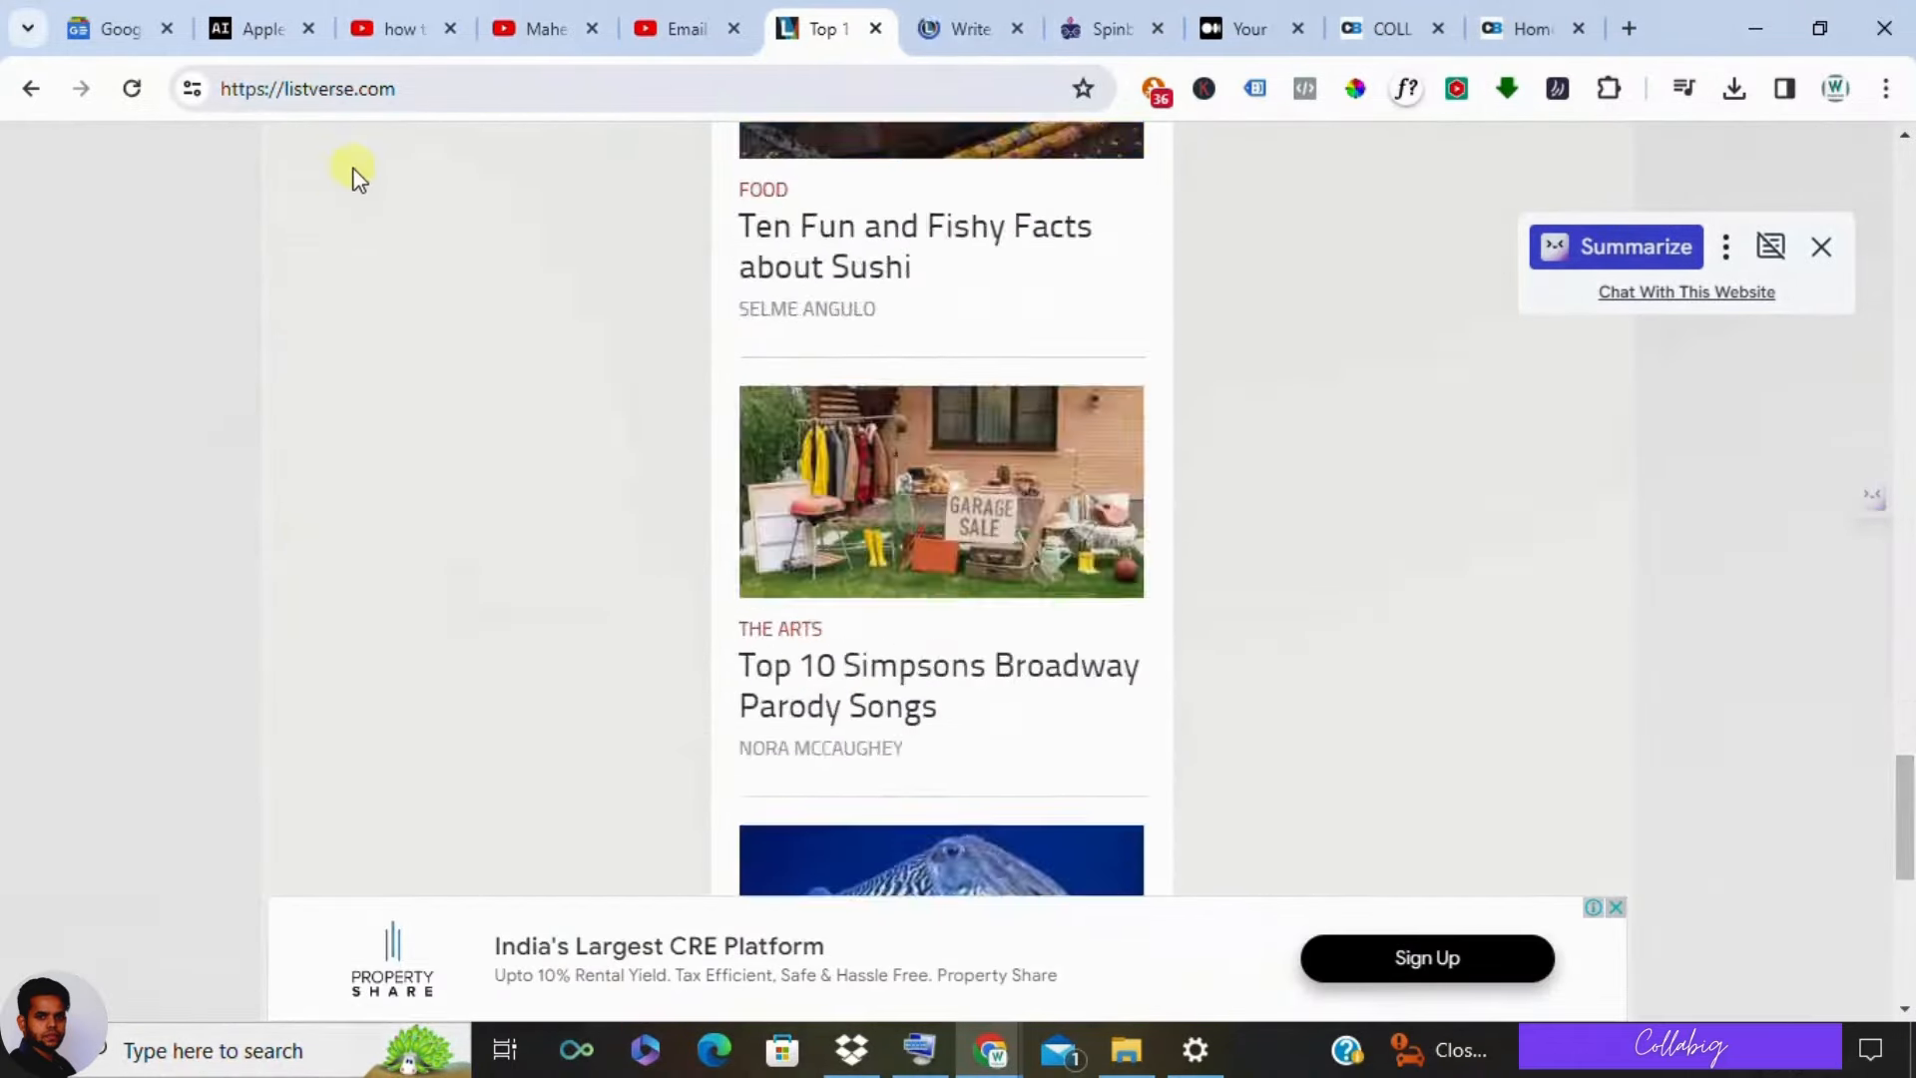
scroll("up", 3)
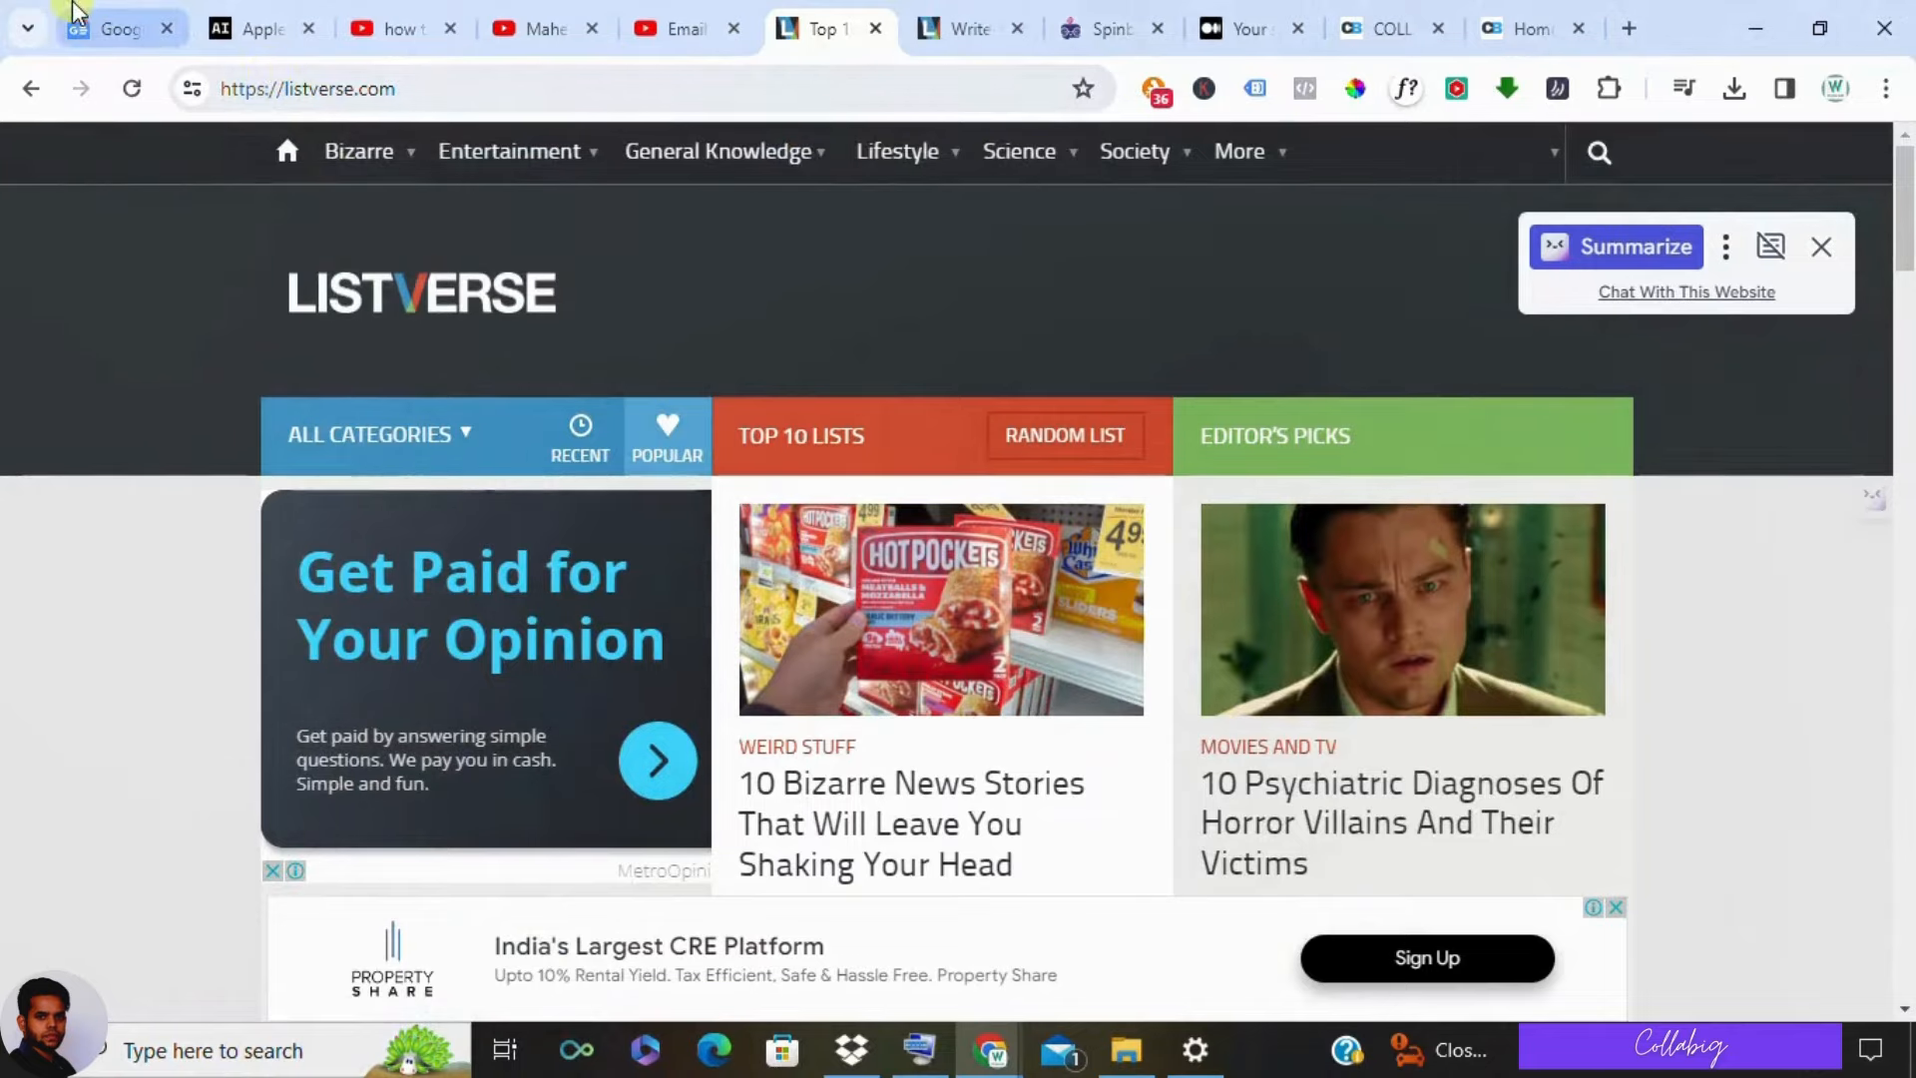
left_click(116, 28)
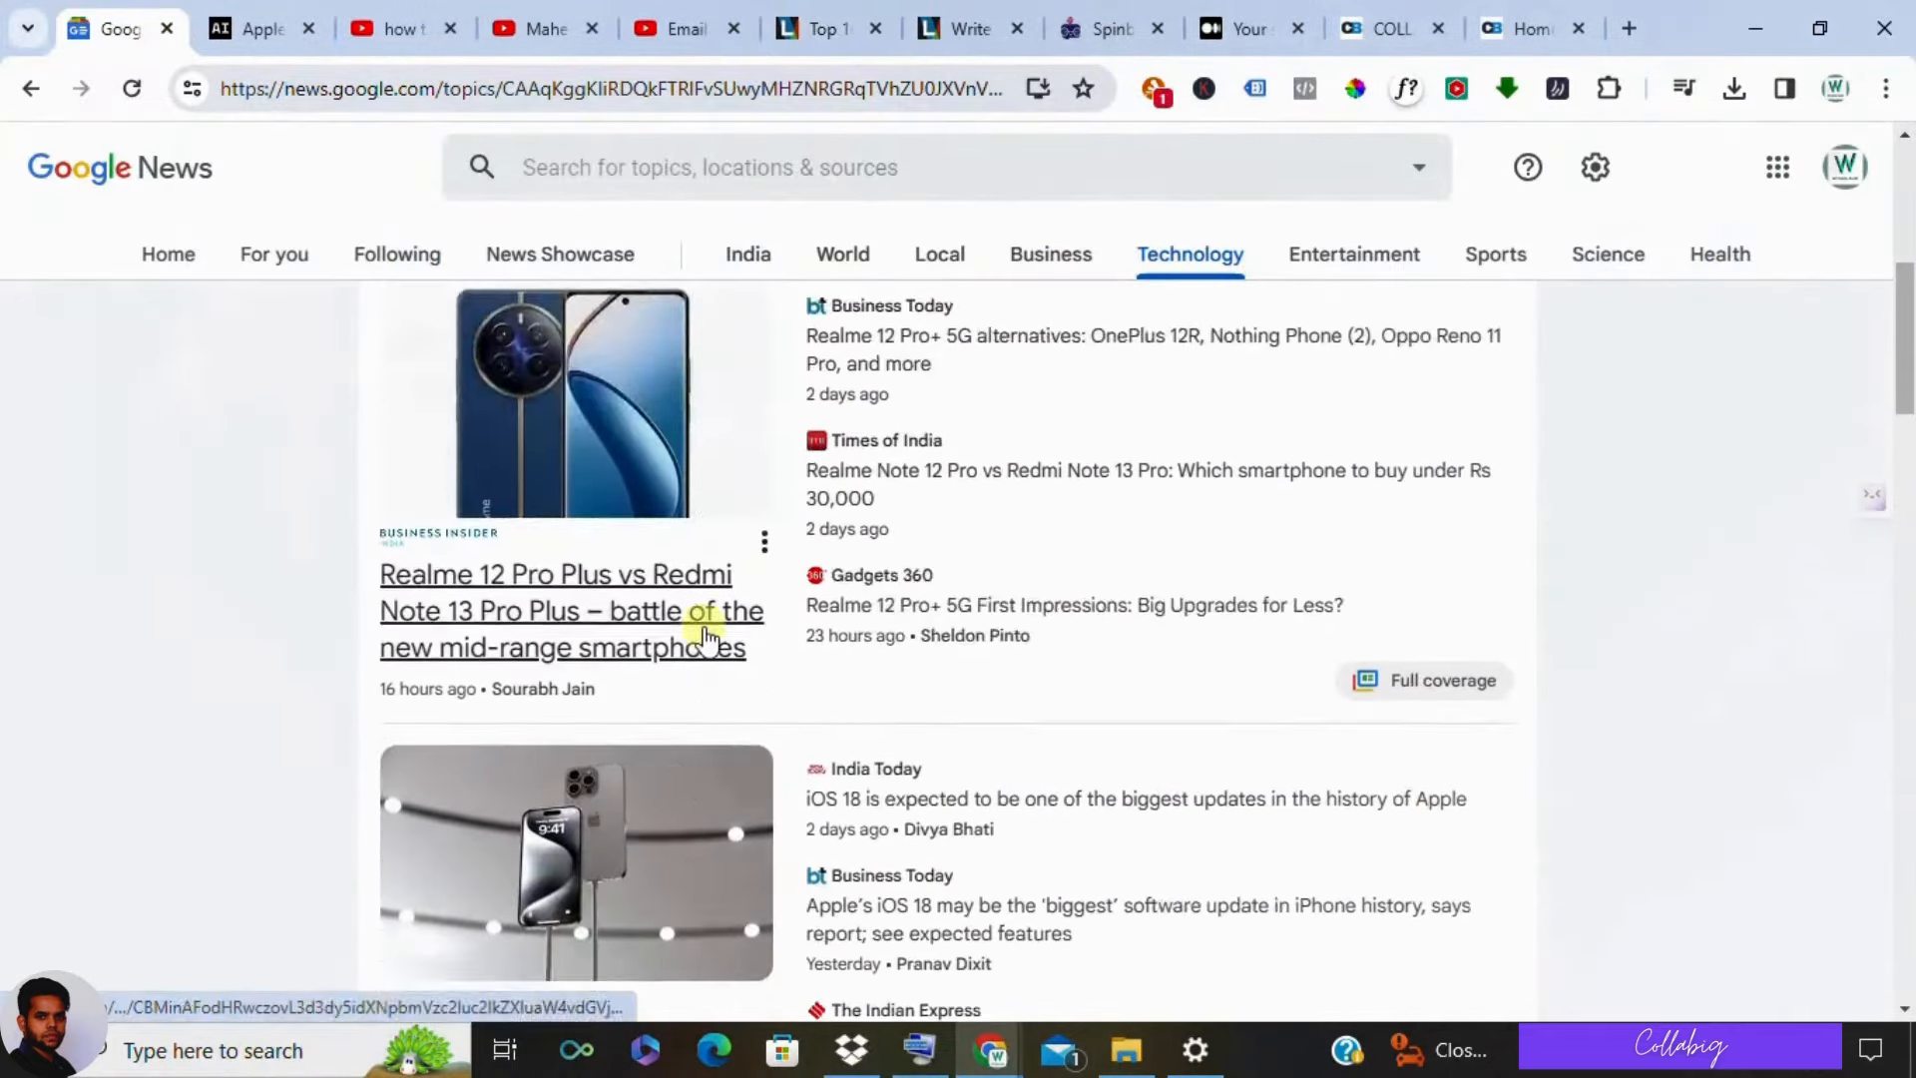
left_click(257, 28)
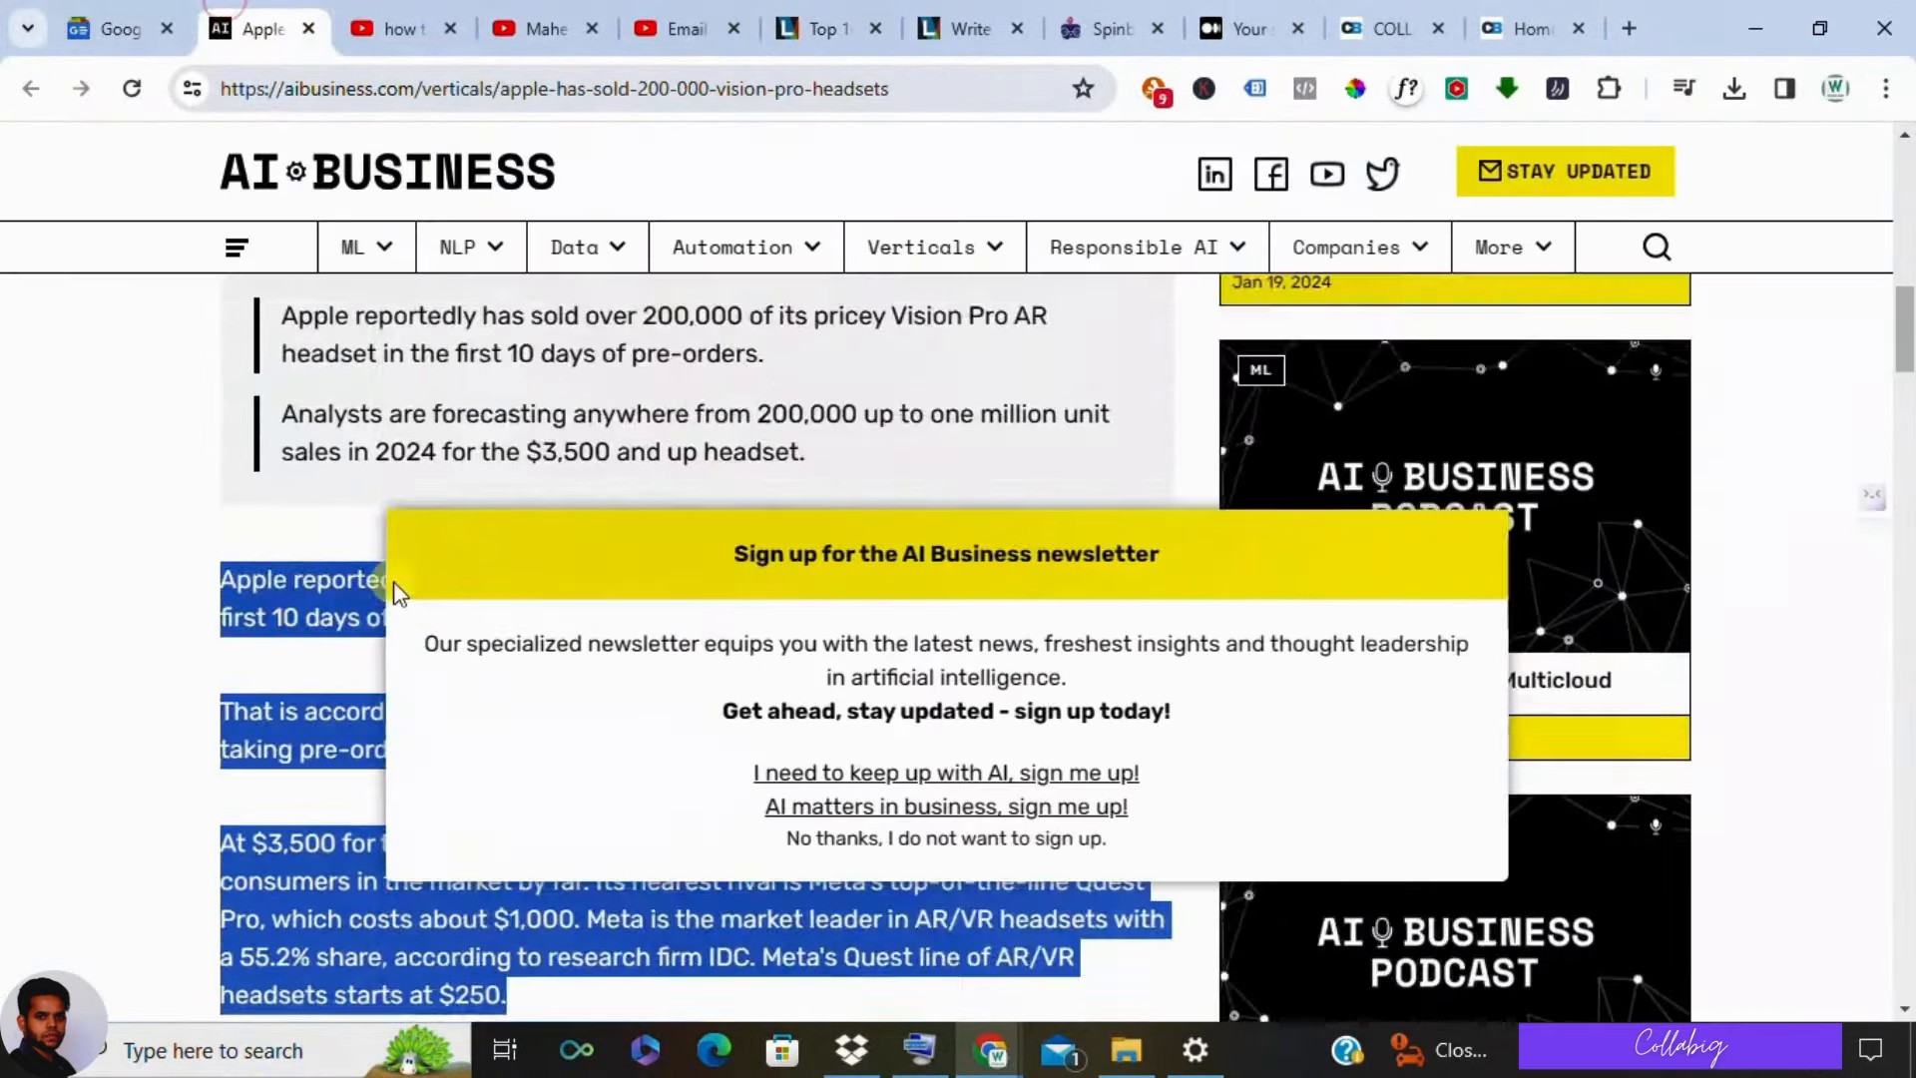
scroll("down", 3)
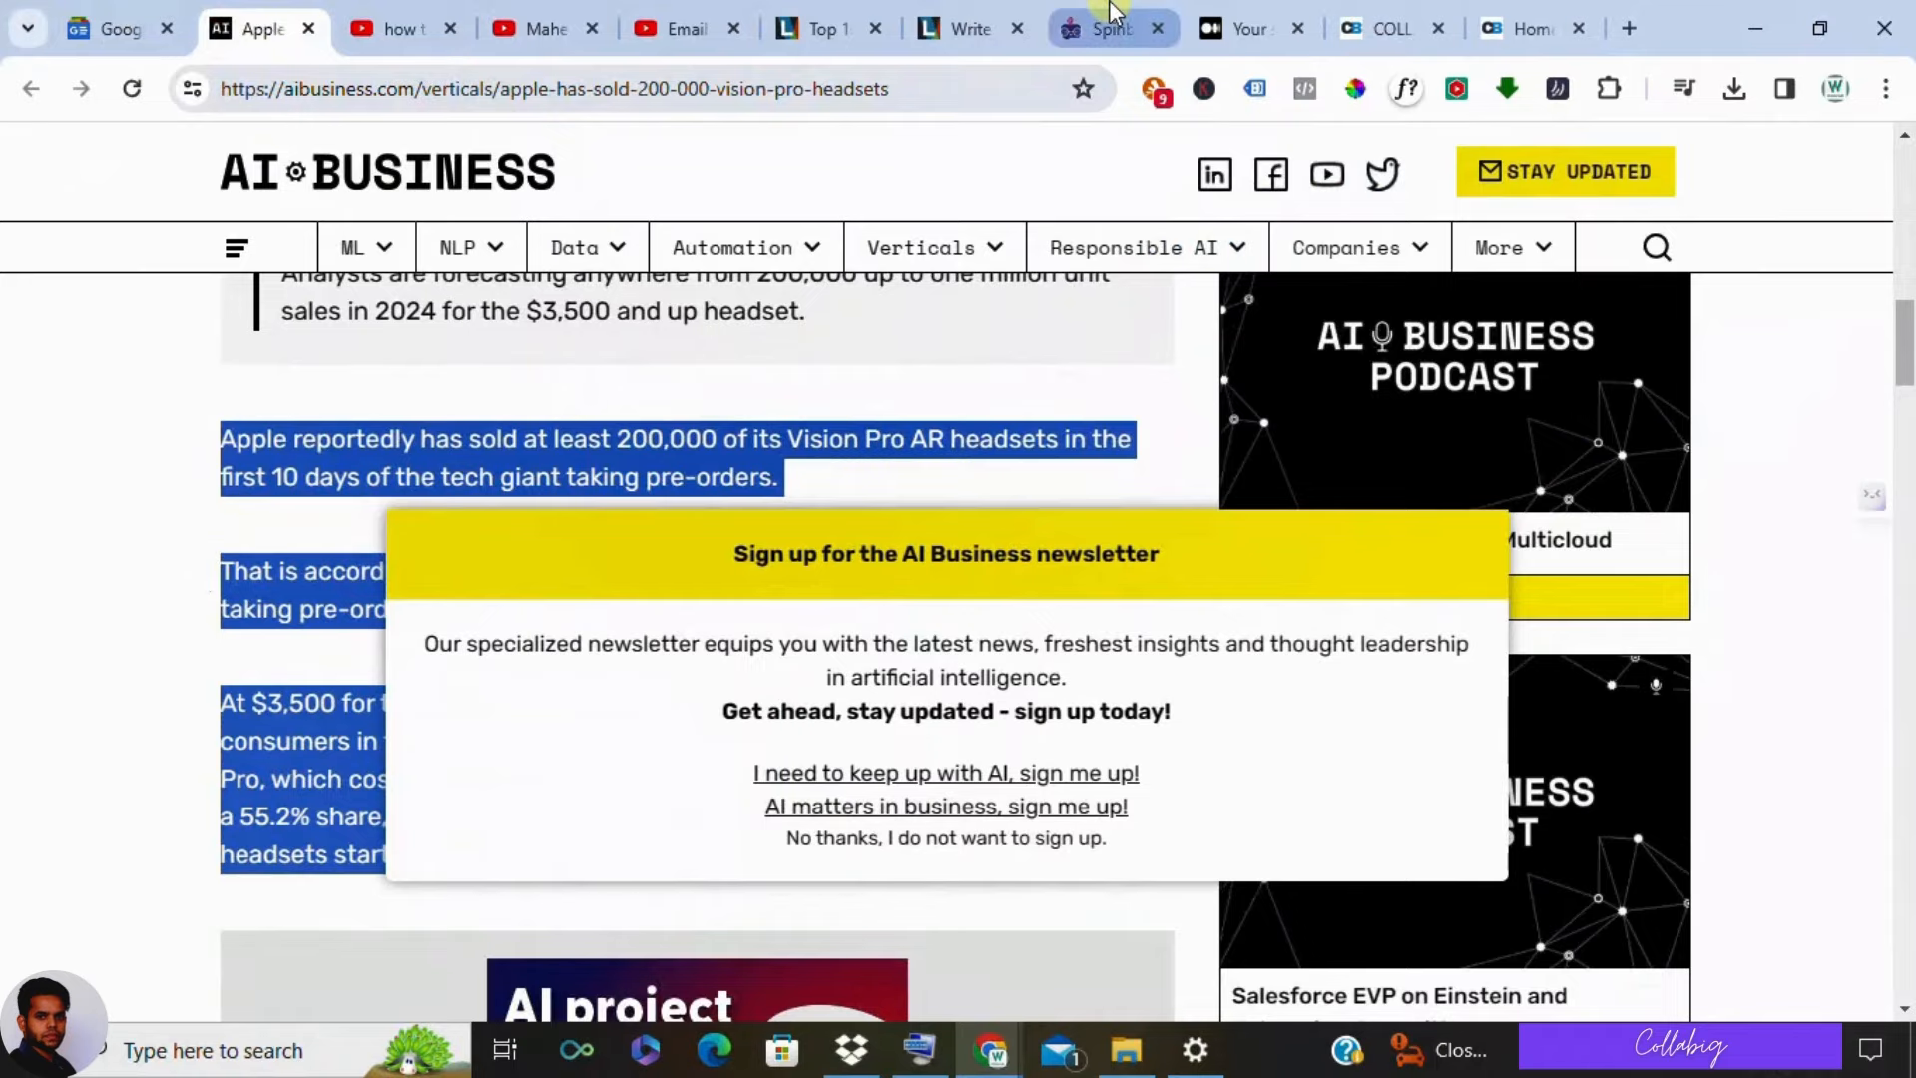
left_click(1103, 28)
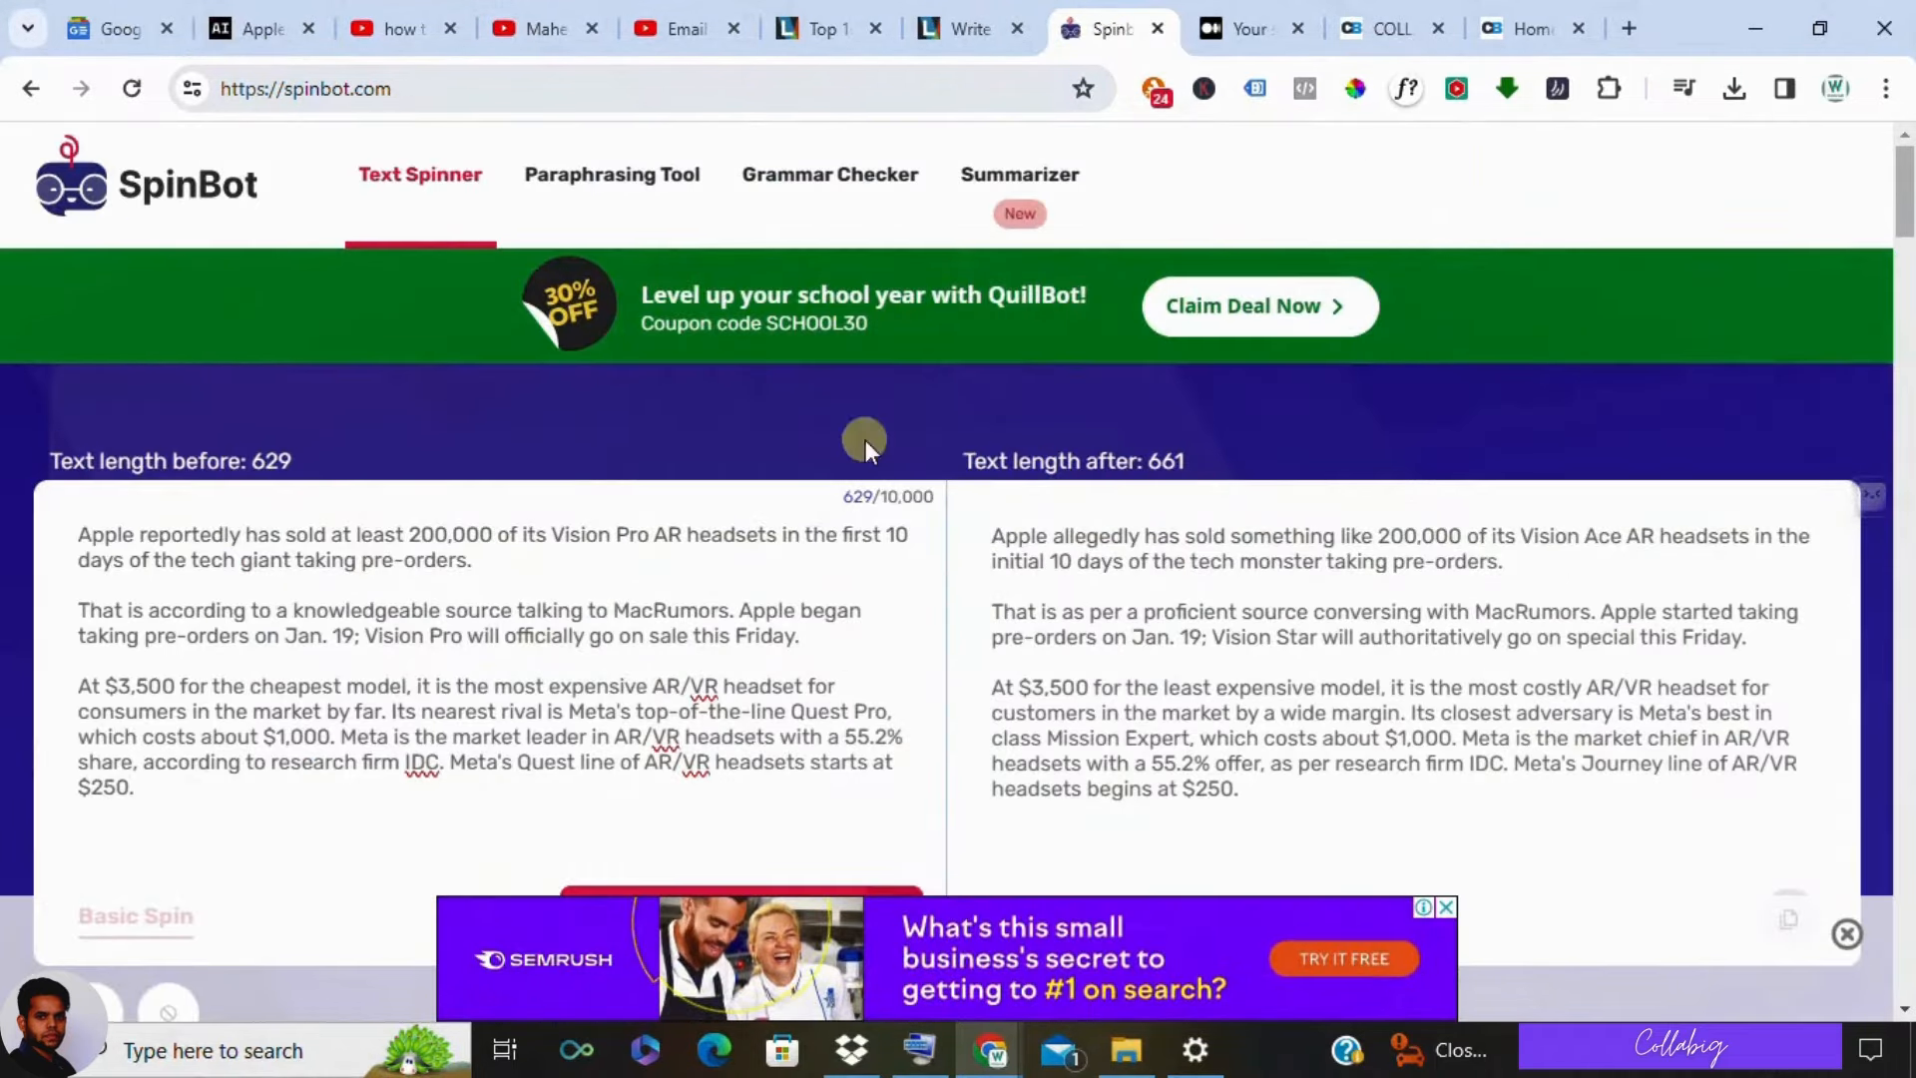
left_click(818, 28)
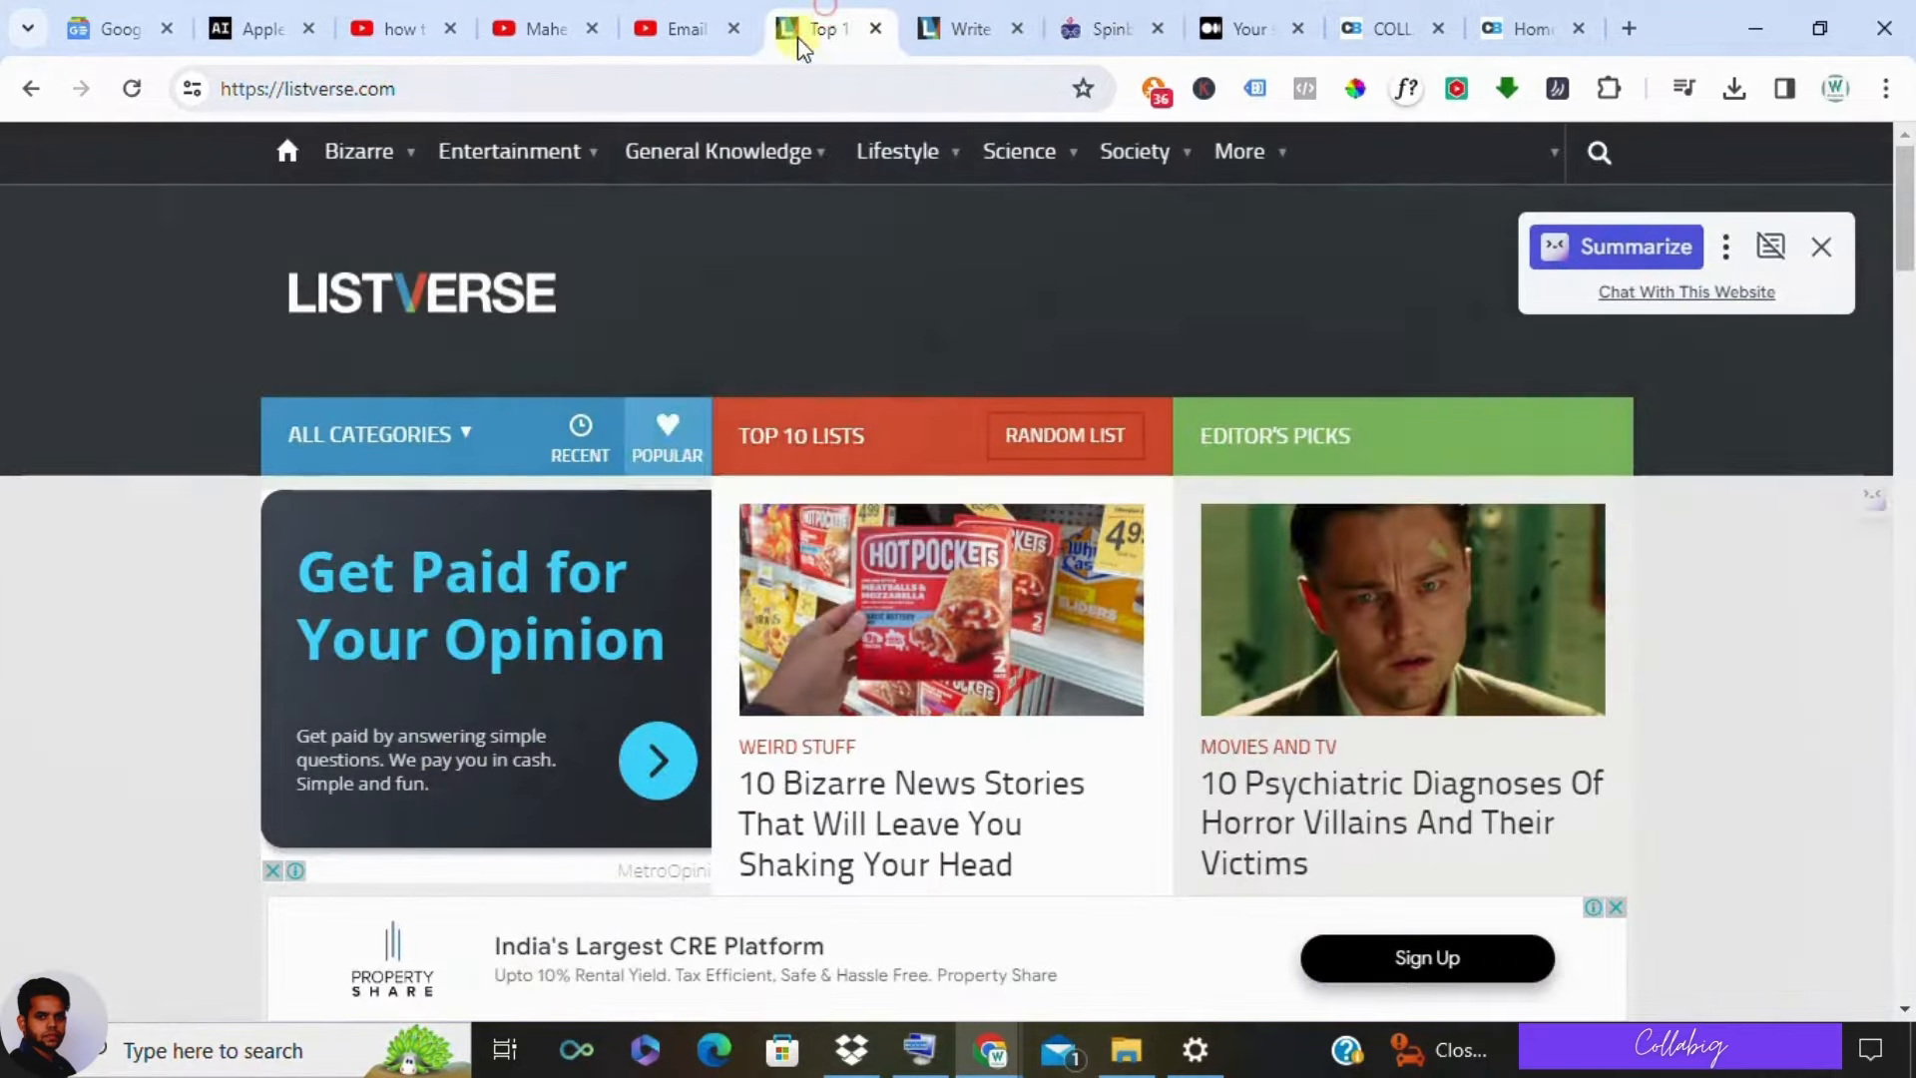
- Select the 'Get Paid $100' heading on Write & Get Paid and compare with the SpinBot spun text
left_click(960, 28)
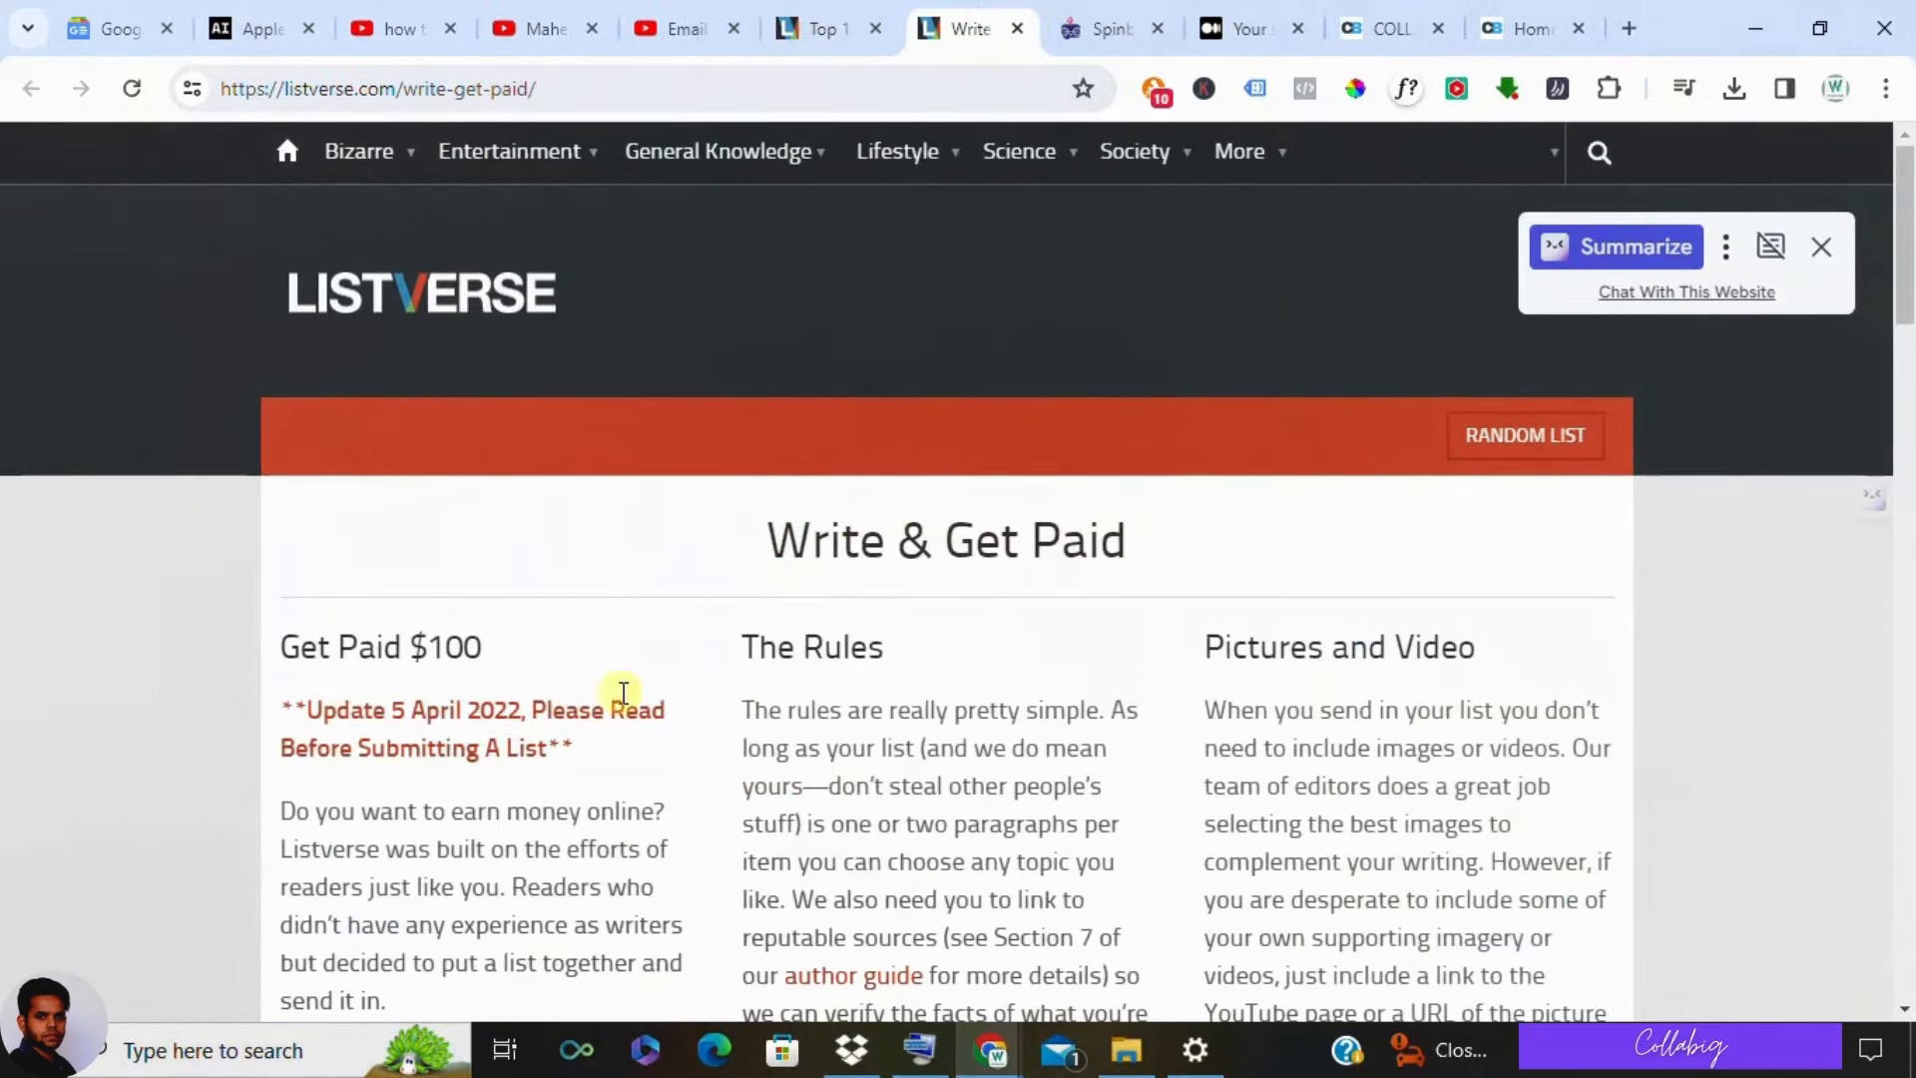
mouse_move(285, 641)
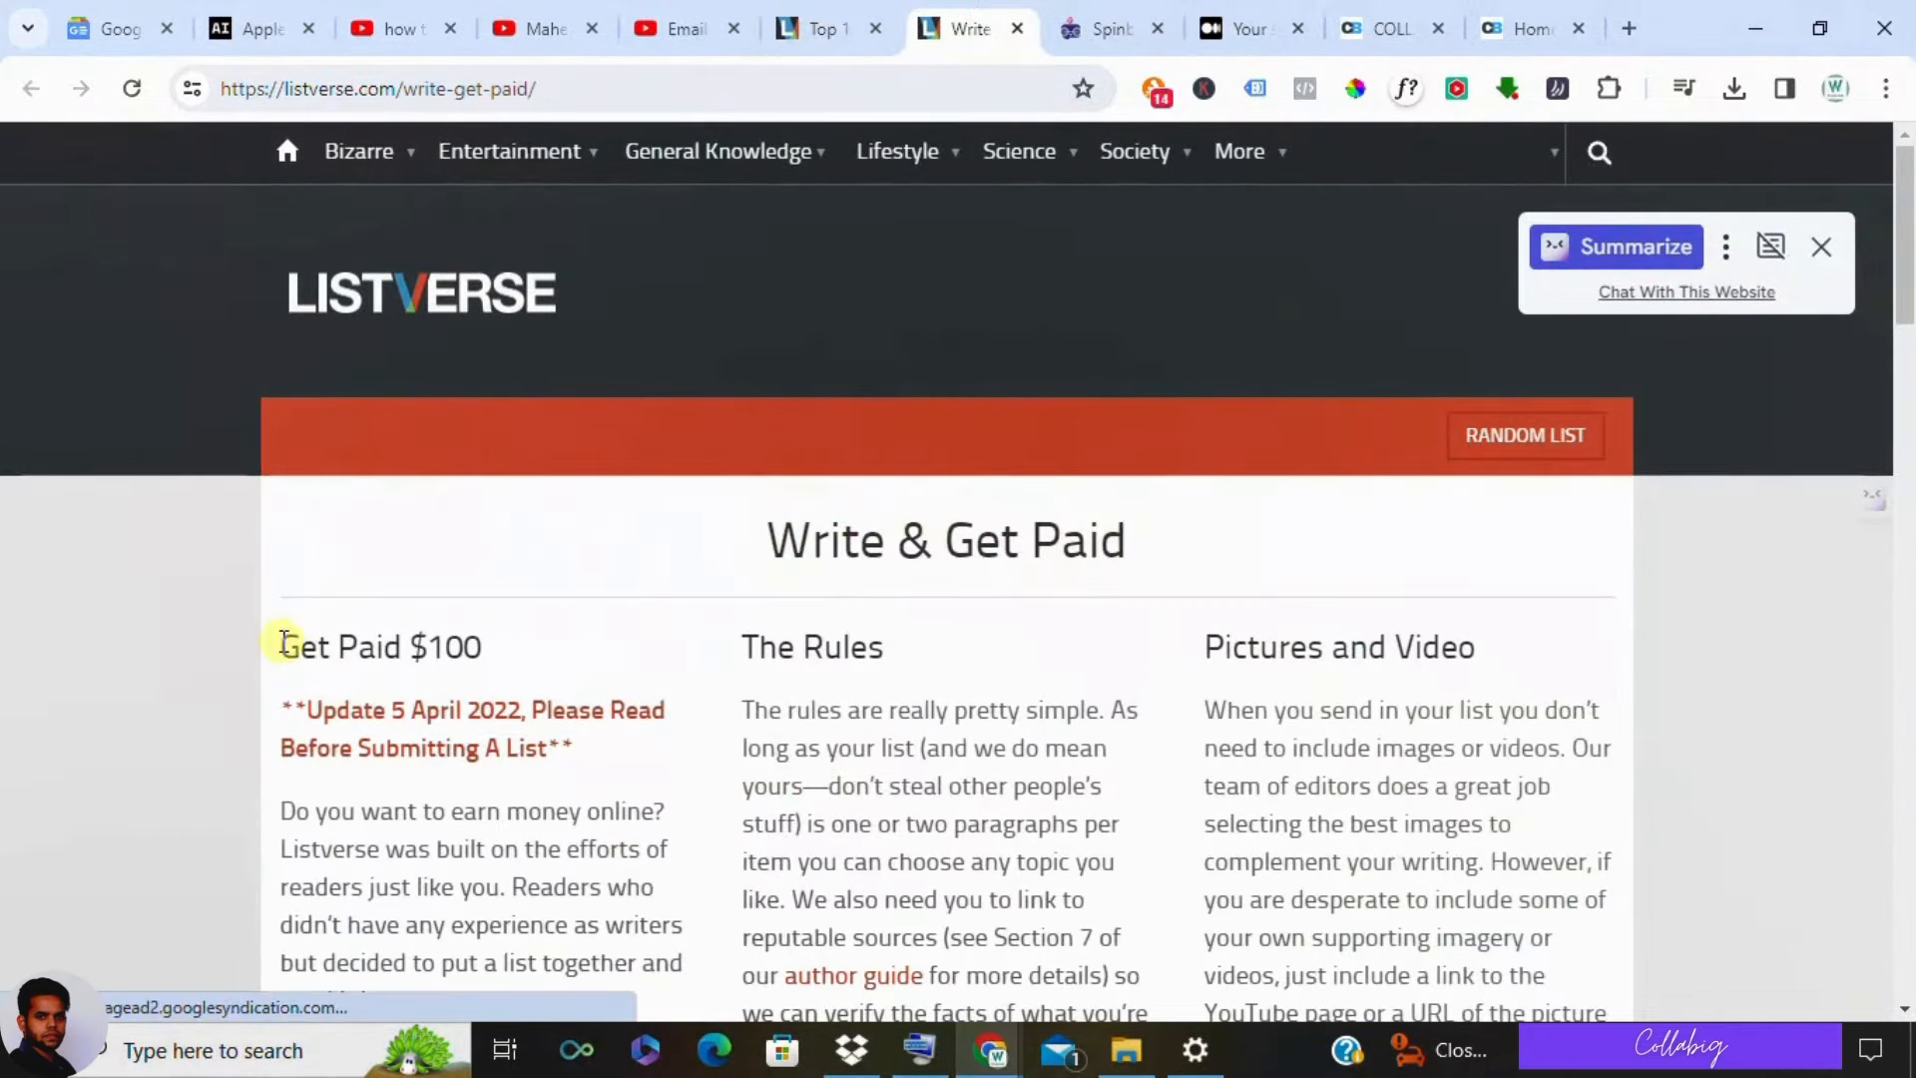
double_click(380, 647)
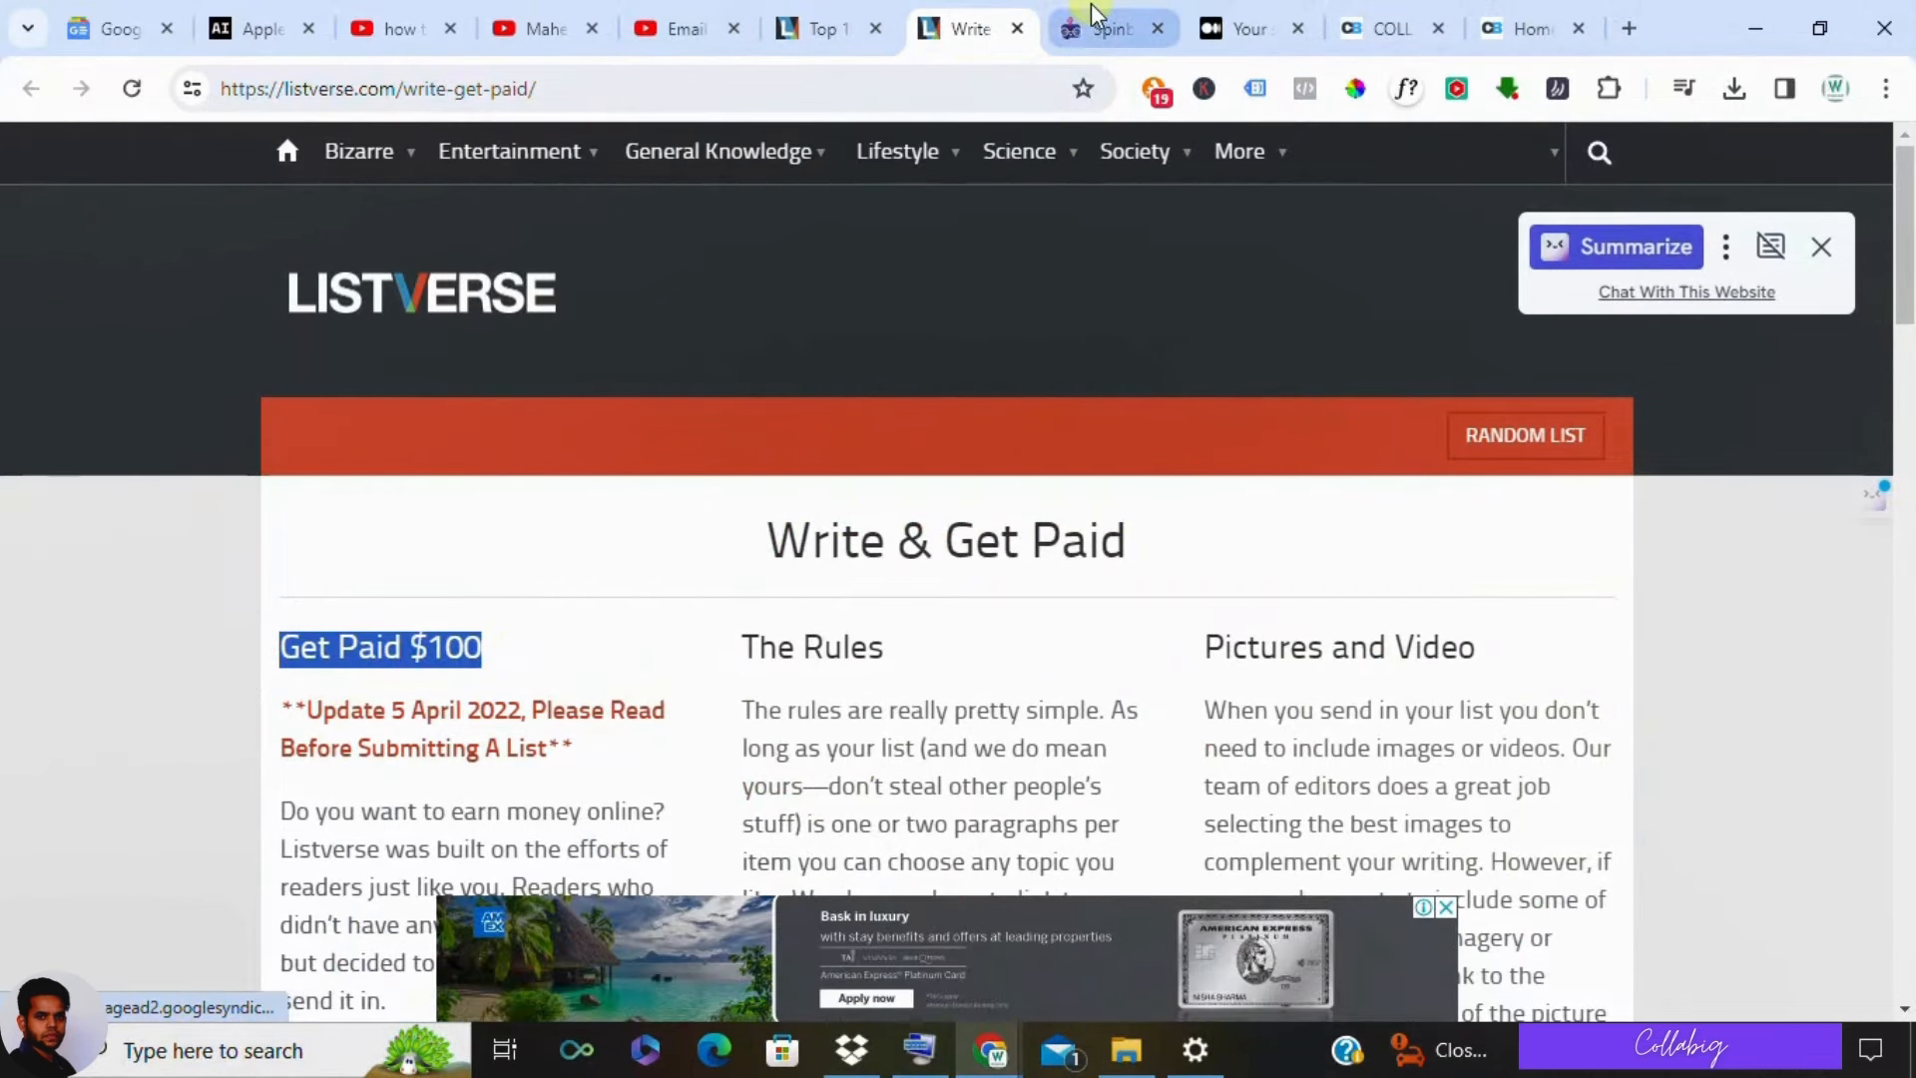
left_click(1106, 26)
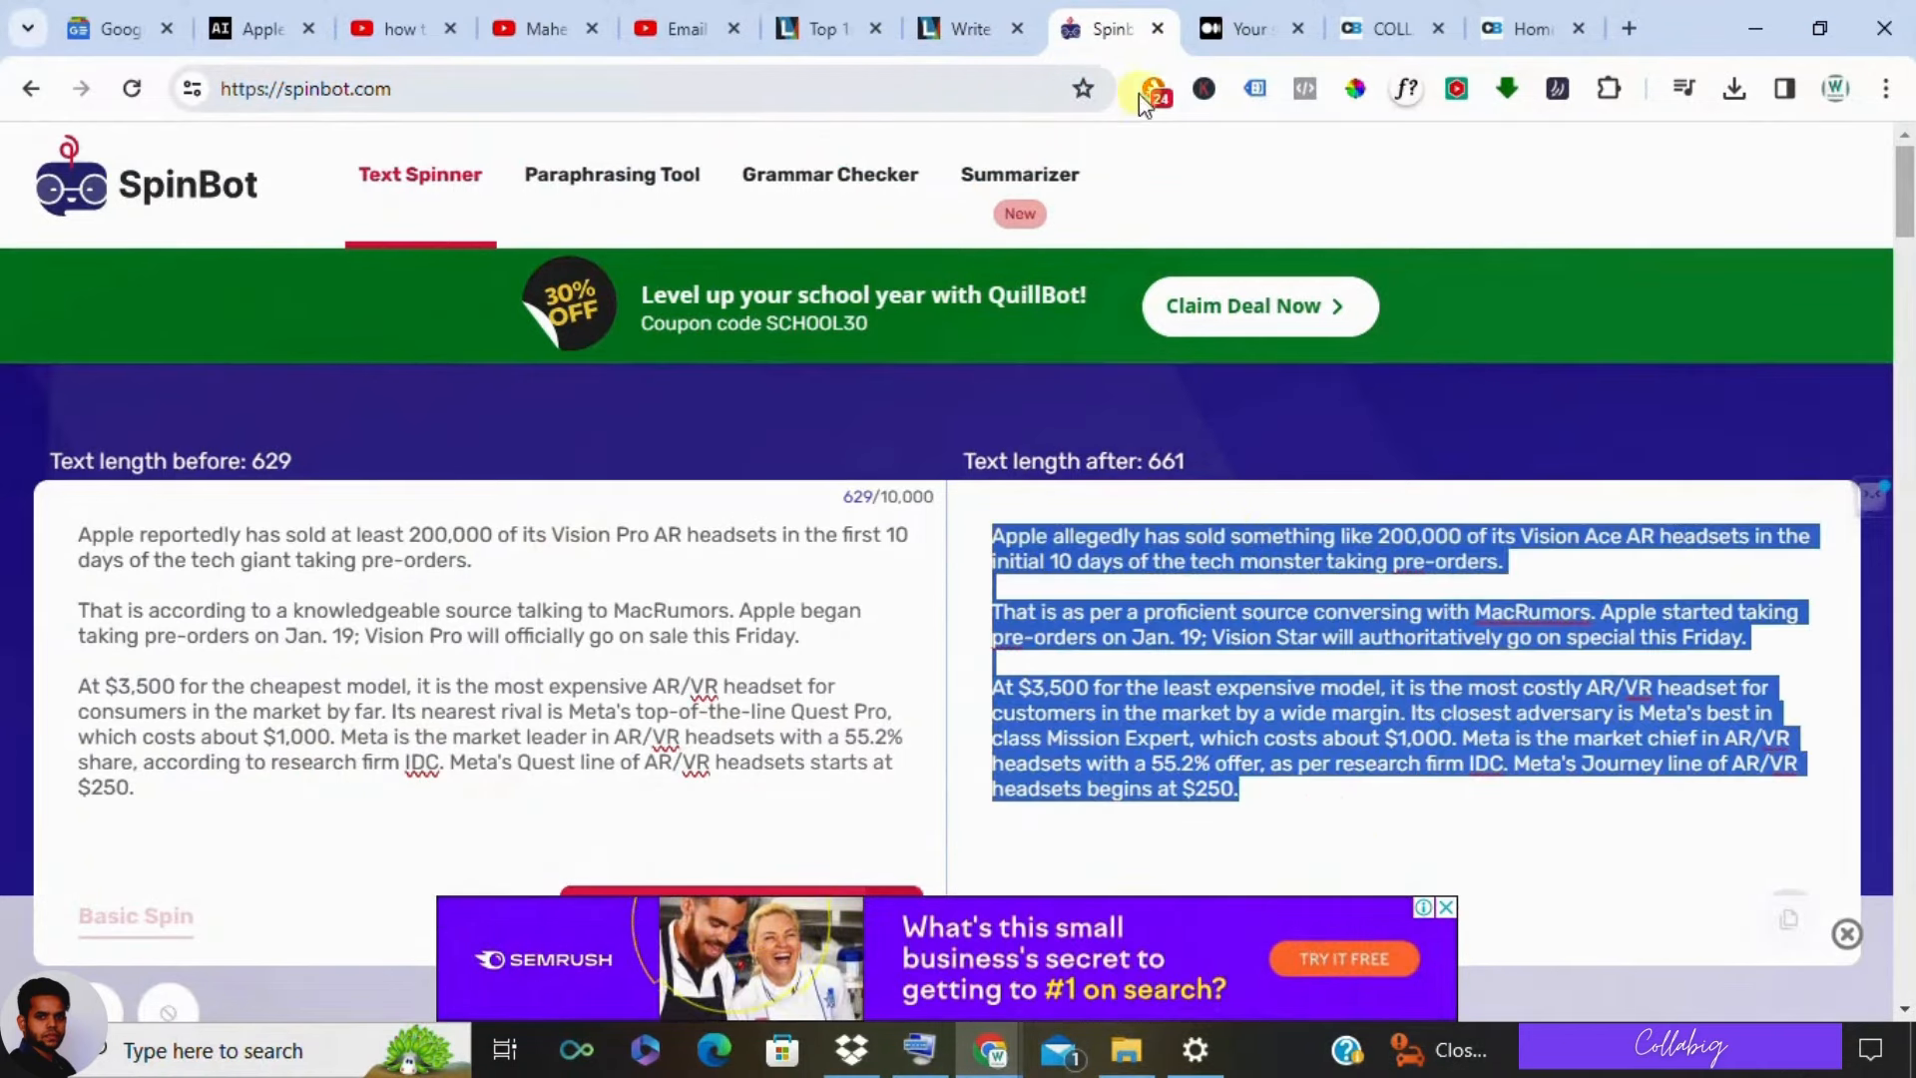
left_click(964, 28)
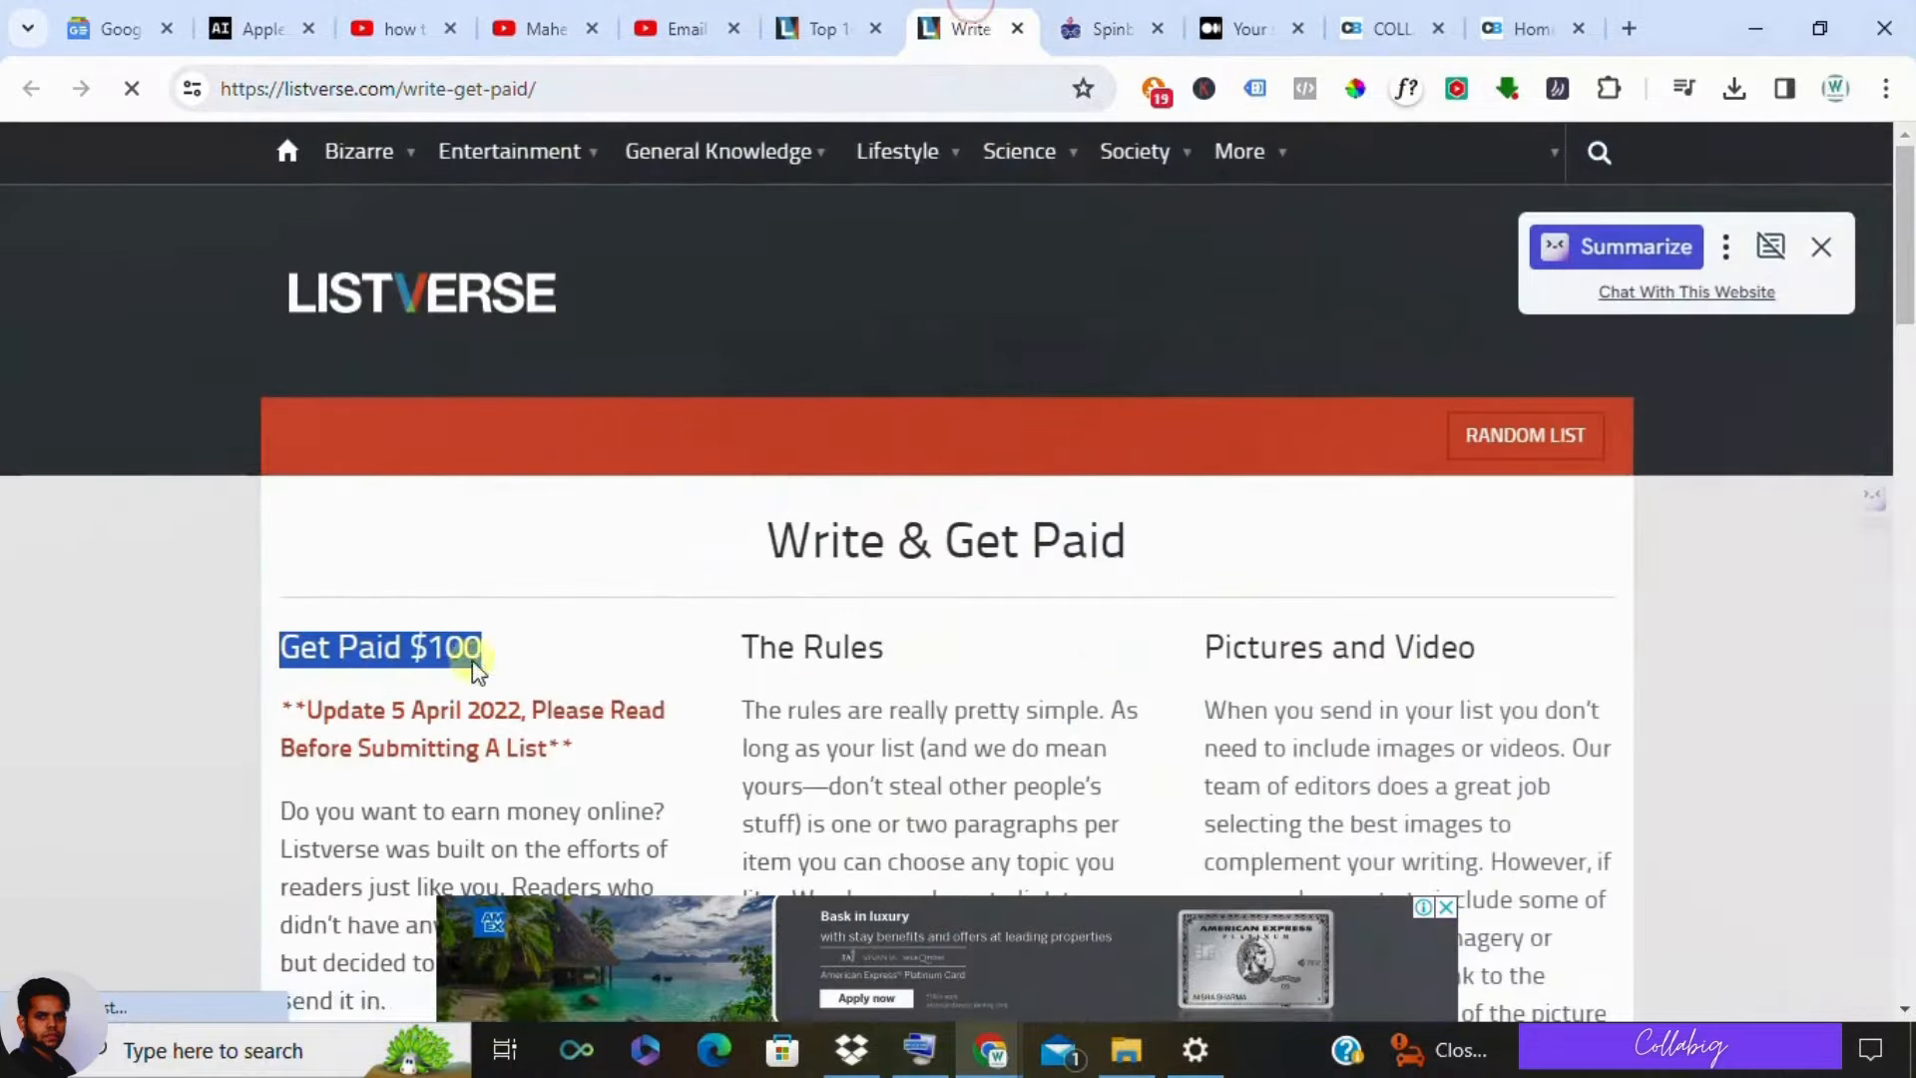
scroll("down", 3)
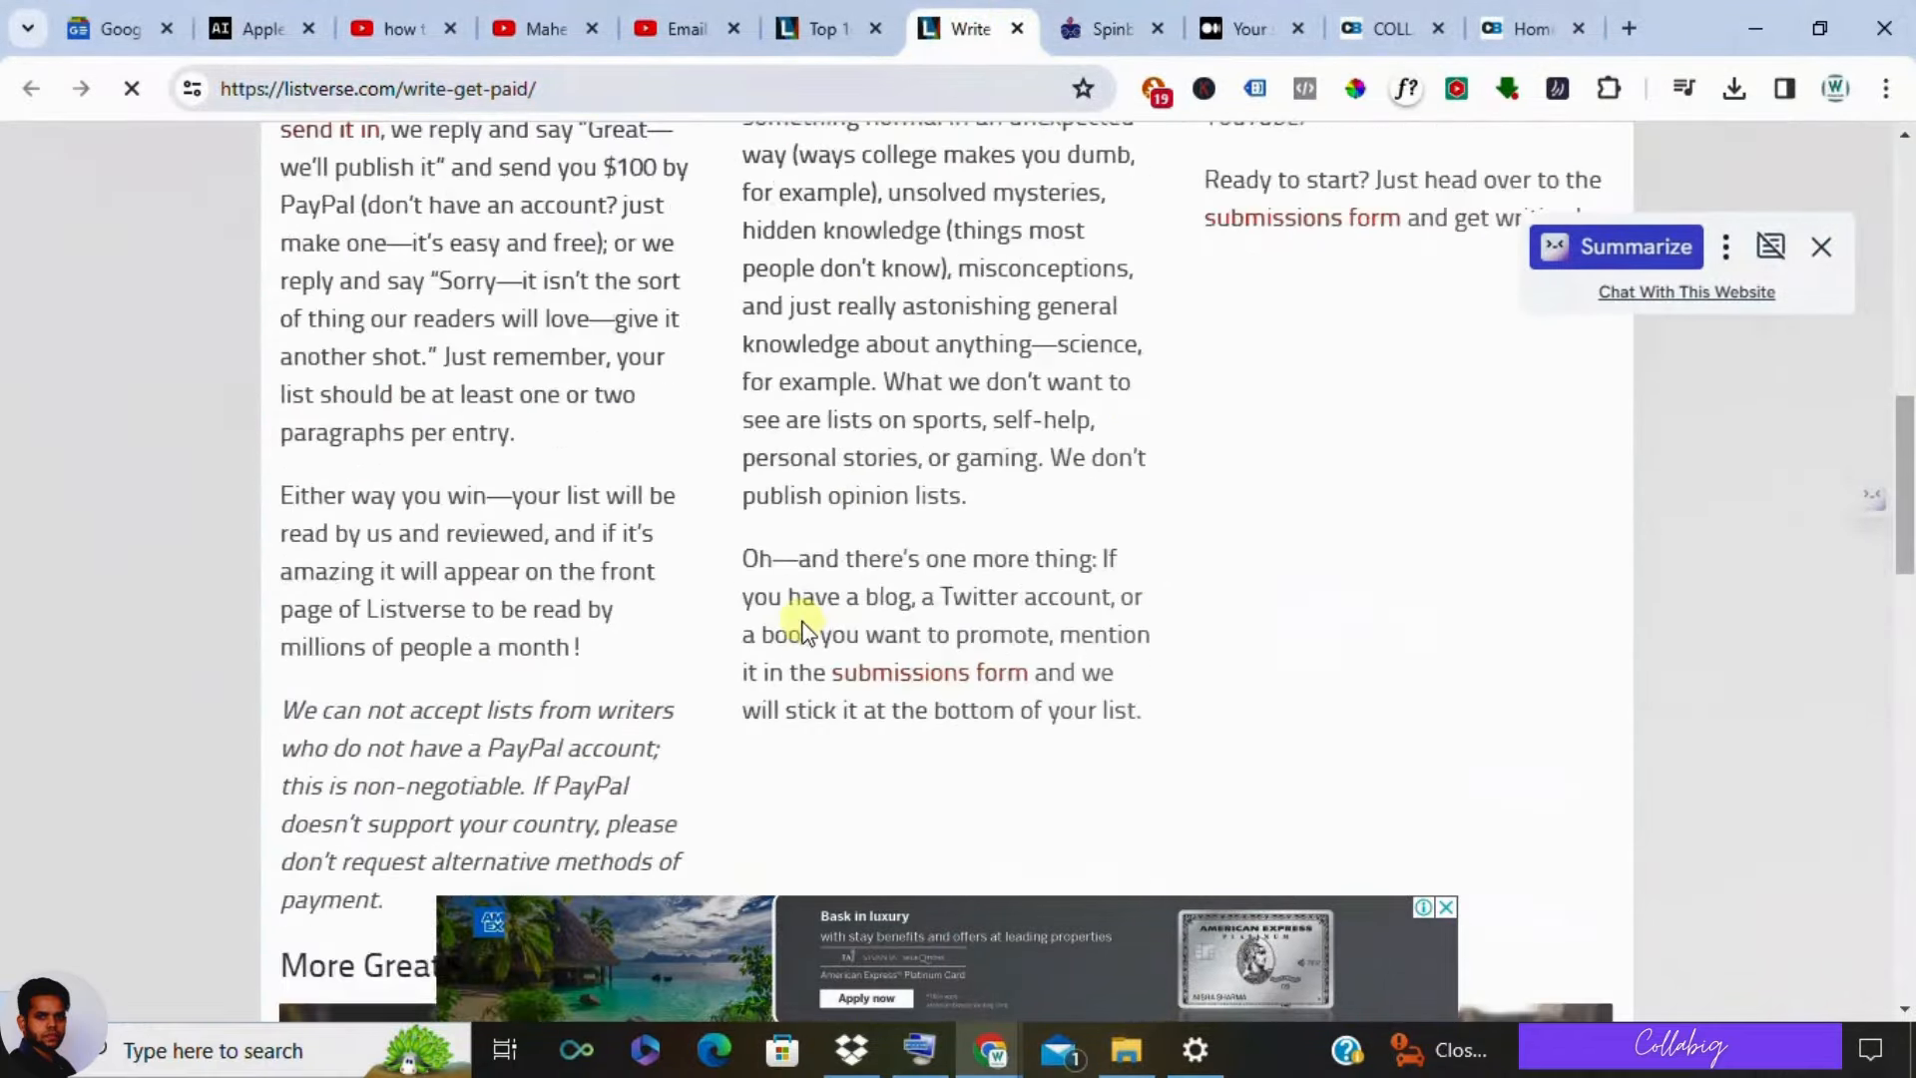
- Move between SpinBot, the Listverse homepage and Write & Get Paid, clearing the heading selection
left_click(1100, 28)
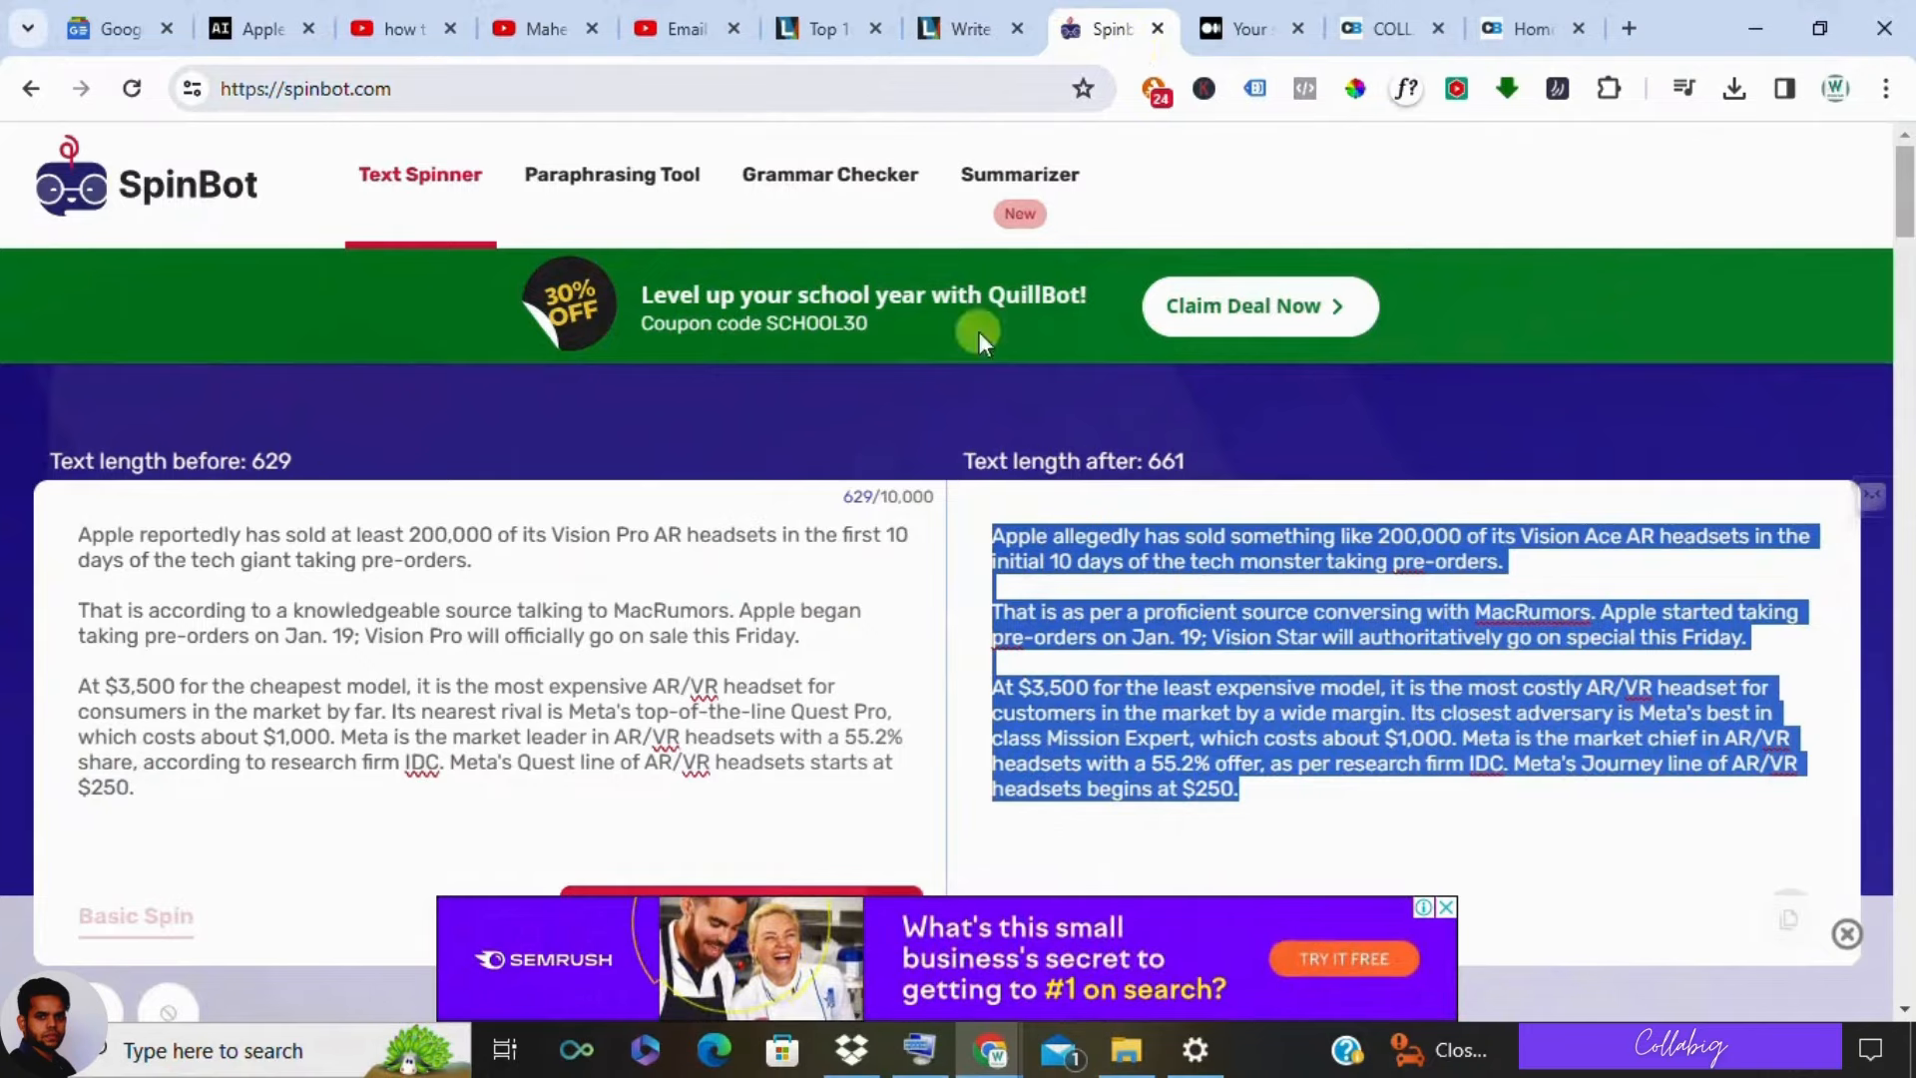
left_click(818, 28)
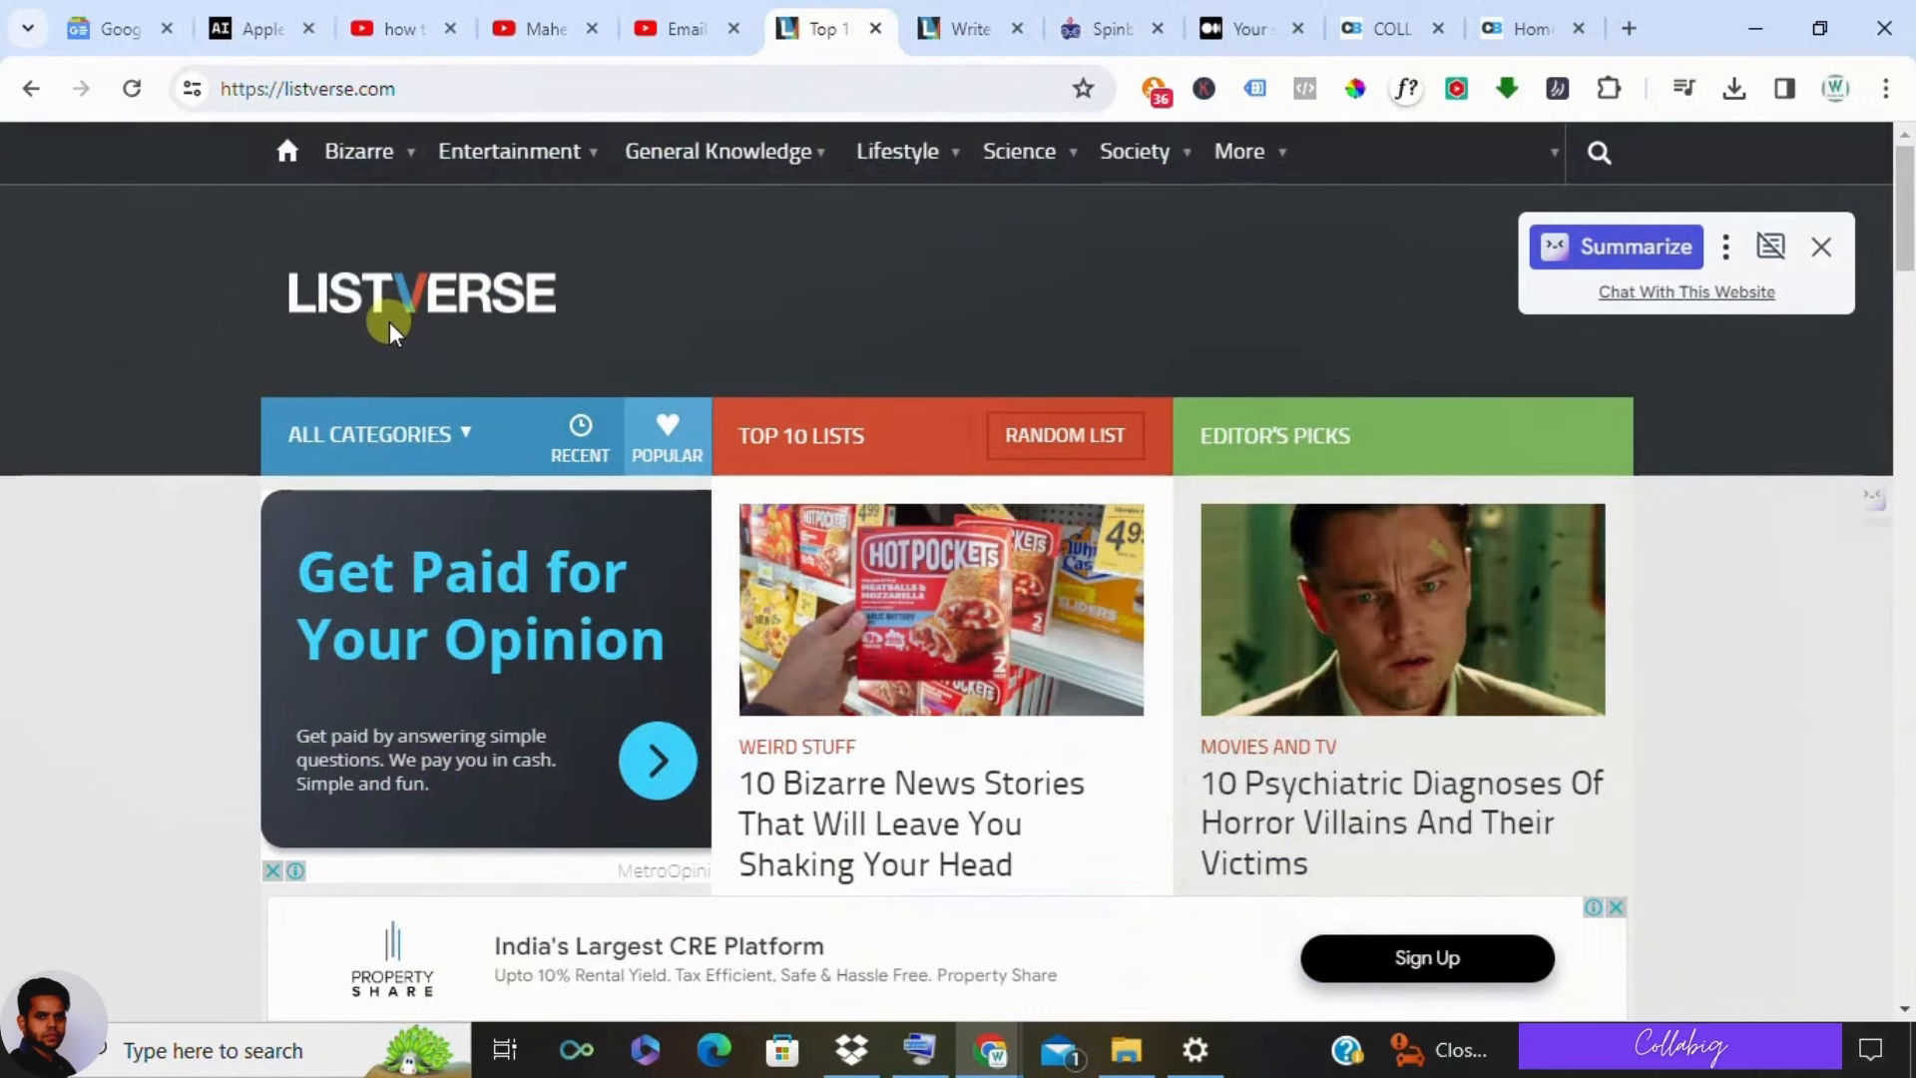
mouse_move(1691, 657)
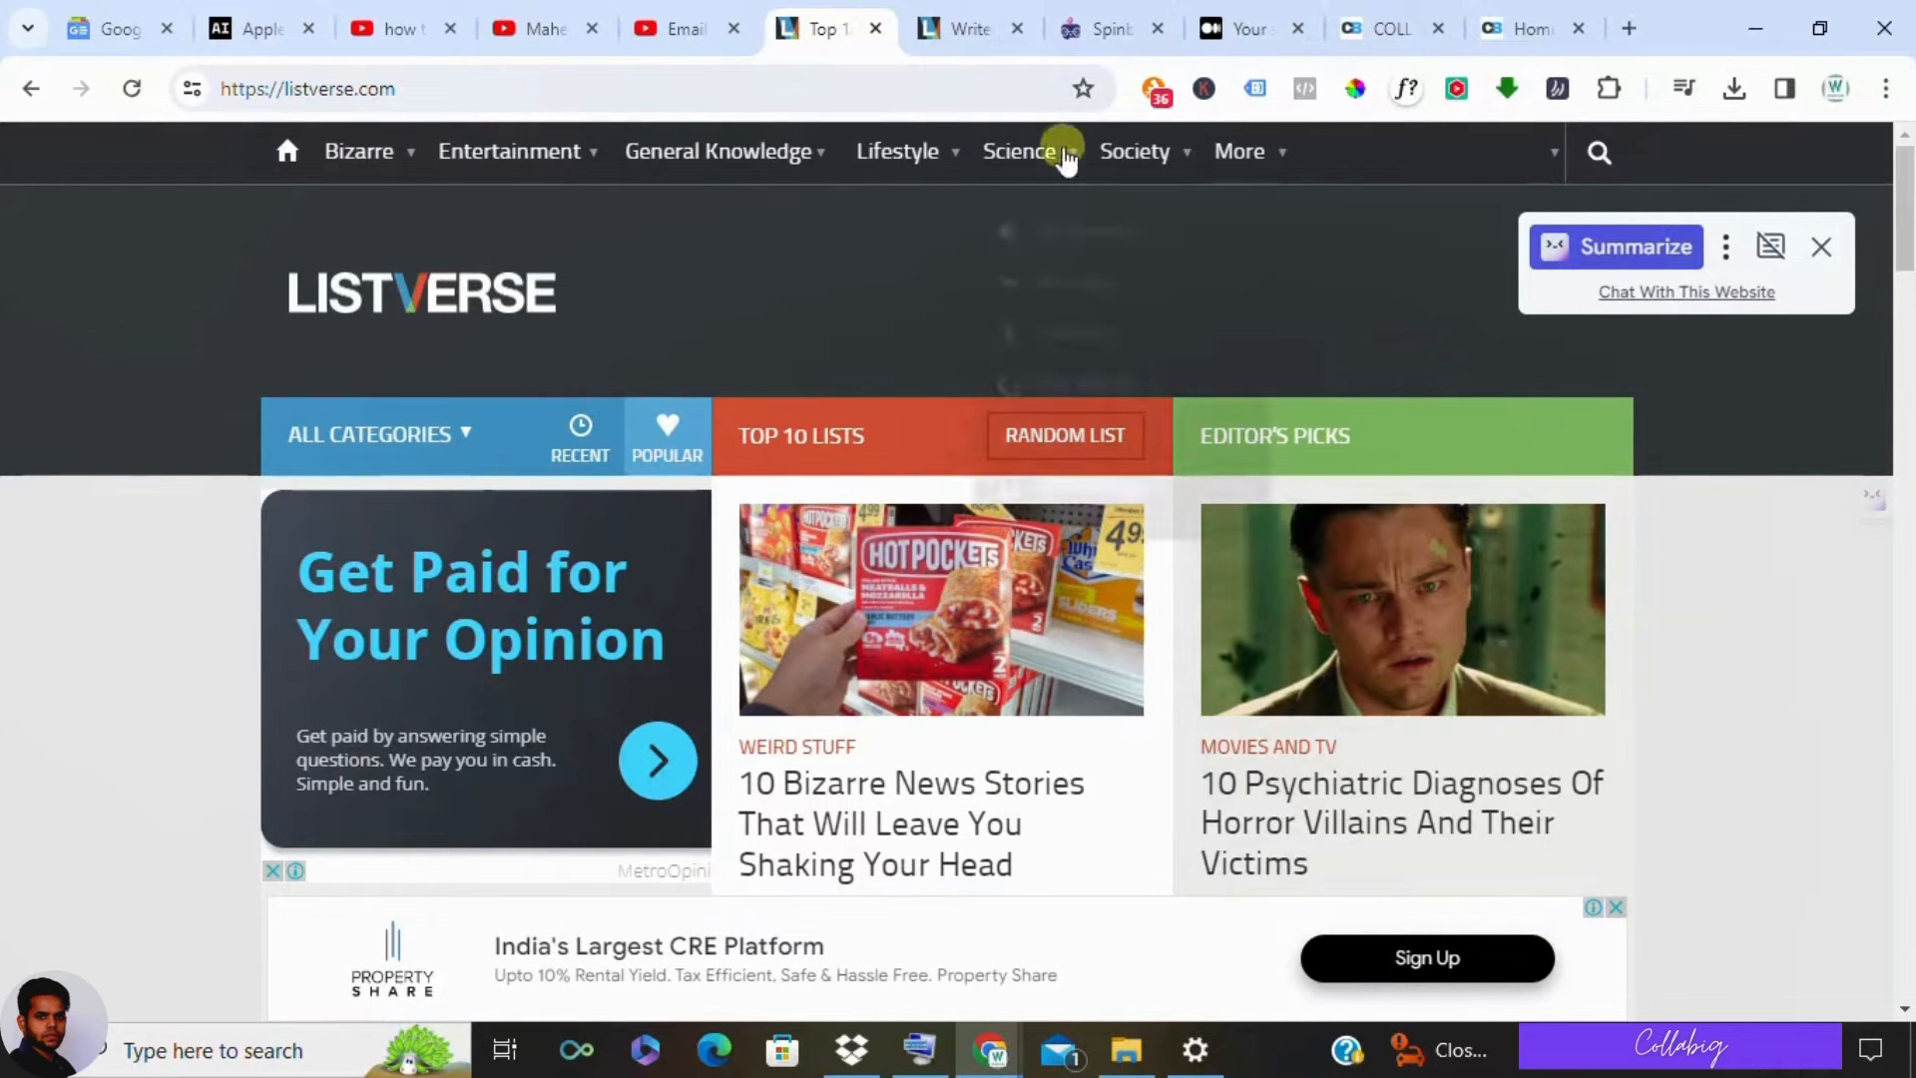
left_click(960, 28)
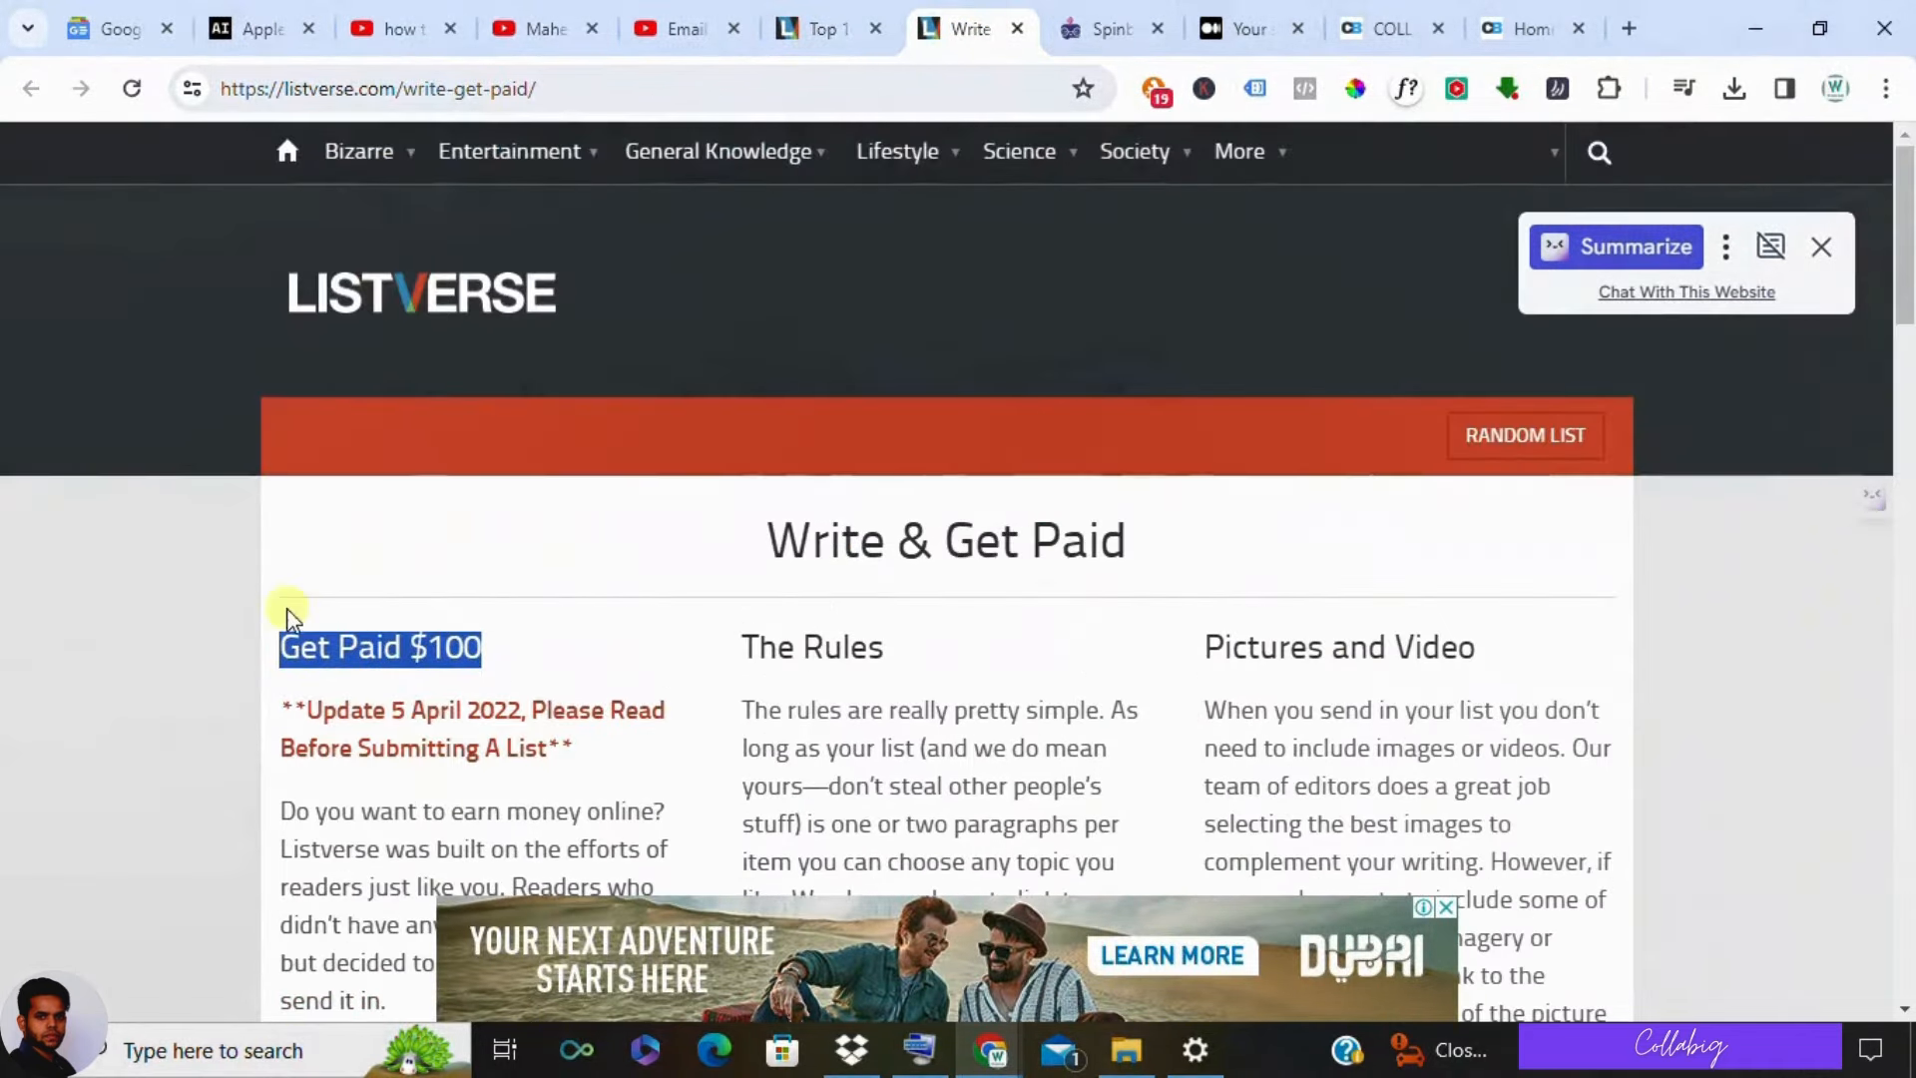
left_click(208, 657)
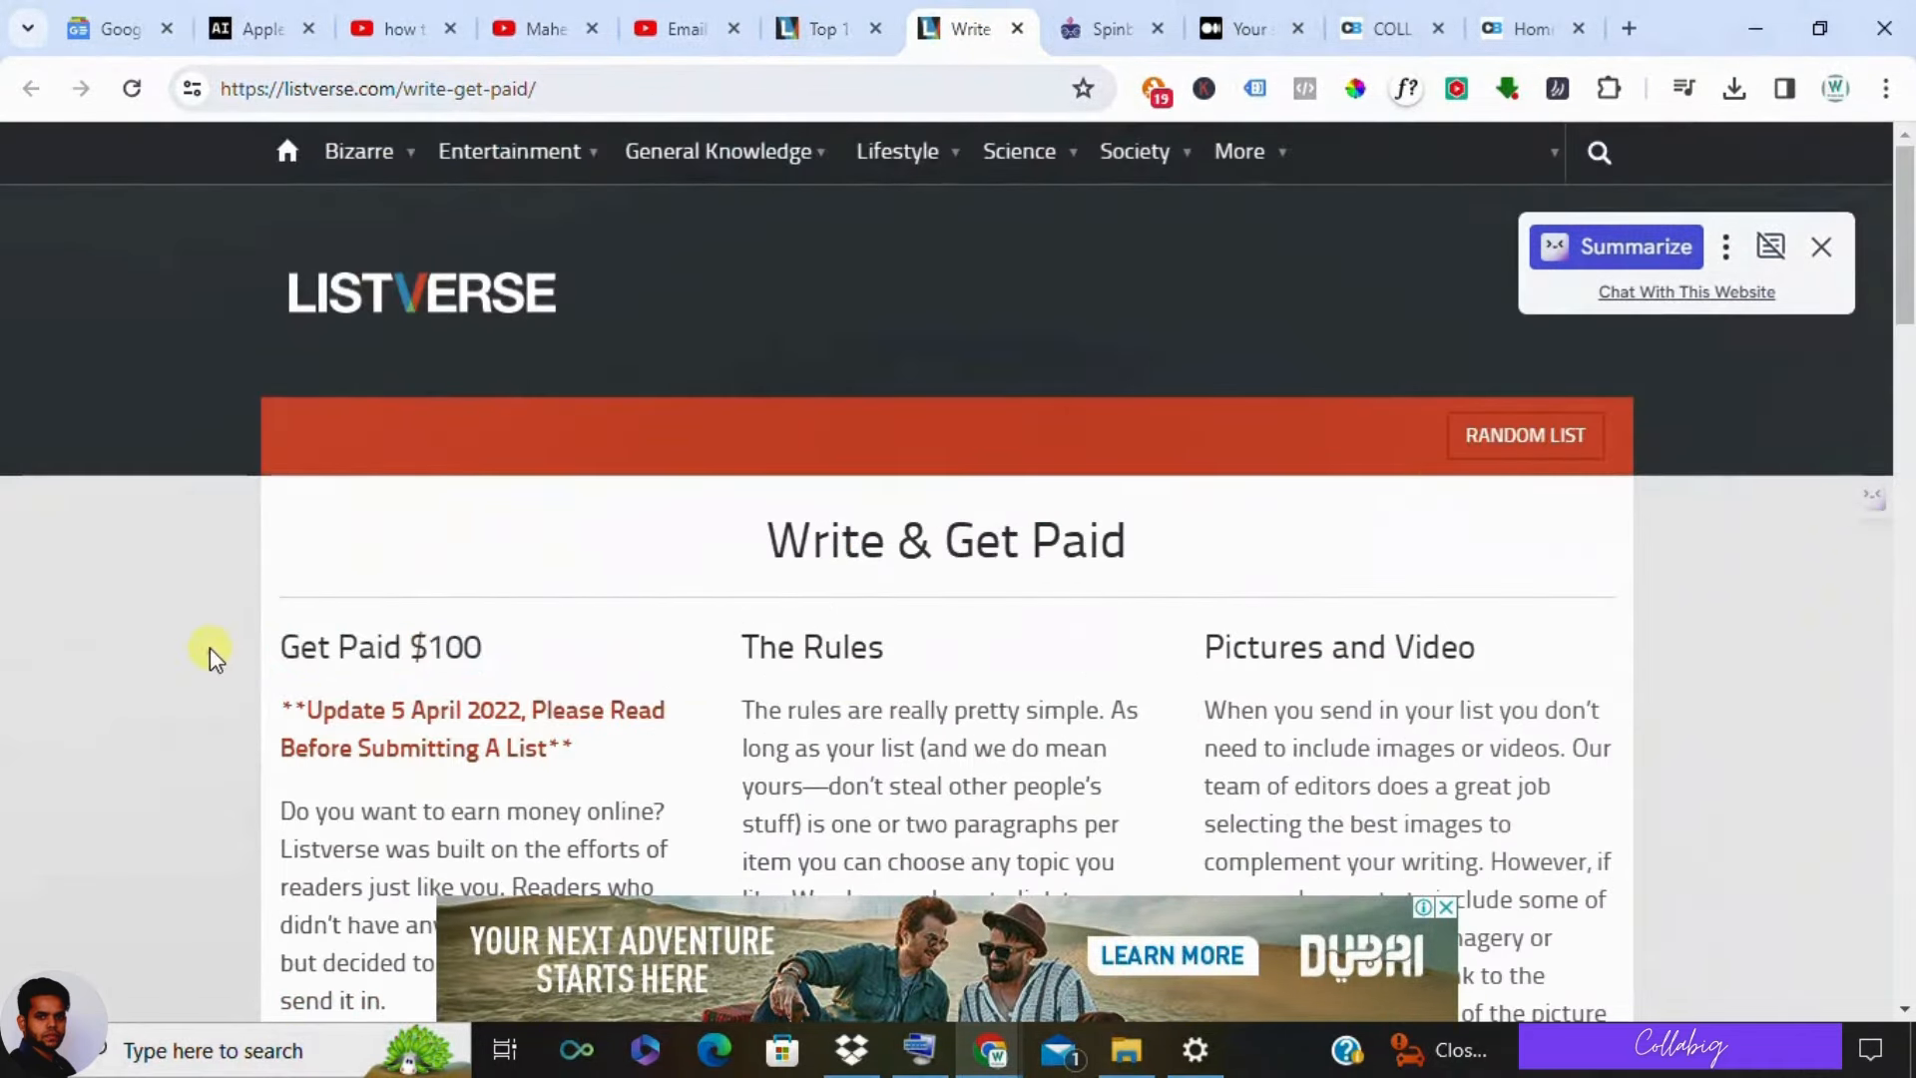
mouse_move(830, 513)
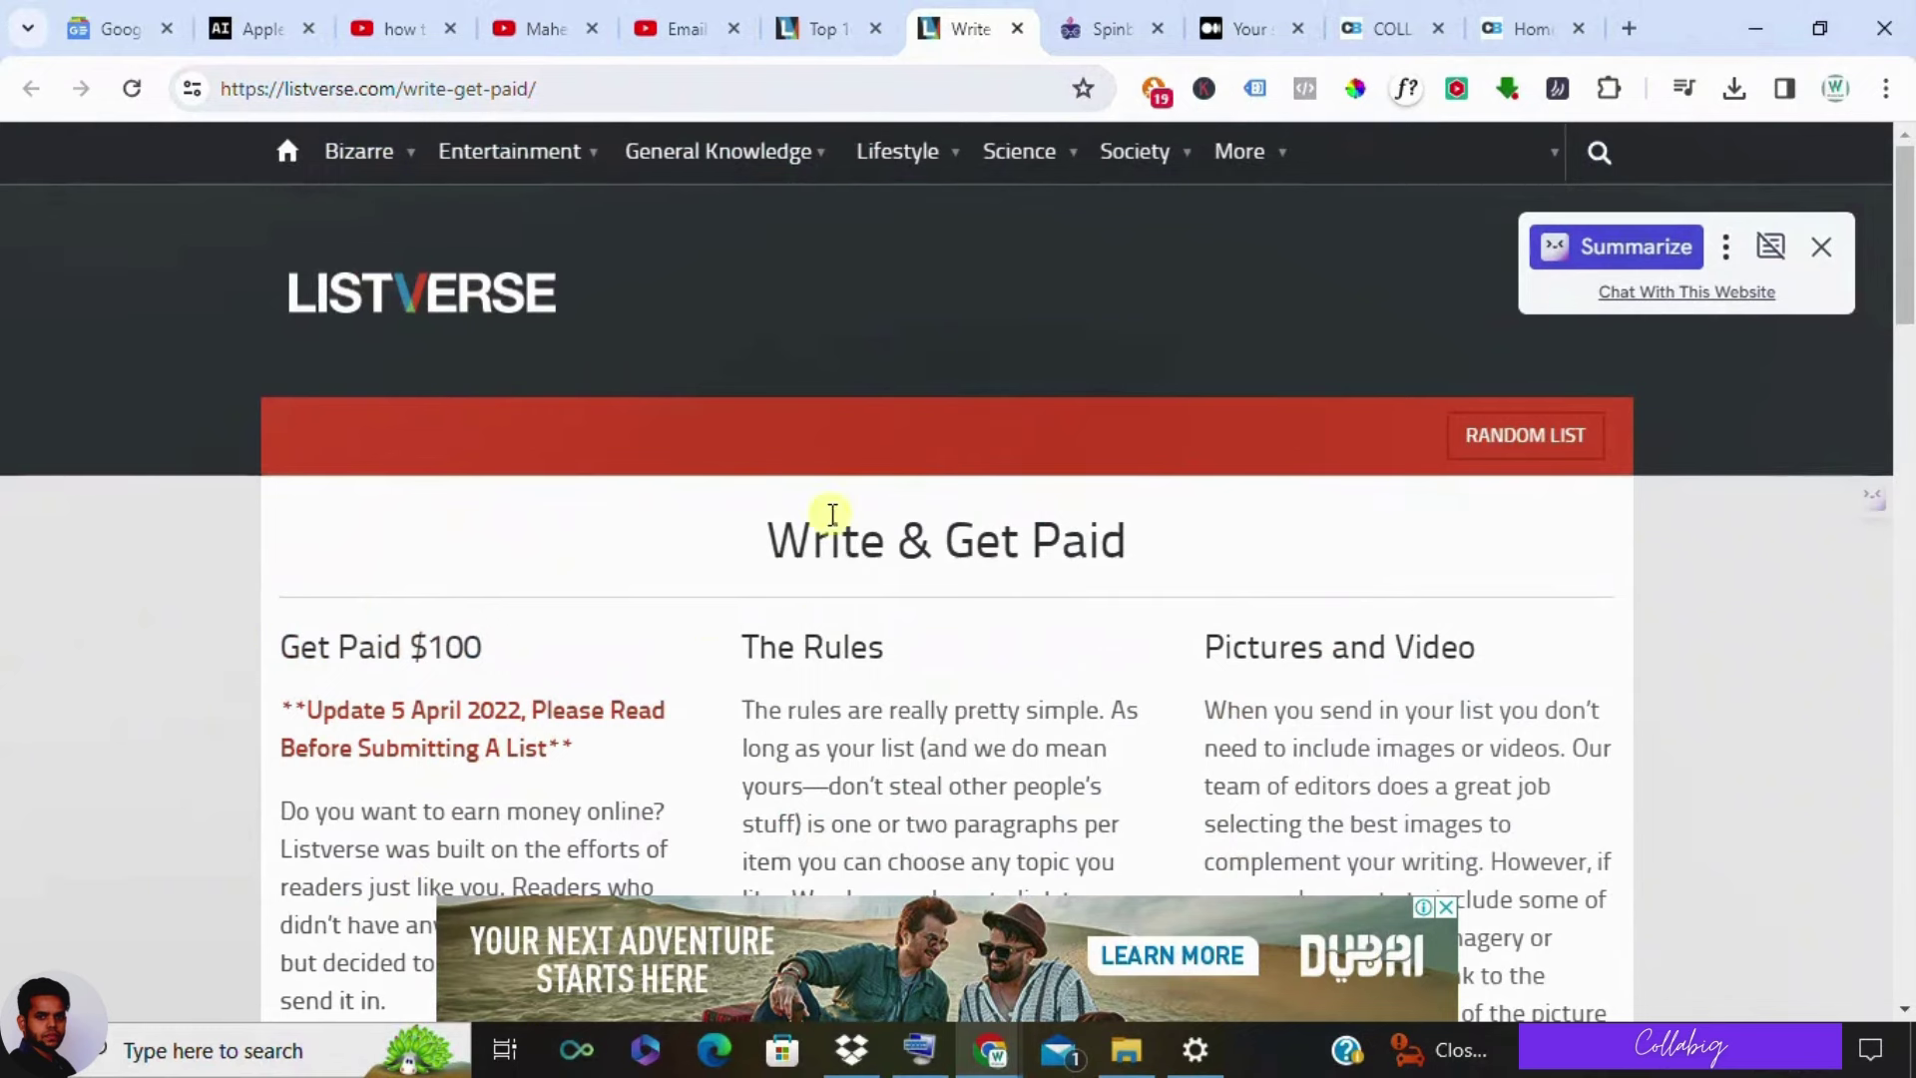
mouse_move(857, 525)
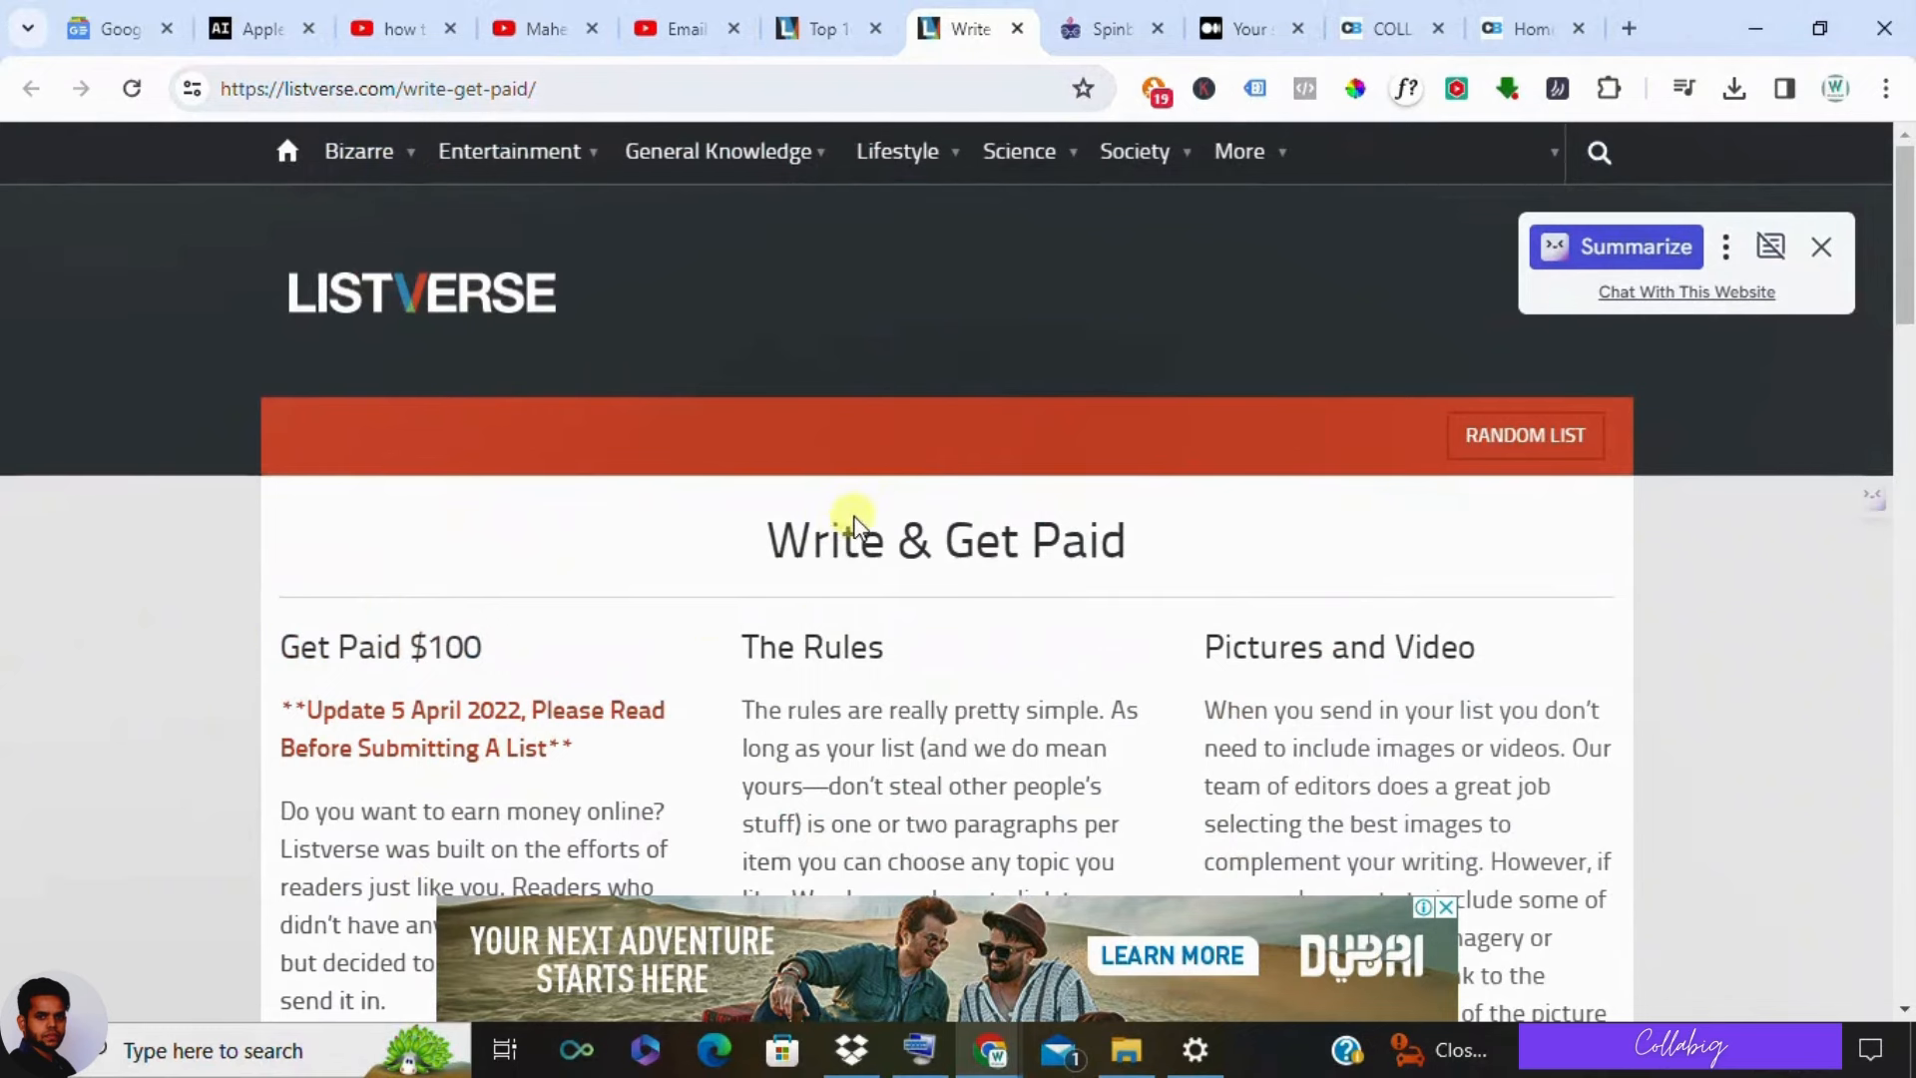
mouse_move(587, 513)
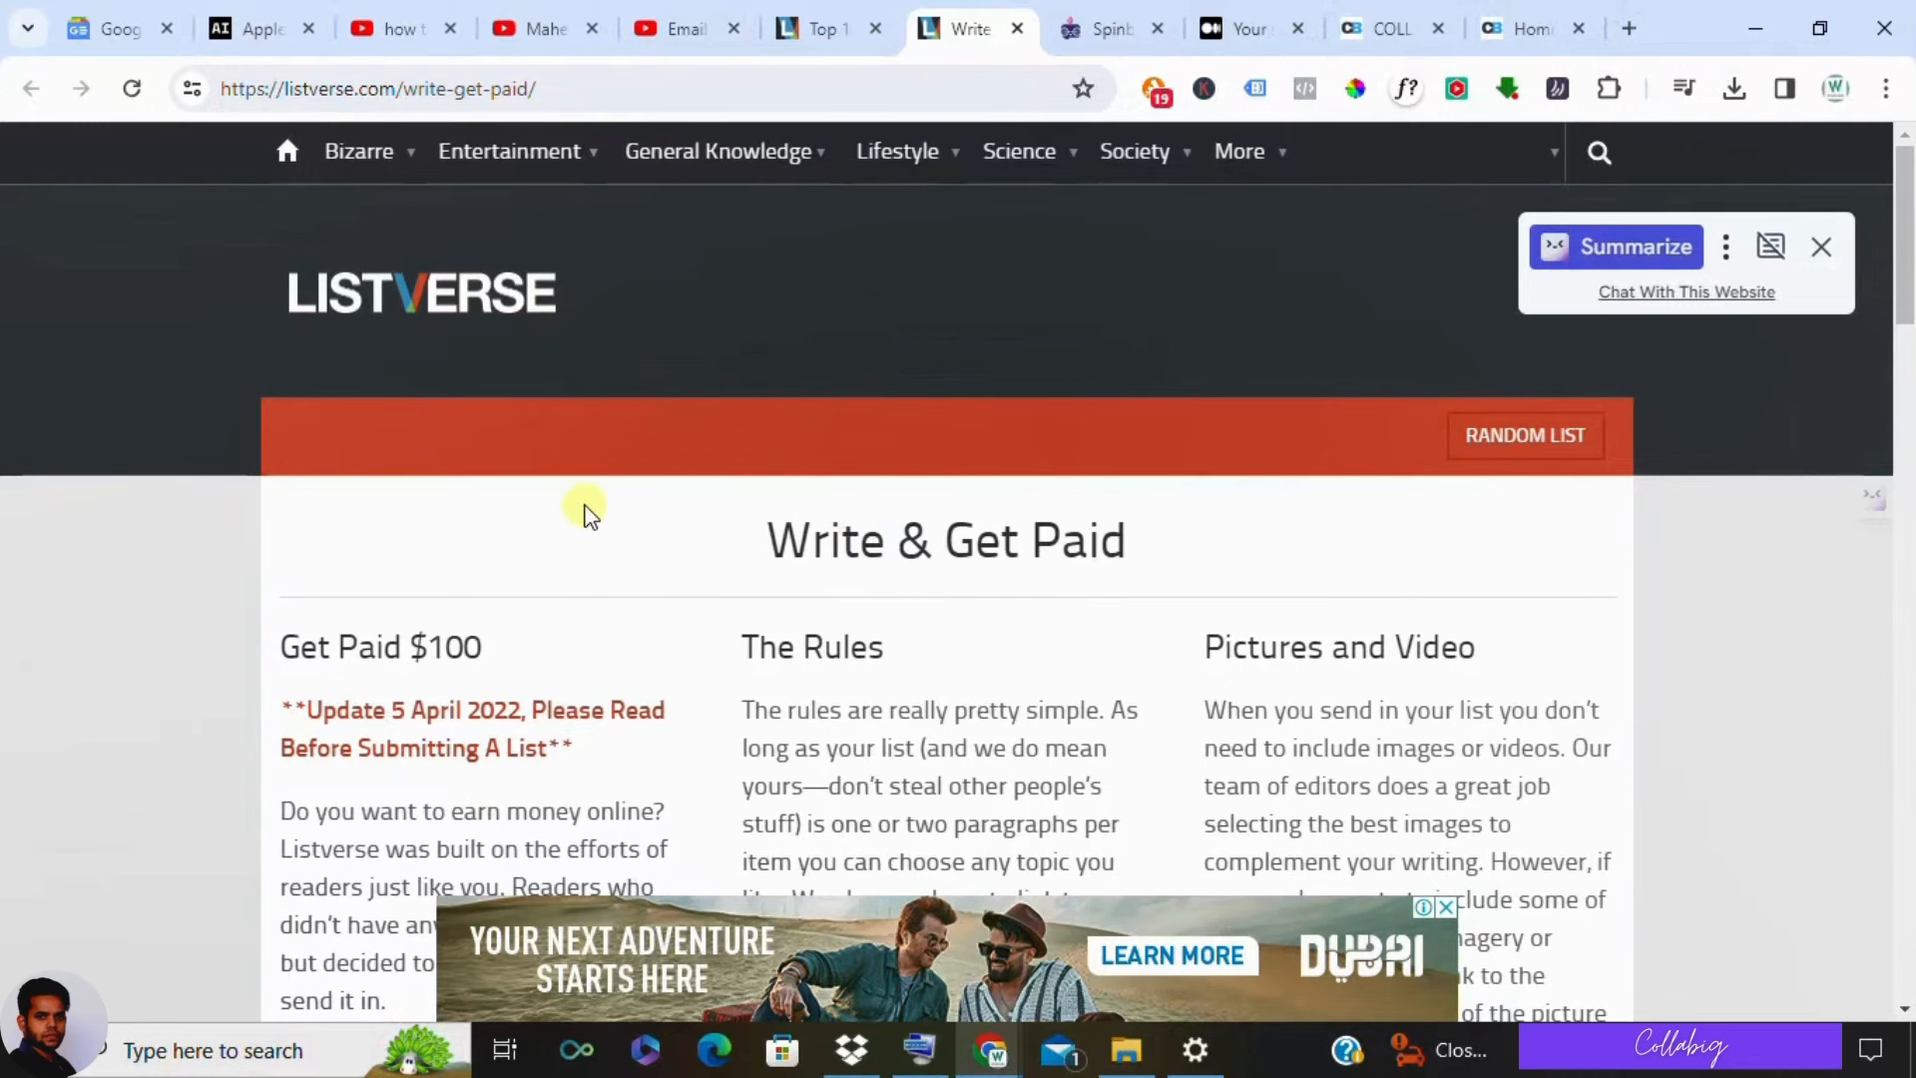
mouse_move(828, 27)
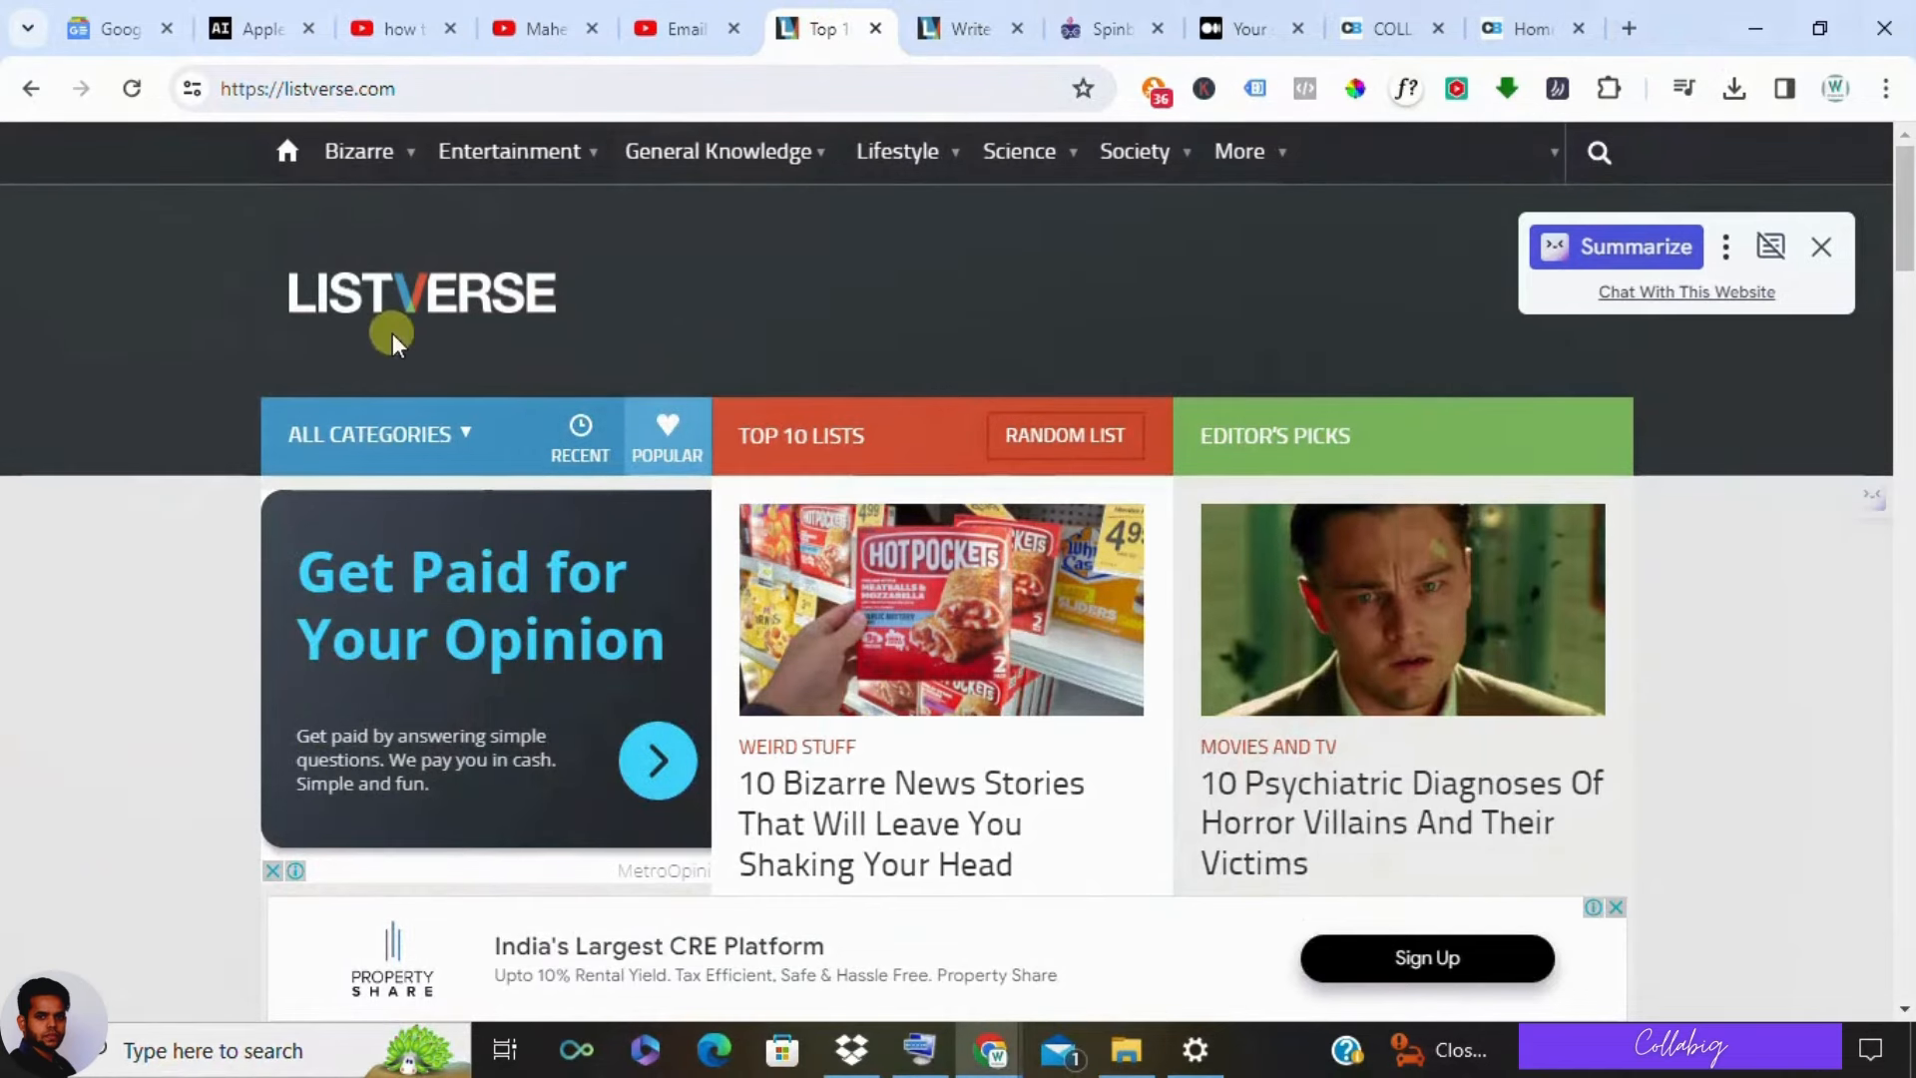
mouse_move(1822, 585)
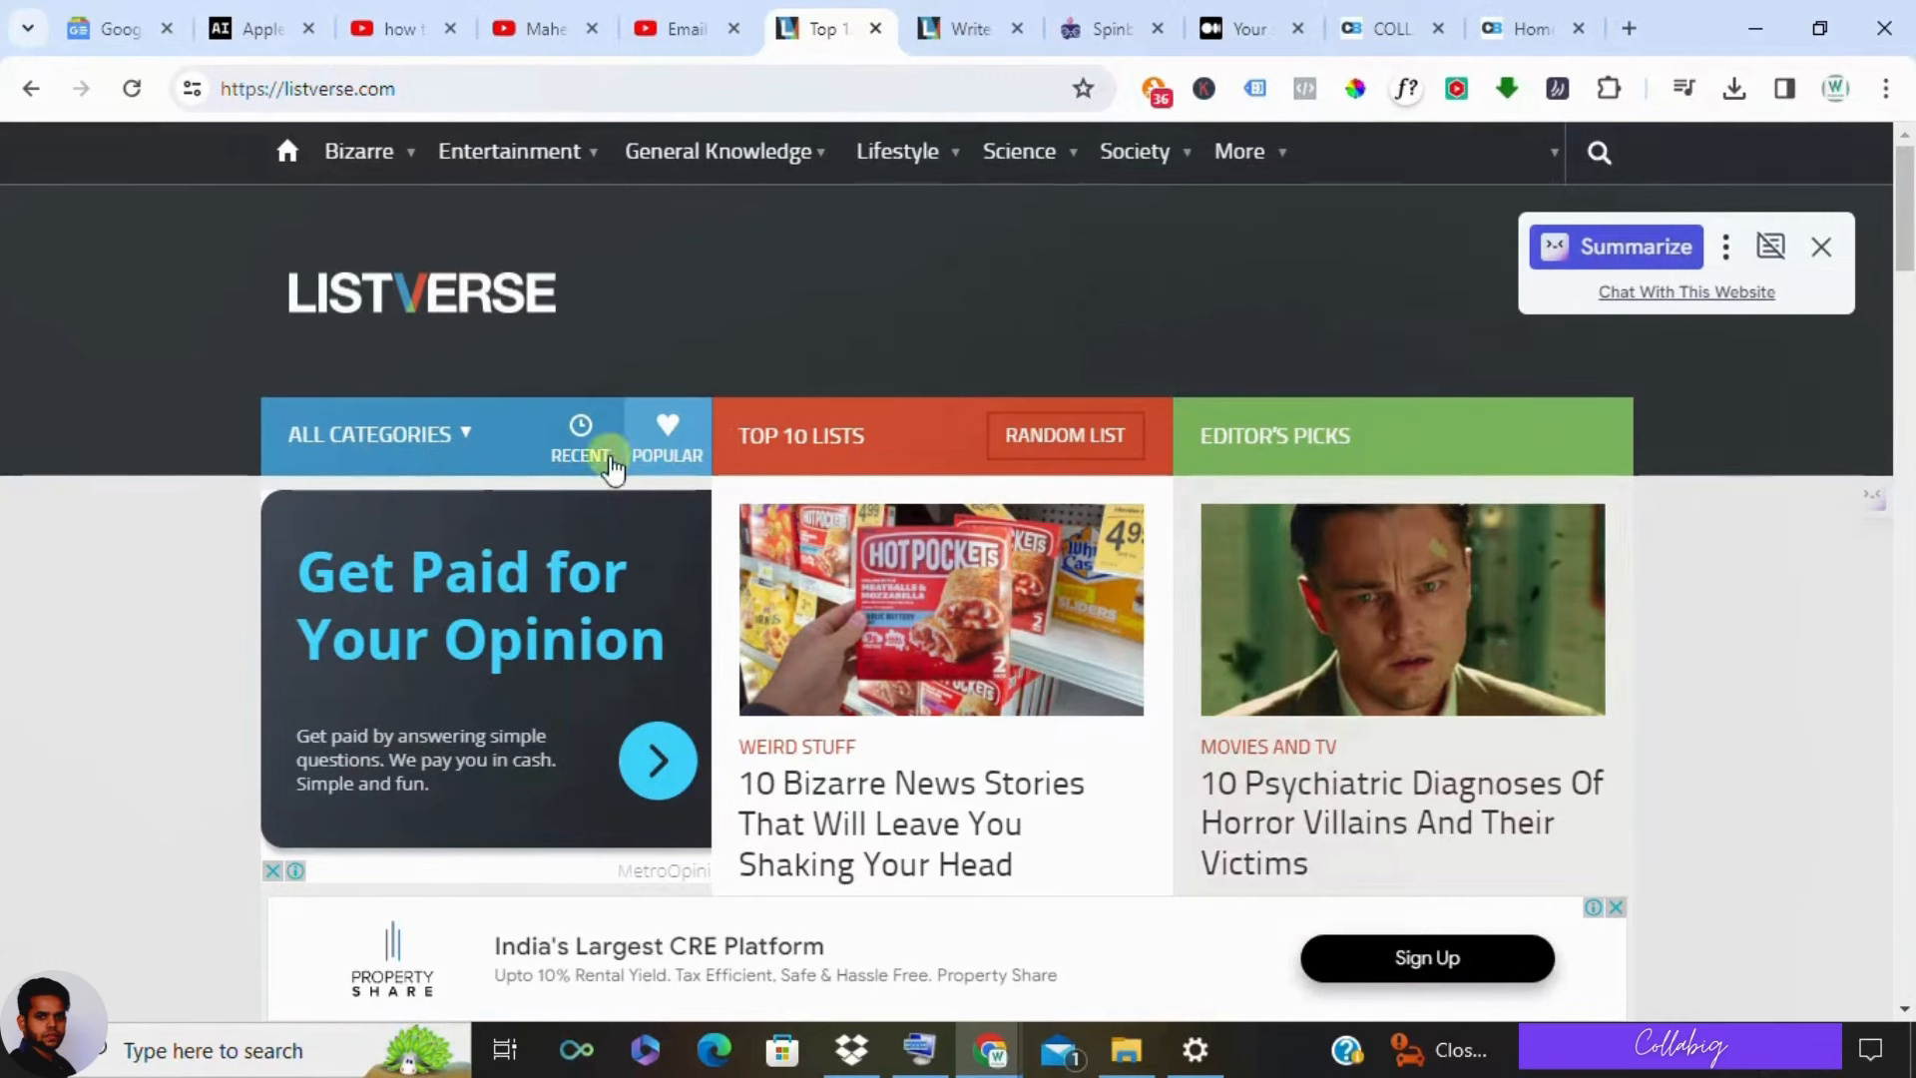
mouse_move(184, 581)
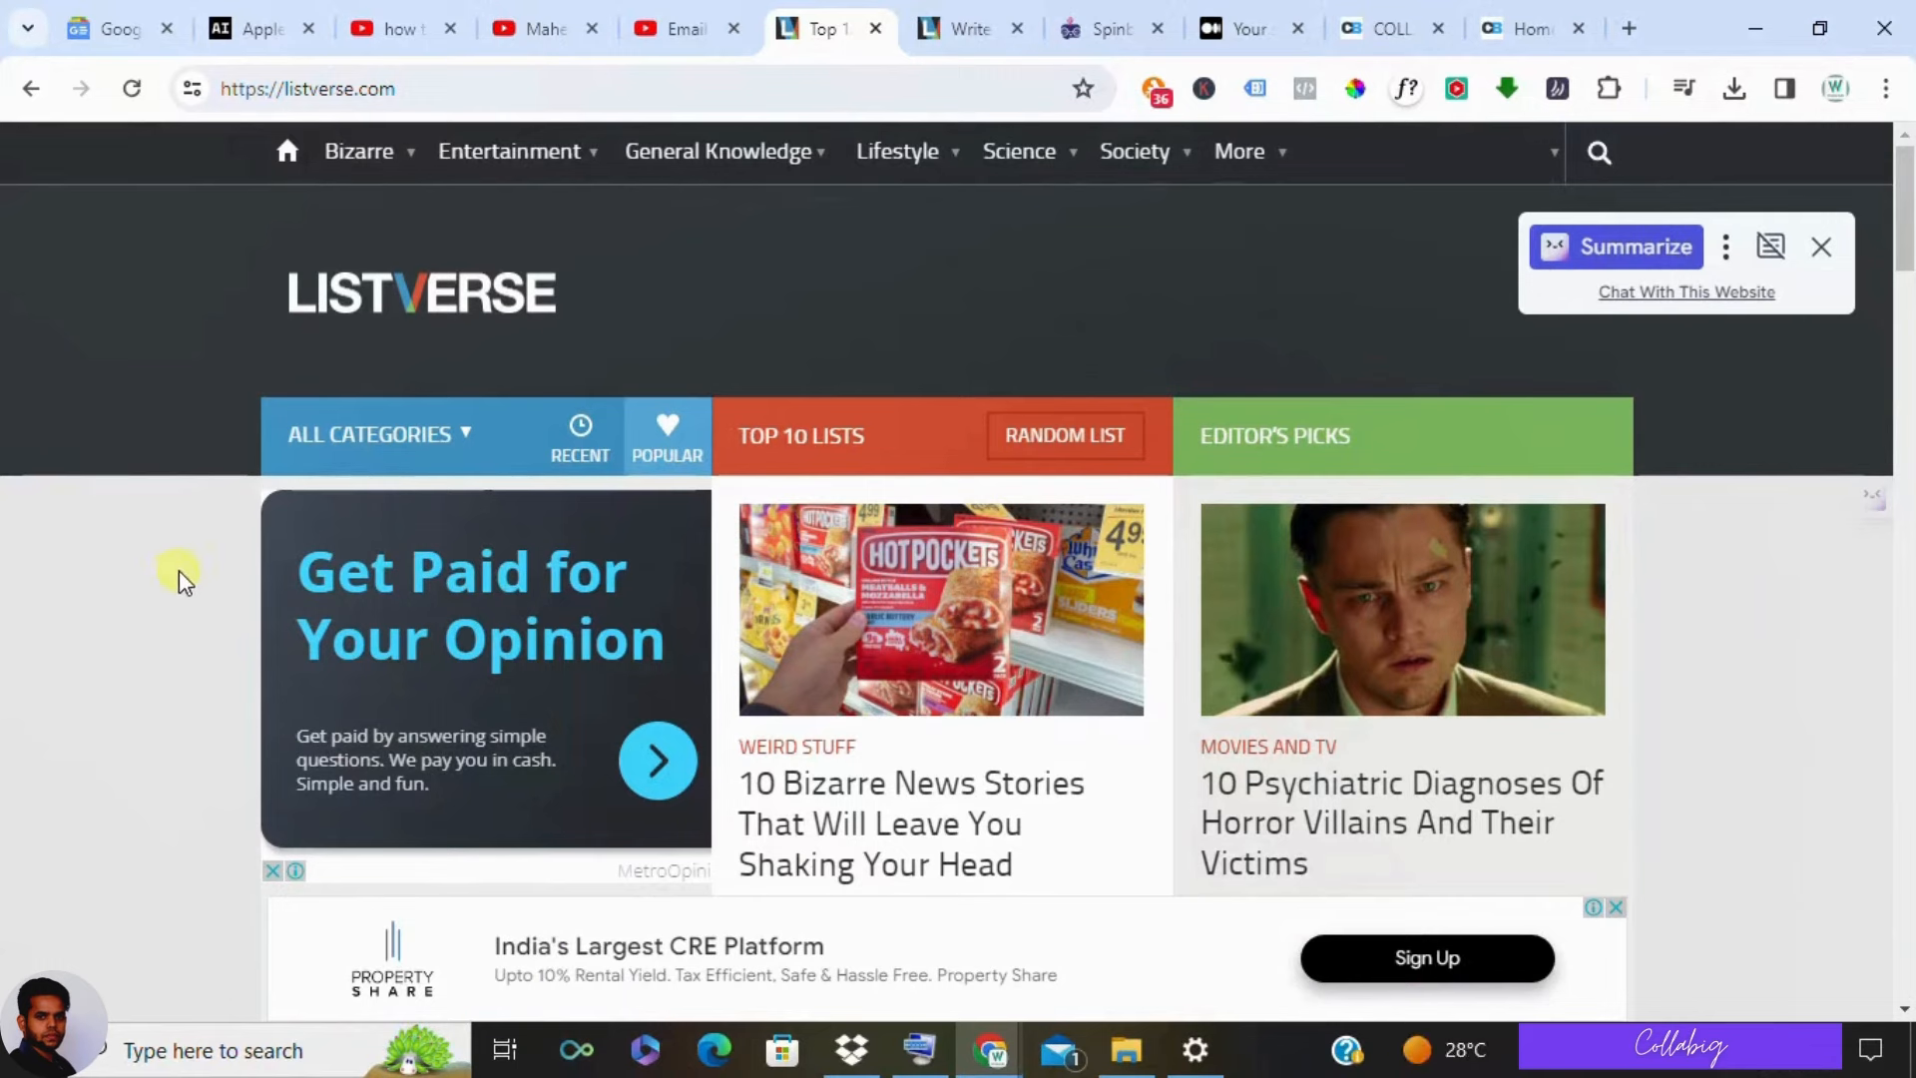
mouse_move(252, 557)
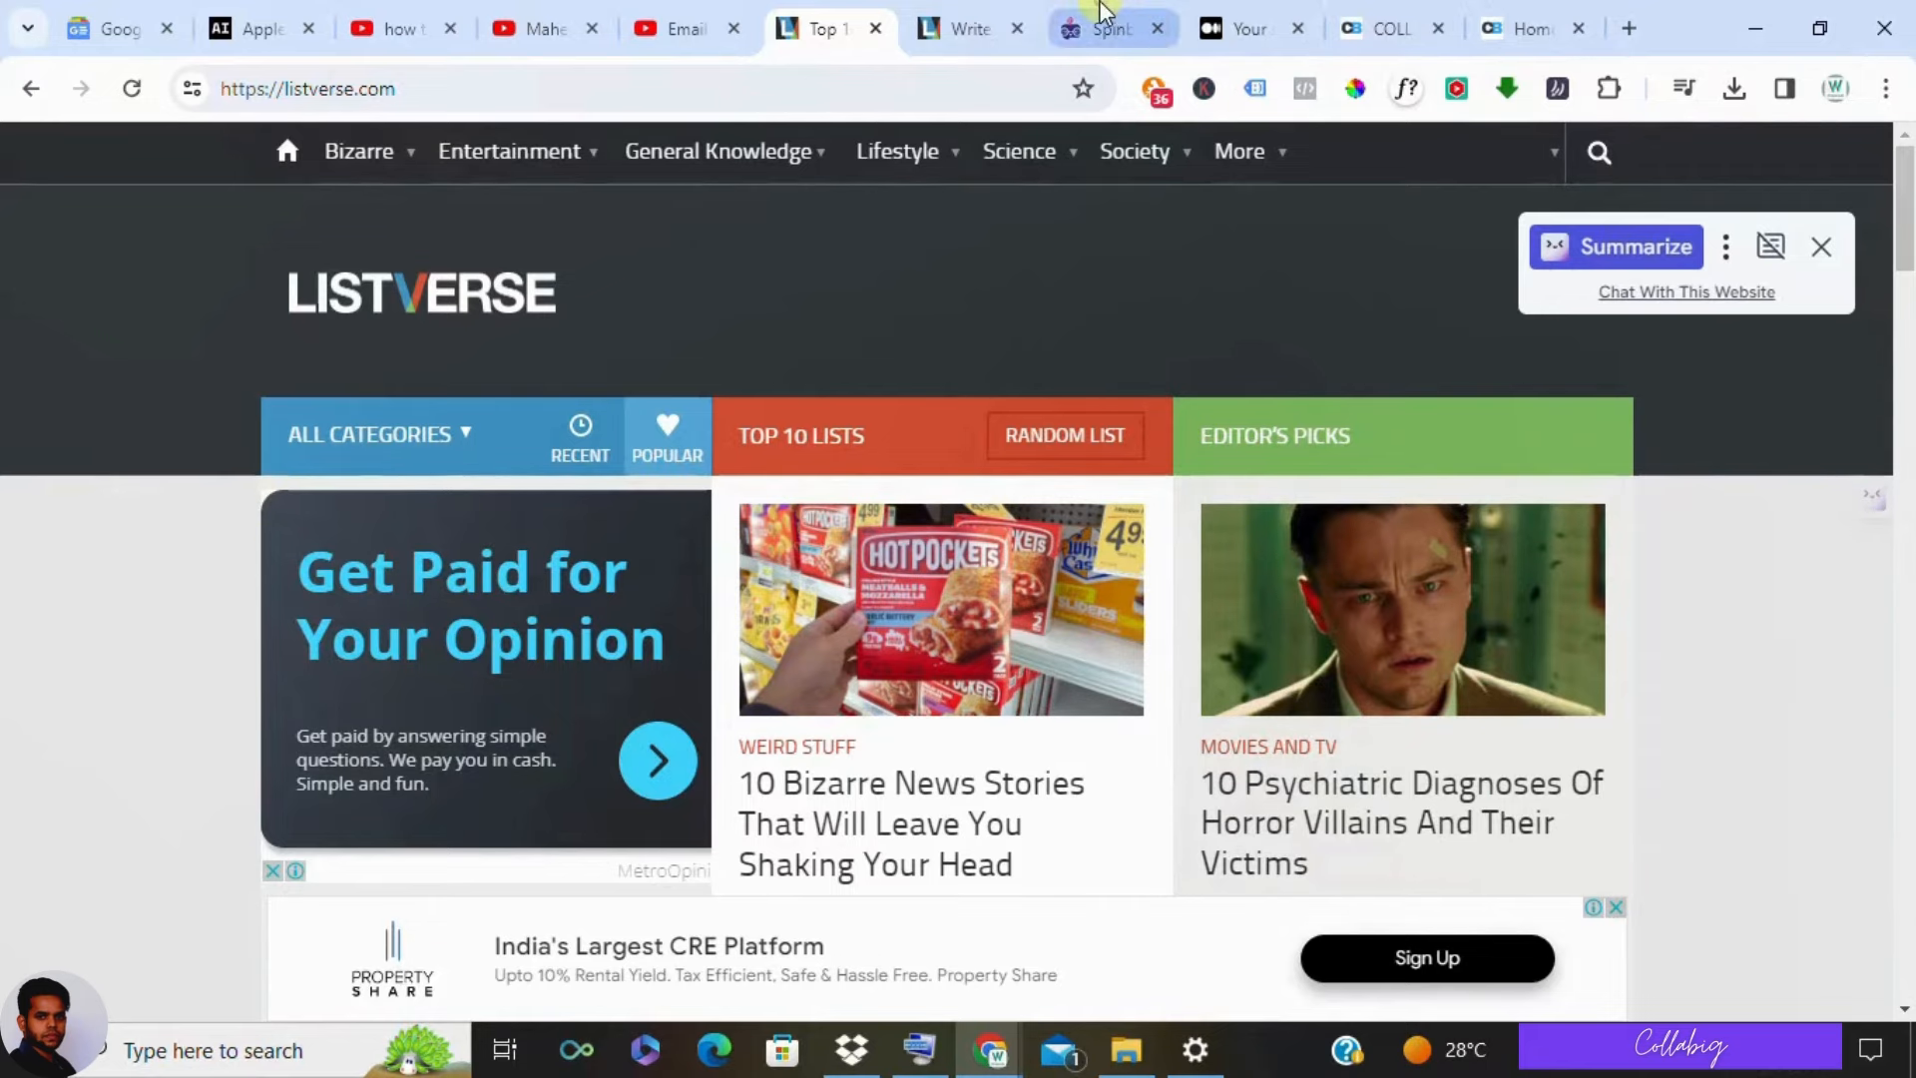
- Read down the Google News Technology feed past the iOS 18, Galaxy S24 and OnePlus 12 stories
left_click(109, 28)
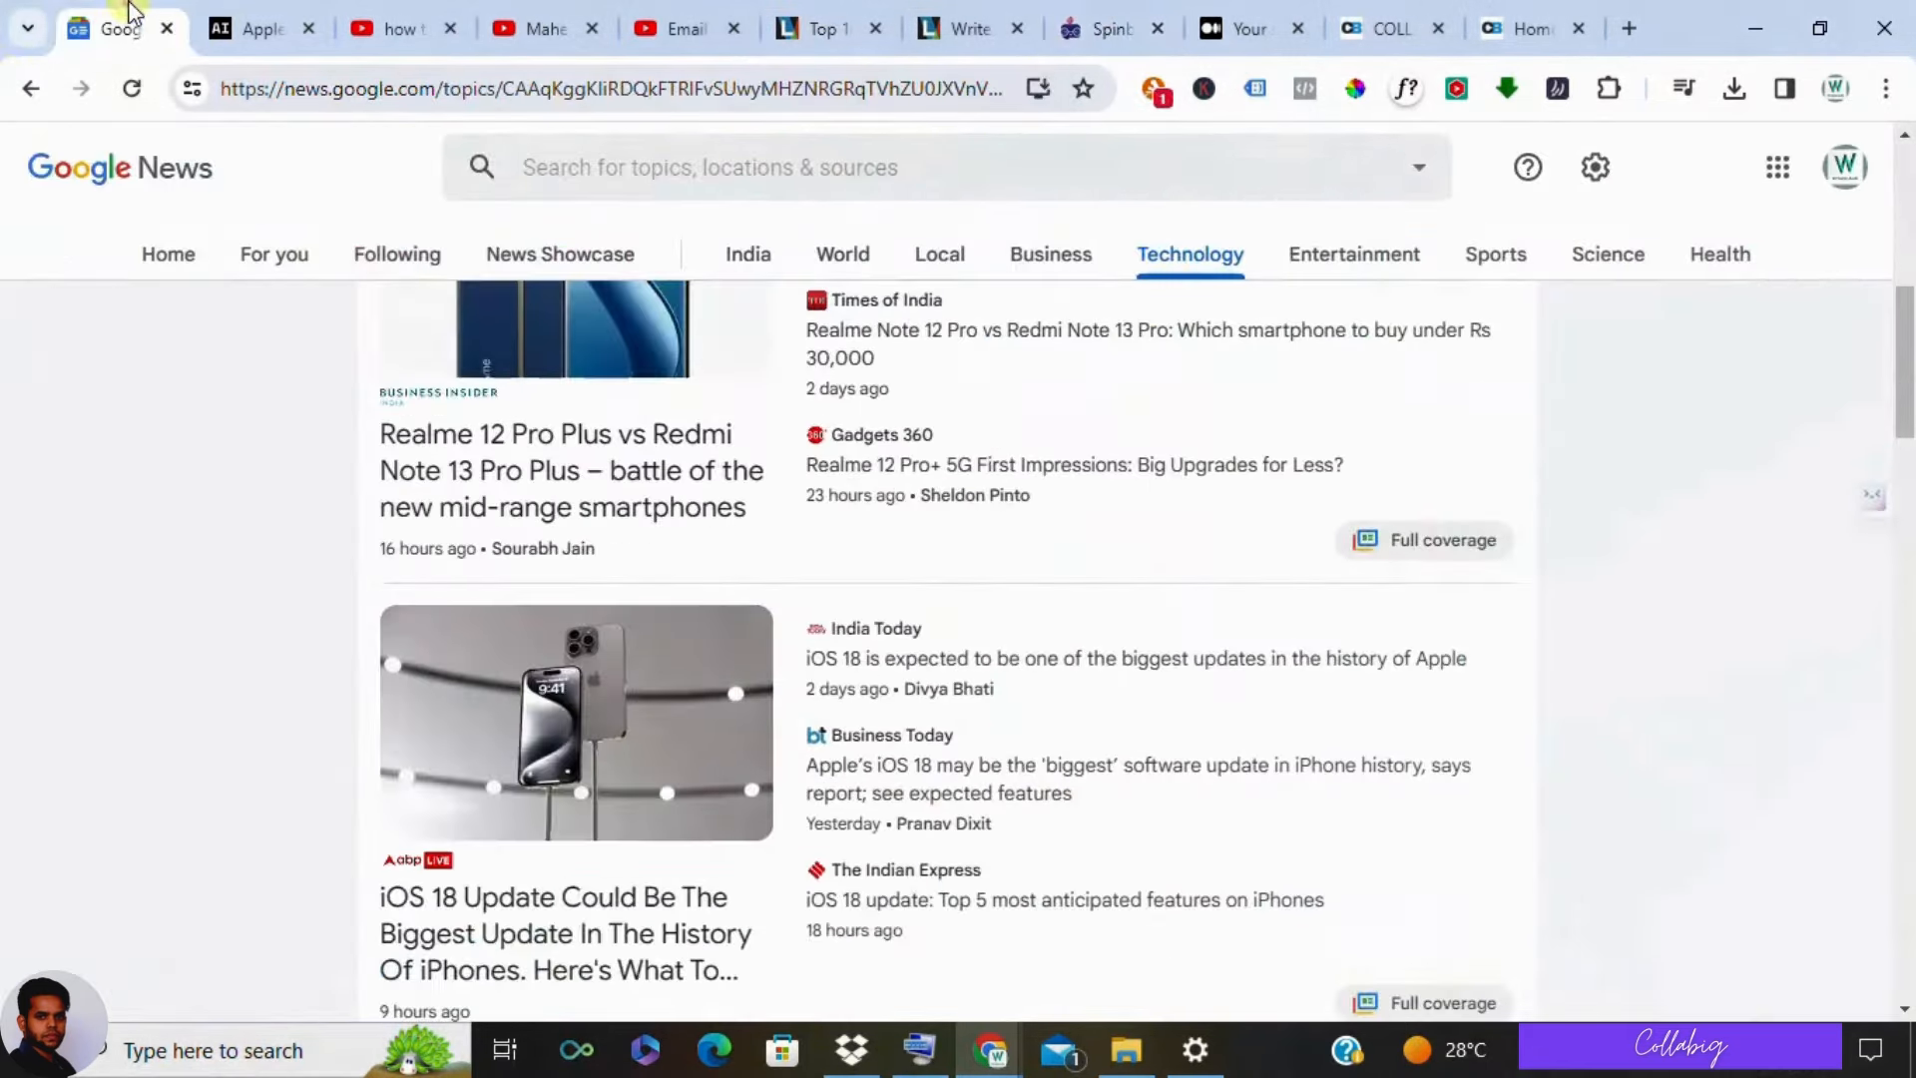
scroll("up", 3)
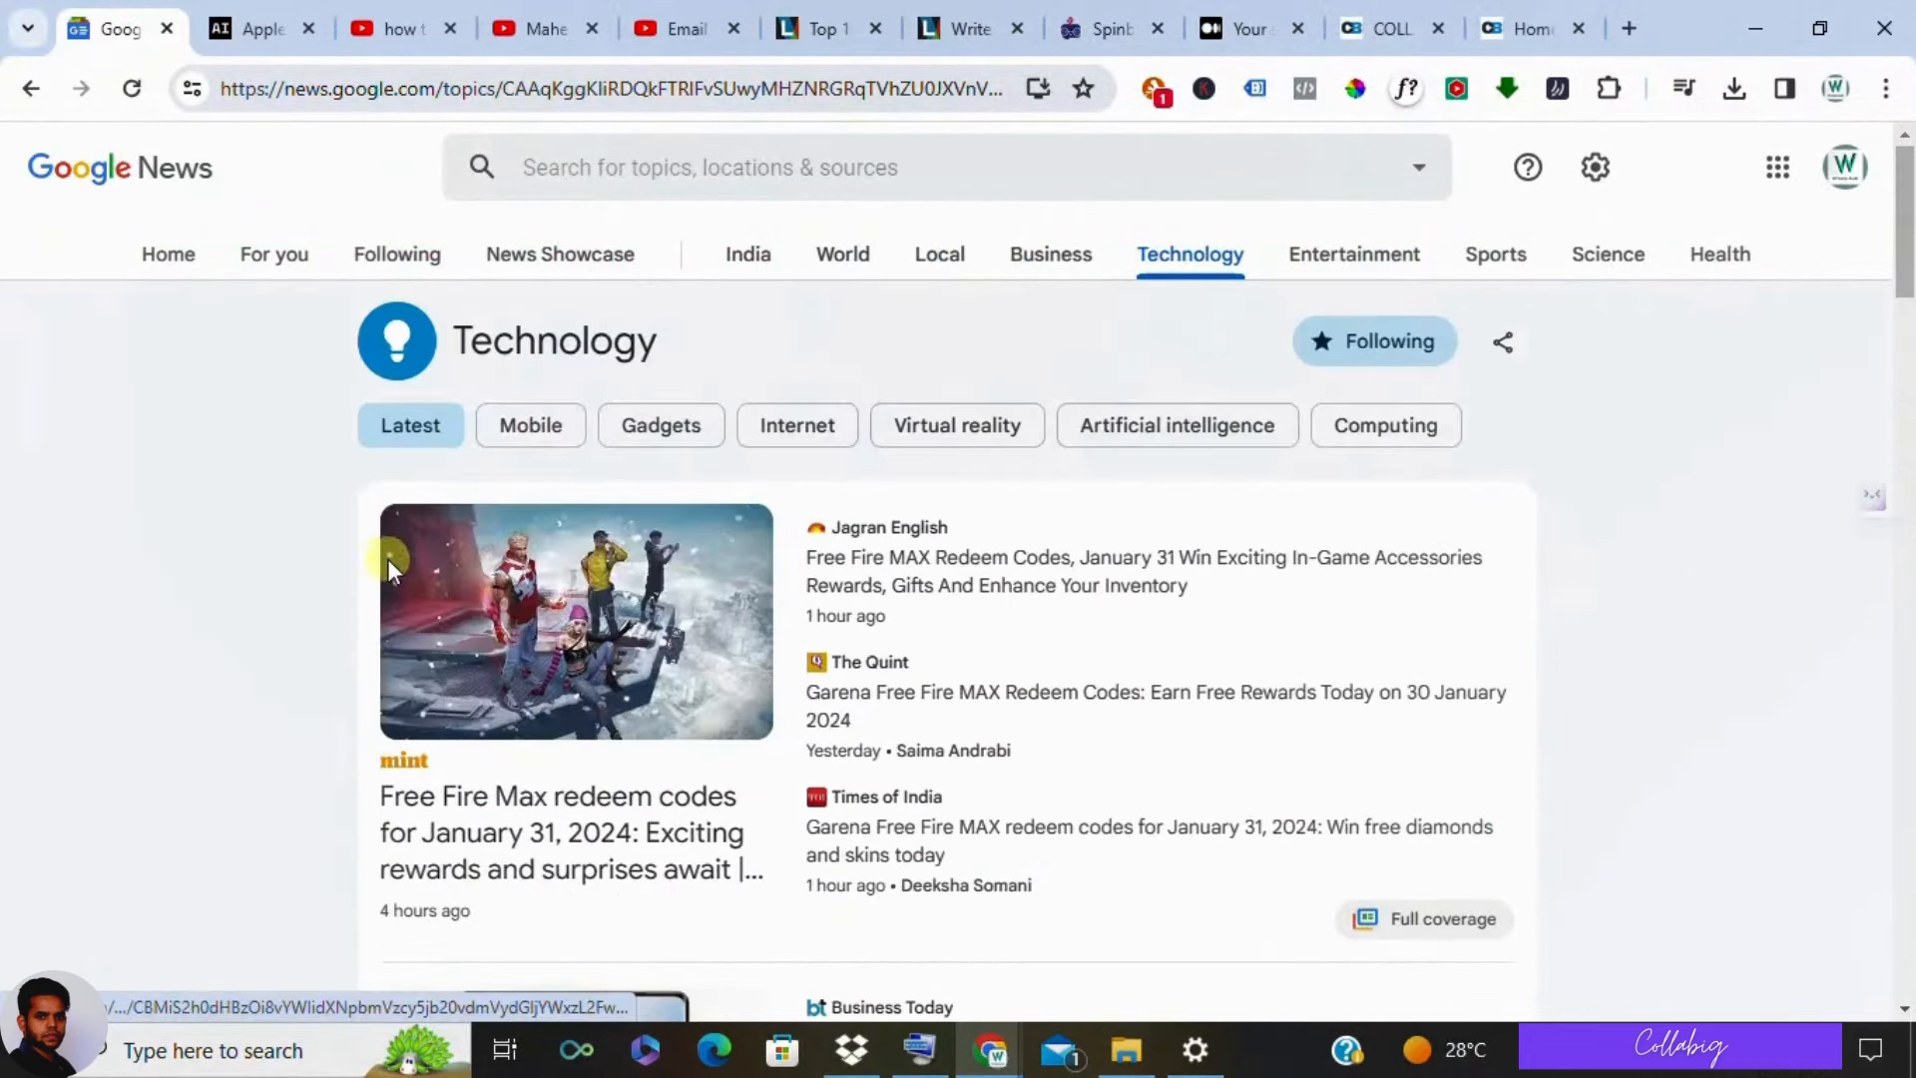
mouse_move(1351, 467)
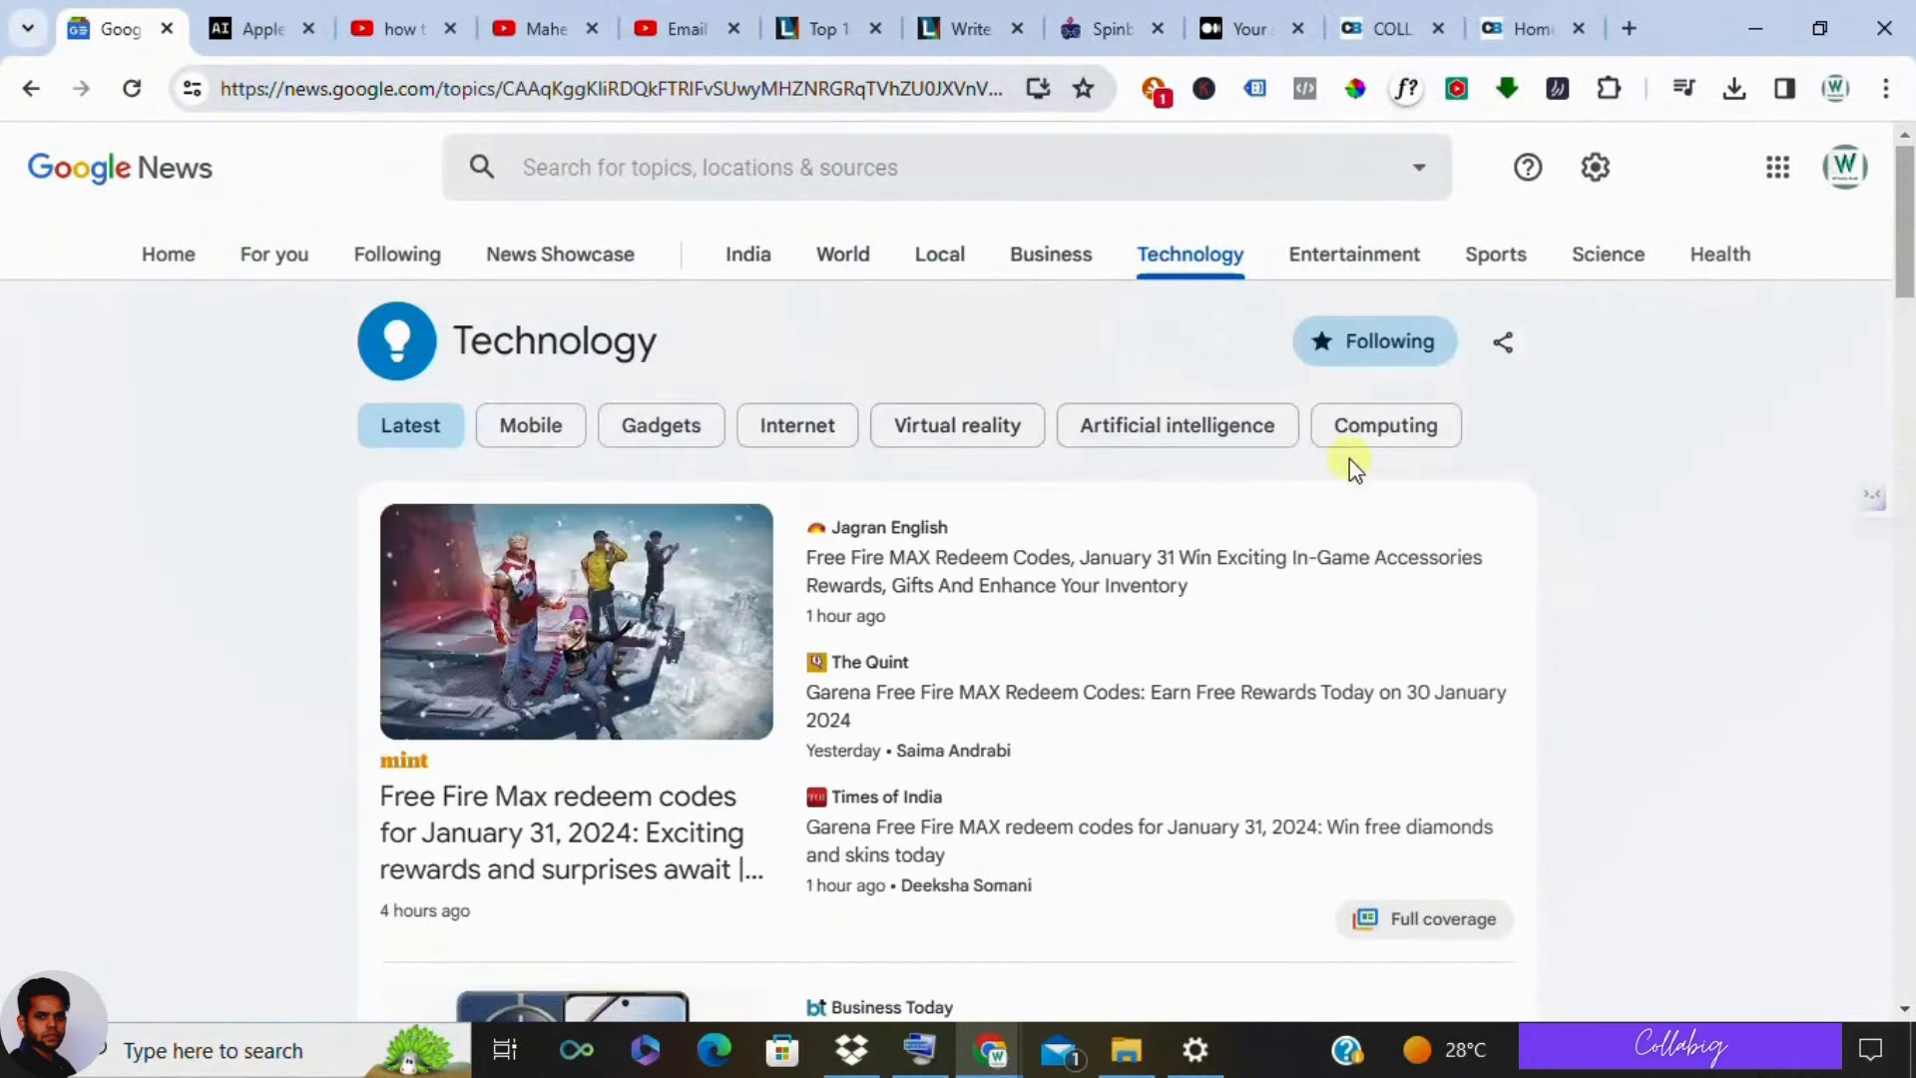
scroll("down", 3)
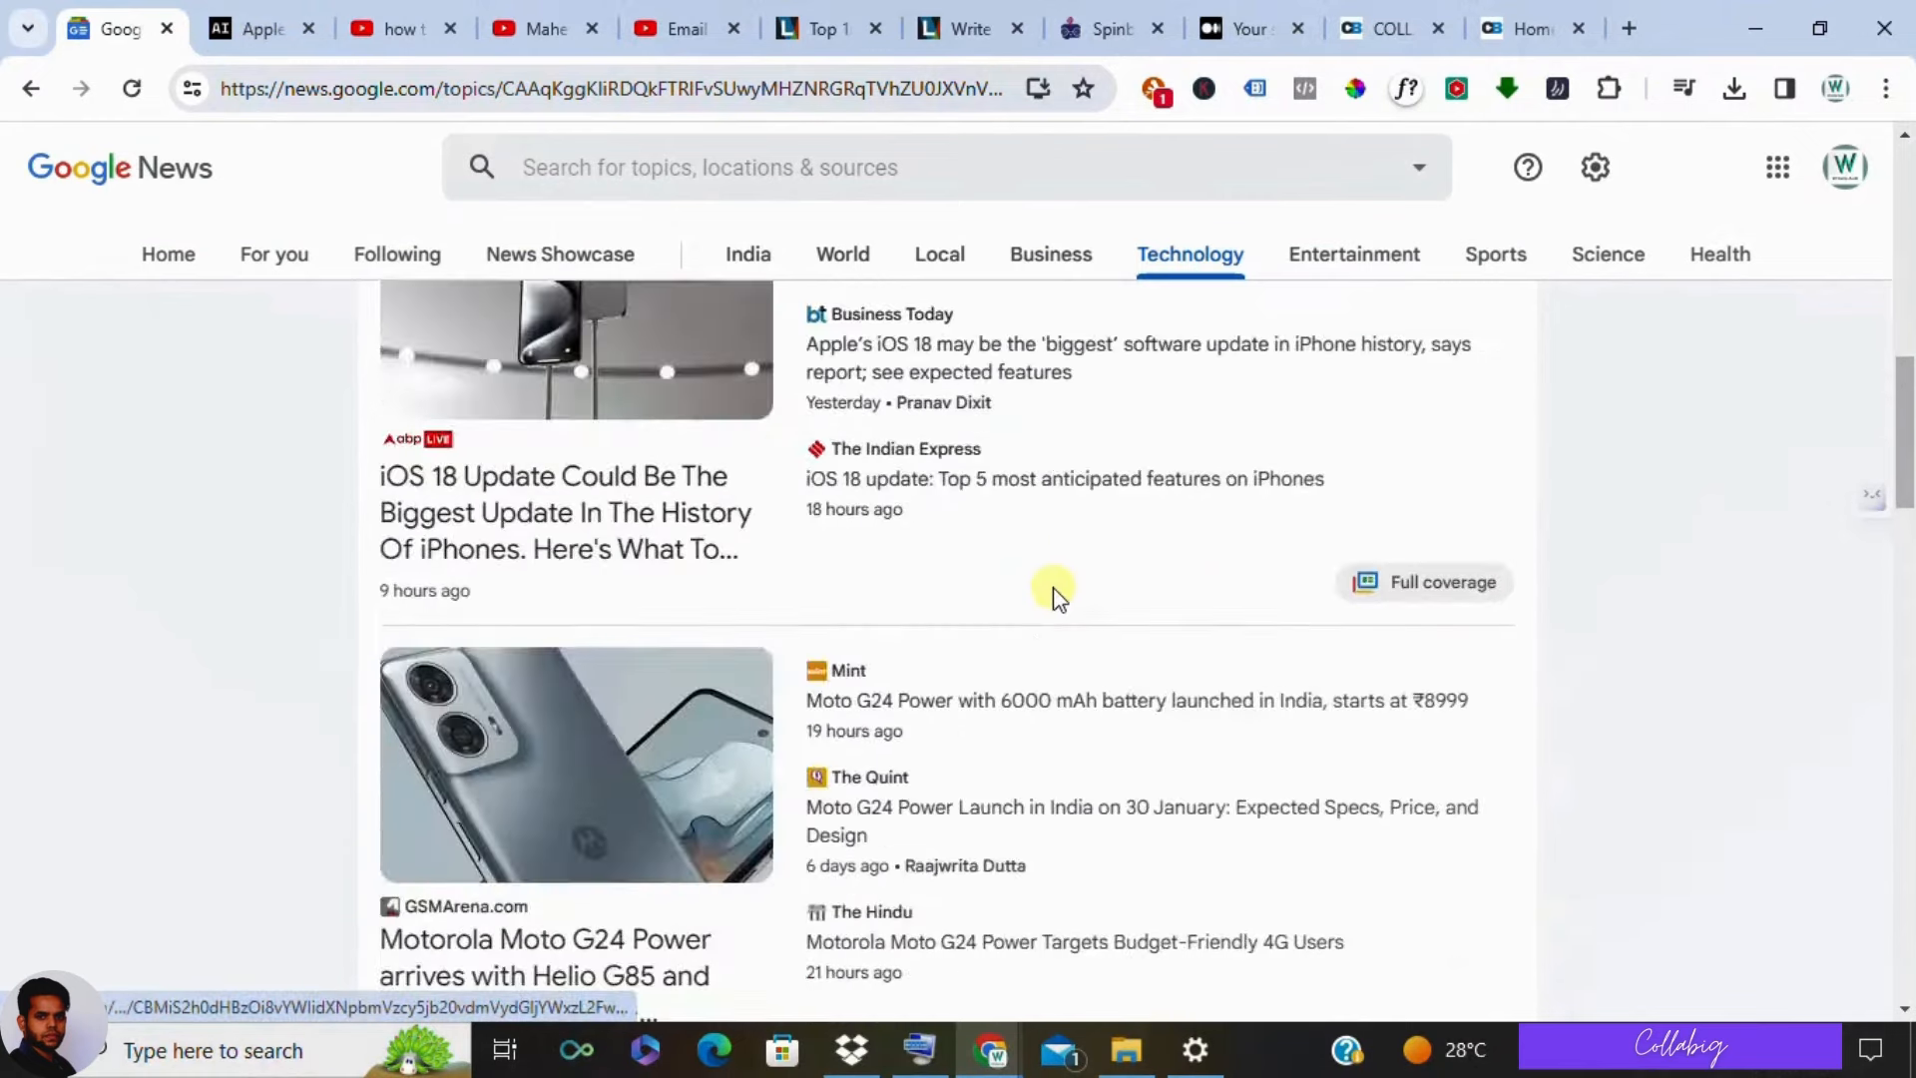
scroll("down", 3)
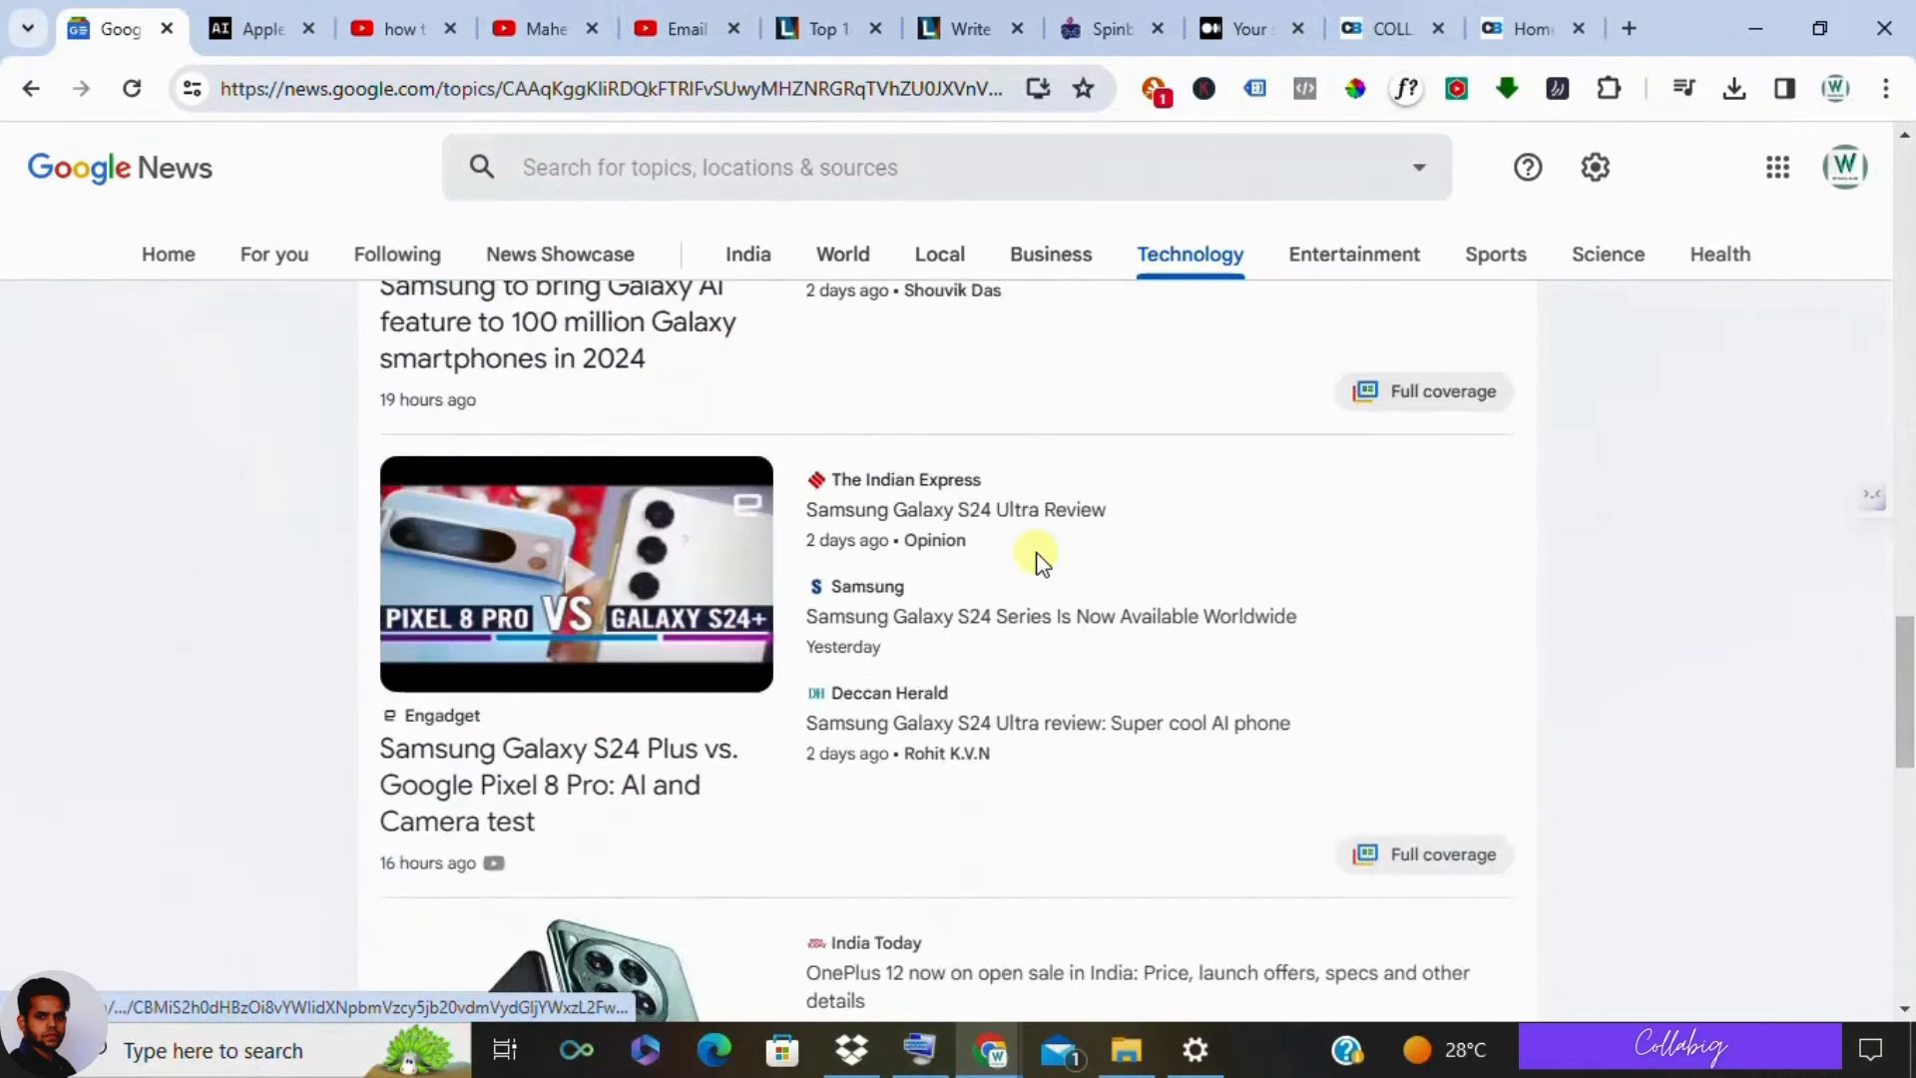
scroll("down", 3)
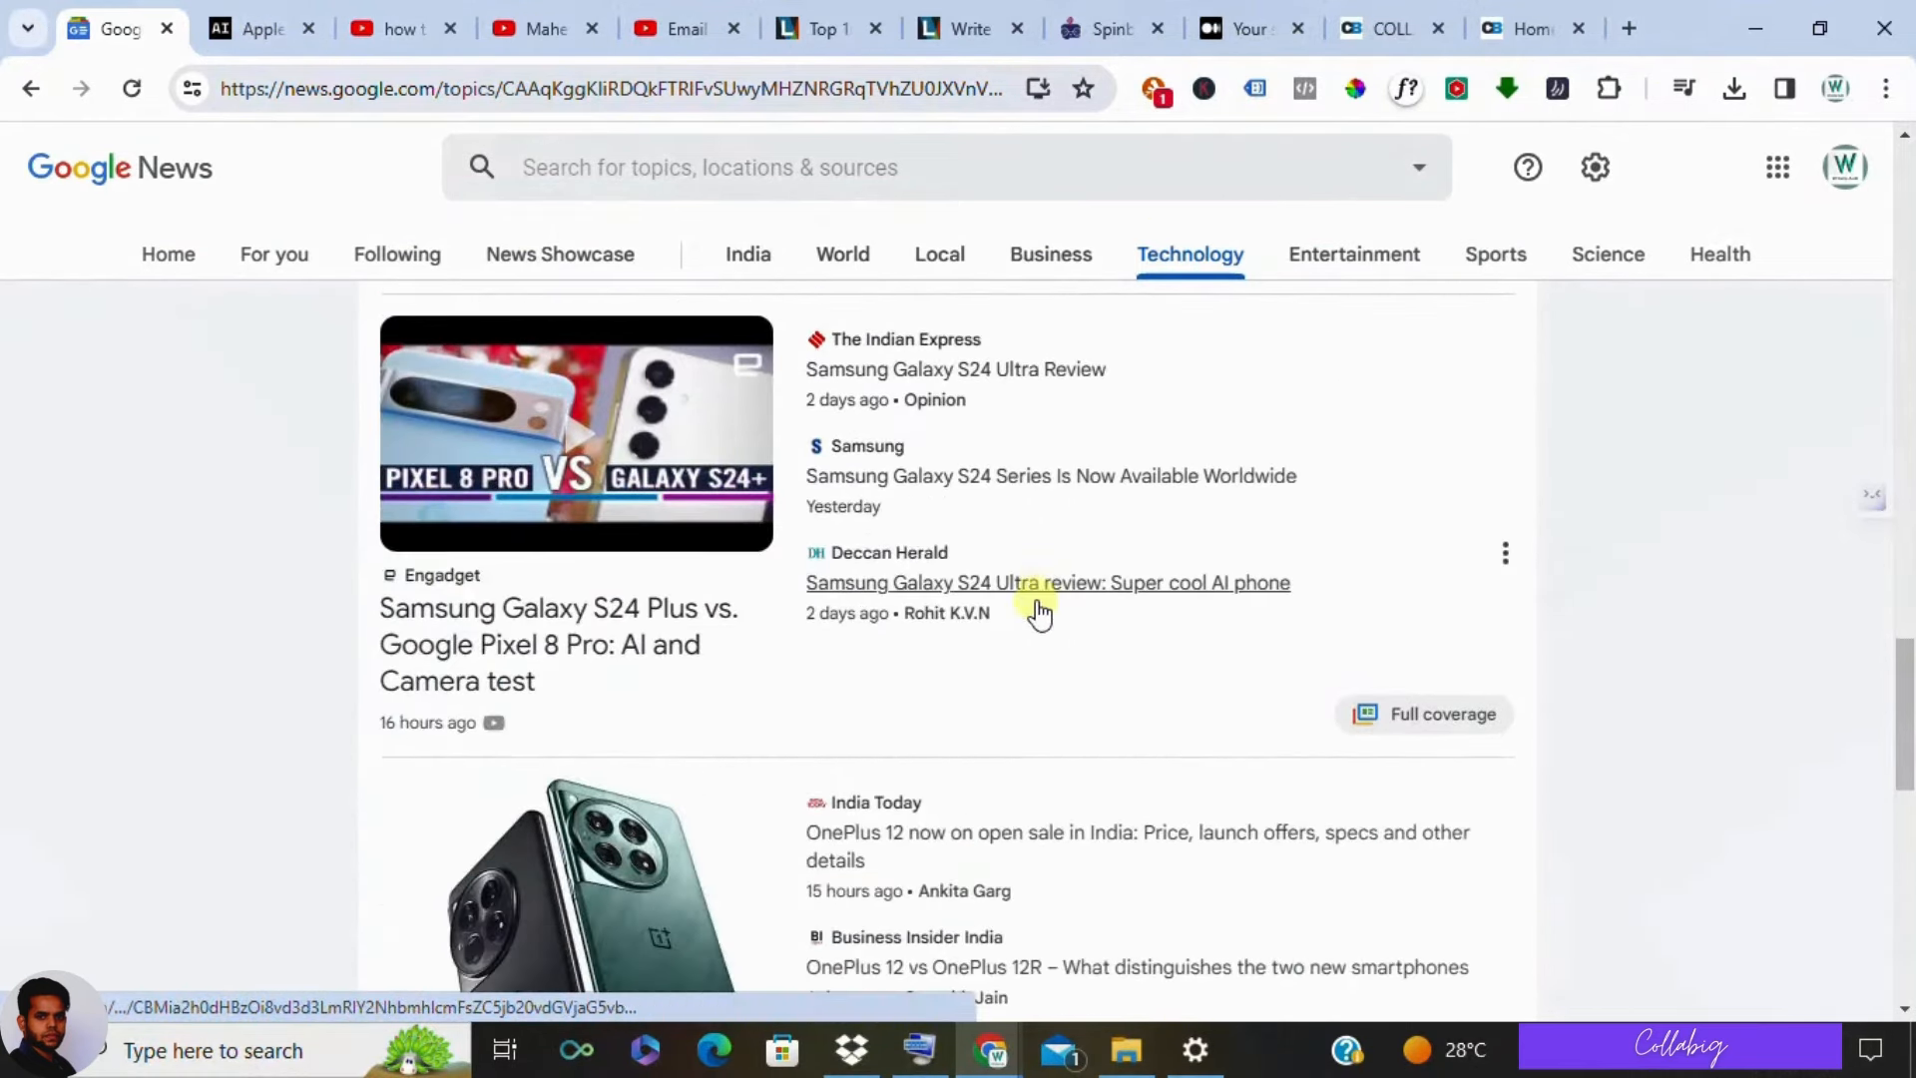
scroll("down", 3)
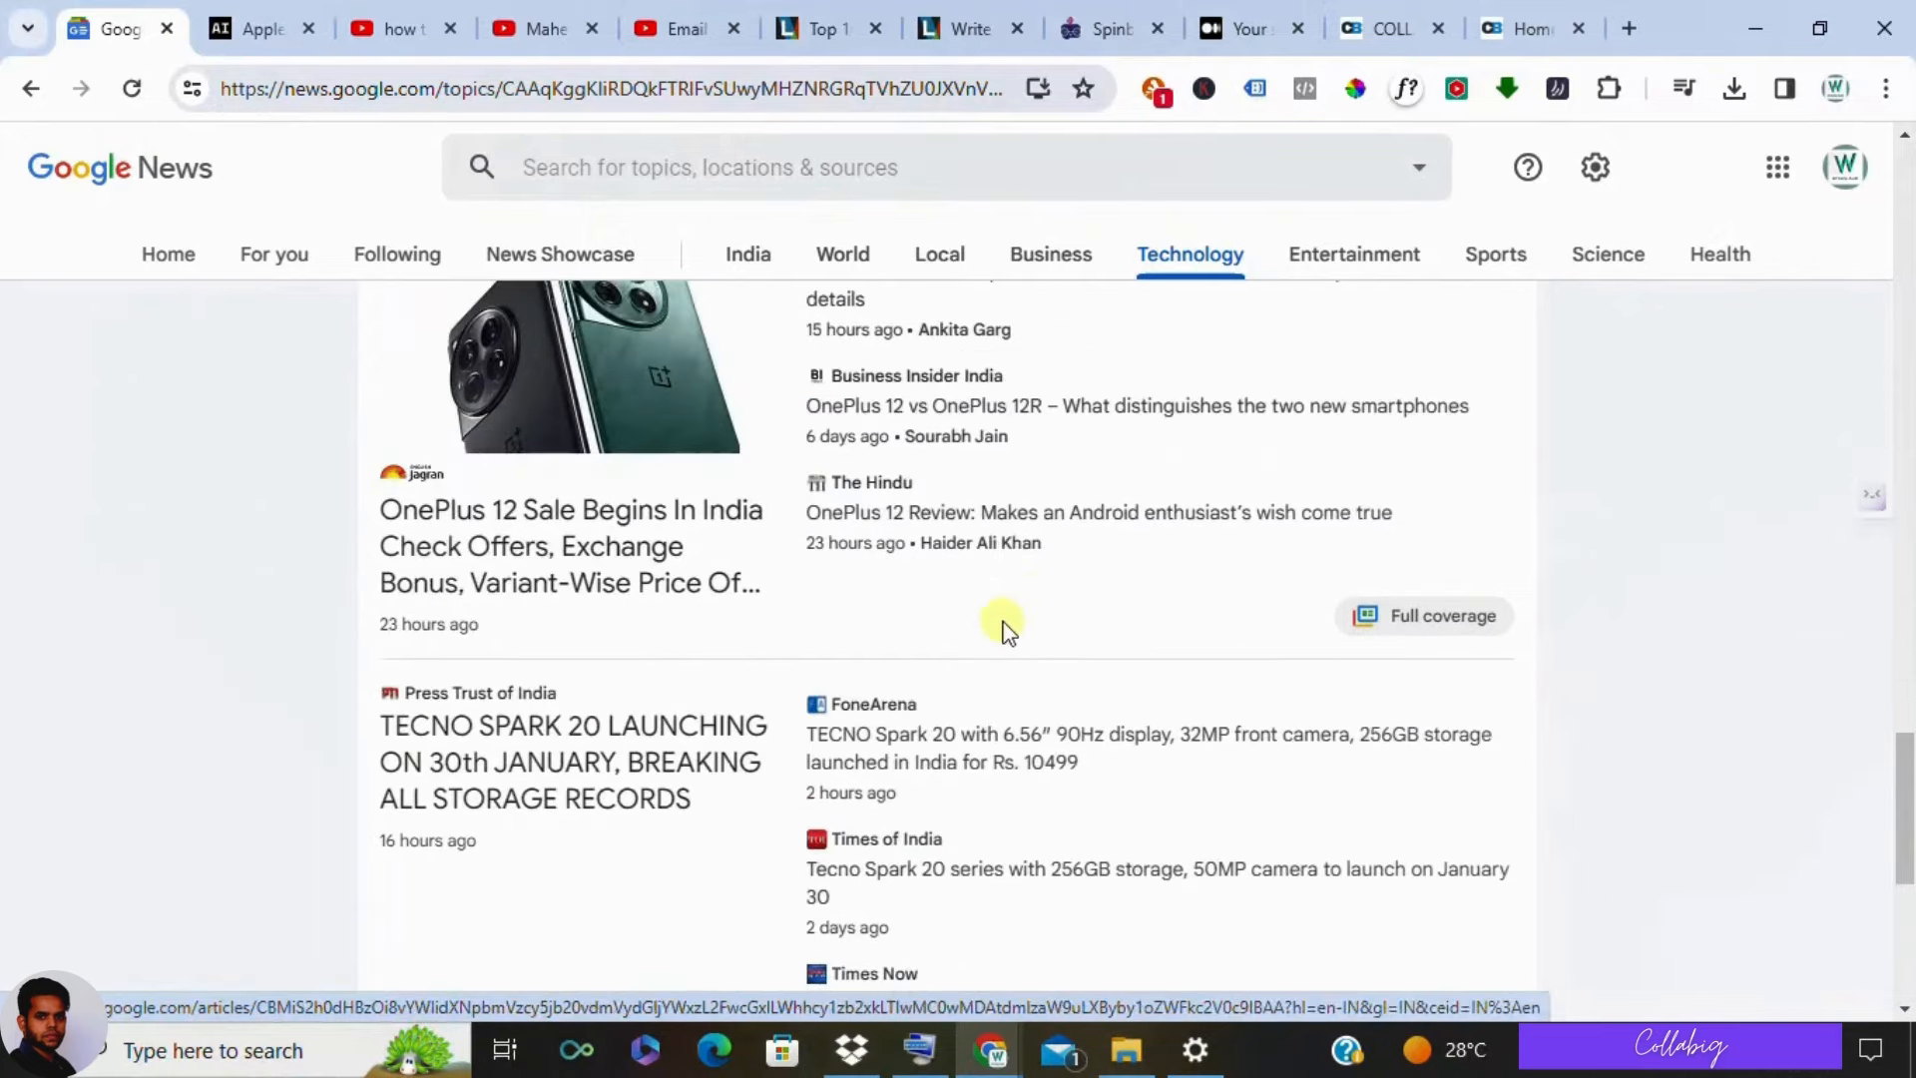
mouse_move(1236, 26)
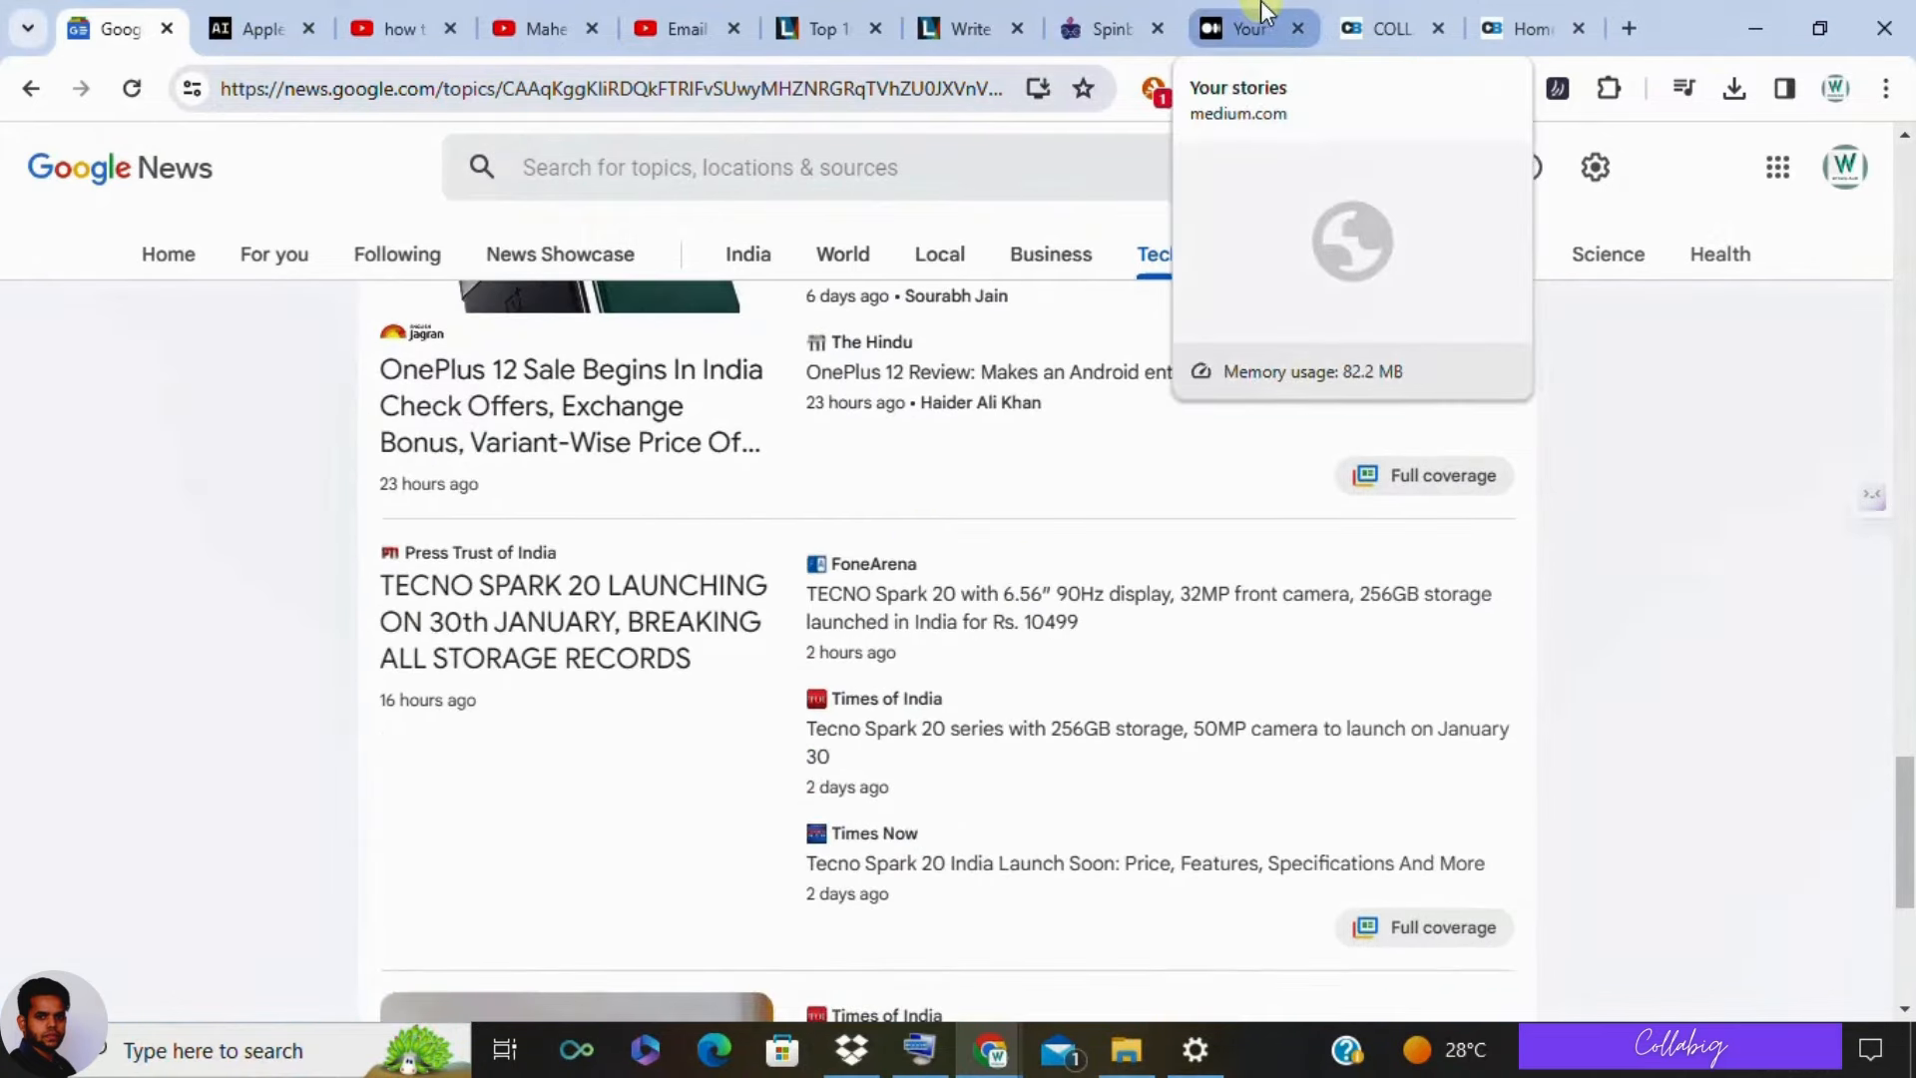
- From the Medium profile menu, show story stats with January 2024's 494 views and 266 reads
left_click(1234, 28)
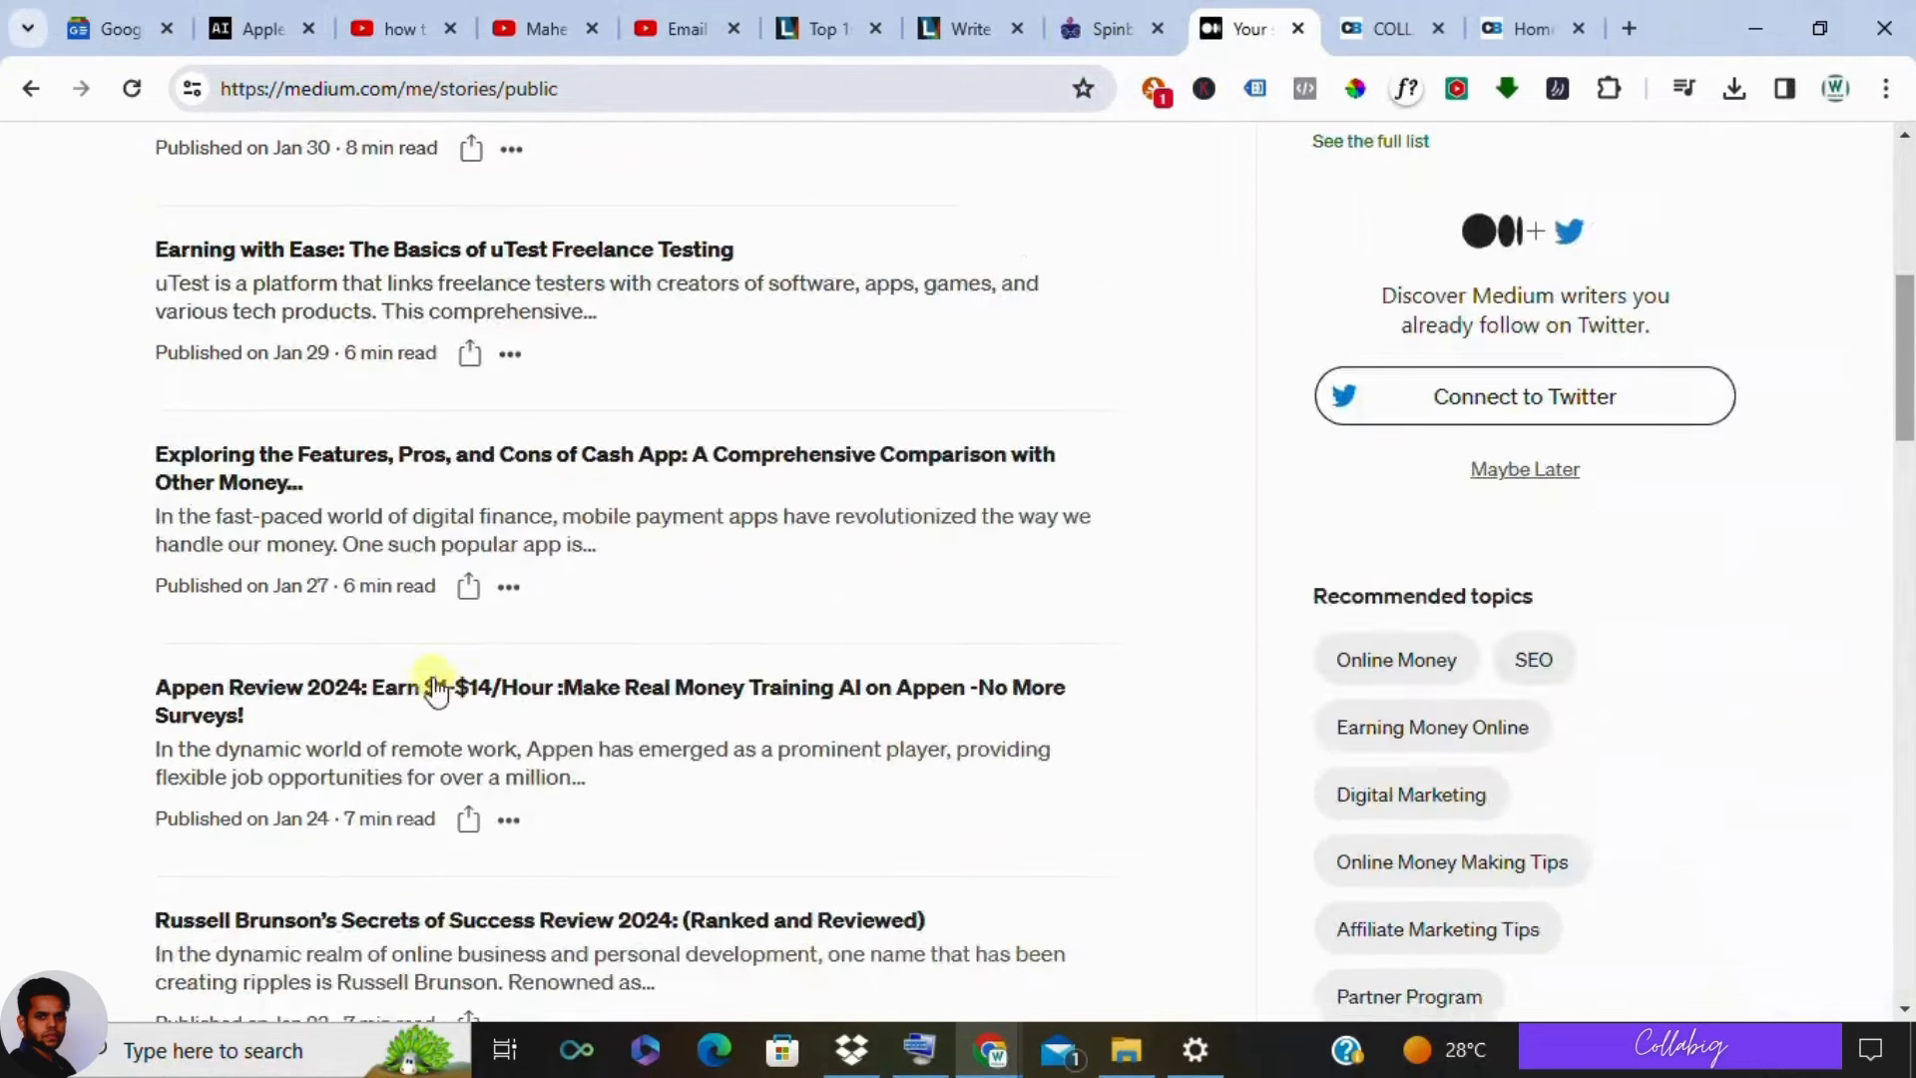
scroll("up", 3)
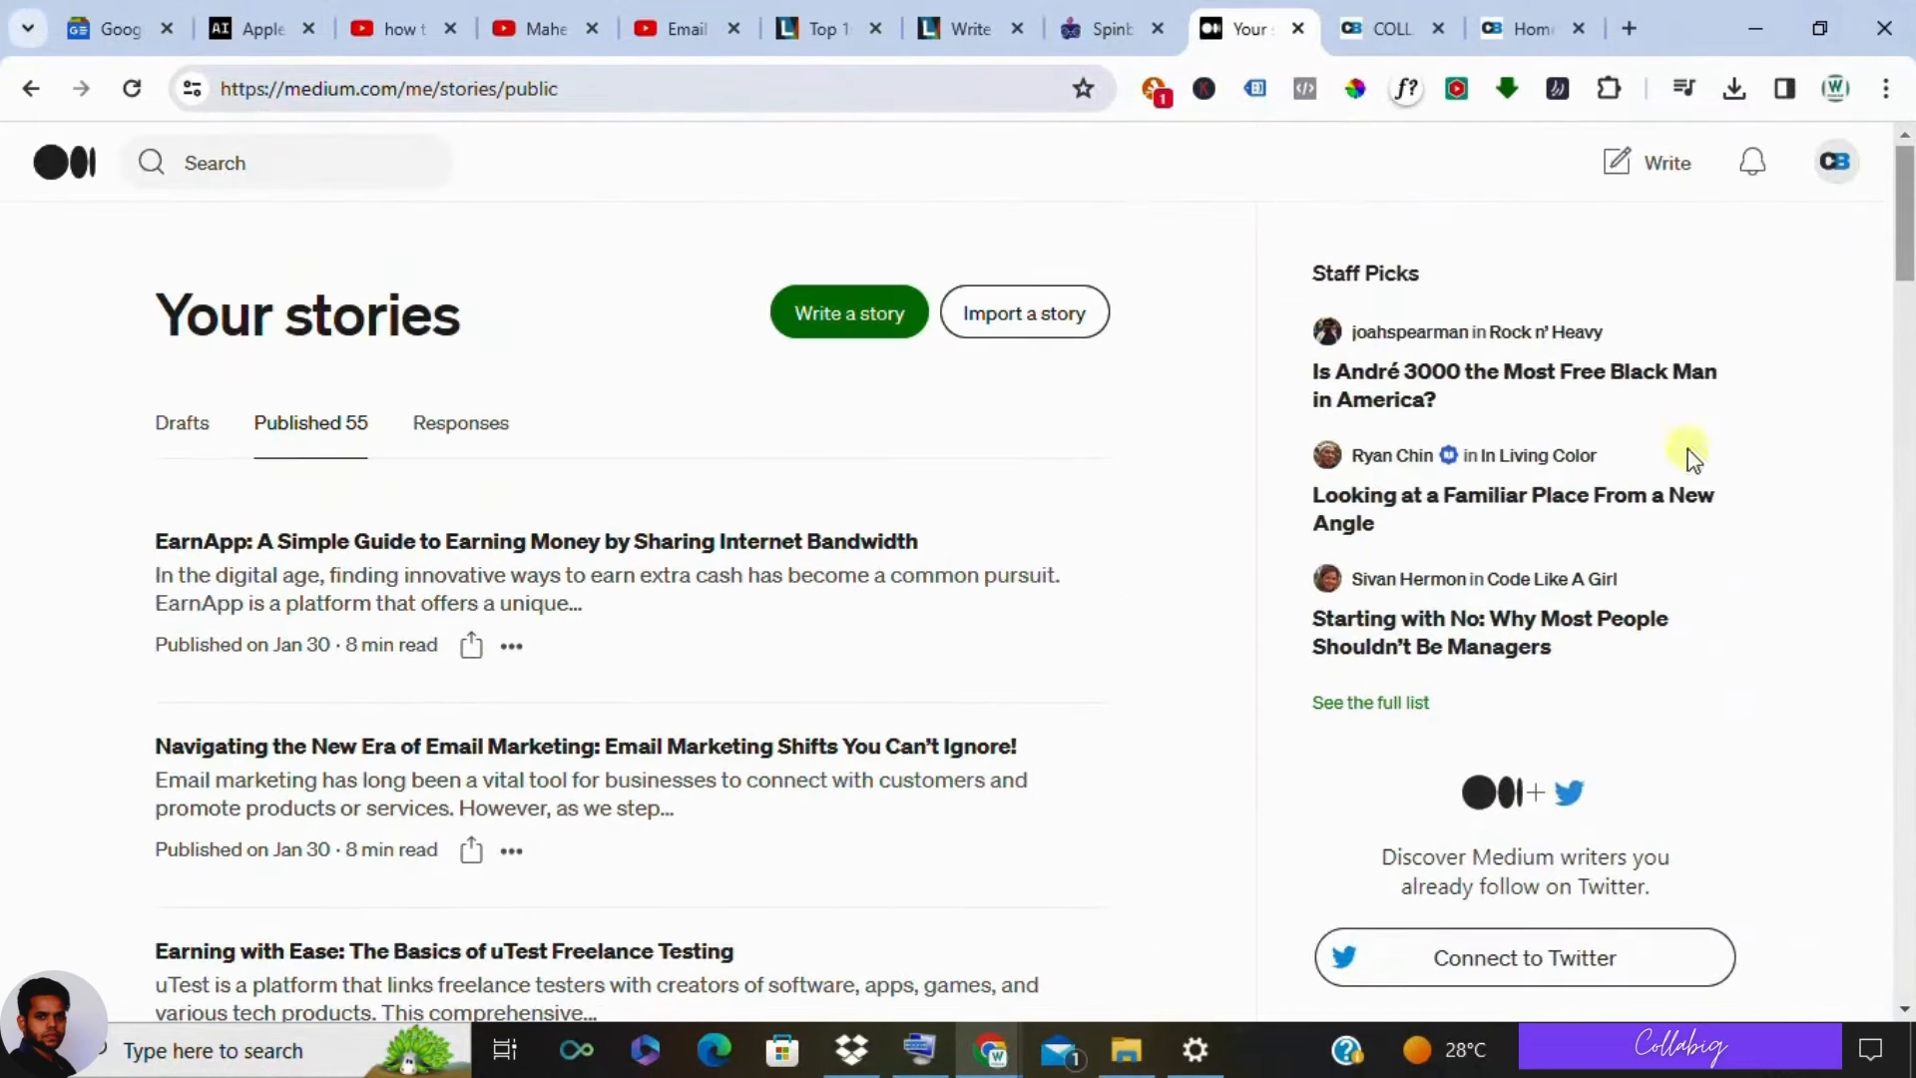
left_click(1834, 161)
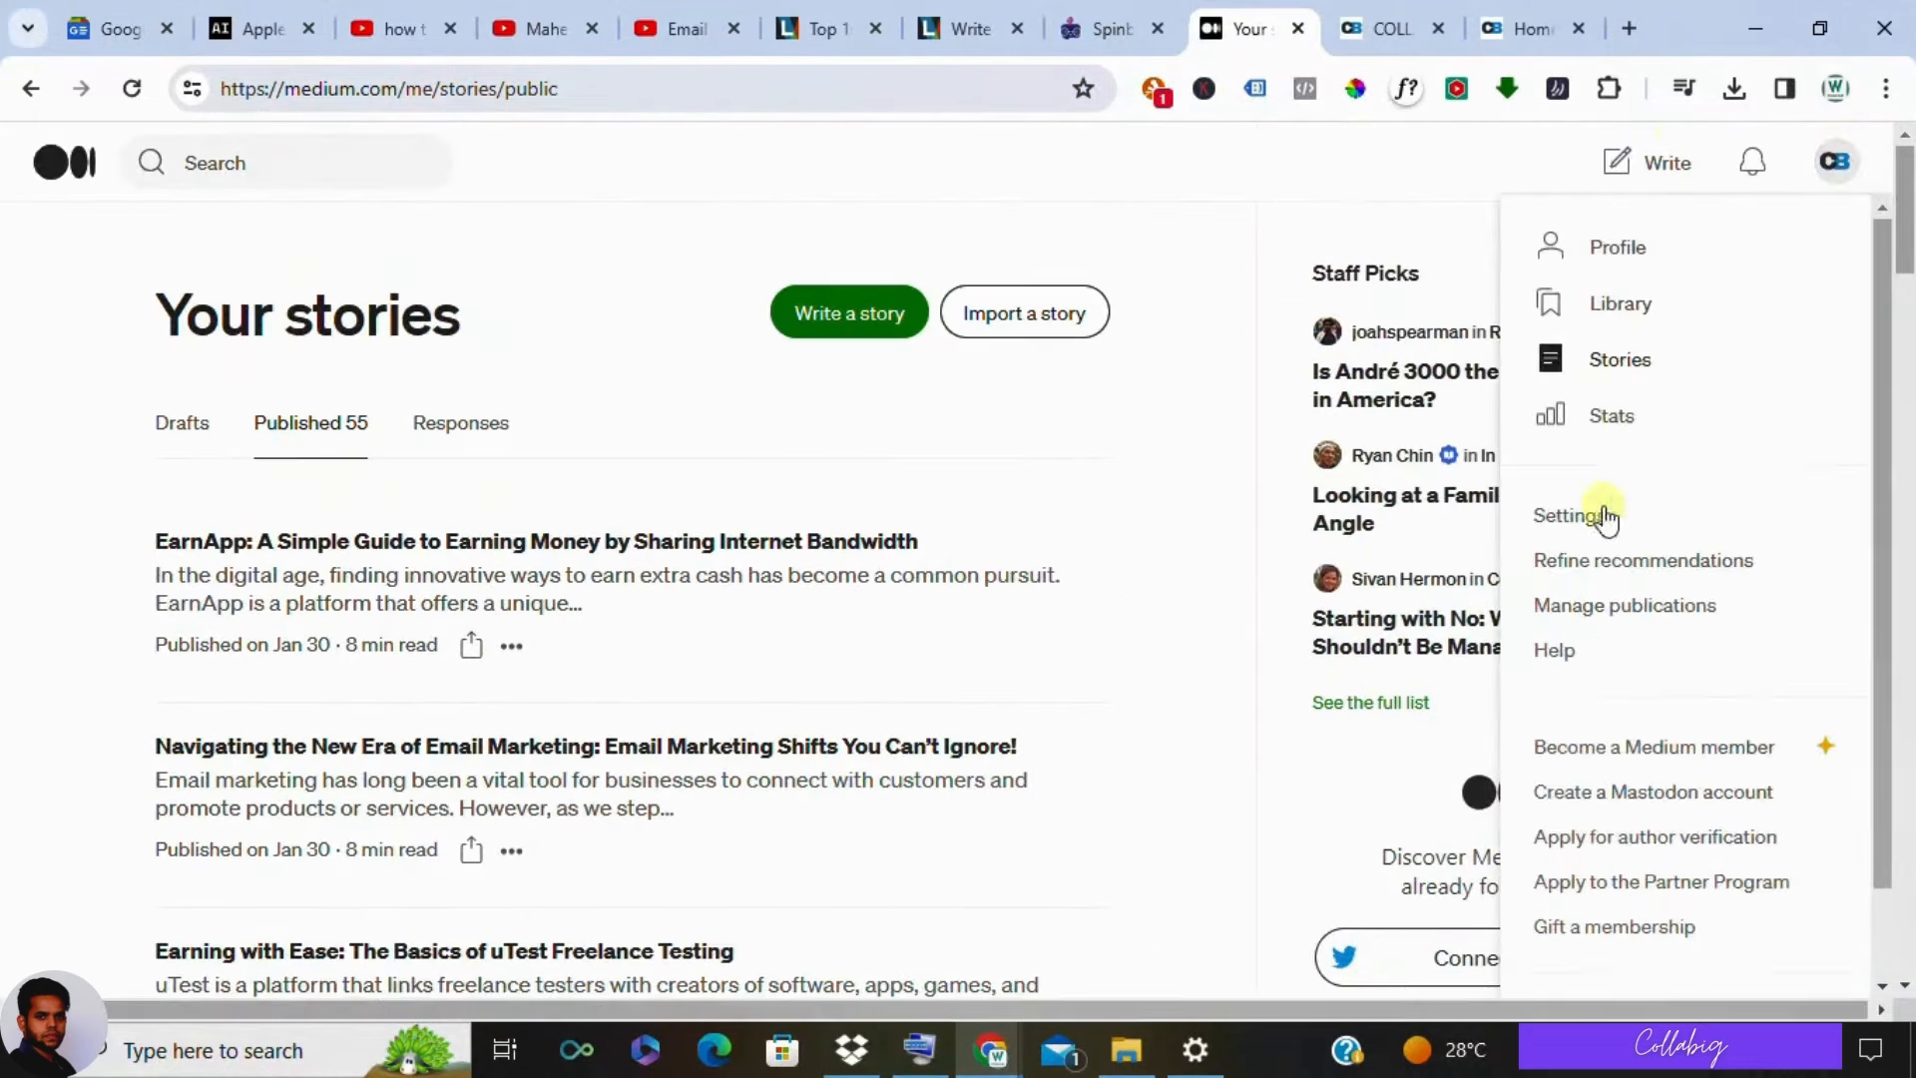
left_click(1611, 415)
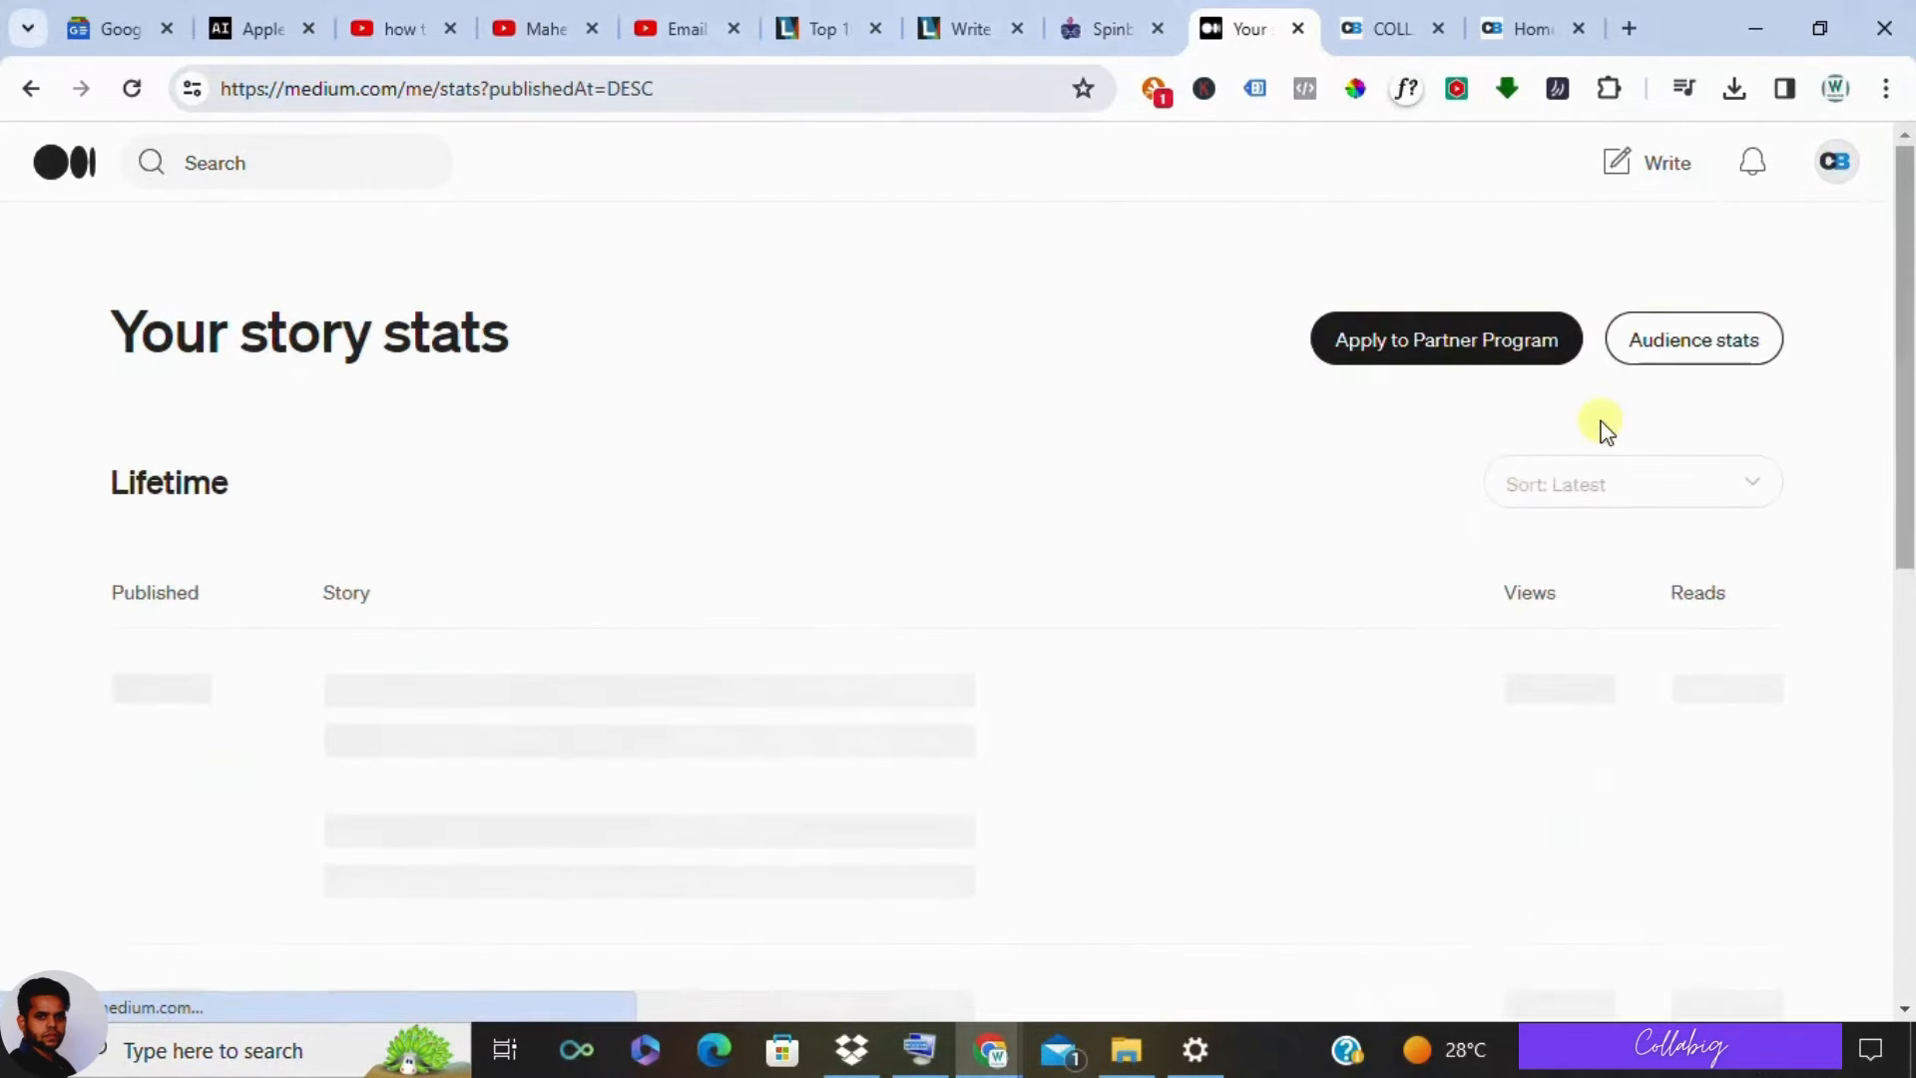
scroll("down", 3)
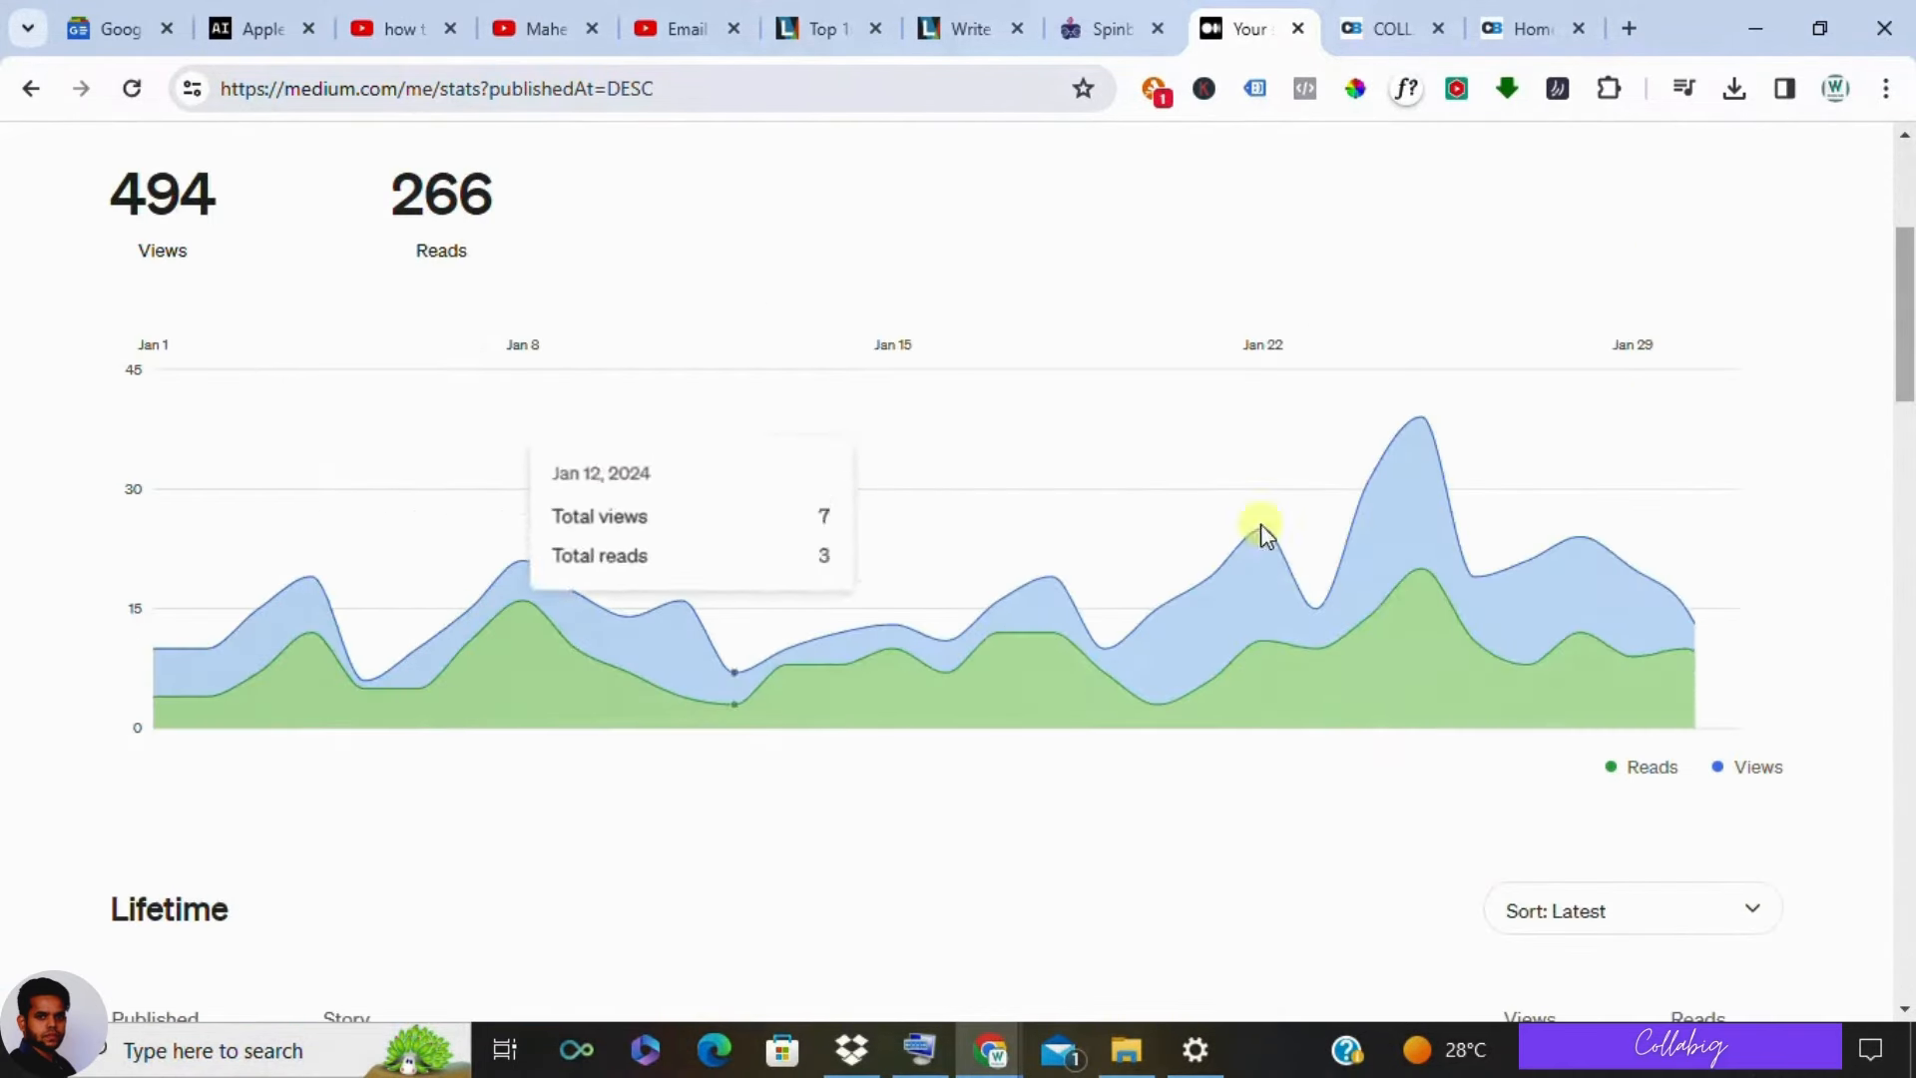
scroll("up", 3)
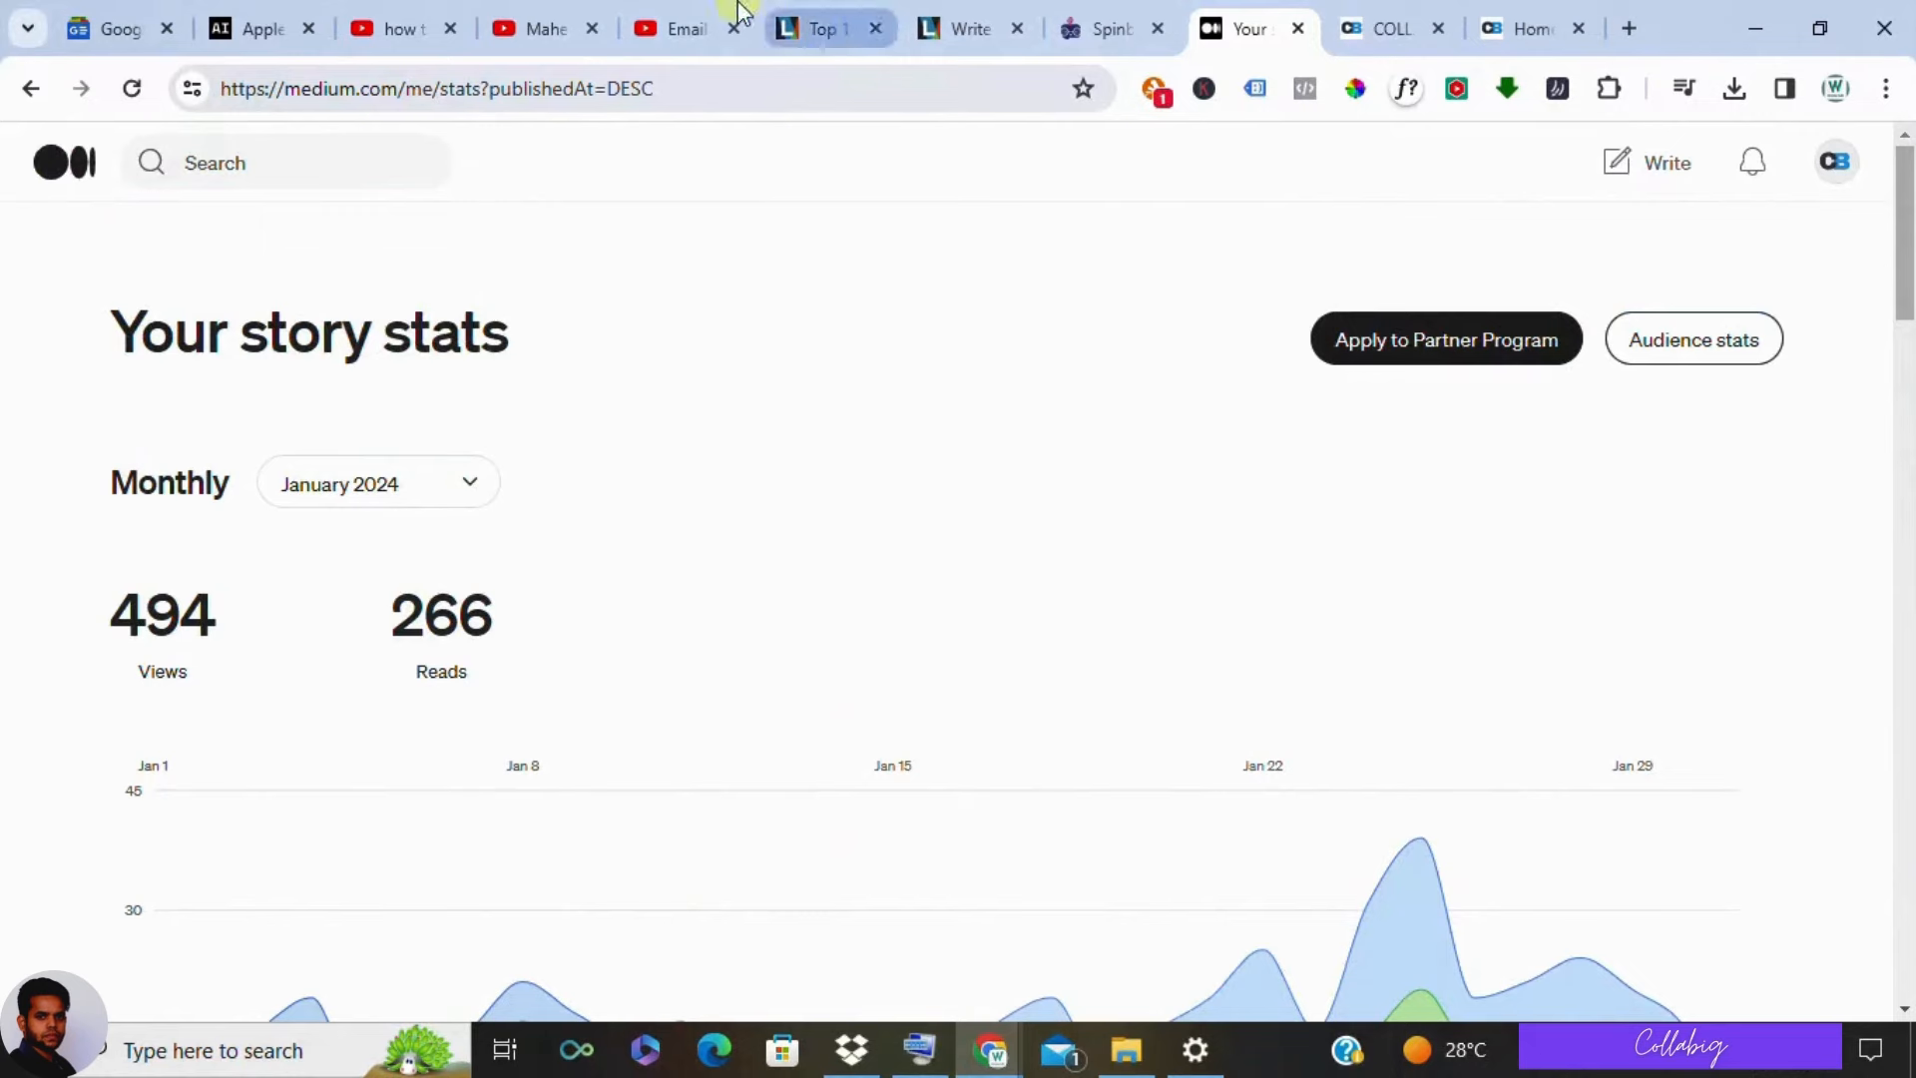
- Check the YouTube channel videos, the Google News Entertainment topic, then the SpinBot spun Apple Vision Pro article
left_click(537, 26)
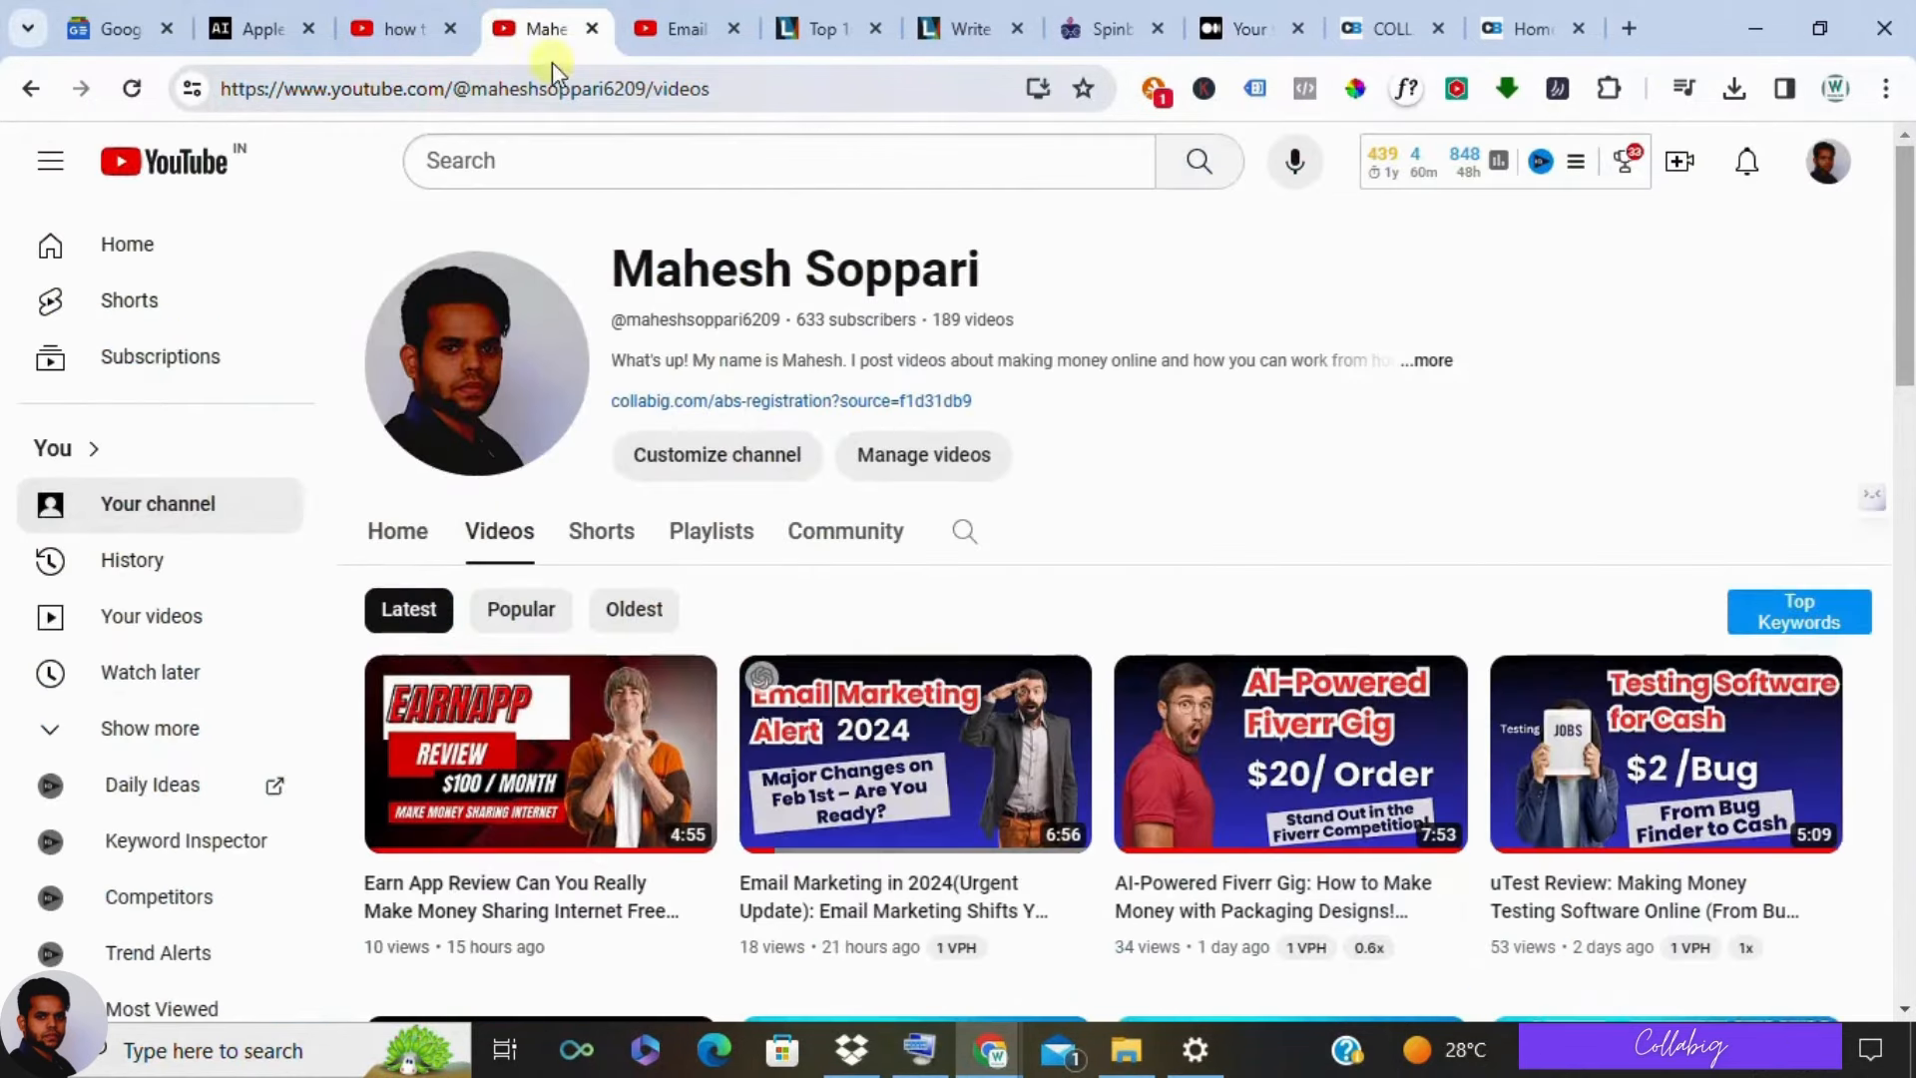
mouse_move(1012, 507)
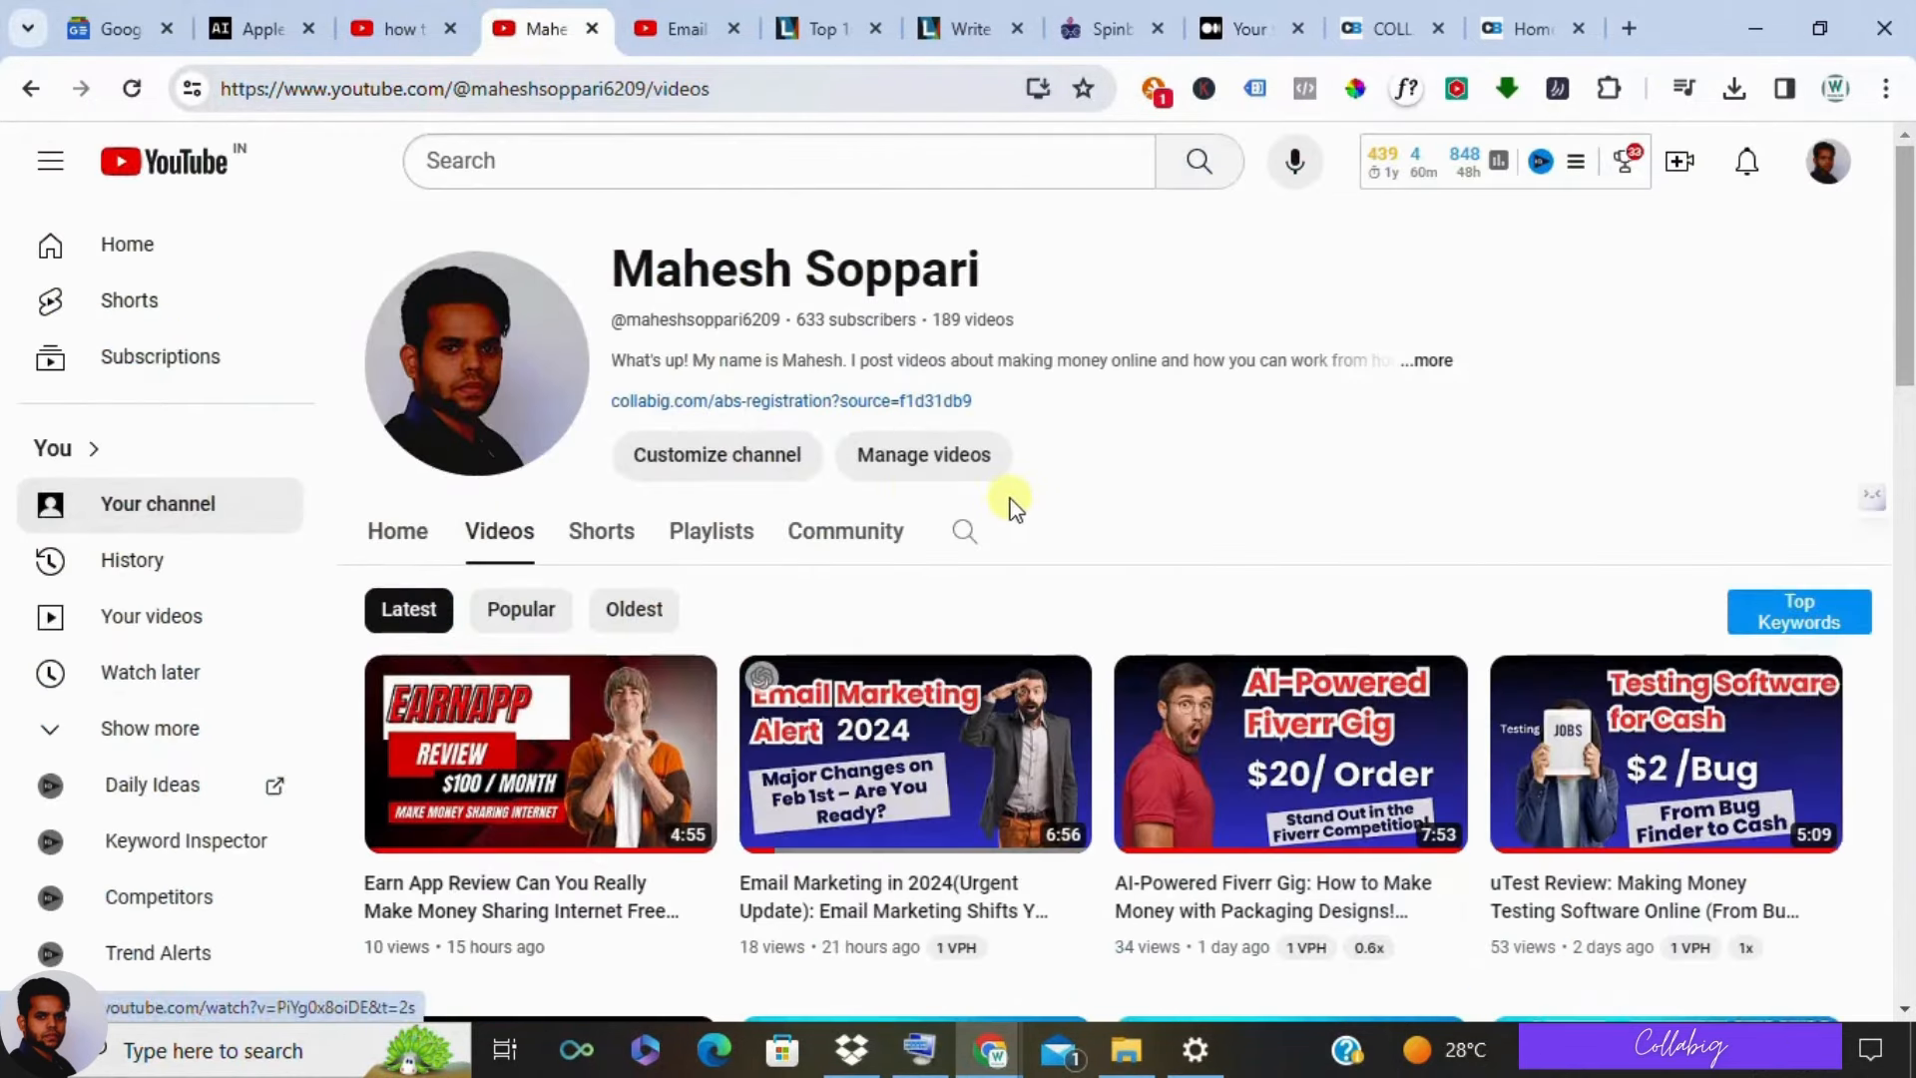
mouse_move(1024, 477)
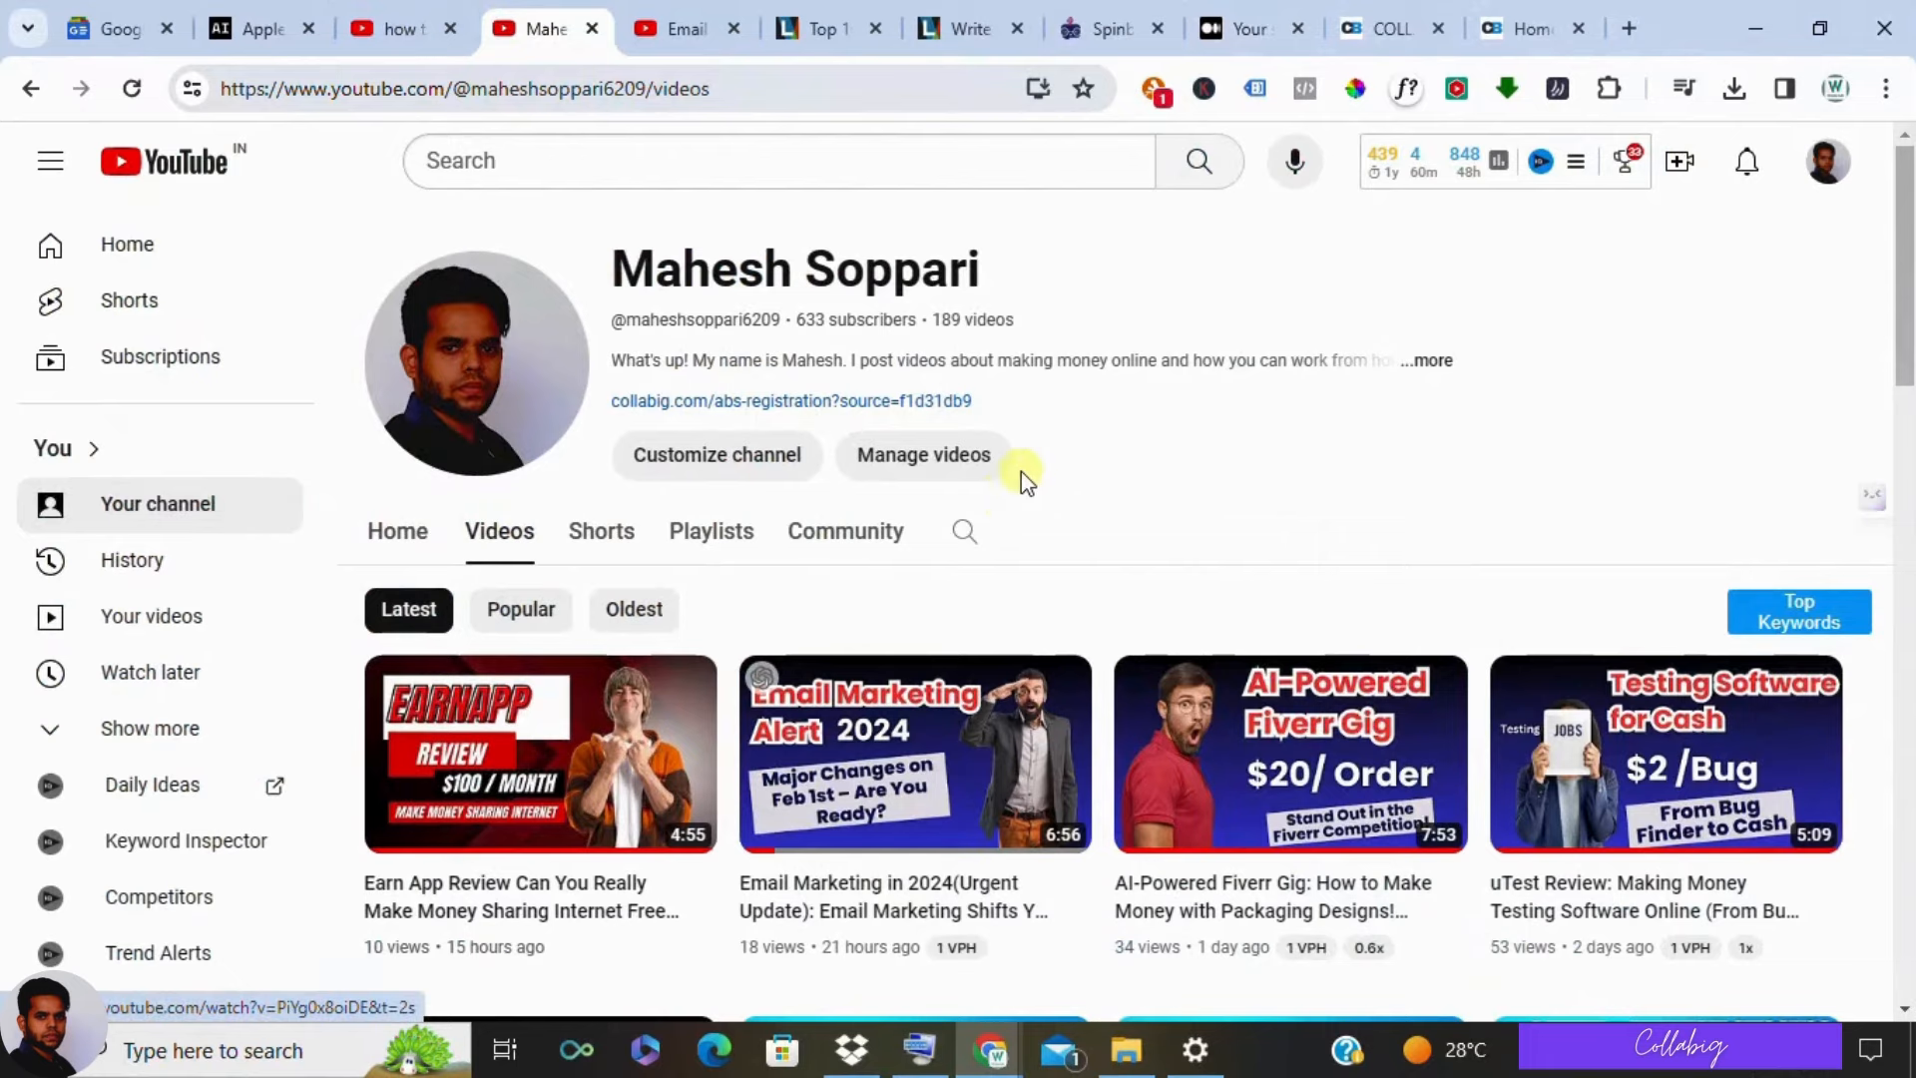
mouse_move(1024, 501)
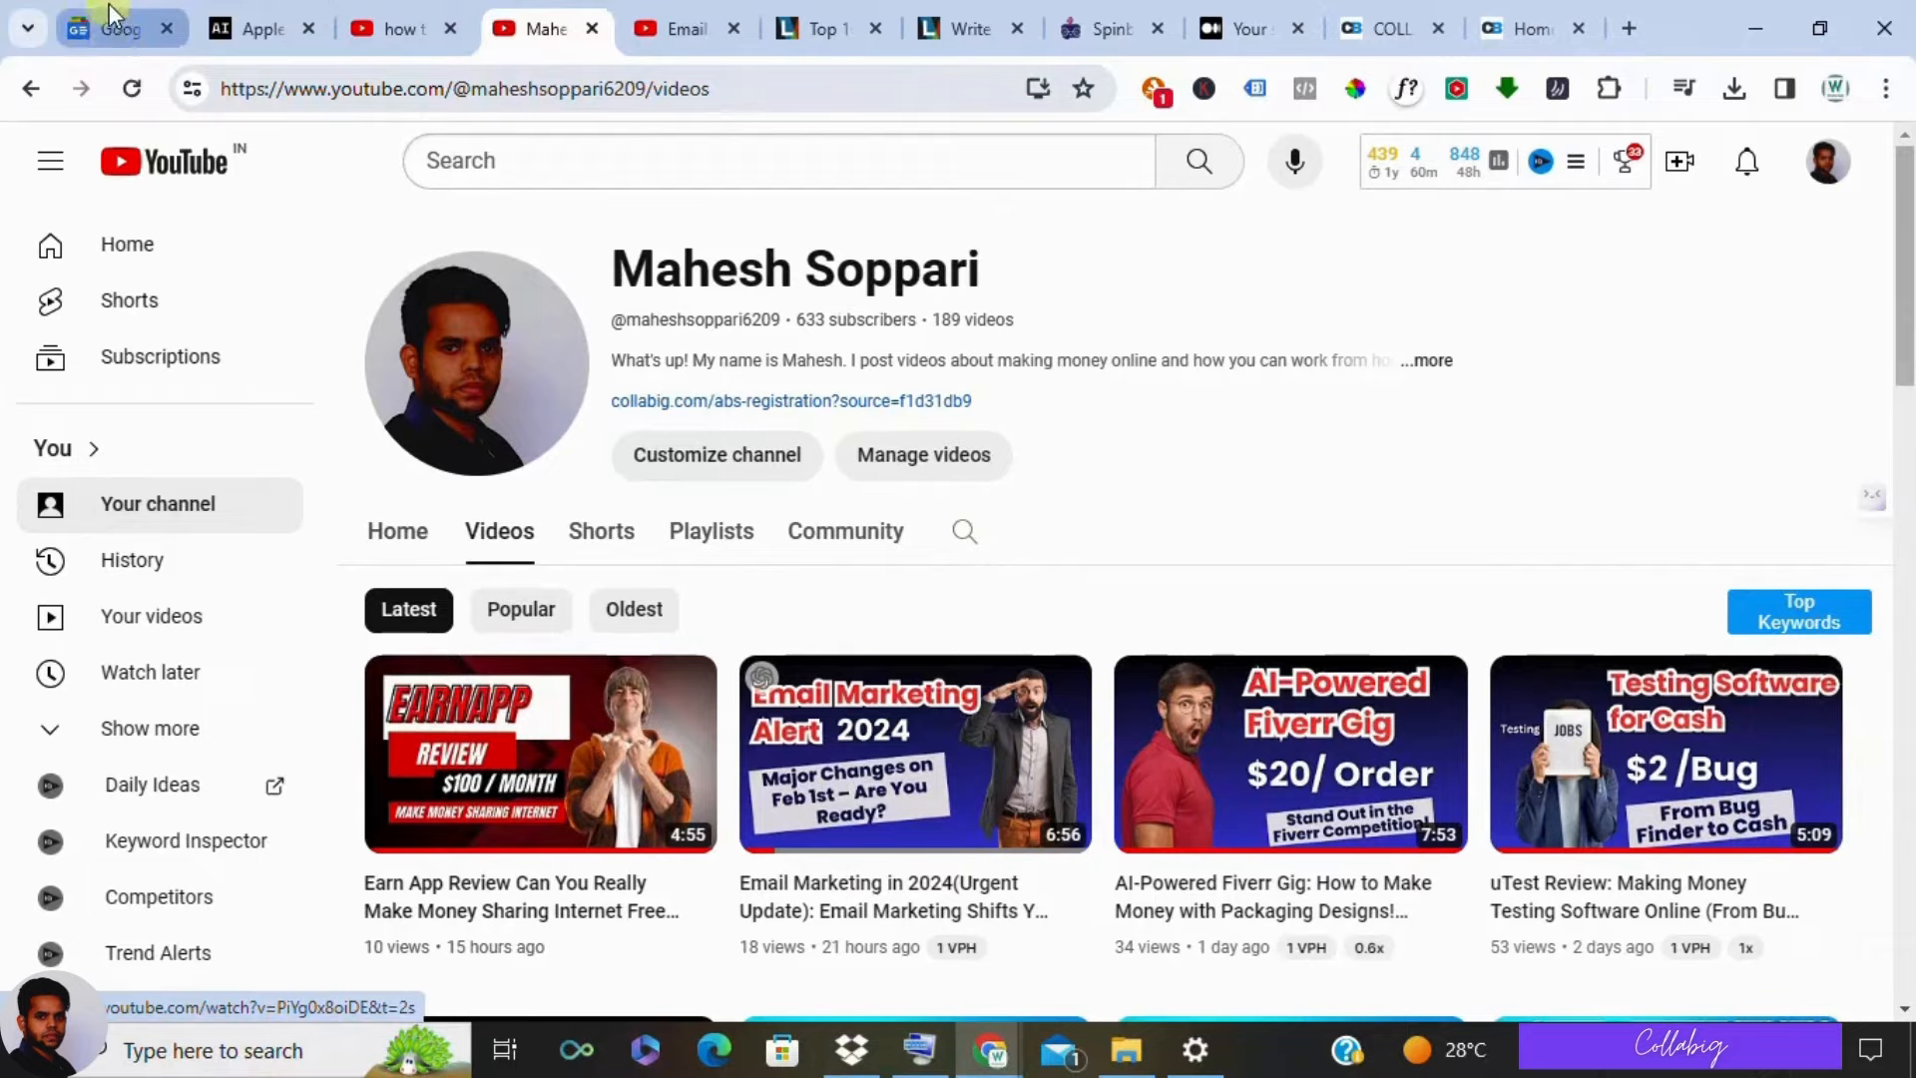
left_click(110, 28)
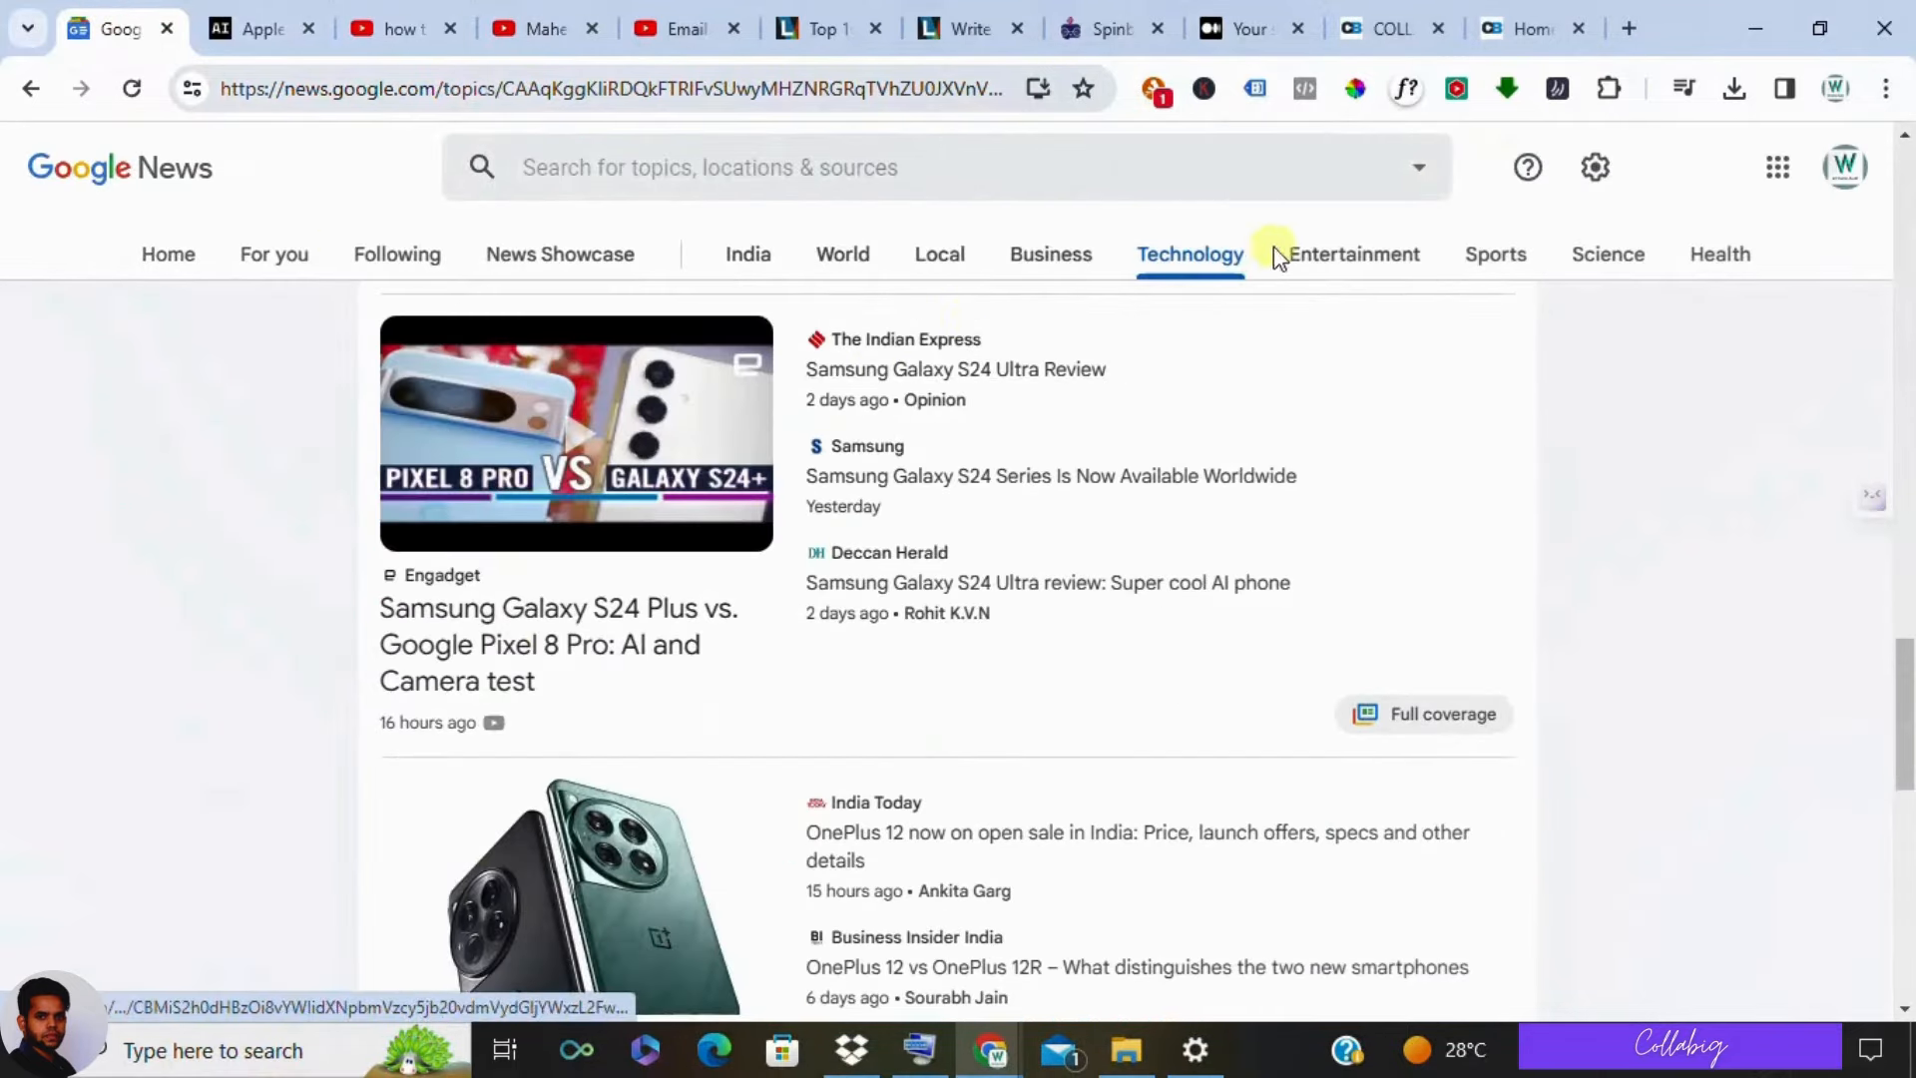
left_click(1354, 253)
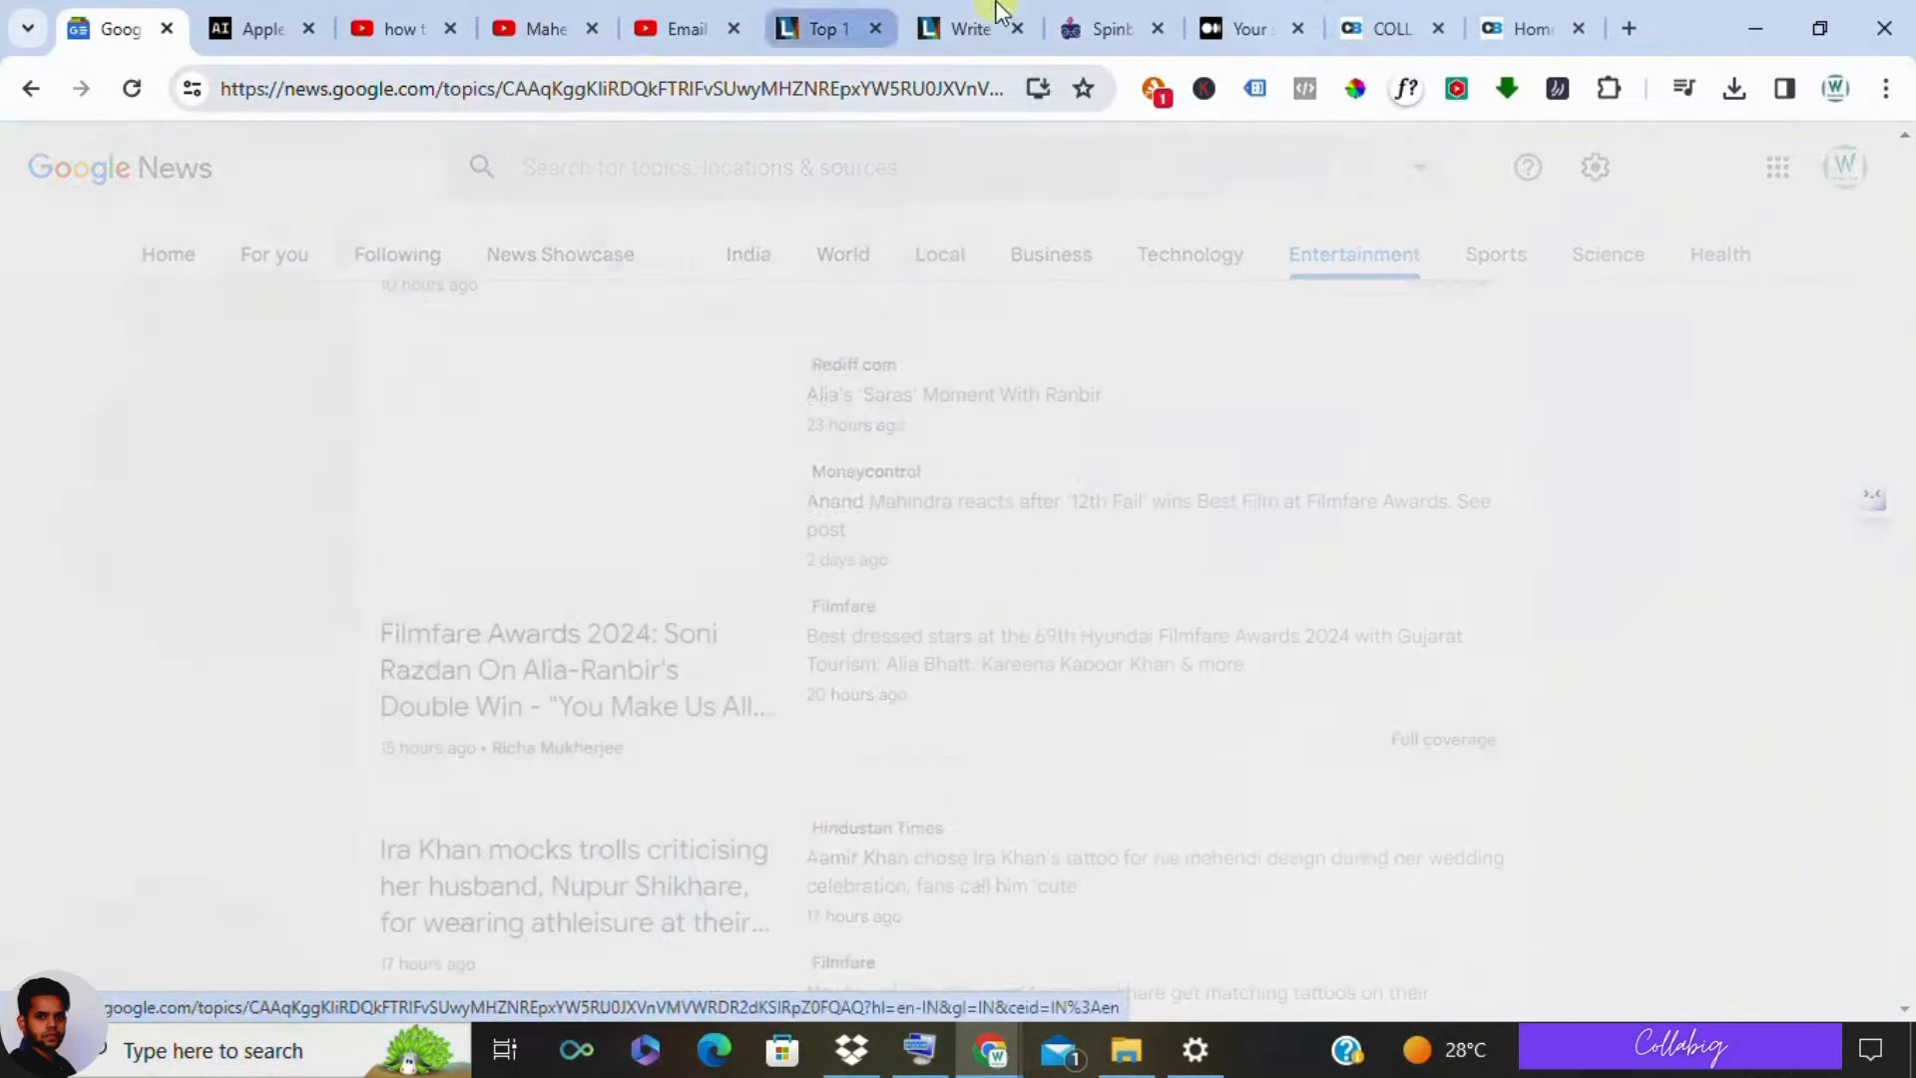
left_click(1096, 28)
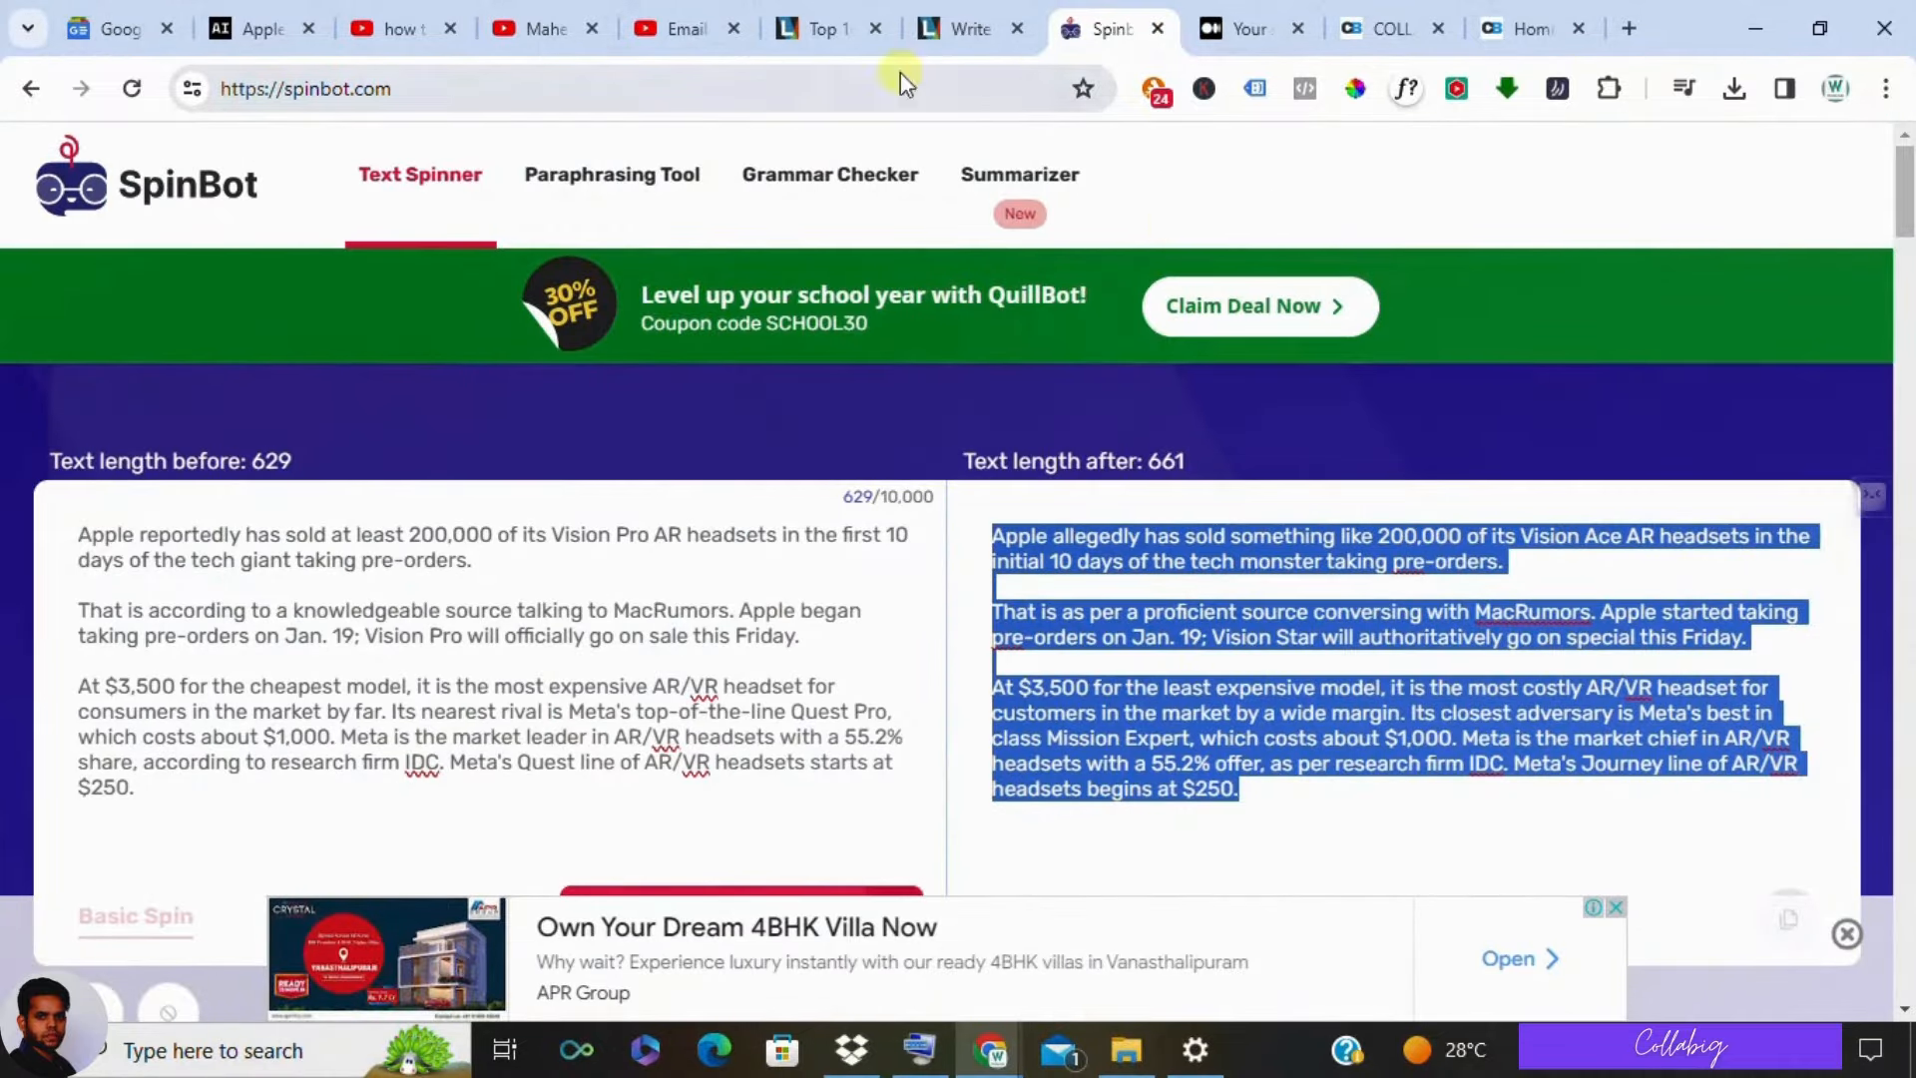
mouse_move(1338, 421)
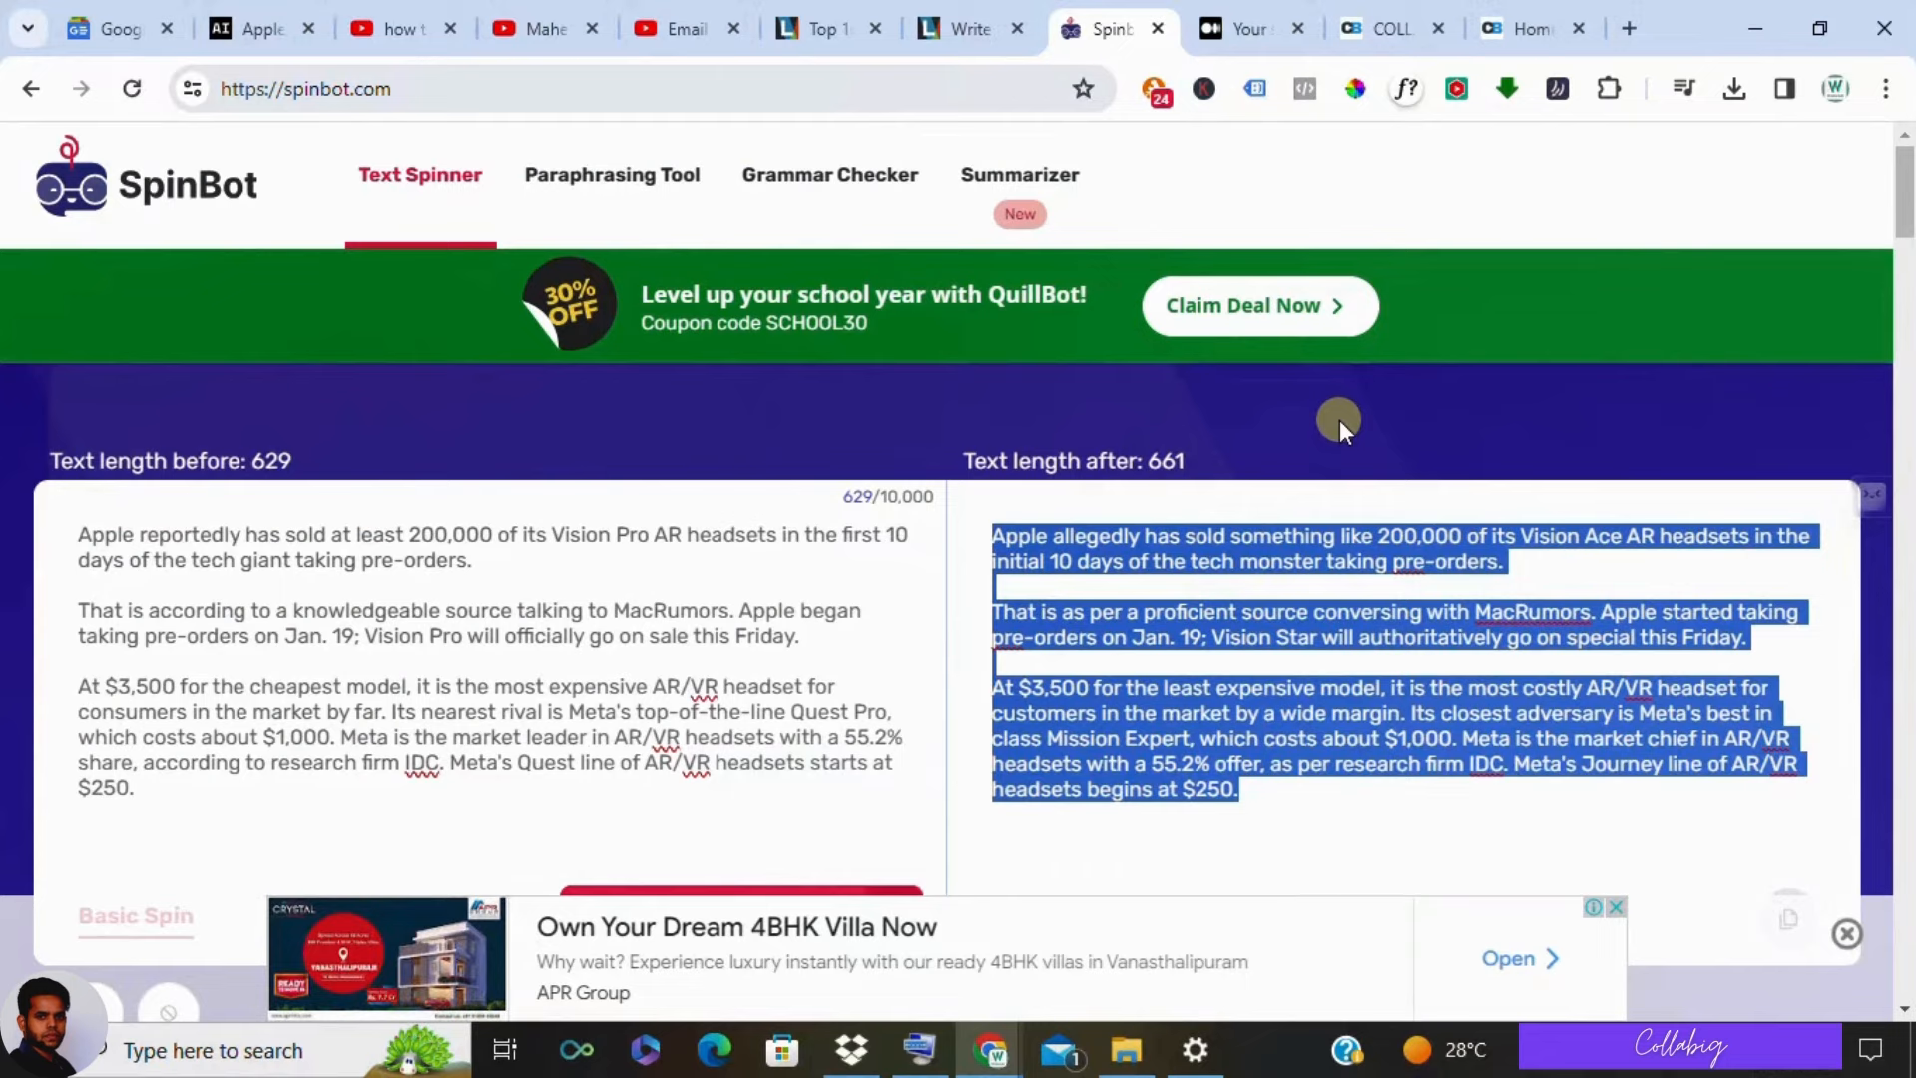
mouse_move(1341, 421)
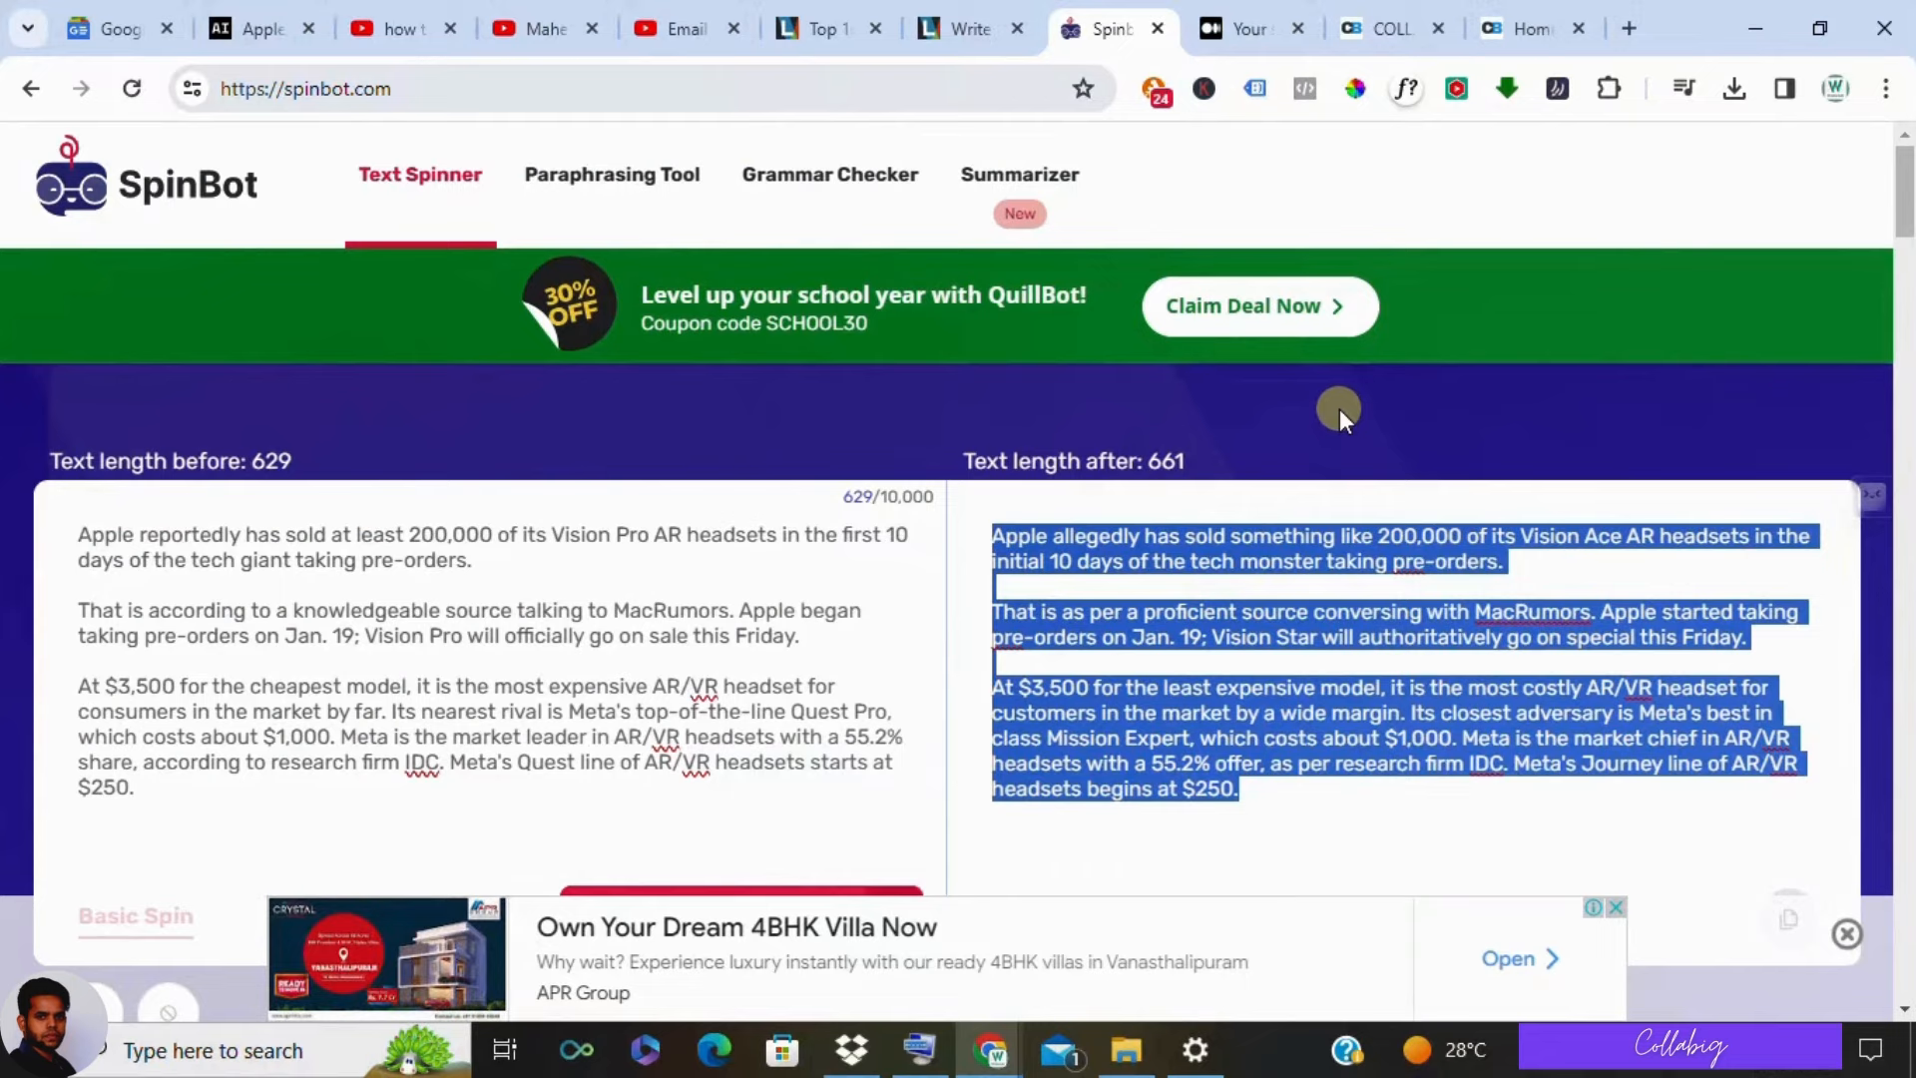
mouse_move(1162, 439)
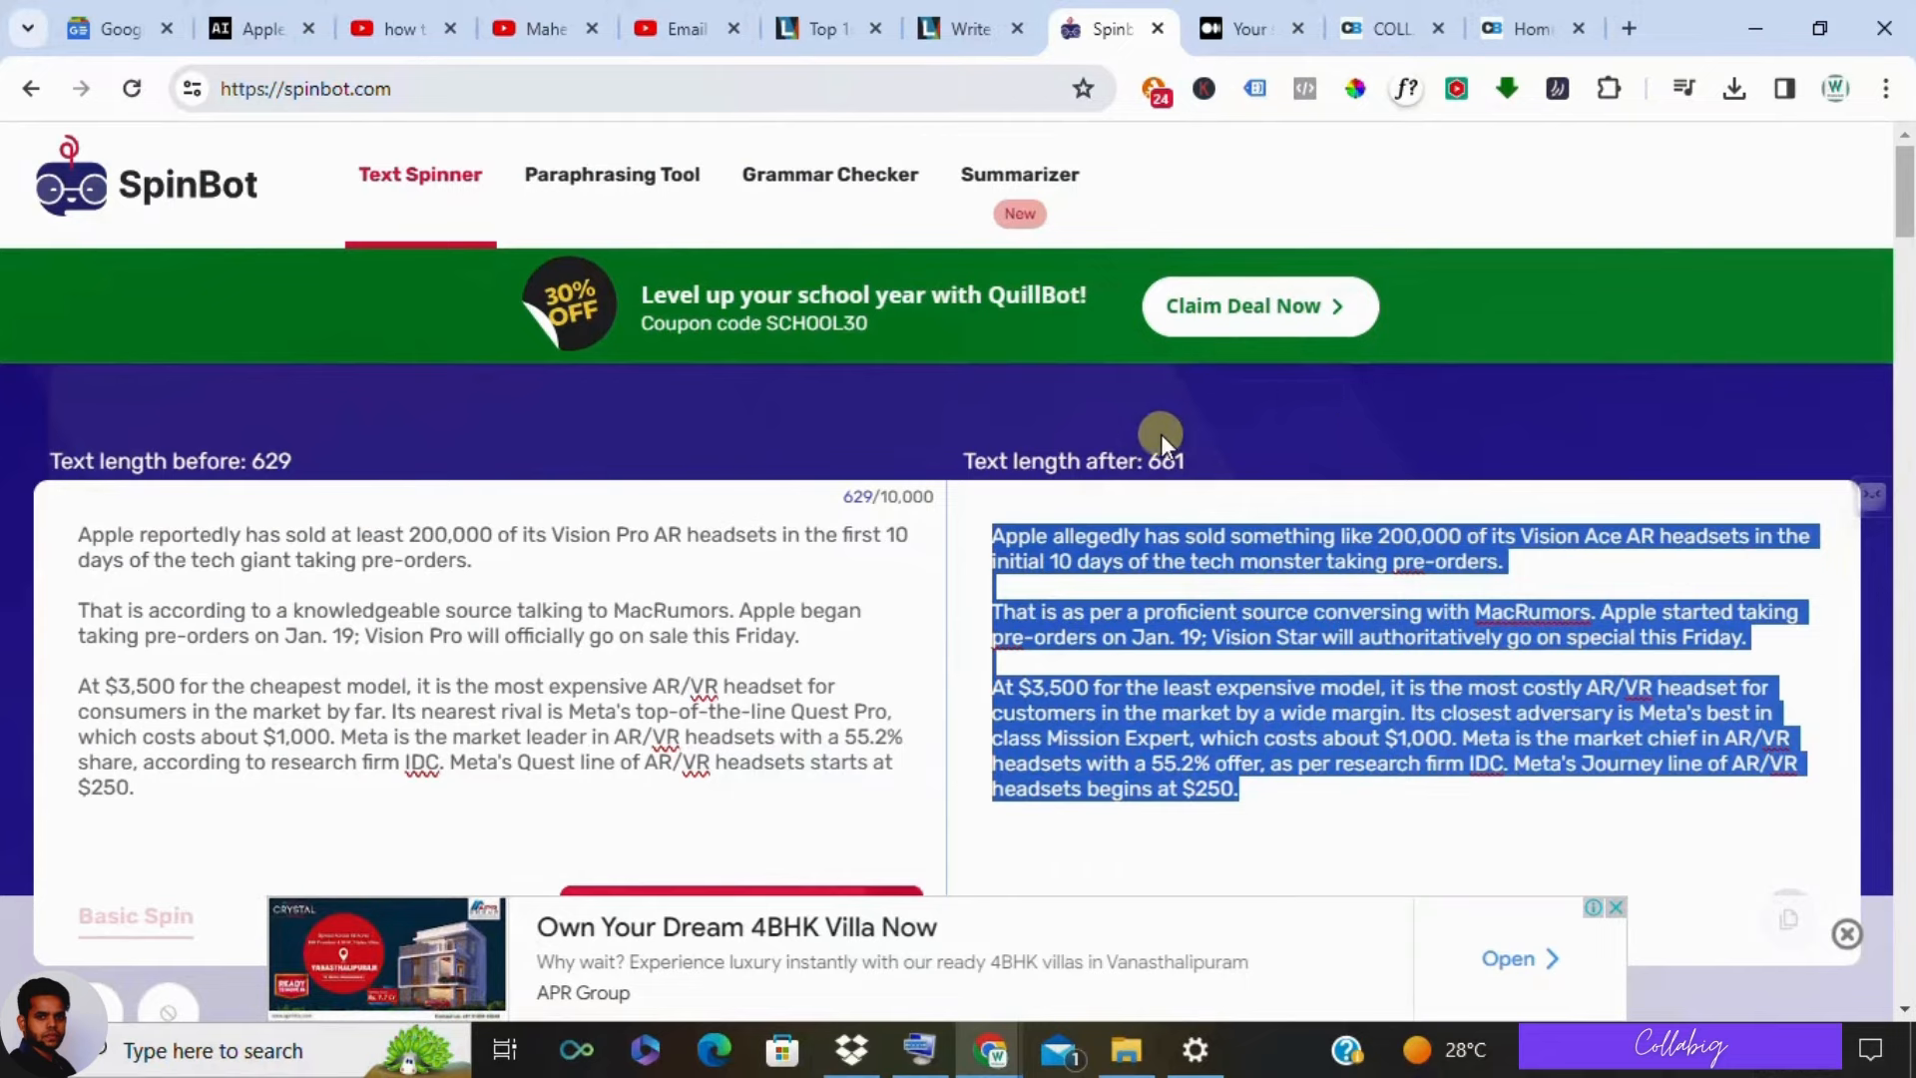
- Leave the email marketing video for Mahesh Soppari's Videos page and scan the video grid
left_click(685, 28)
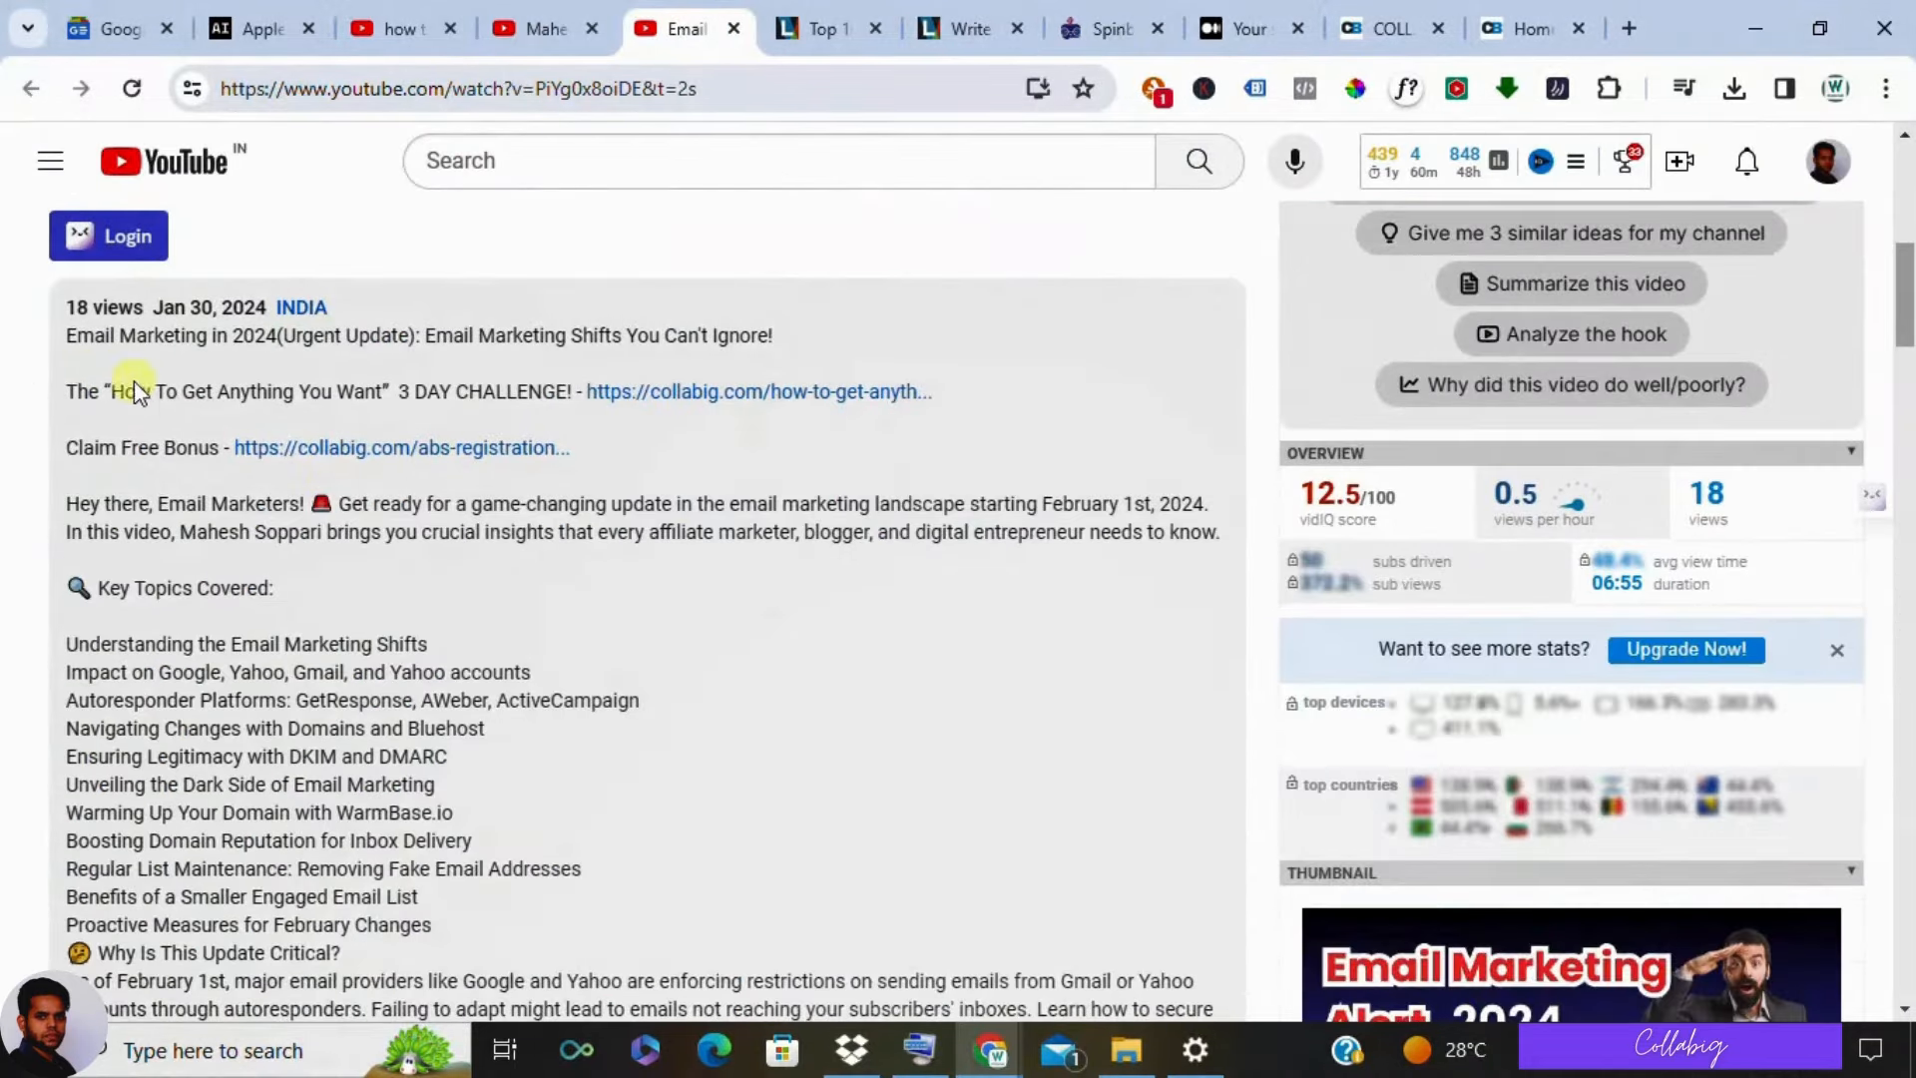
mouse_move(1180, 369)
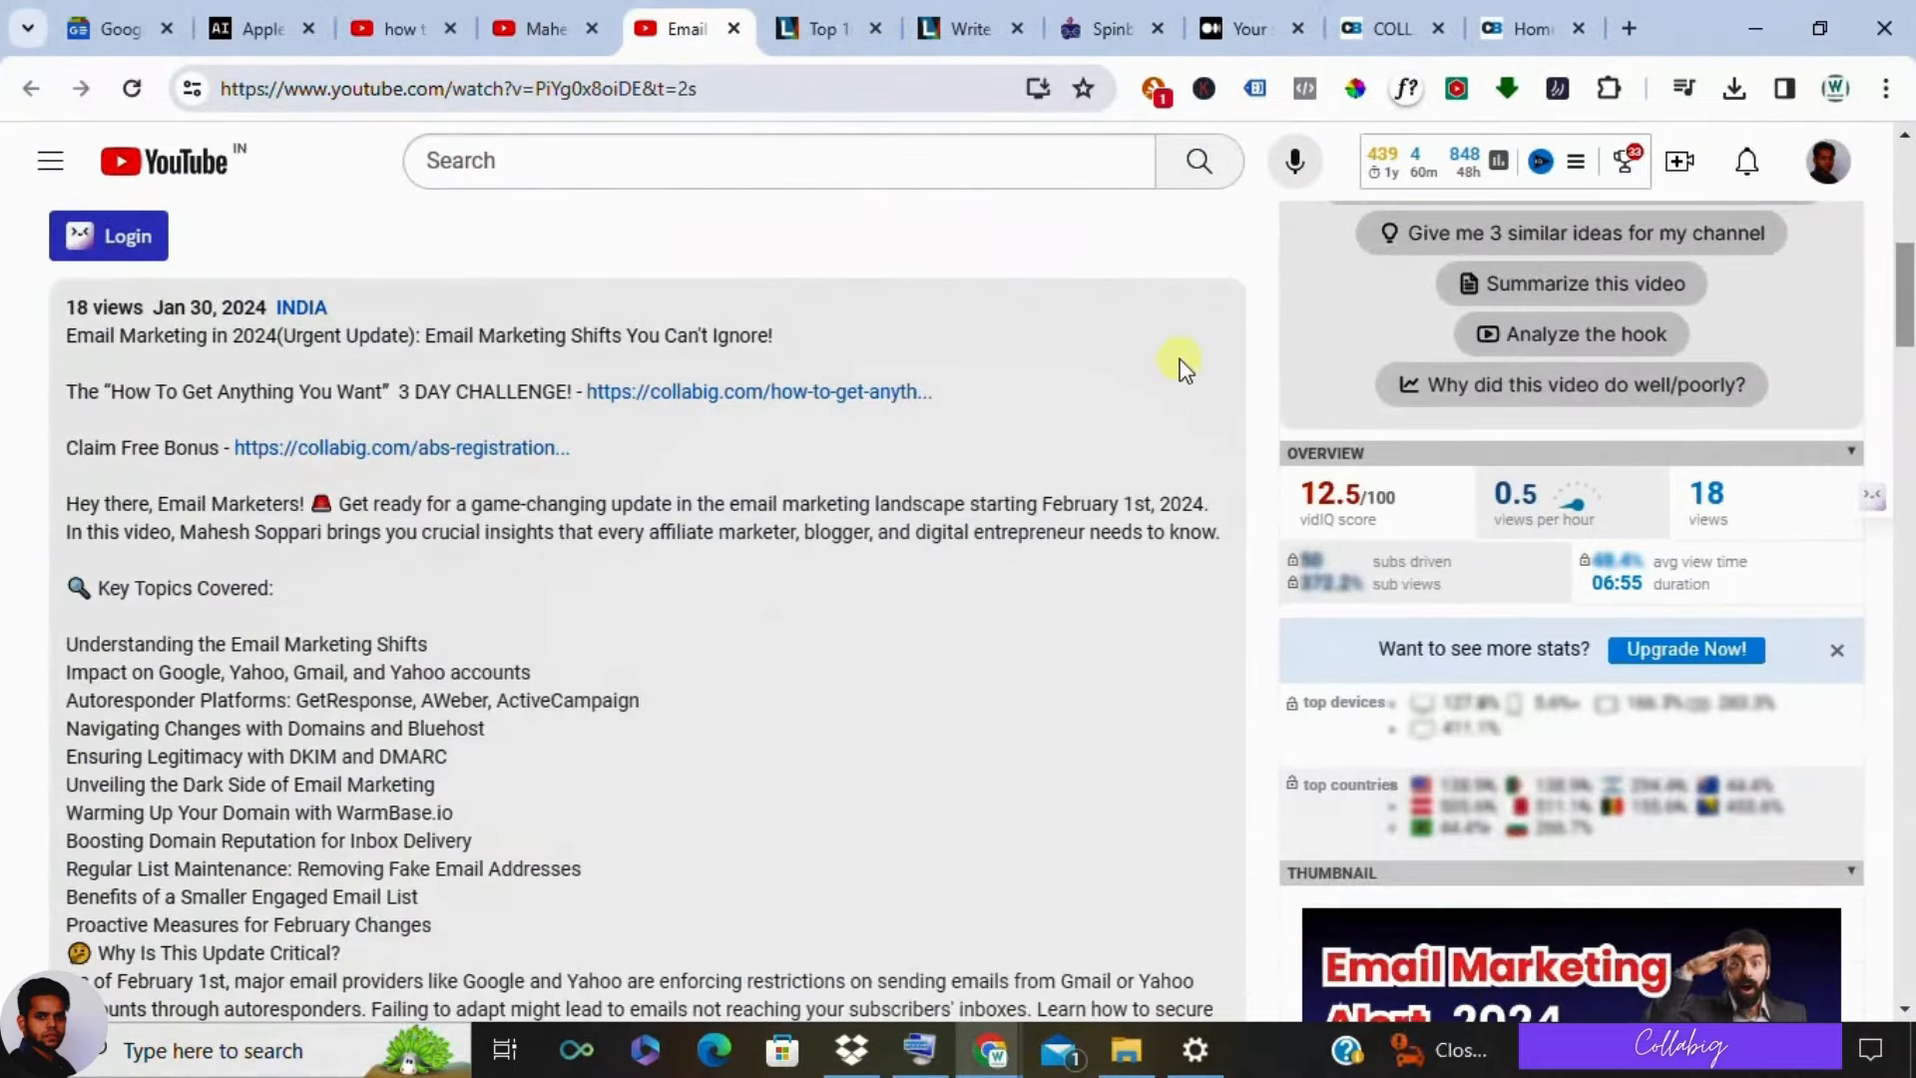
mouse_move(1163, 351)
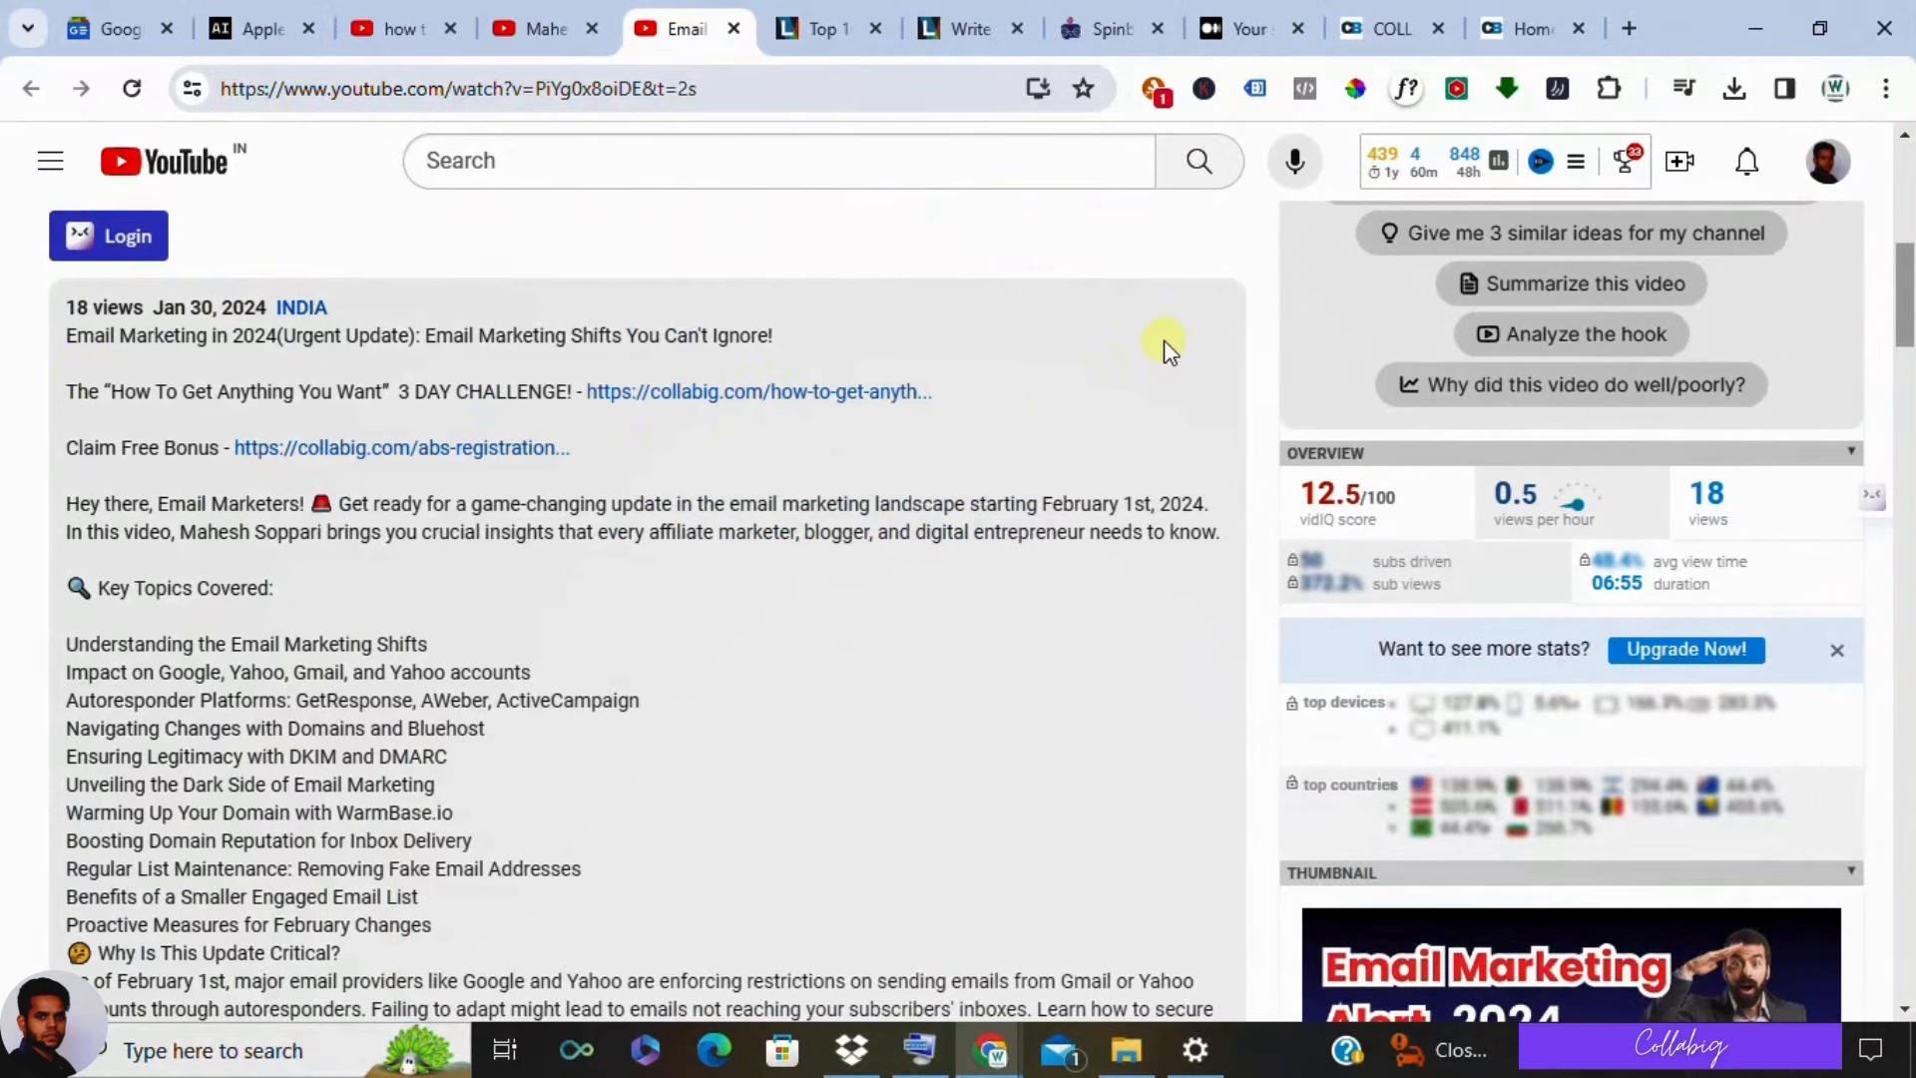
mouse_move(865, 393)
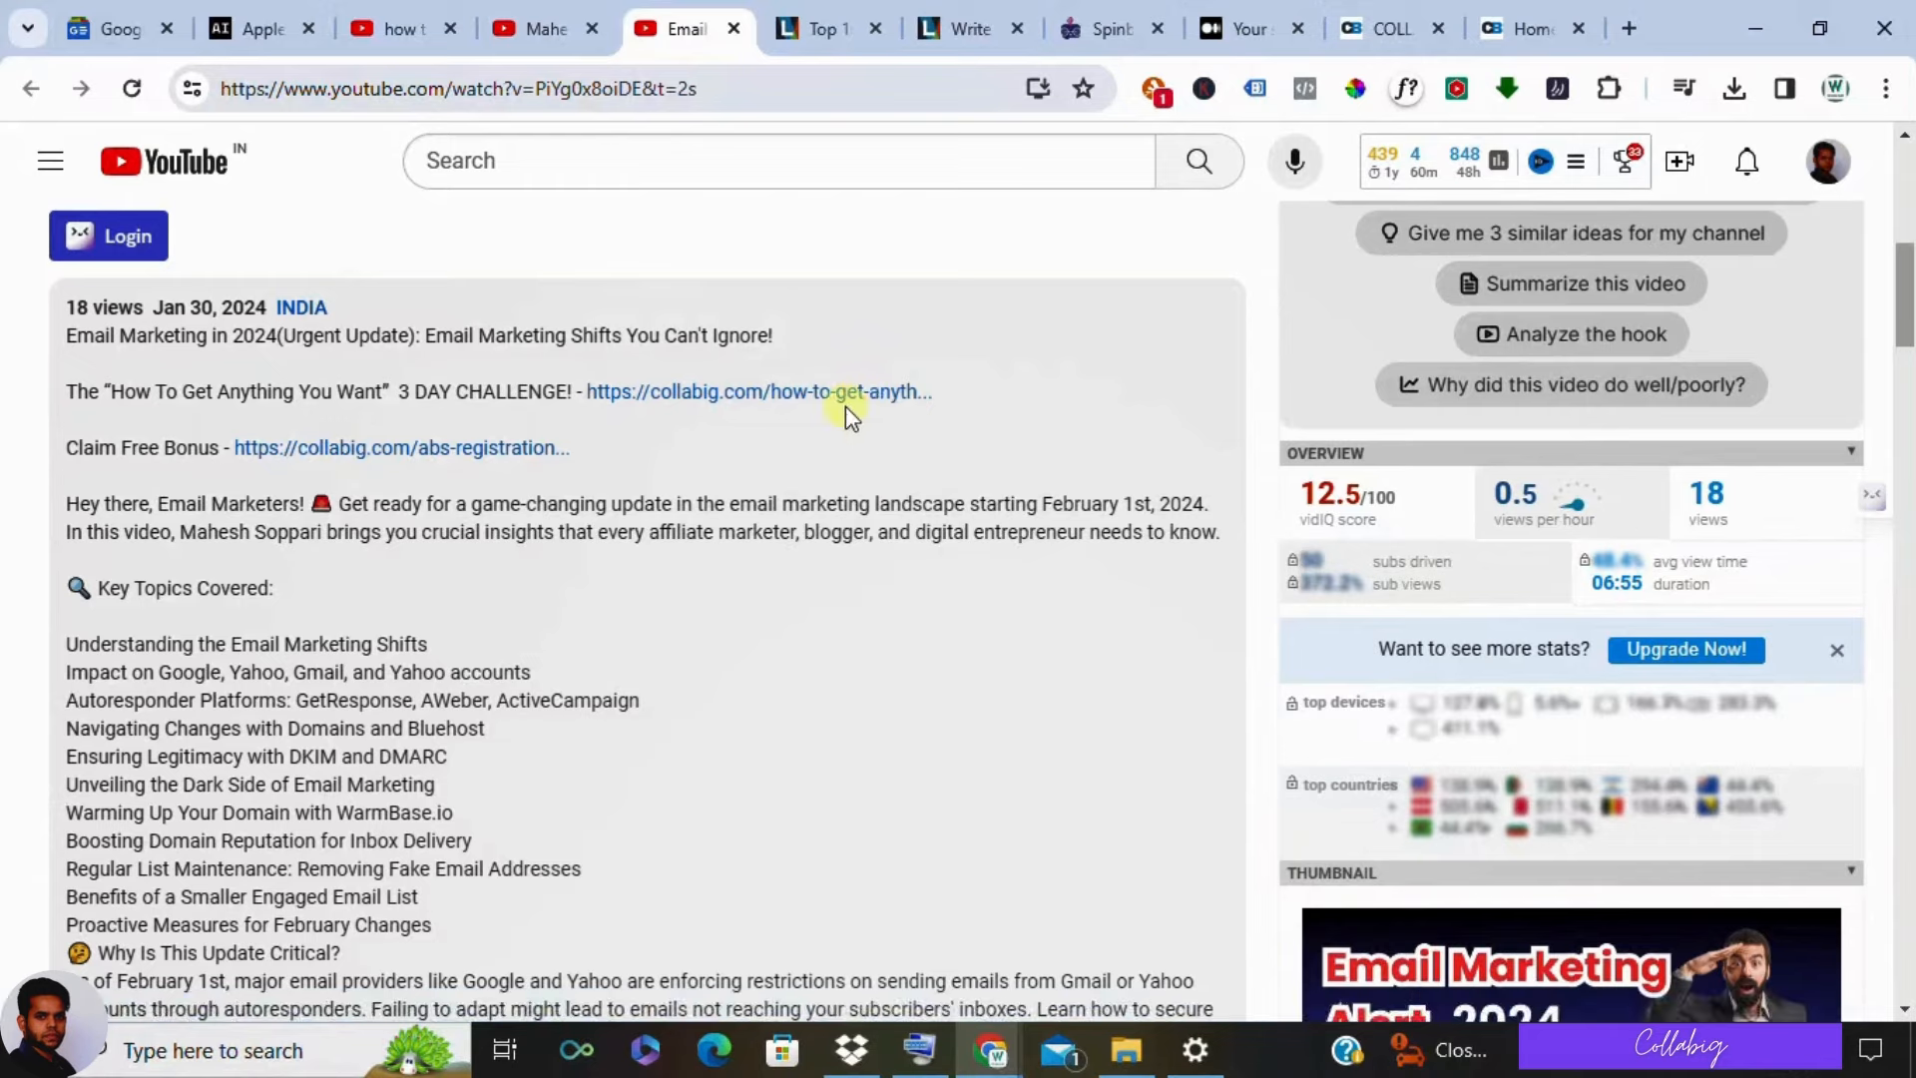
mouse_move(657, 365)
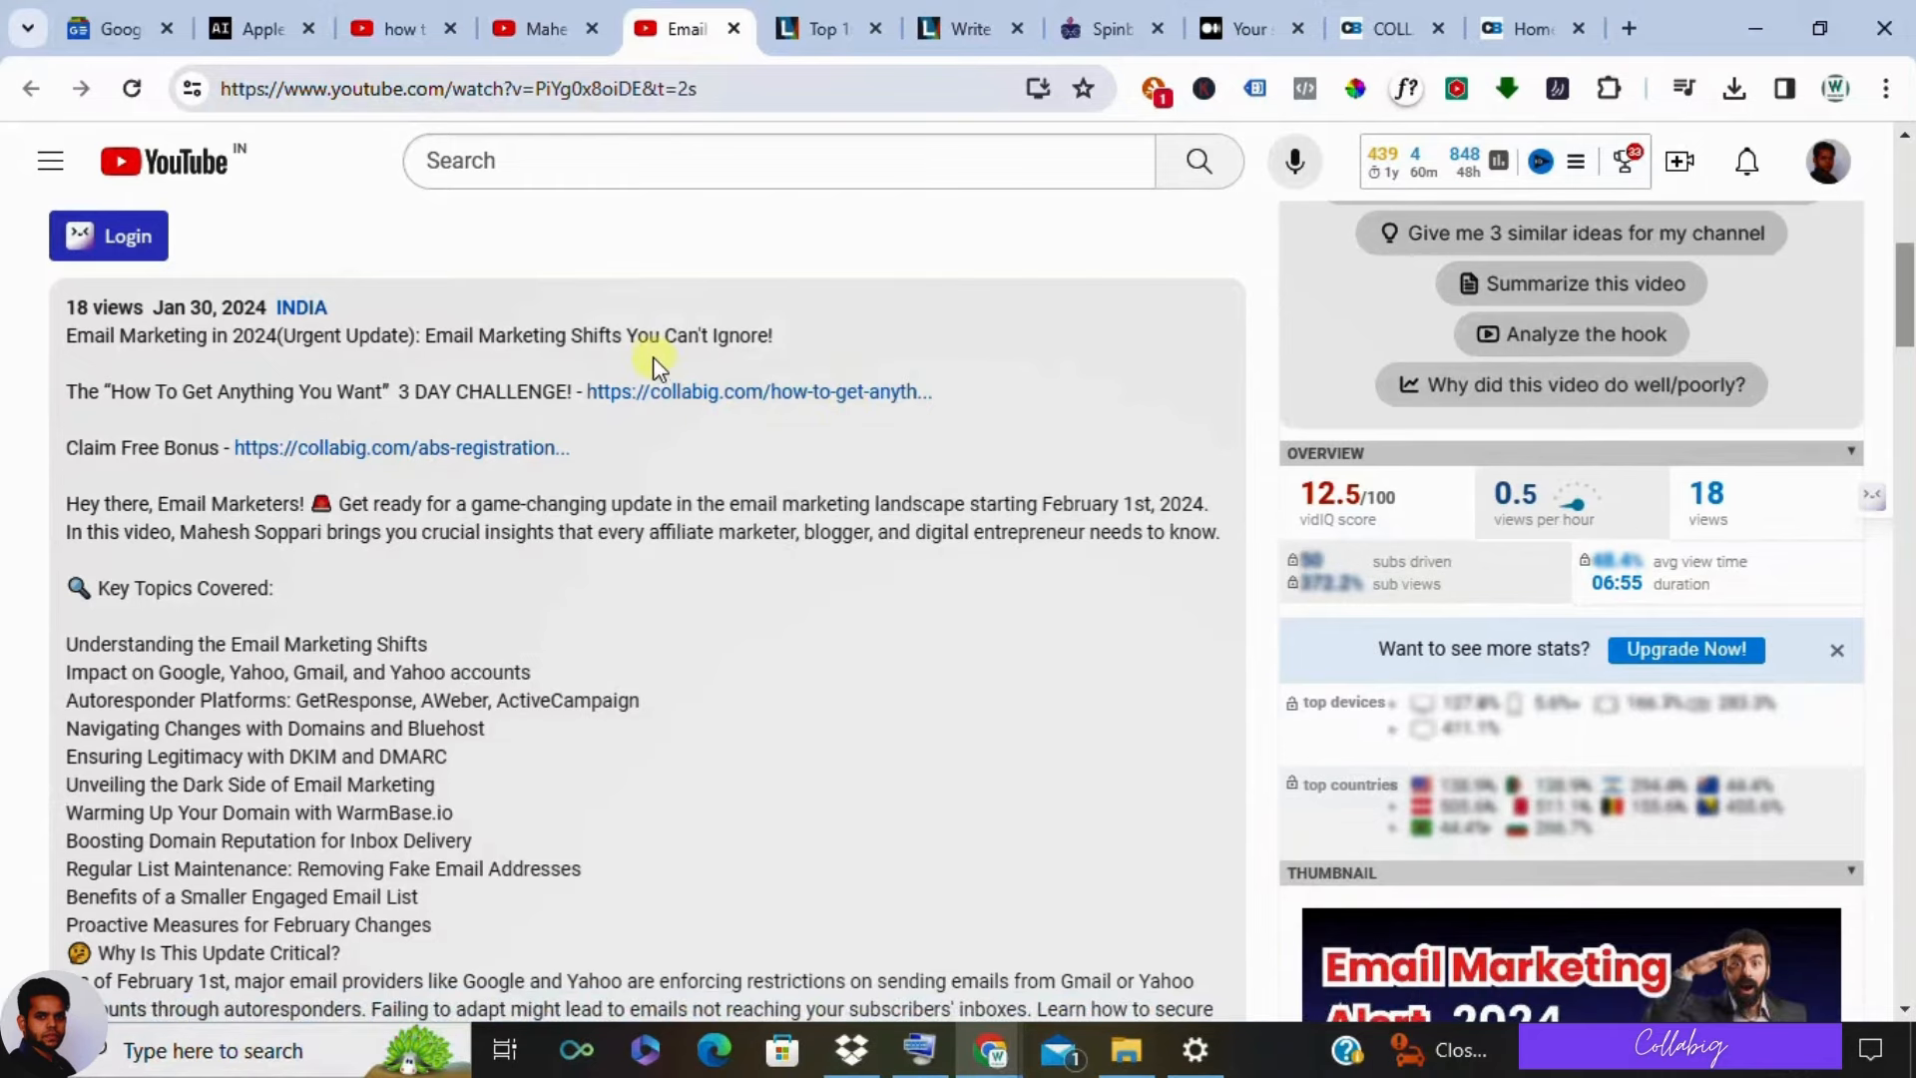
left_click(537, 28)
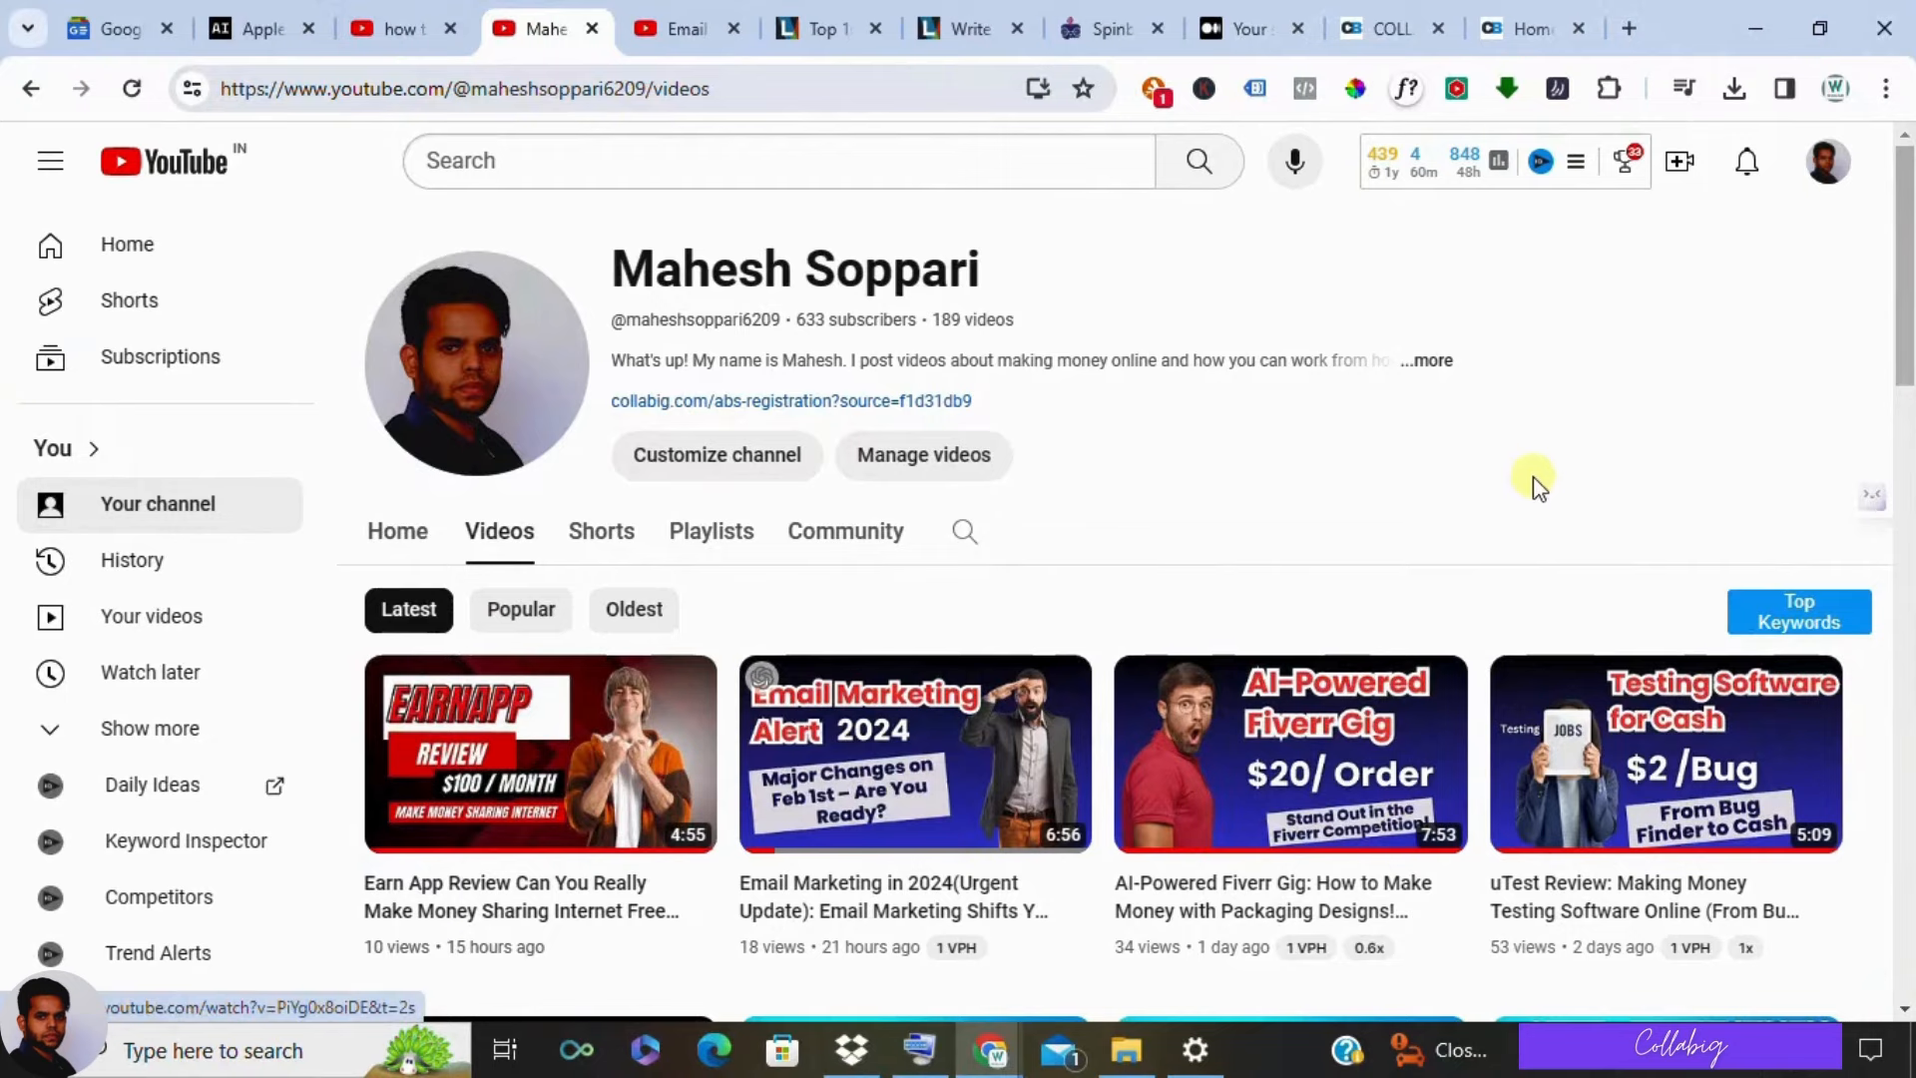
scroll("down", 3)
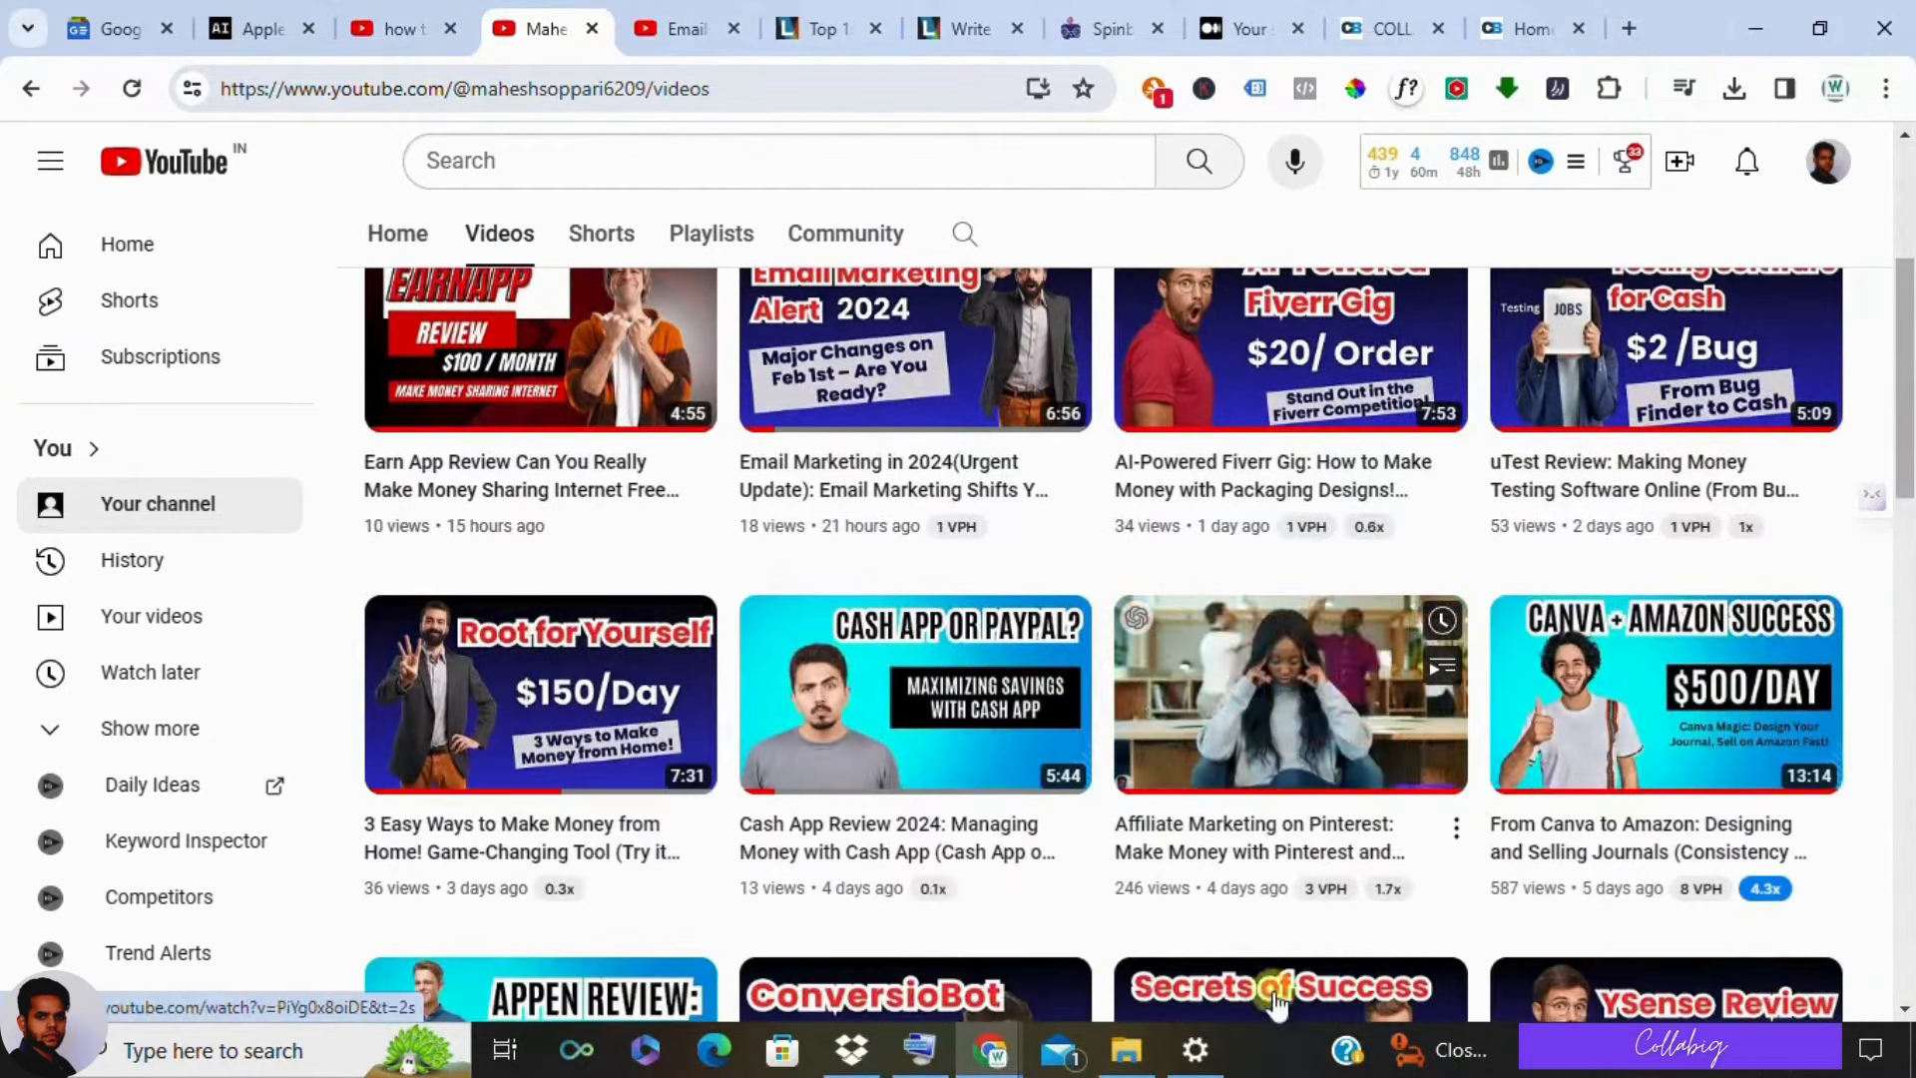
scroll("up", 3)
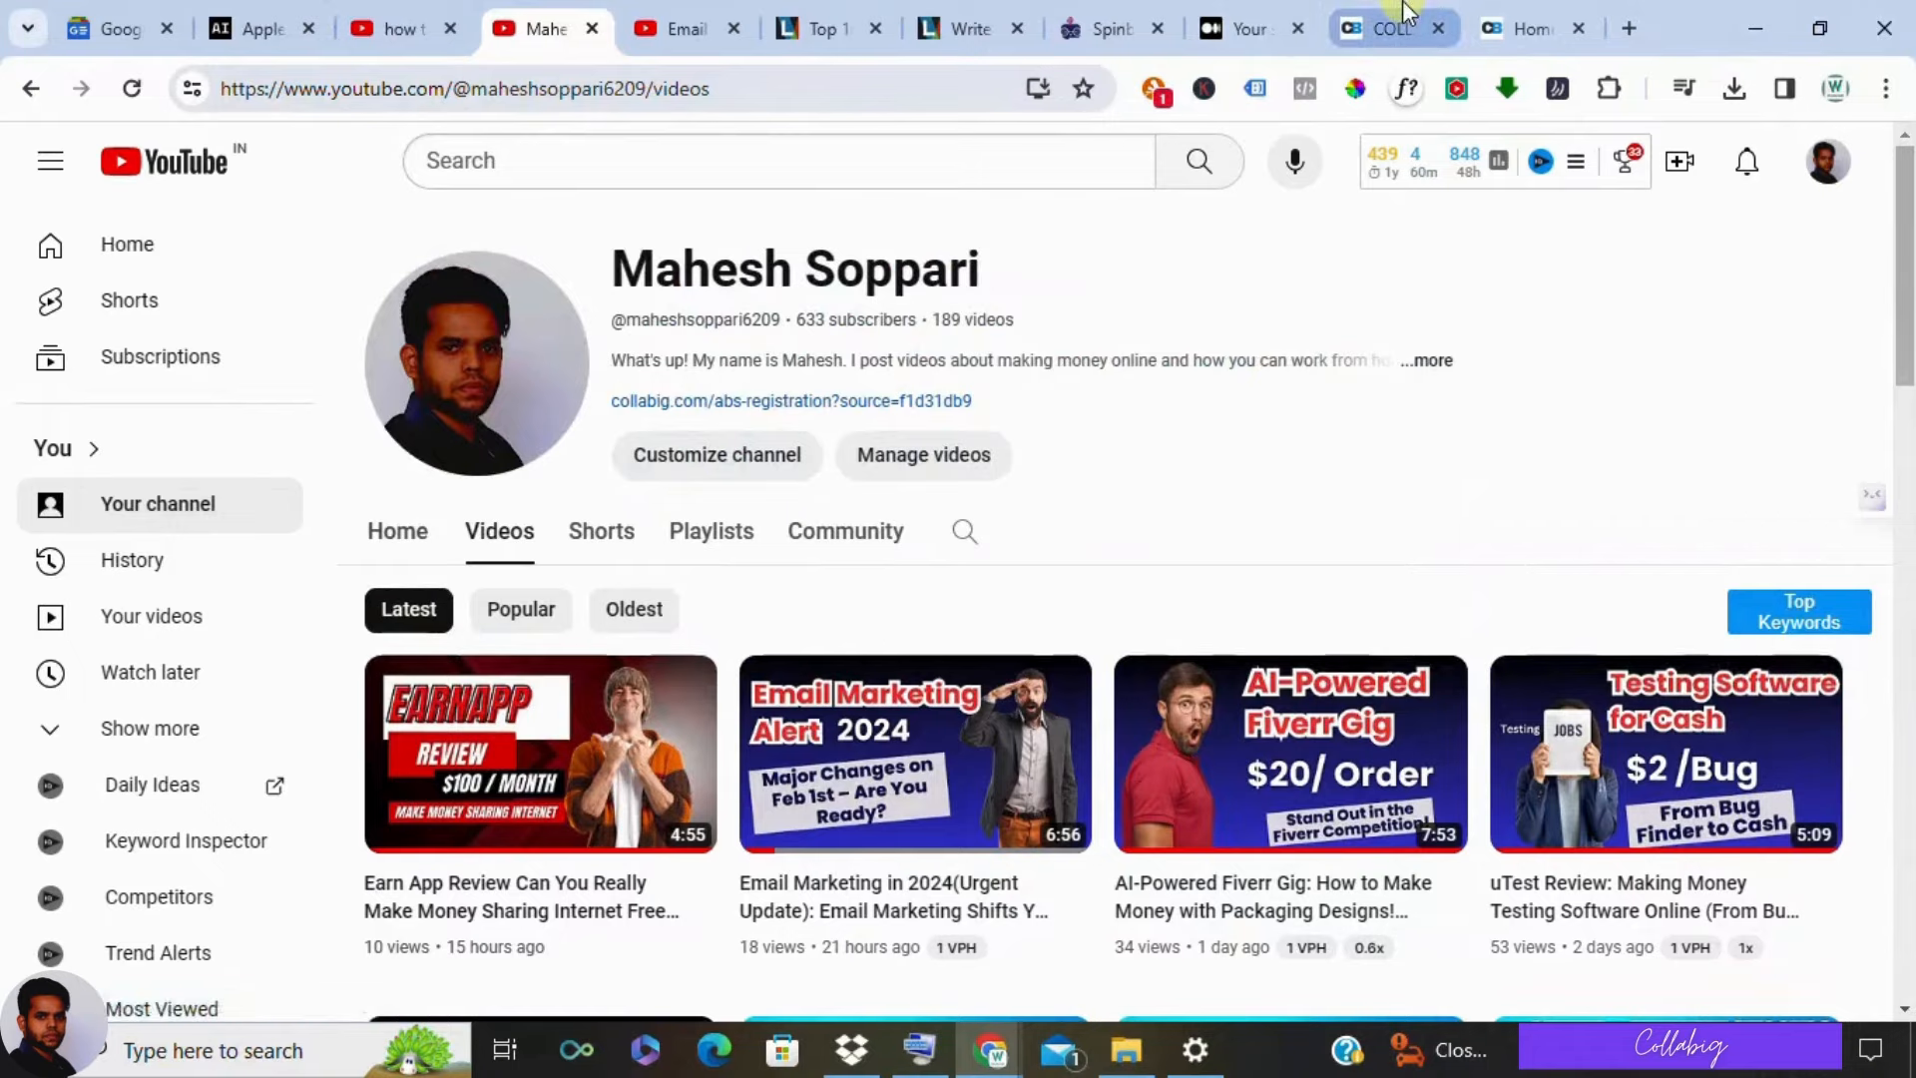
- Browse the Collabig Courses page through its four course cards and back to the top
left_click(1393, 26)
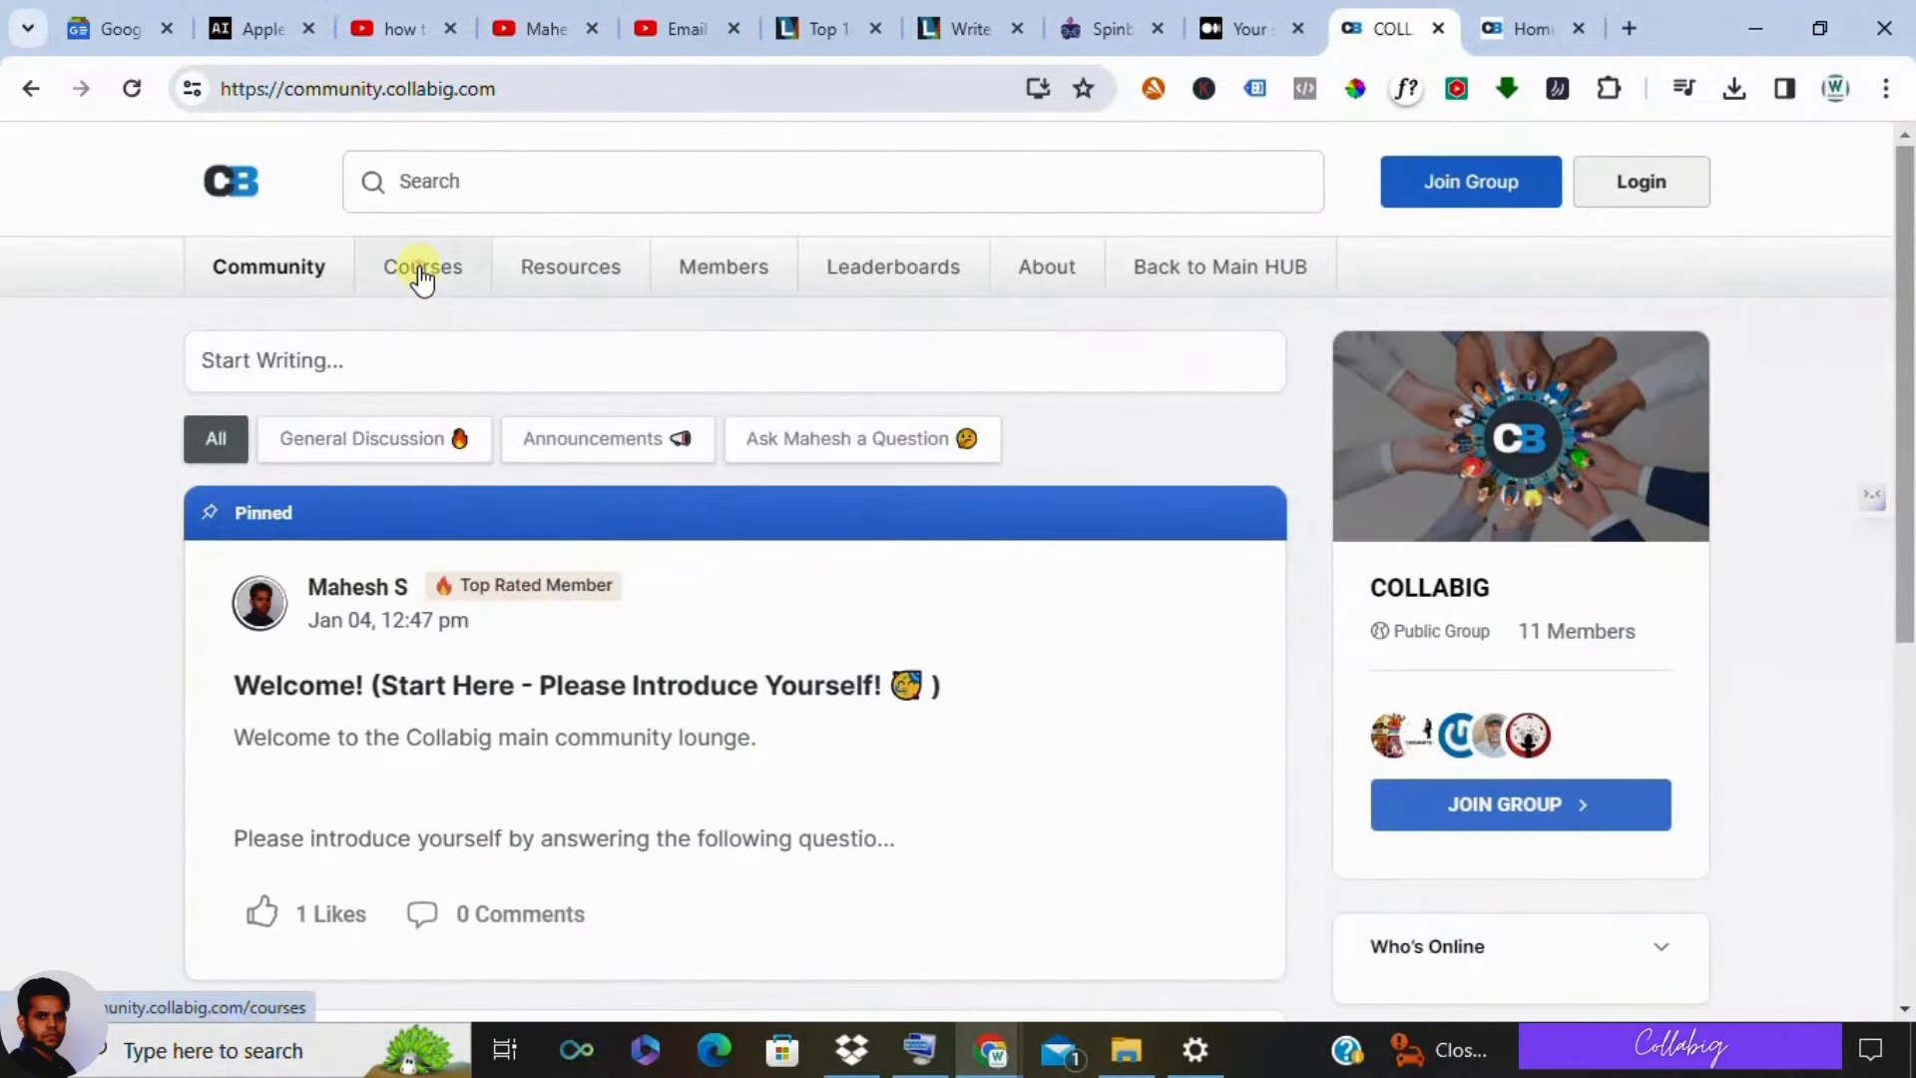
left_click(422, 266)
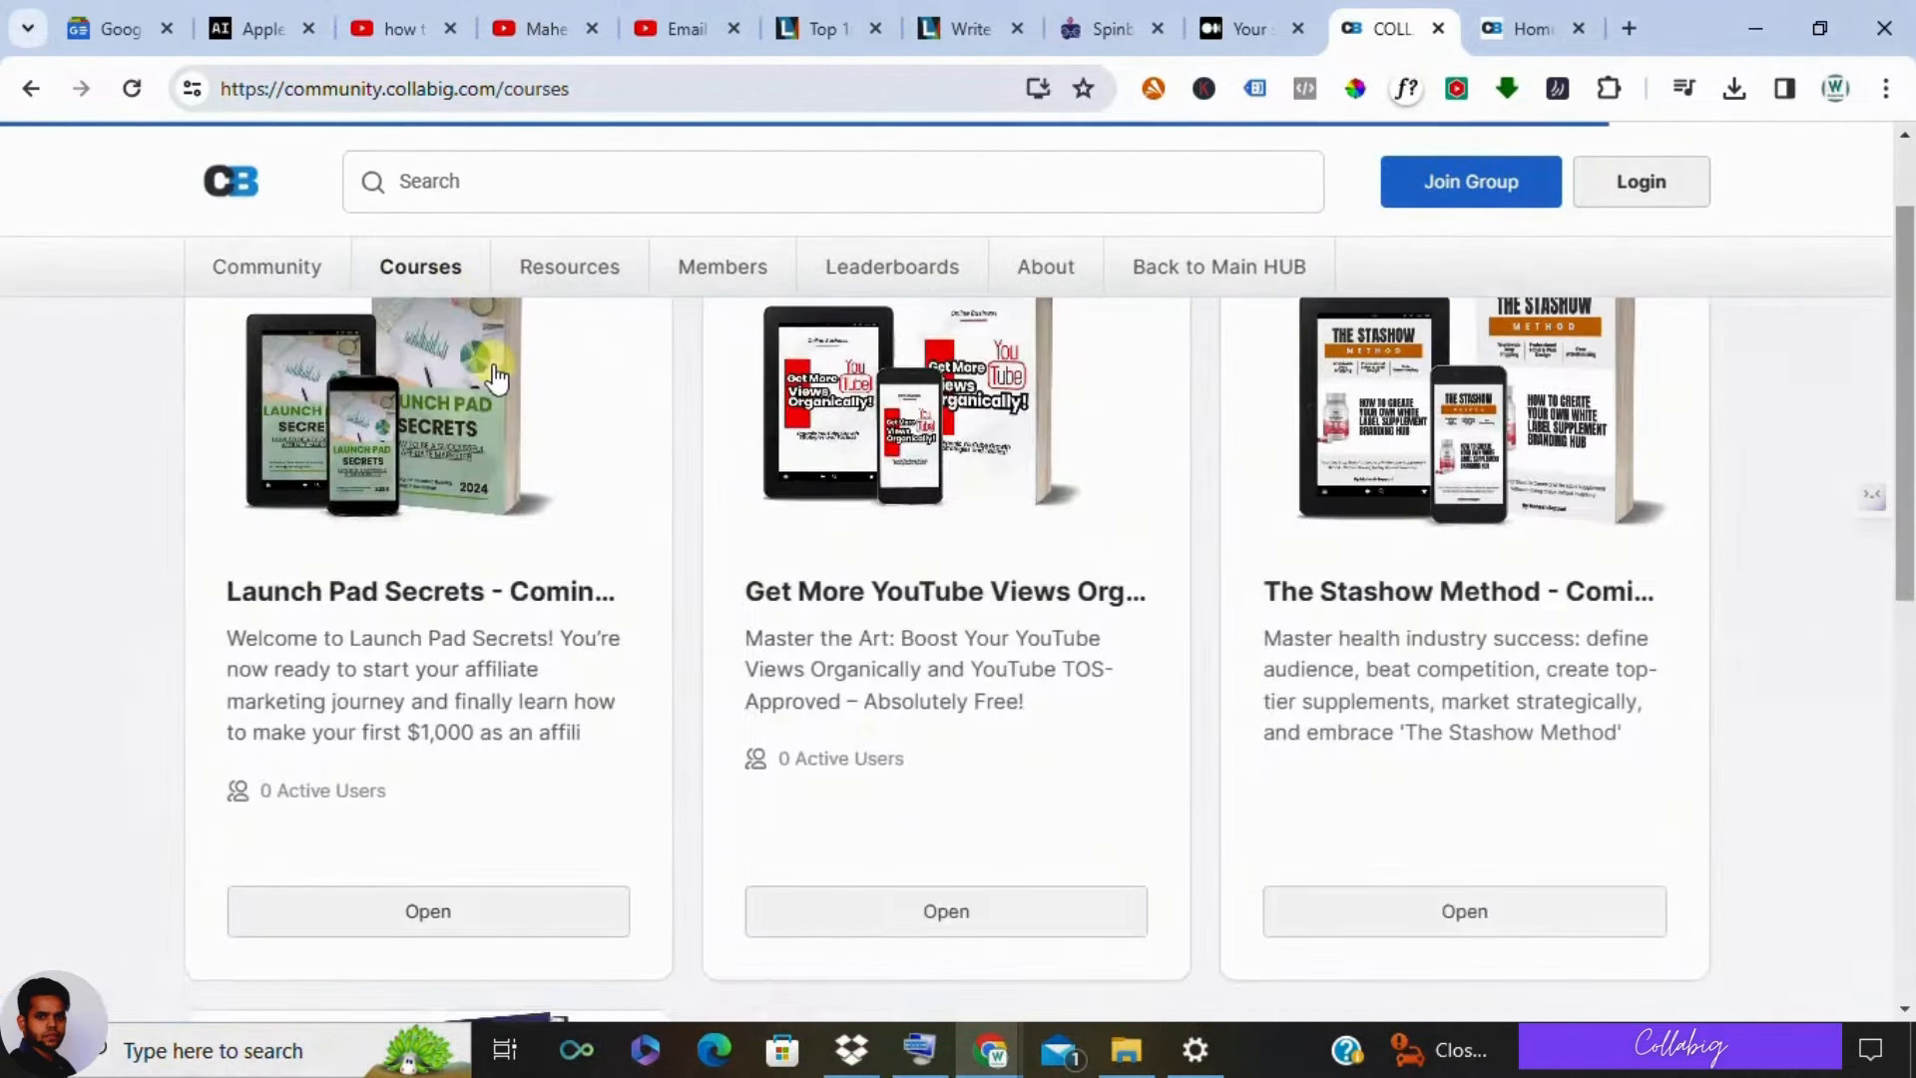
scroll("up", 3)
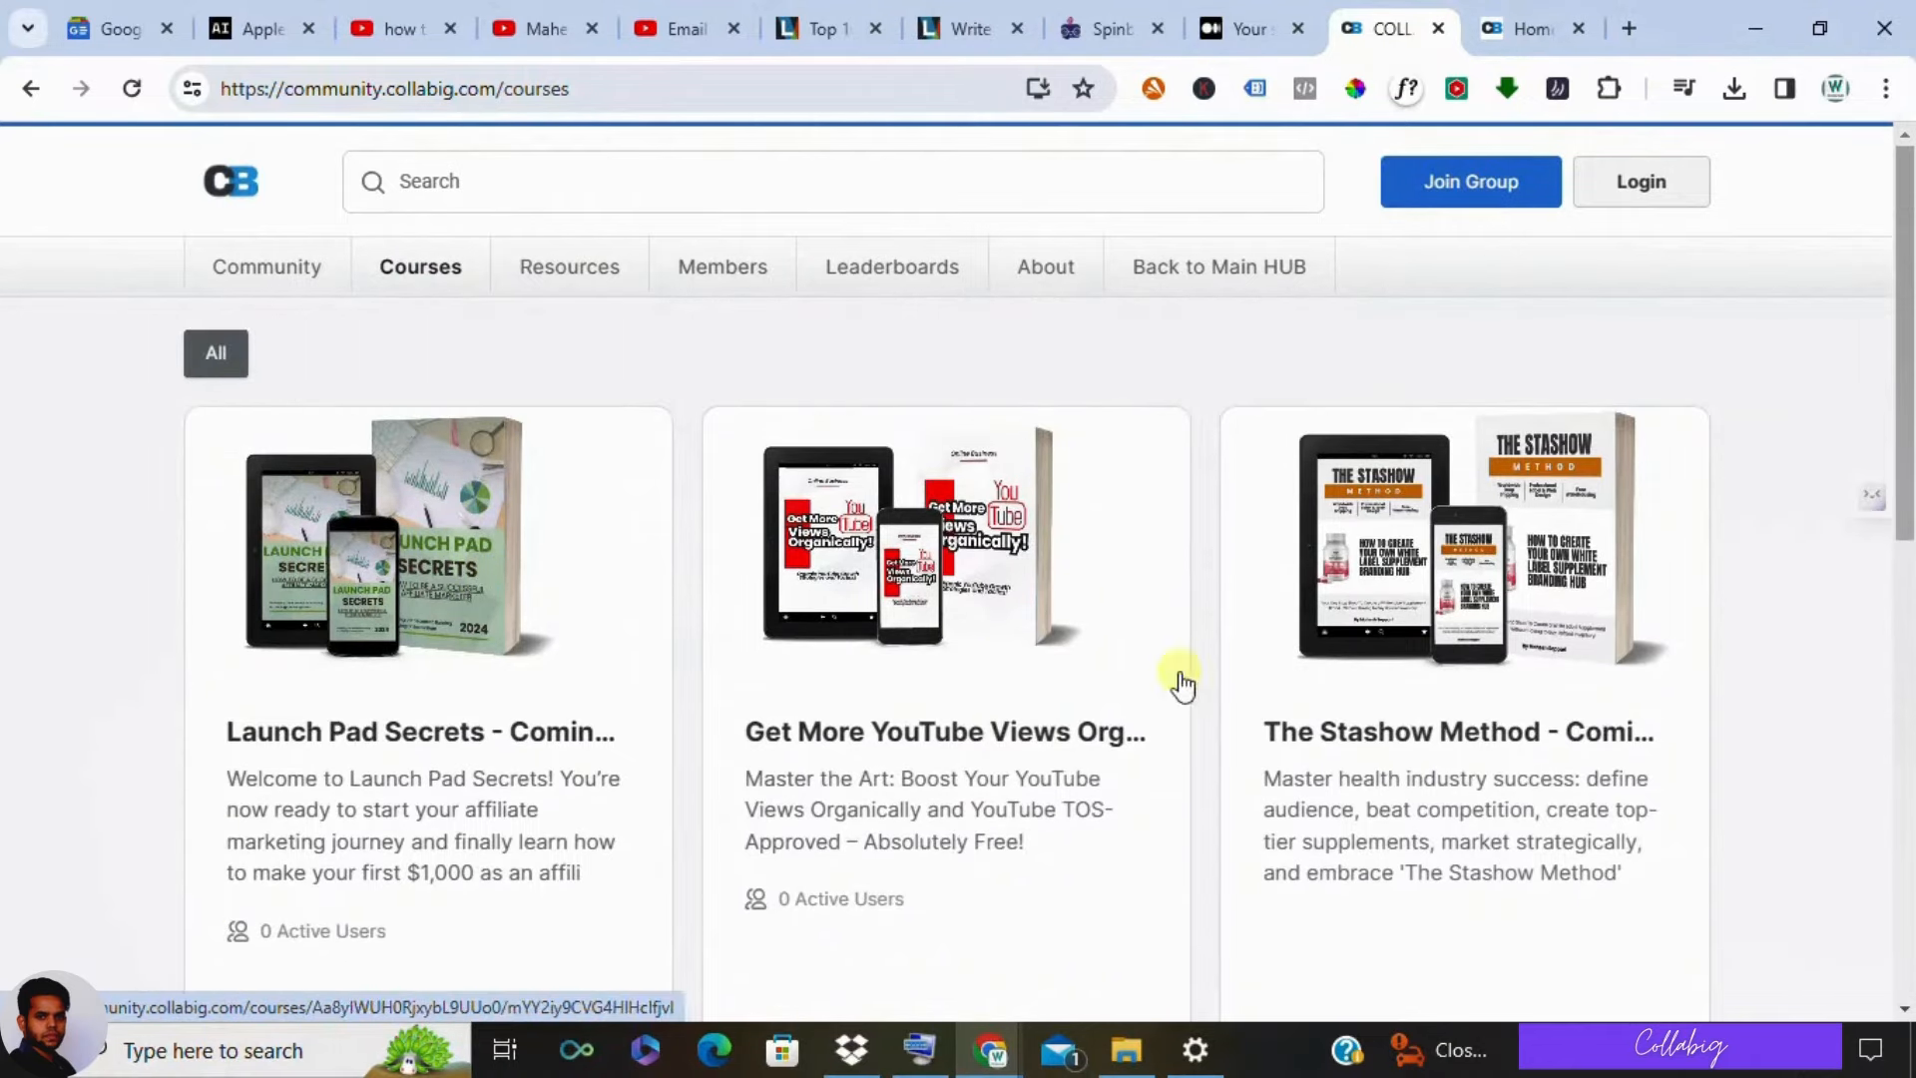
scroll("down", 3)
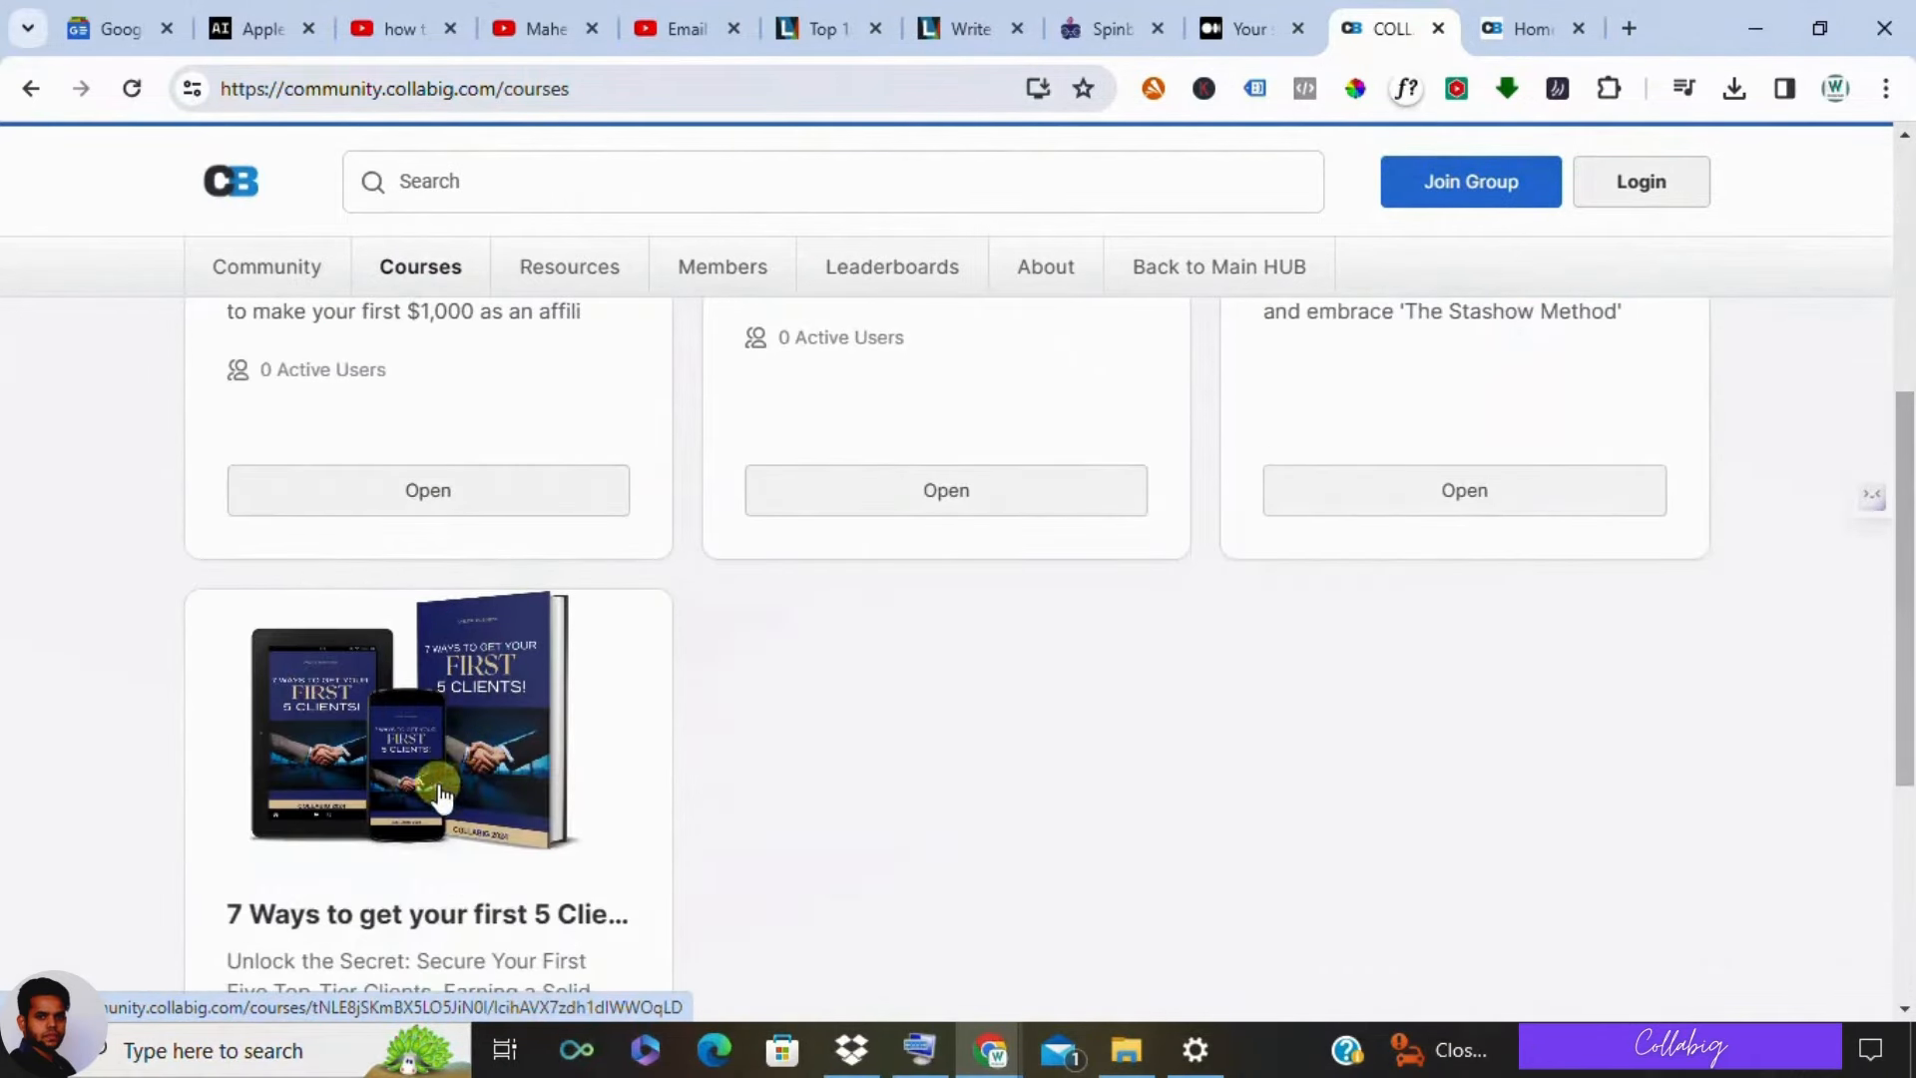
scroll("up", 3)
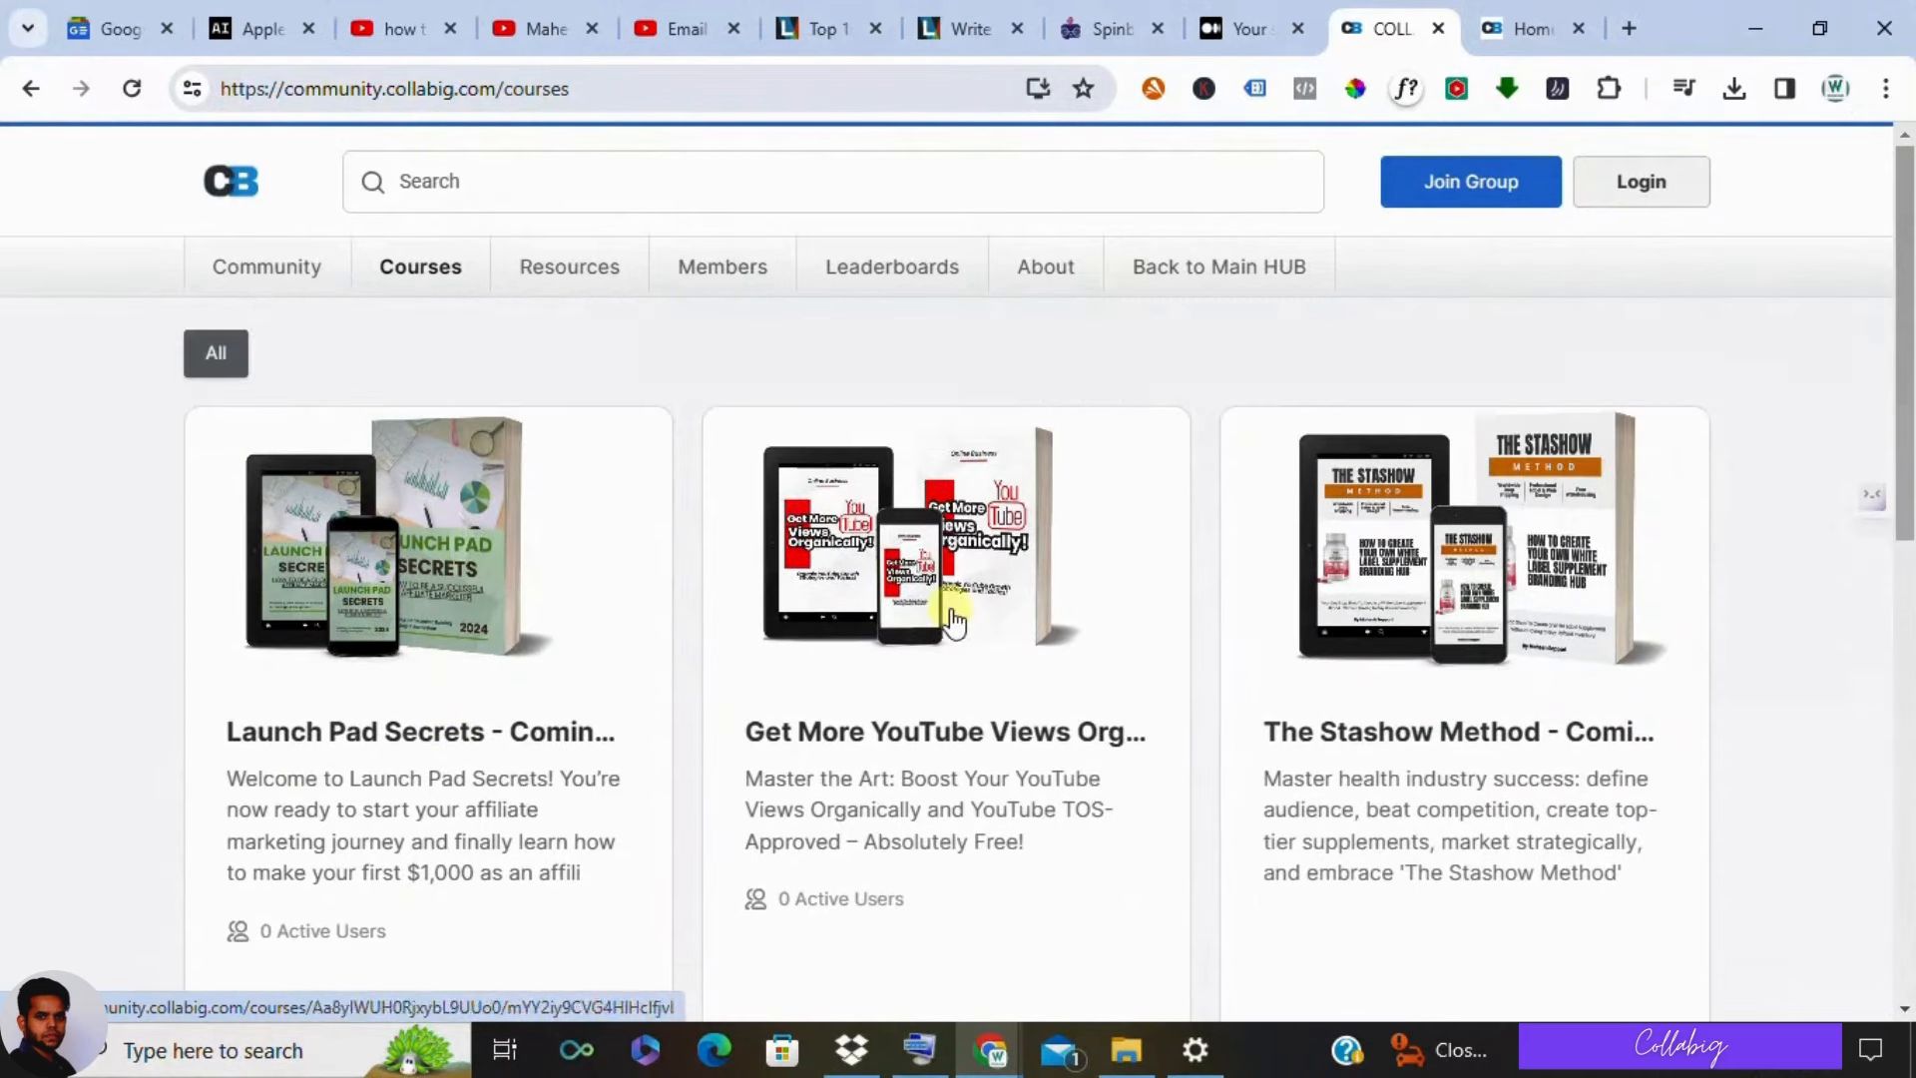
mouse_move(459, 678)
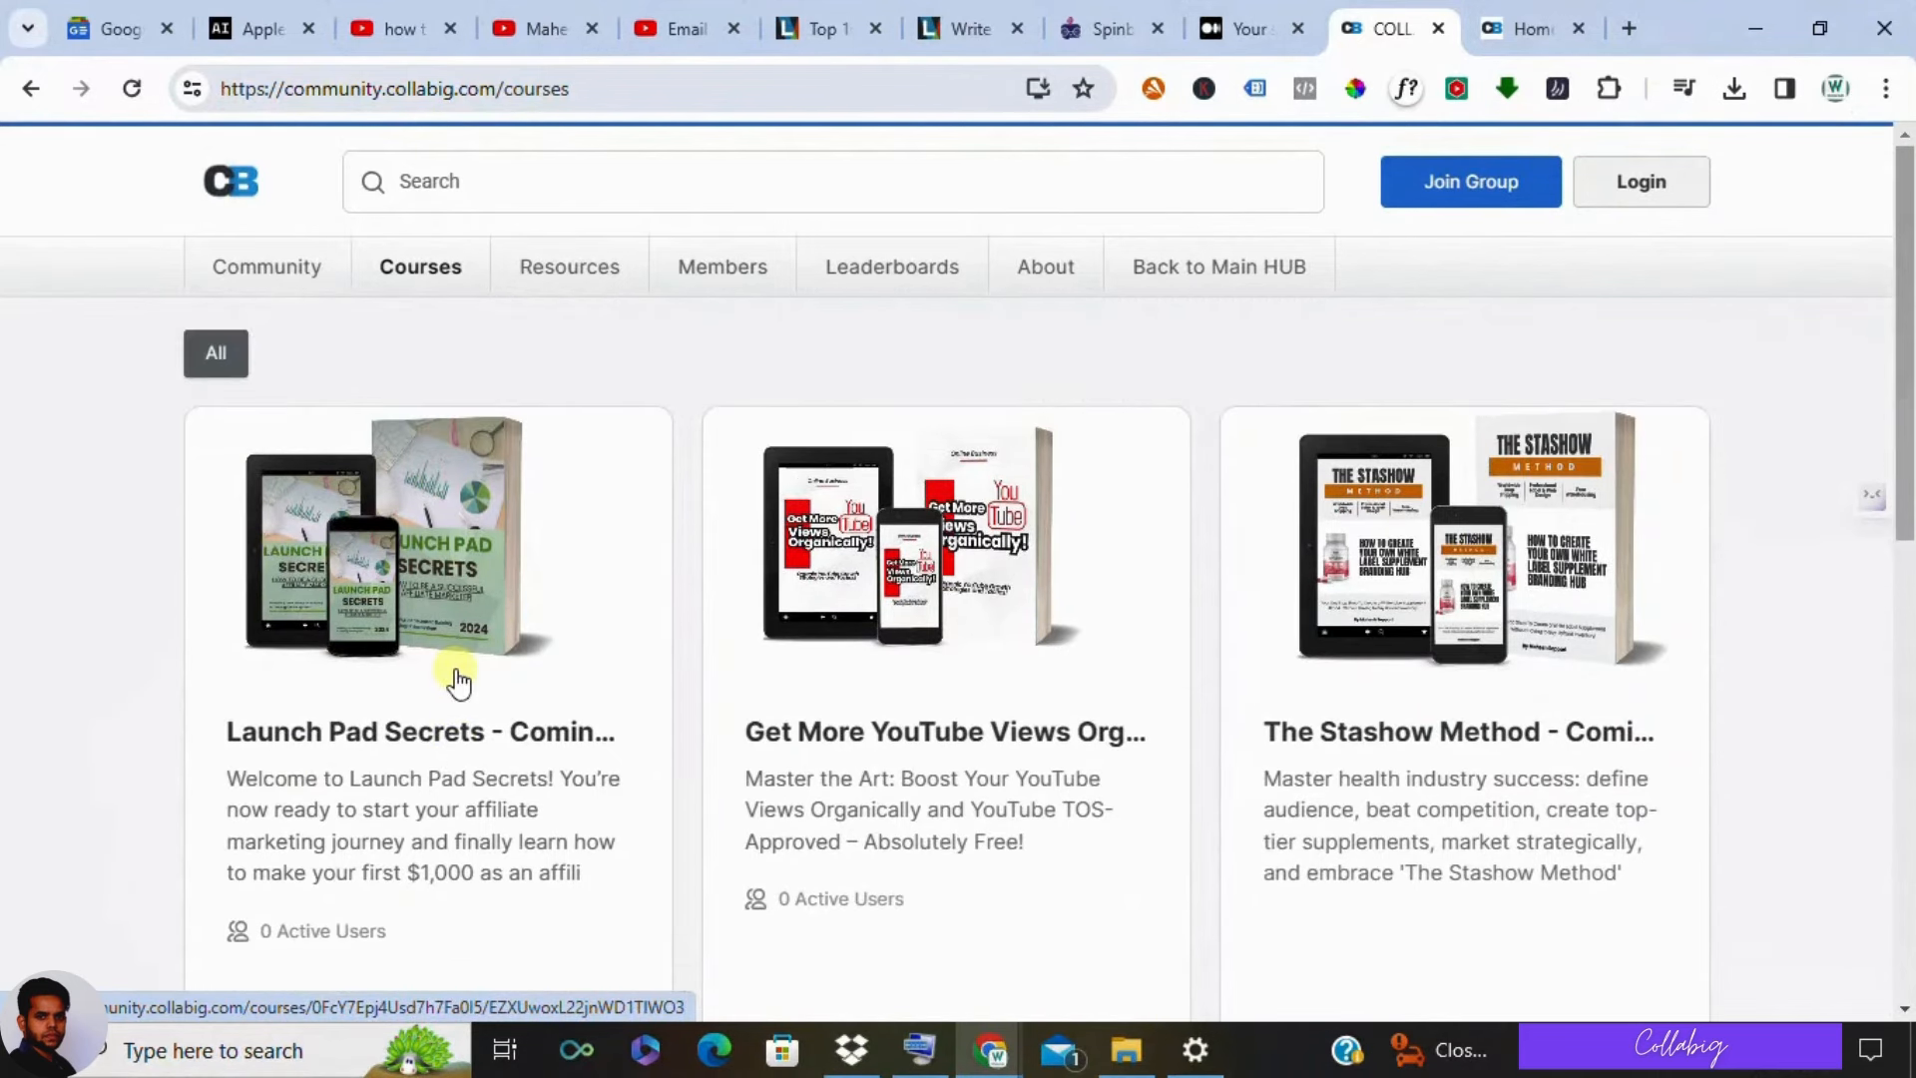
mouse_move(403, 655)
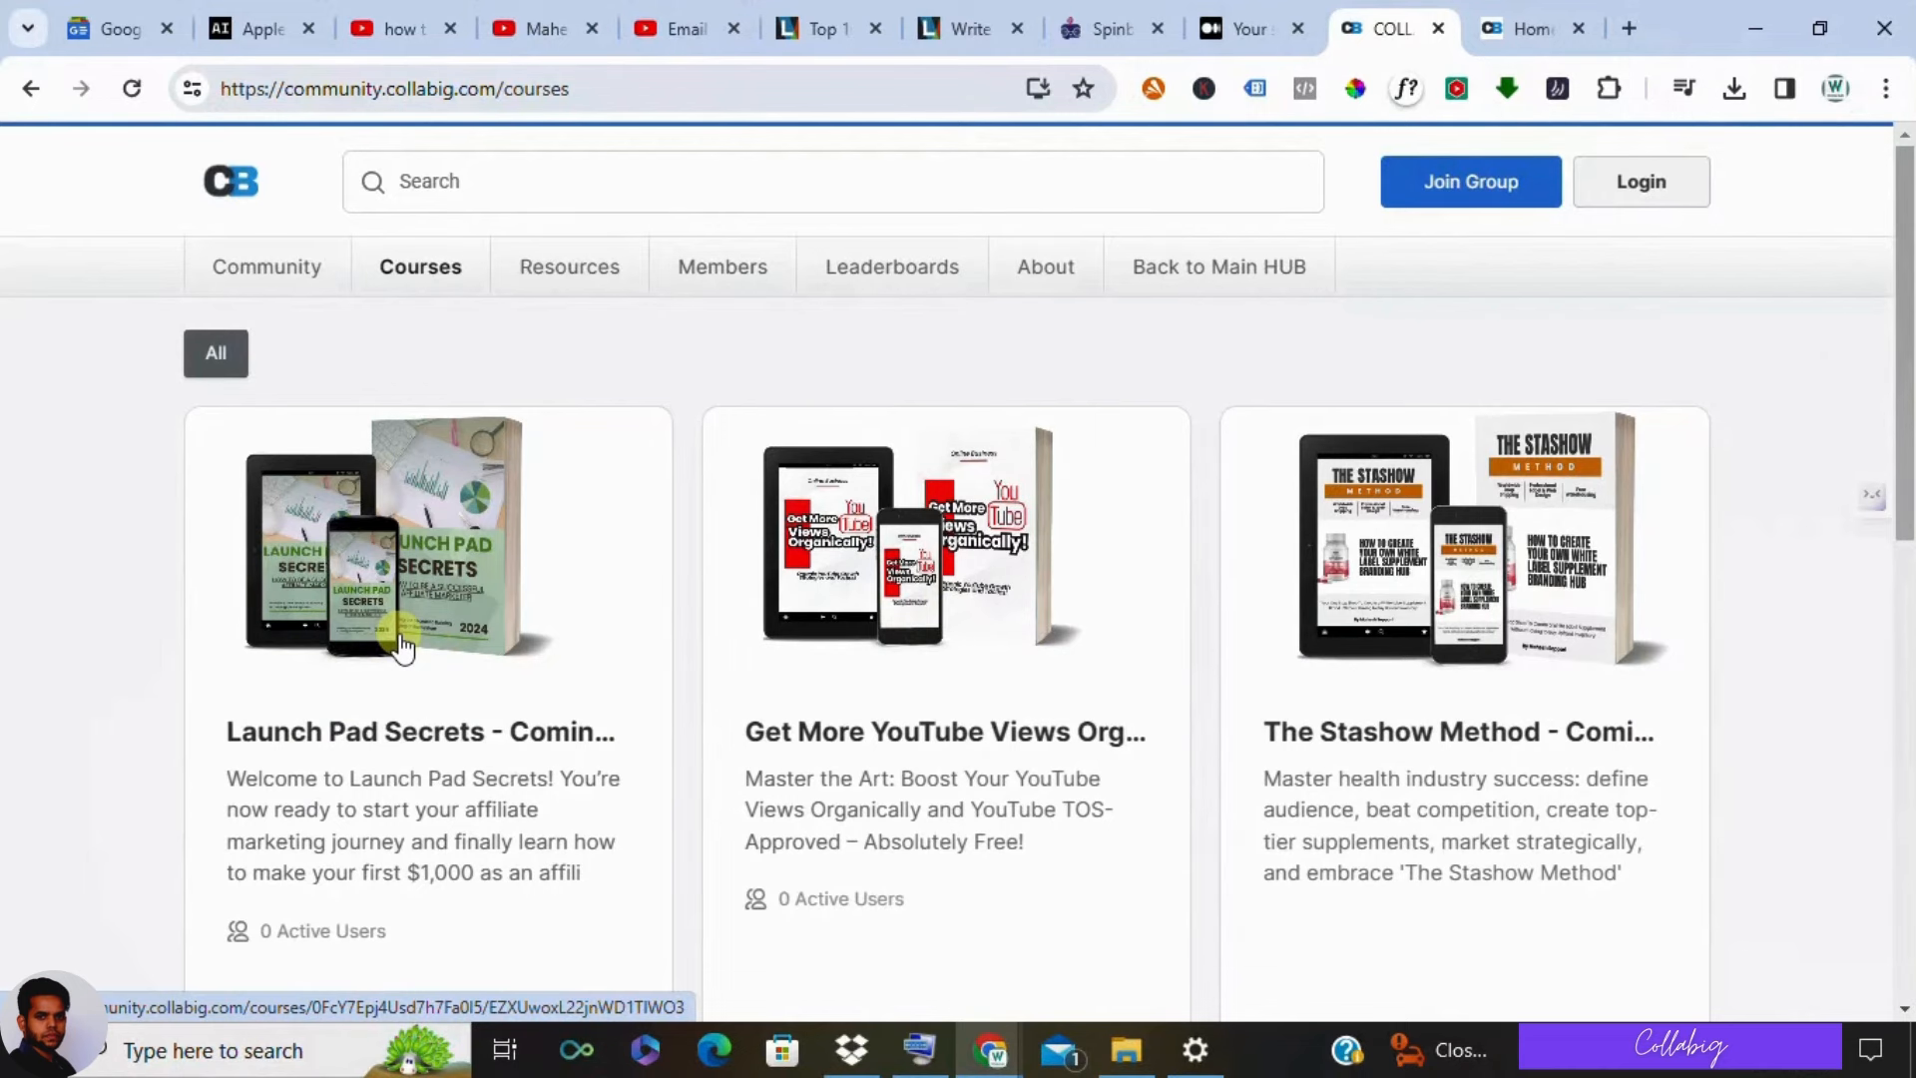
scroll("down", 3)
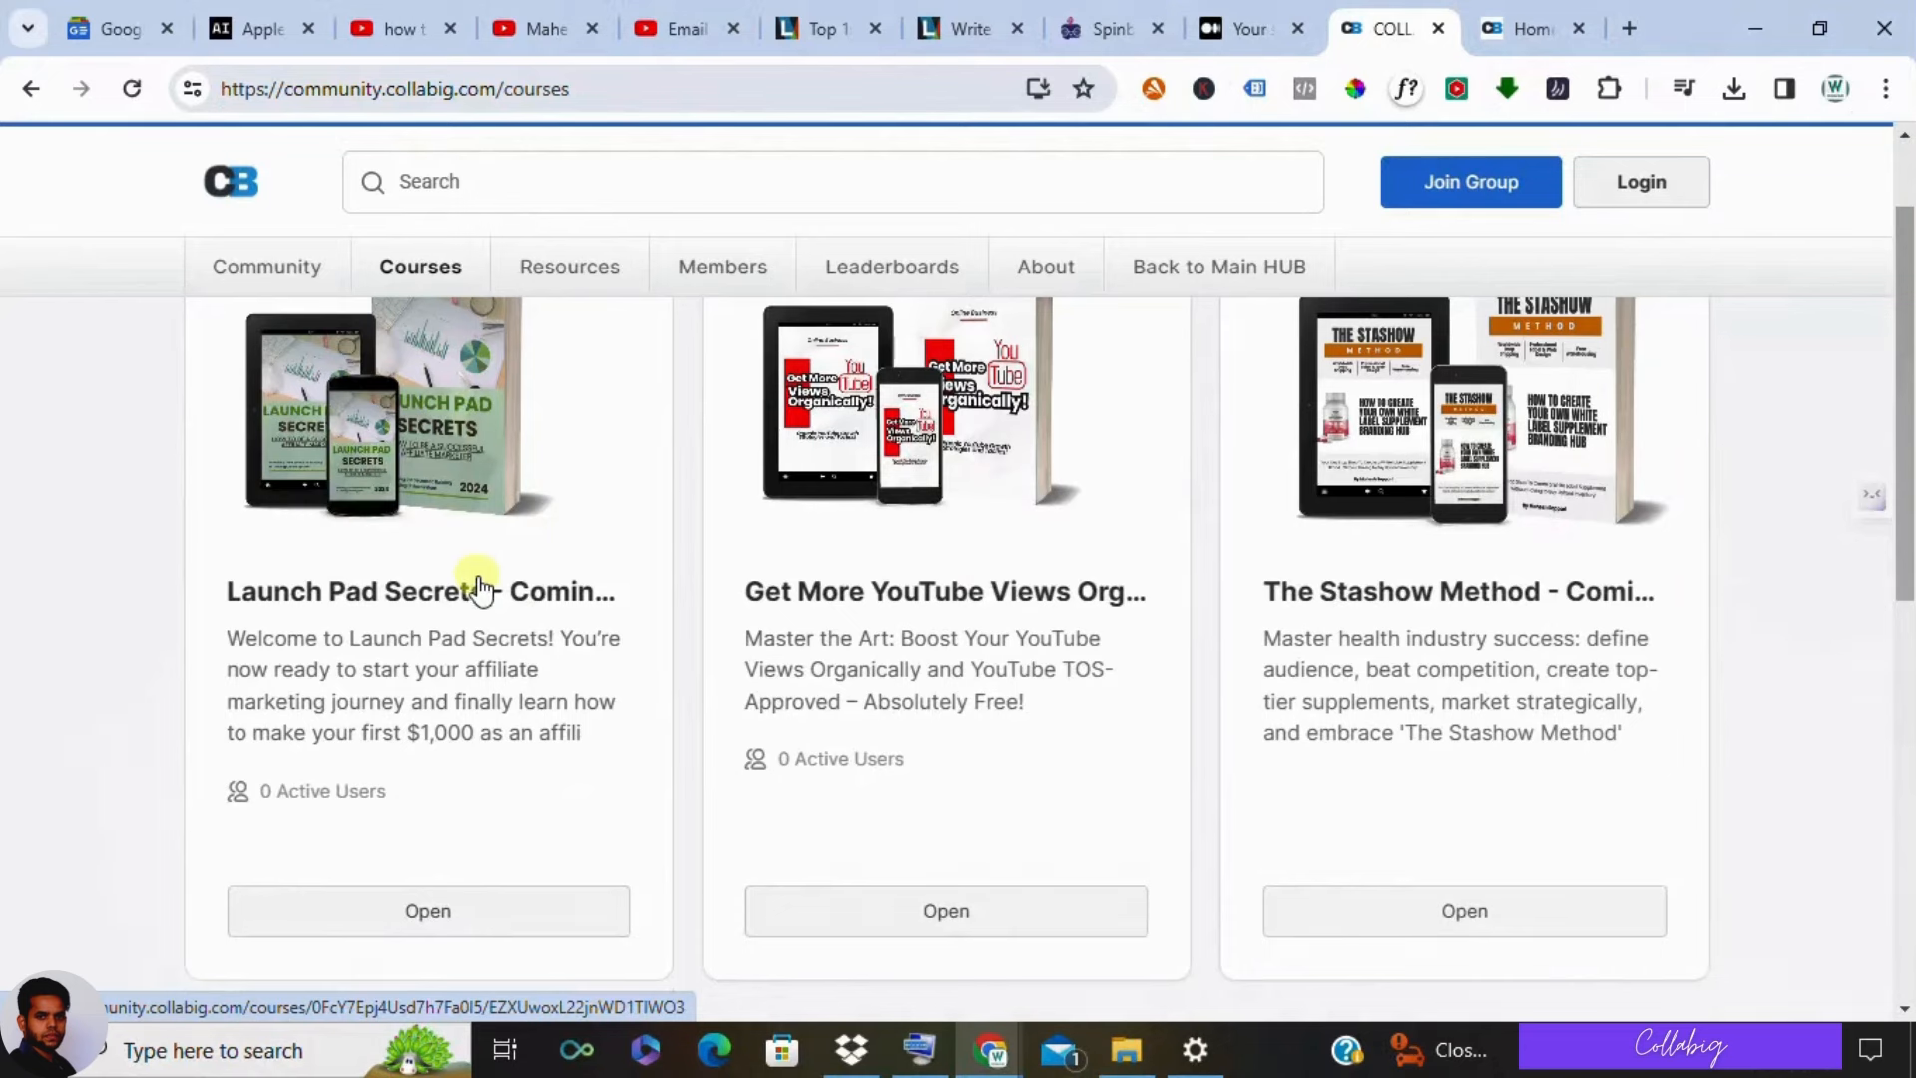
mouse_move(501, 579)
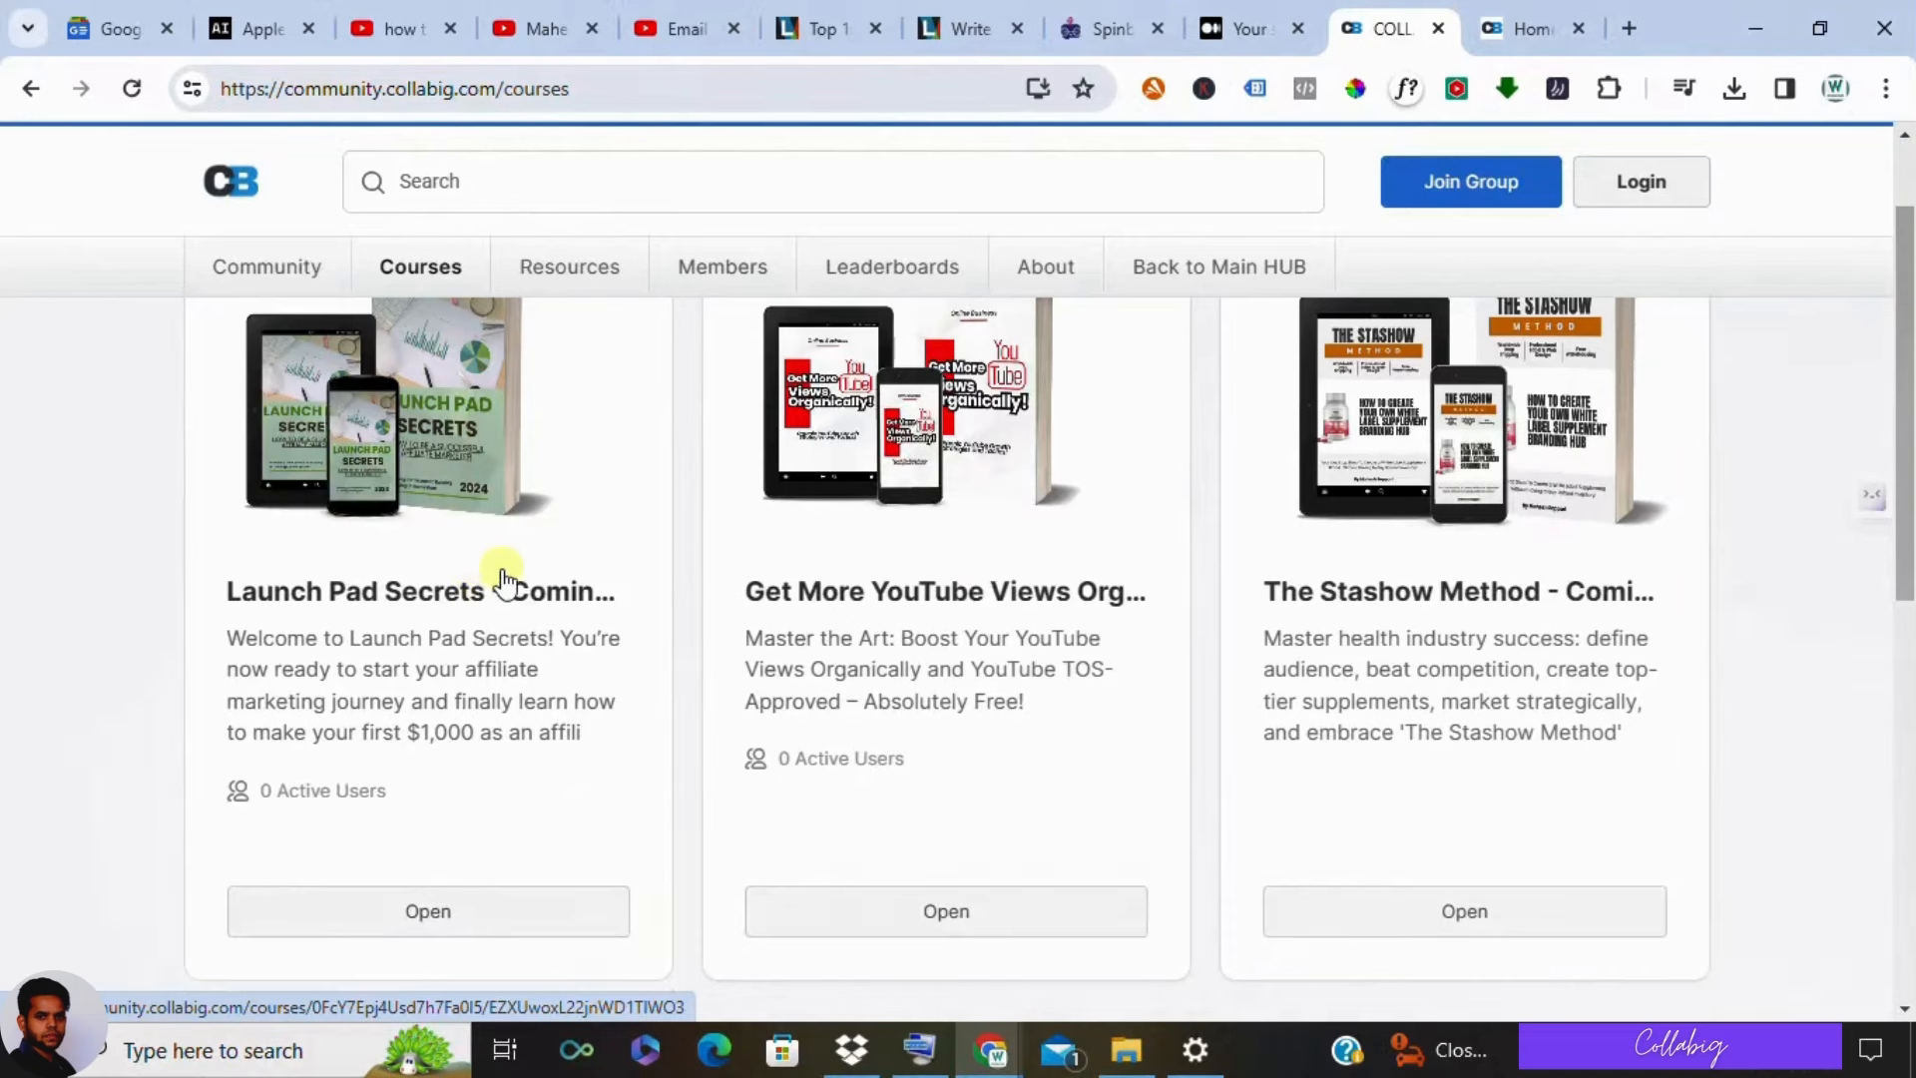
mouse_move(1054, 625)
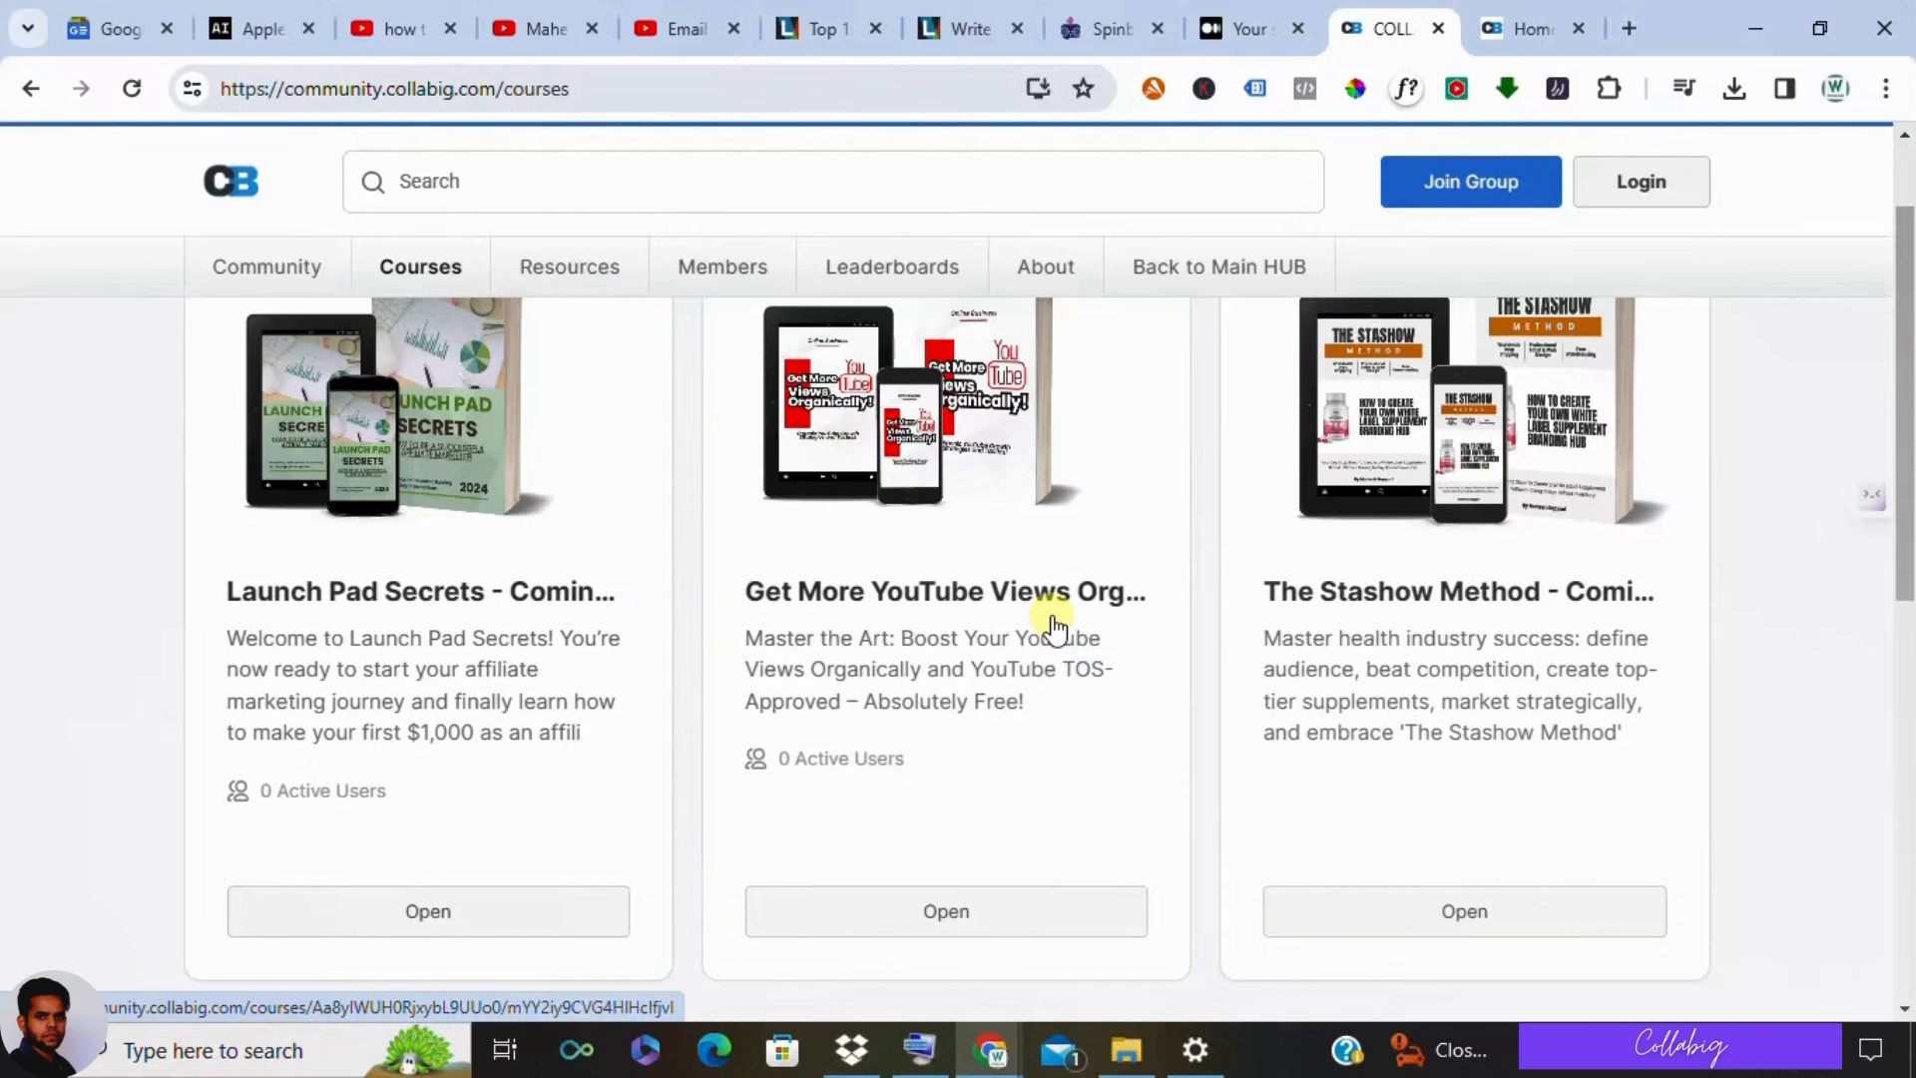
mouse_move(1012, 655)
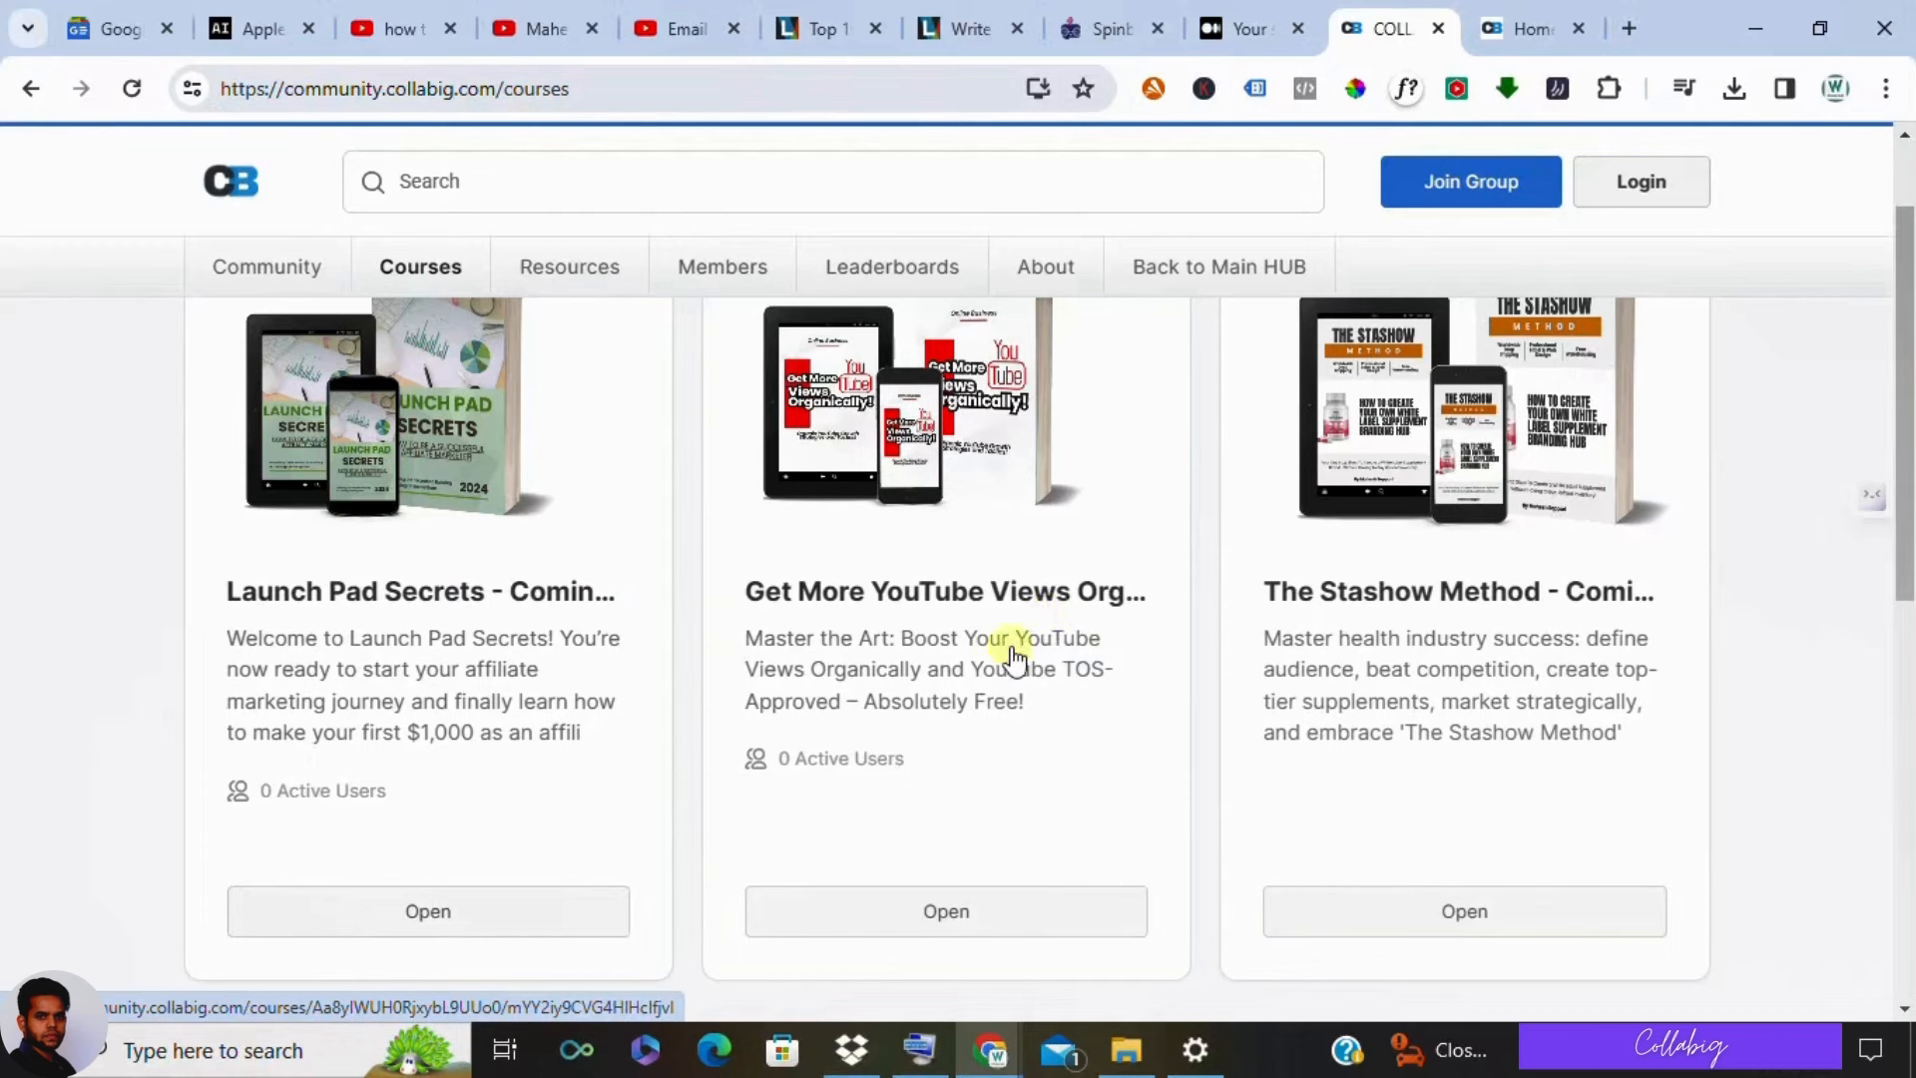
mouse_move(970, 549)
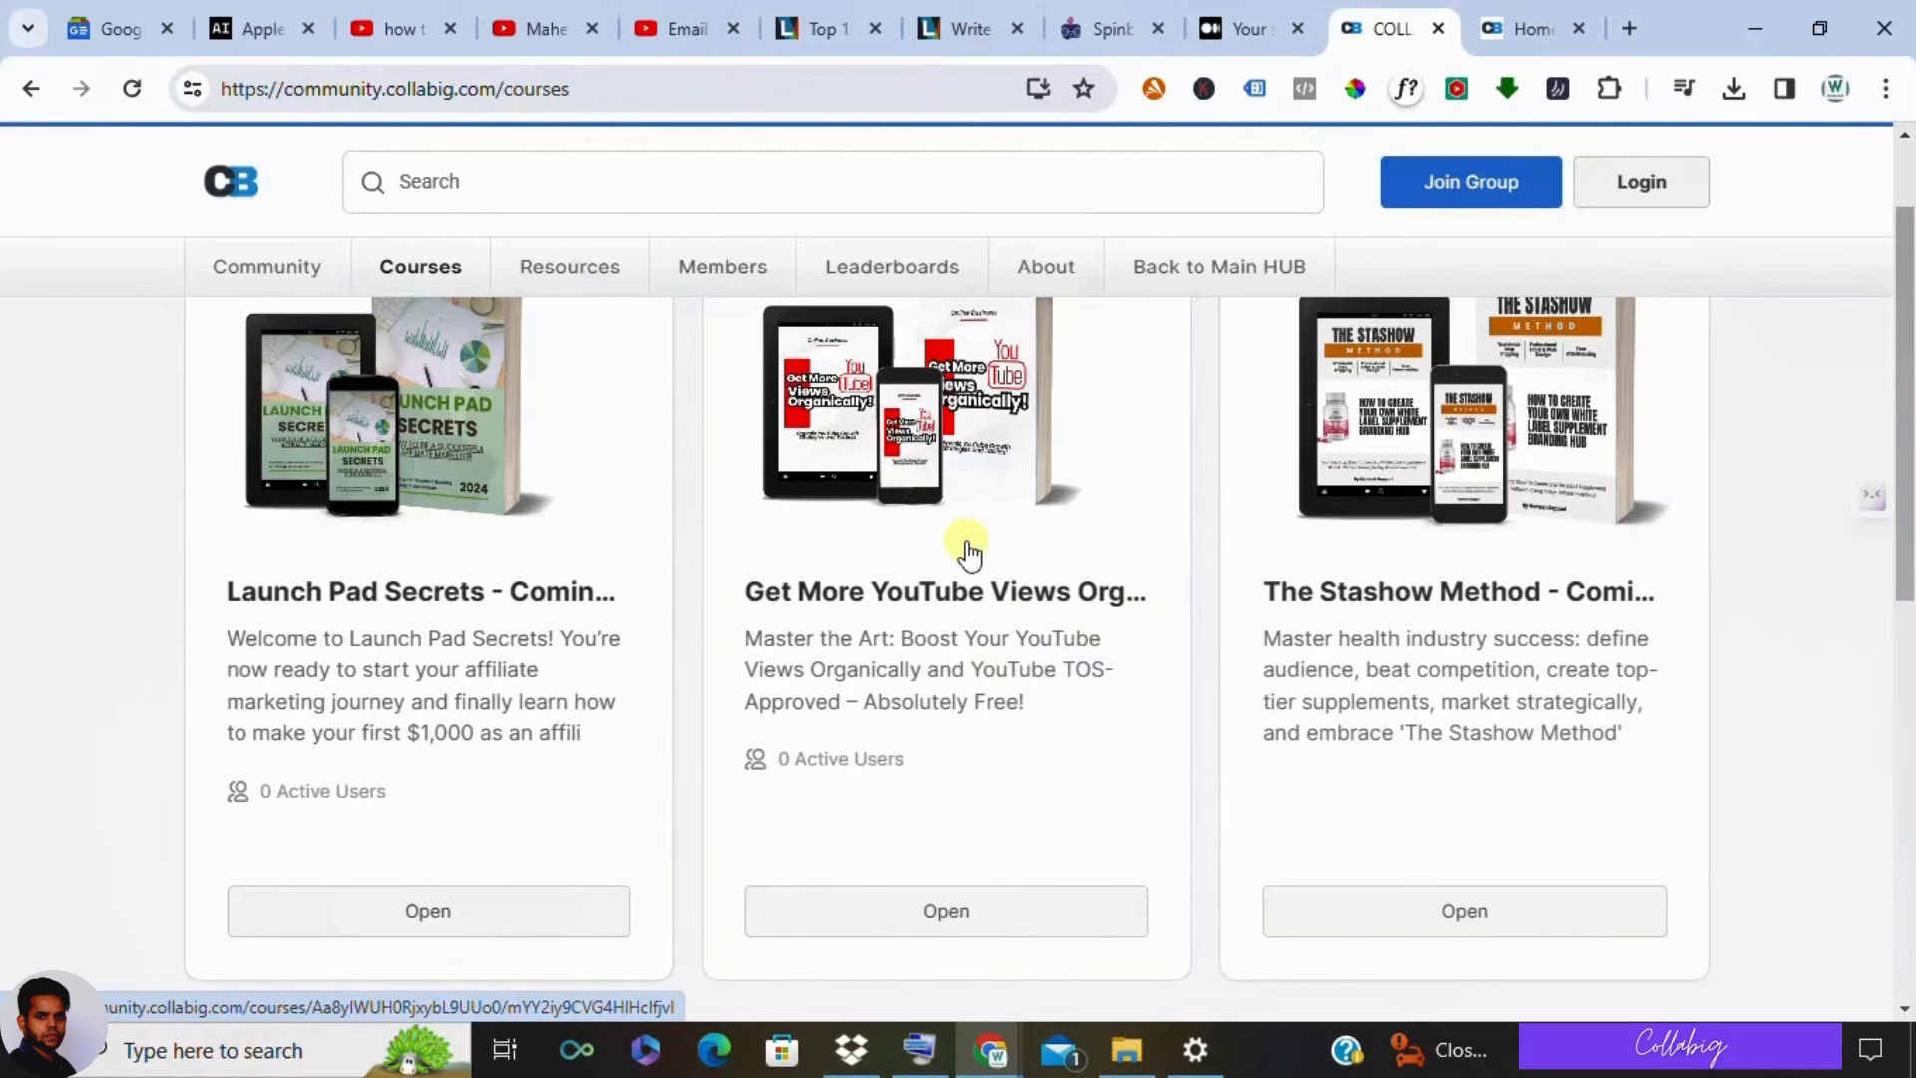
scroll("up", 3)
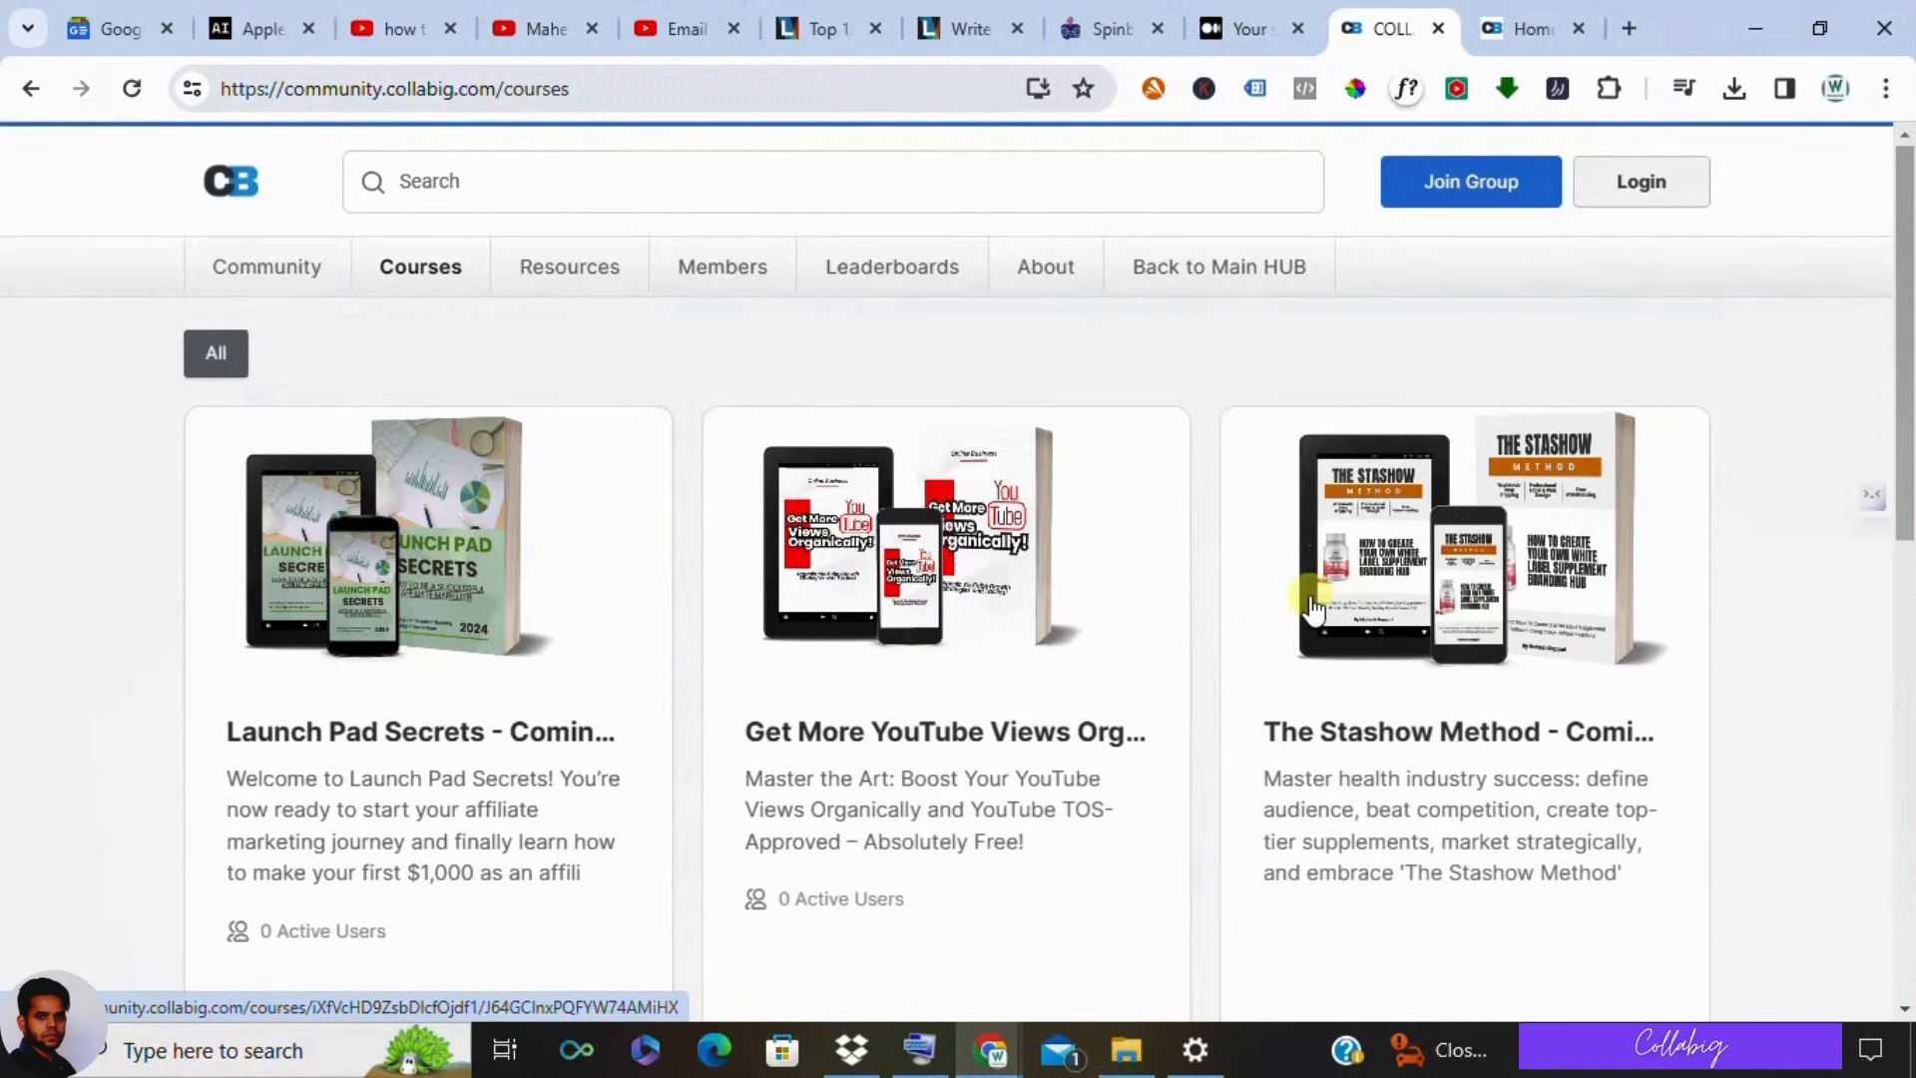
mouse_move(1259, 505)
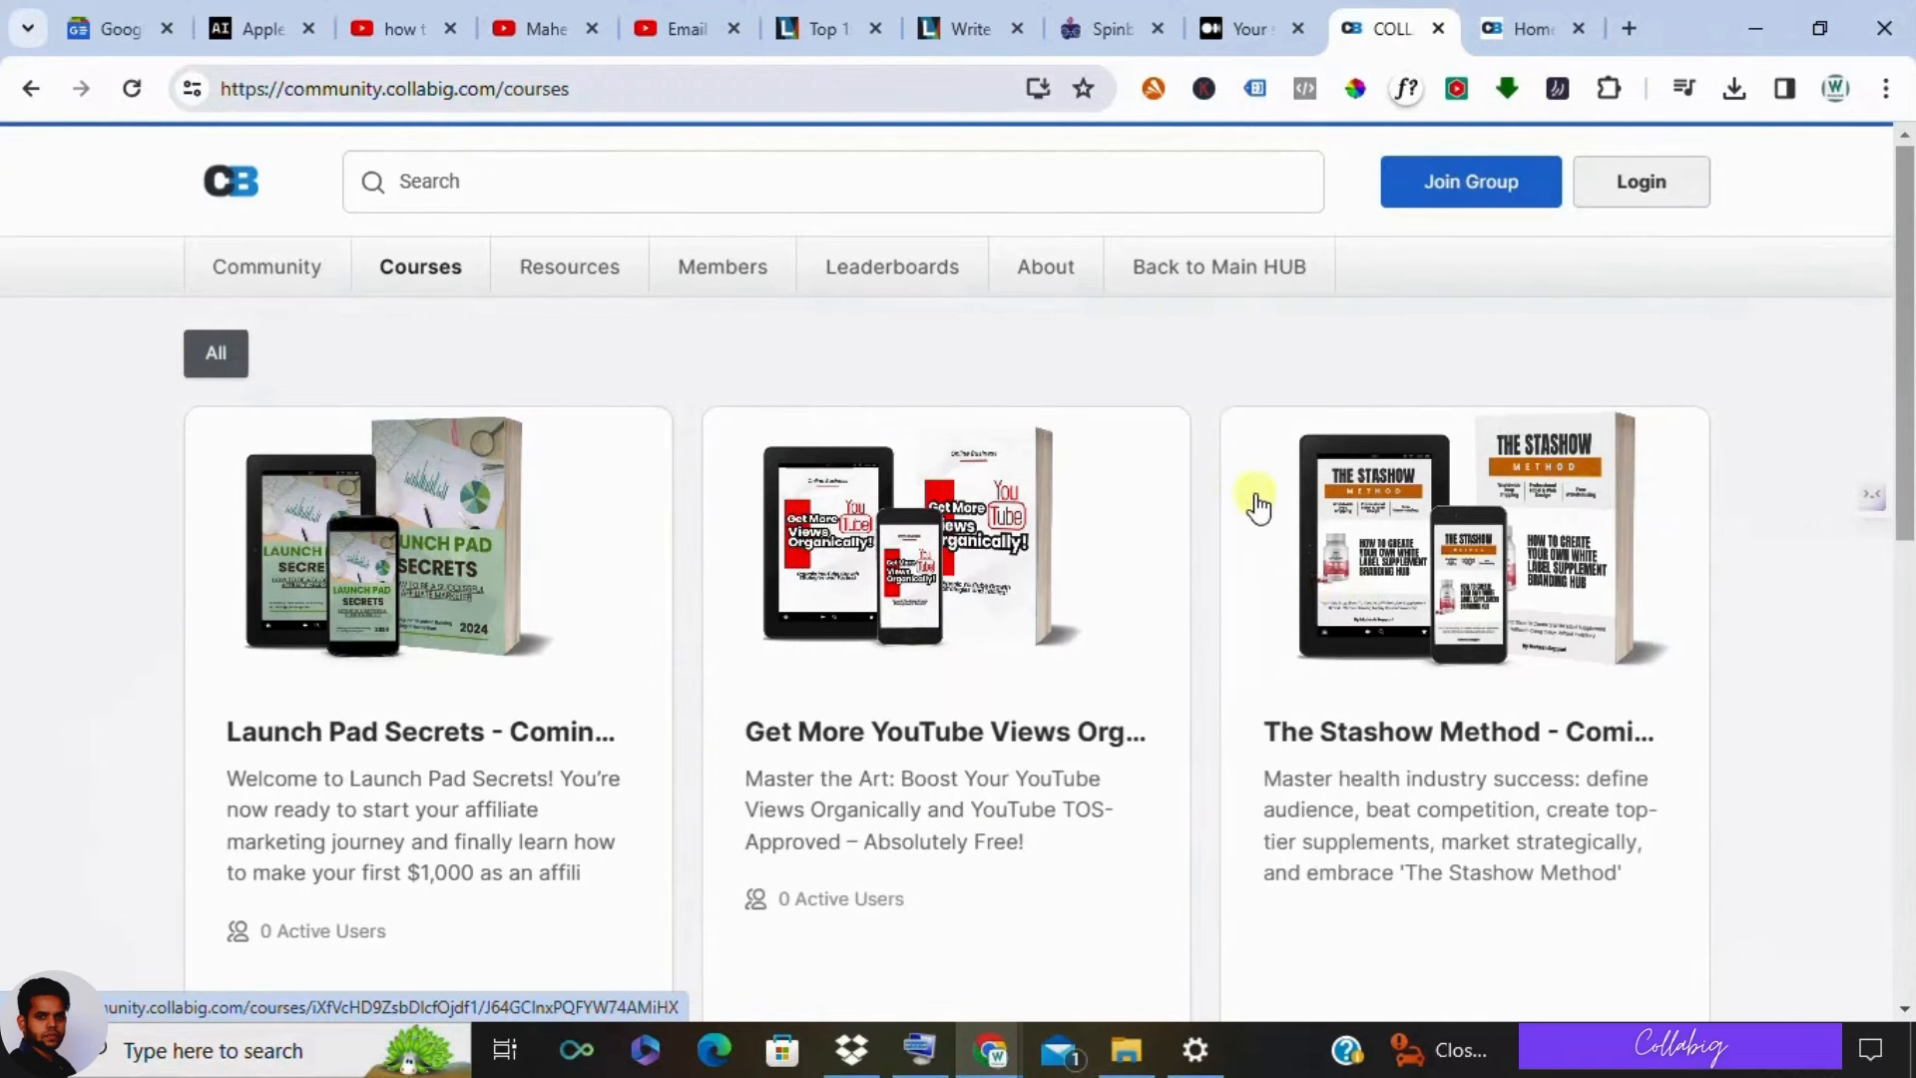
mouse_move(1504, 623)
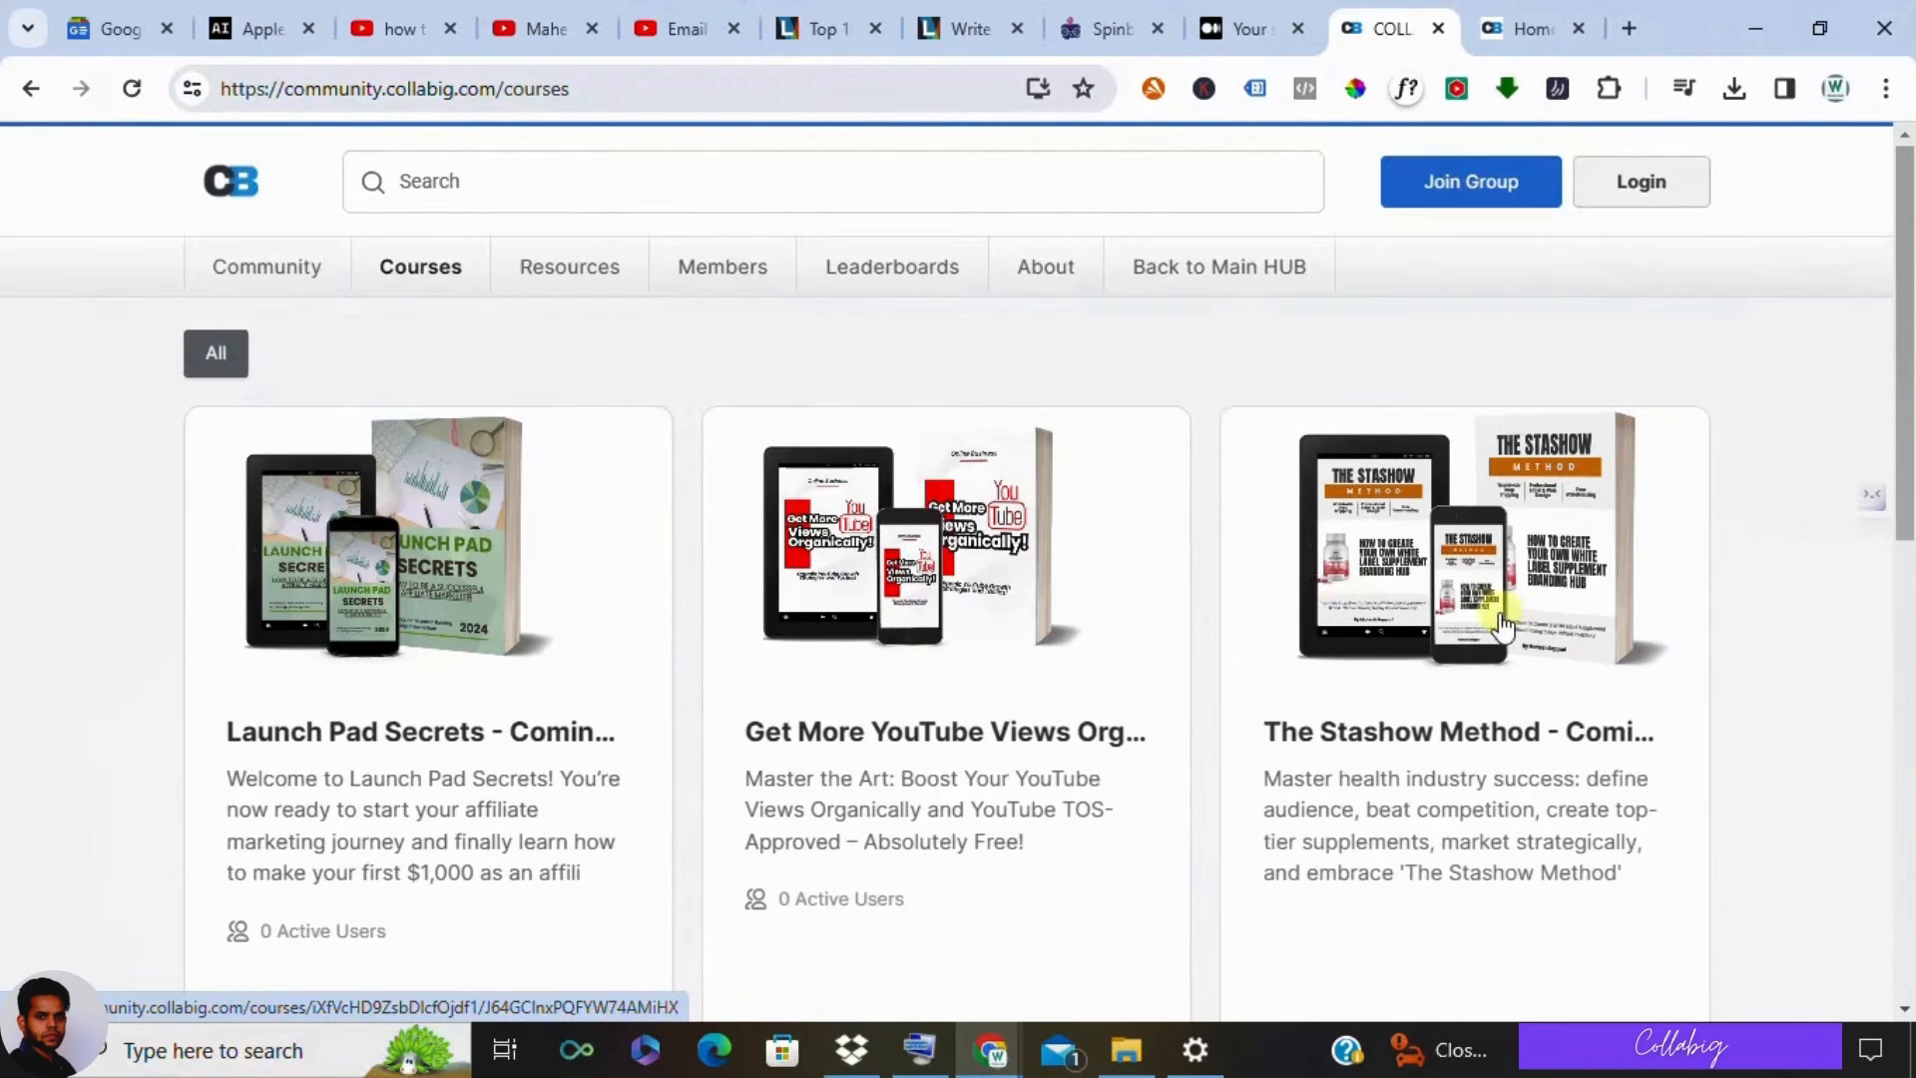
mouse_move(1456, 666)
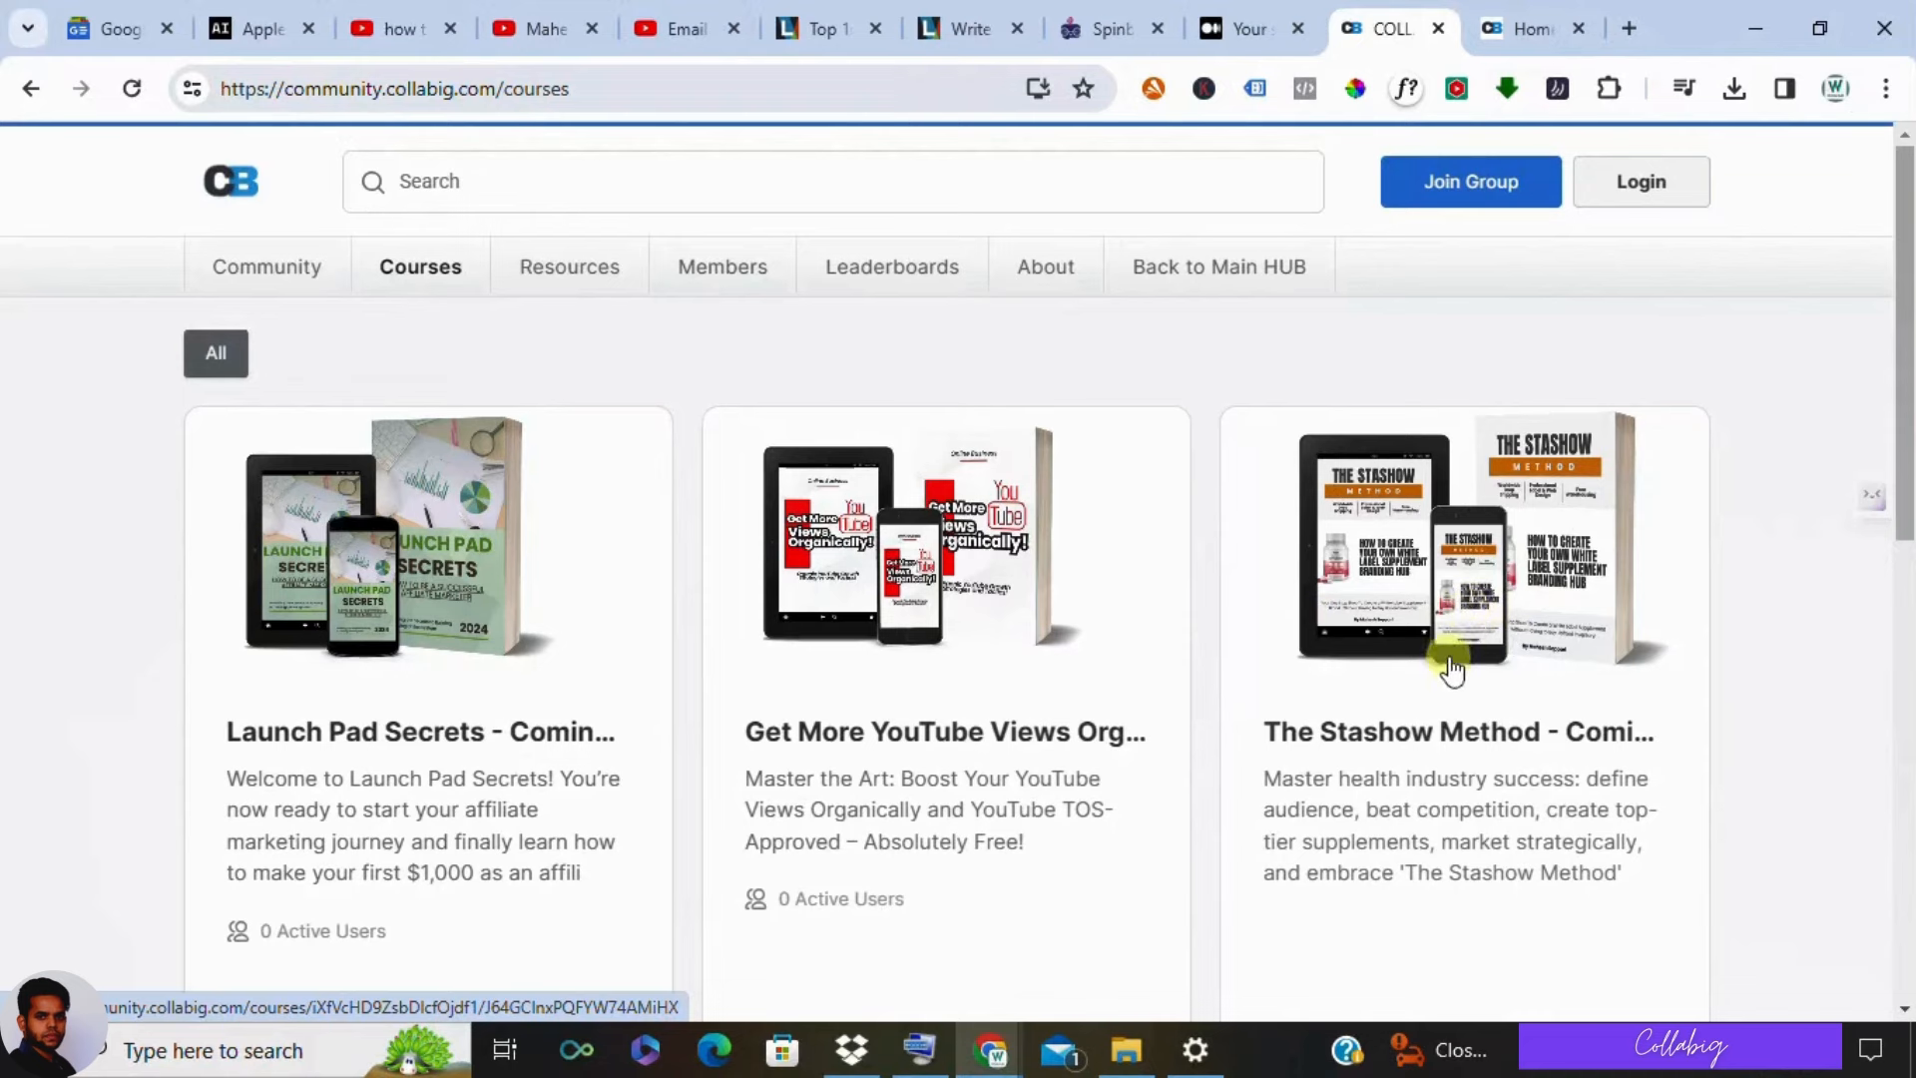
mouse_move(1289, 627)
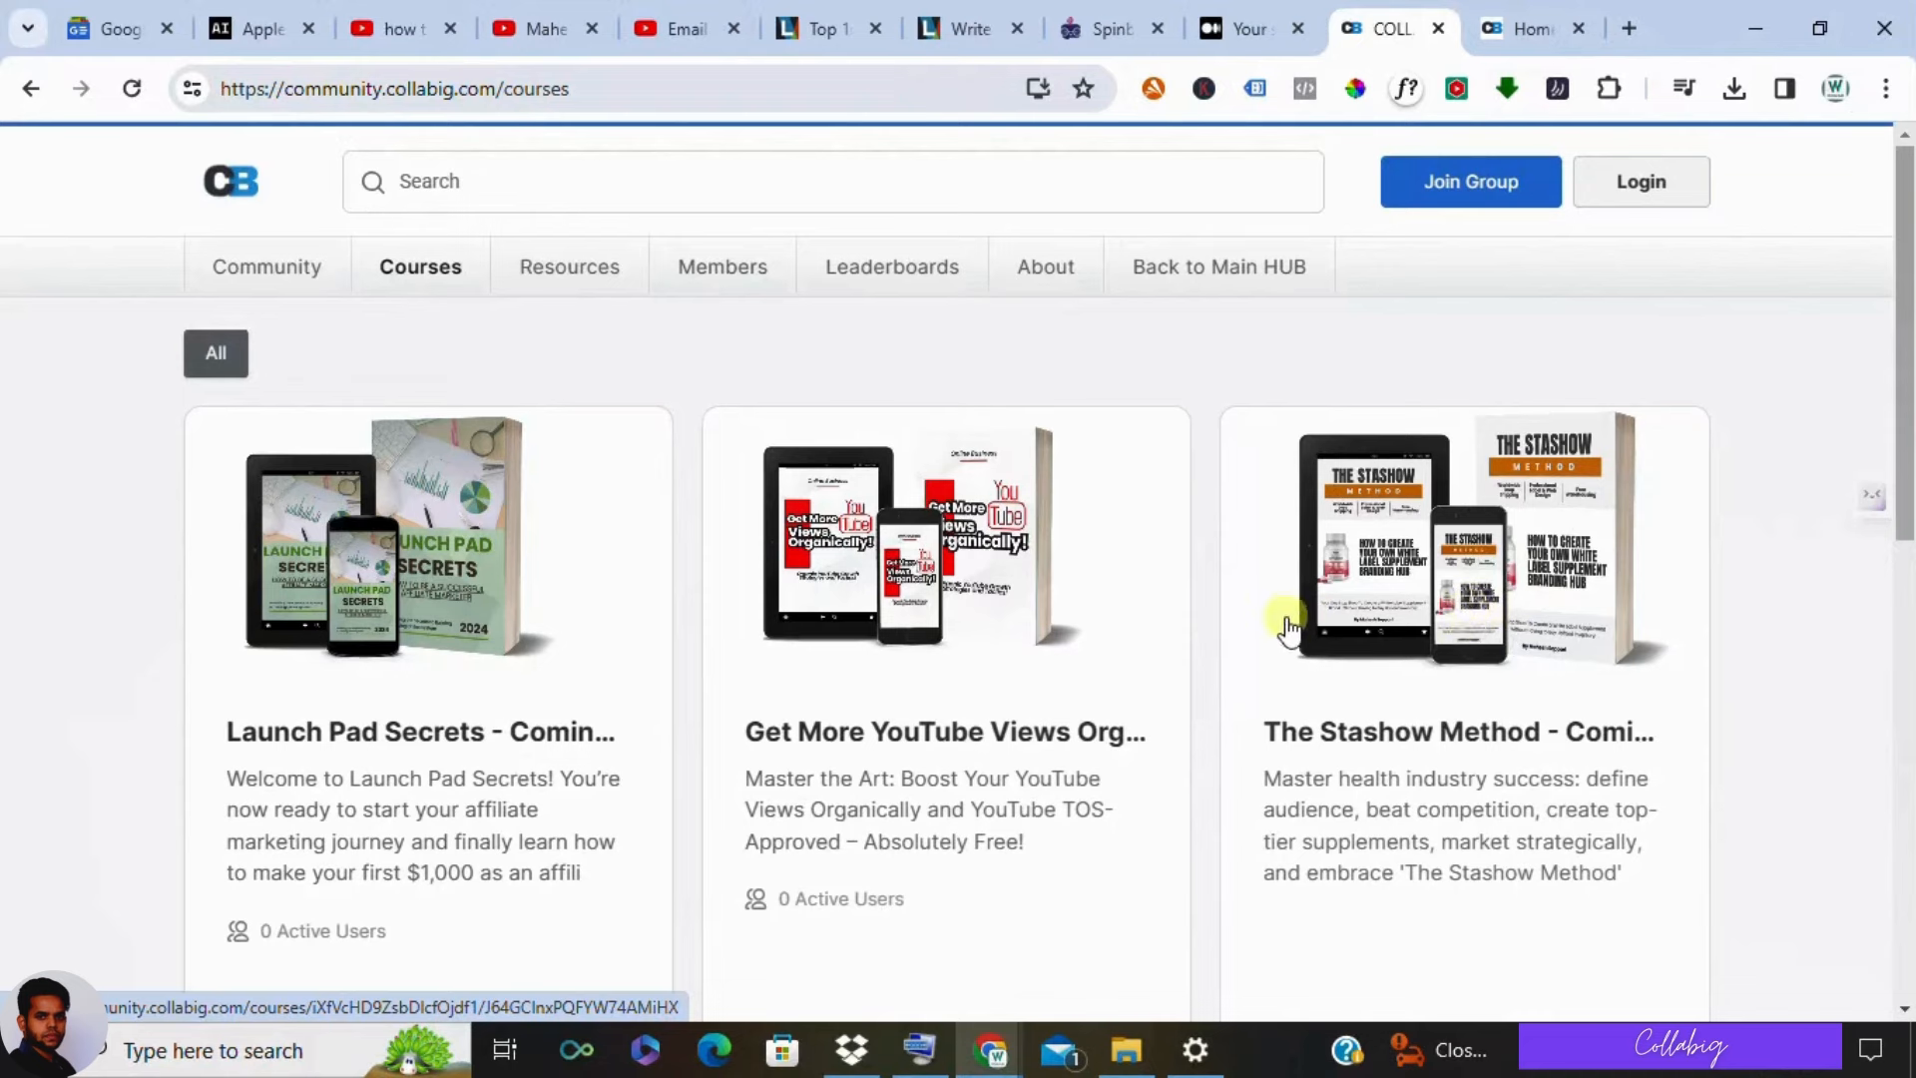
mouse_move(1473, 670)
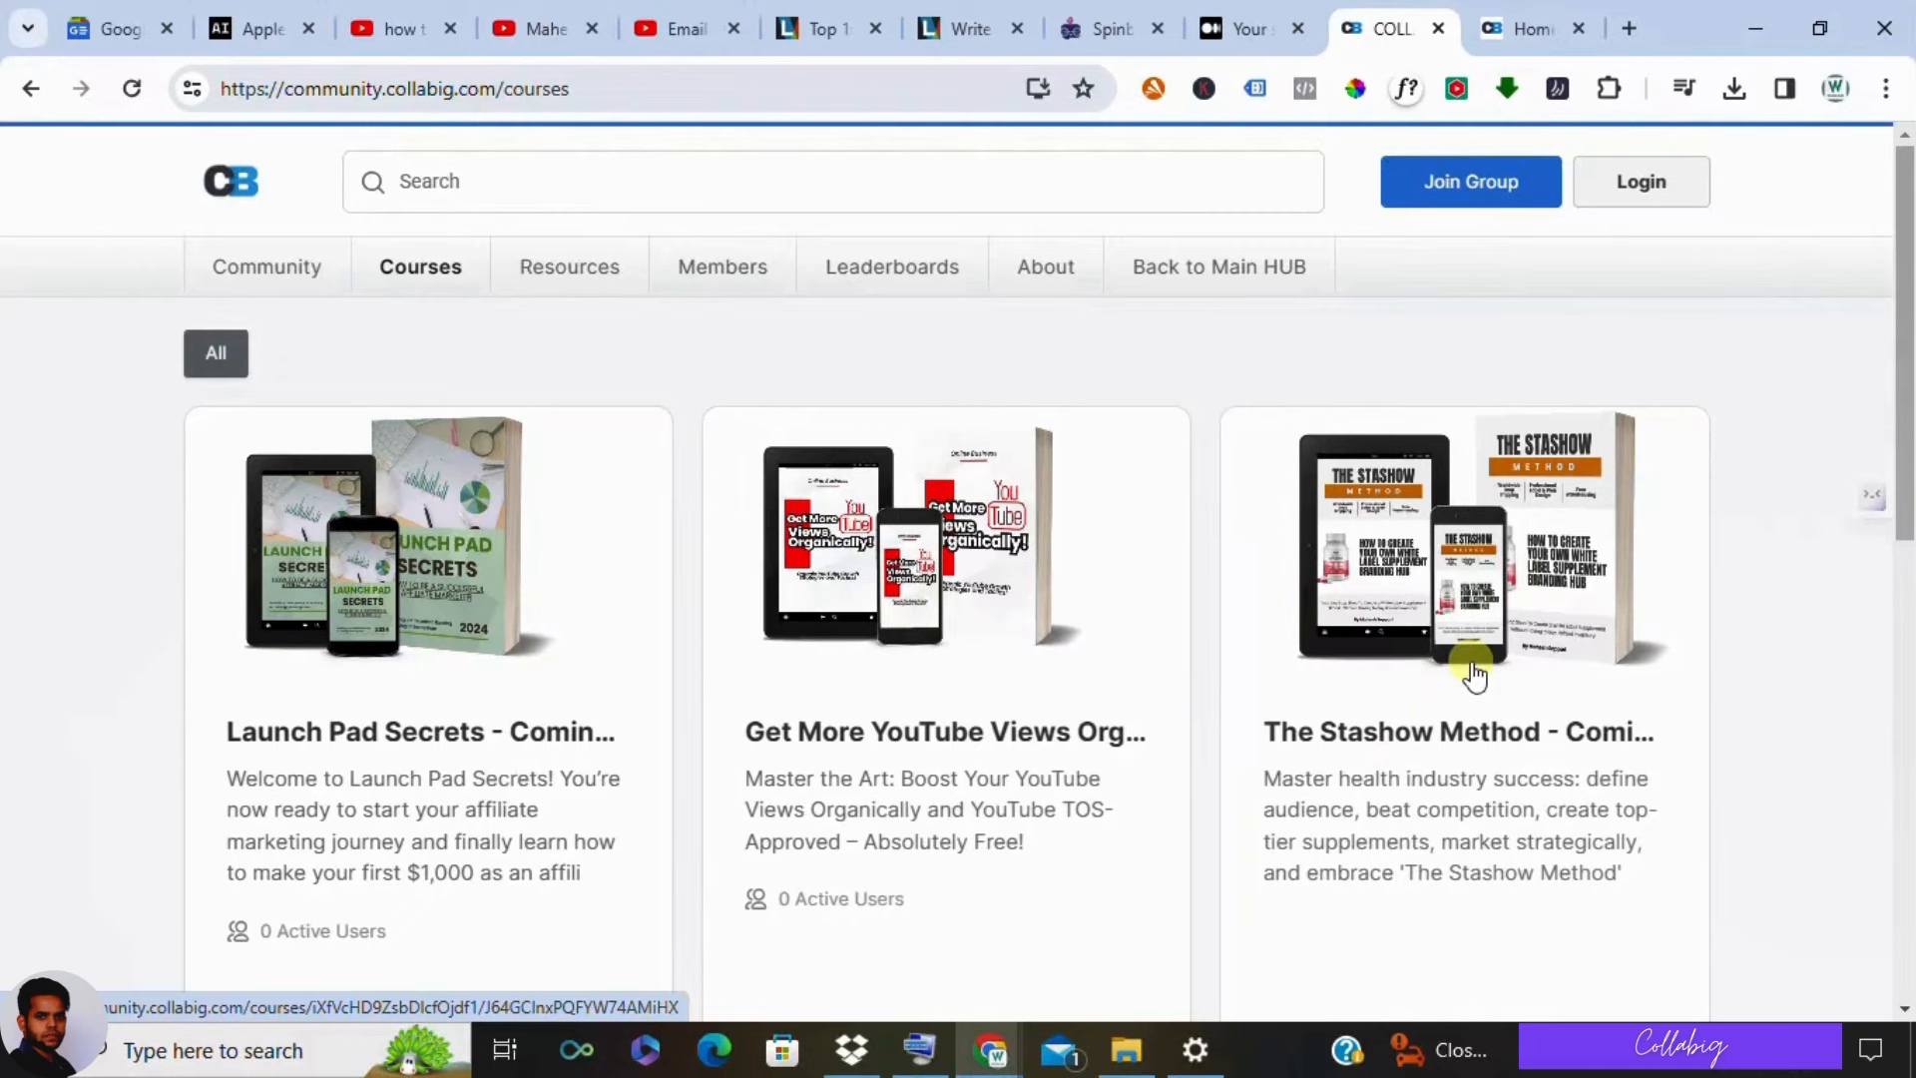
mouse_move(1415, 675)
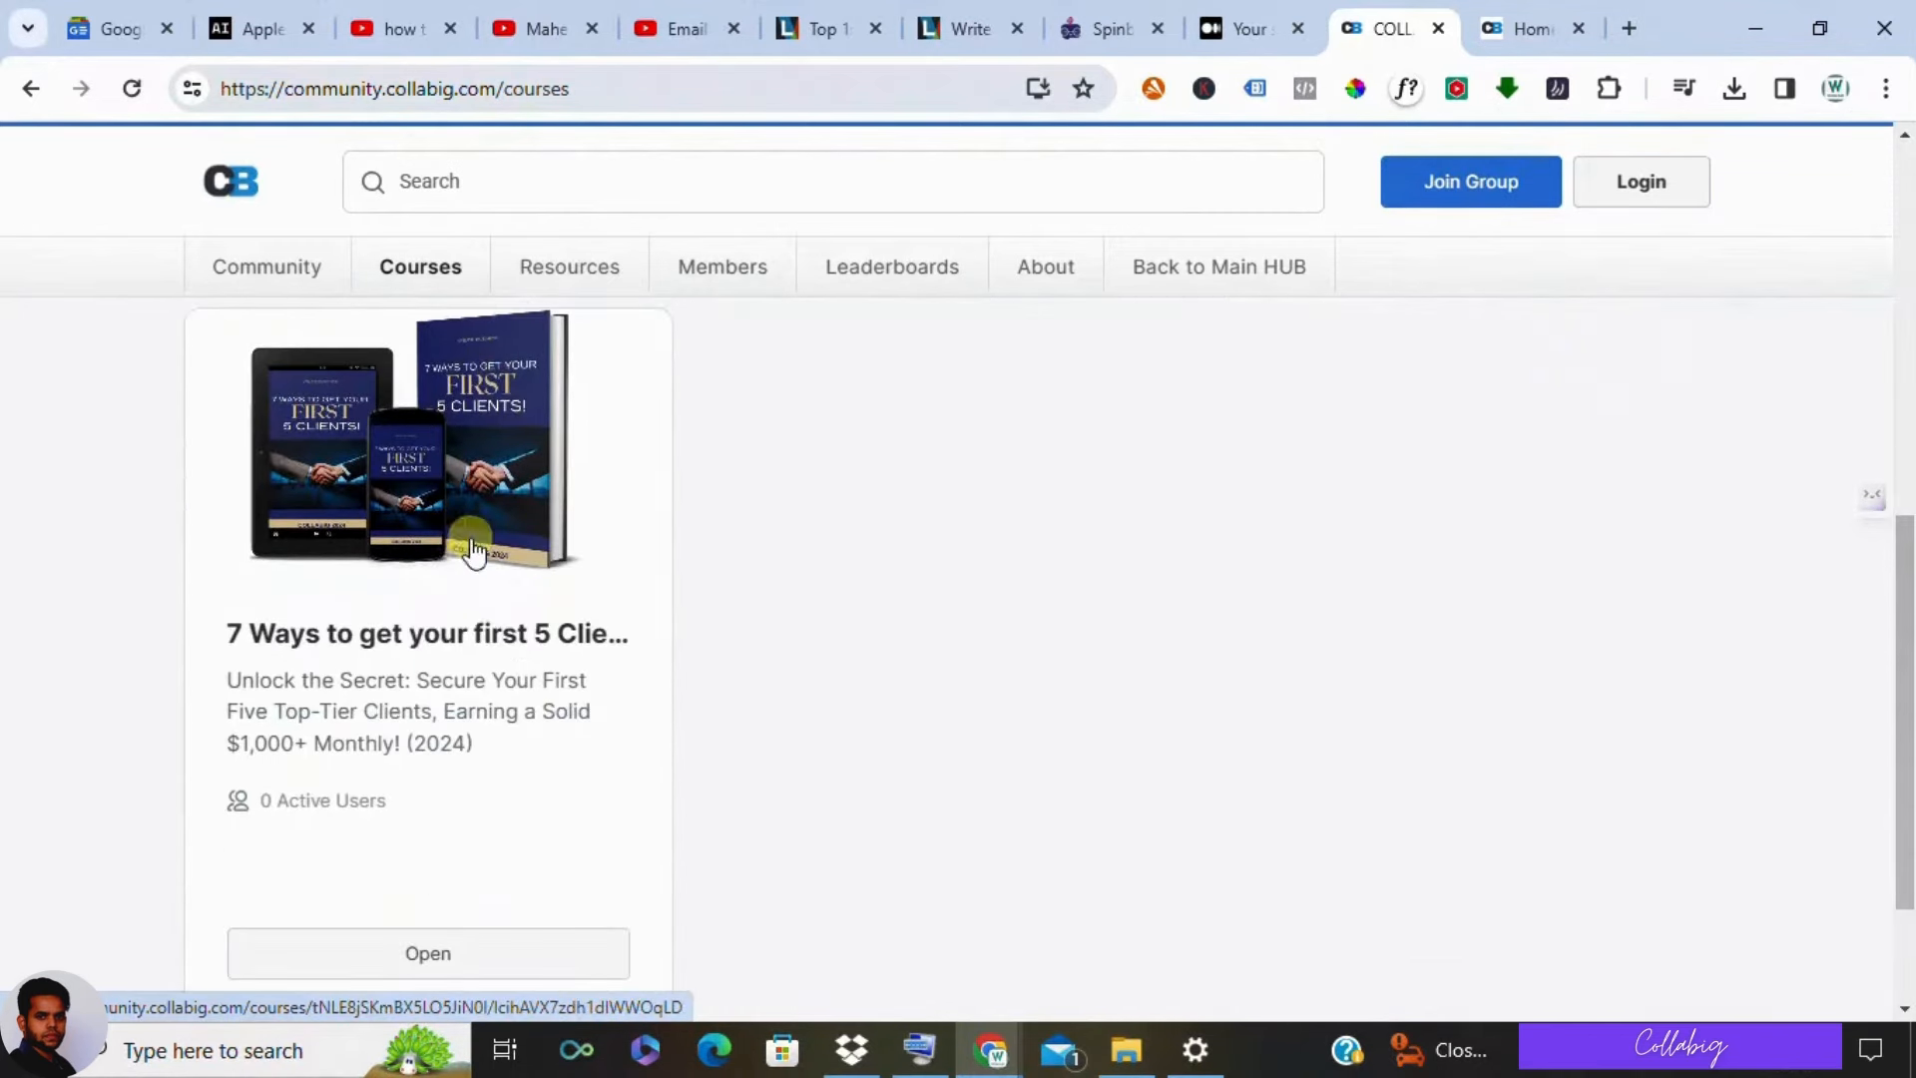
mouse_move(553, 573)
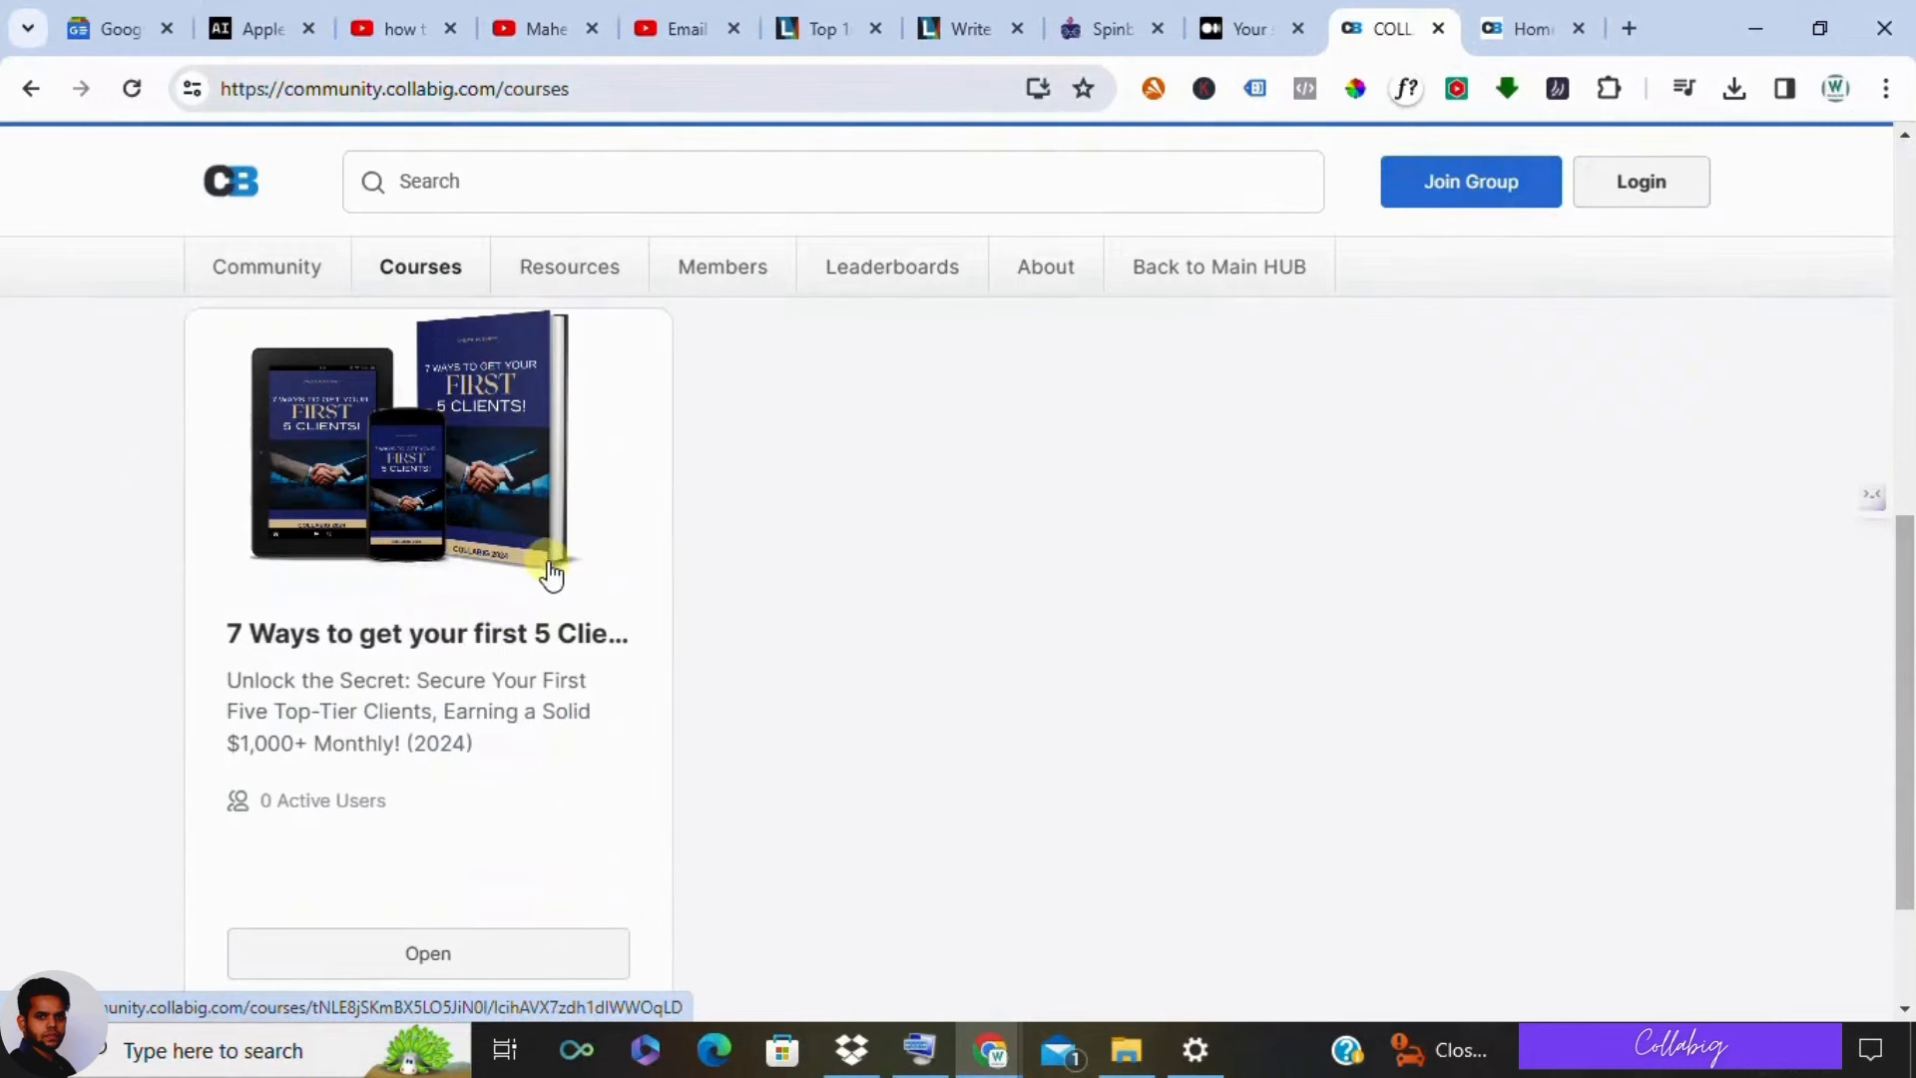
mouse_move(575, 559)
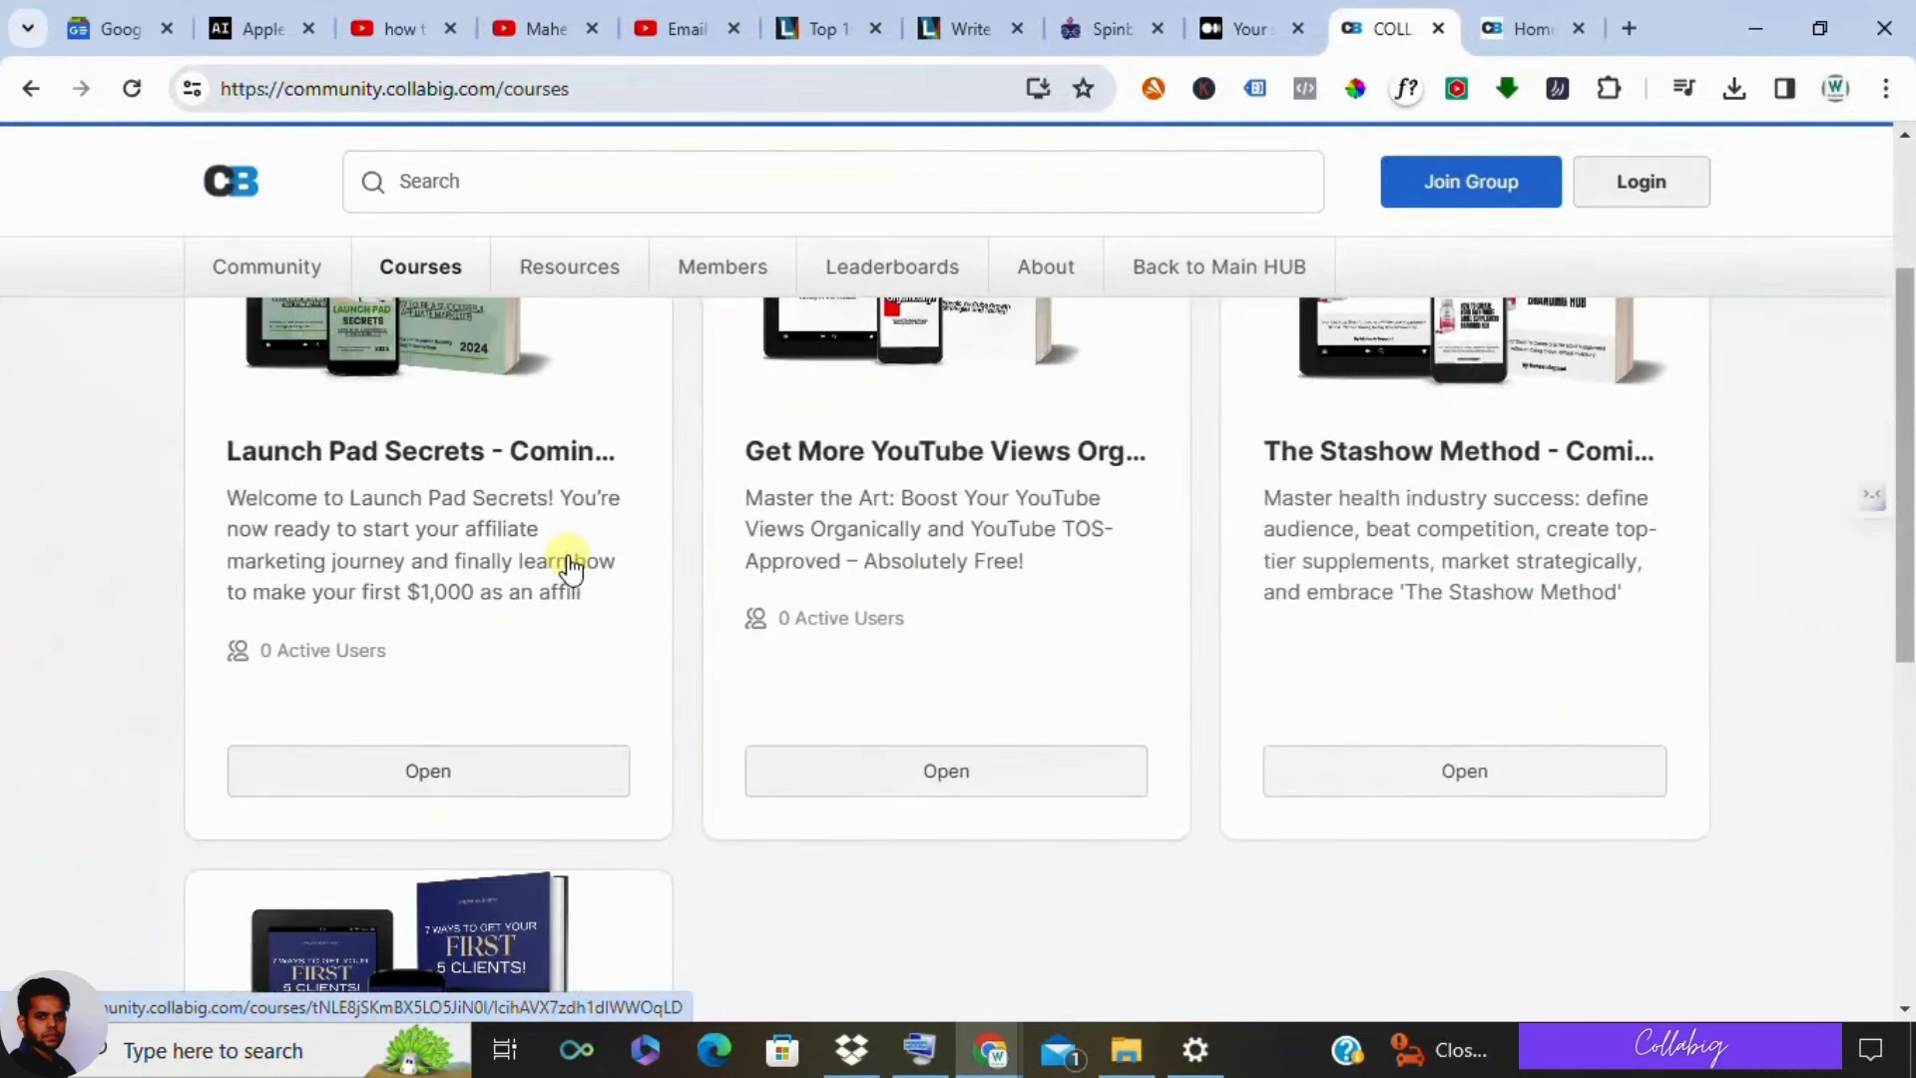
scroll("up", 3)
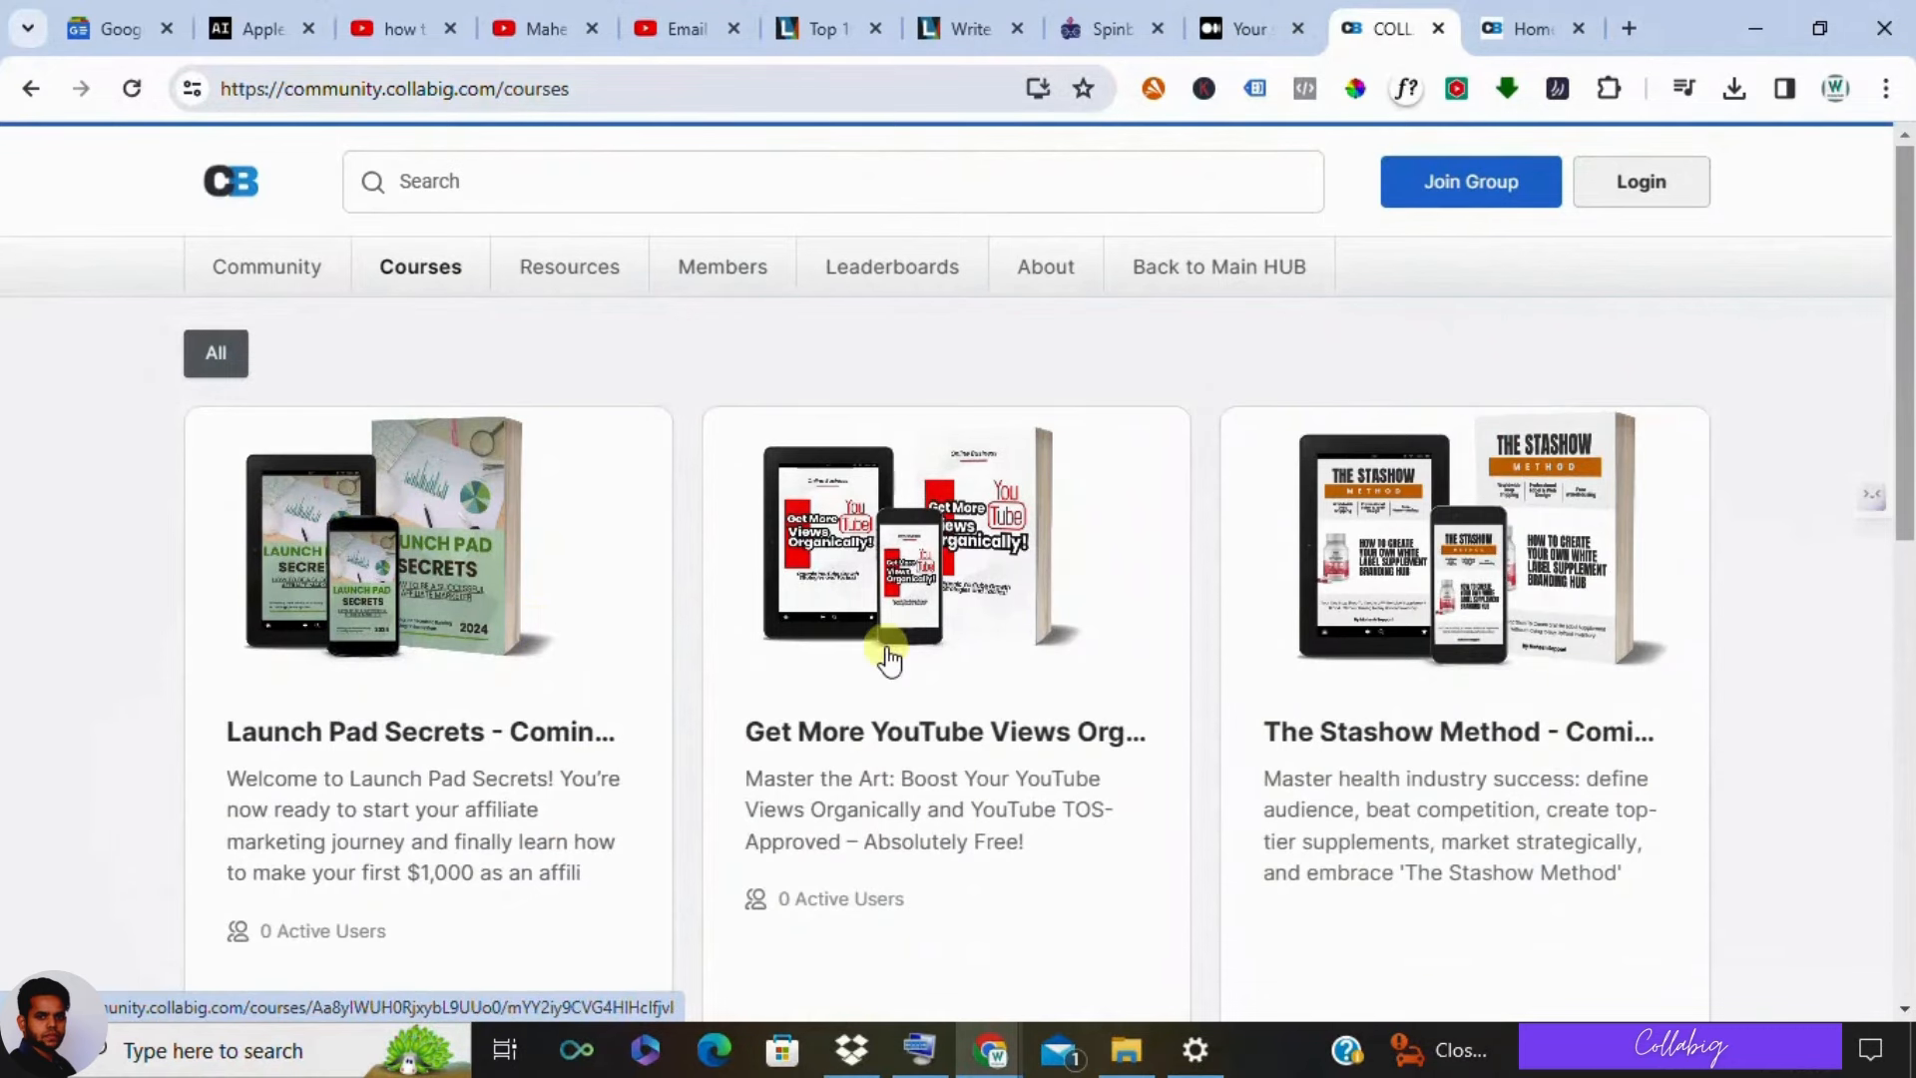
mouse_move(765, 551)
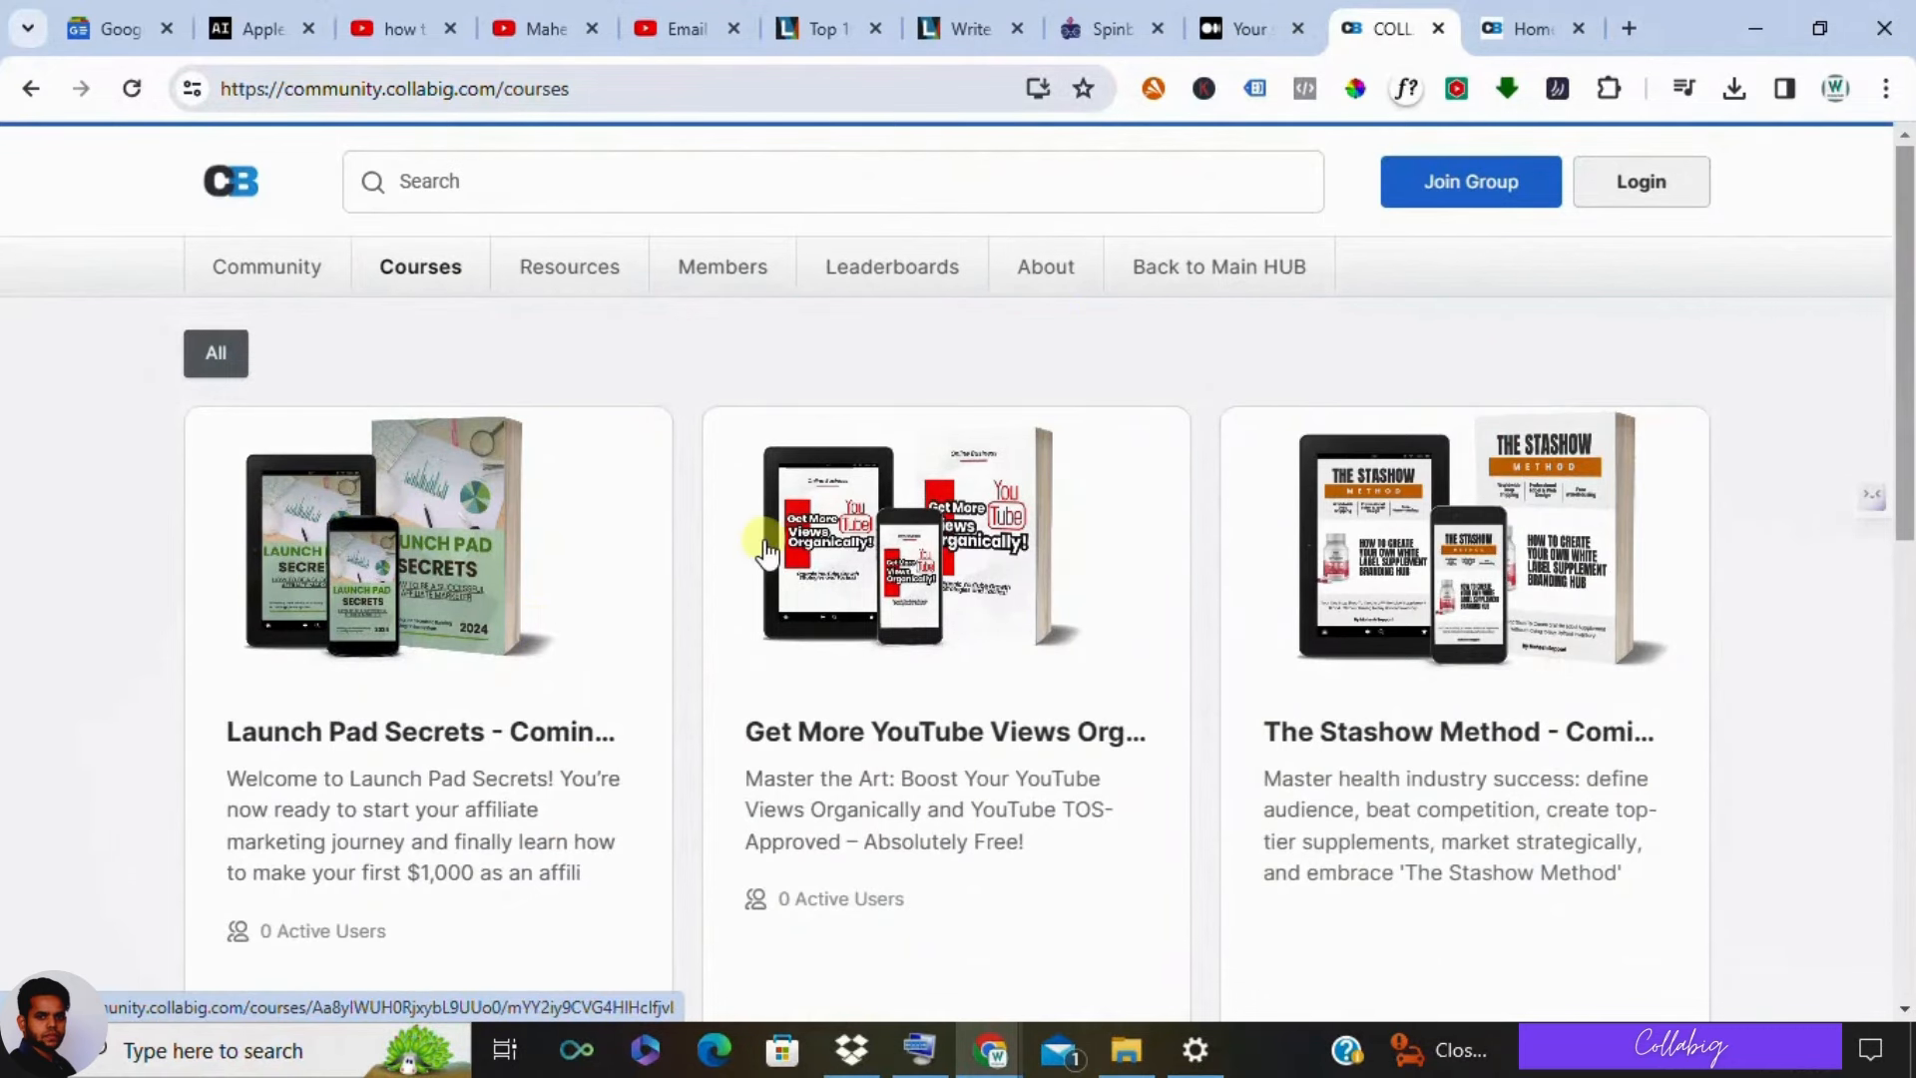
mouse_move(230, 201)
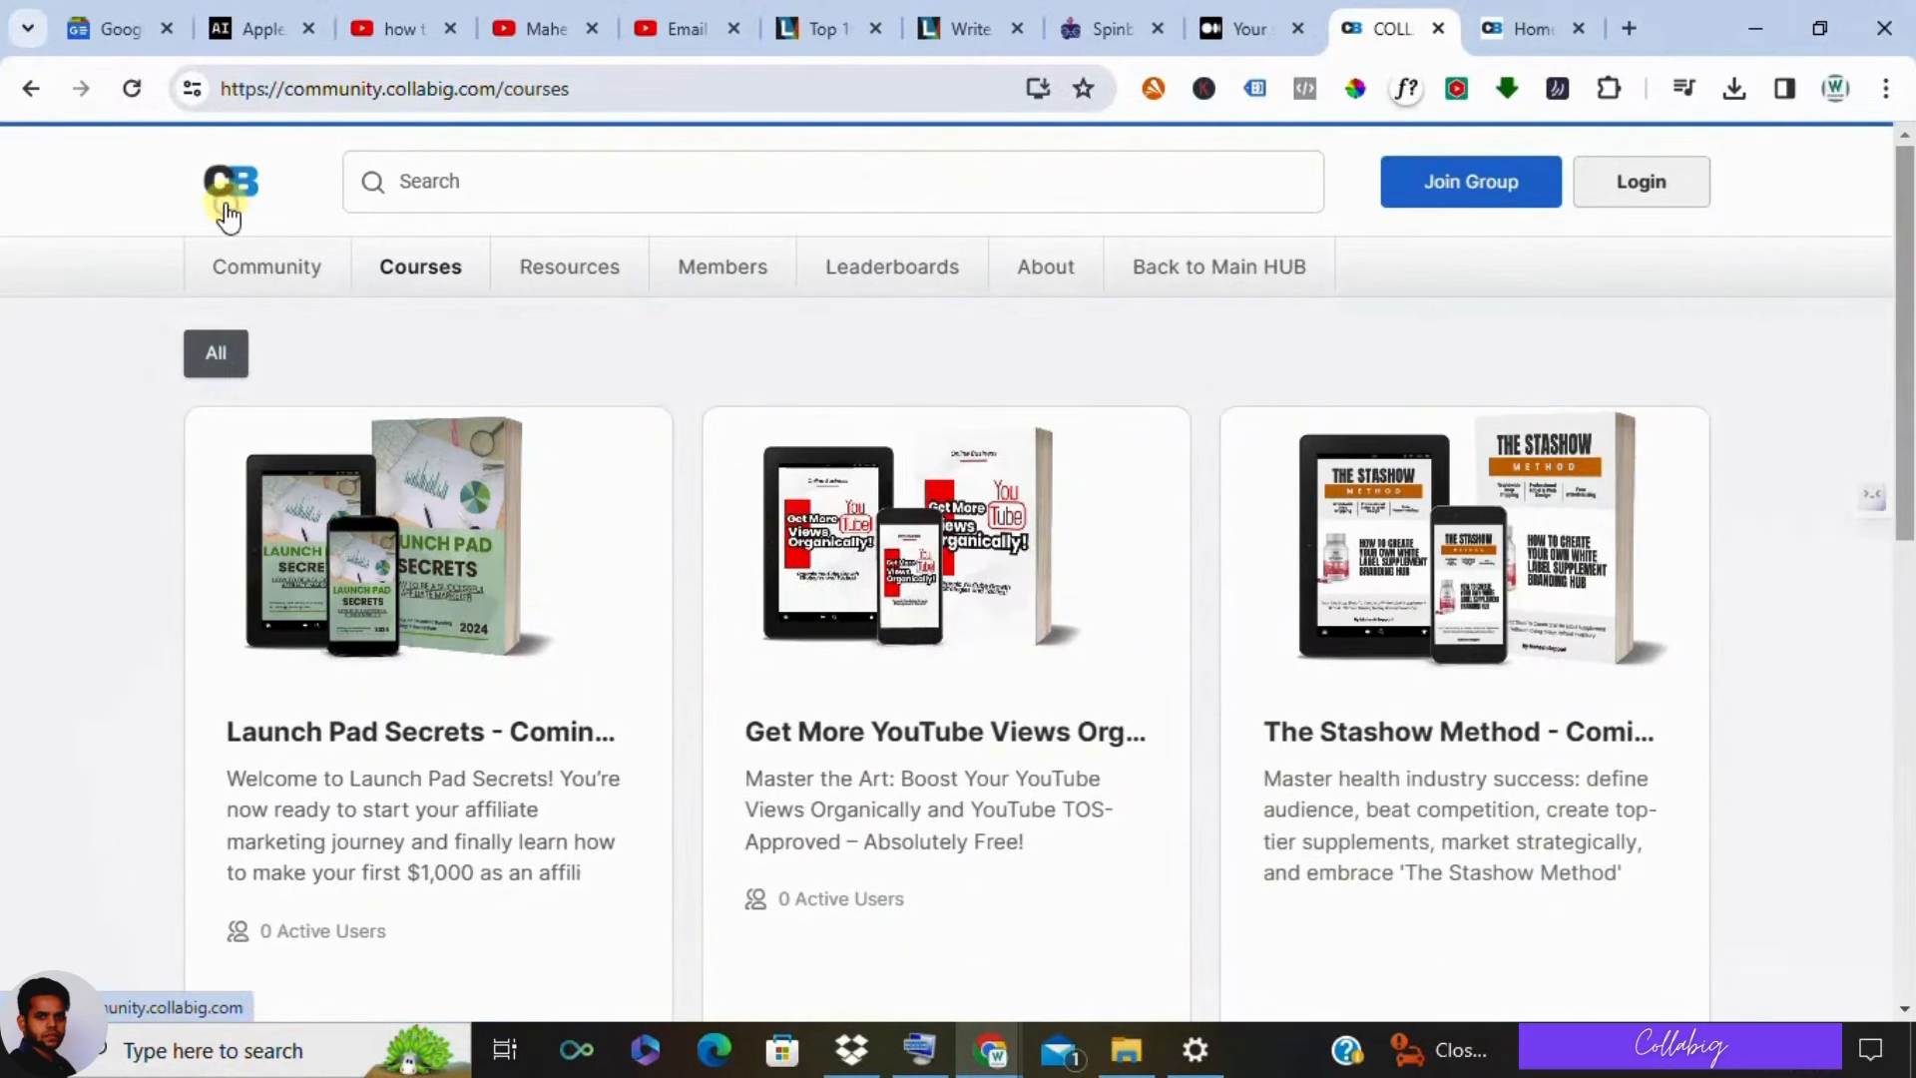
- Highlight the 11 Members count on the community home, then scroll the course list again
left_click(267, 266)
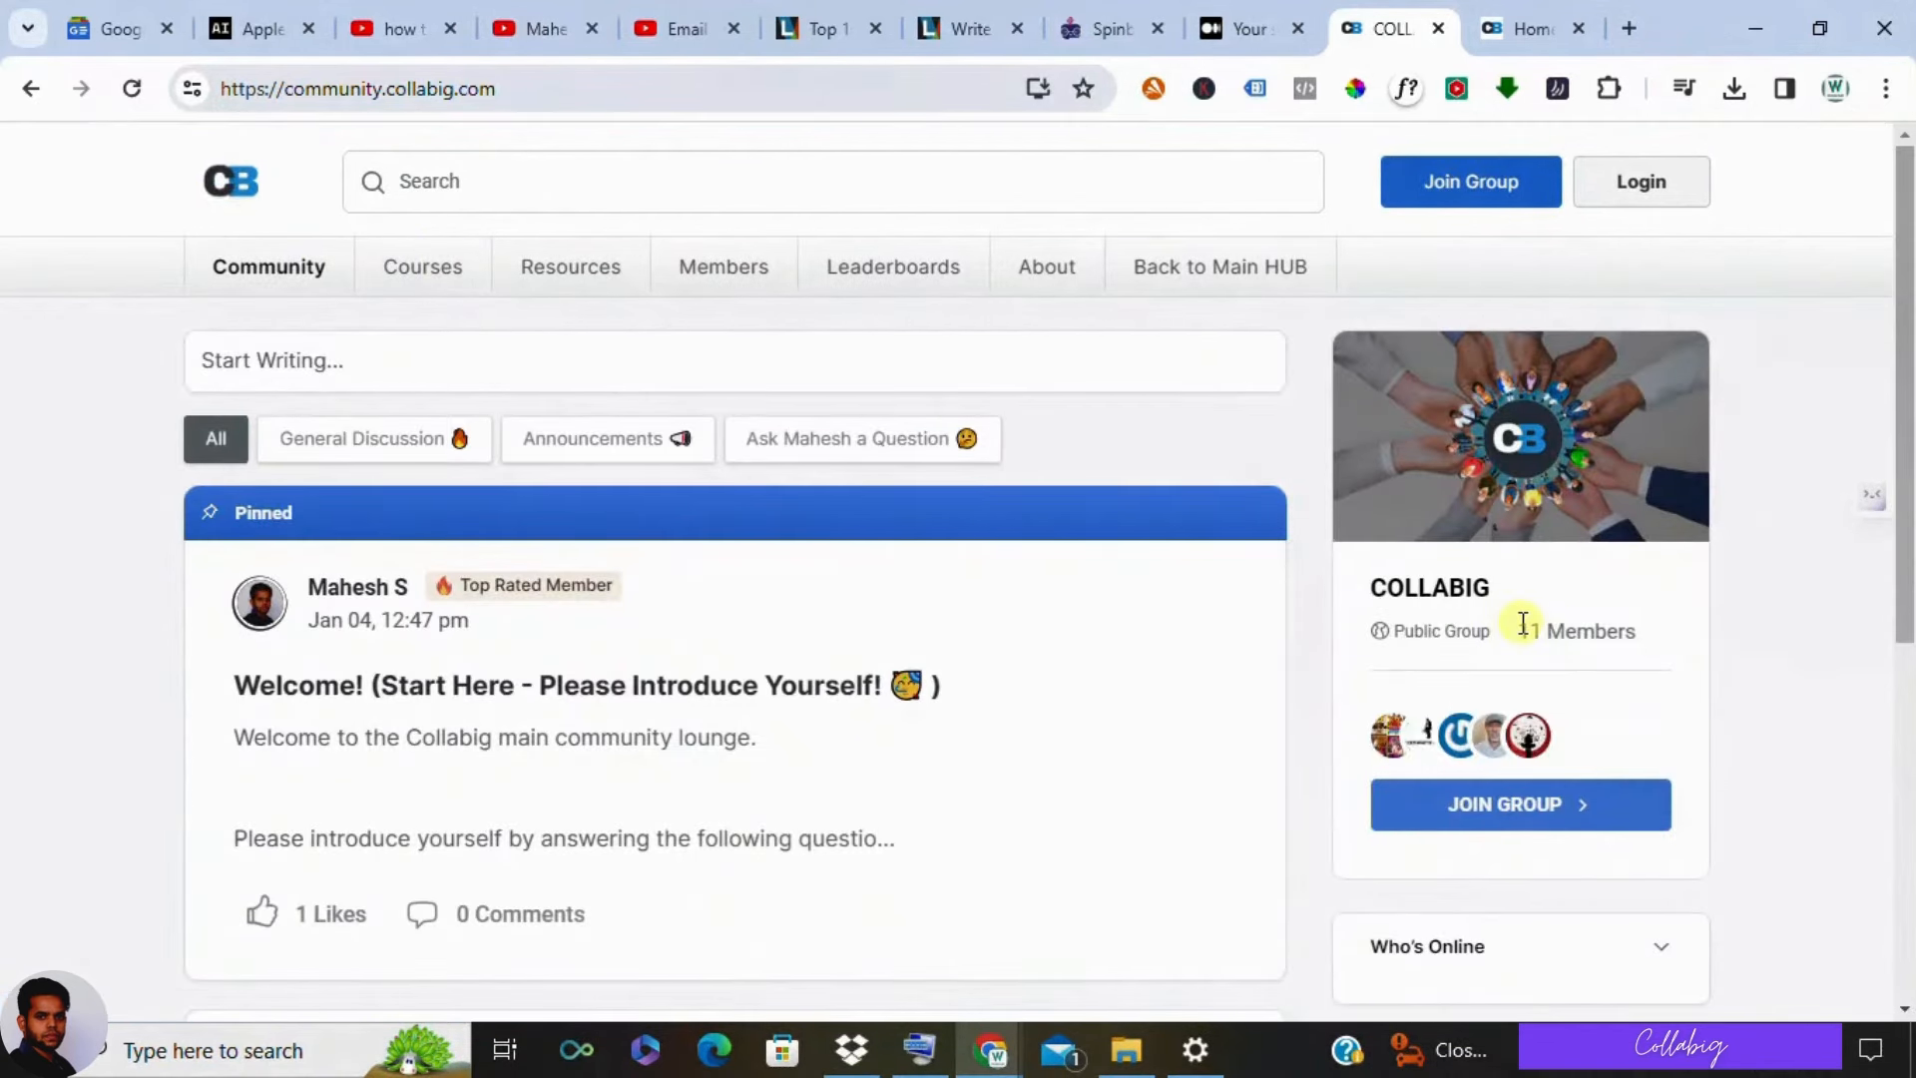
double_click(1577, 631)
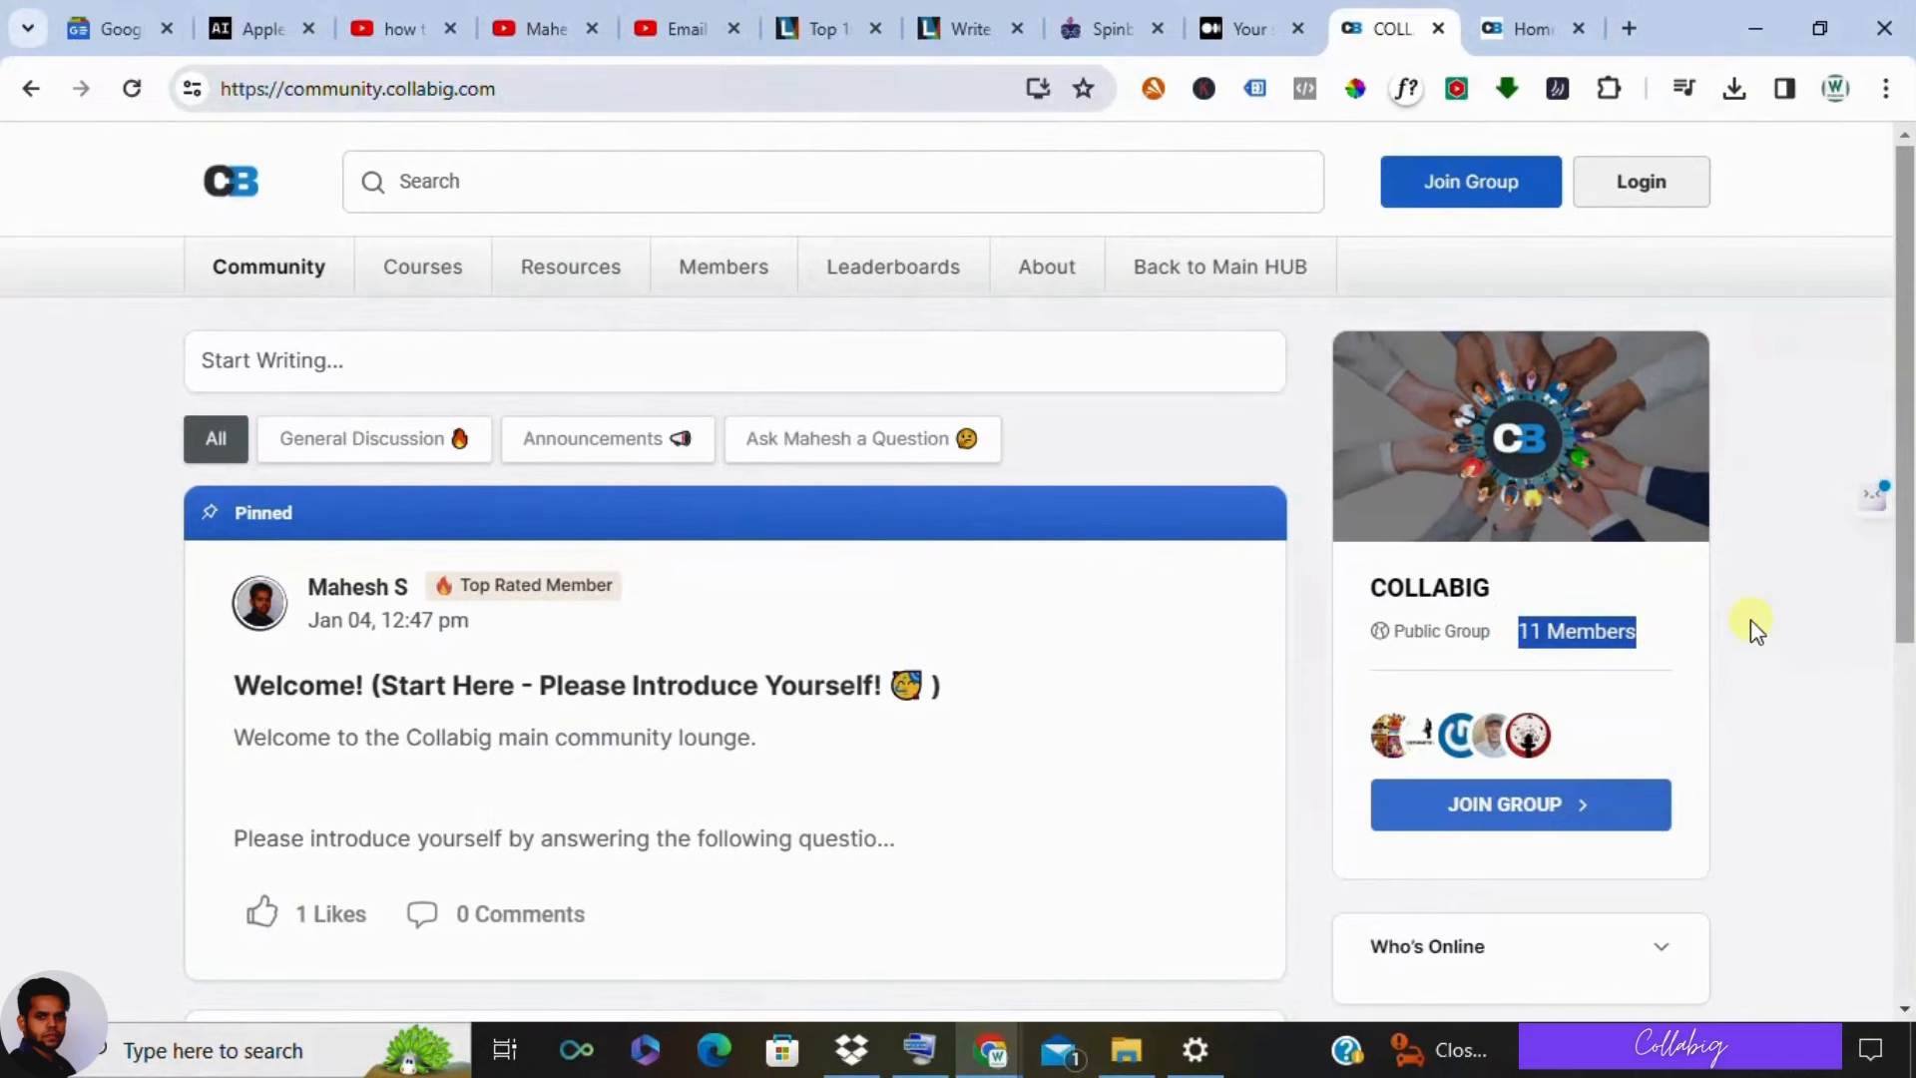
mouse_move(421, 265)
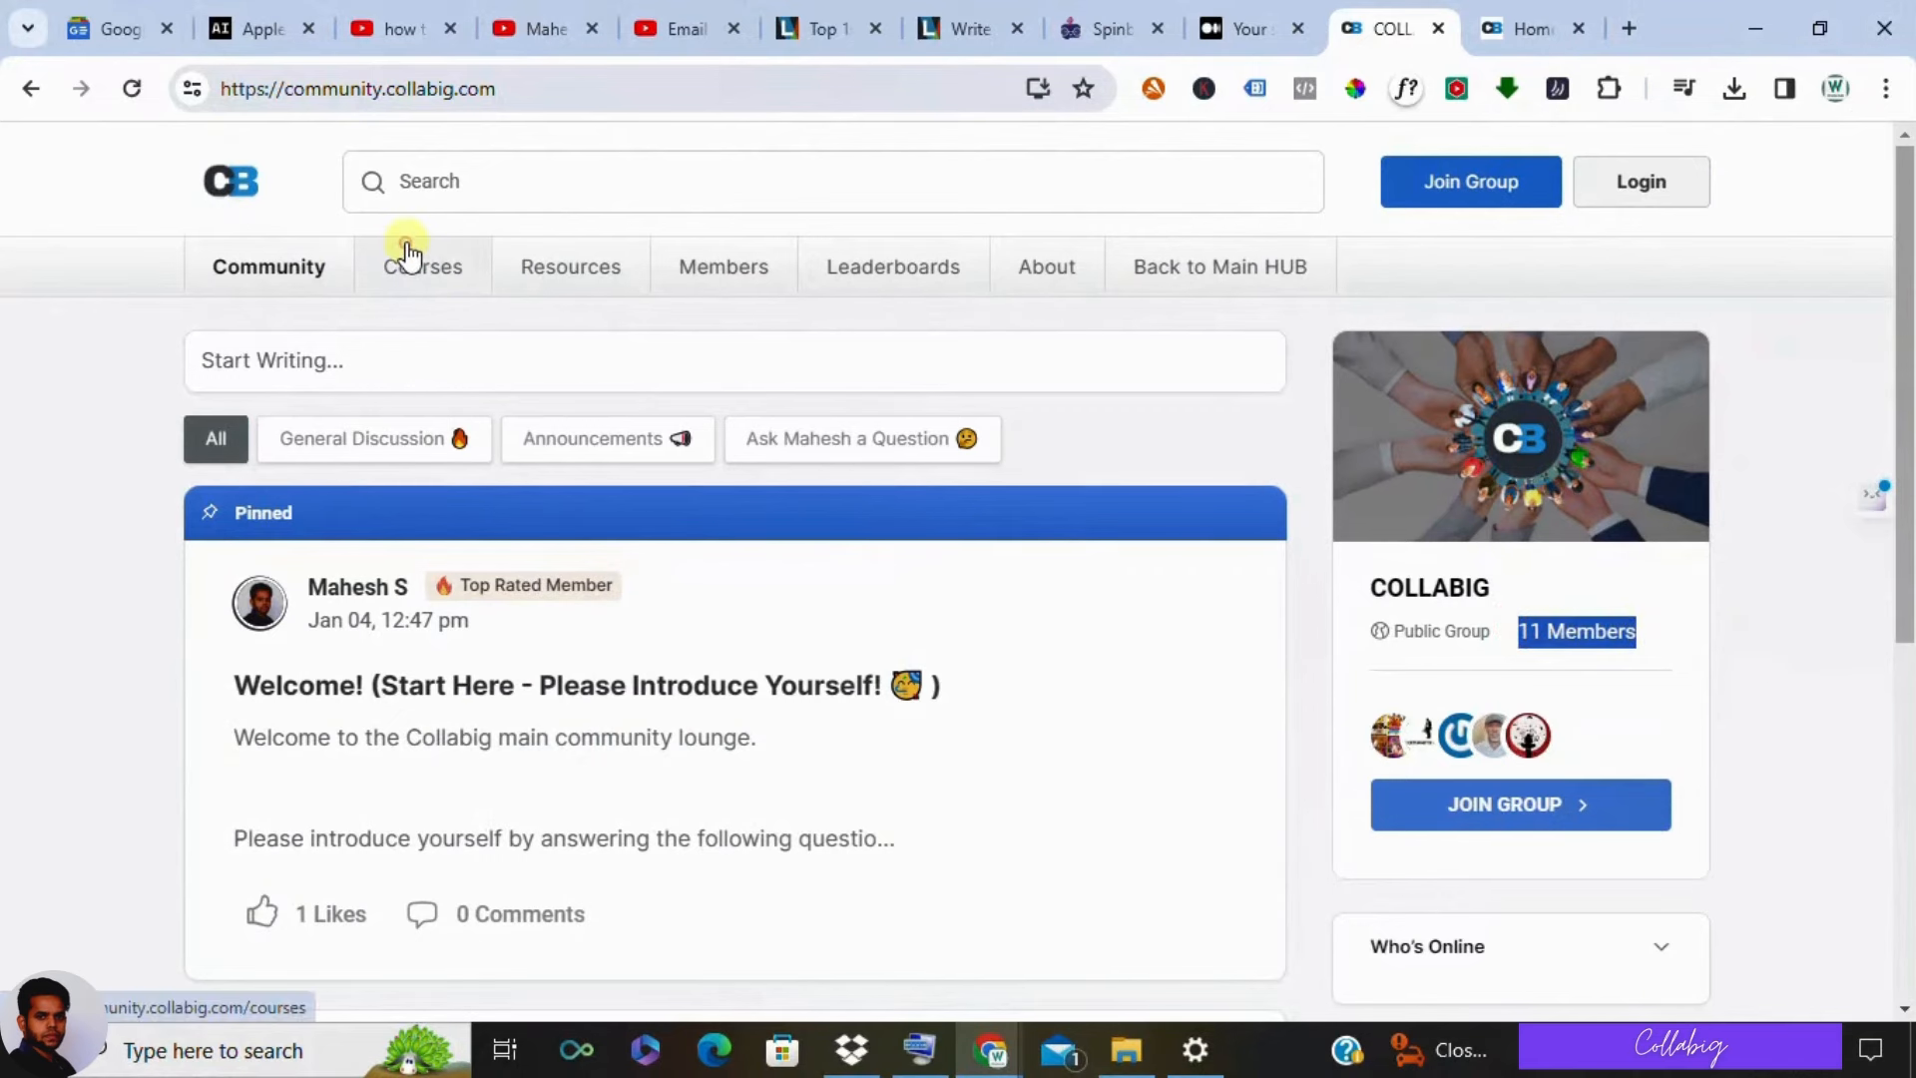
left_click(431, 266)
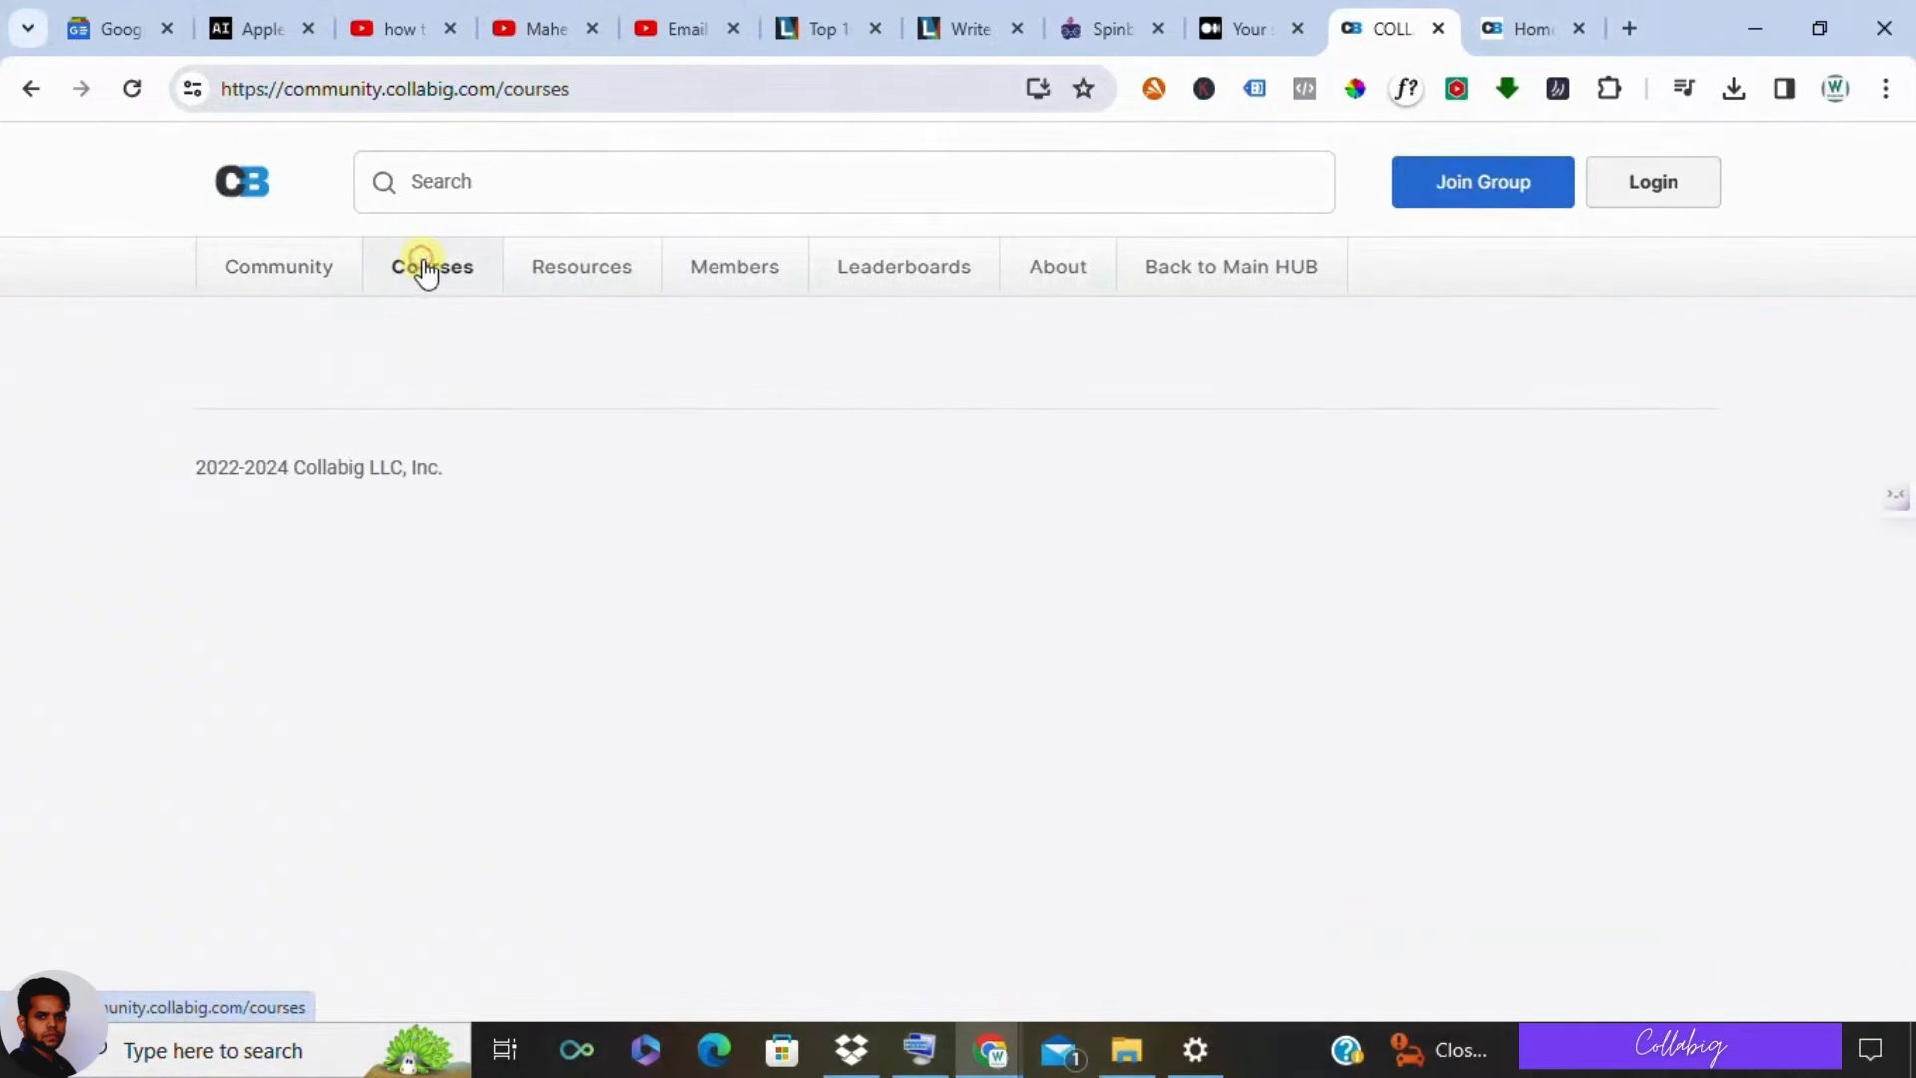
left_click(431, 265)
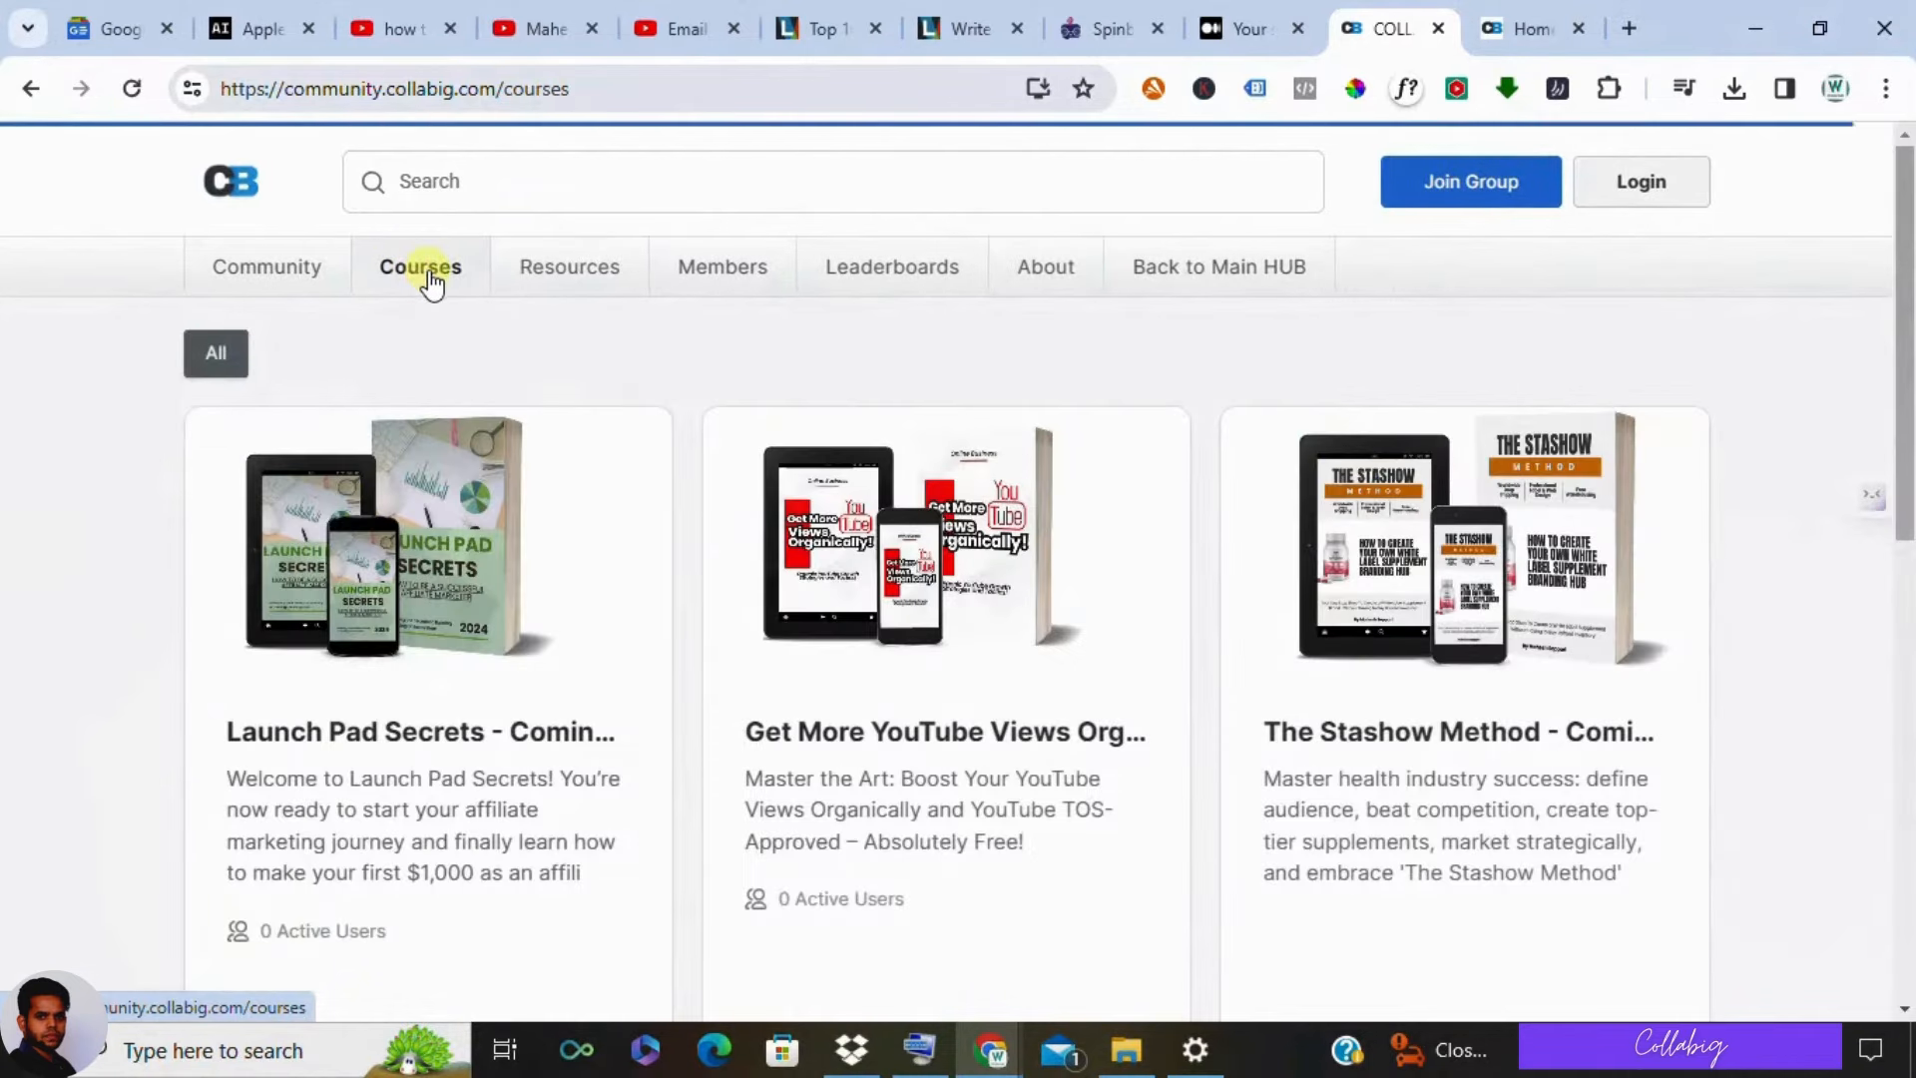
scroll("down", 3)
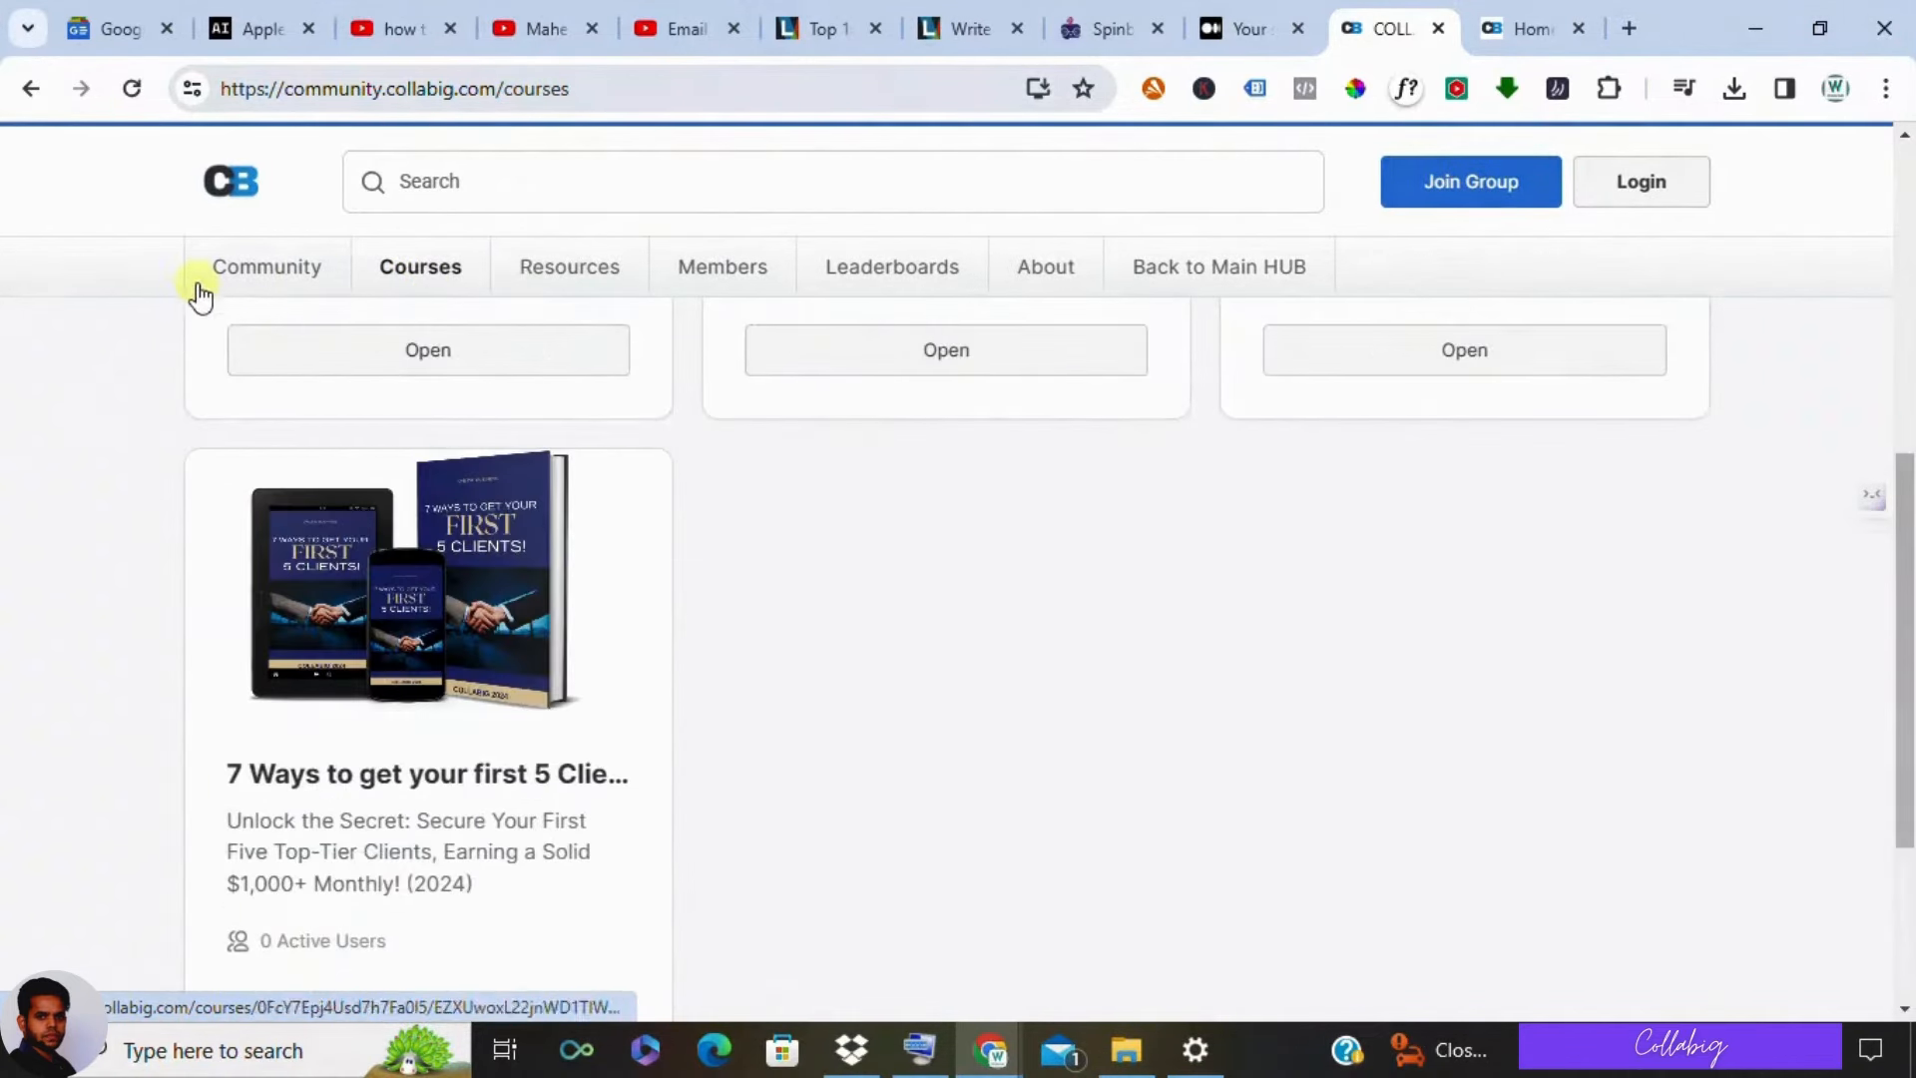
- Return to the lounge feed, past 'New Courses Coming Soon!' and back to the pinned welcome
left_click(265, 265)
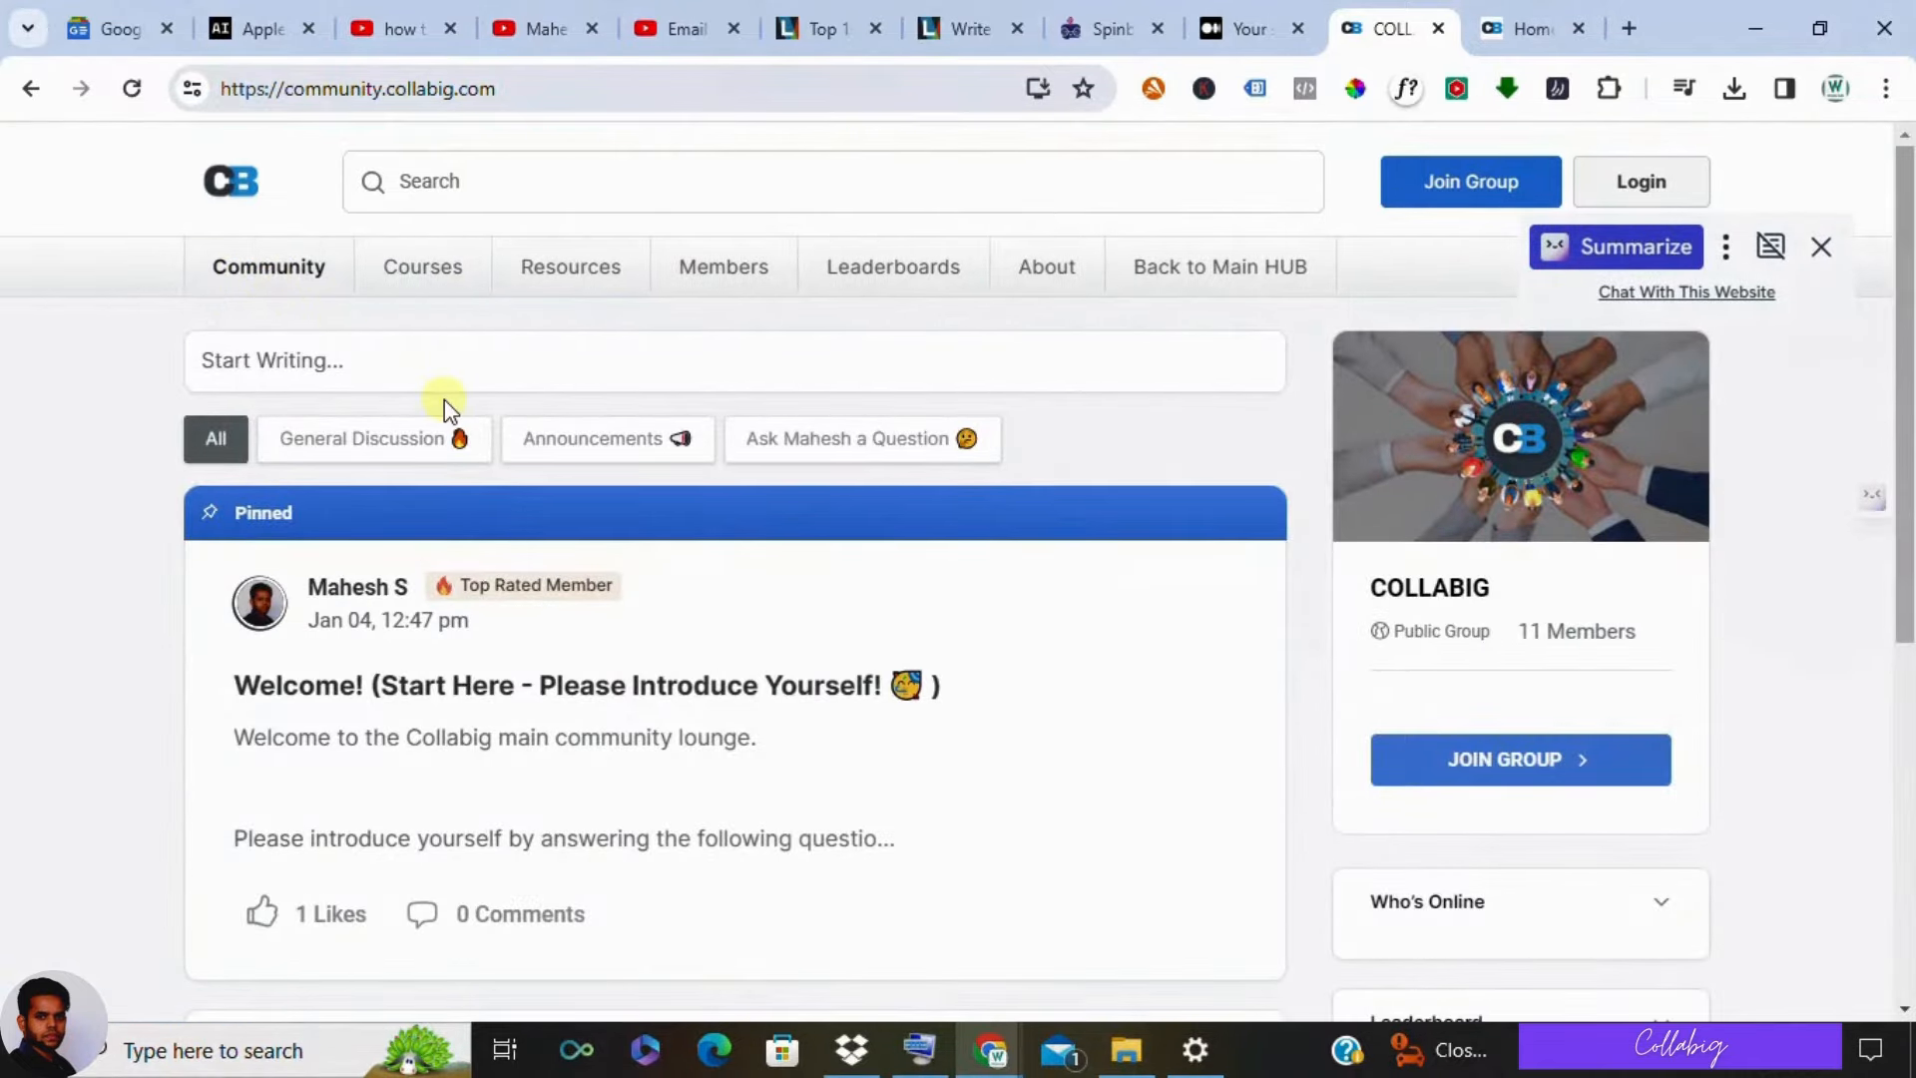
scroll("down", 3)
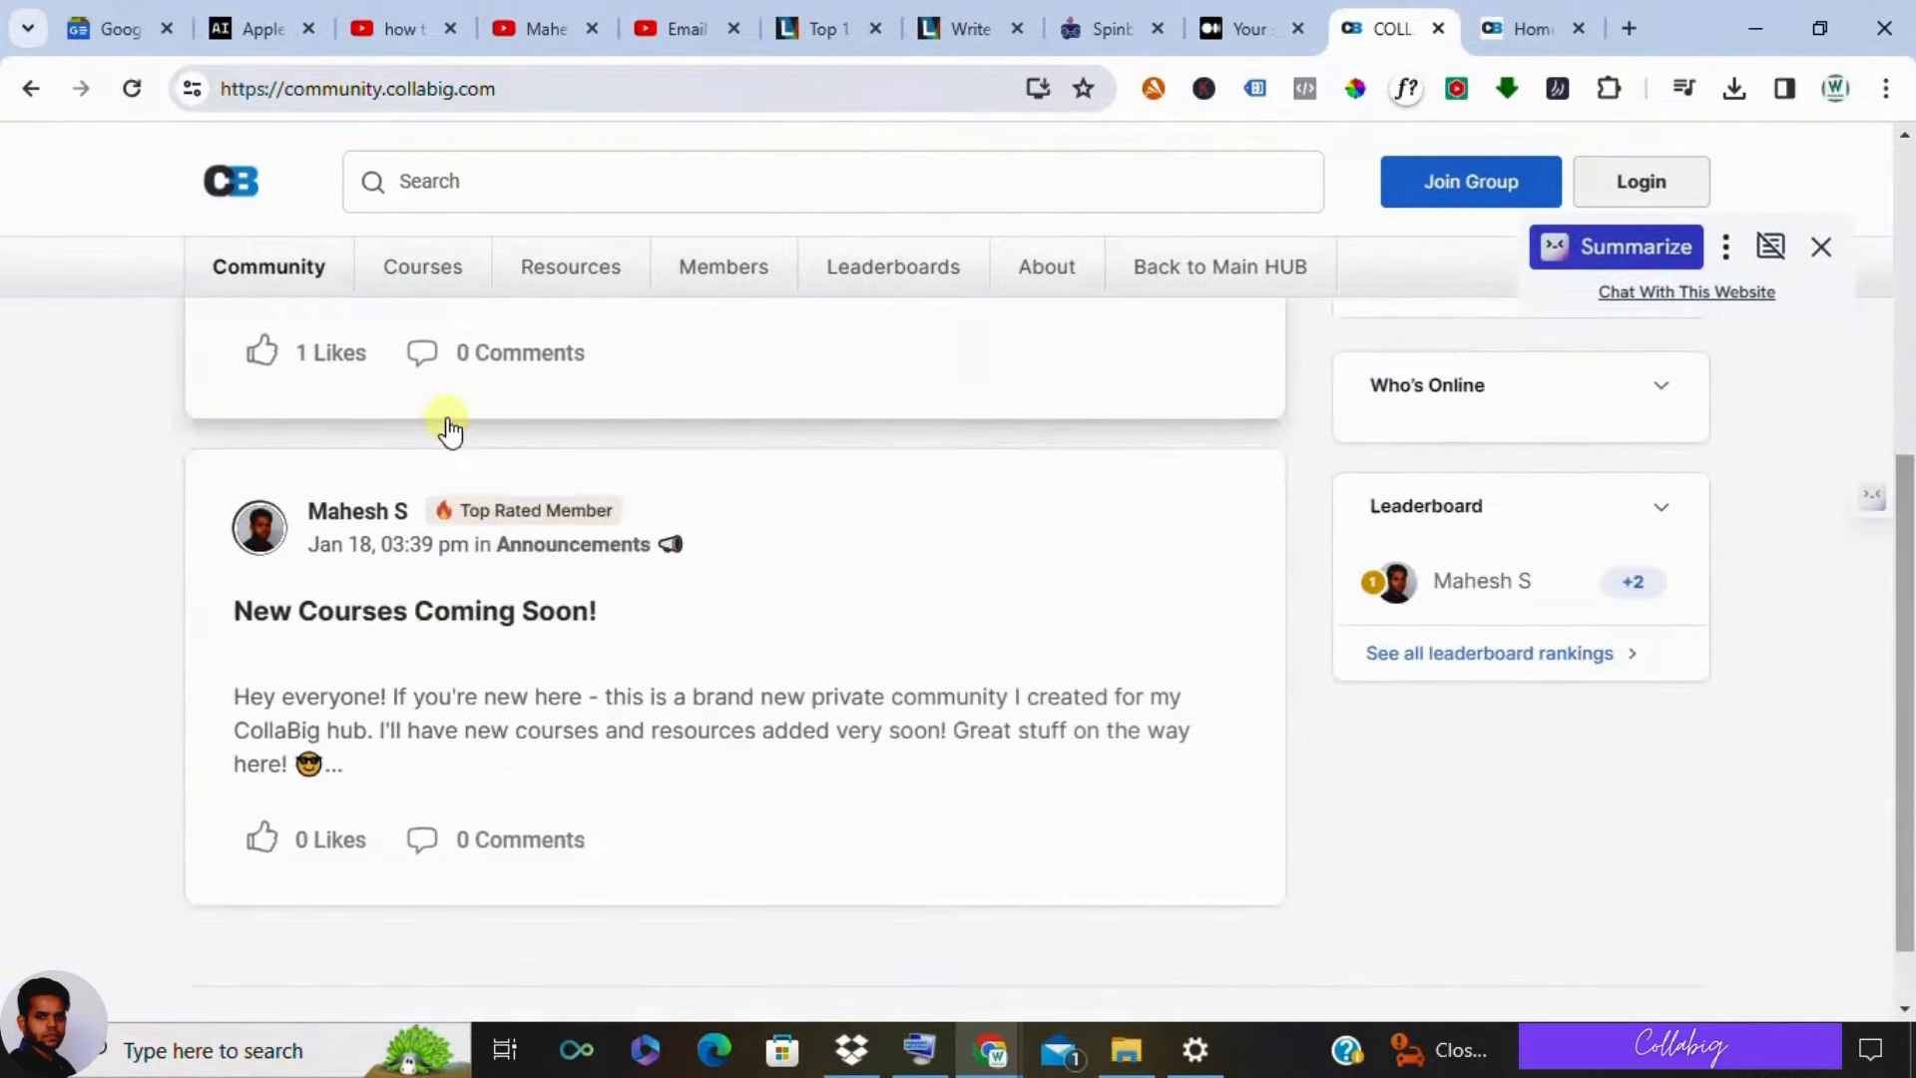
scroll("up", 3)
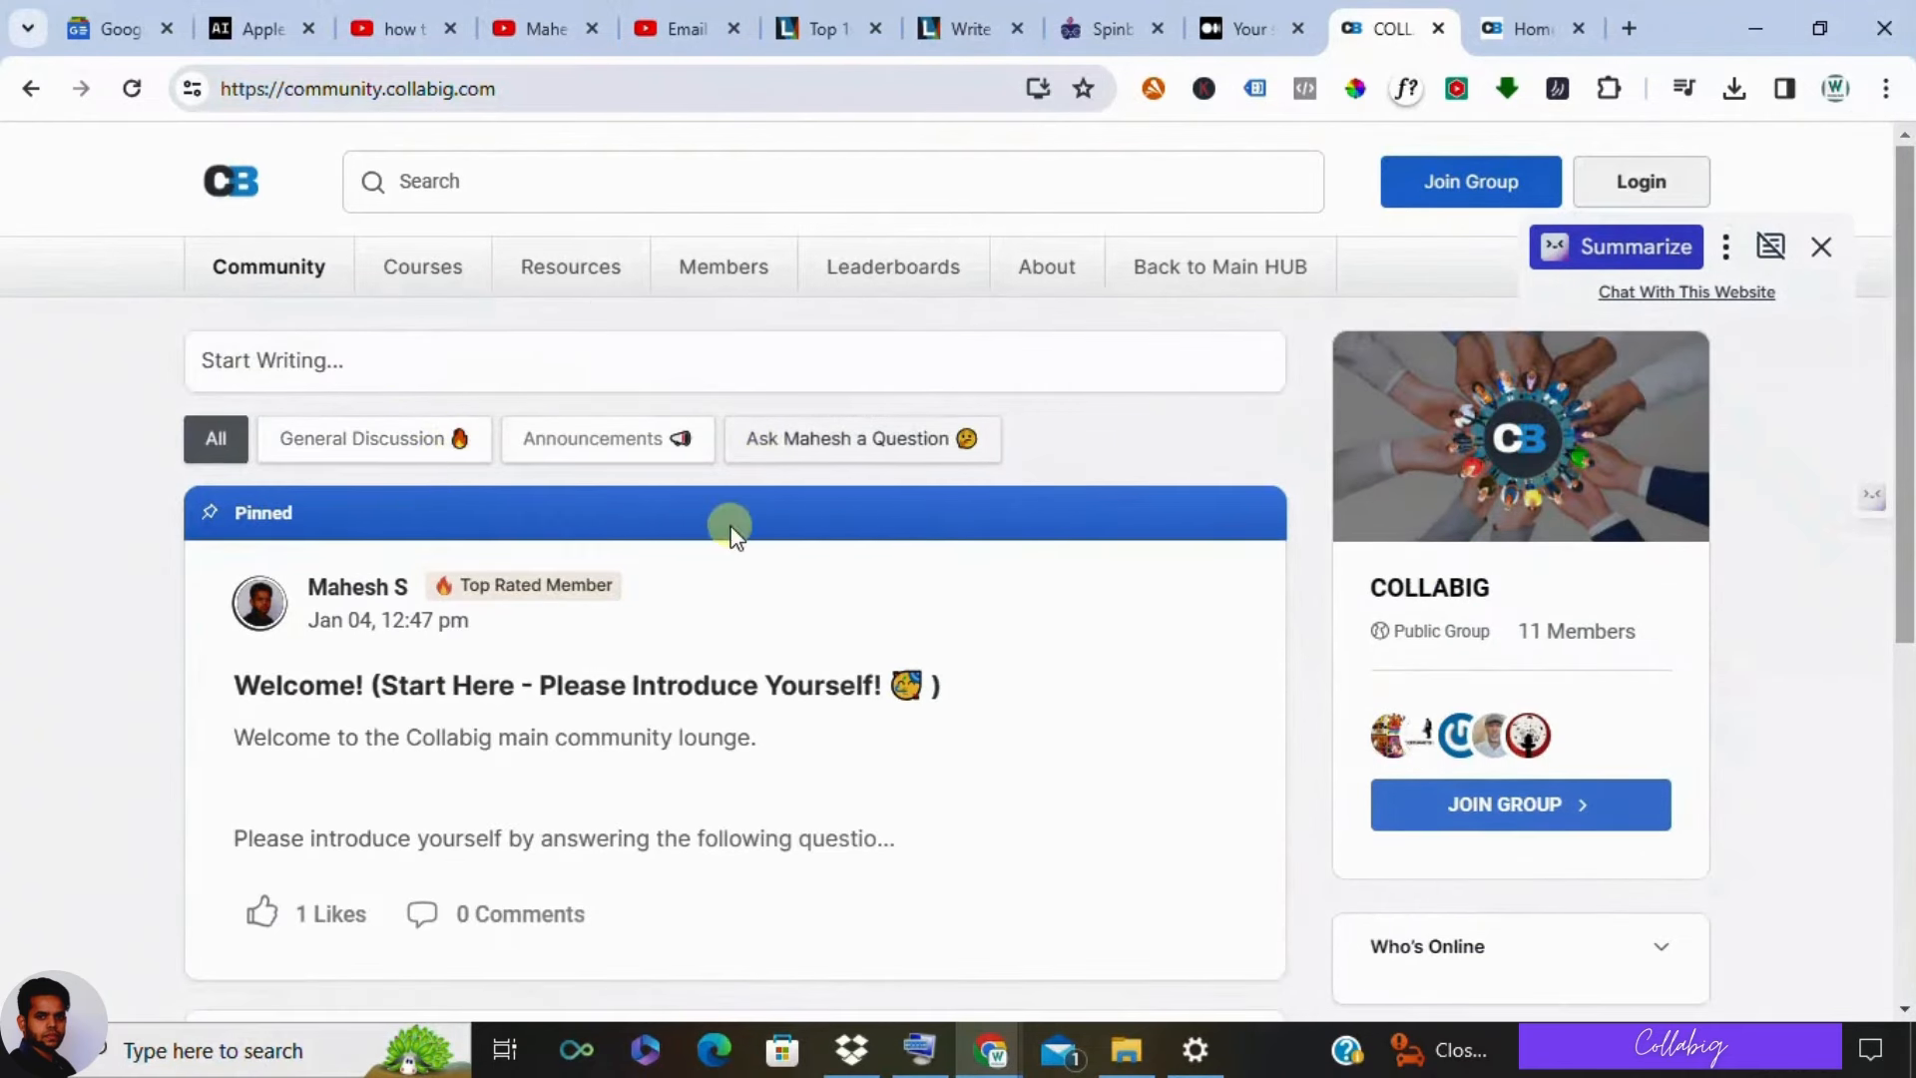
mouse_move(685, 28)
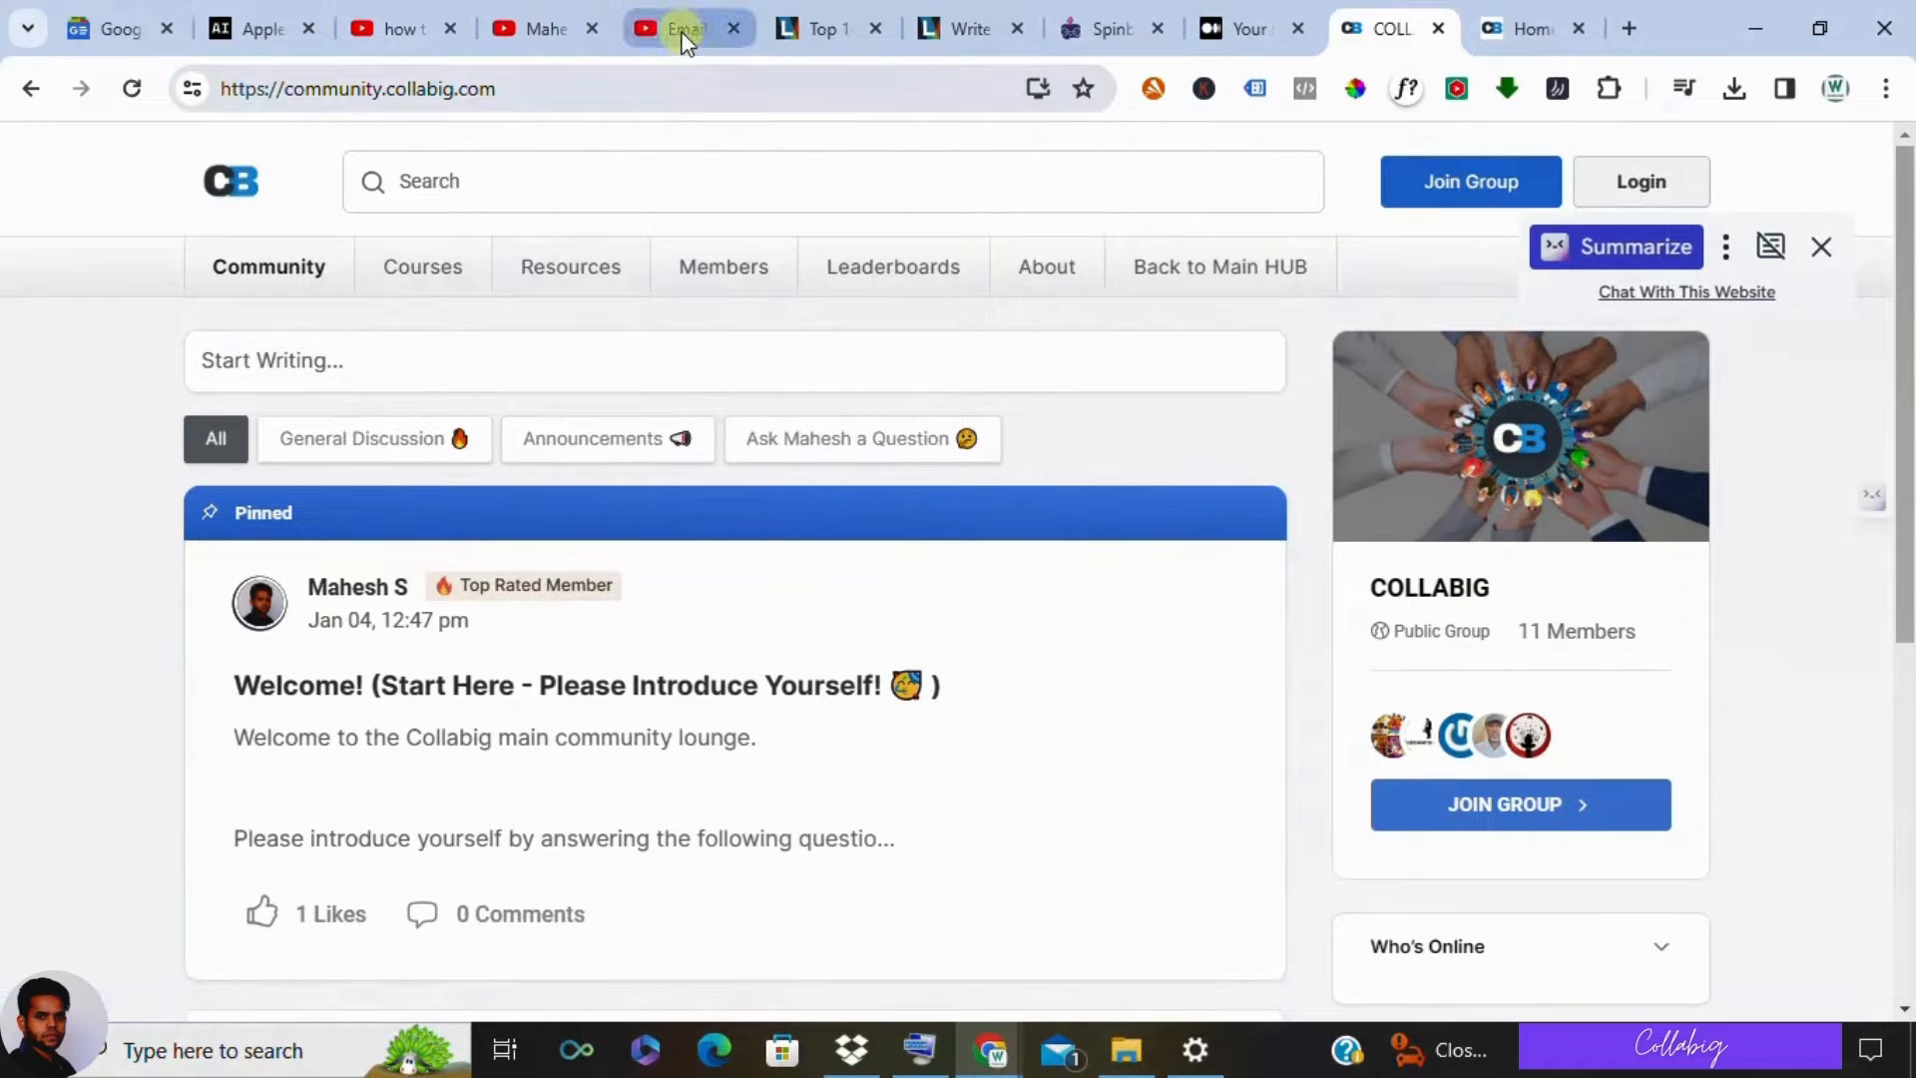
- Show the 'Email Marketing in 2024' watch page with its description and collabig.com links
left_click(685, 28)
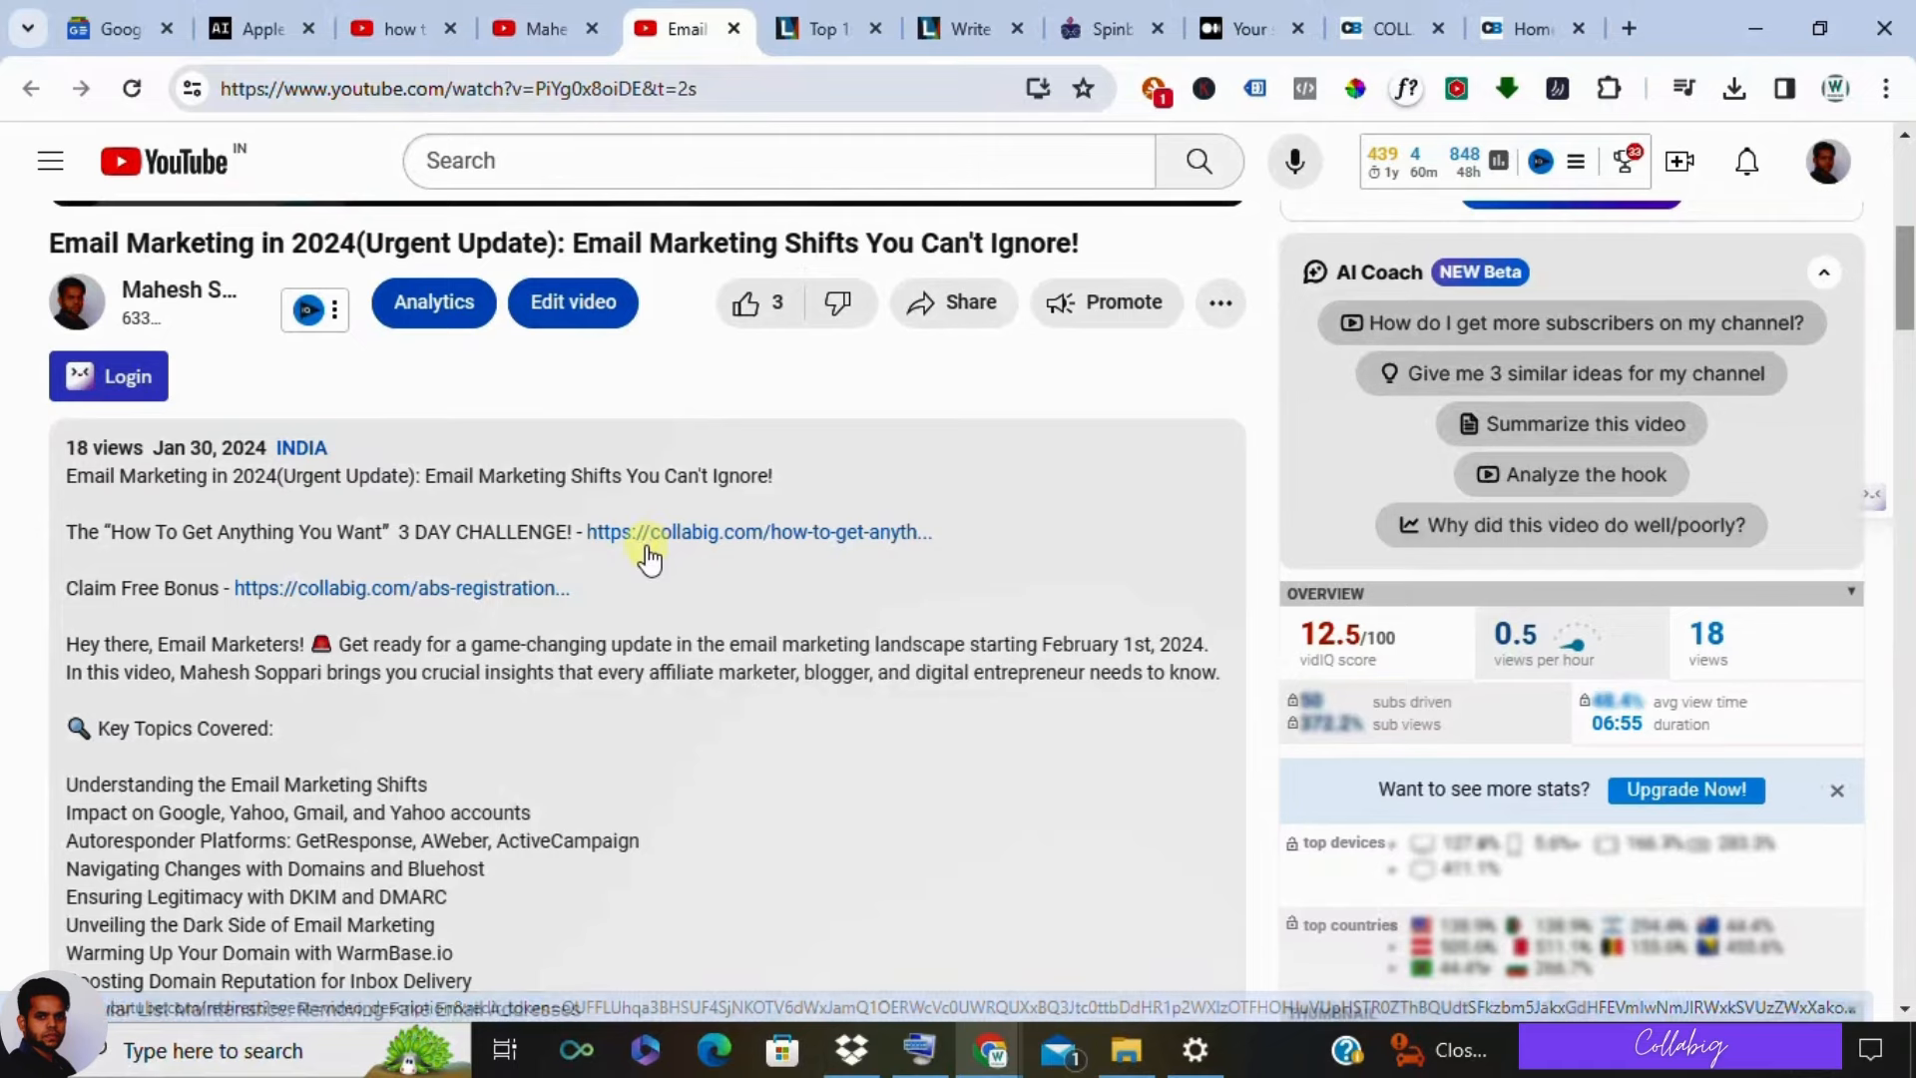
mouse_move(126, 607)
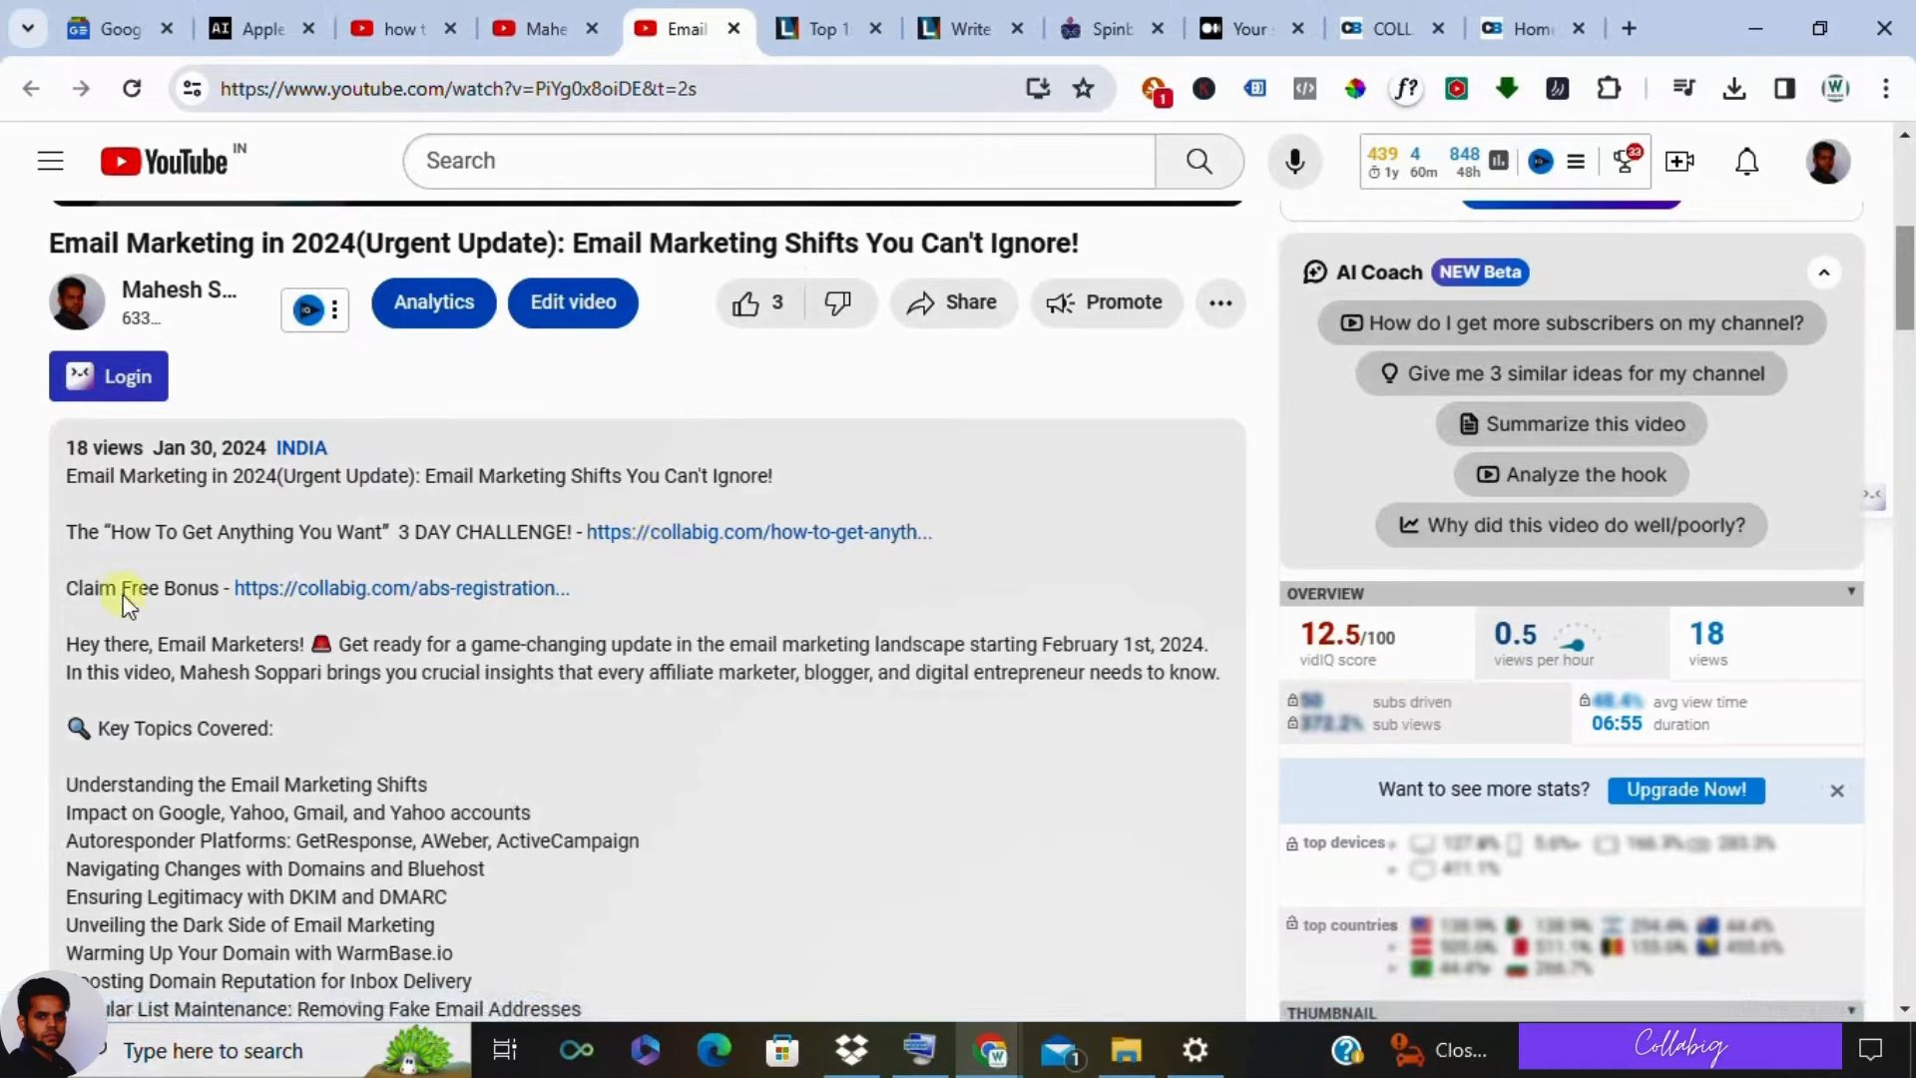
mouse_move(264, 607)
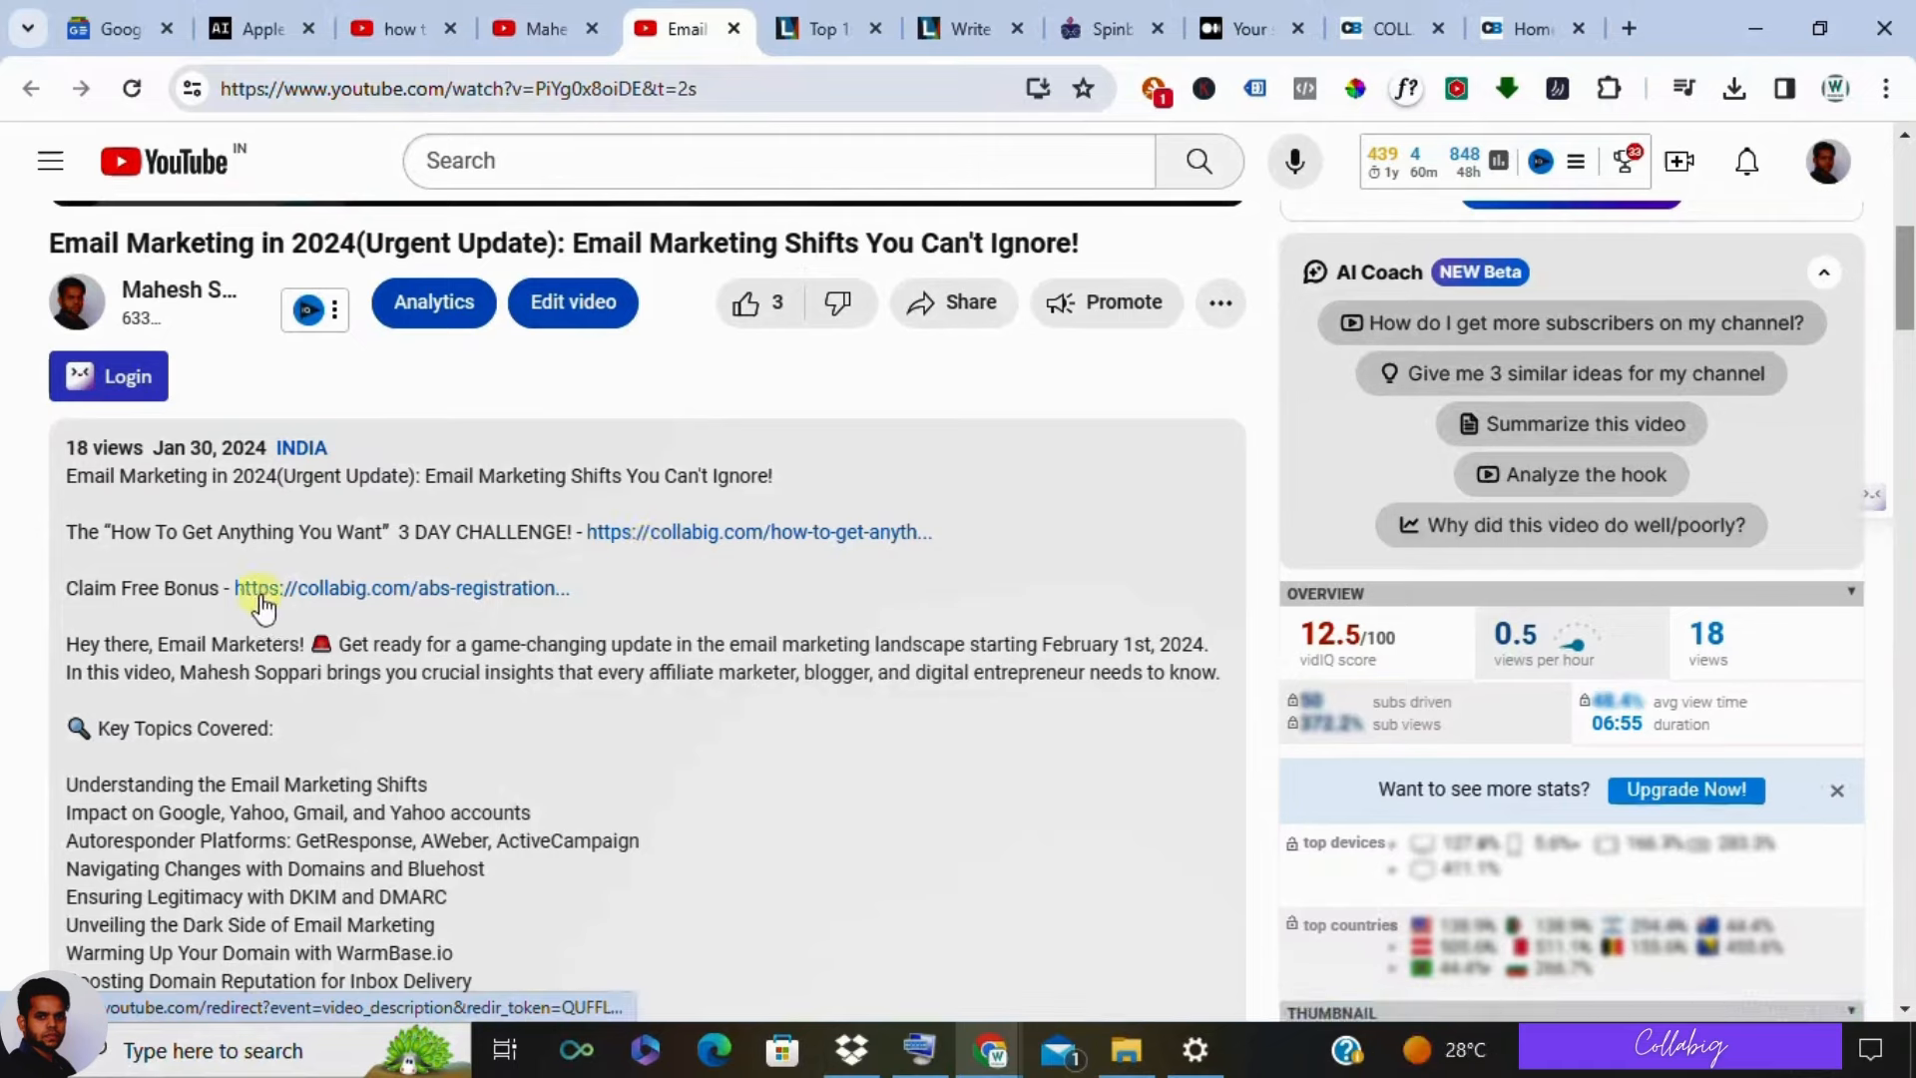
- Check the Collabig Members list and All Time leaderboard, ending on the lounge feed
left_click(1389, 28)
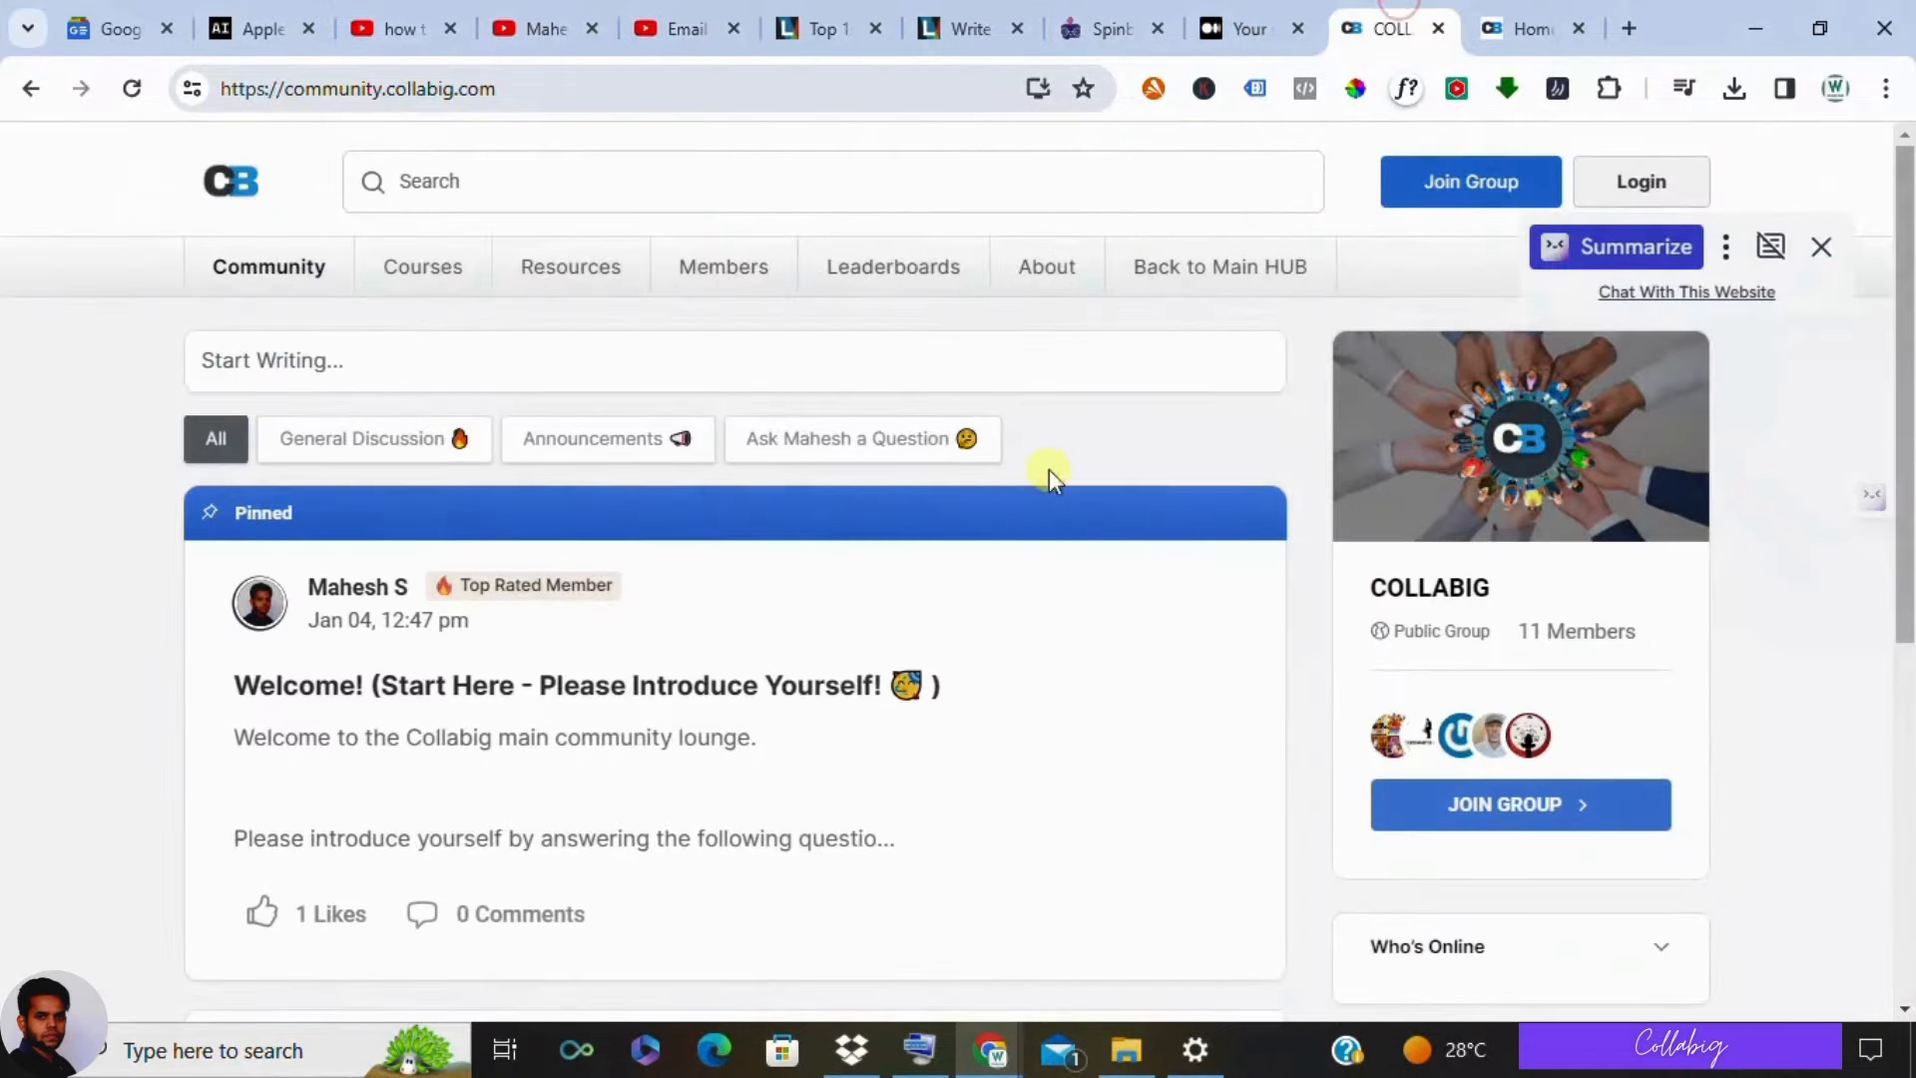
left_click(732, 266)
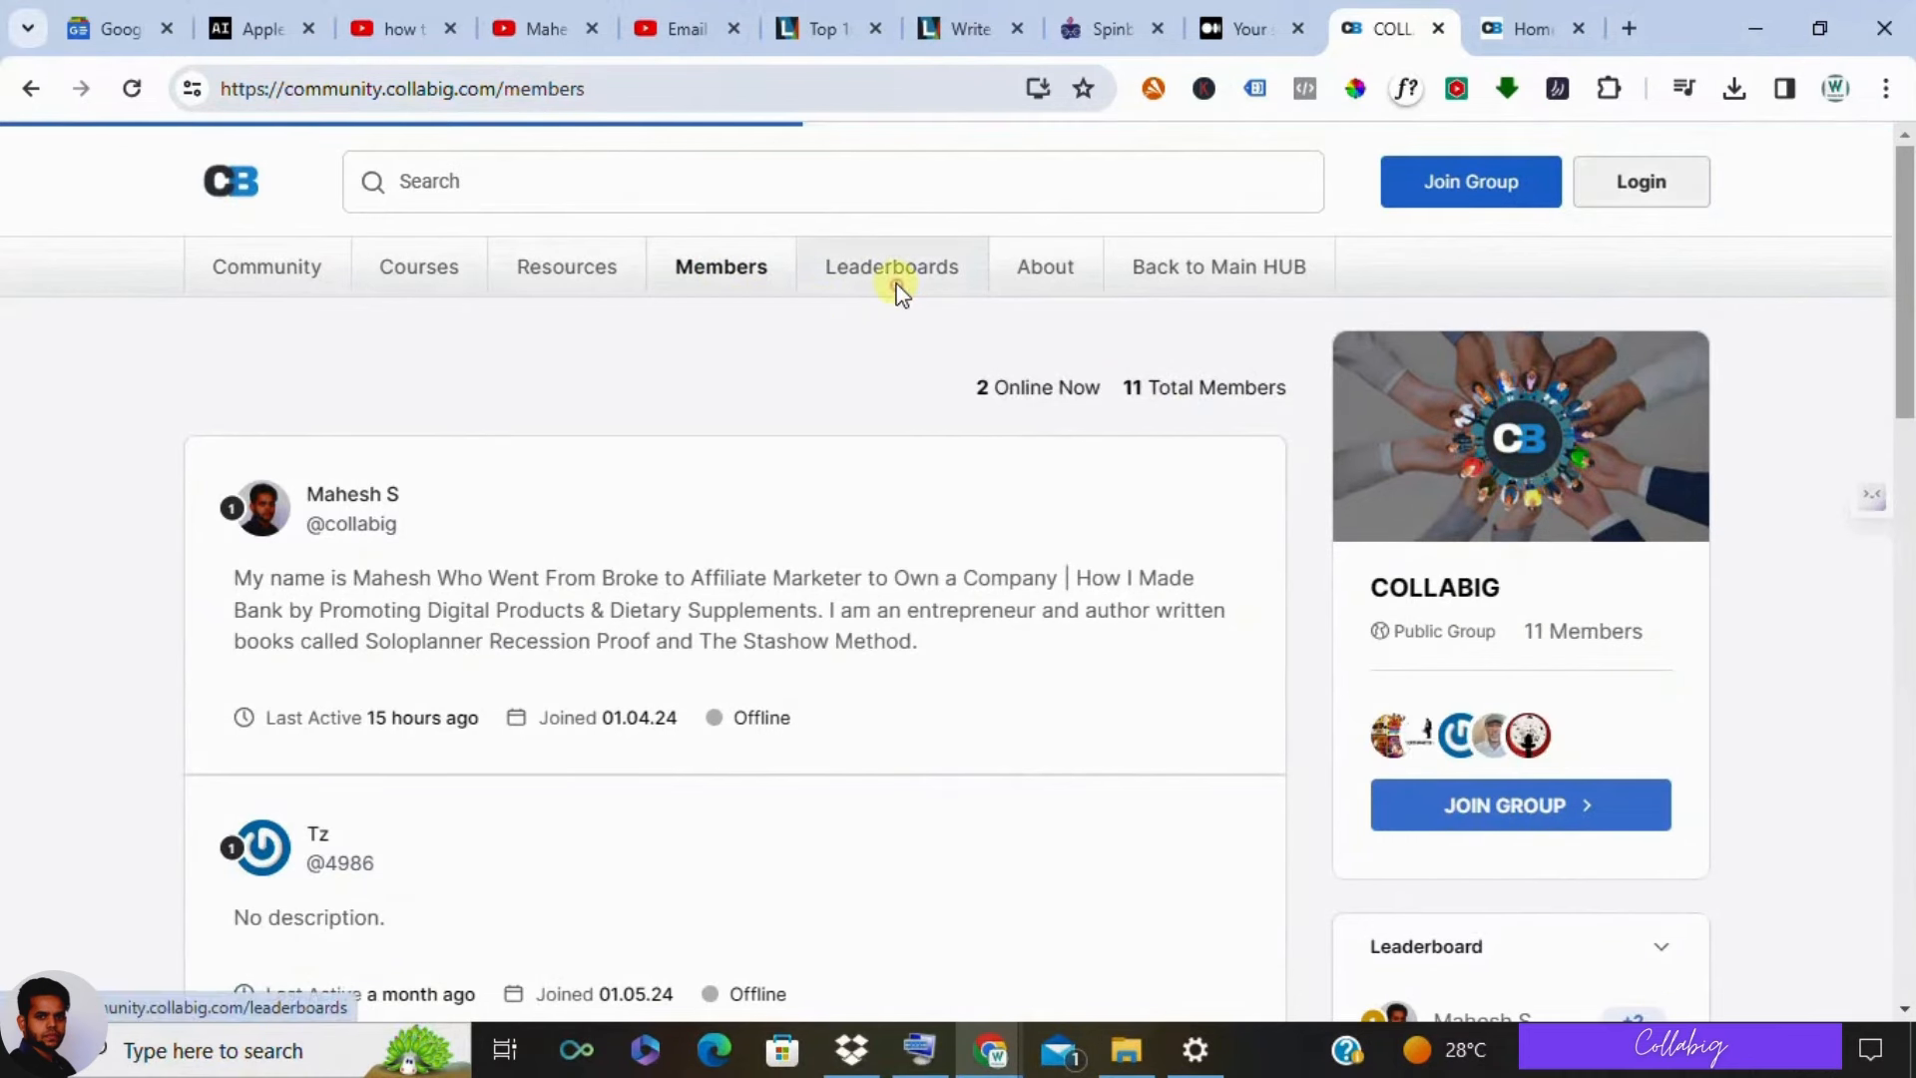
left_click(891, 266)
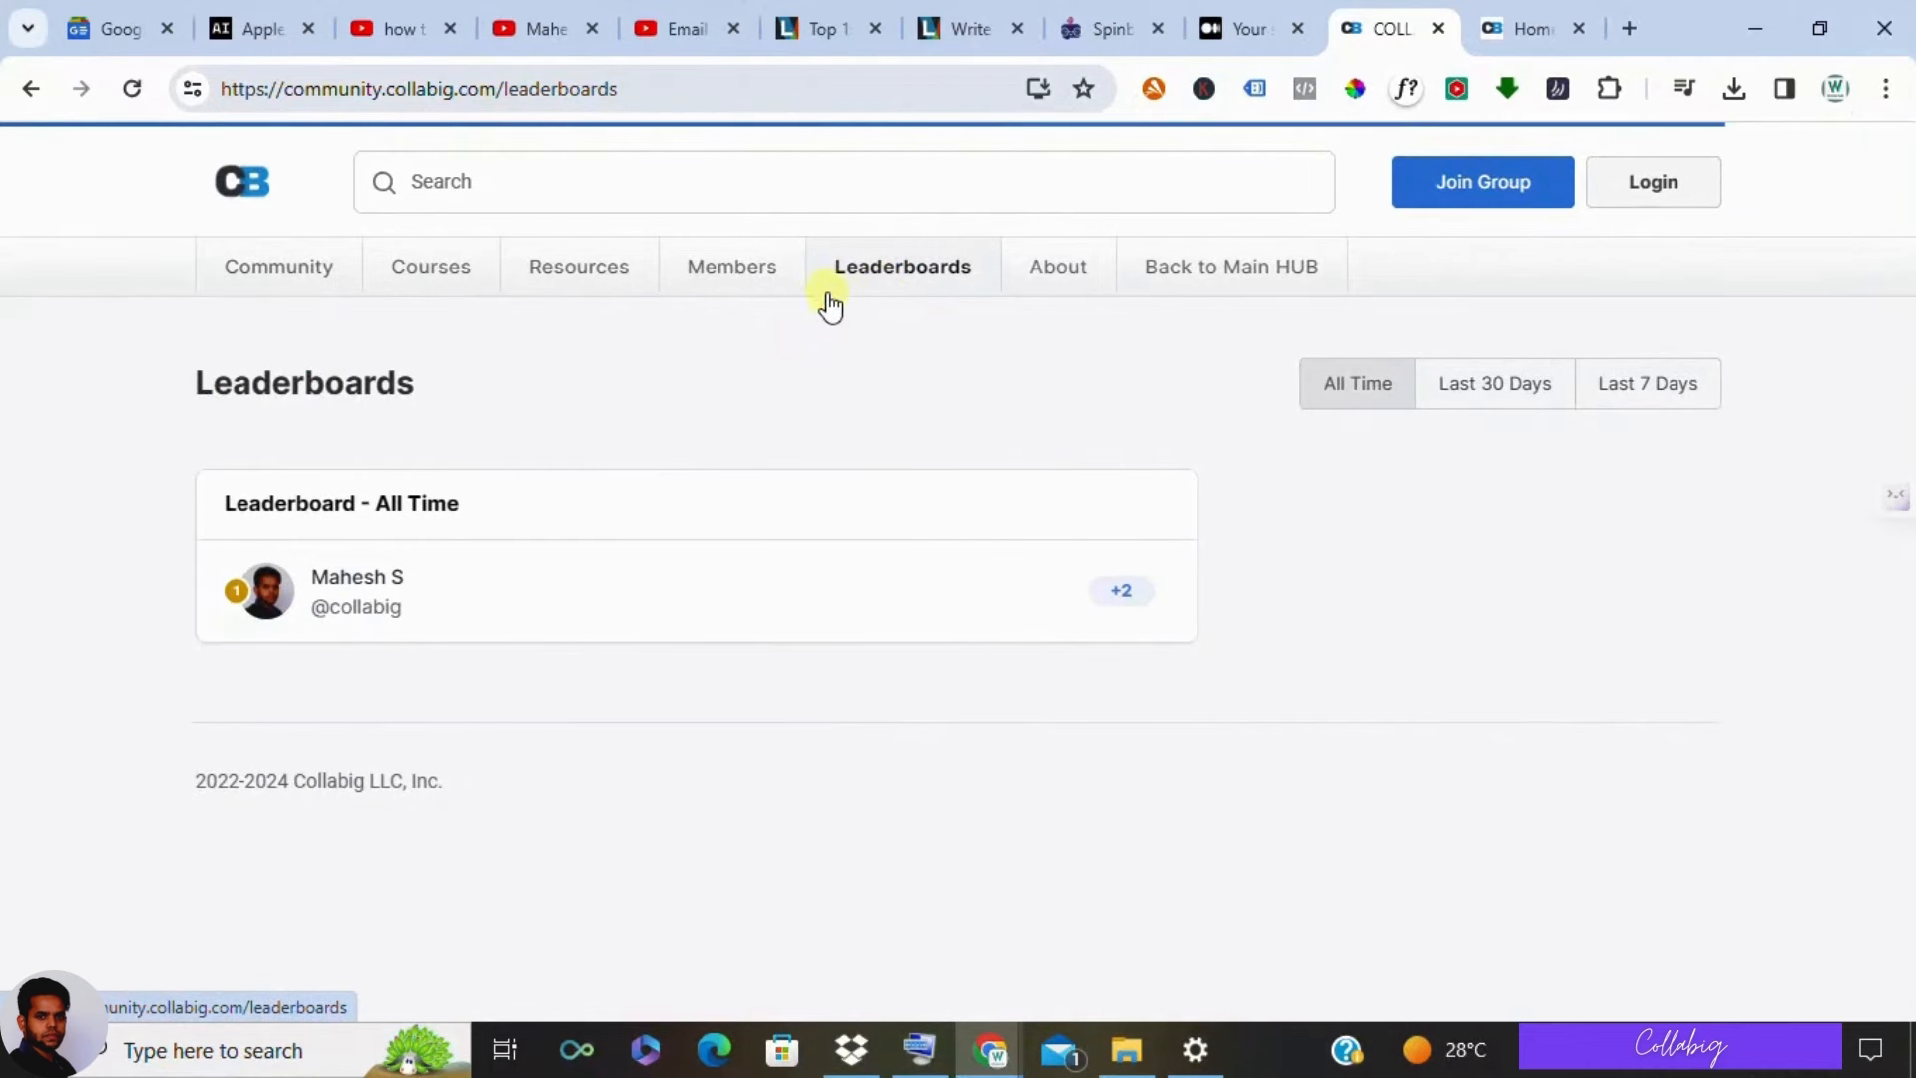
left_click(279, 265)
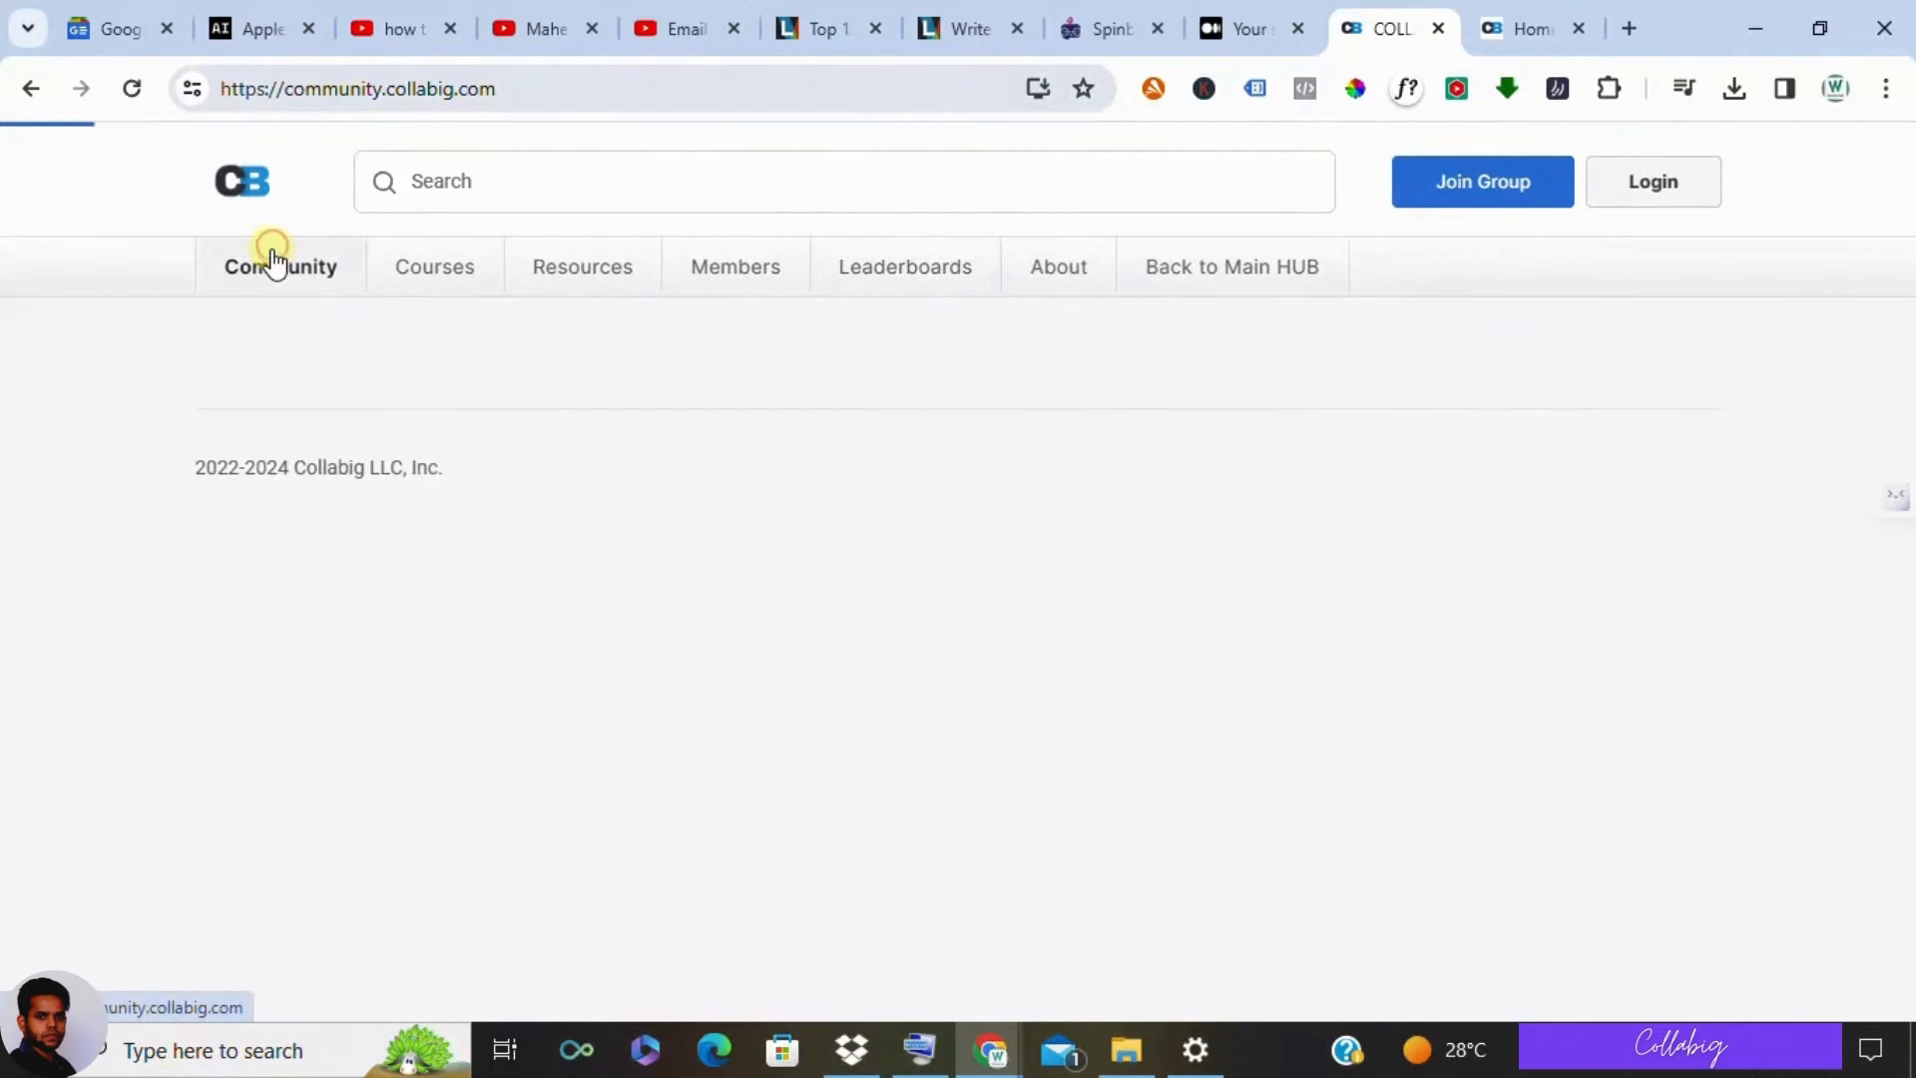
left_click(280, 266)
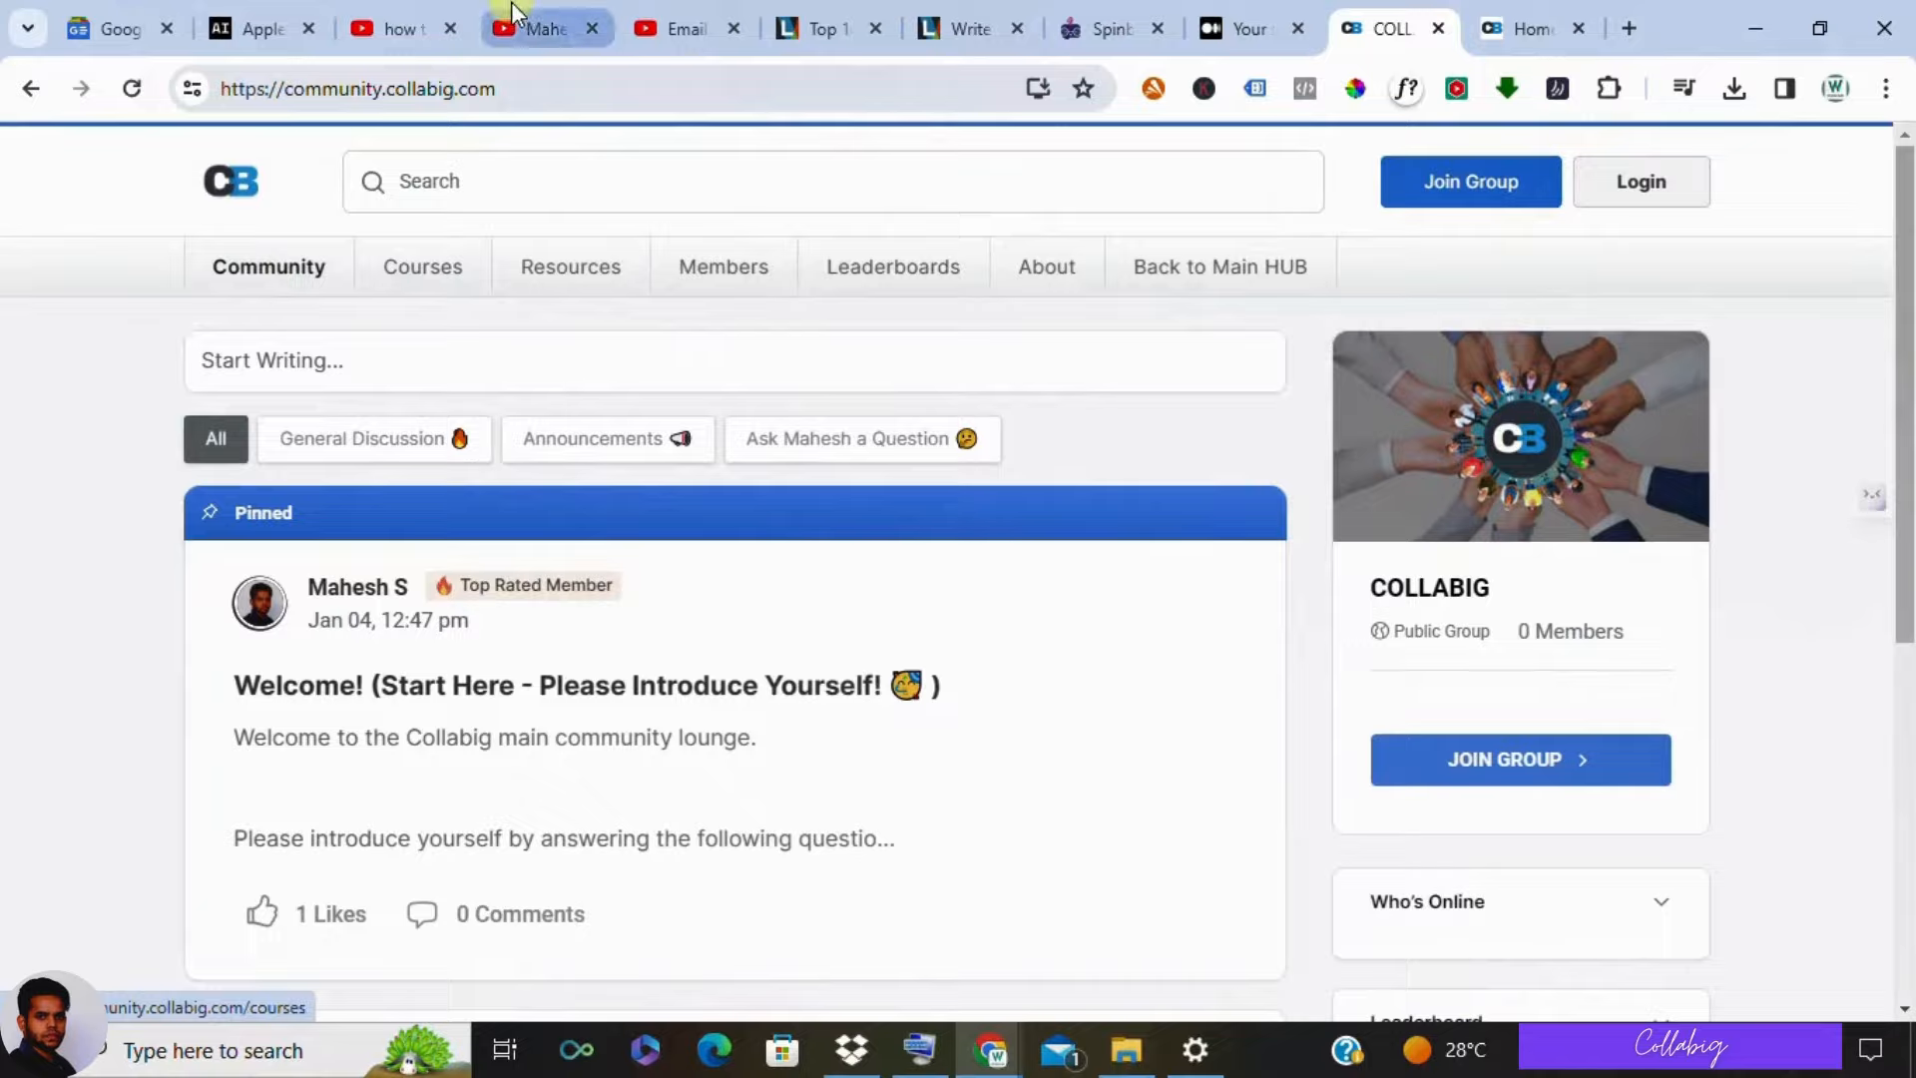
left_click(545, 28)
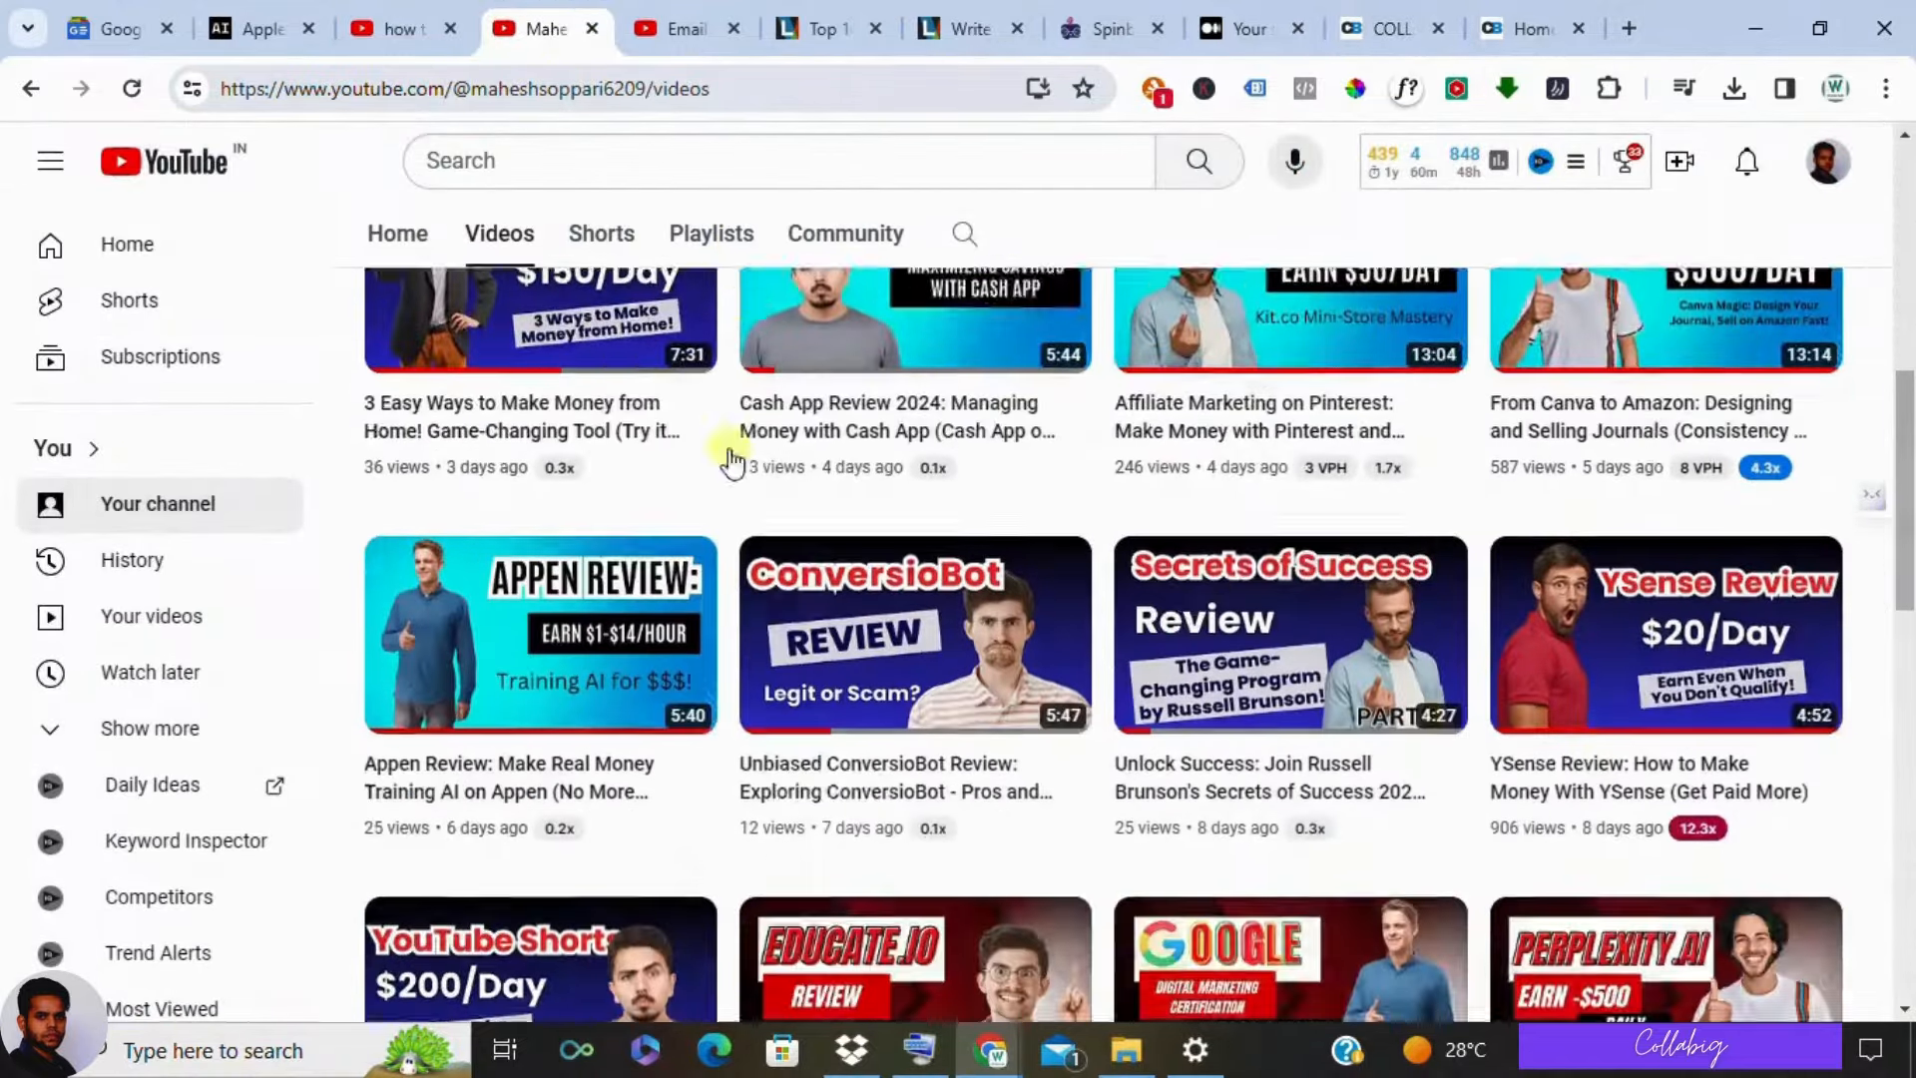
scroll("down", 3)
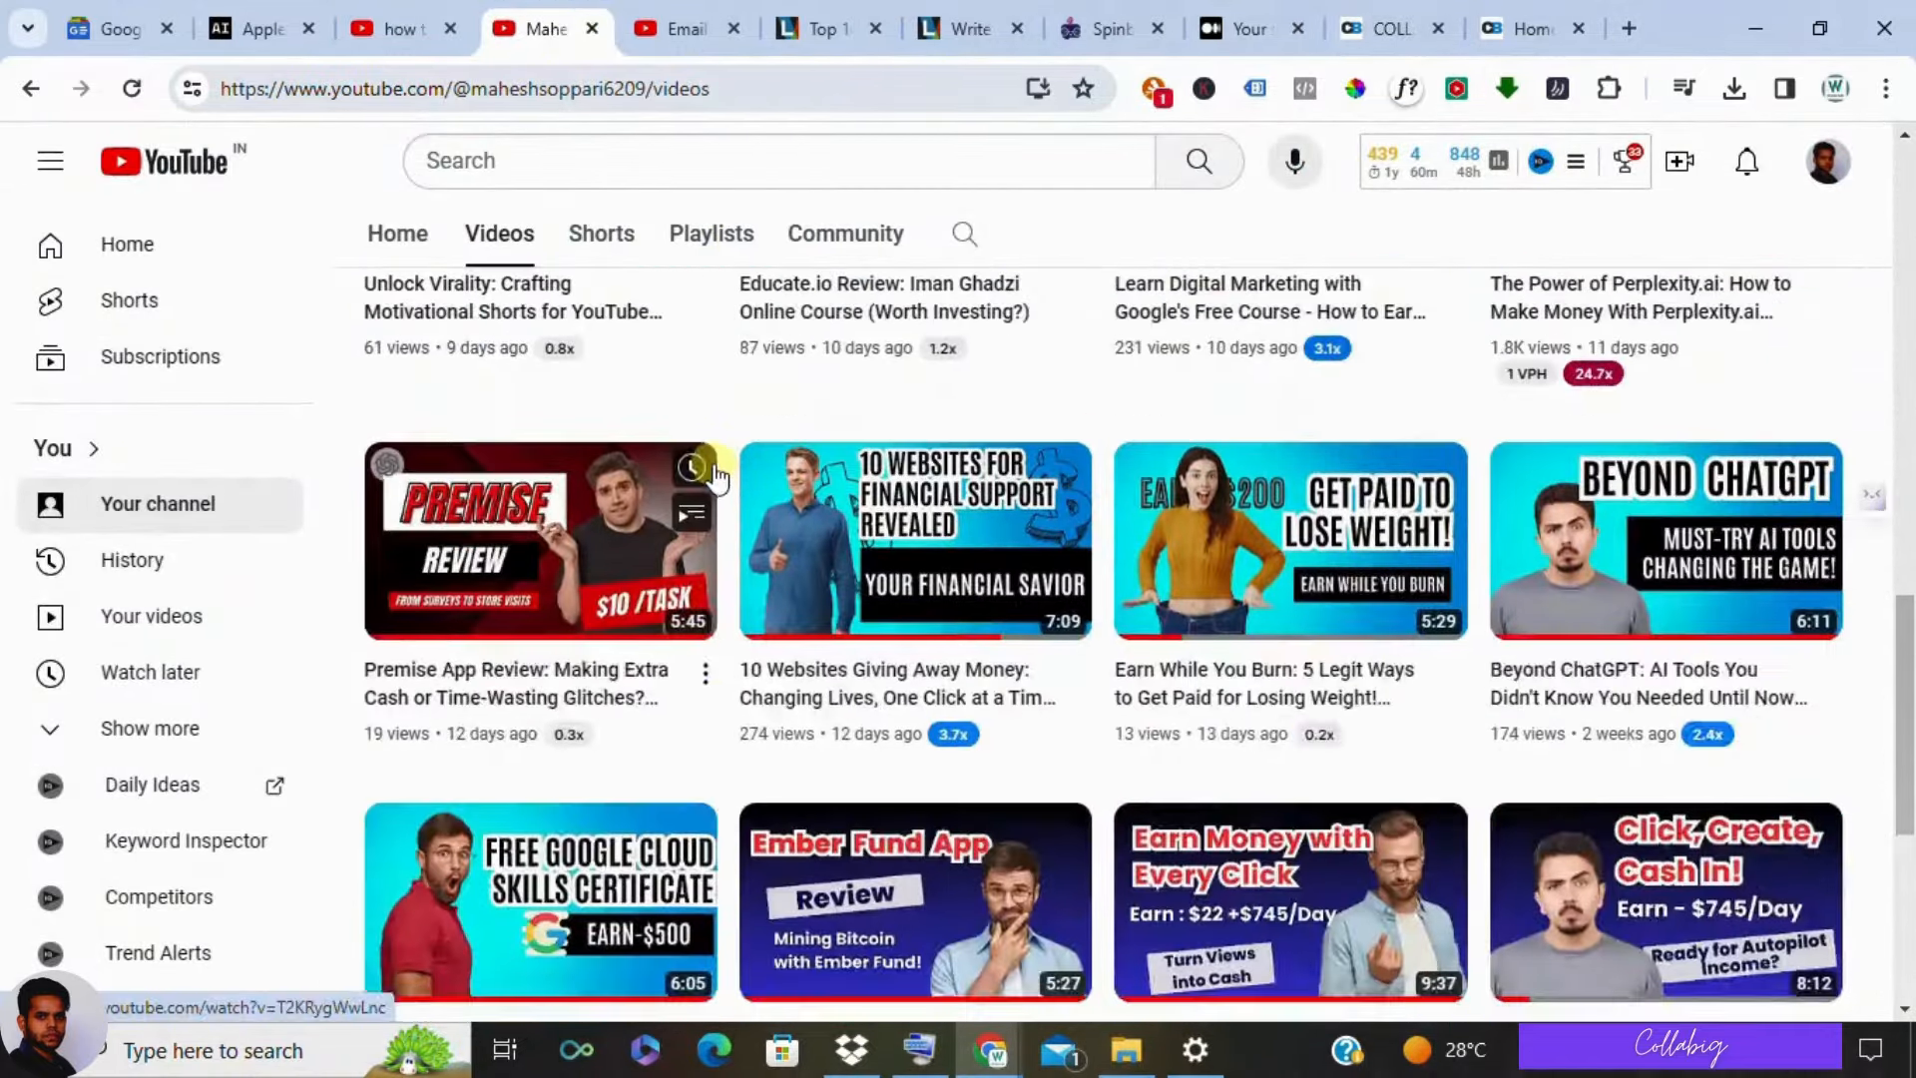
scroll("down", 3)
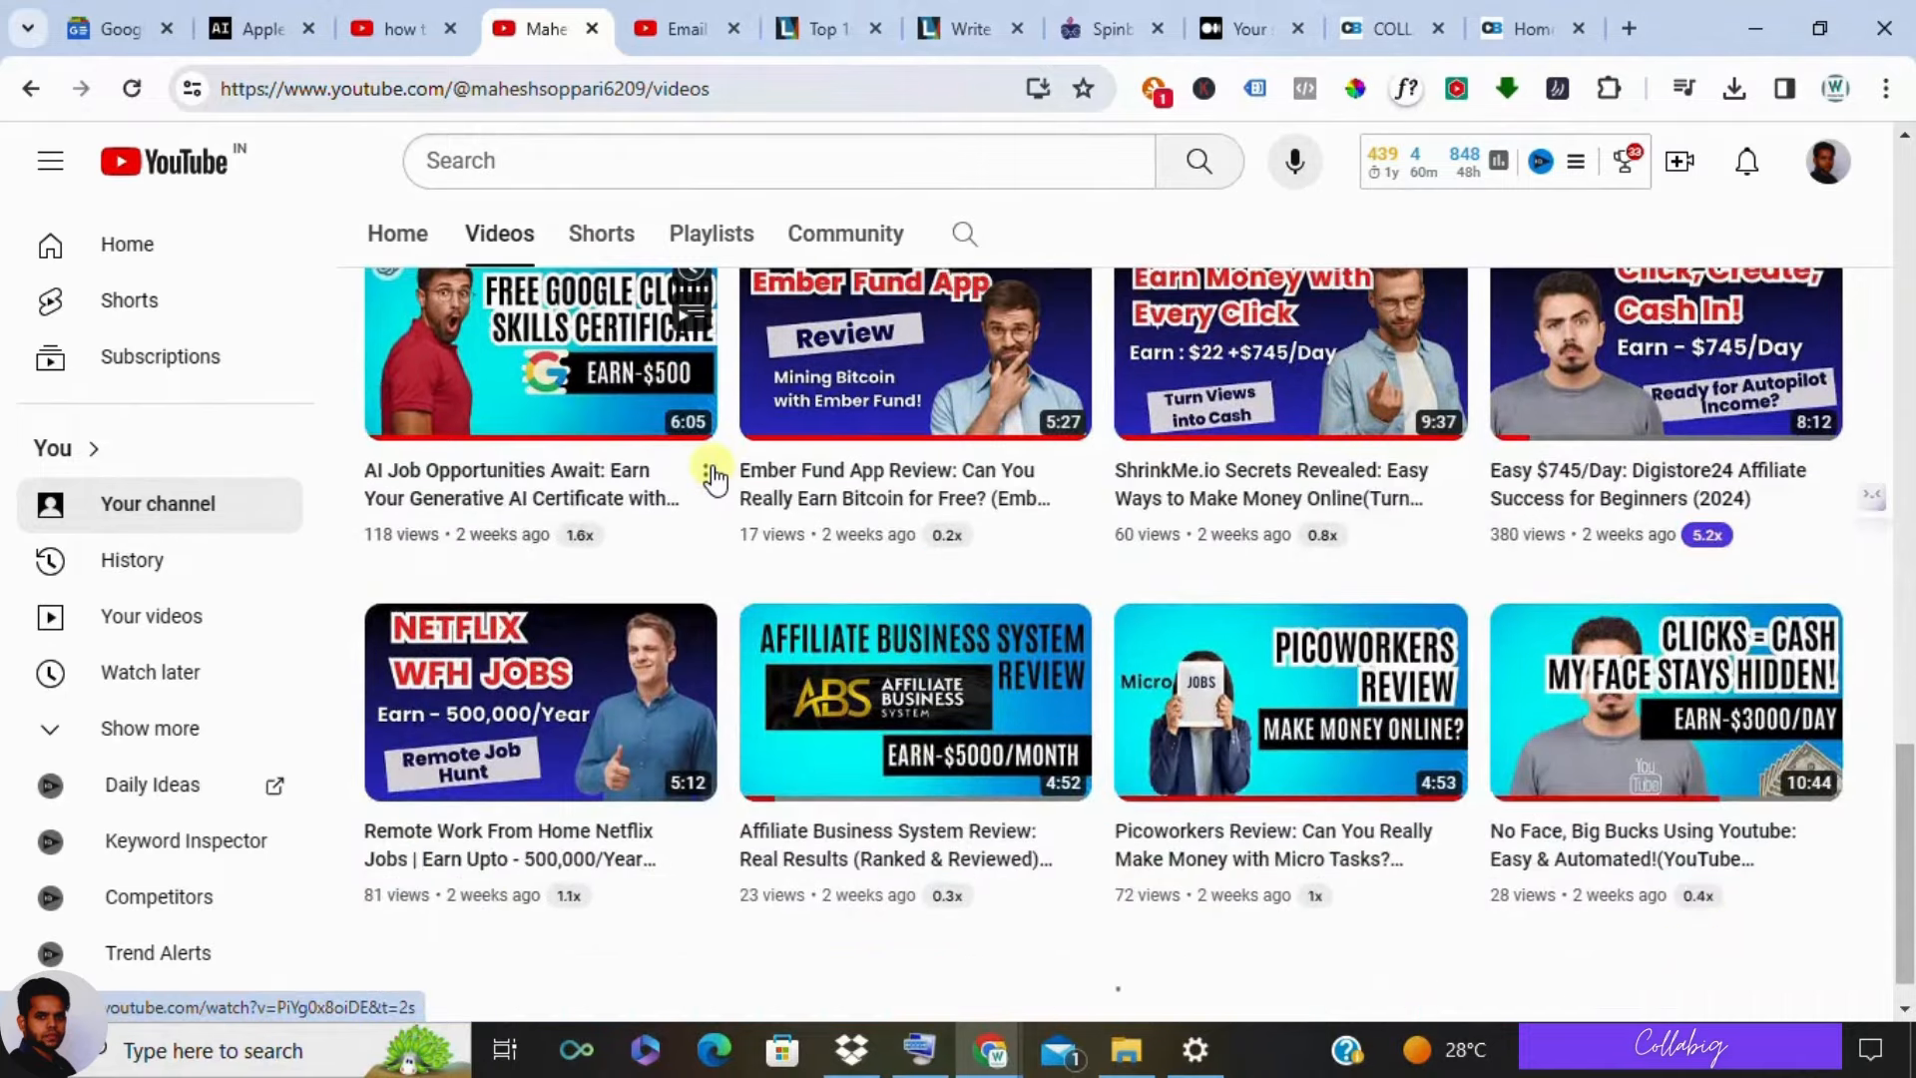
scroll("down", 3)
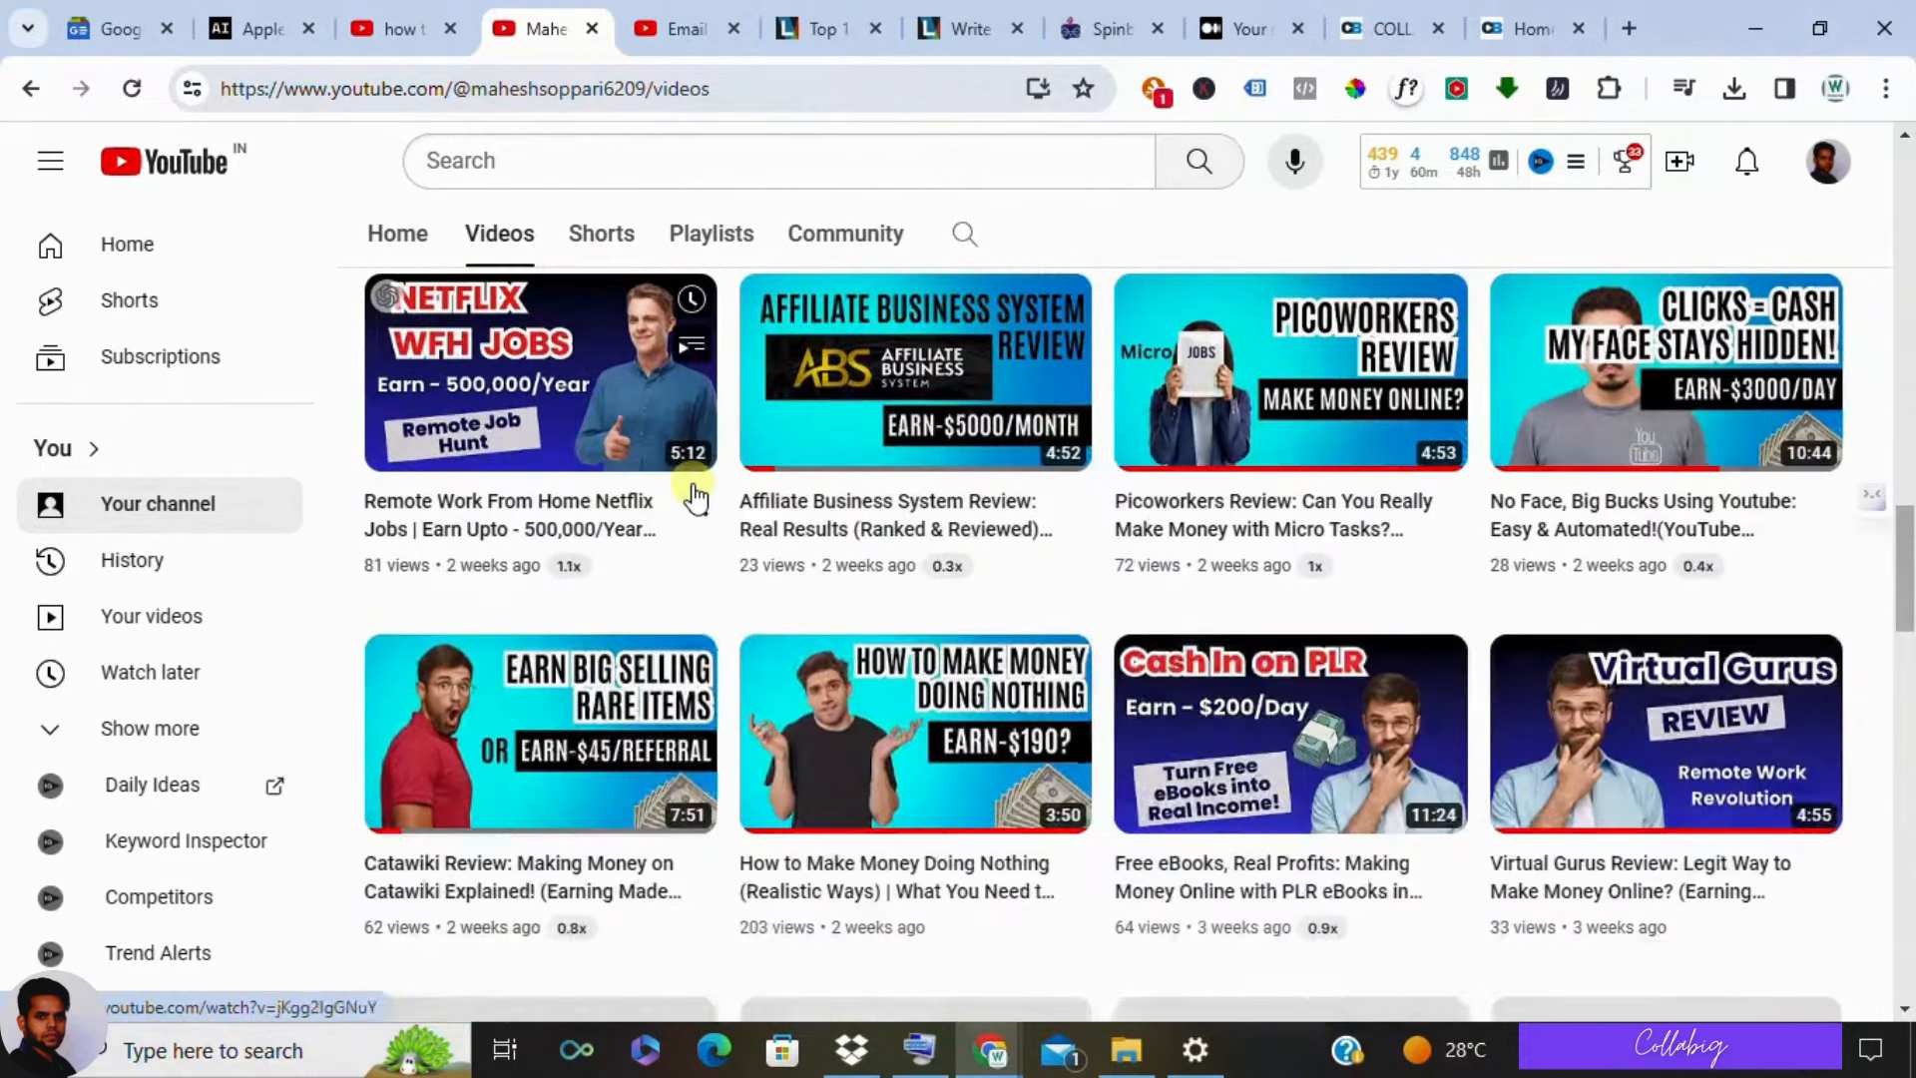
scroll("down", 3)
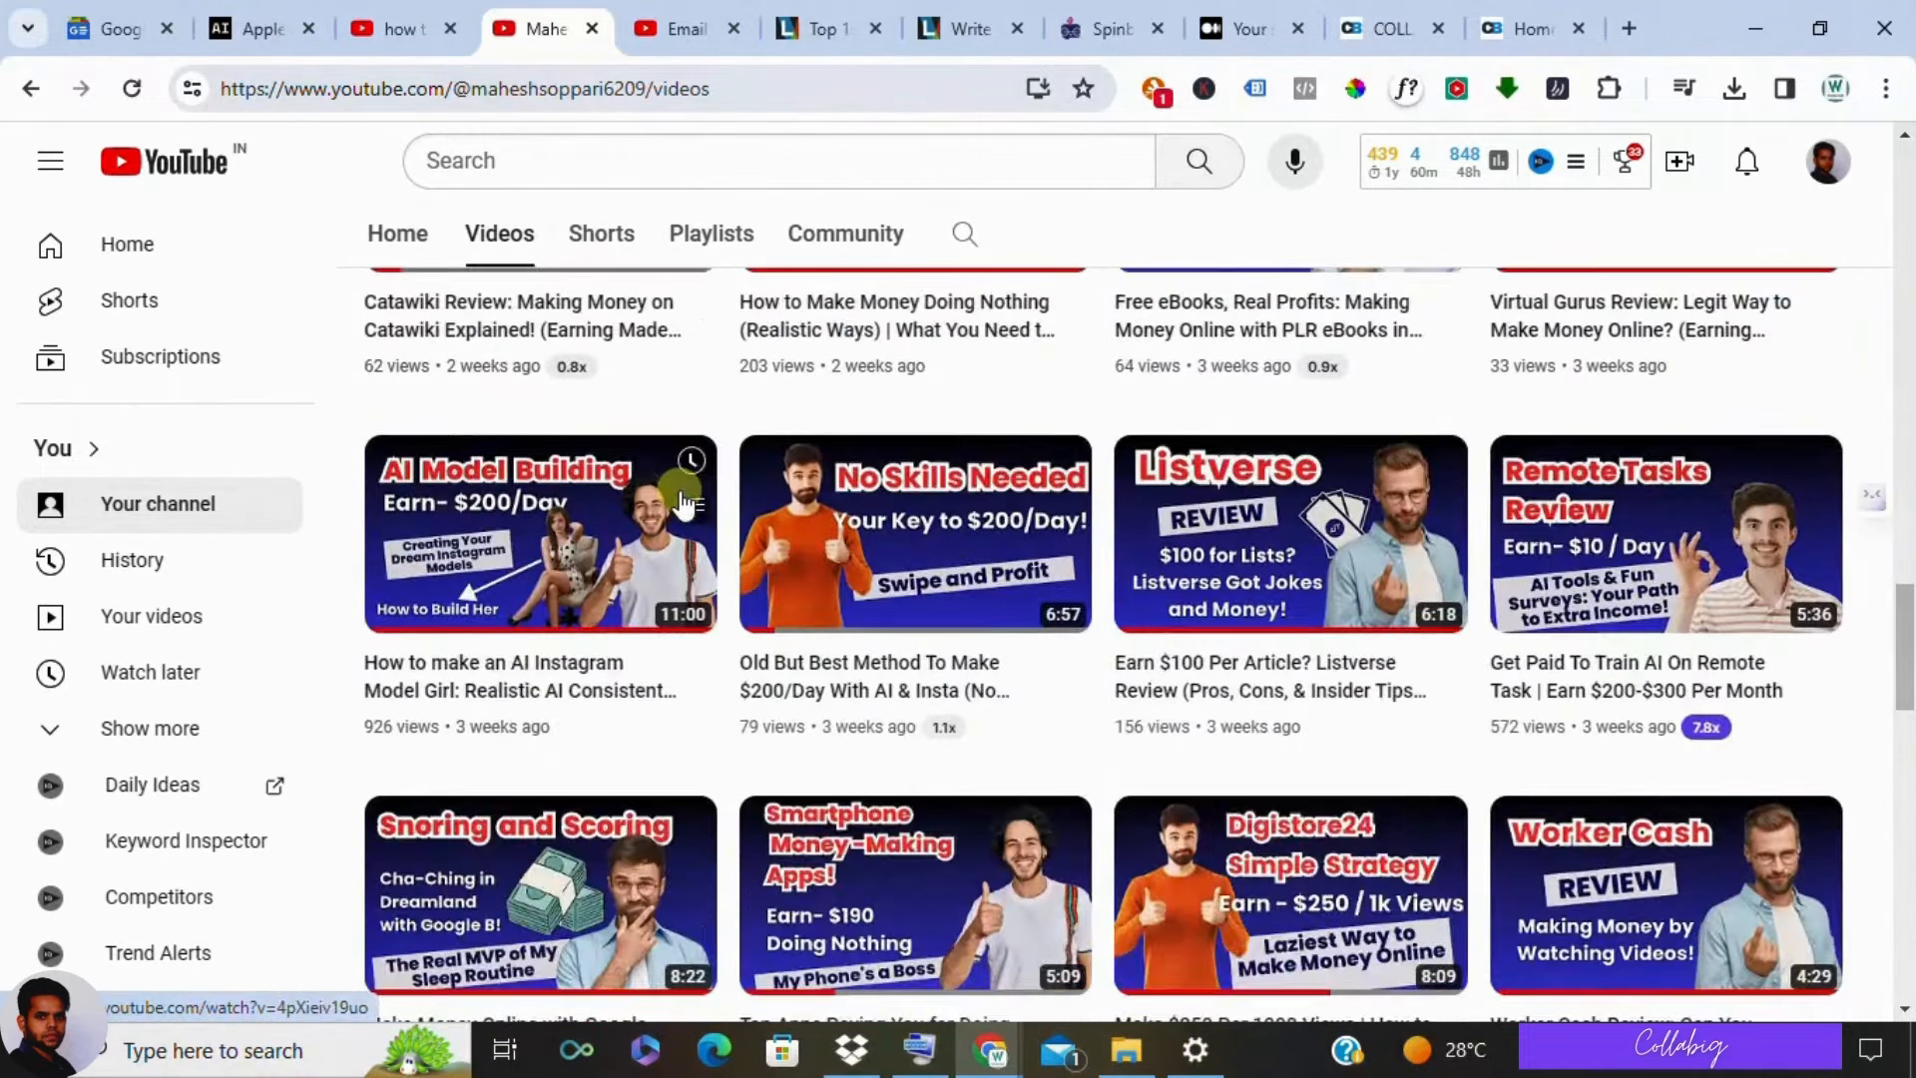
scroll("up", 3)
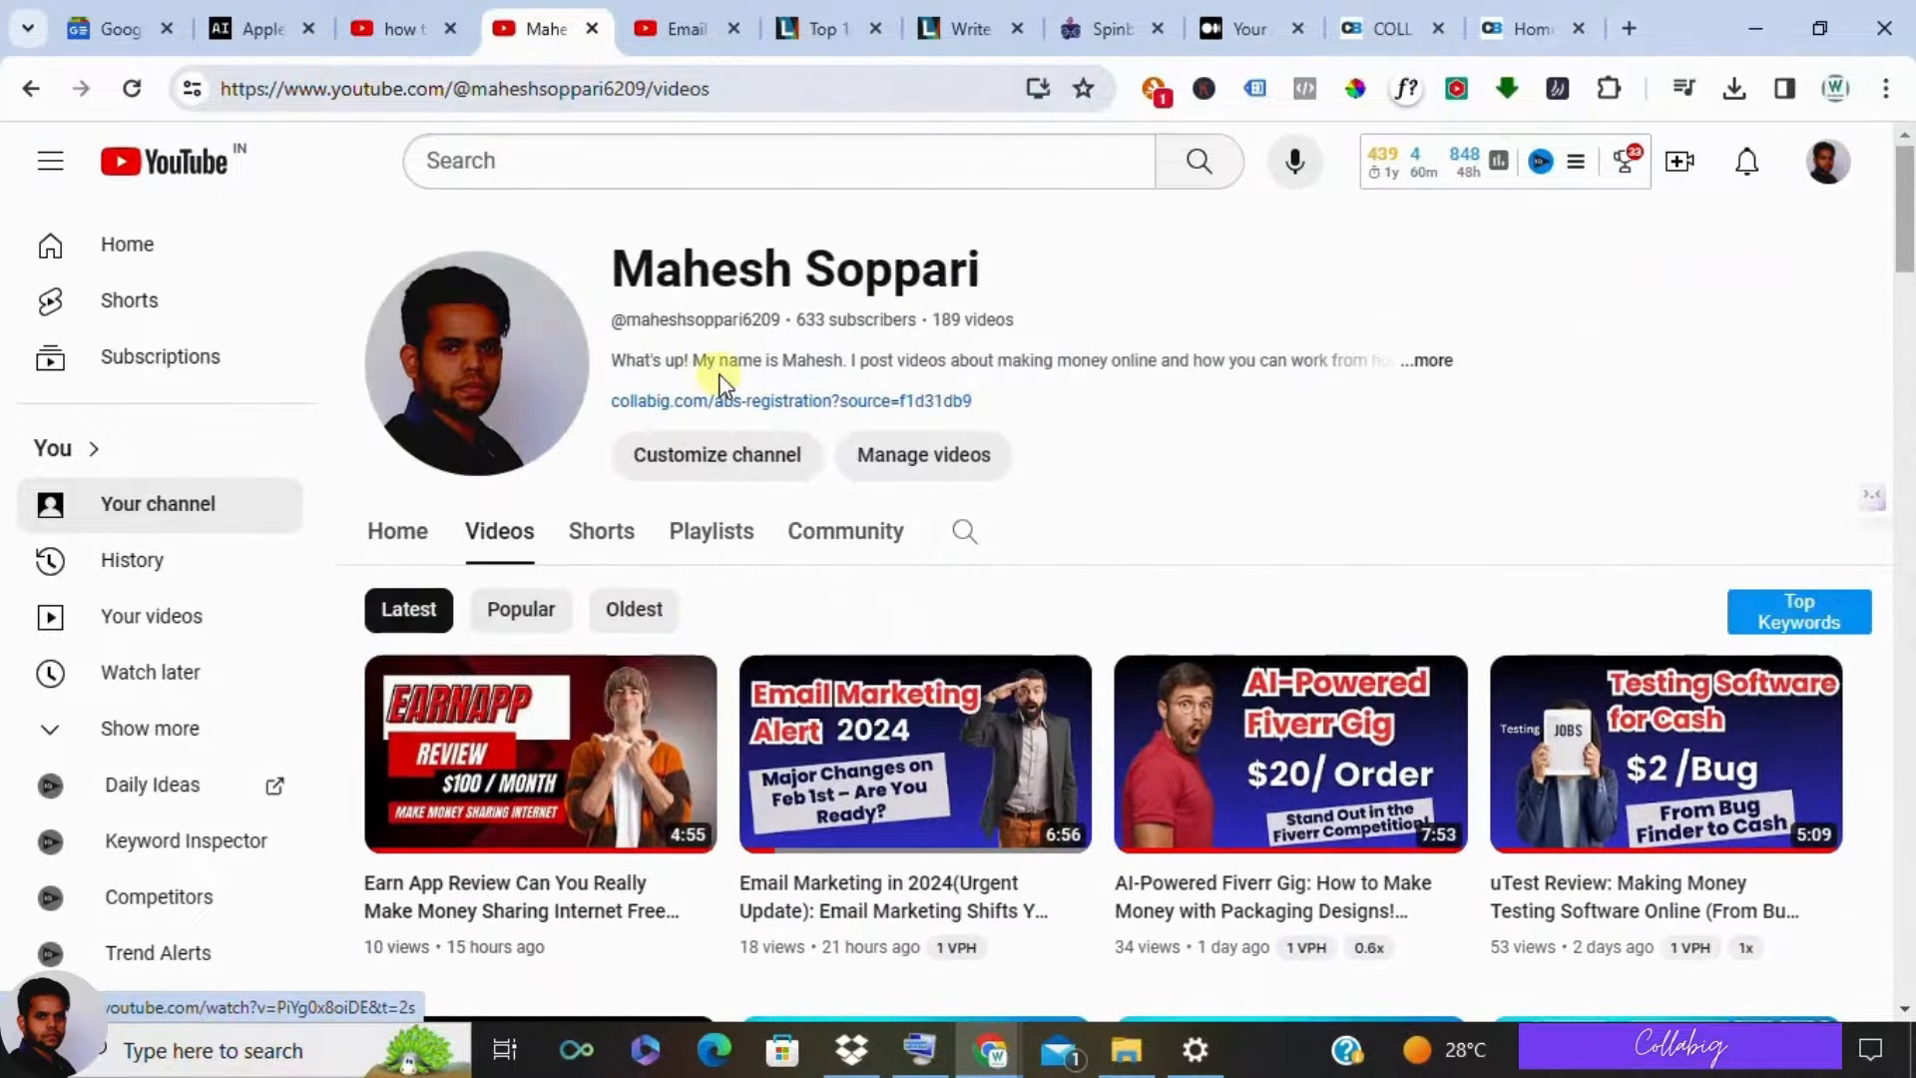